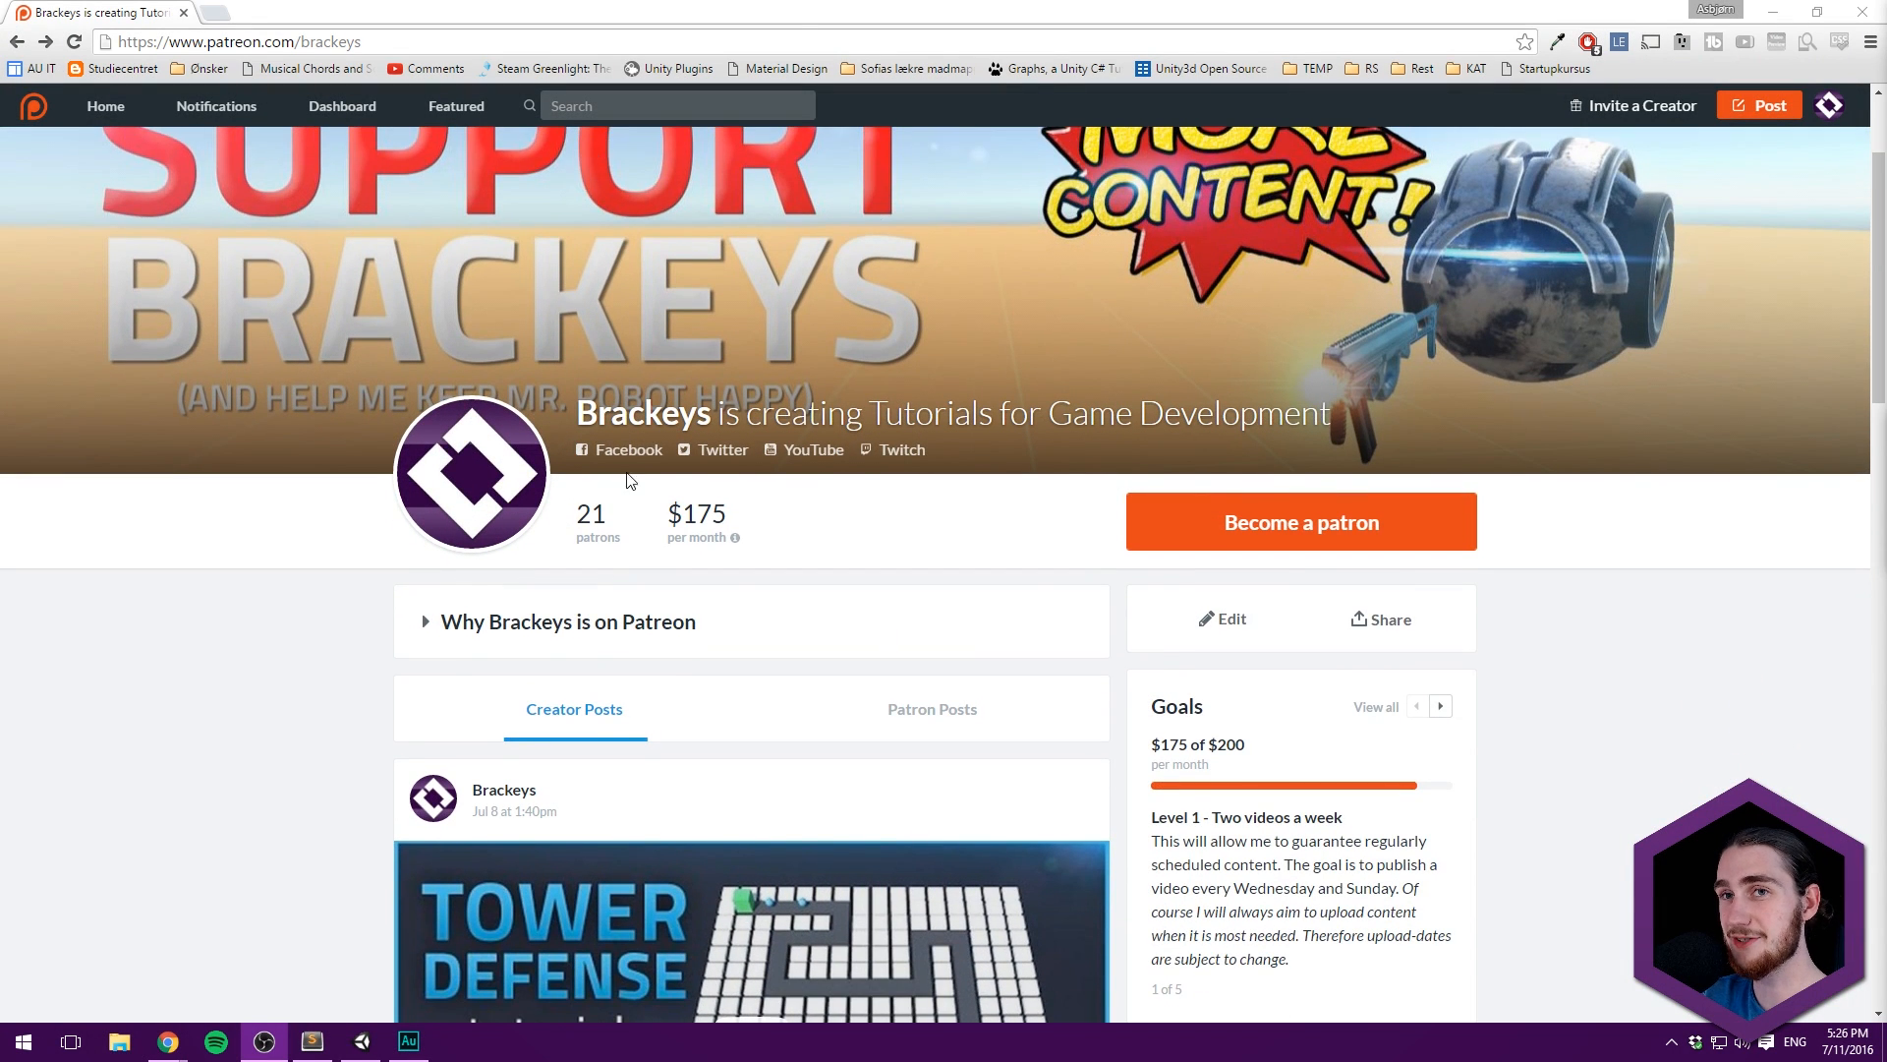
- Browse the support-pledge web page, then return to the Unity editor
scroll(down, 3)
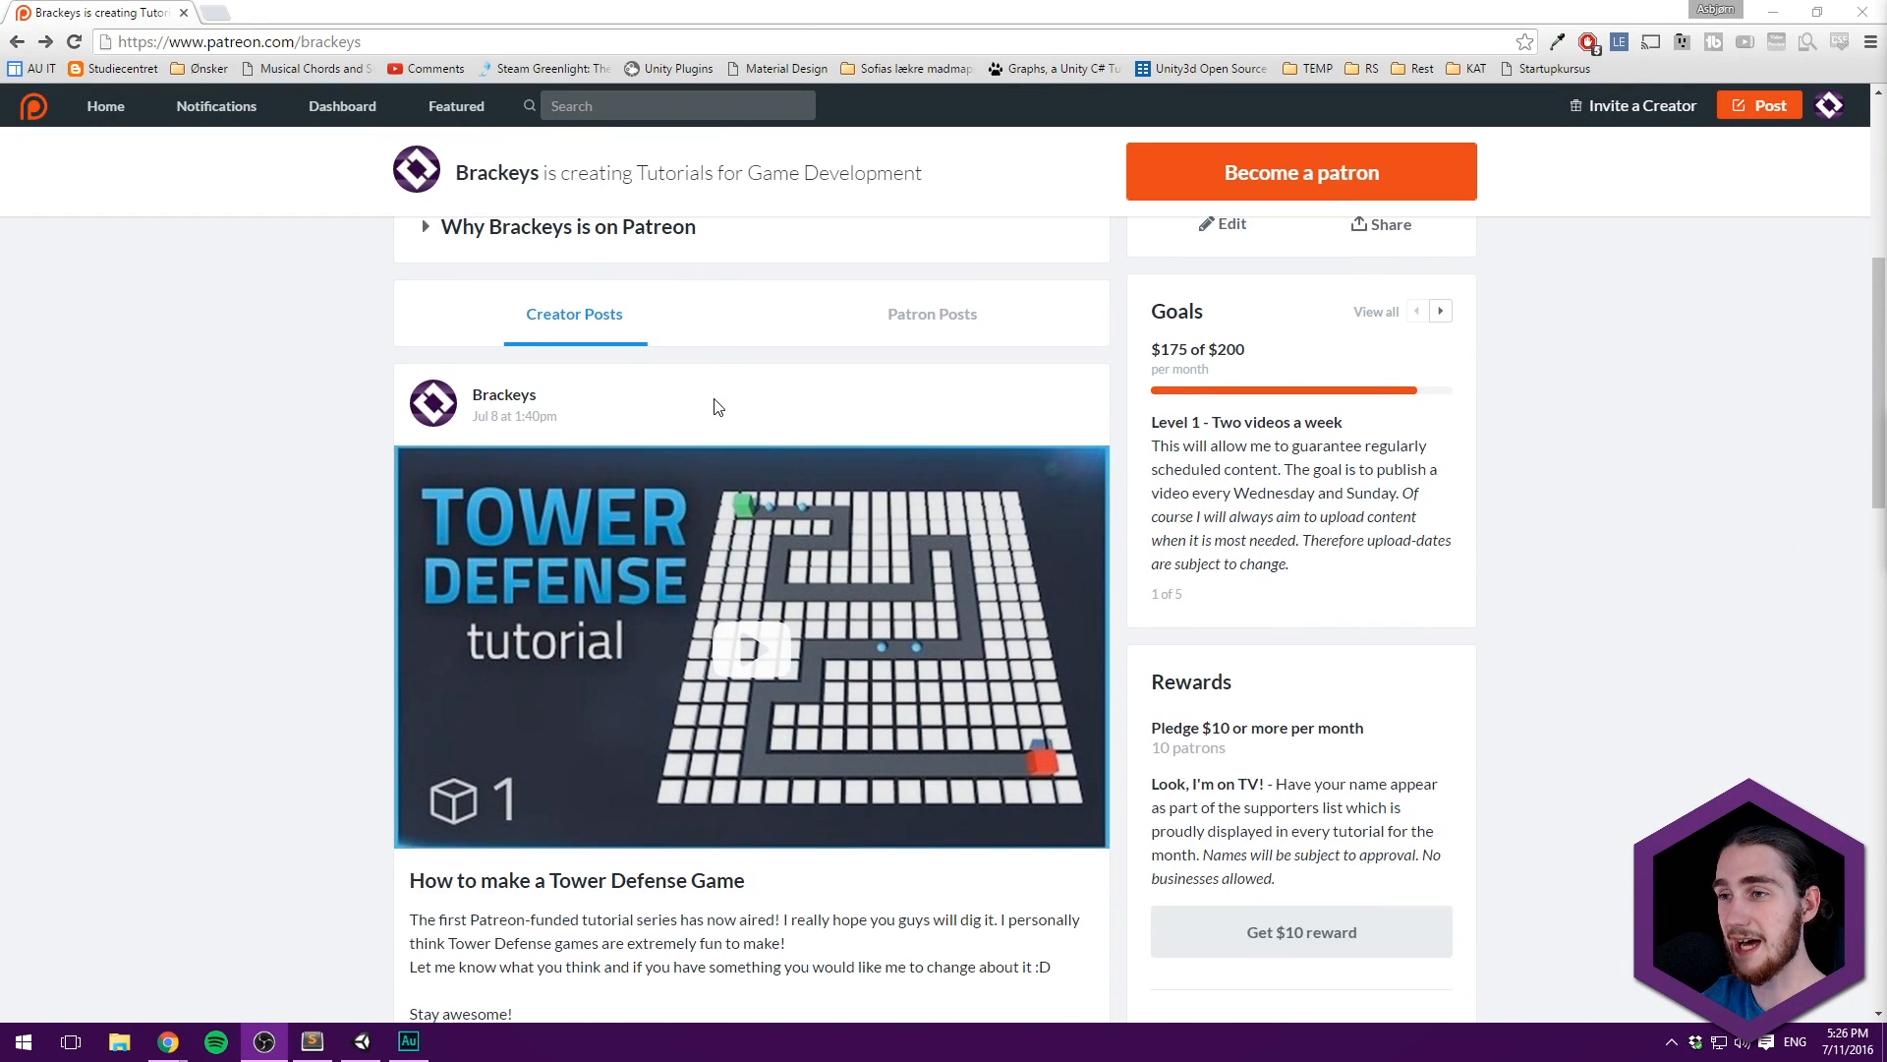
scroll(down, 3)
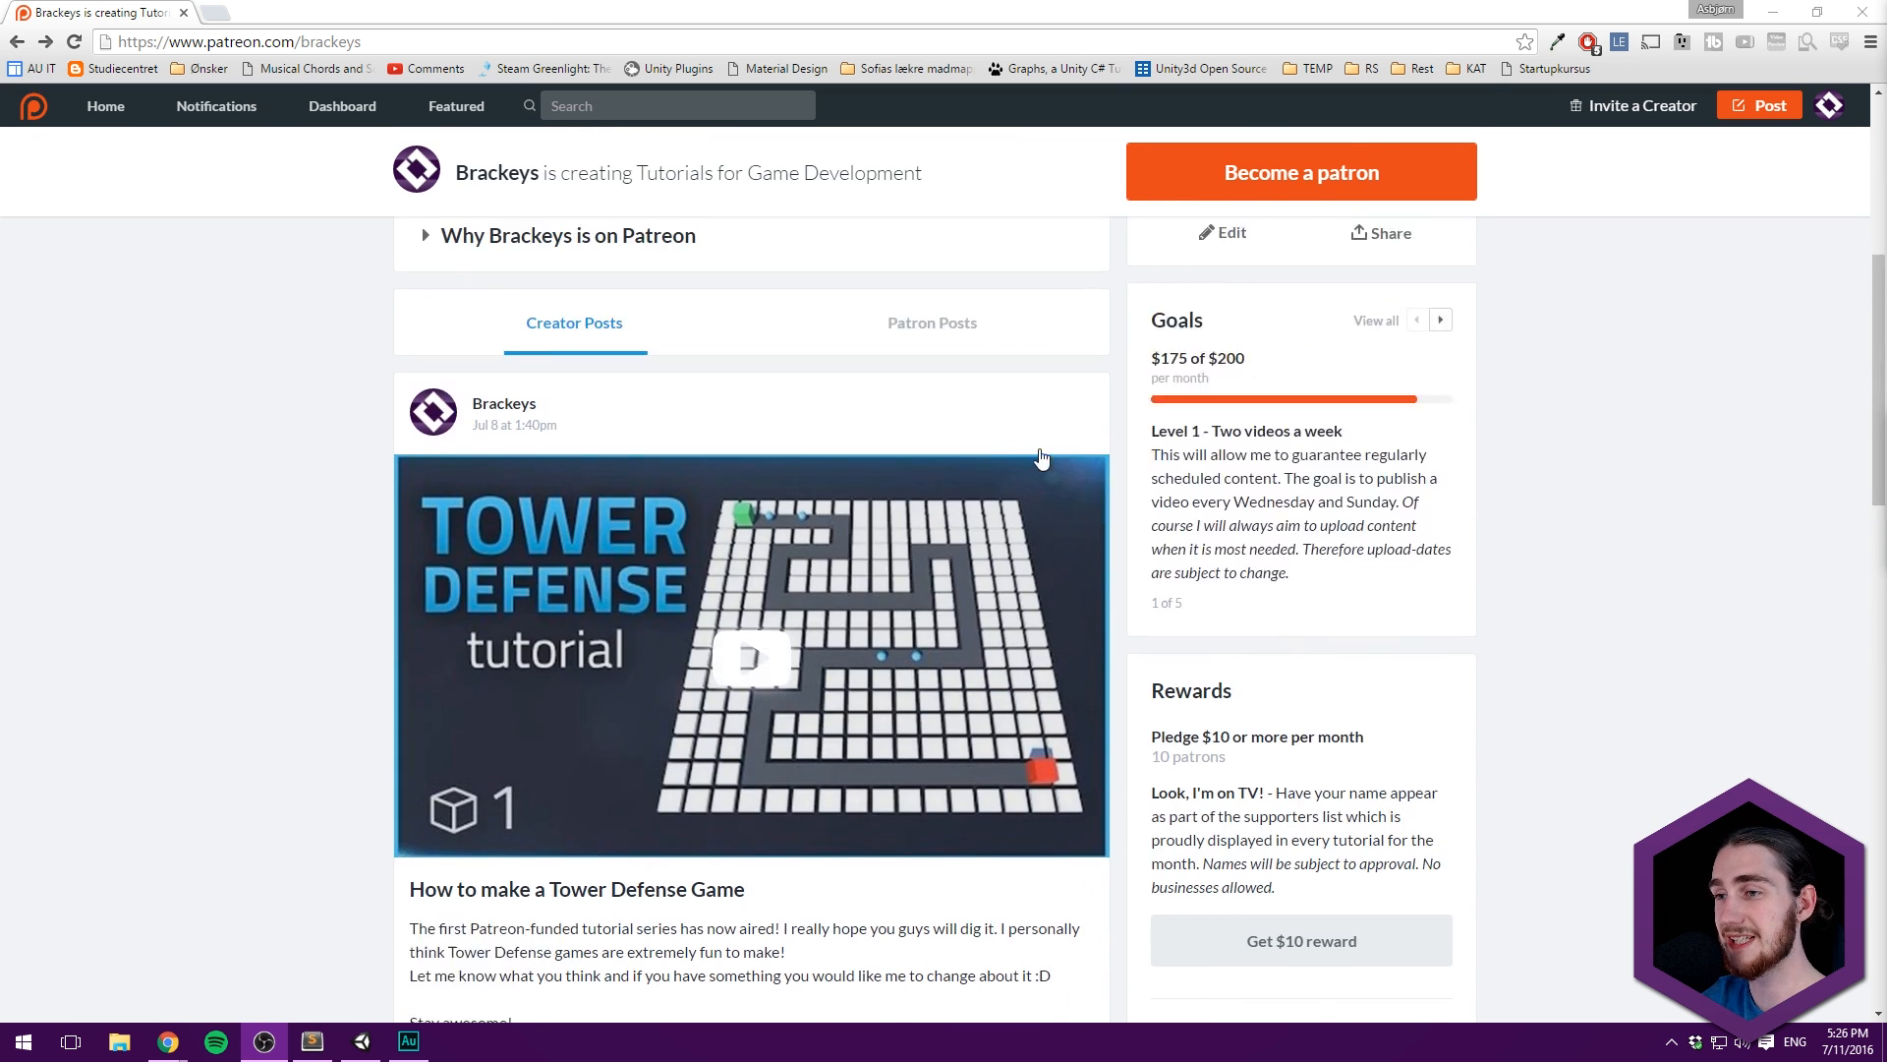
click(1302, 171)
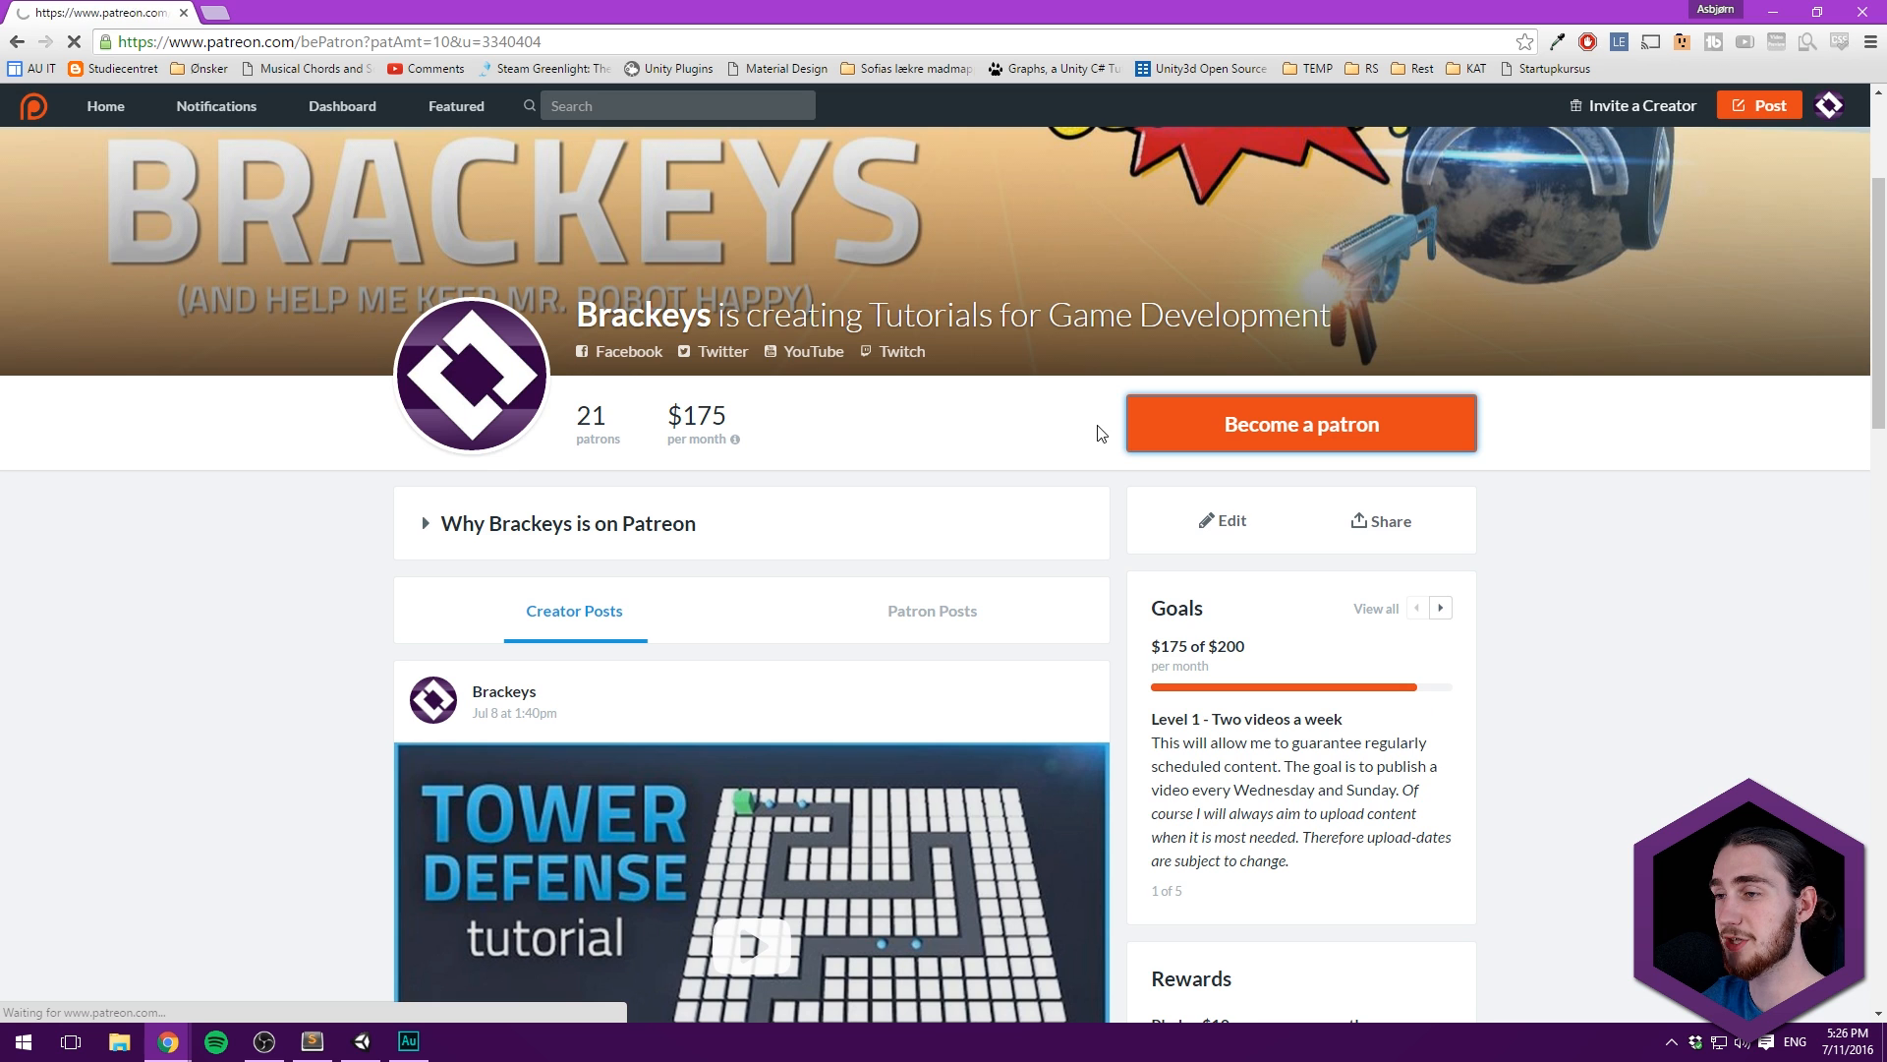
click(1301, 423)
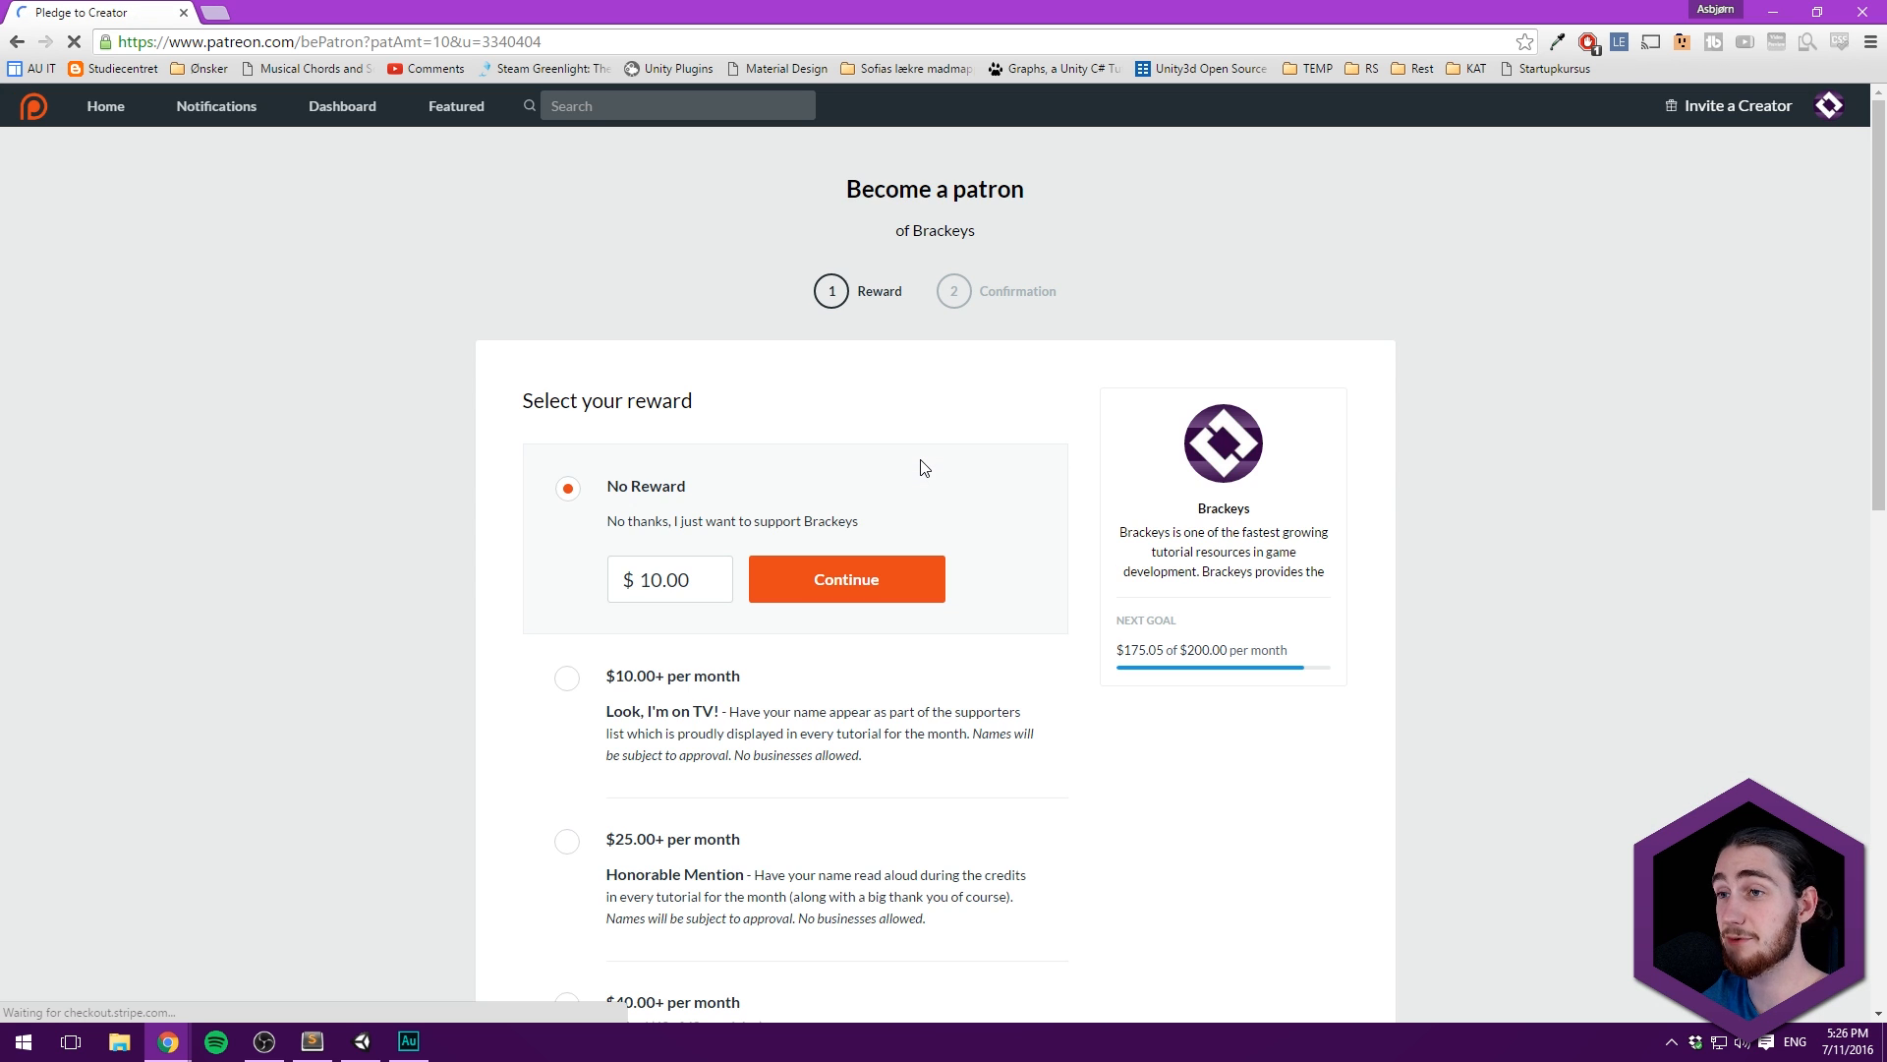
scroll(down, 3)
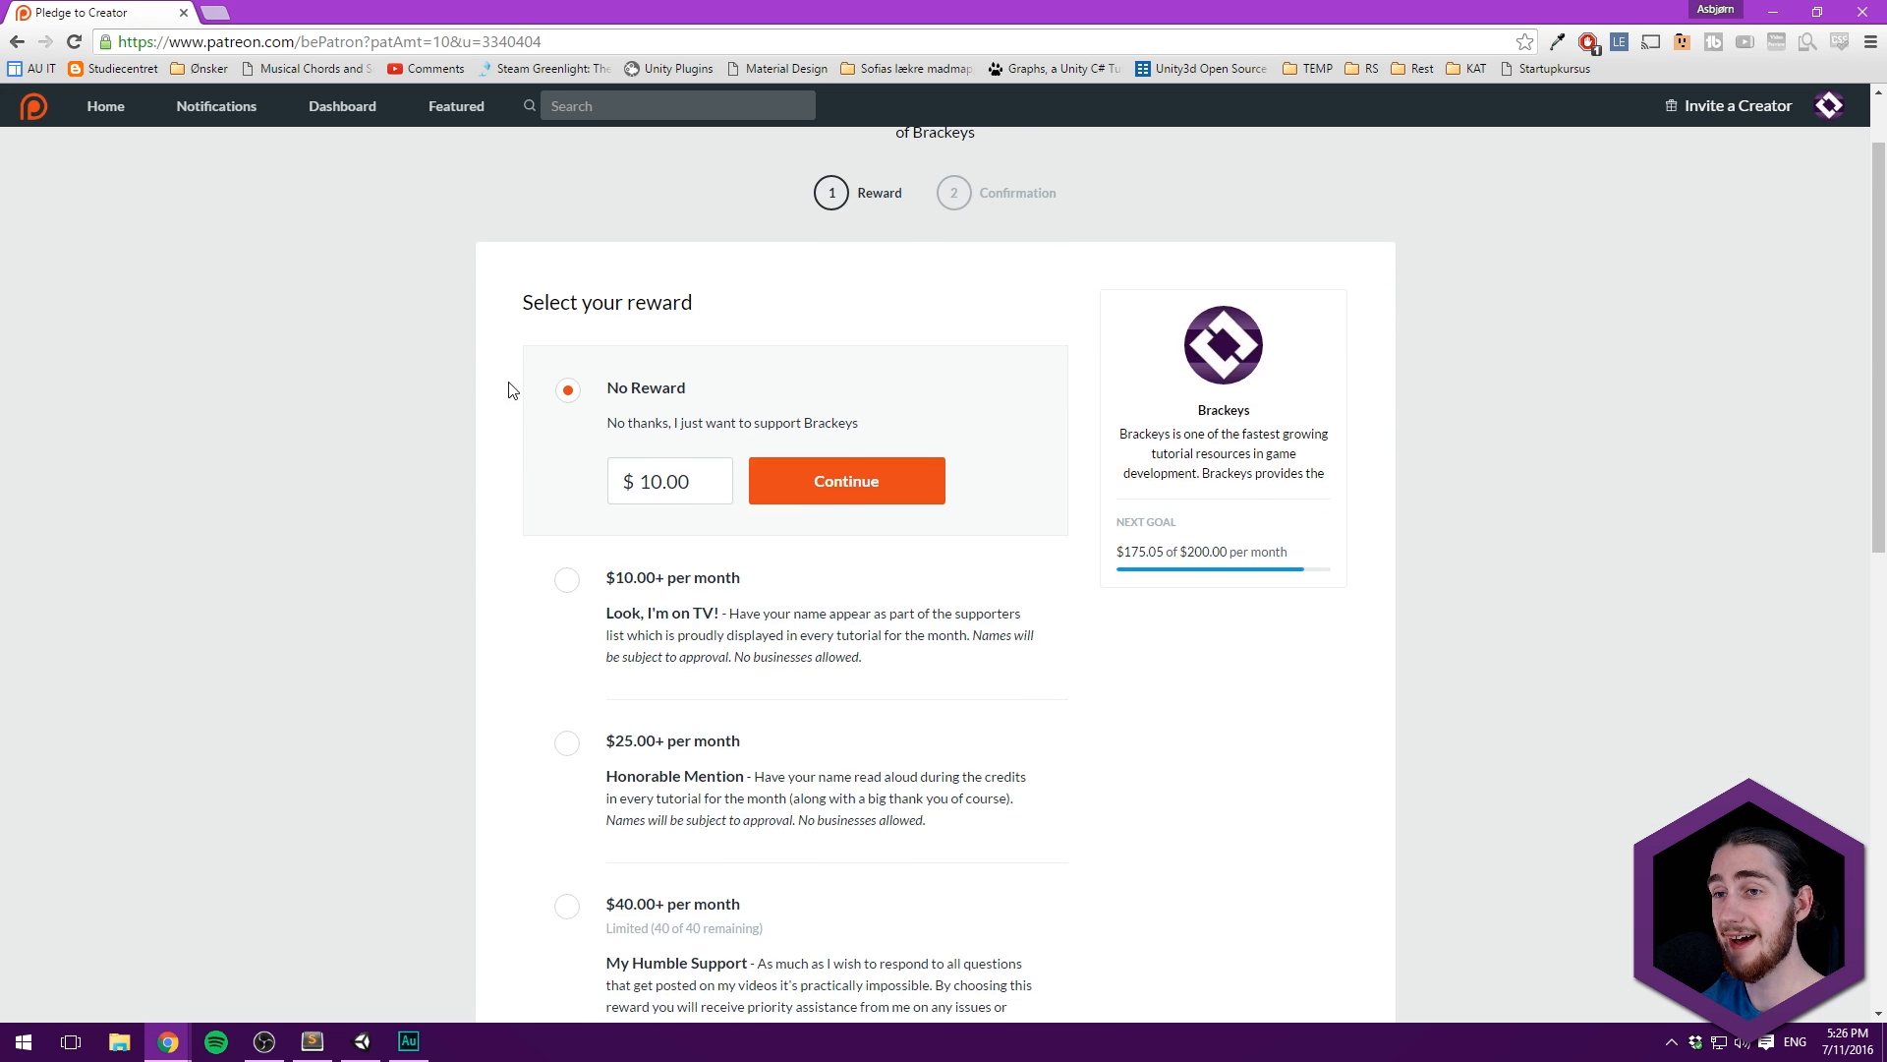
scroll(down, 3)
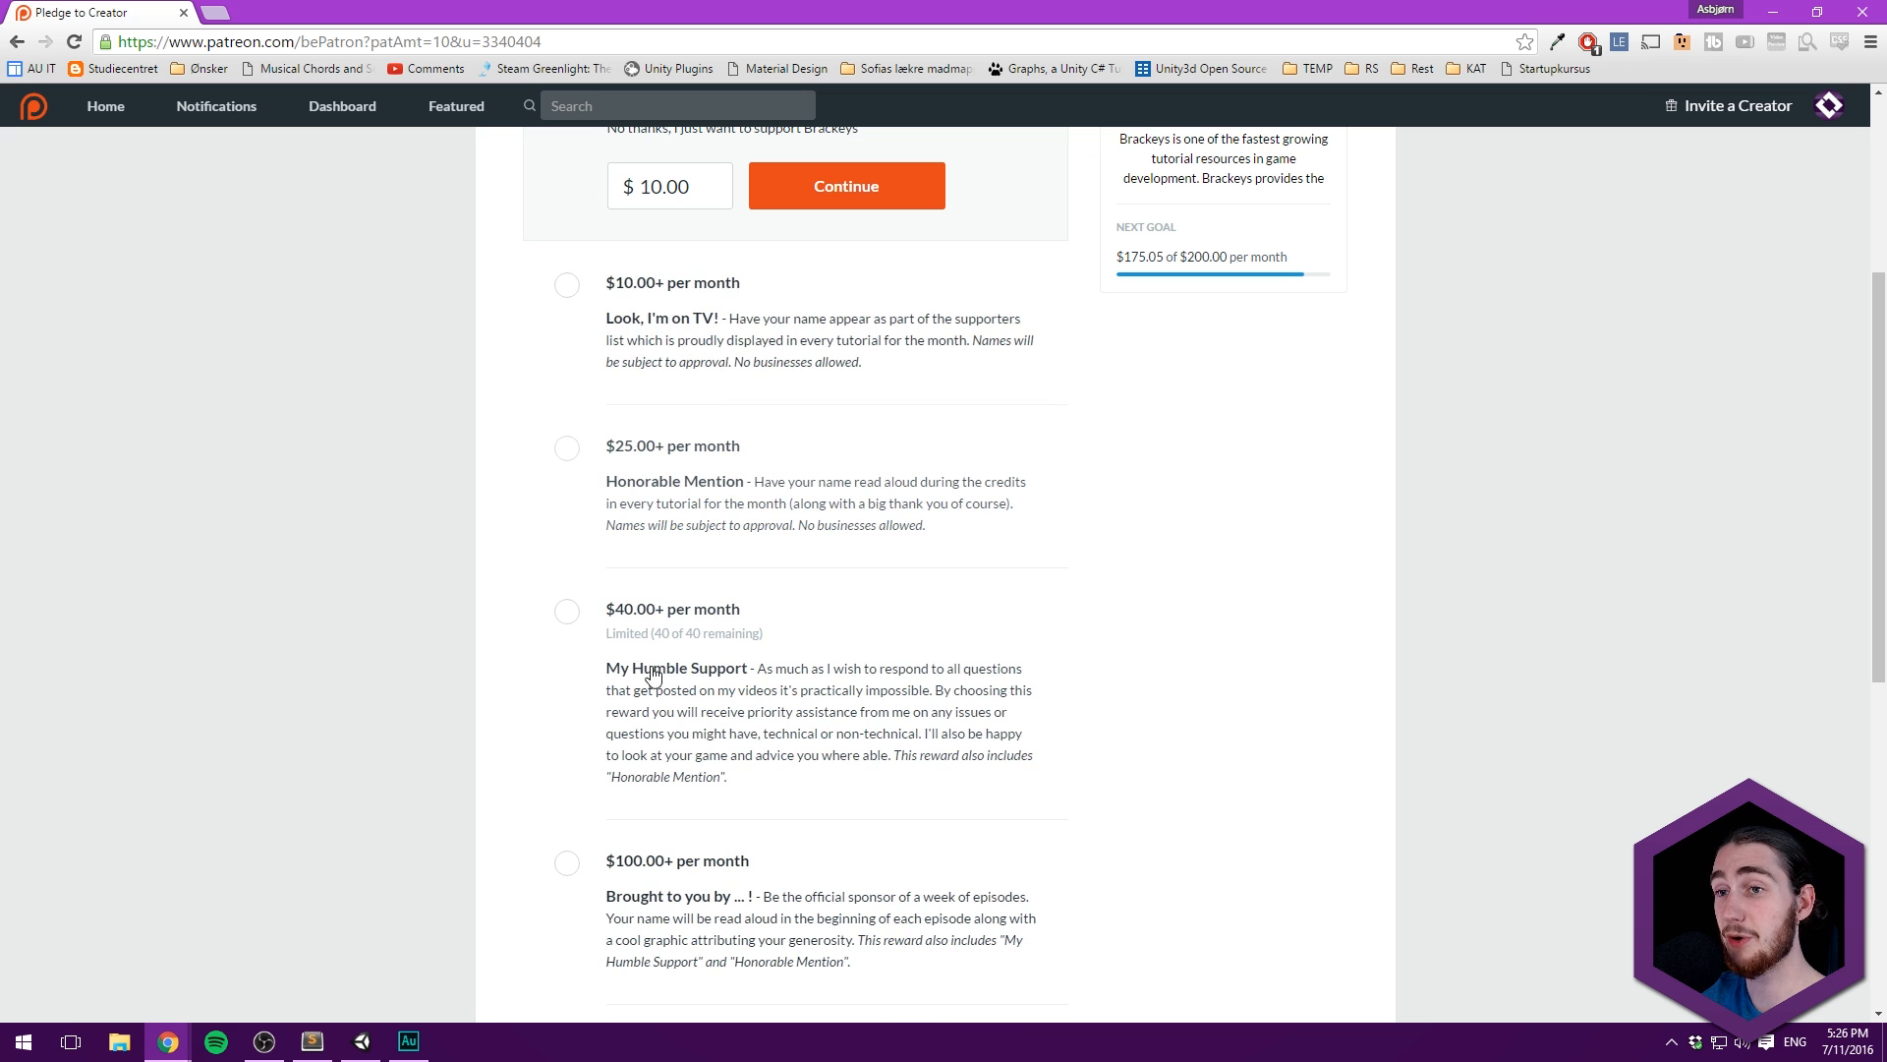
scroll(up, 3)
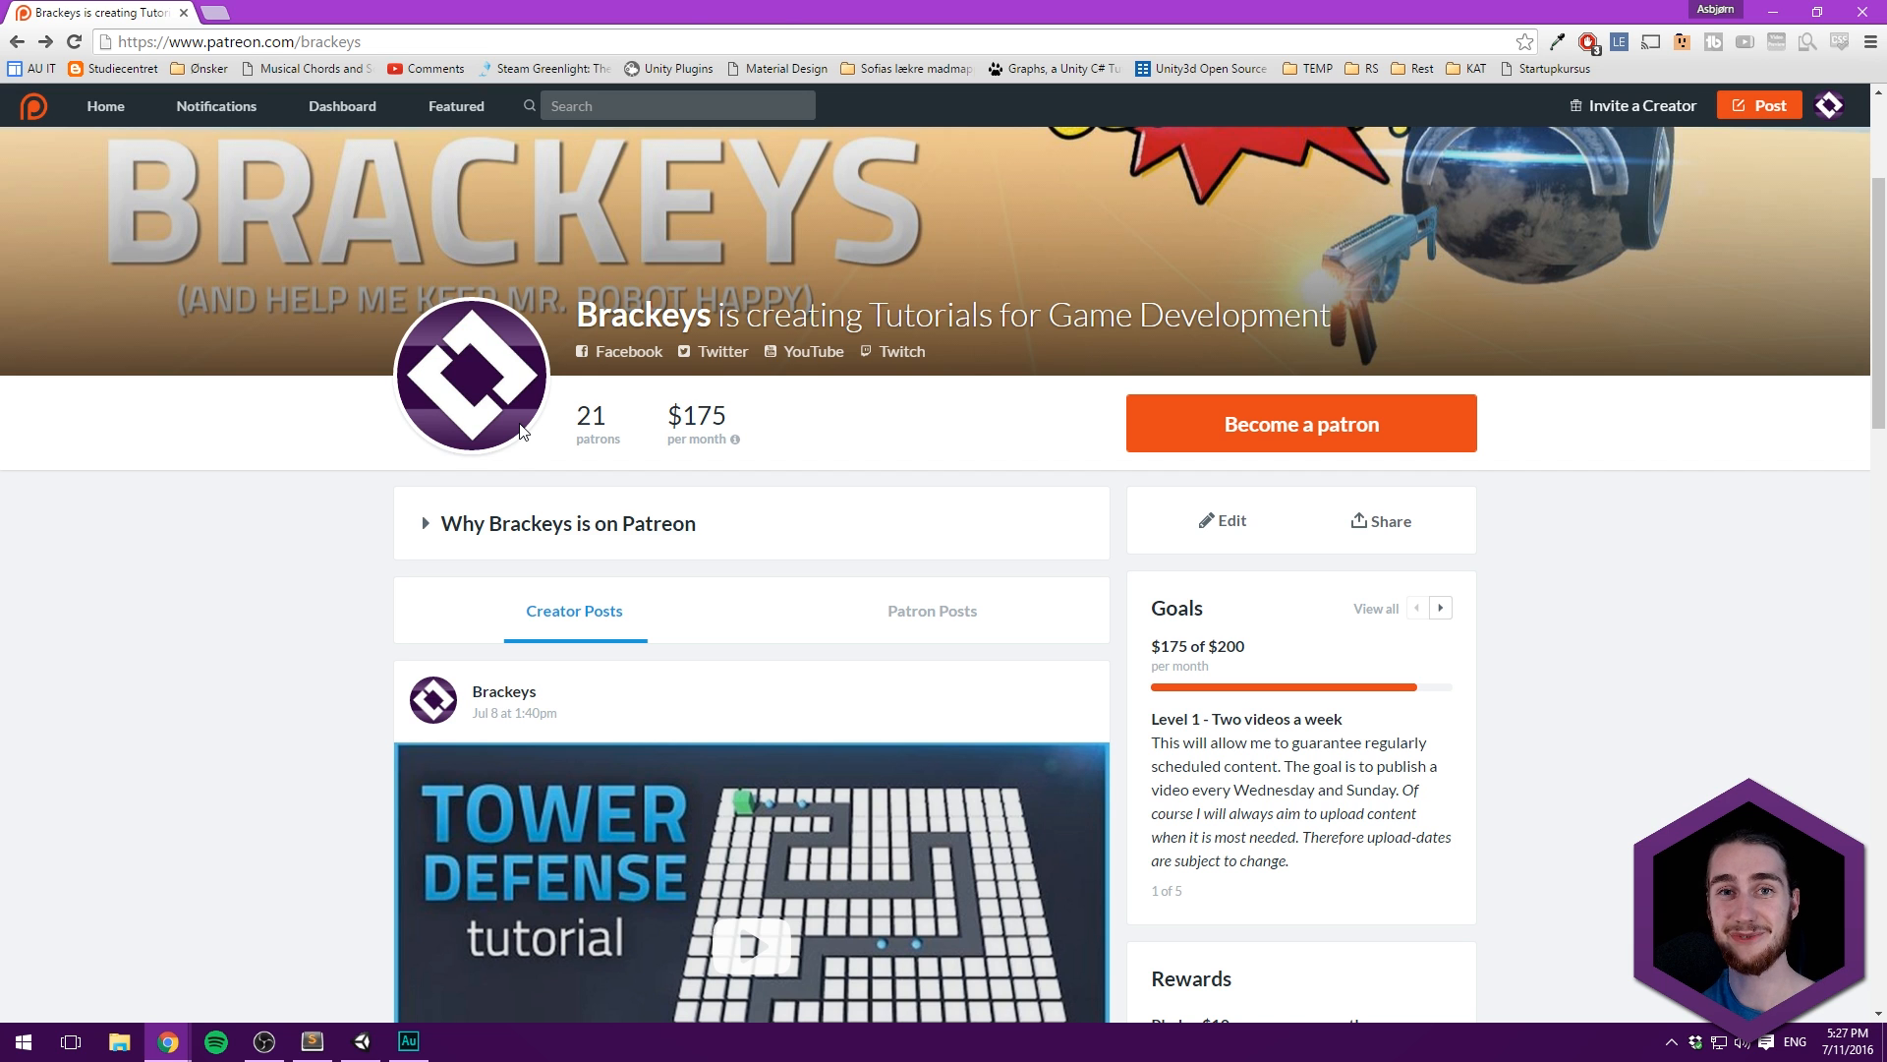
click(361, 1041)
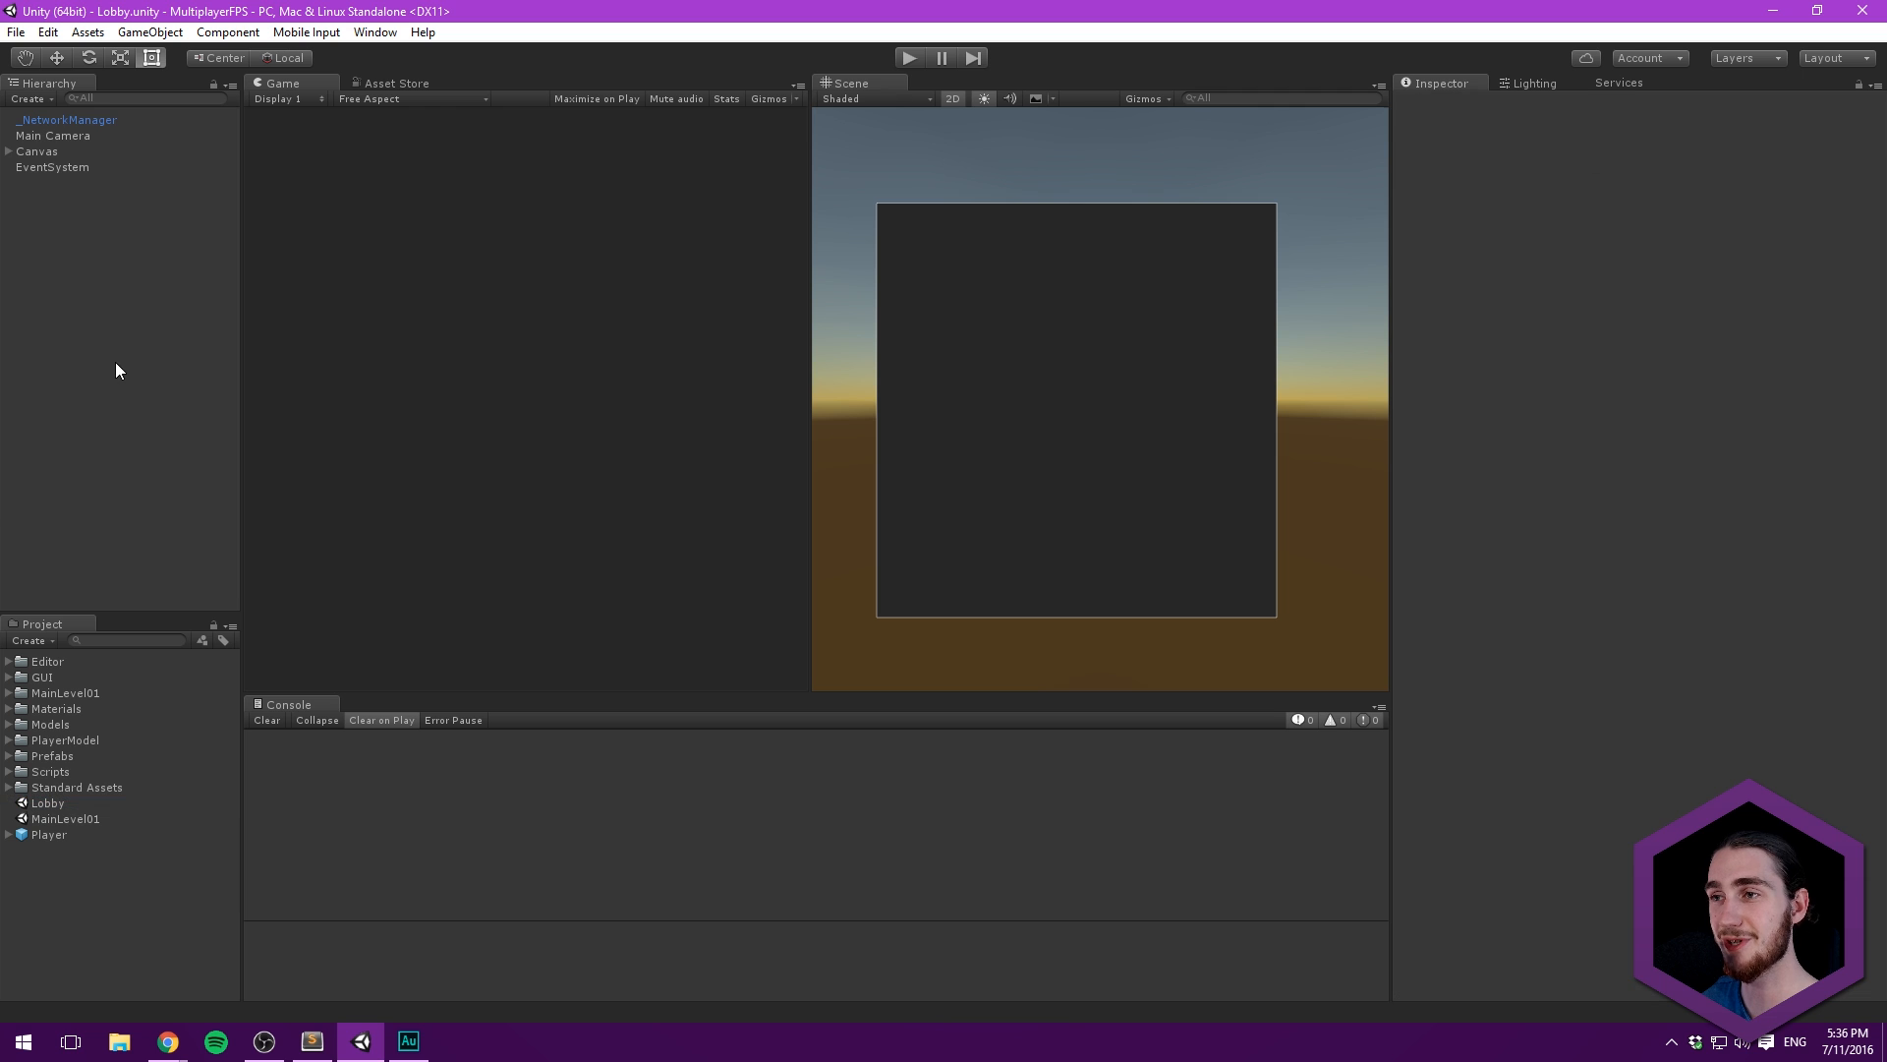
- Add a new HostGame C# script to _NetworkManager and open it in Visual Studio
click(67, 120)
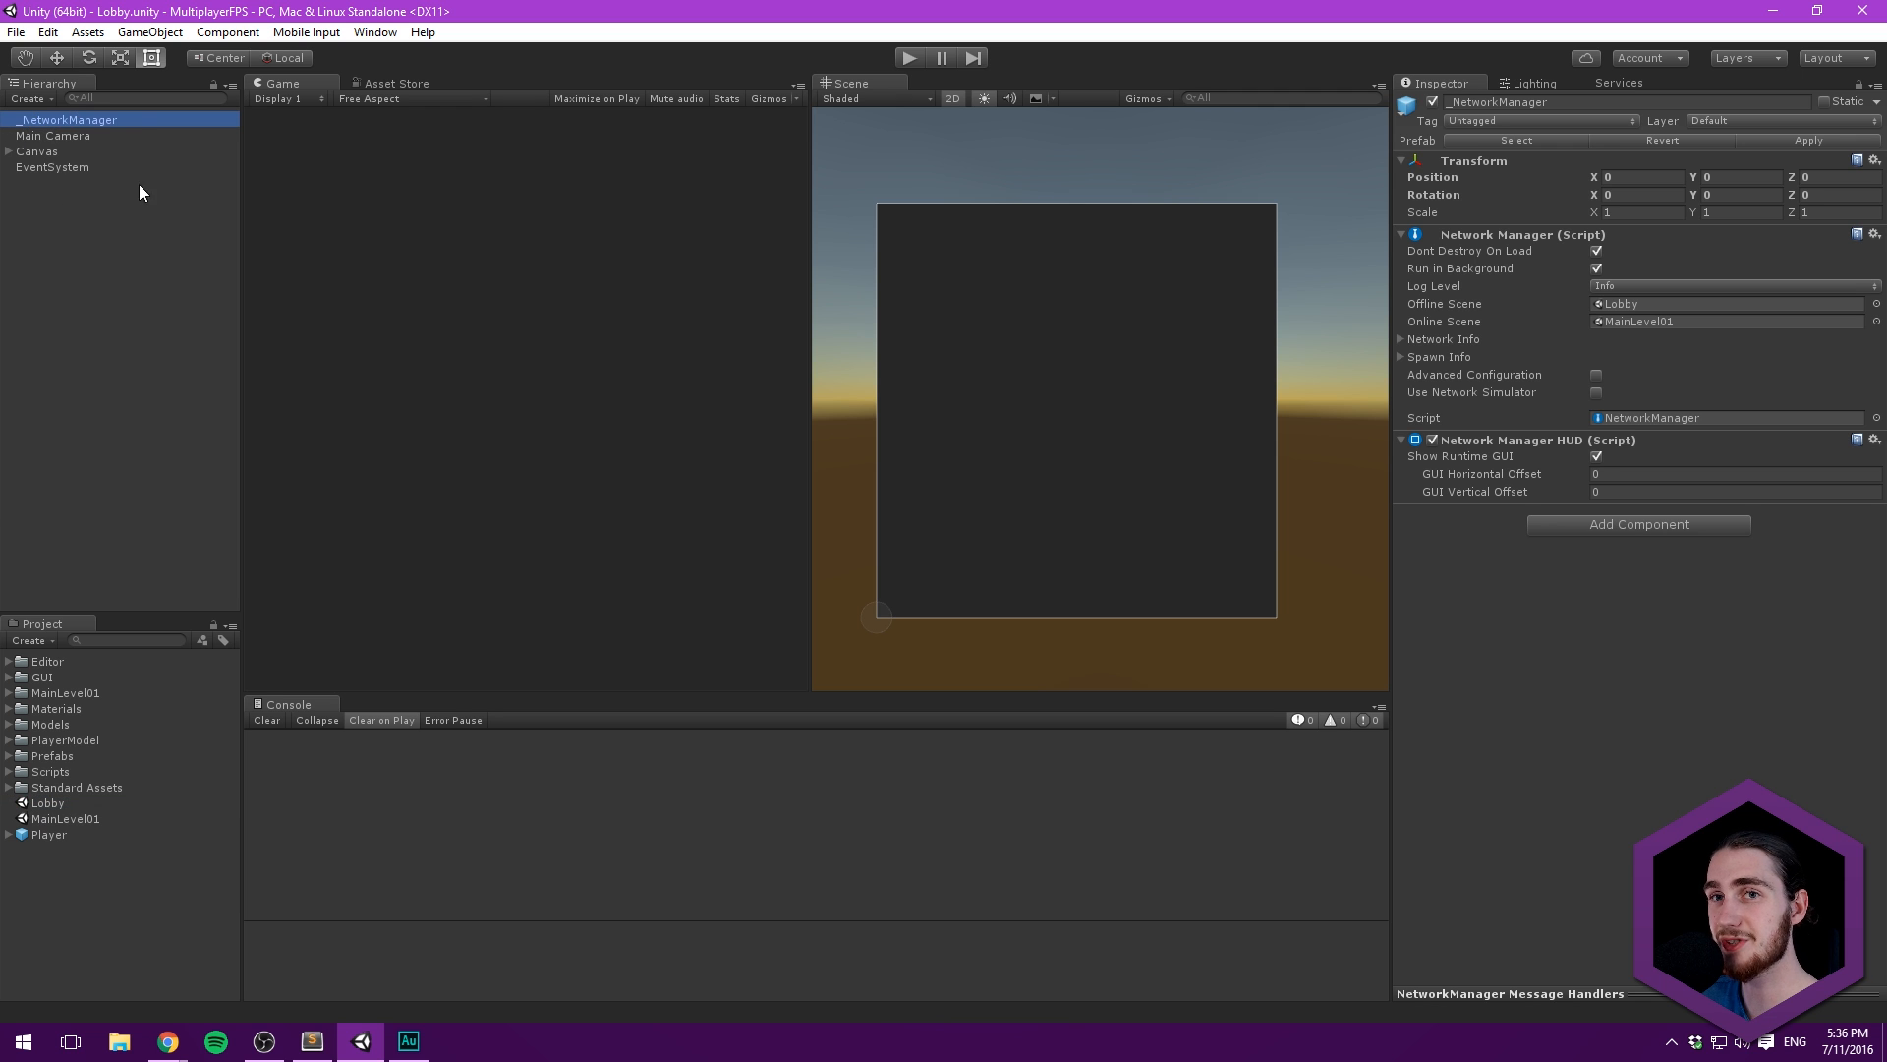
click(1638, 524)
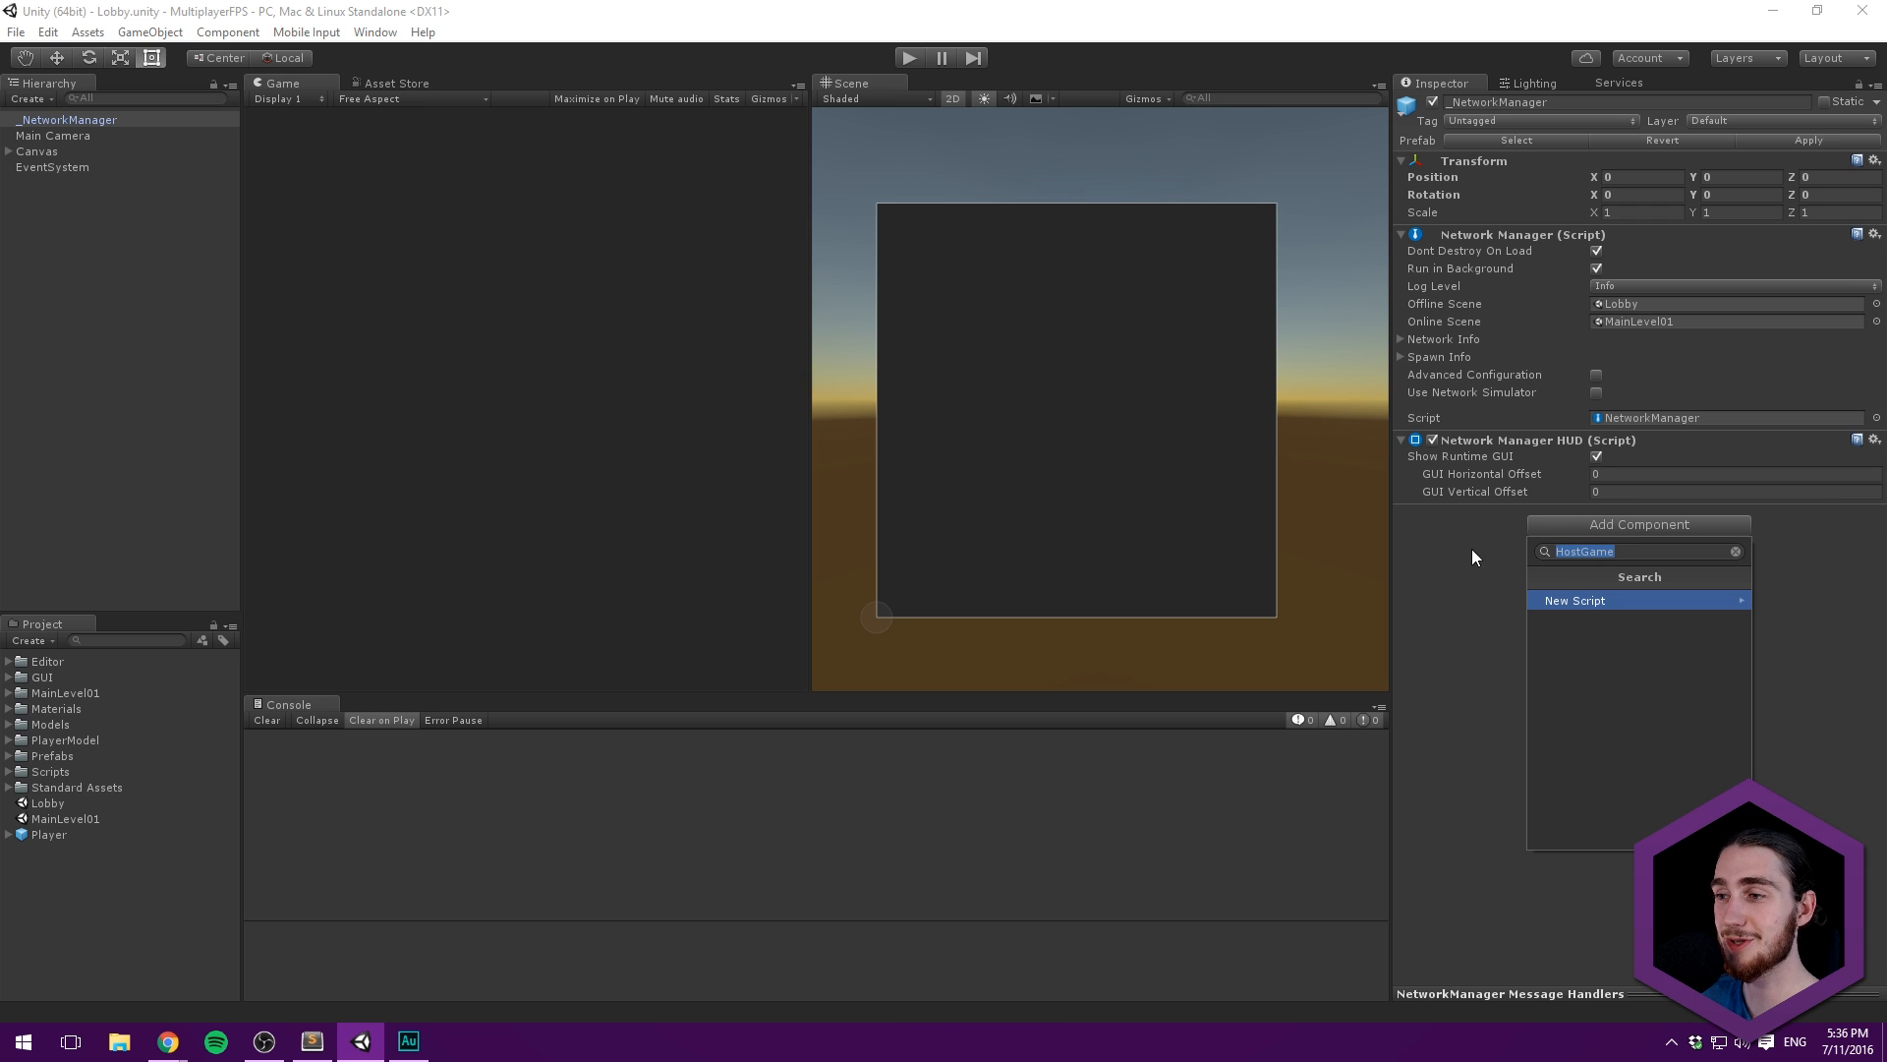
click(1575, 600)
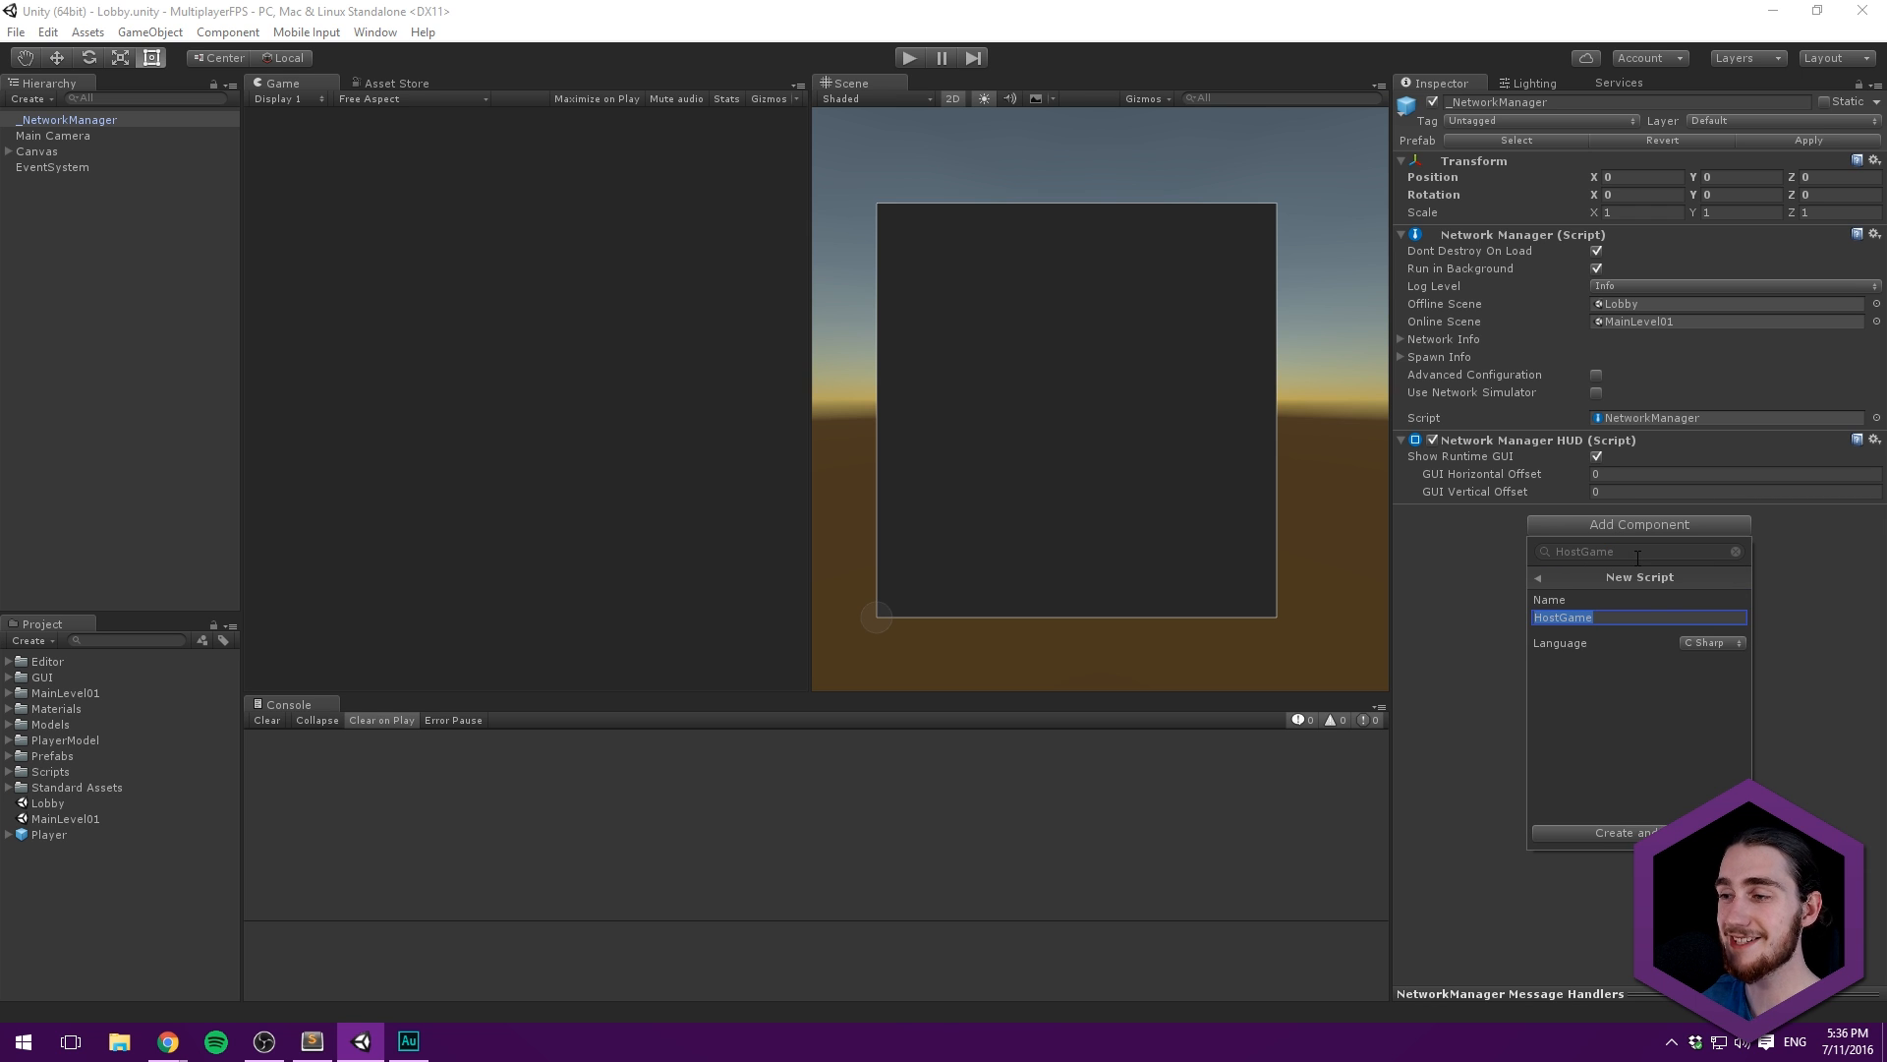
mouse_move(1698, 665)
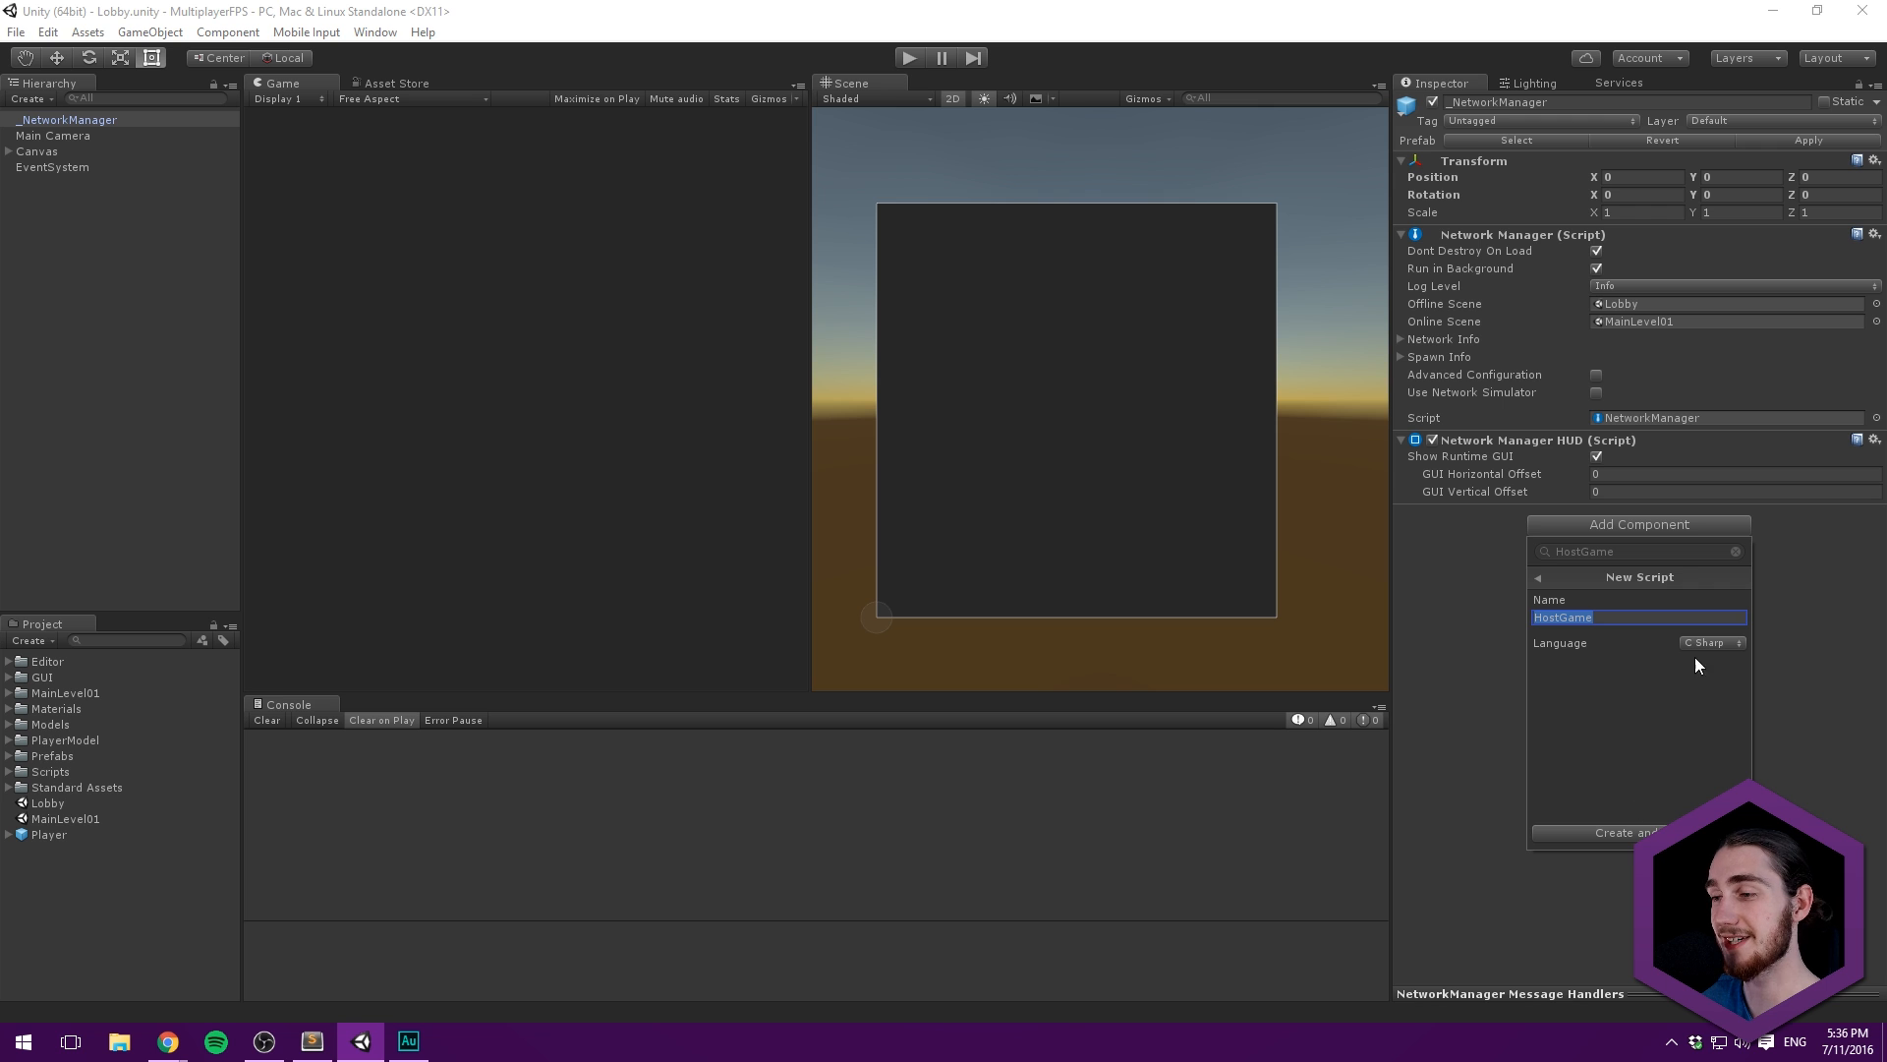
click(1625, 833)
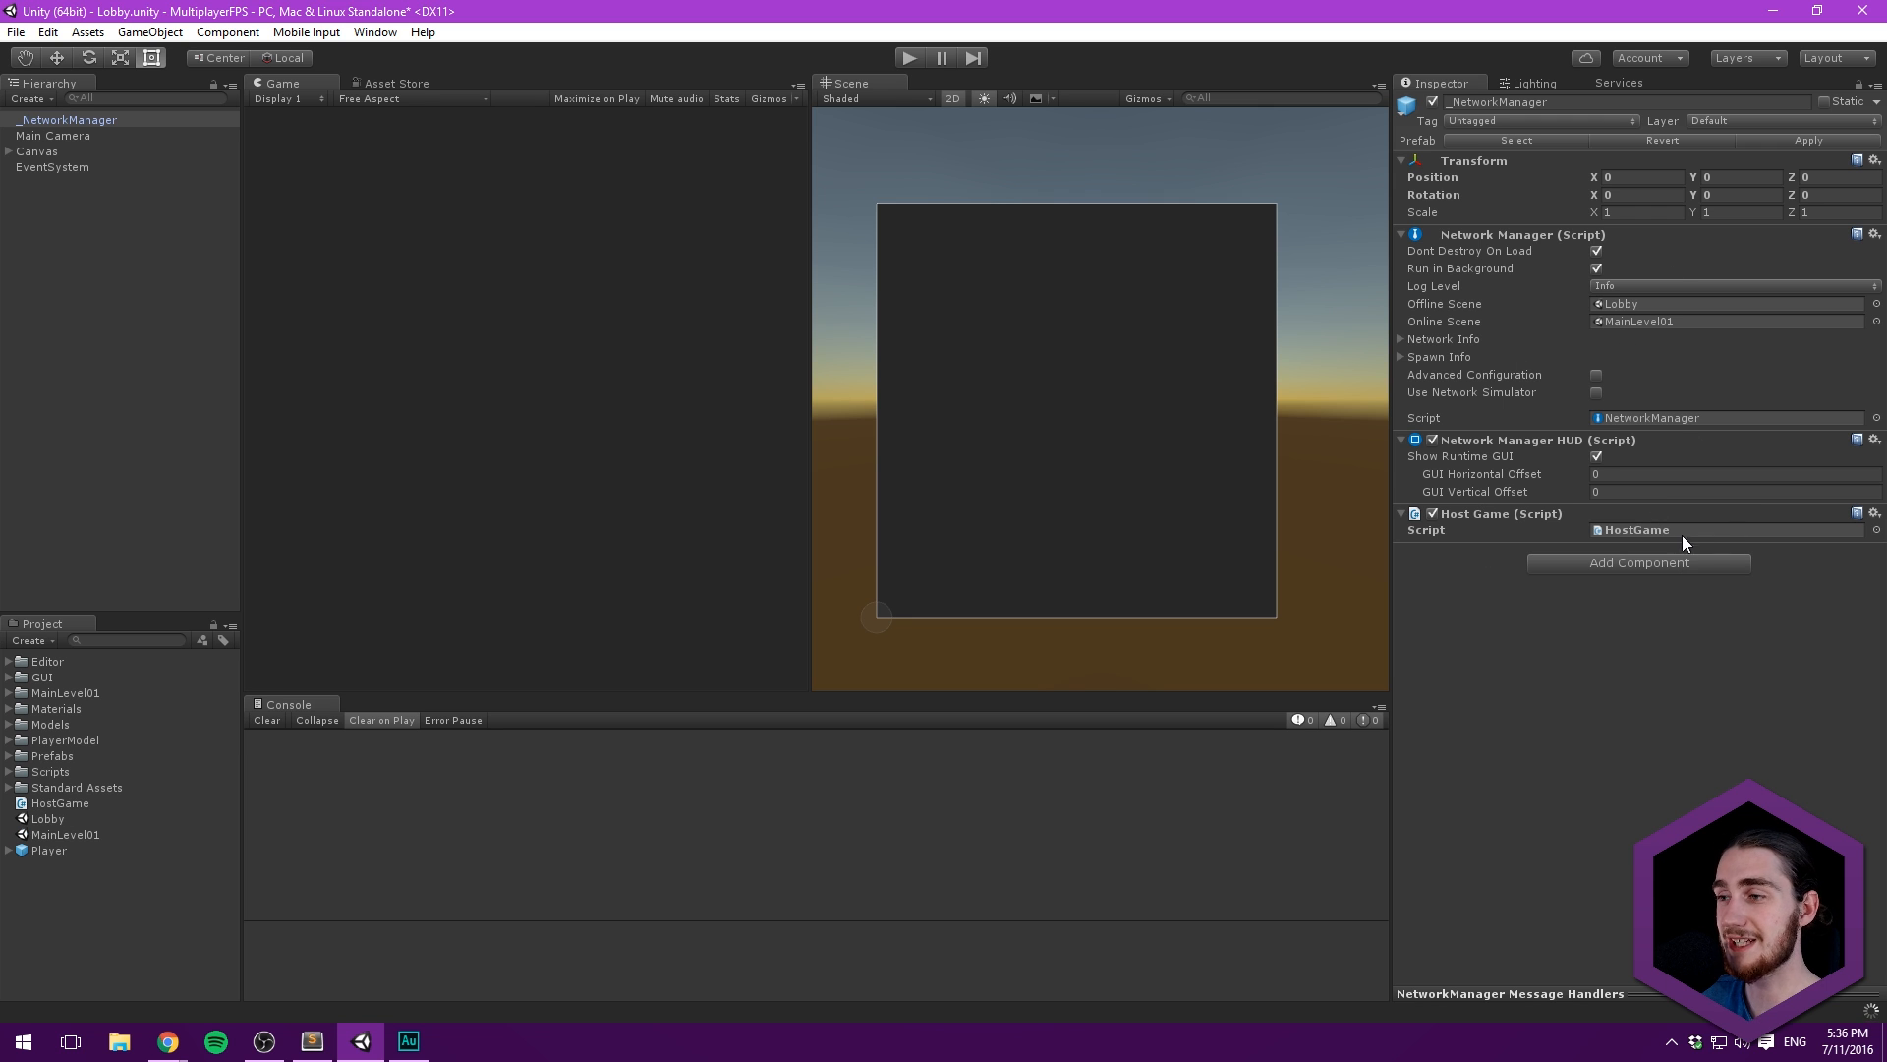
double_click(1636, 530)
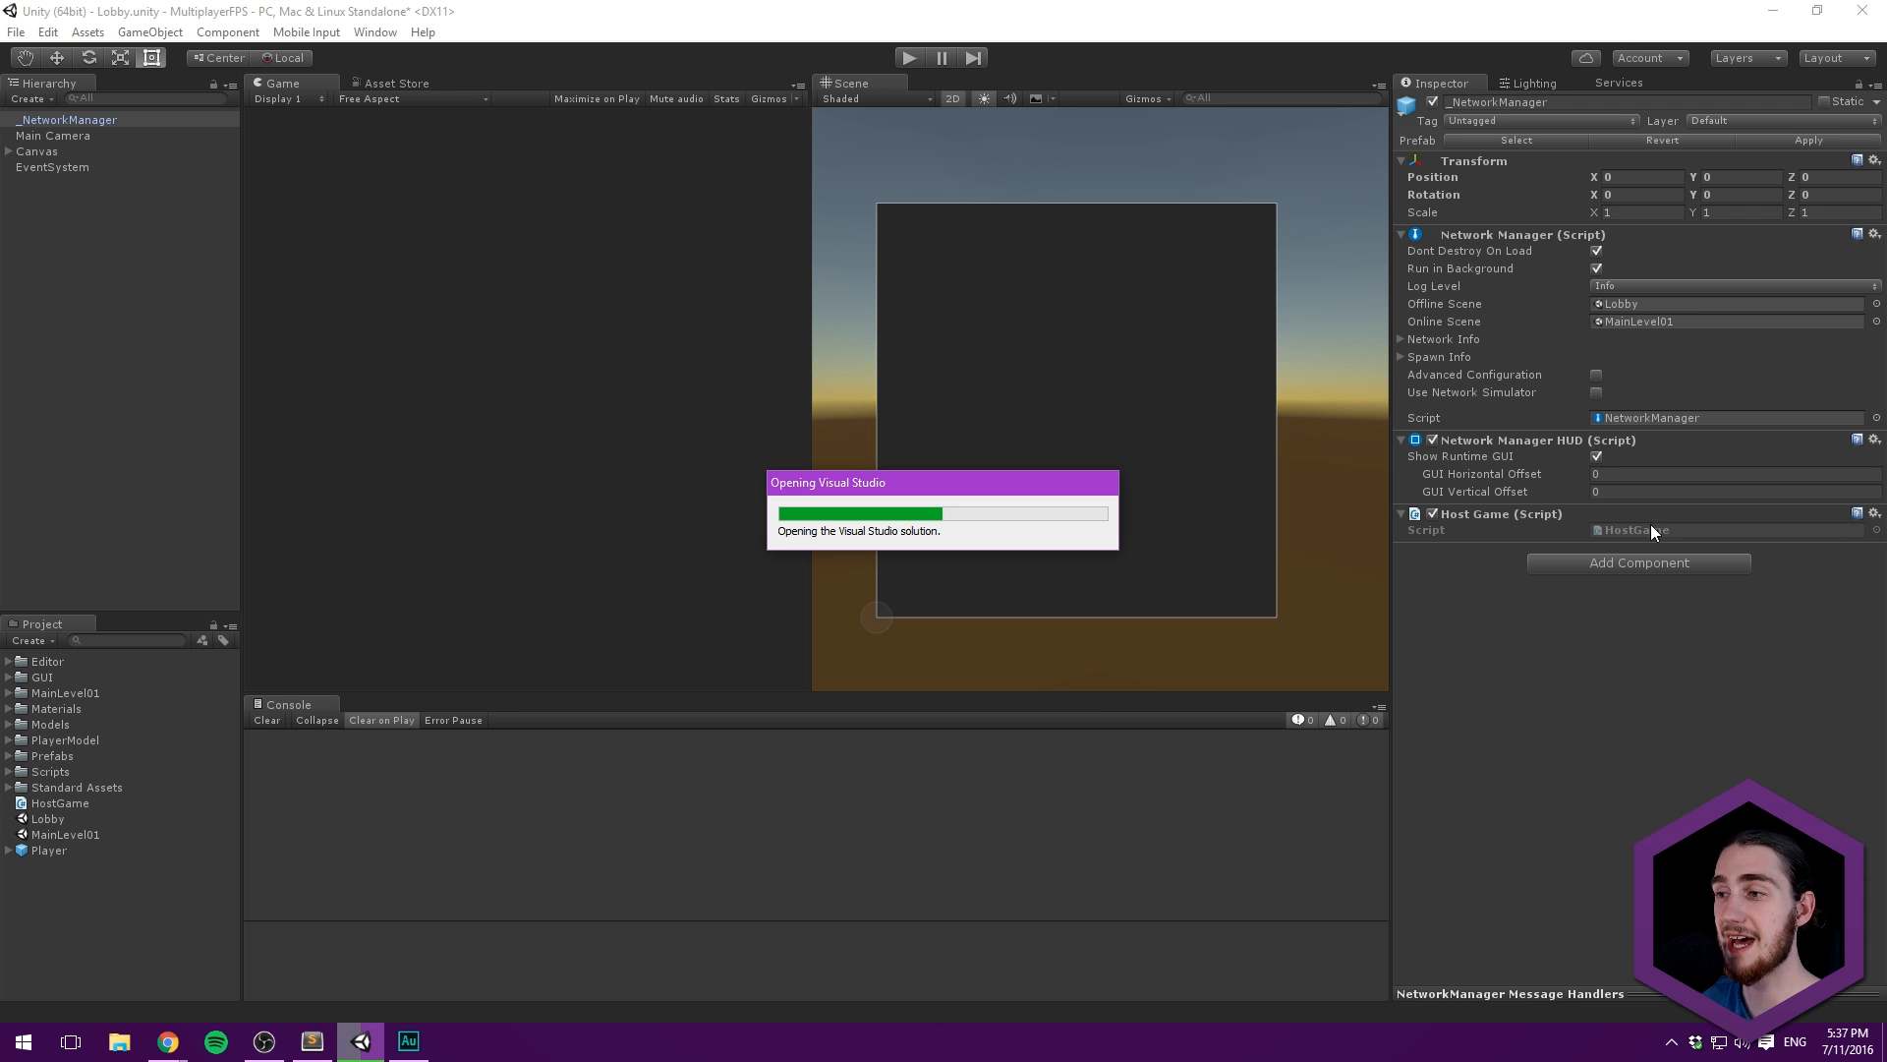
mouse_move(1547, 554)
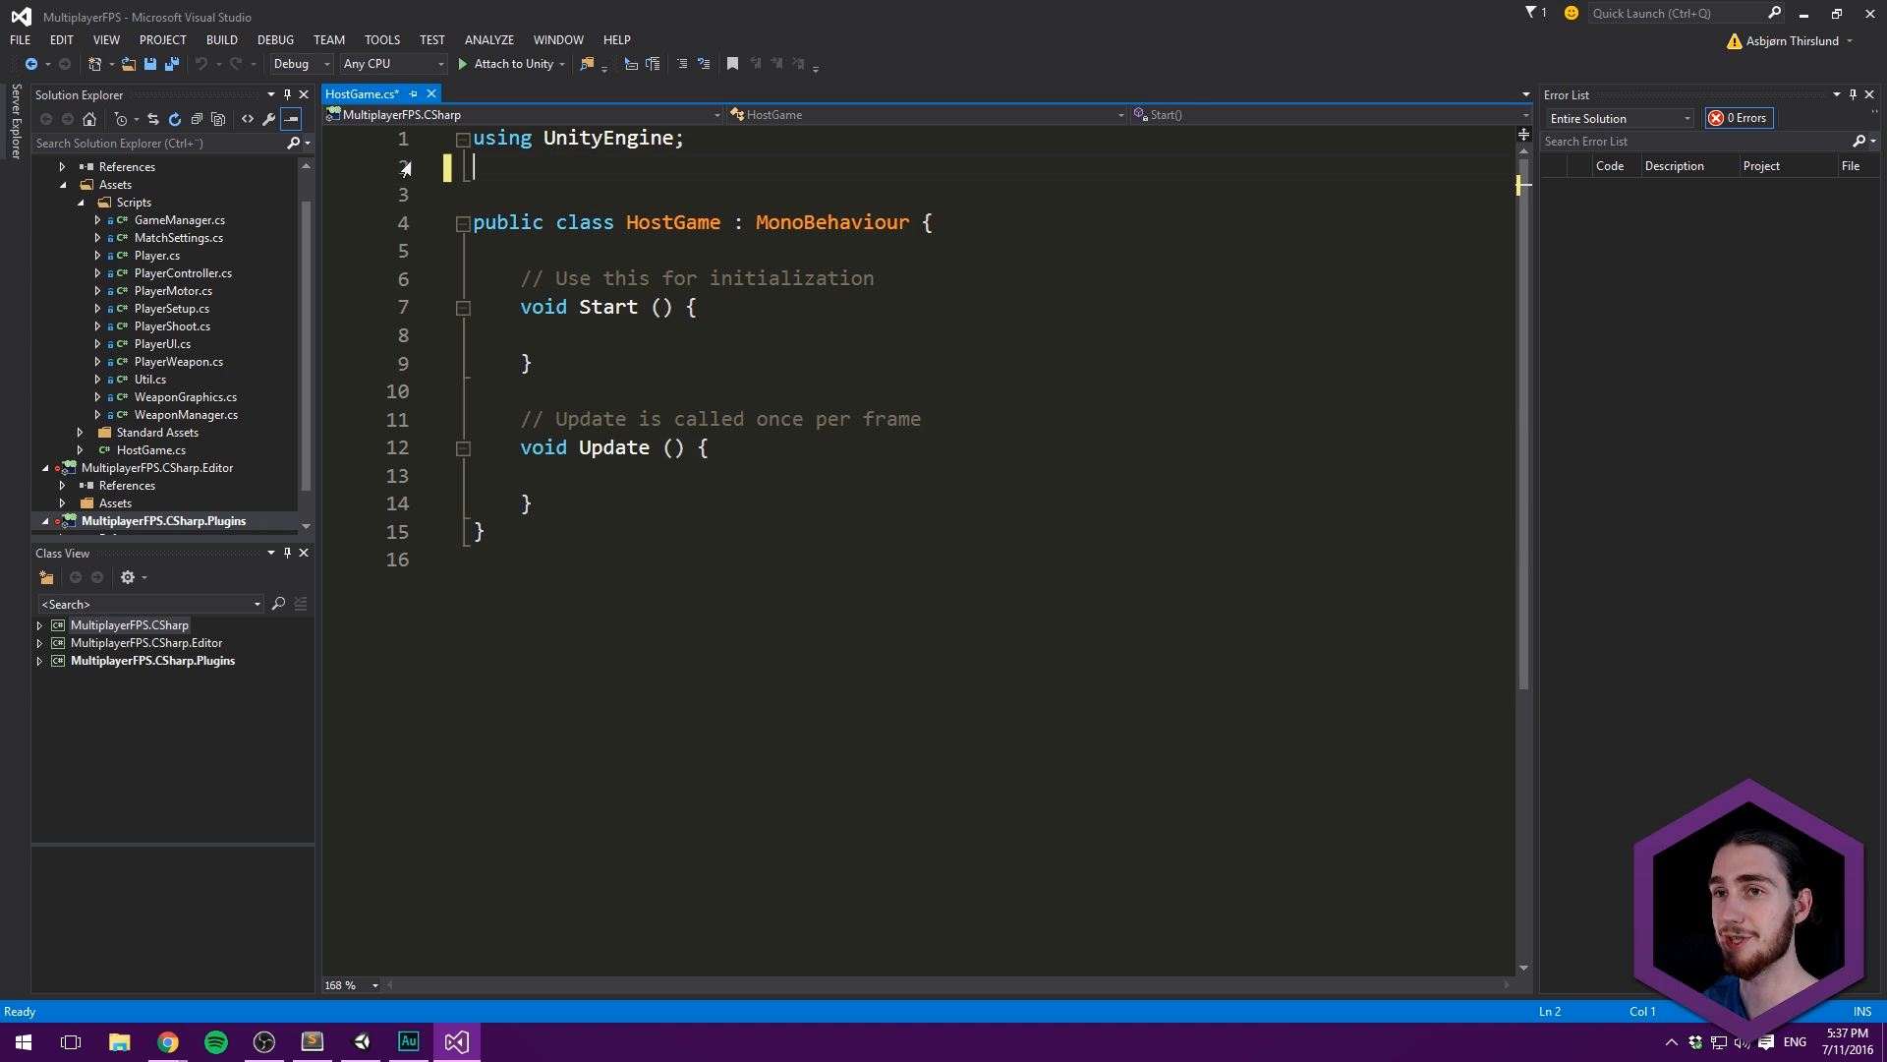
- Add 'using UnityEngine.Networking;' and delete the default Start and Update methods
text(using)
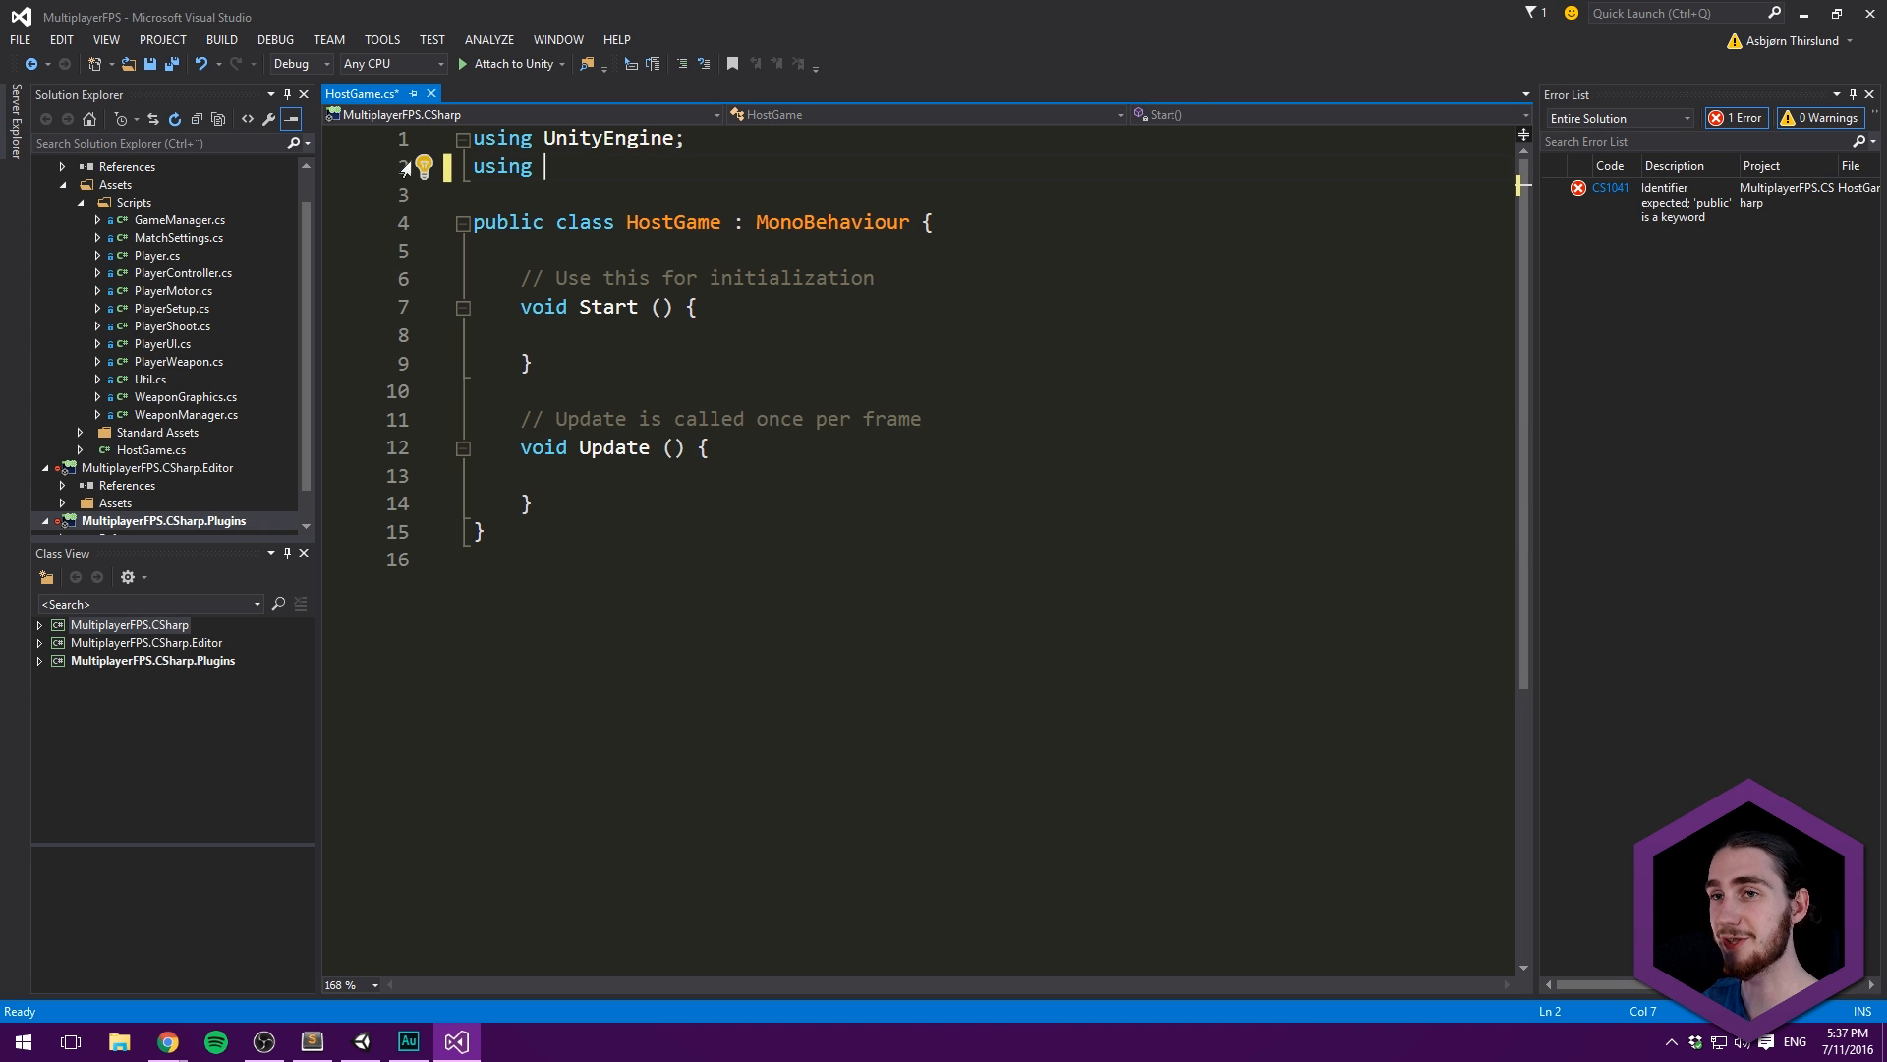
text(UnityEngine.)
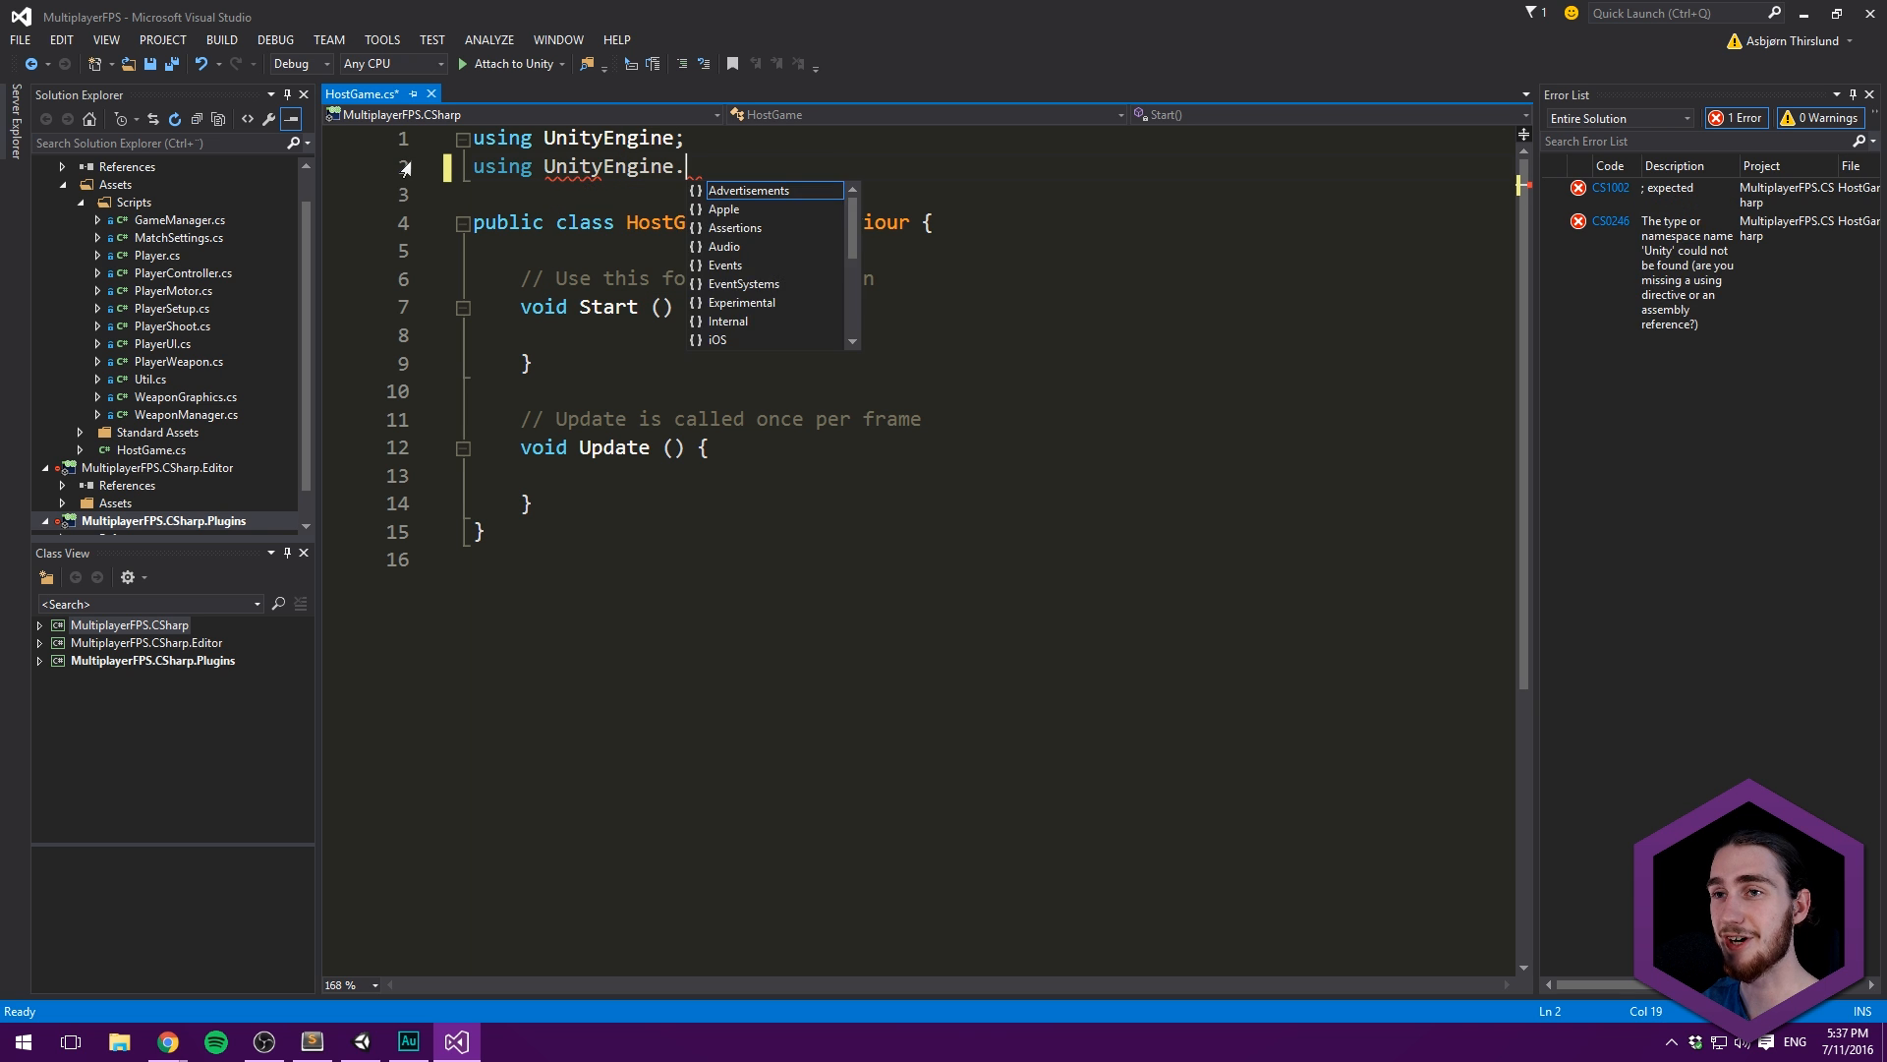
text(Networking;)
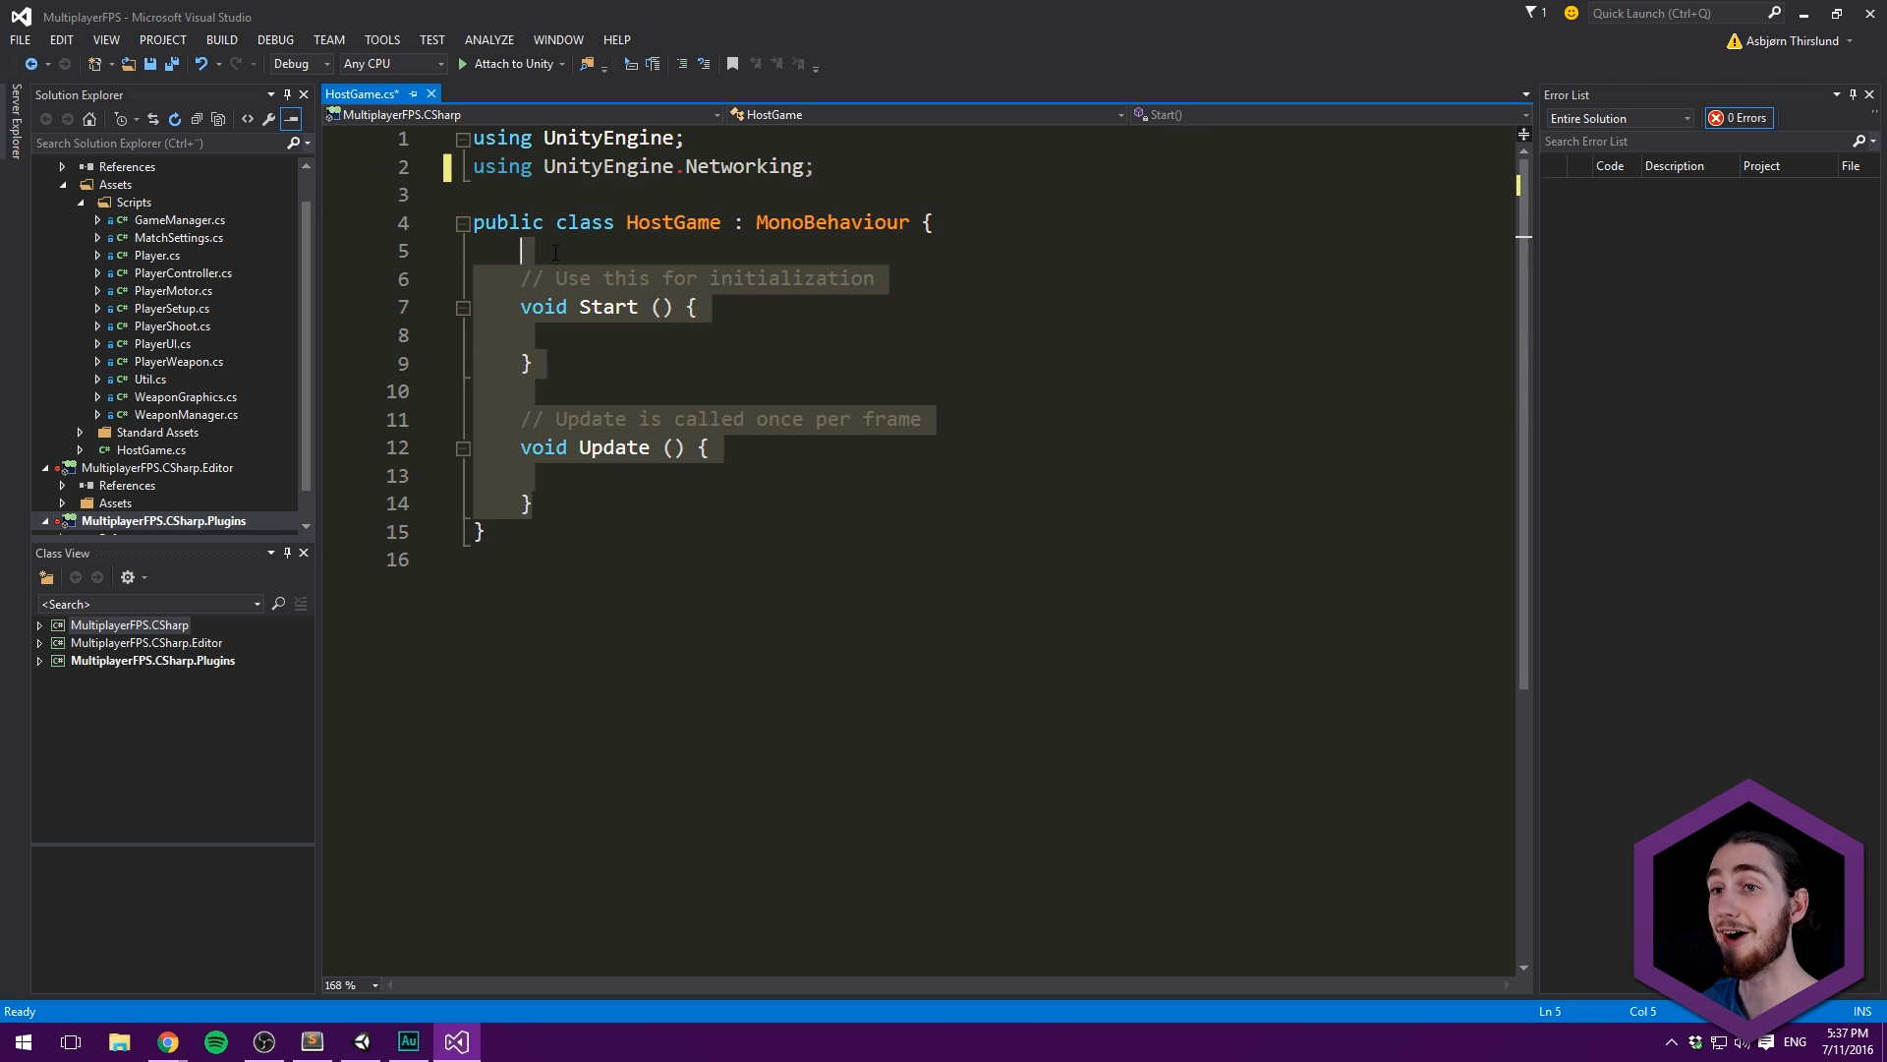
key(Delete)
text(private)
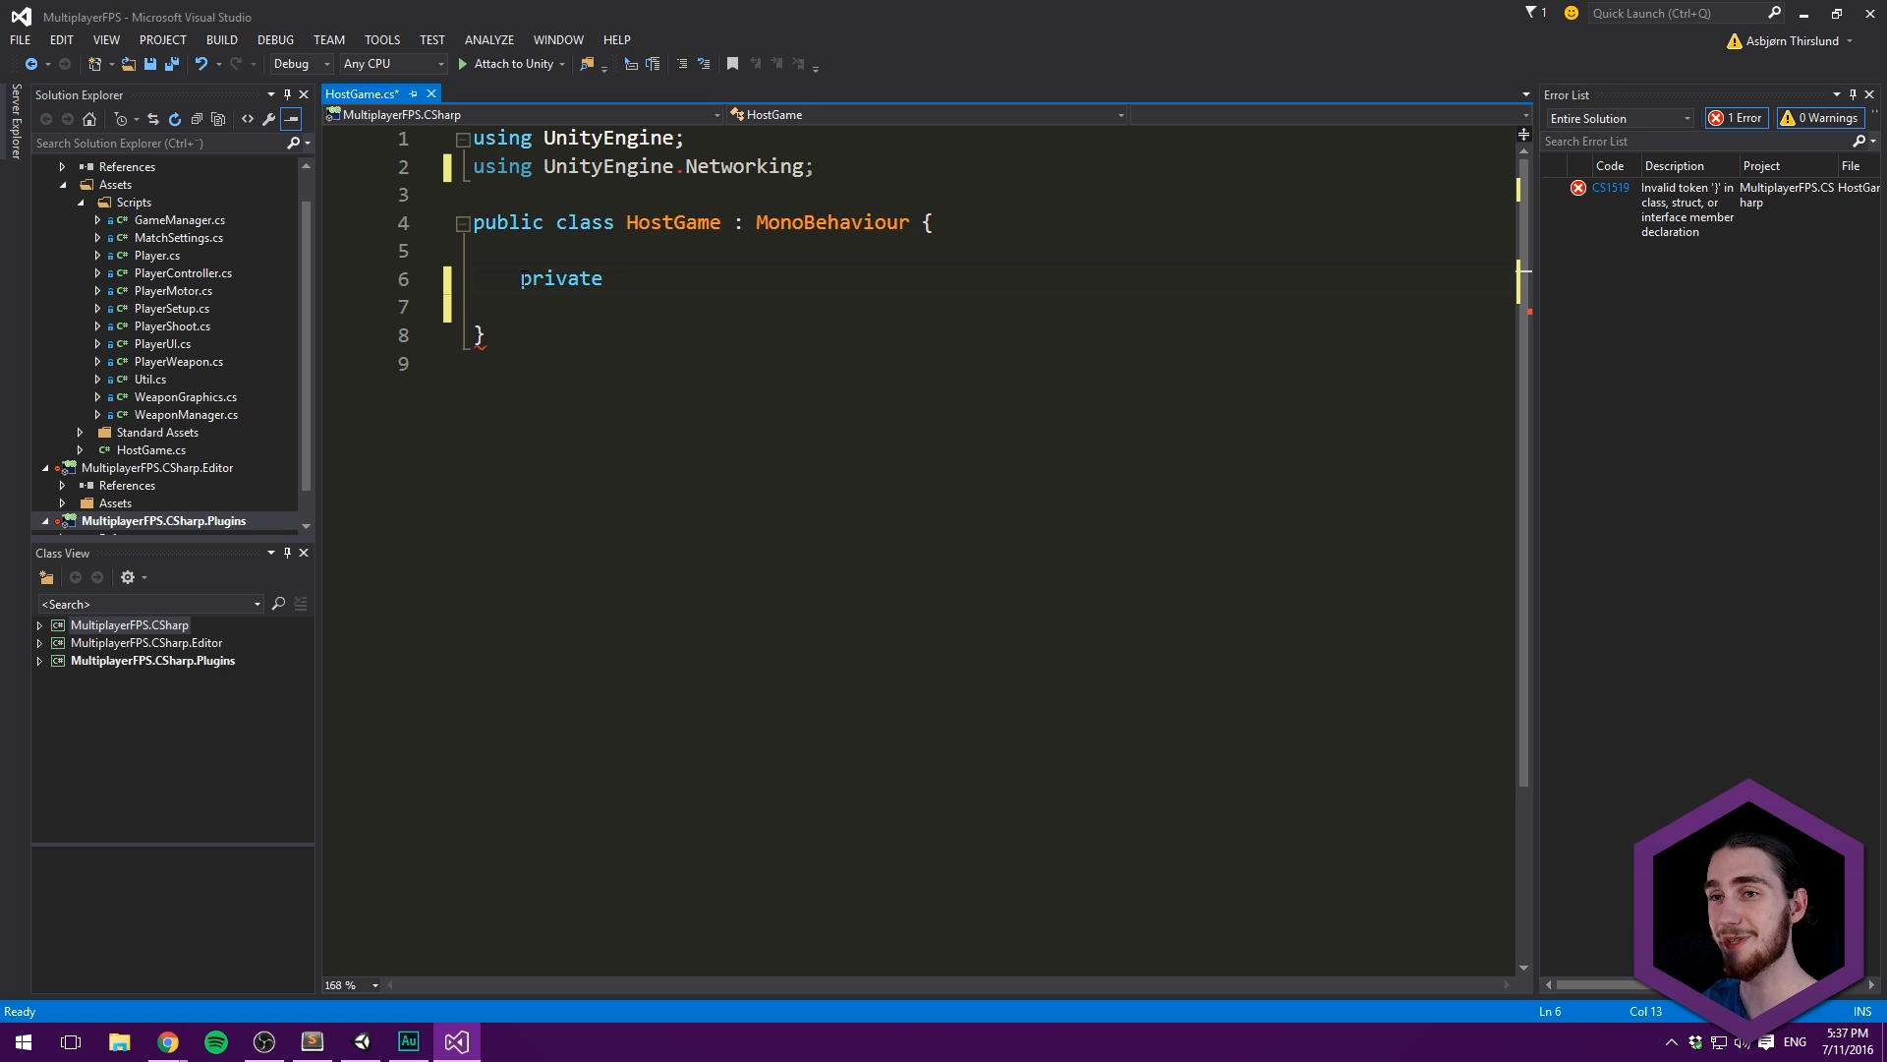
- Declare a uint roomSize field initialised to 6
text(int)
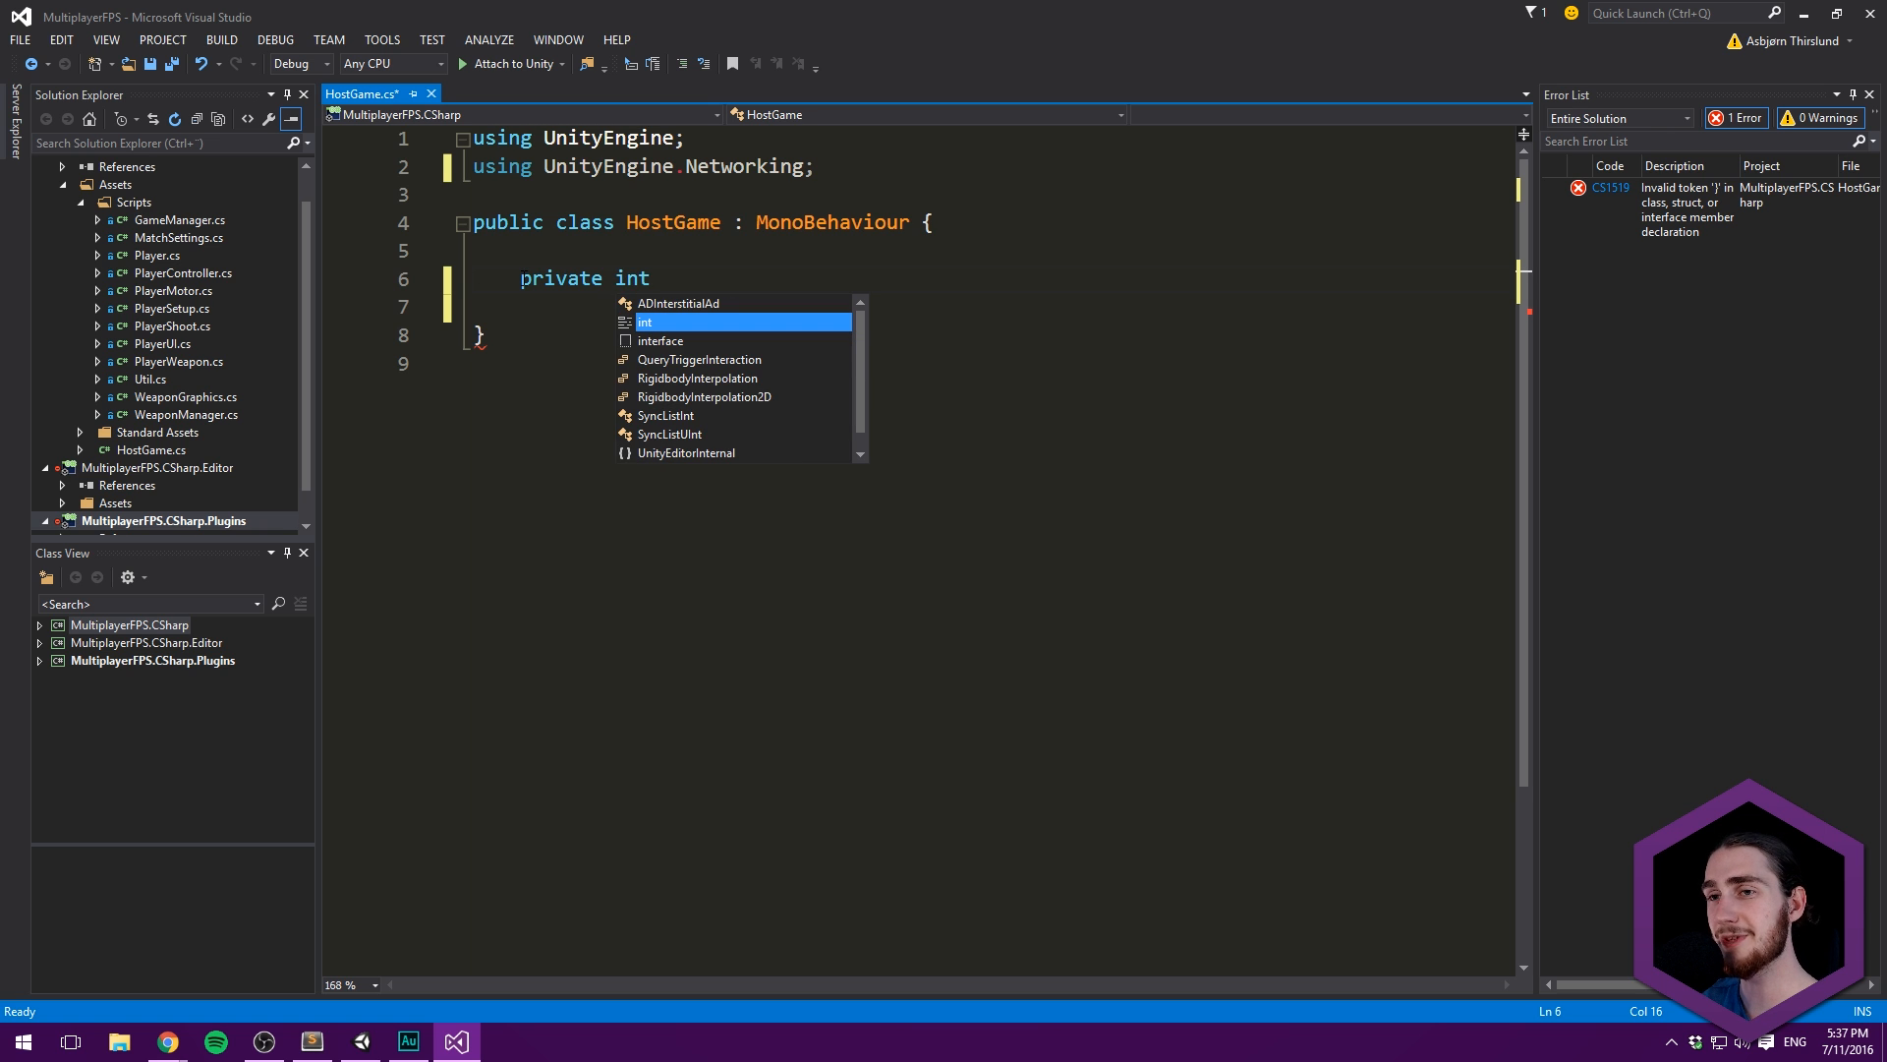
key(BackSpace)
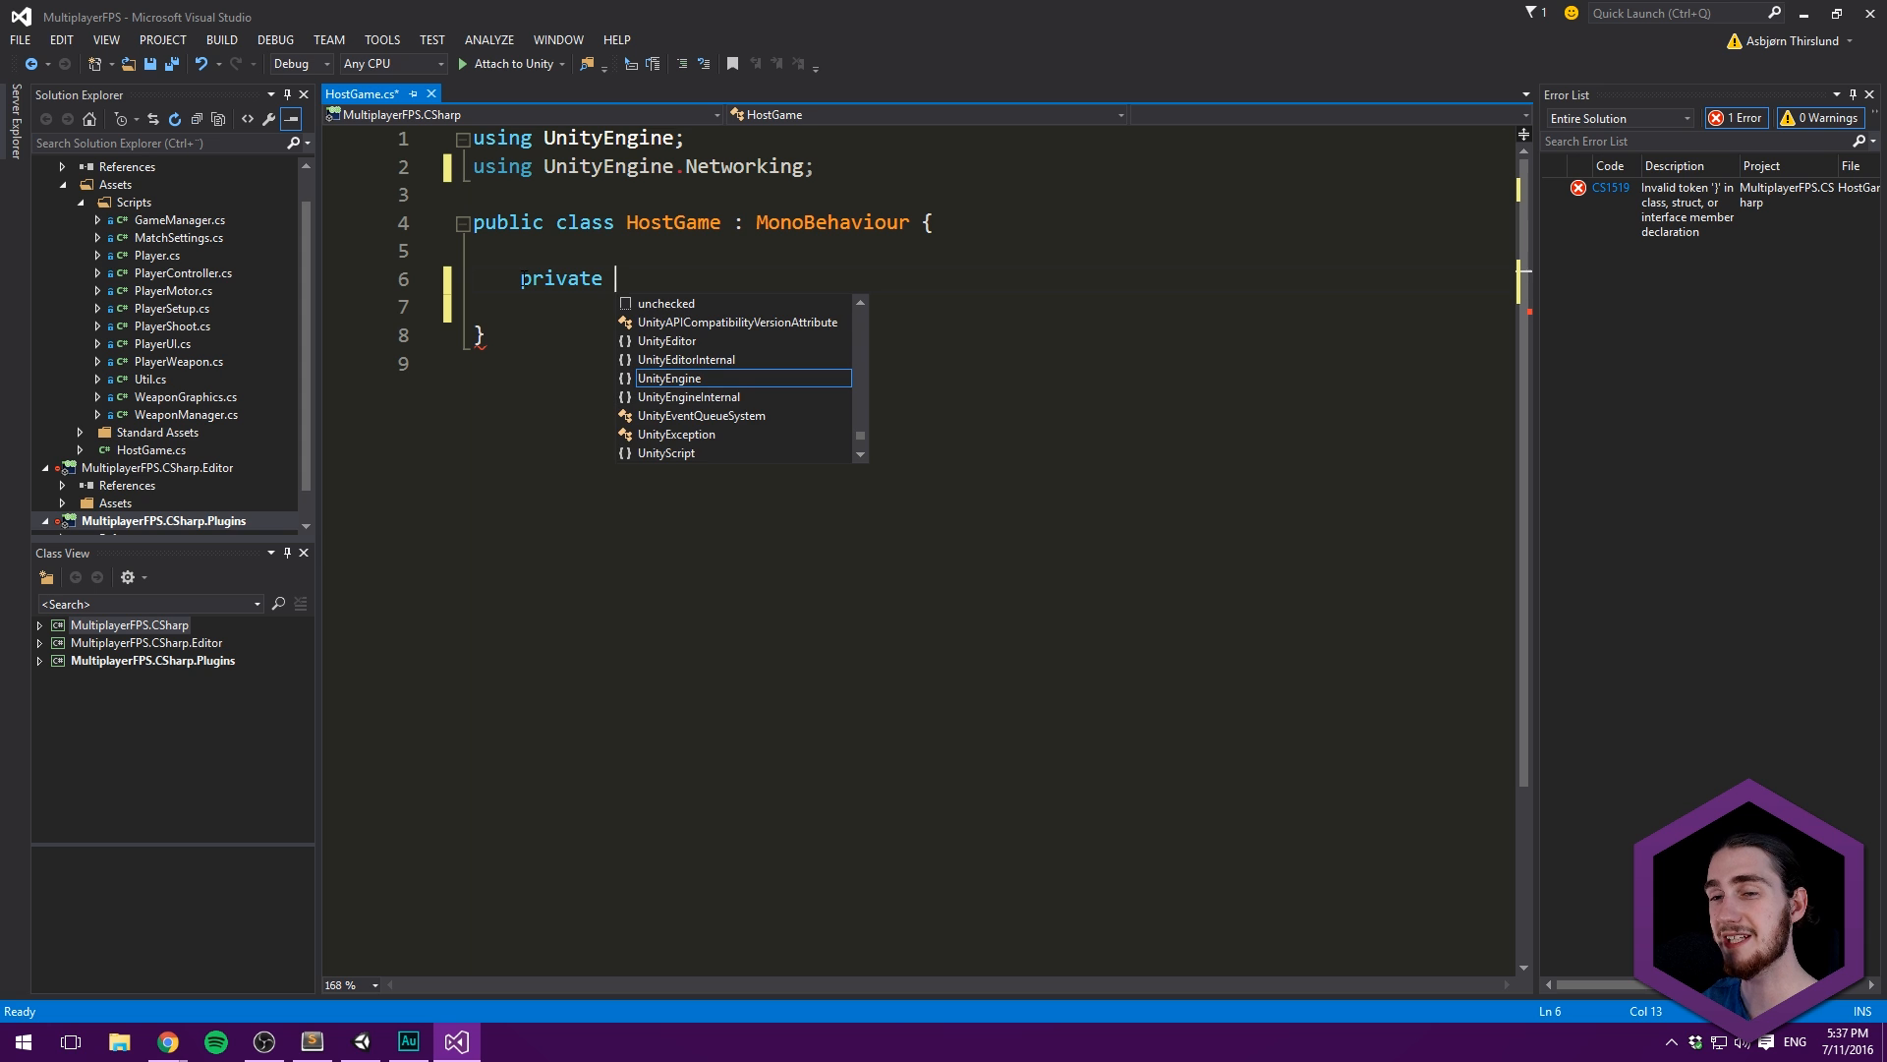
text(uint)
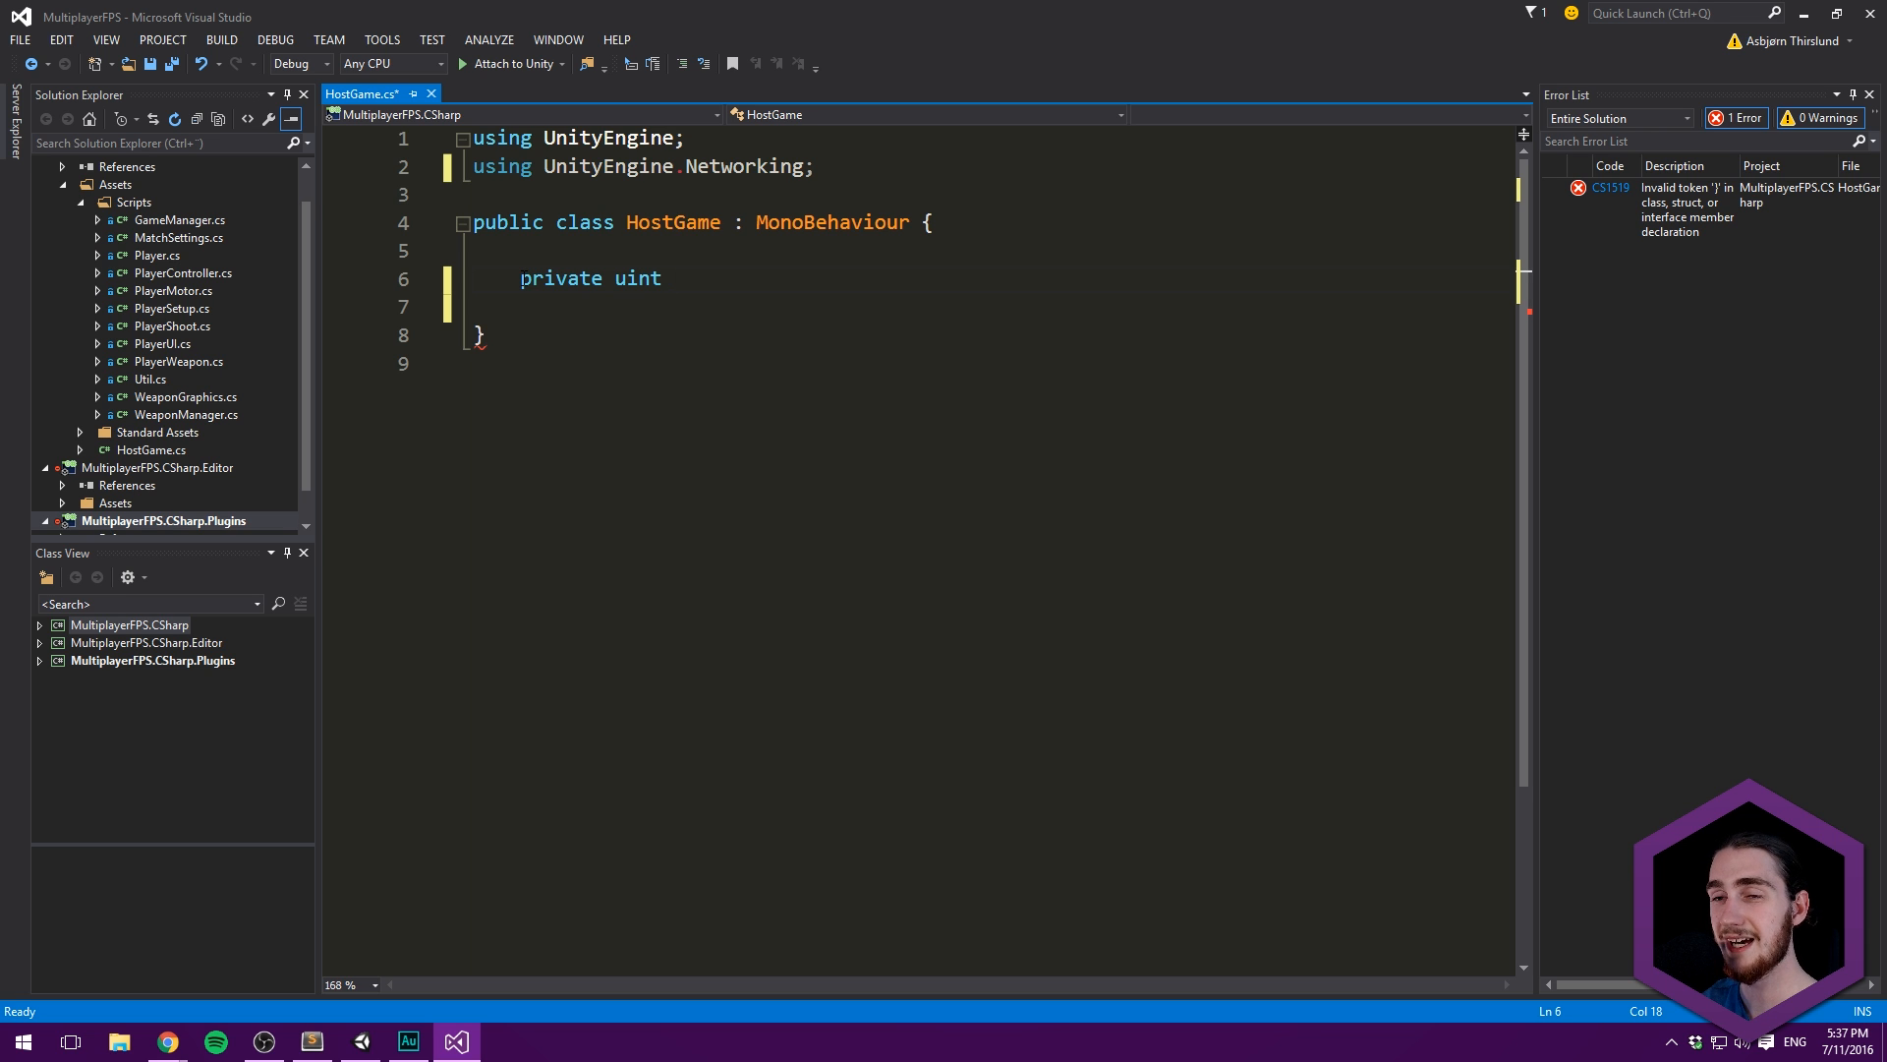
text(room)
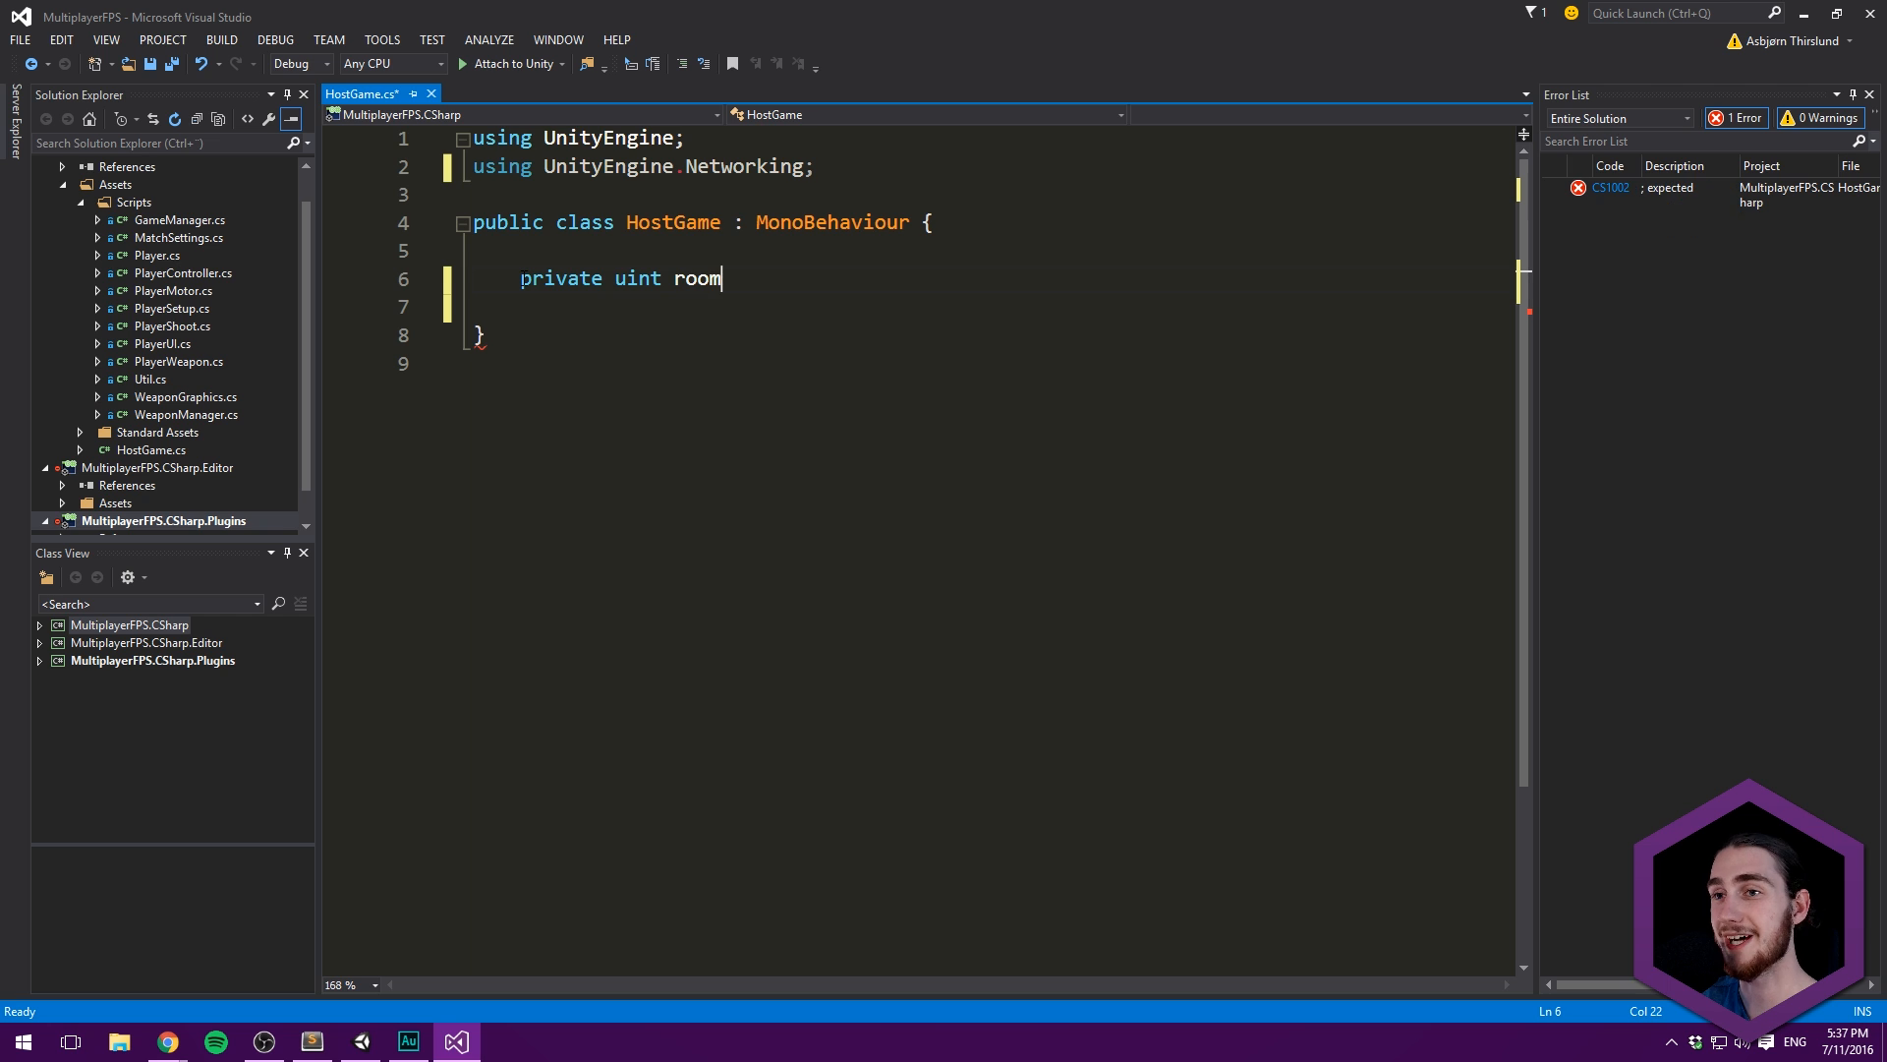
text(Size = 6)
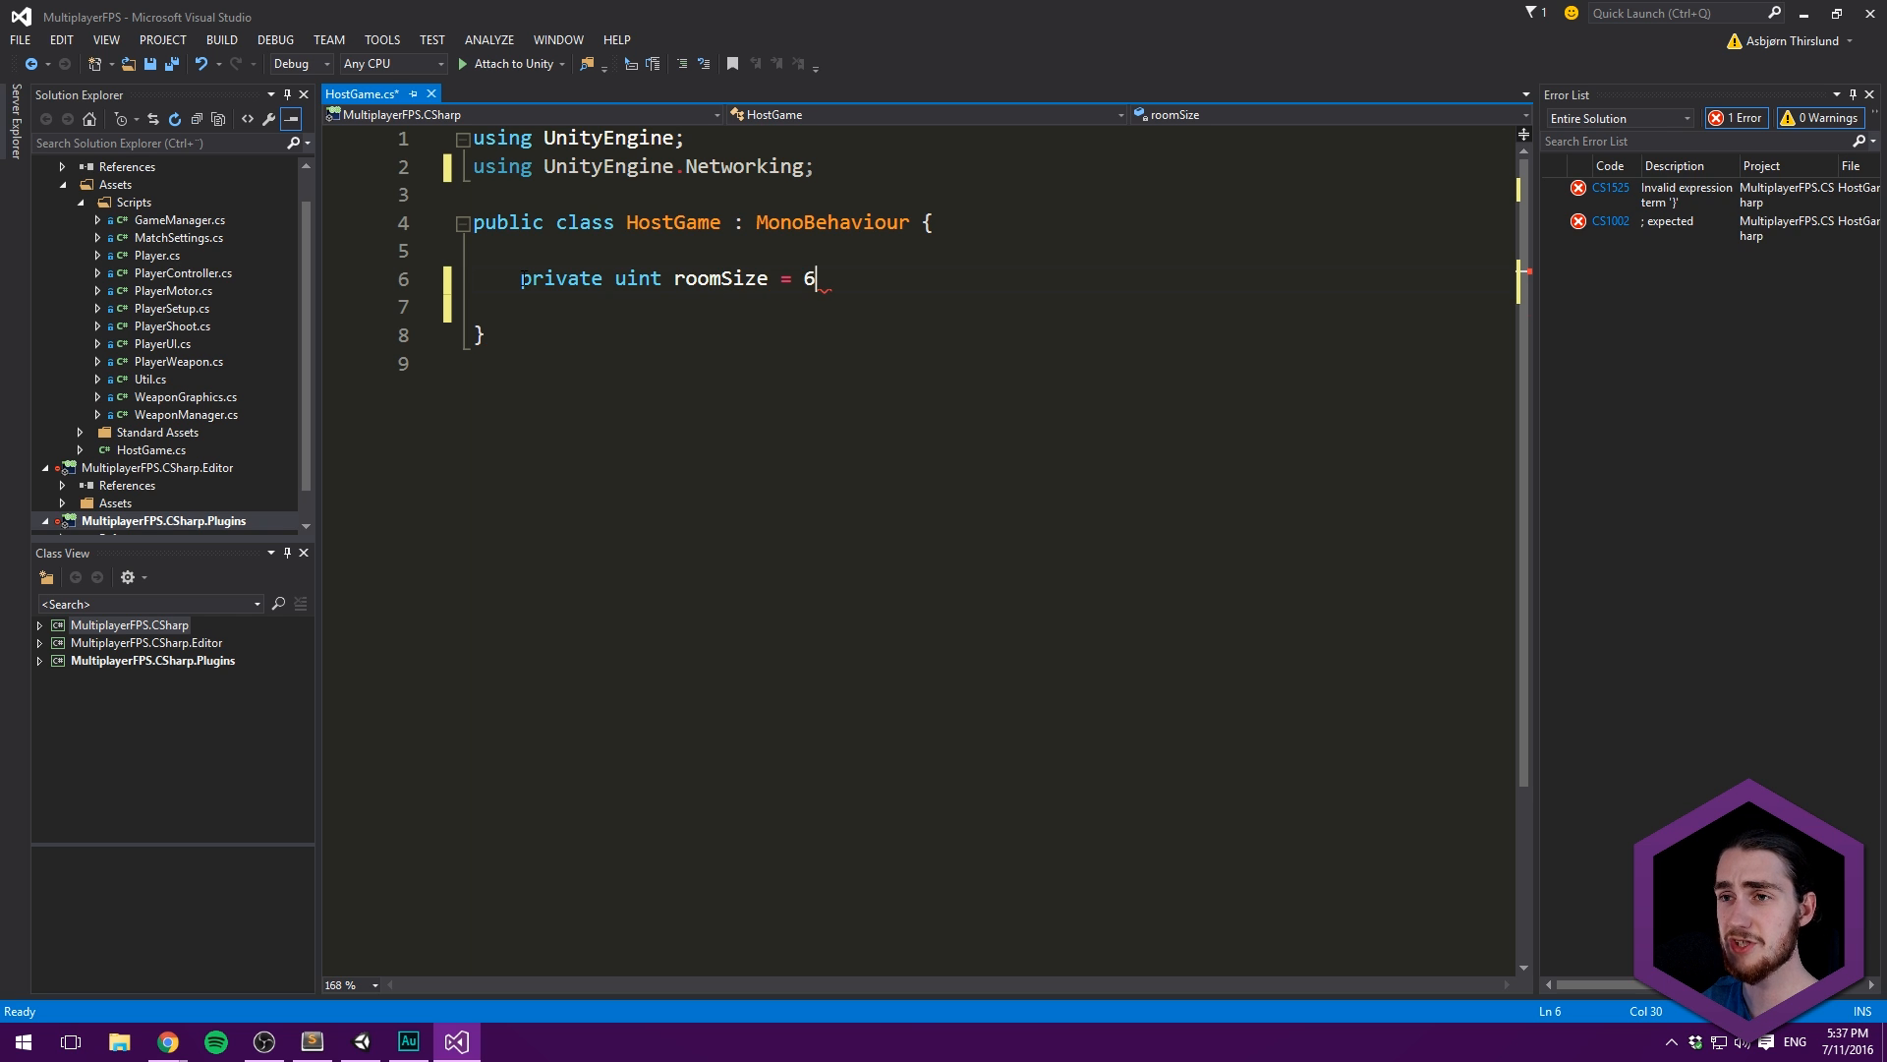
text(;)
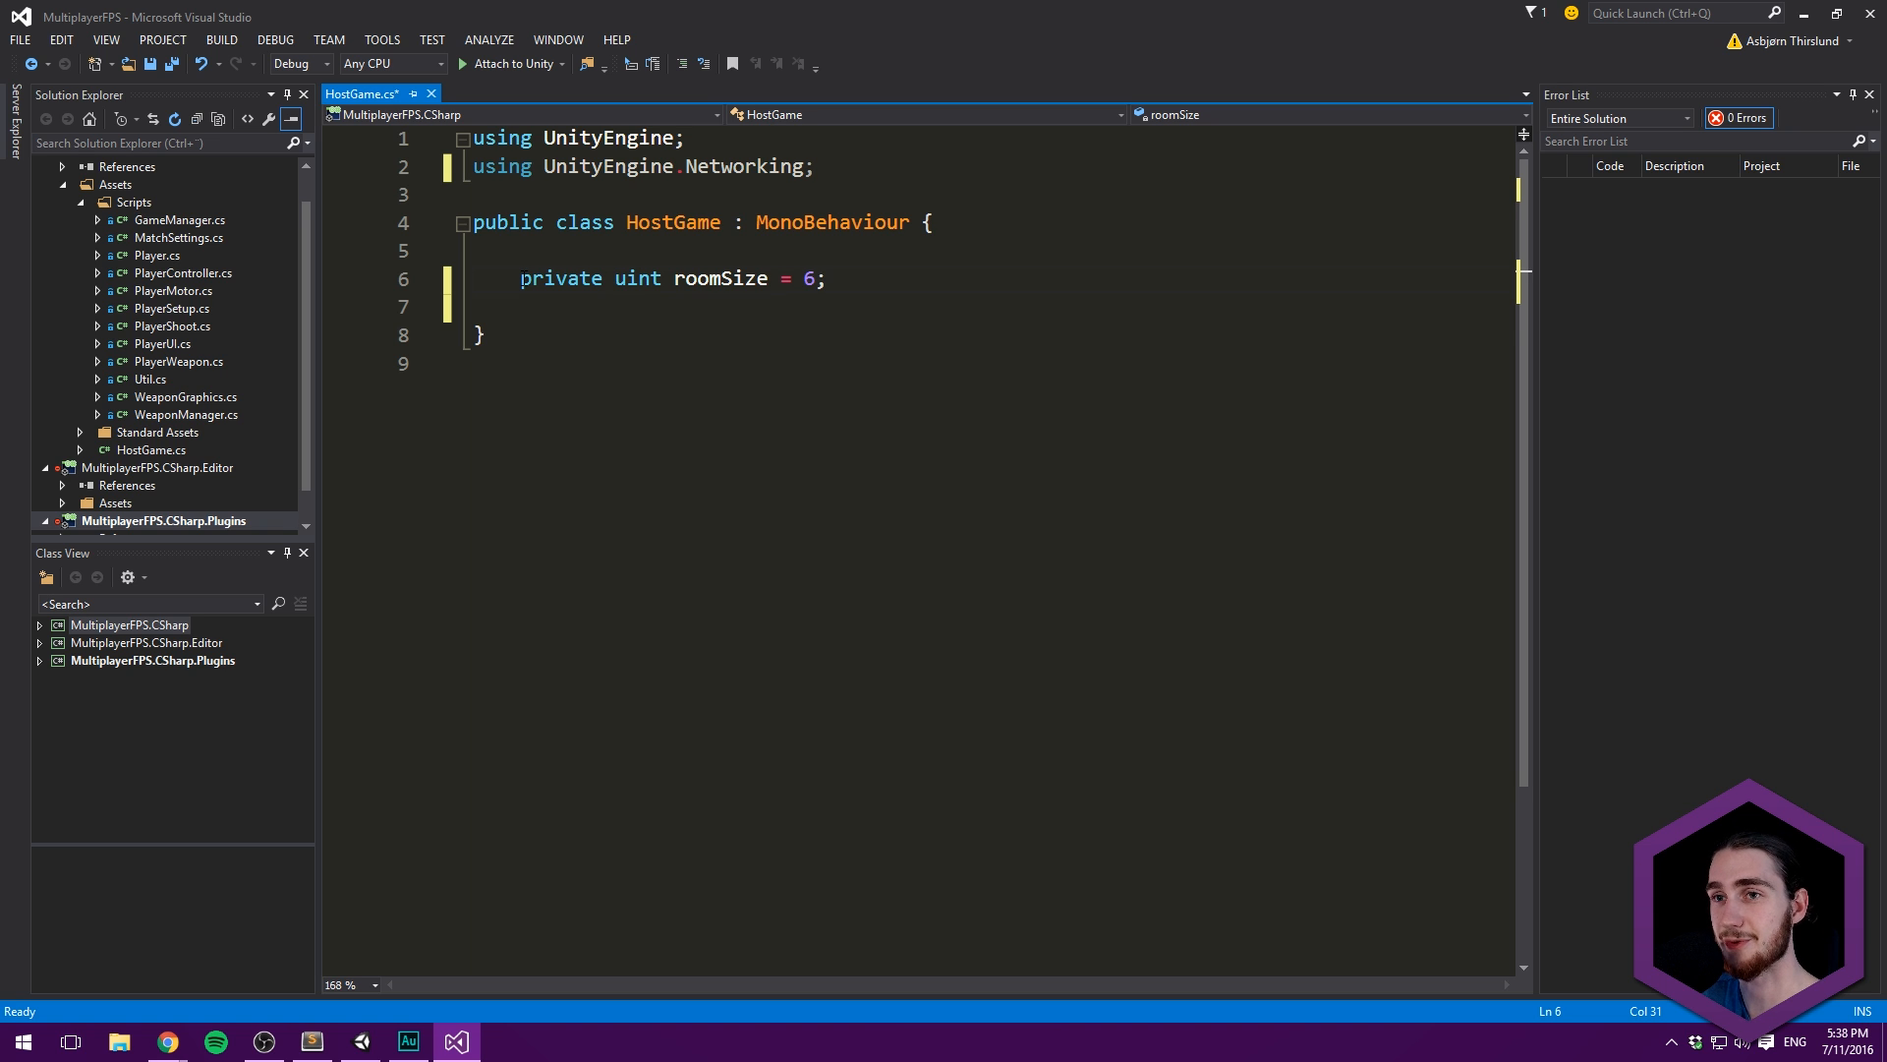
- Declare a private string roomName field
text(priv)
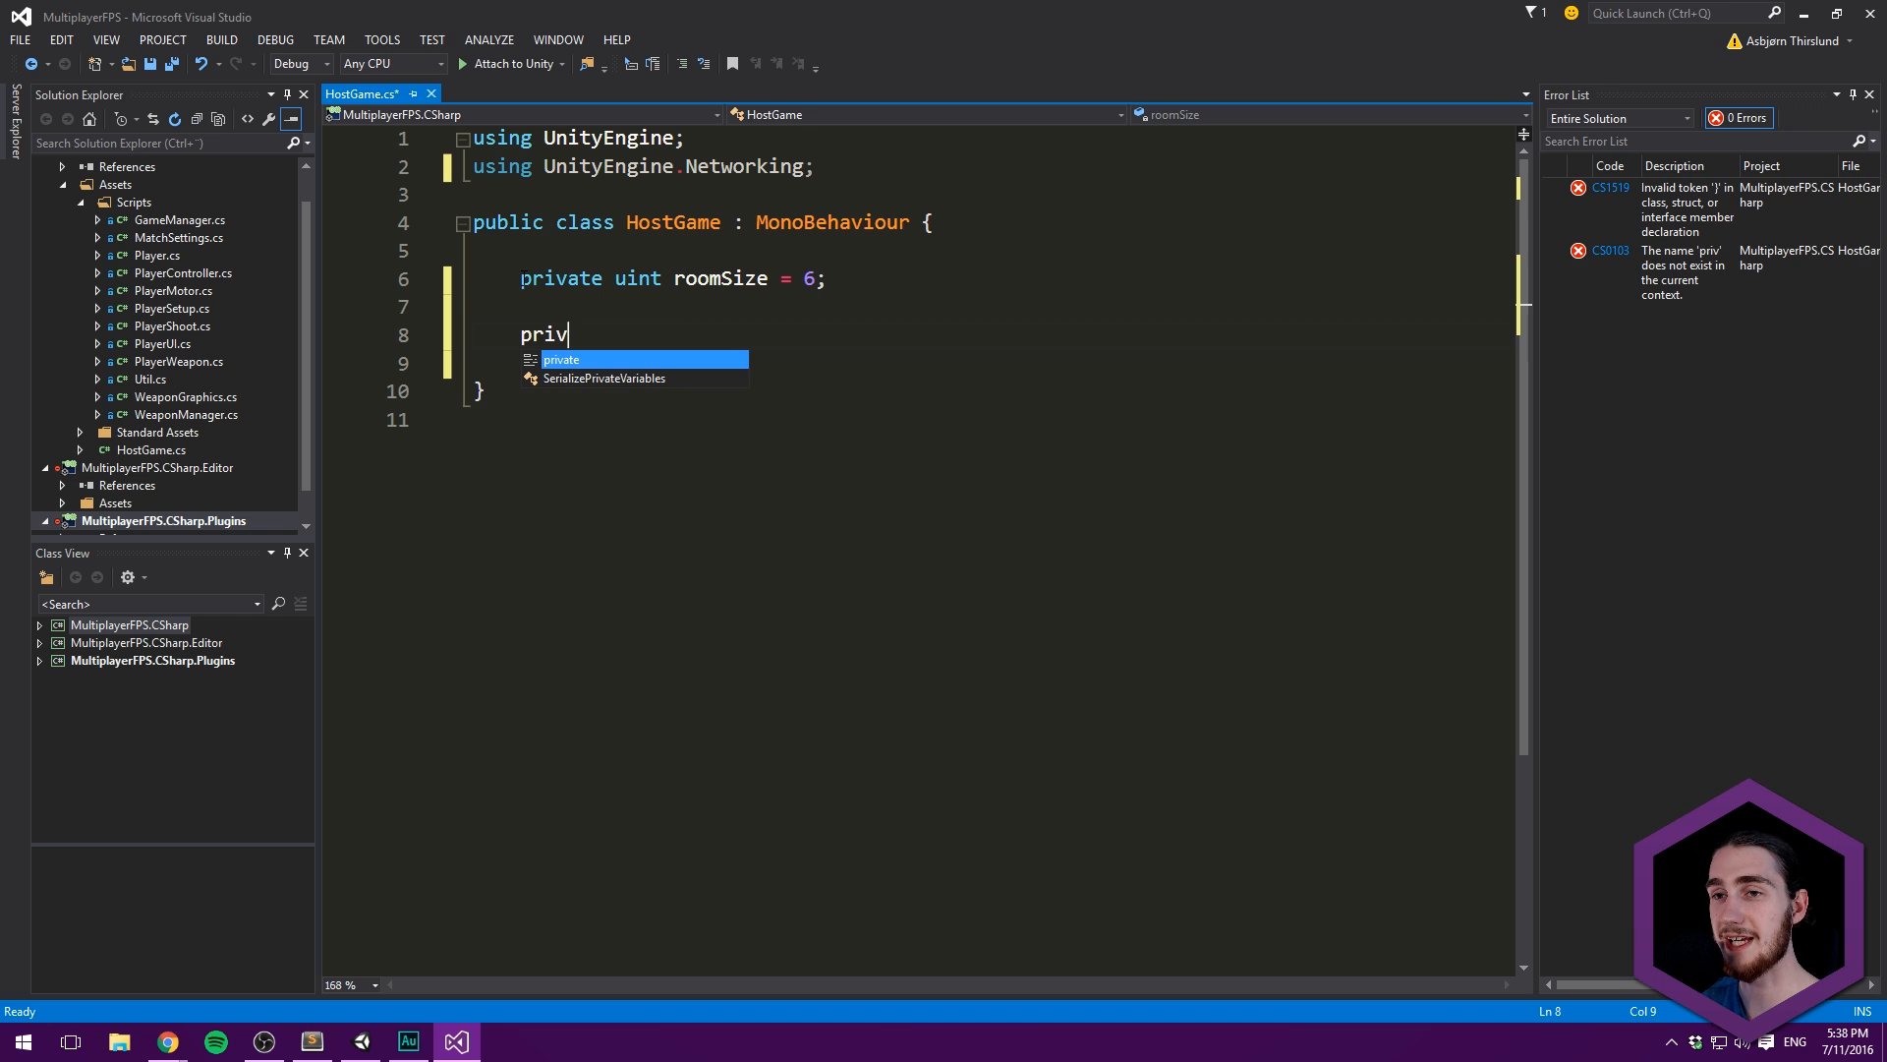
text(ate st)
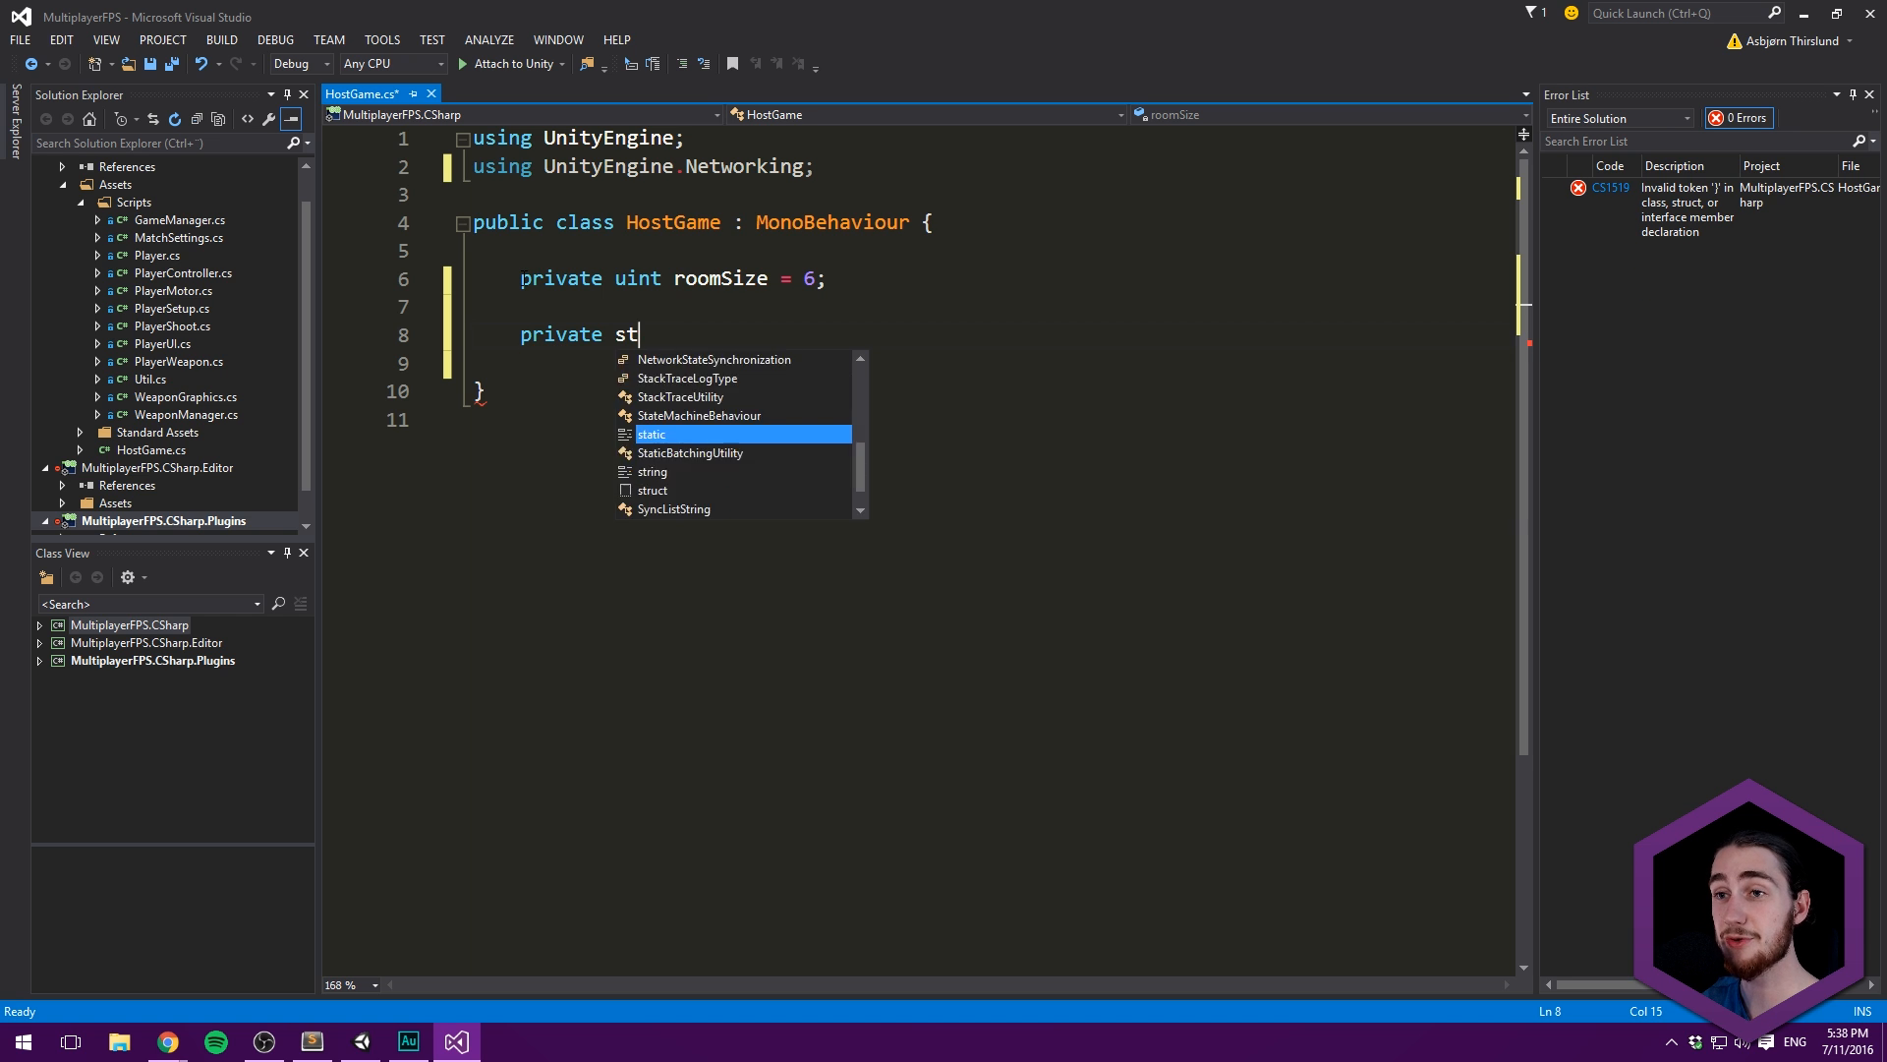
text(ring roomN)
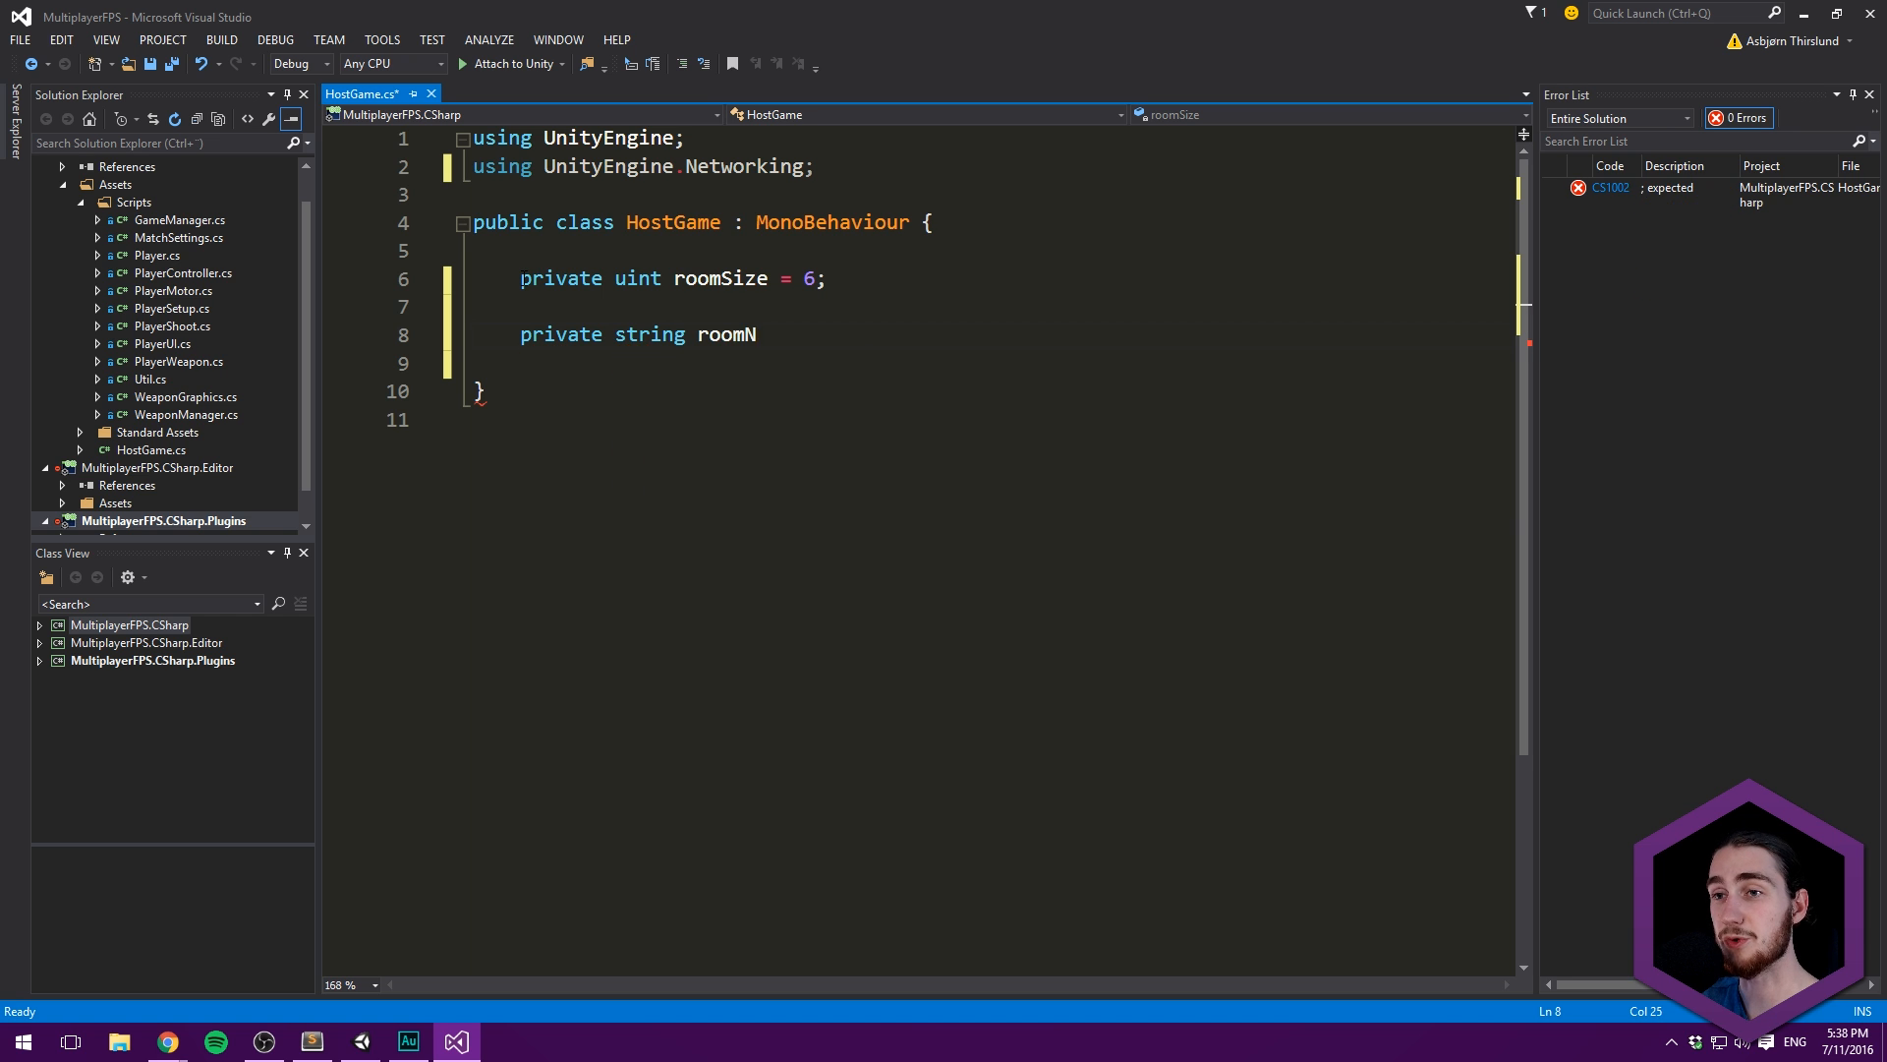
text(ame;)
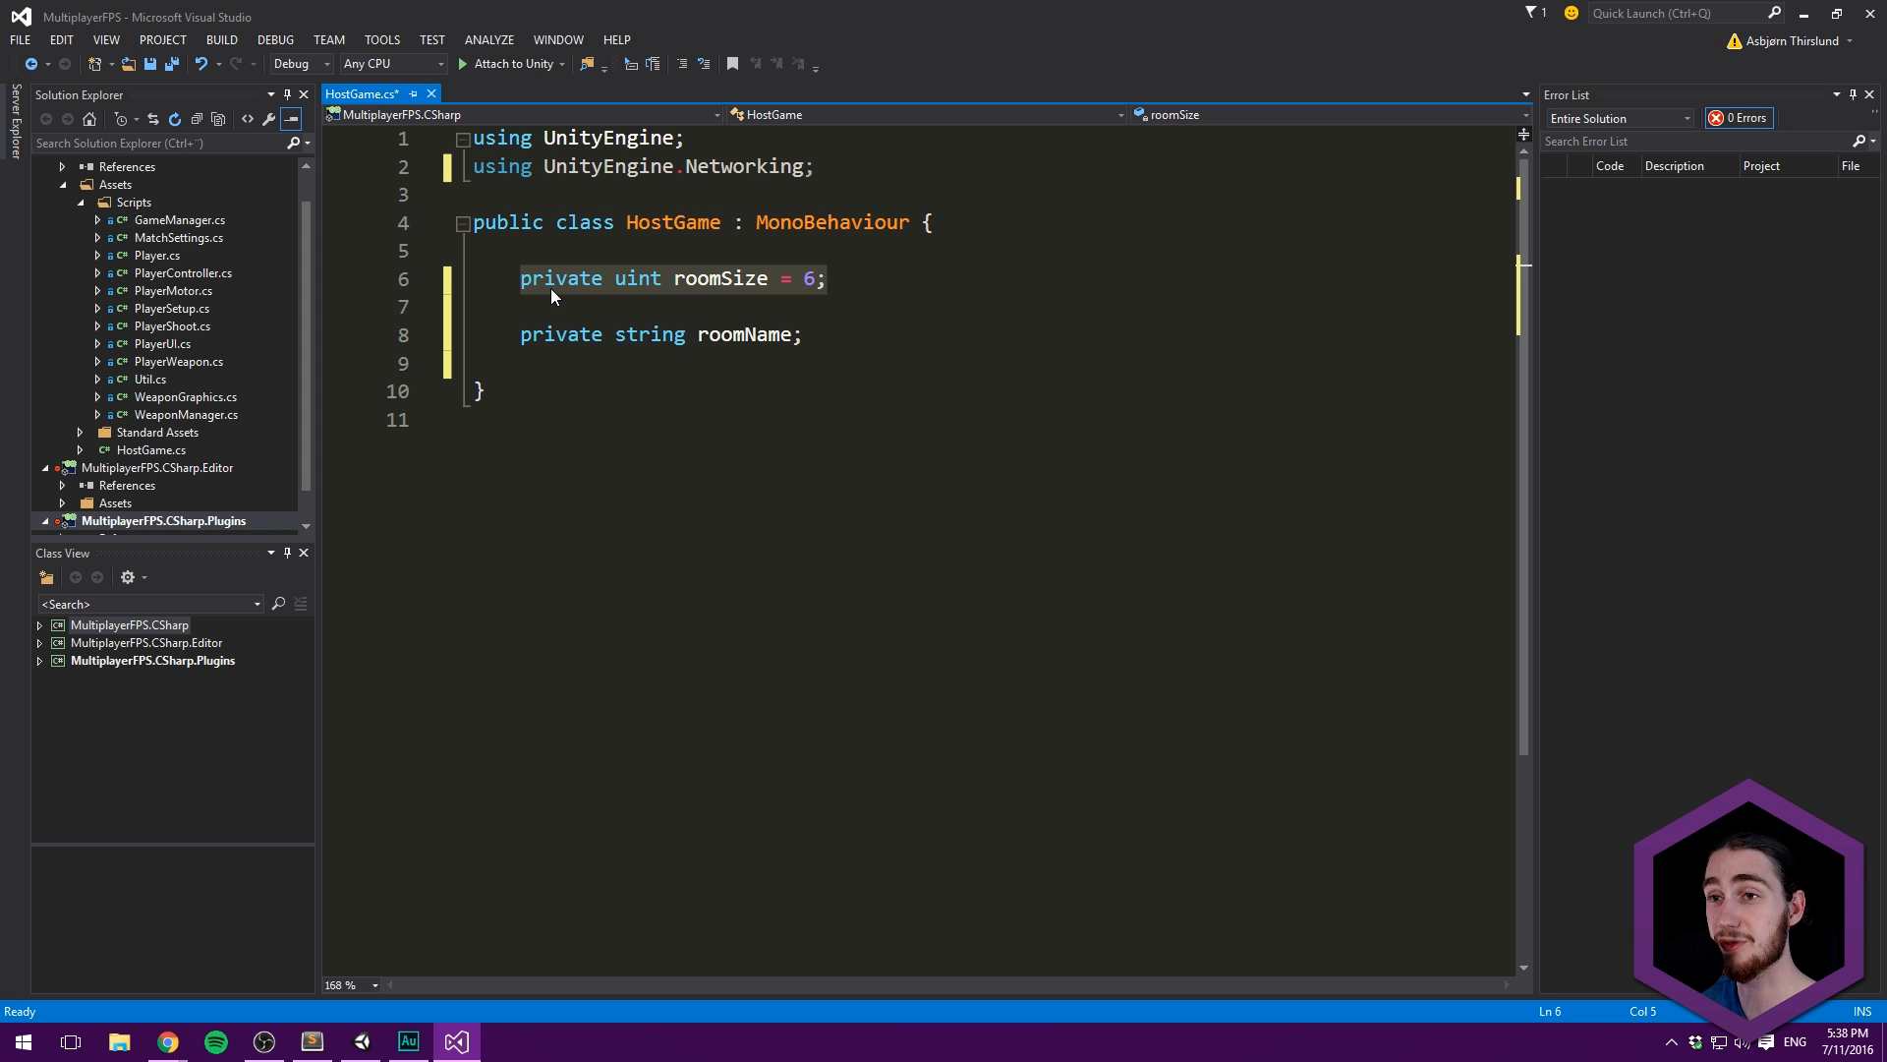
mouse_move(686, 297)
text([SerializeField])
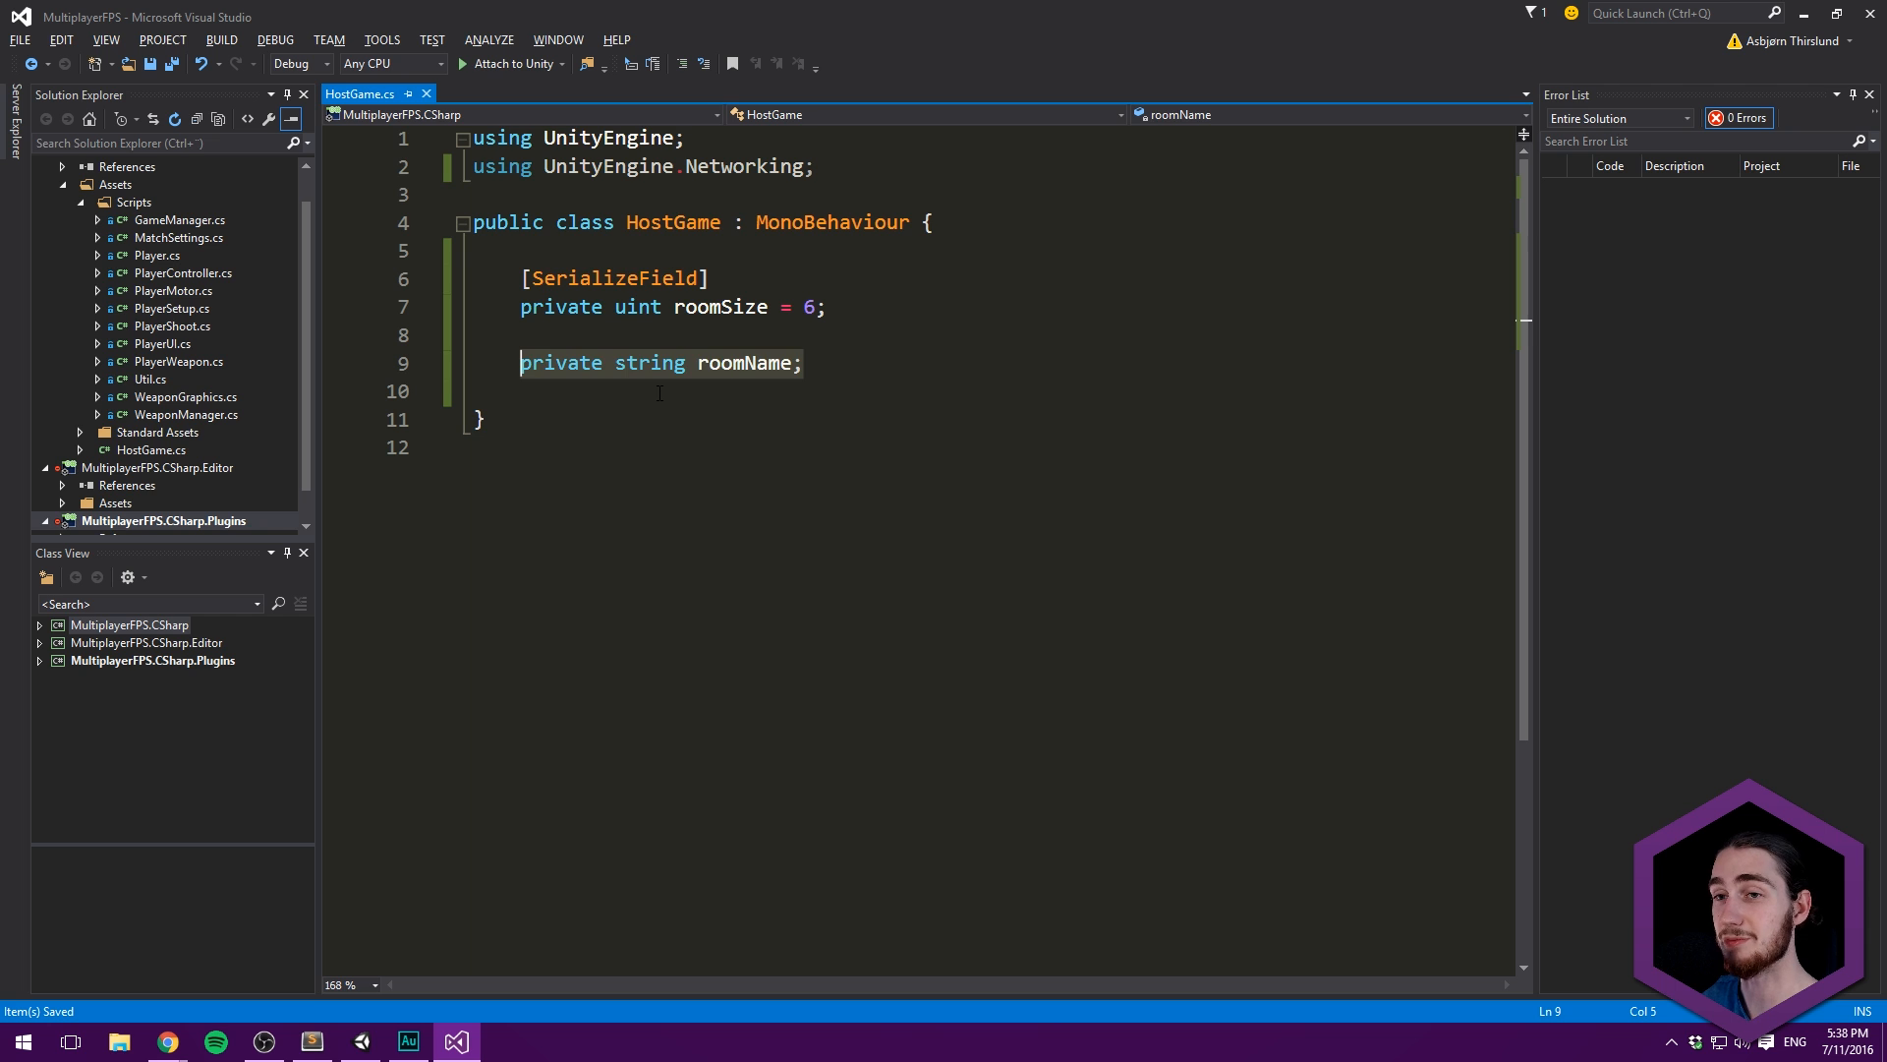
- Write public void SetRoomName(string _name) with the body roomName = _name;
key(Enter)
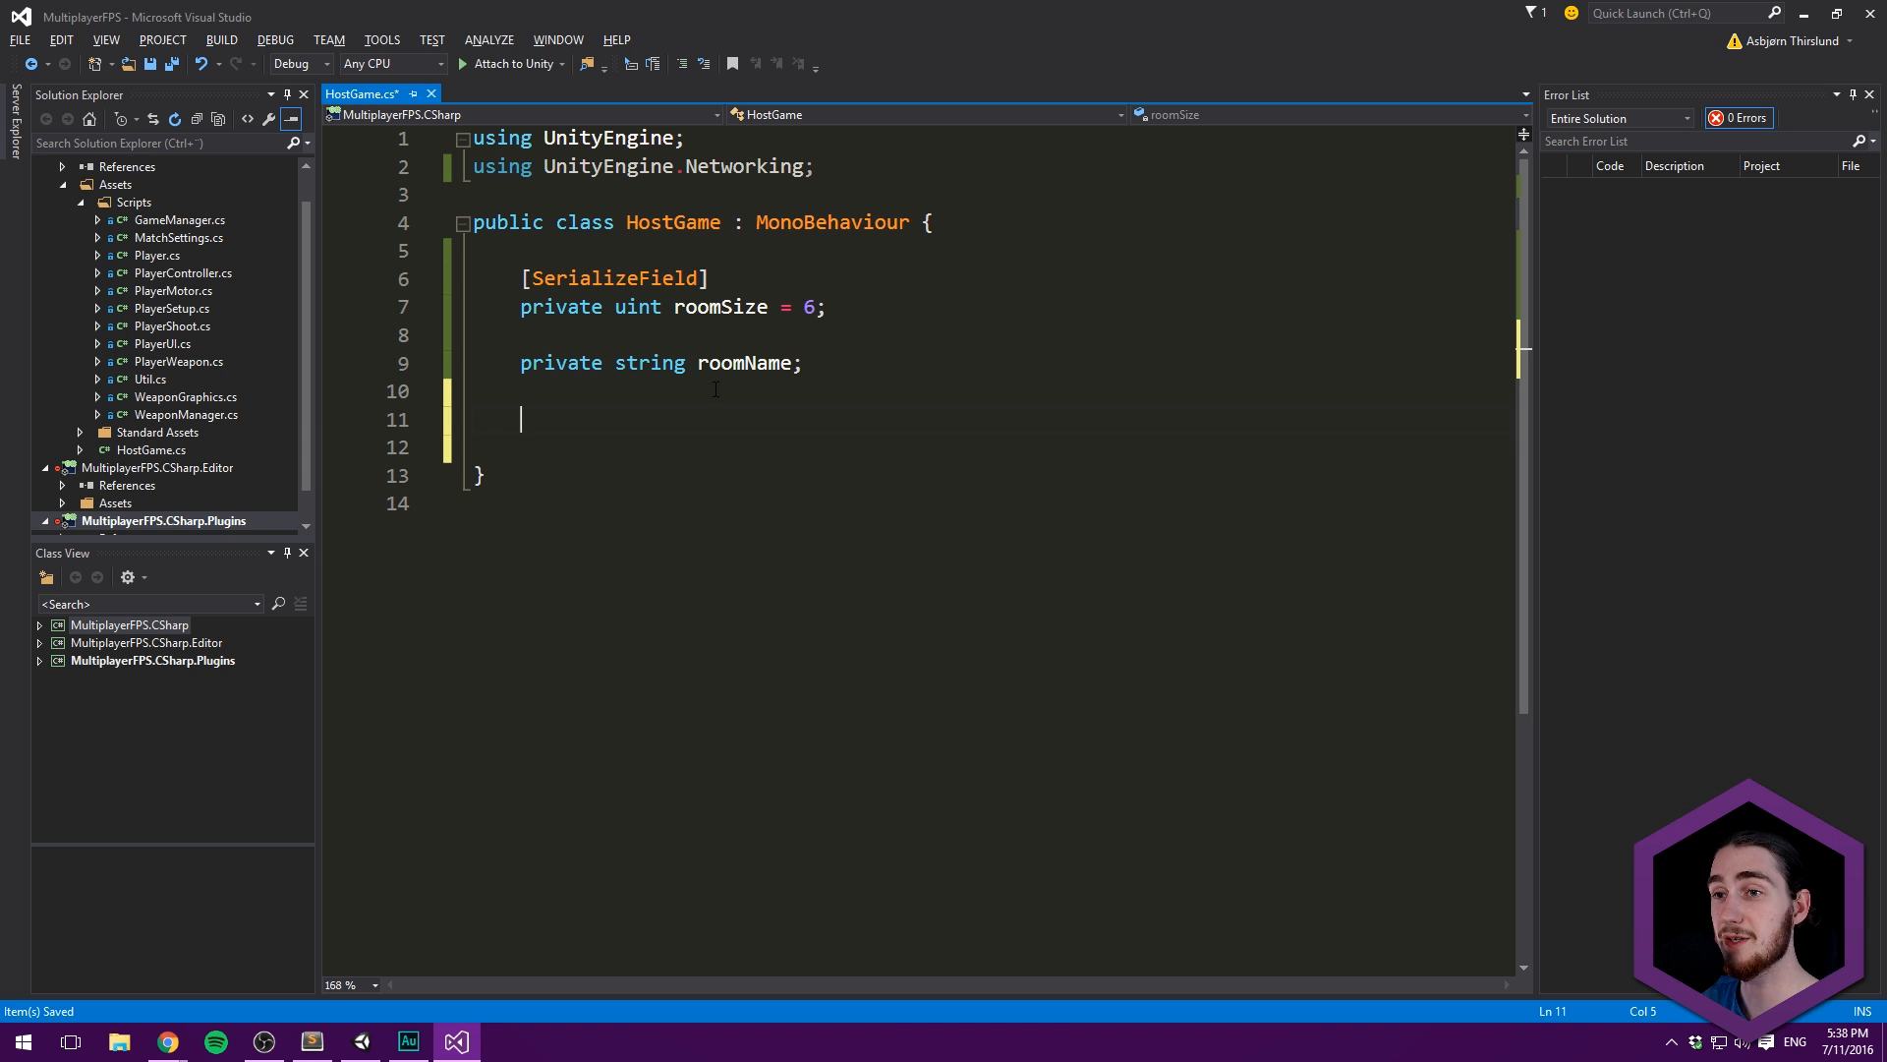
mouse_move(745, 362)
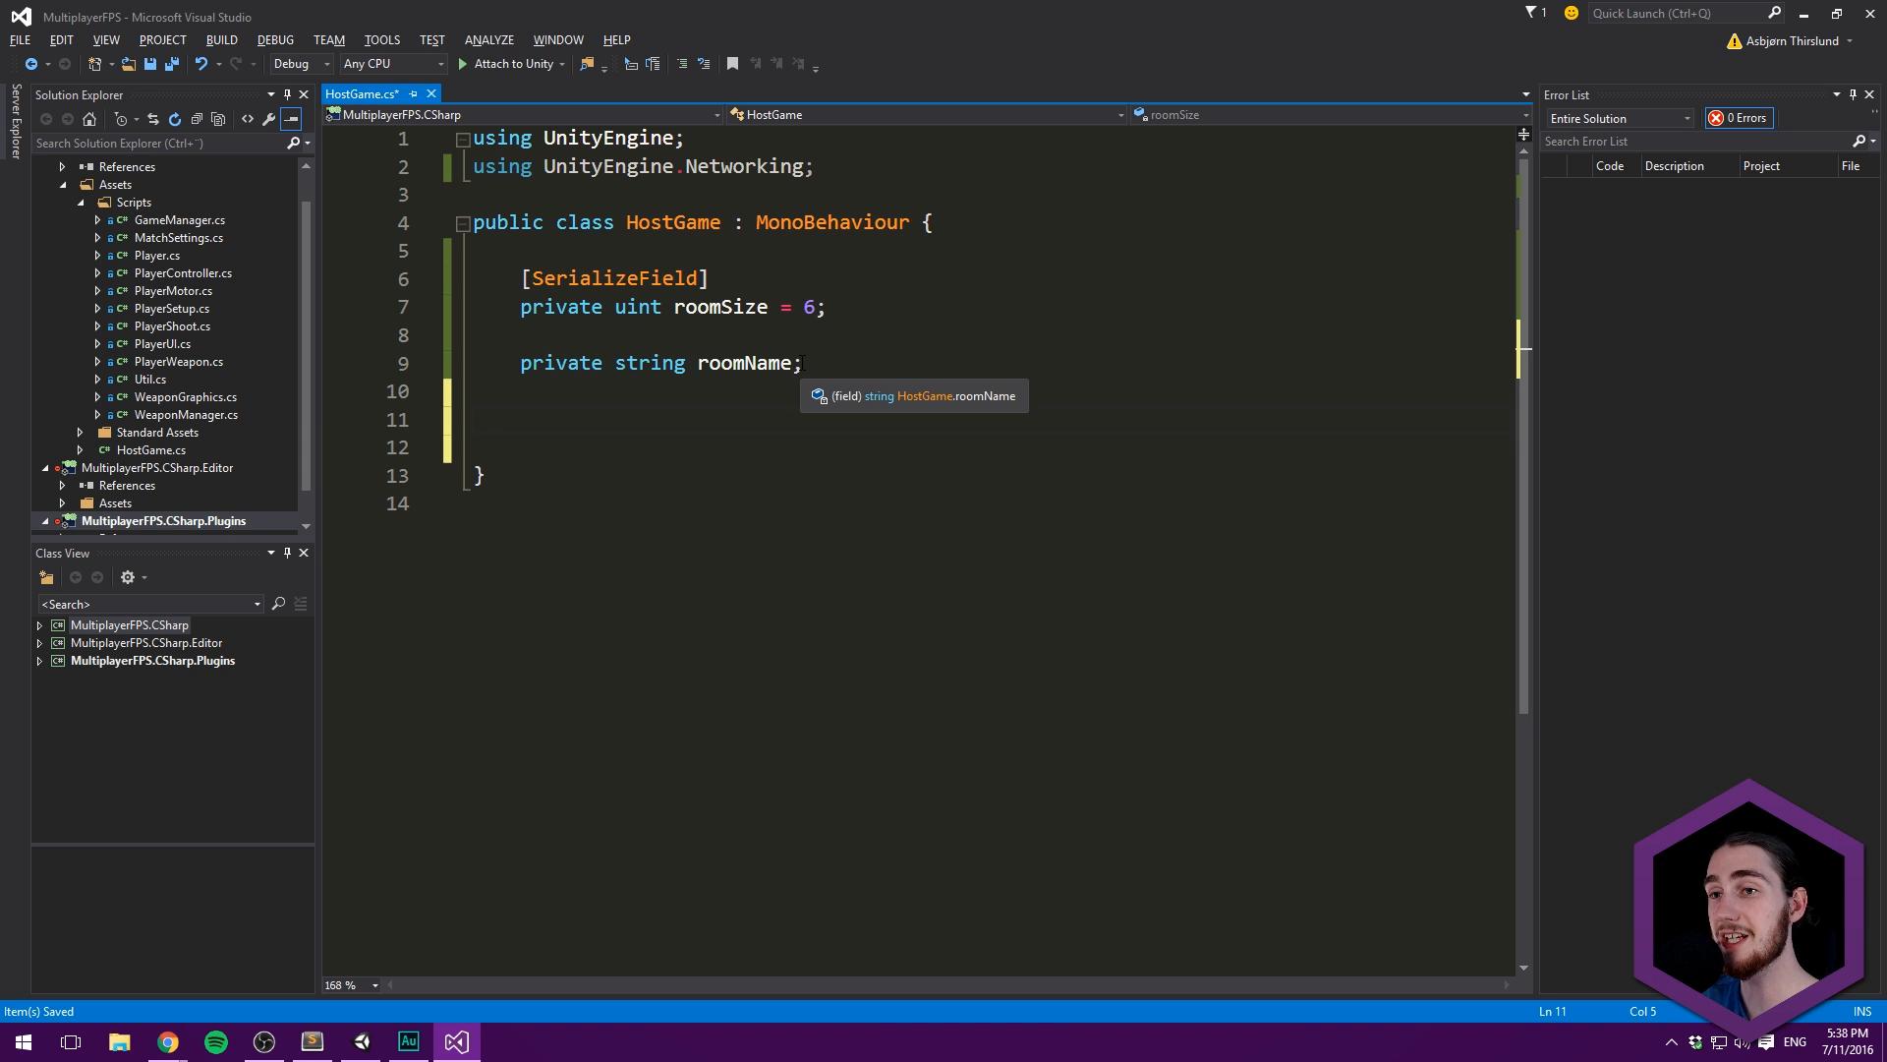
text(p)
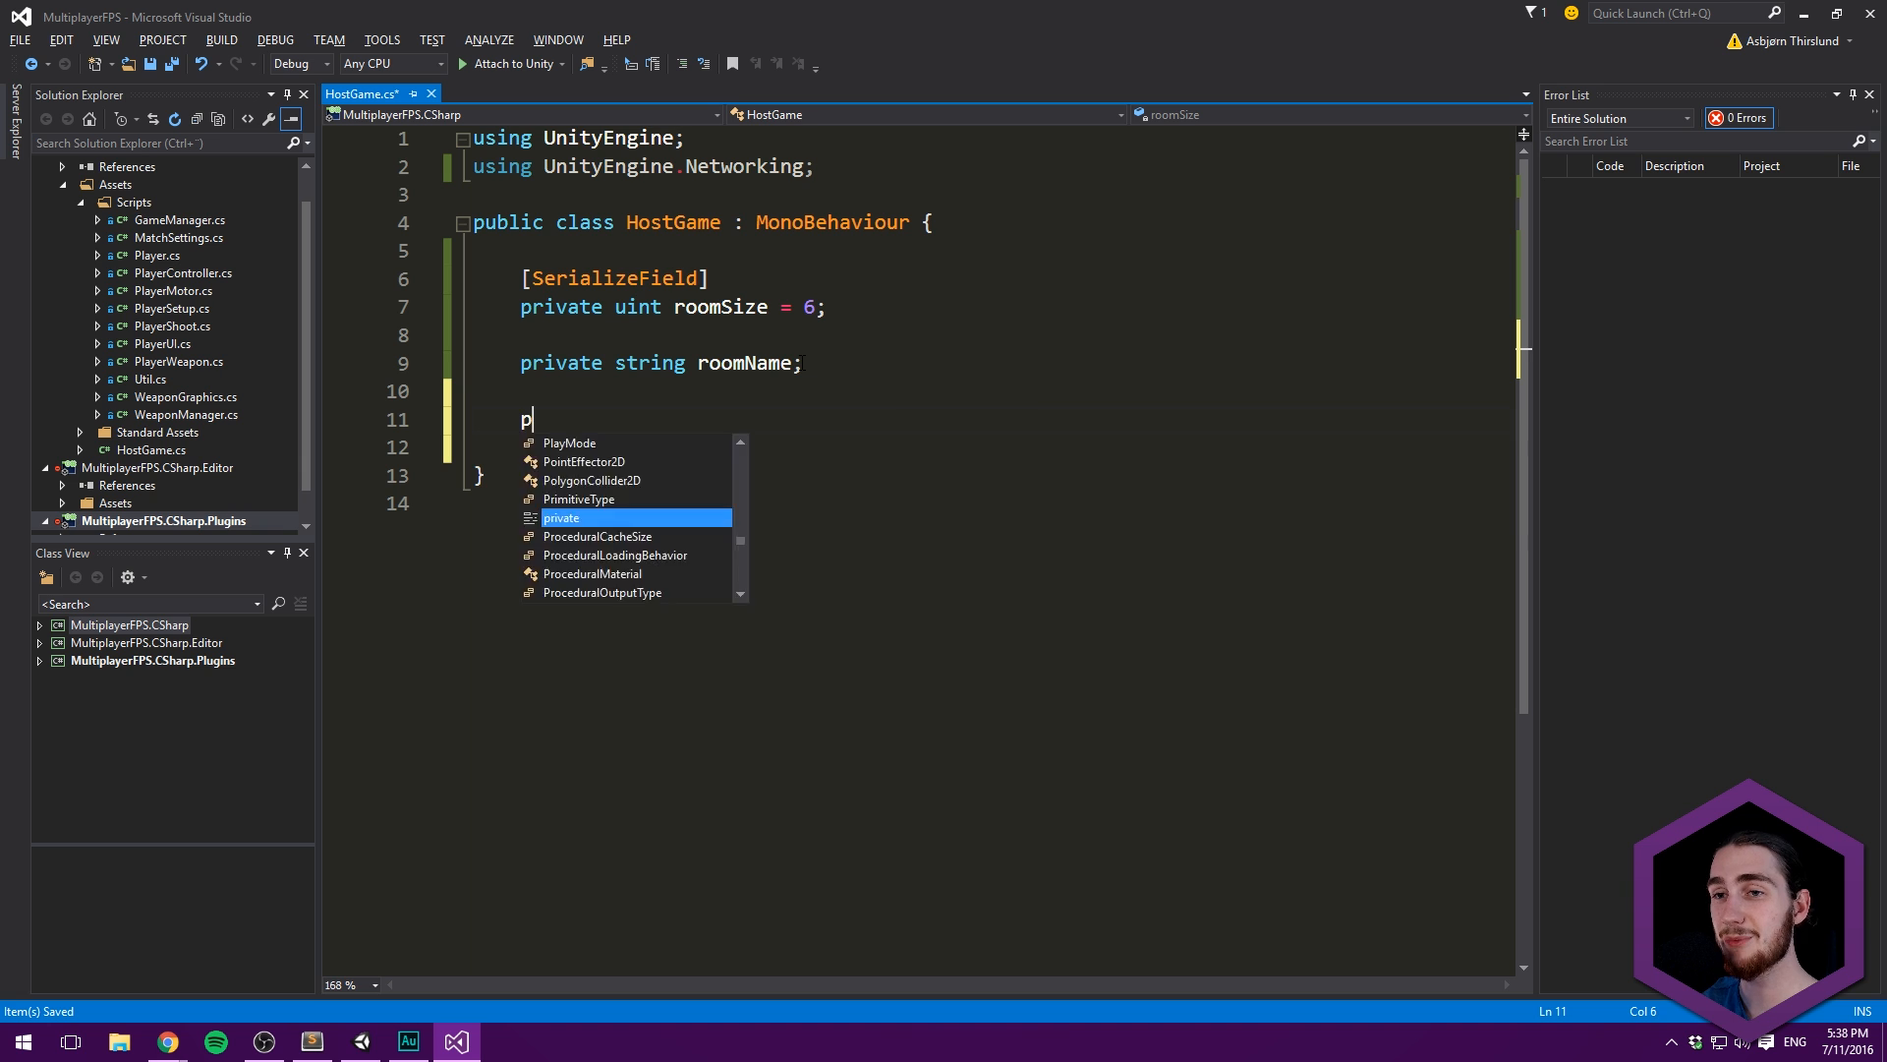
text(ublic v)
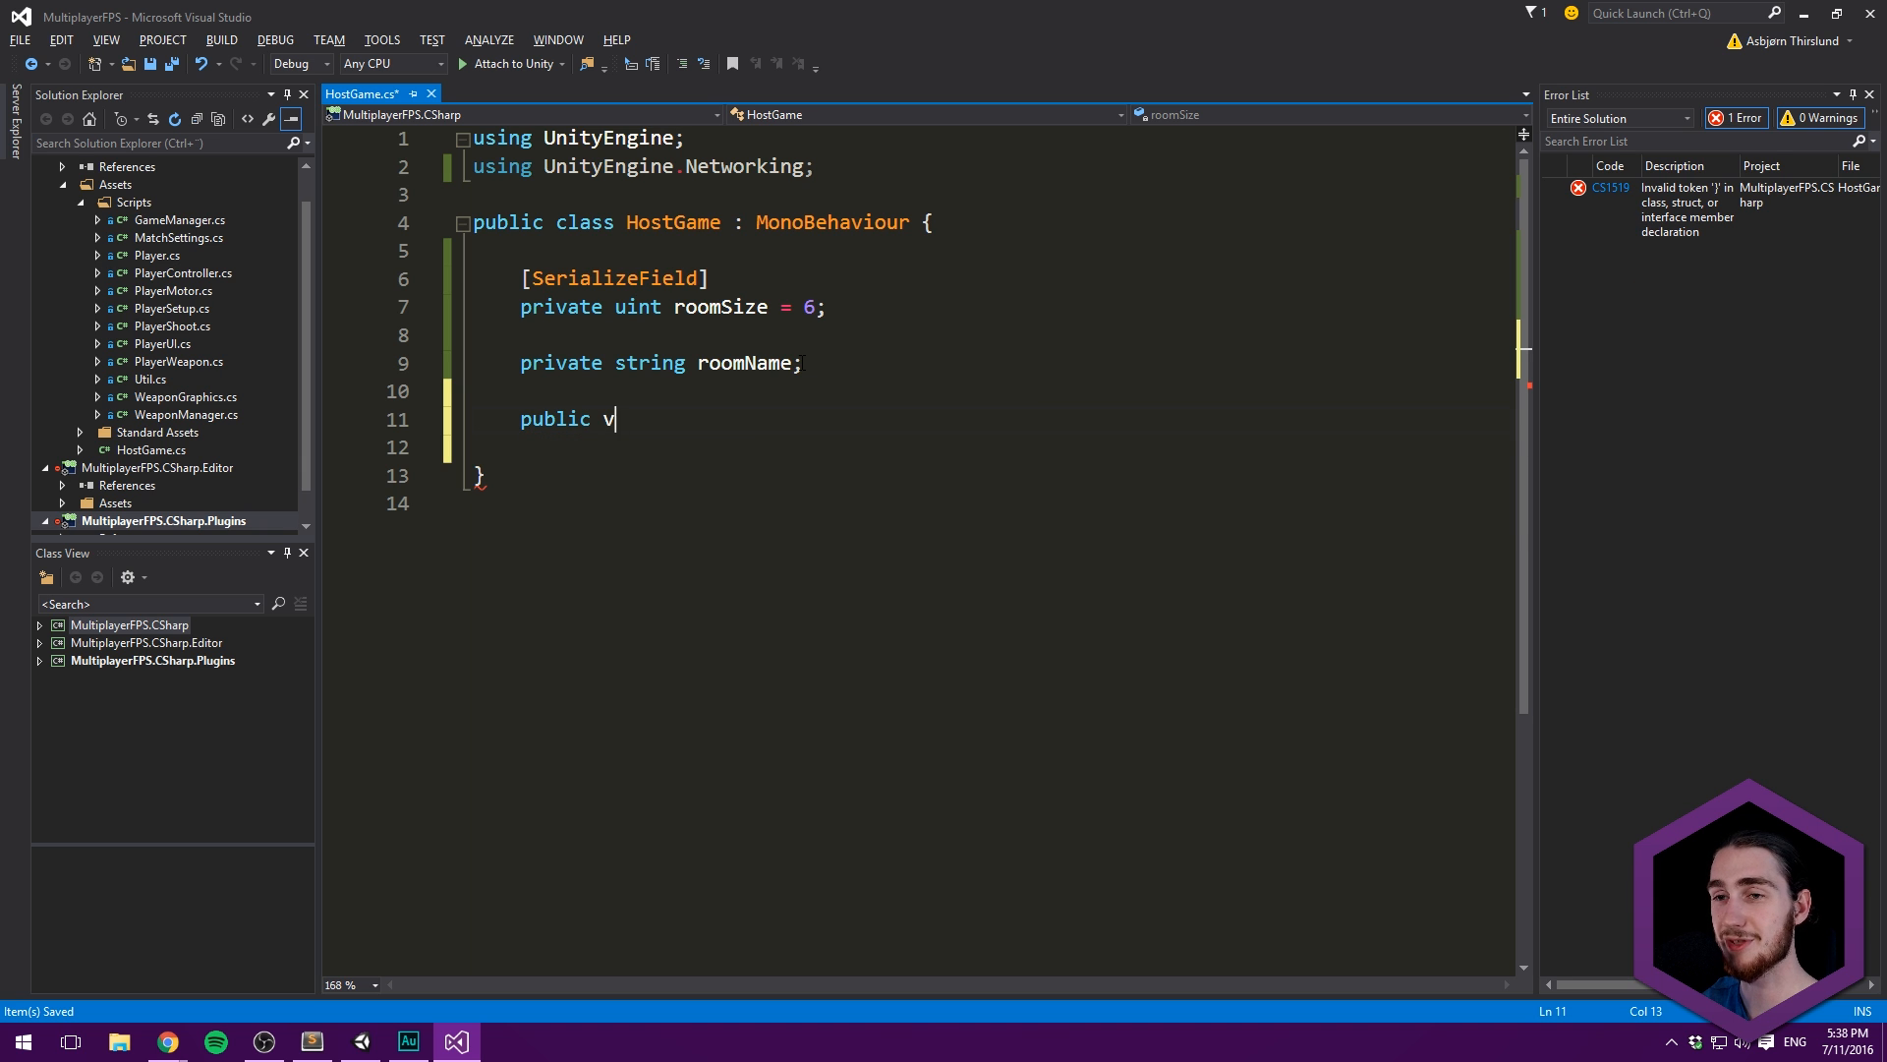
text(oid)
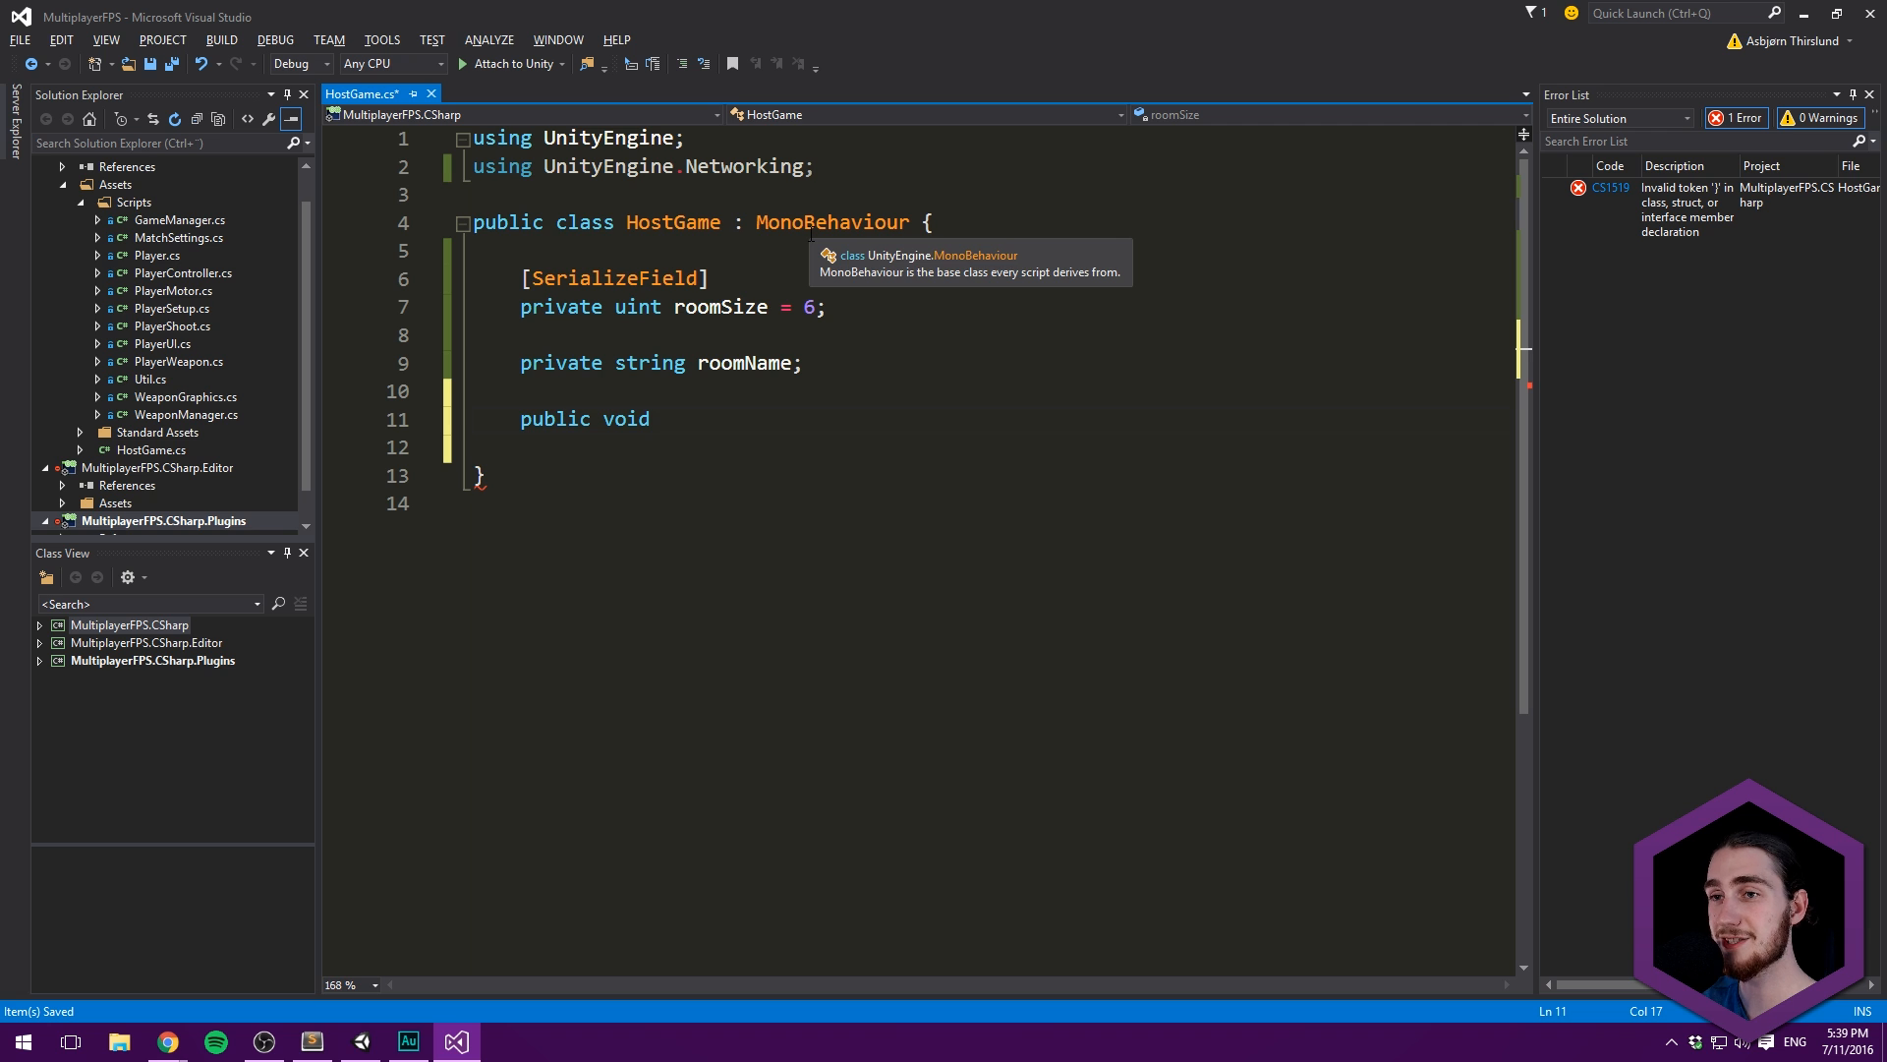
text(SetRoomName (string)
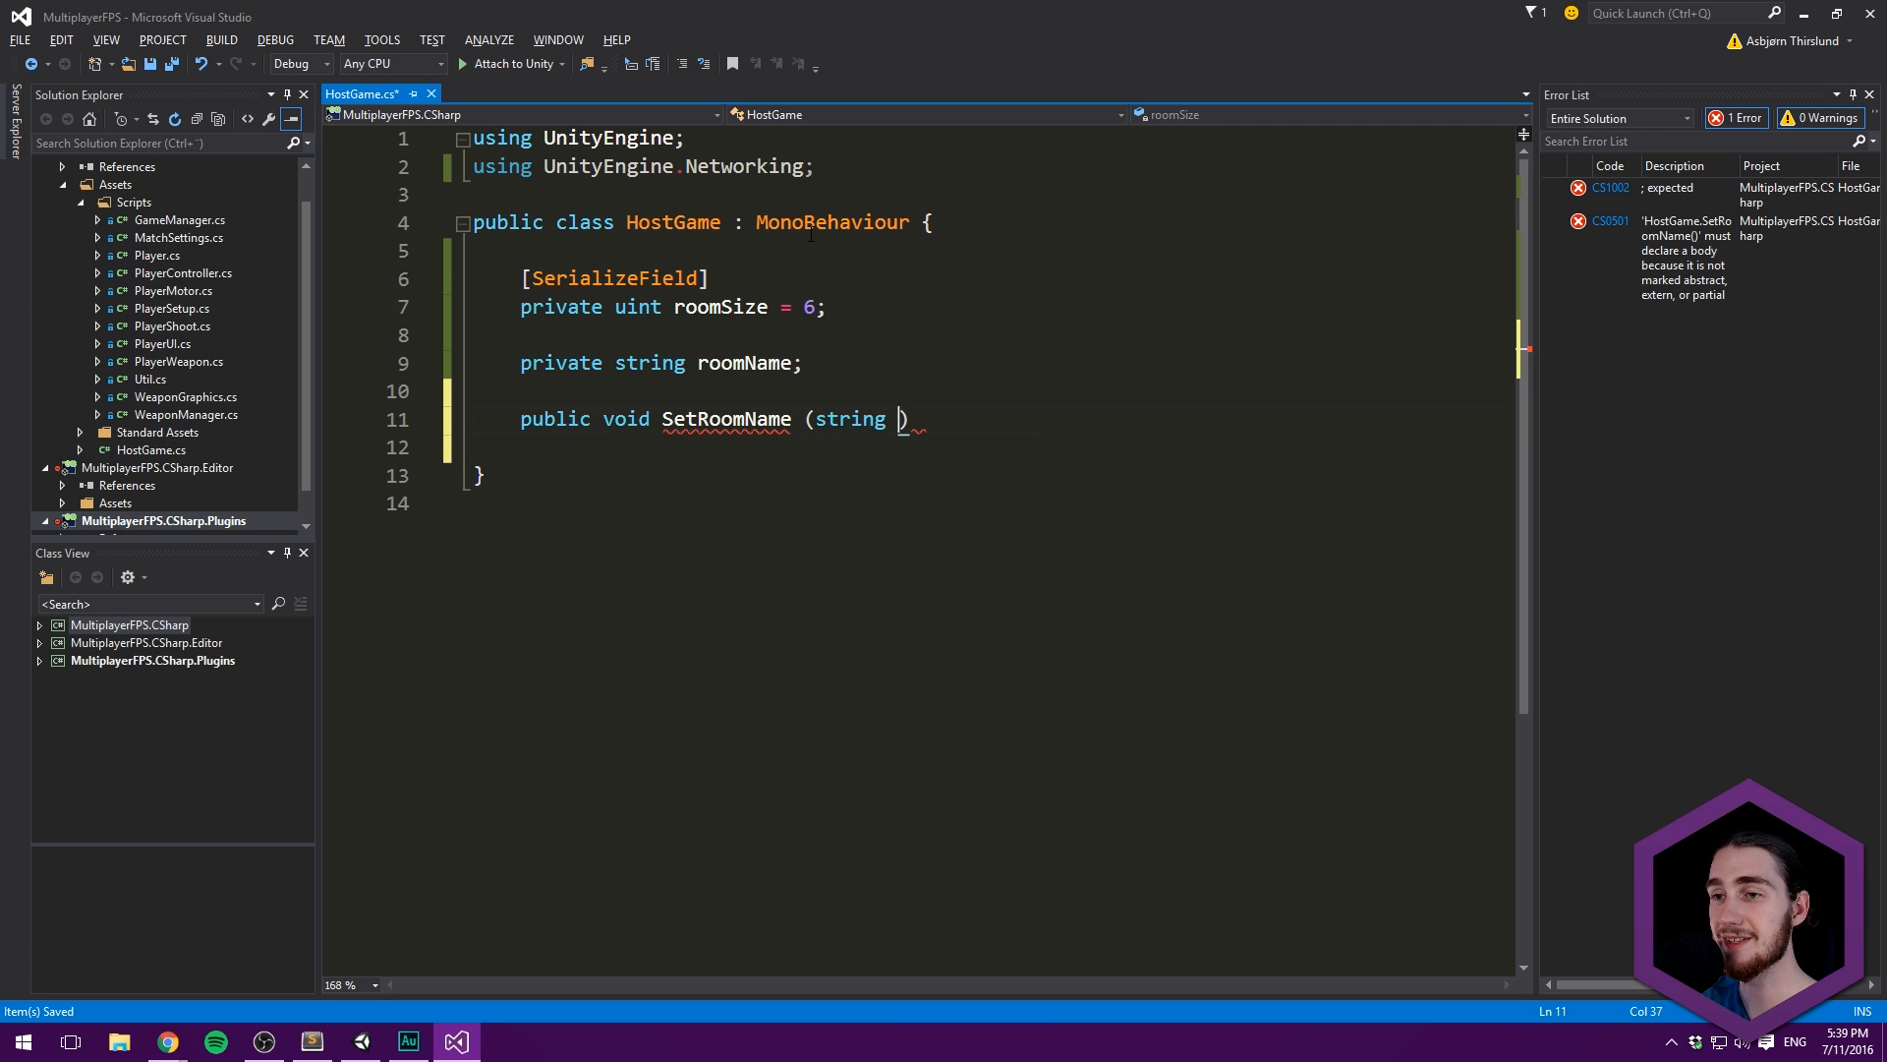
text(_name)
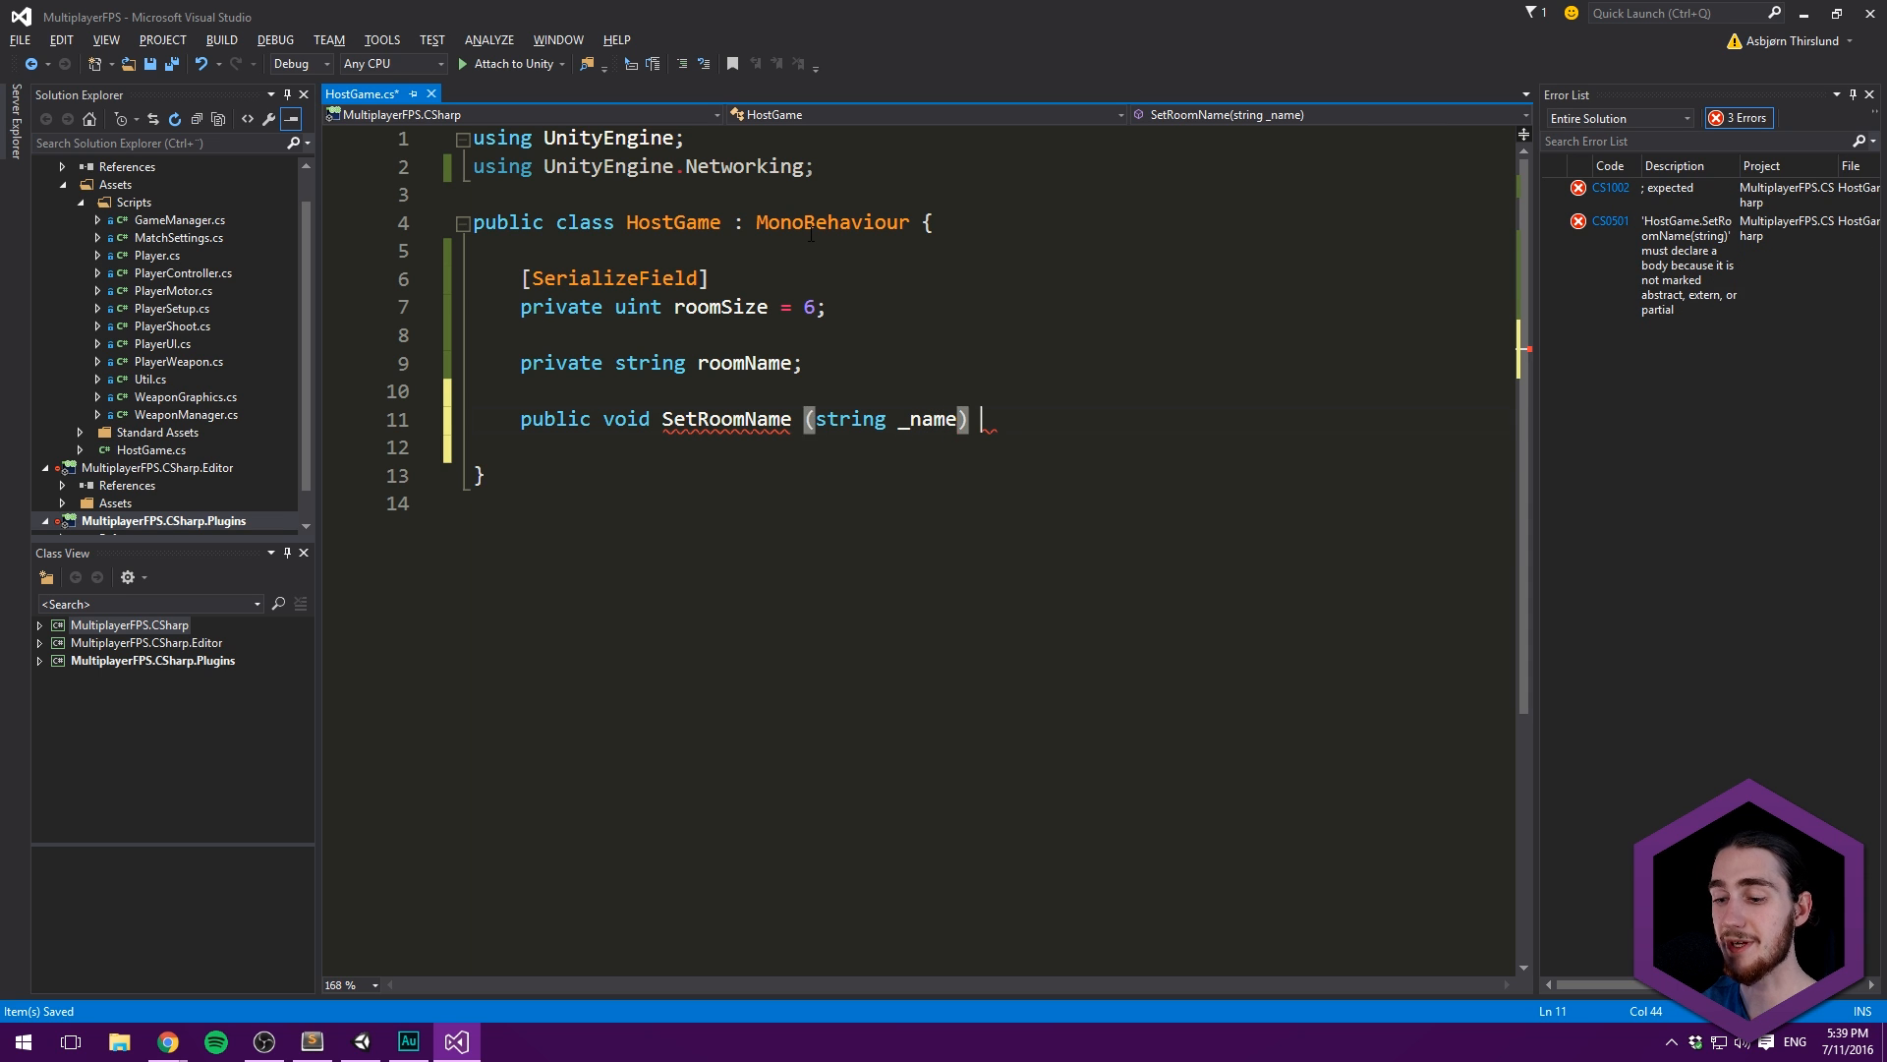
text({)
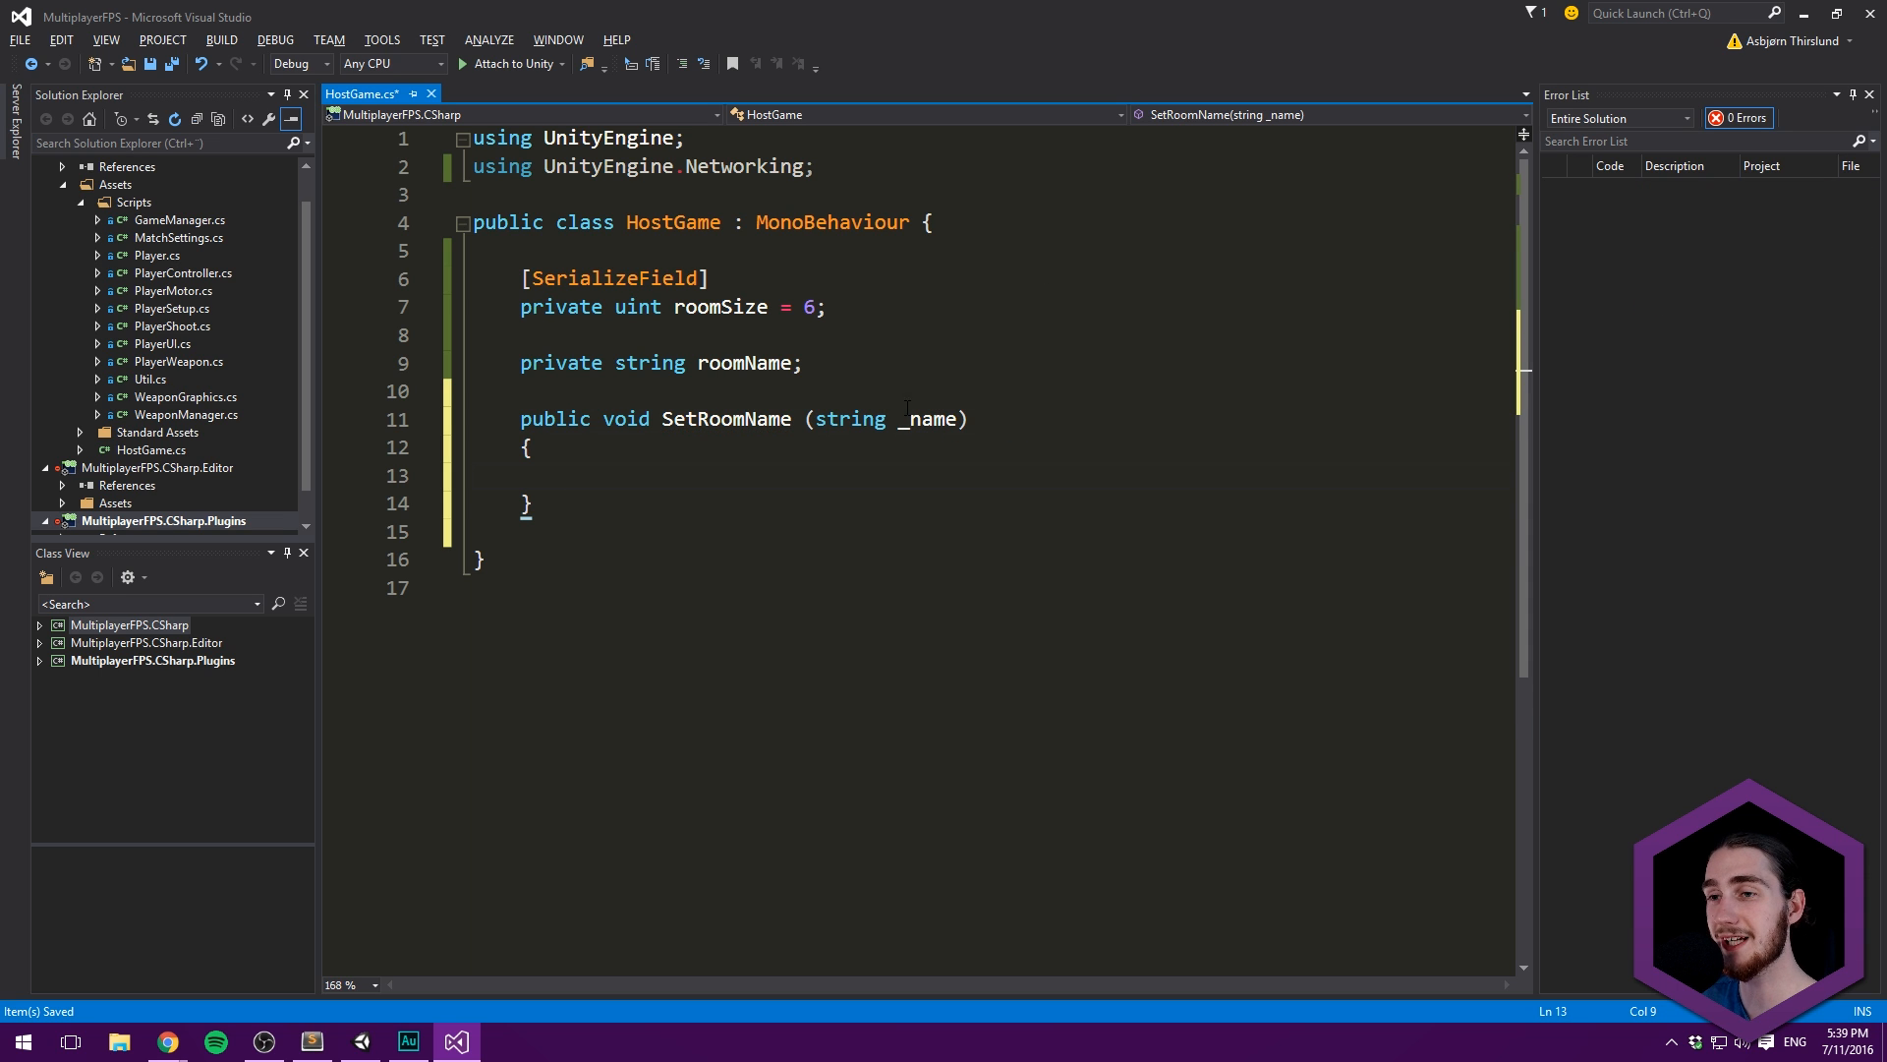
double_click(931, 418)
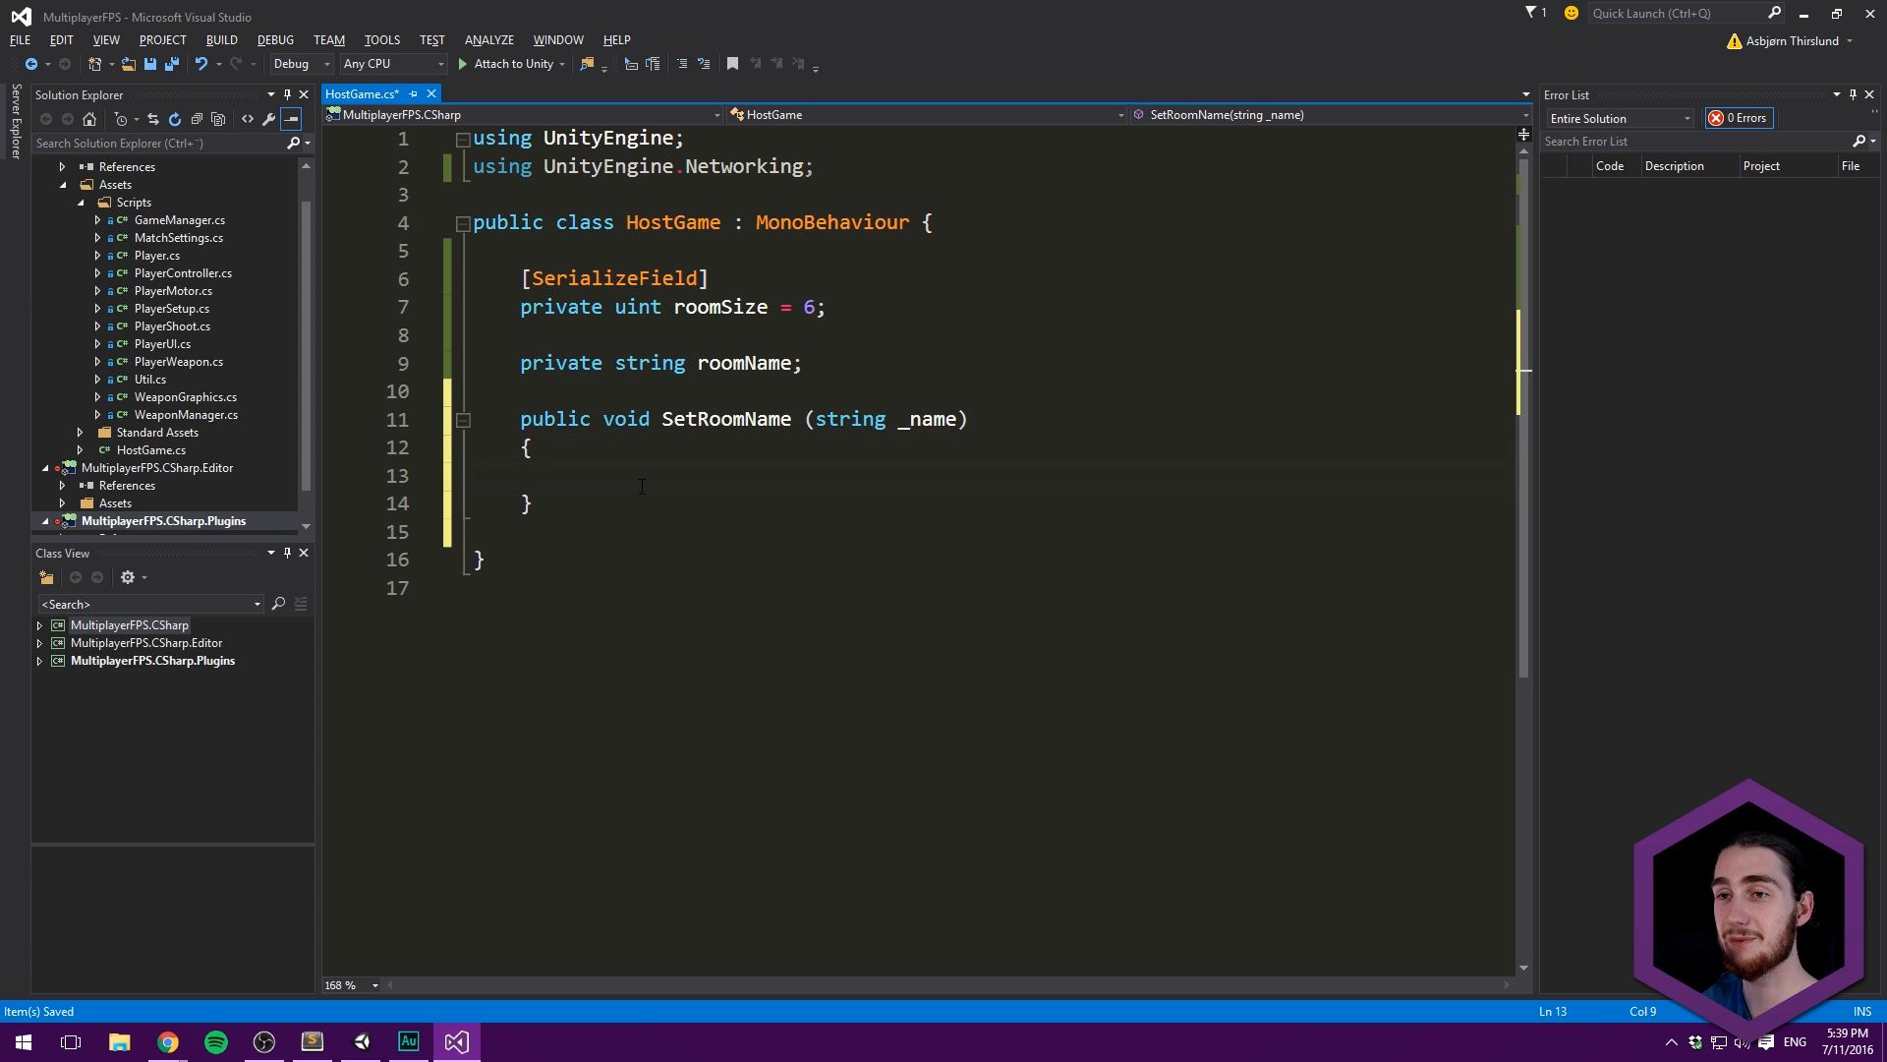
text(roomName =)
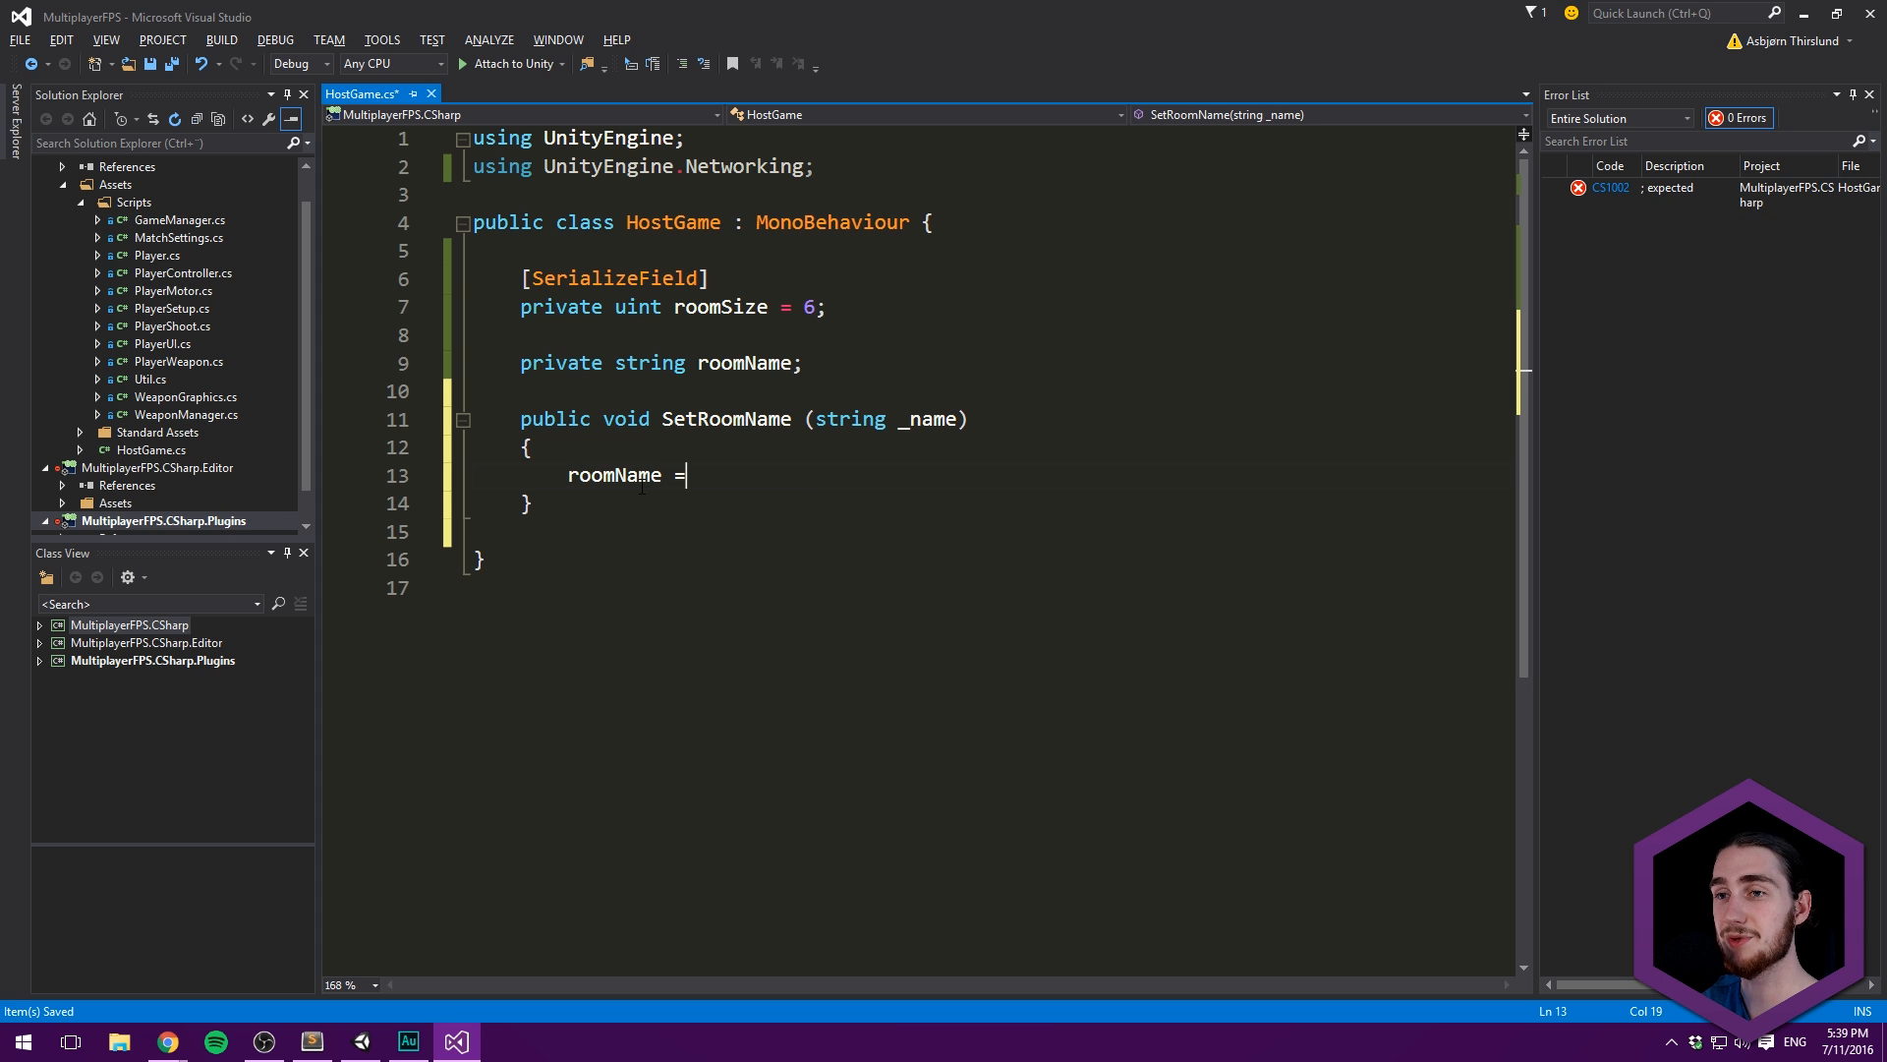
text(_name;)
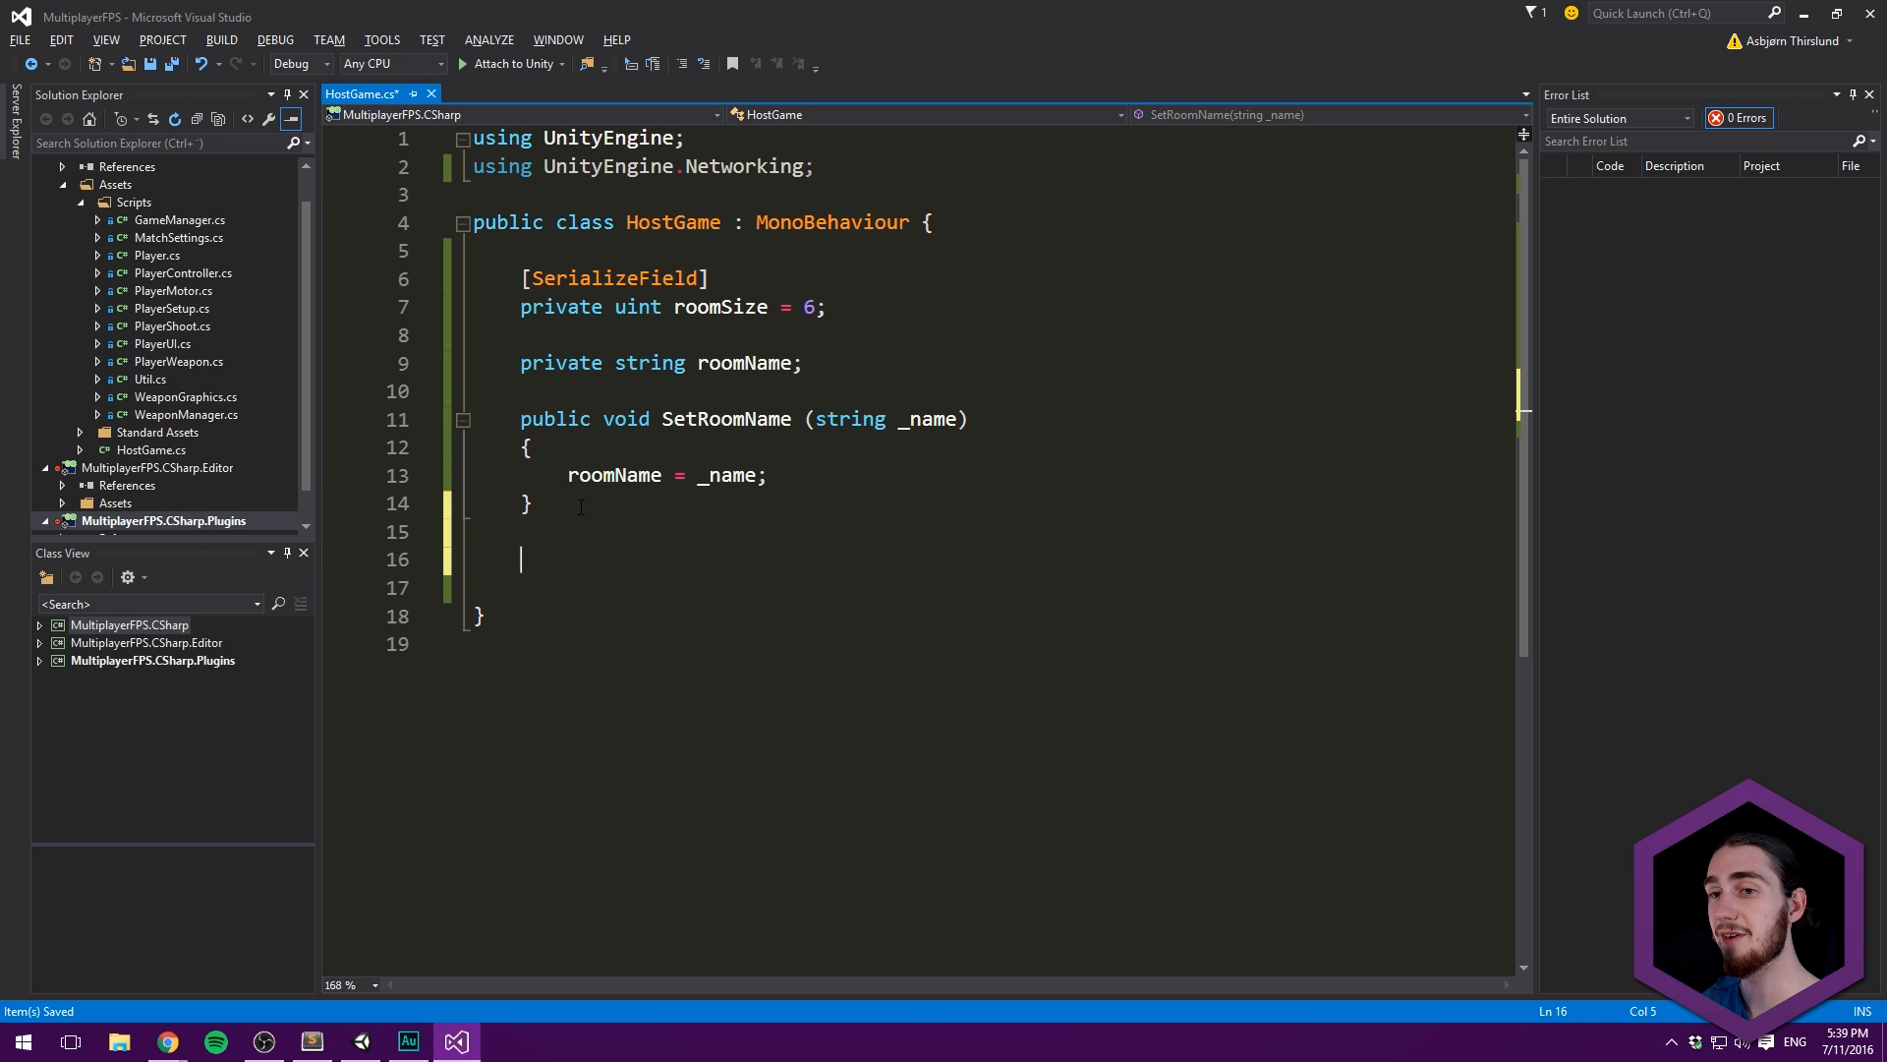
- Start a public void CreateRoom() method checking roomName != "" && roomName != null
text(pub)
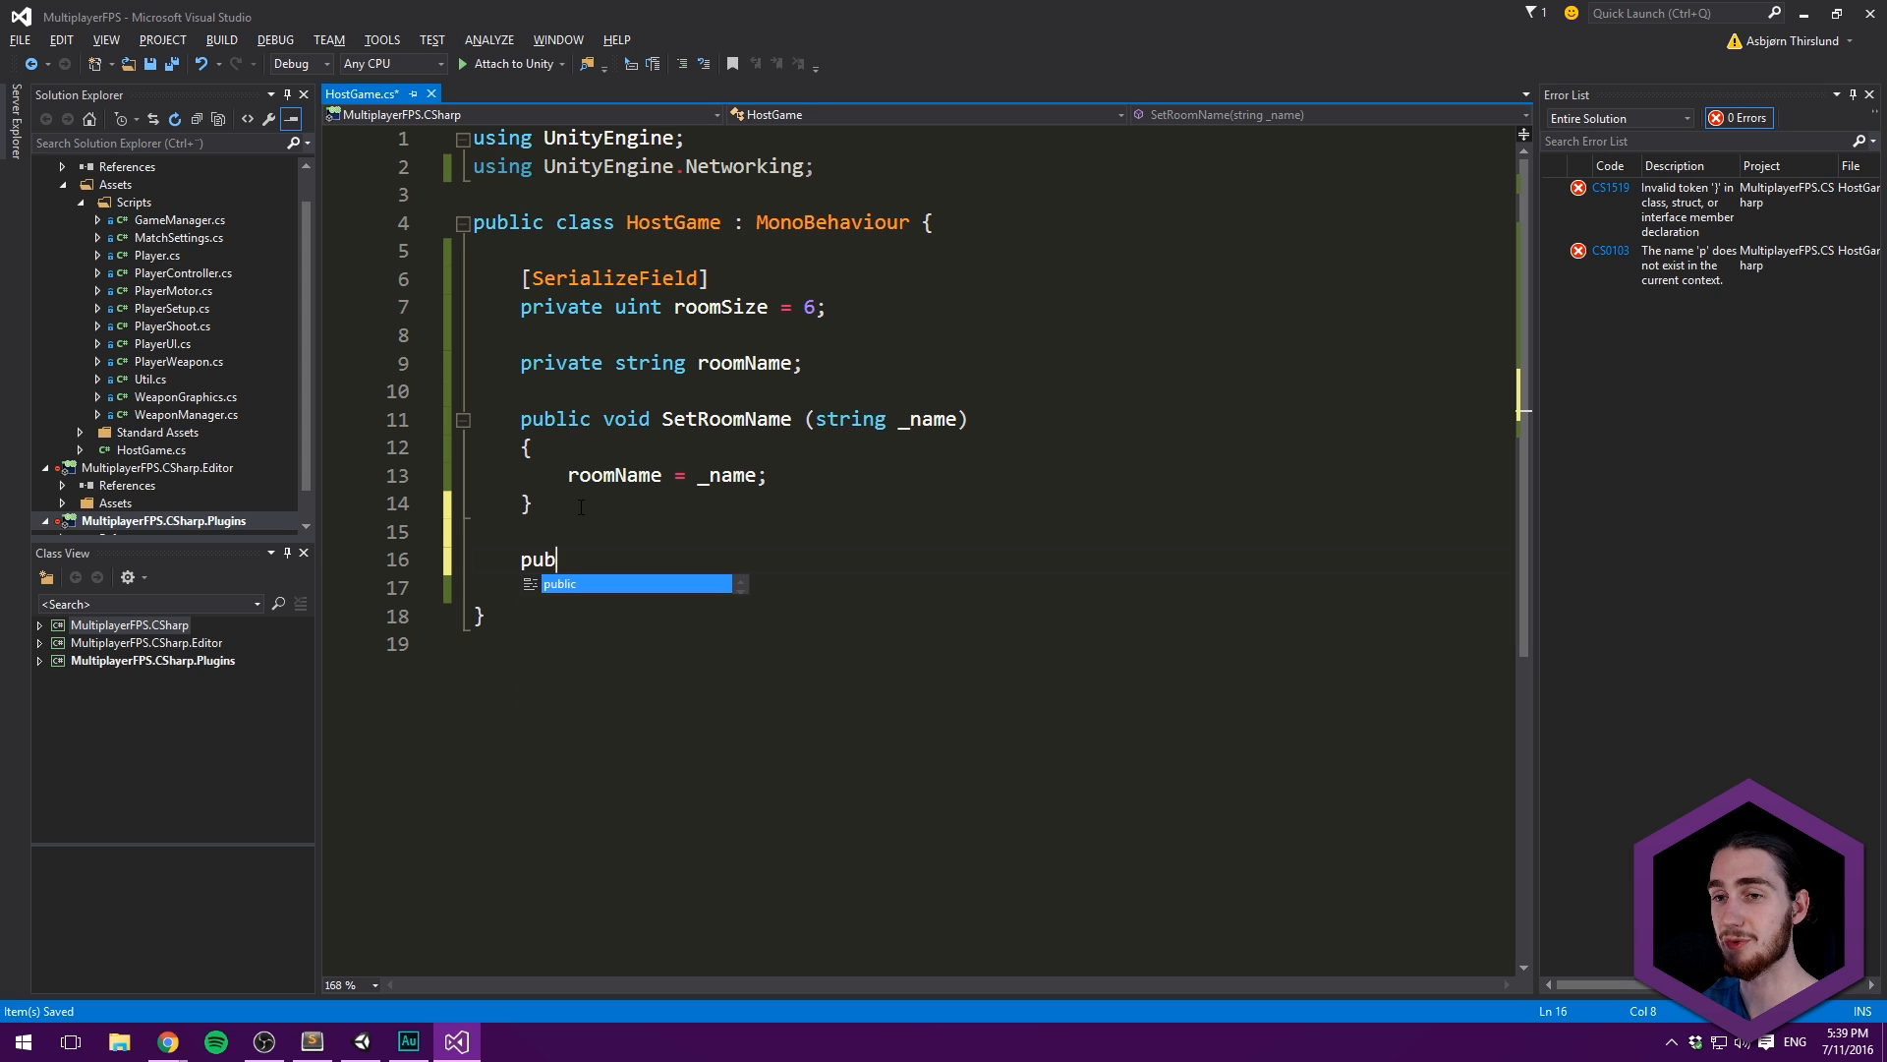
text(lic void)
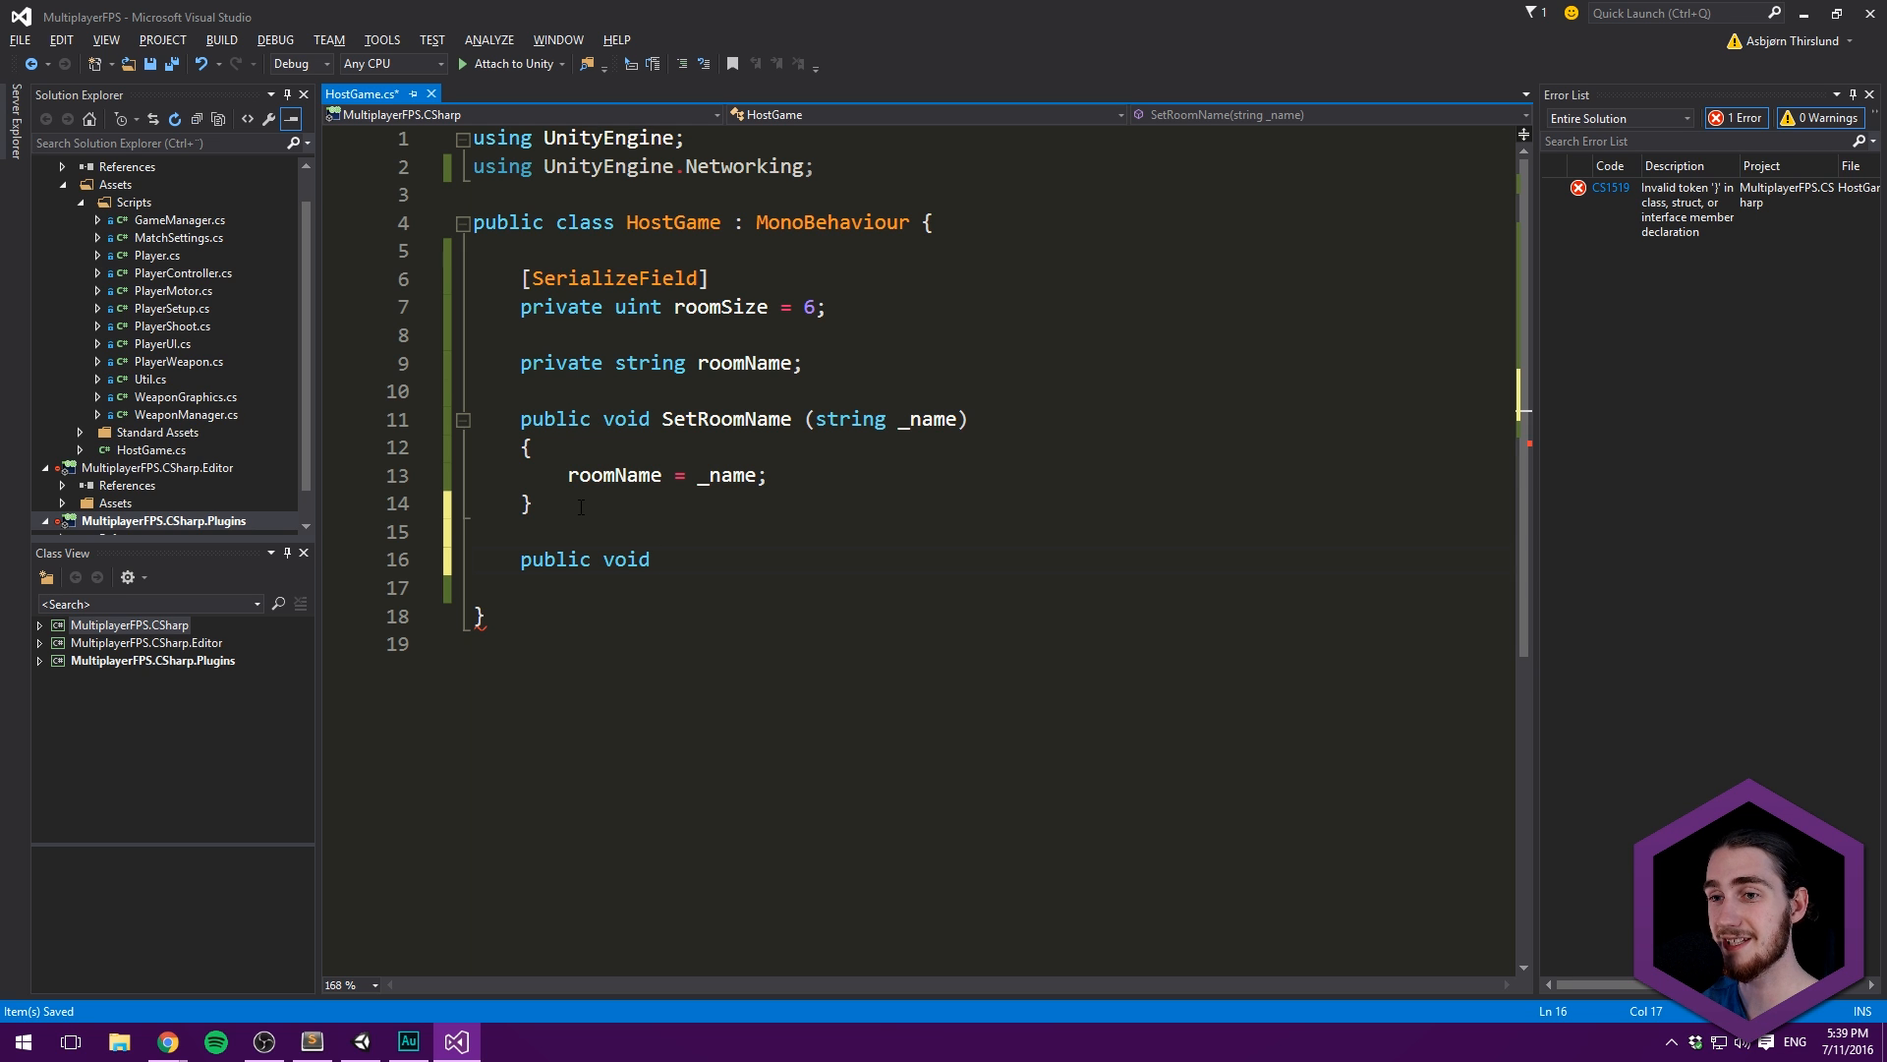
text(CreateRo)
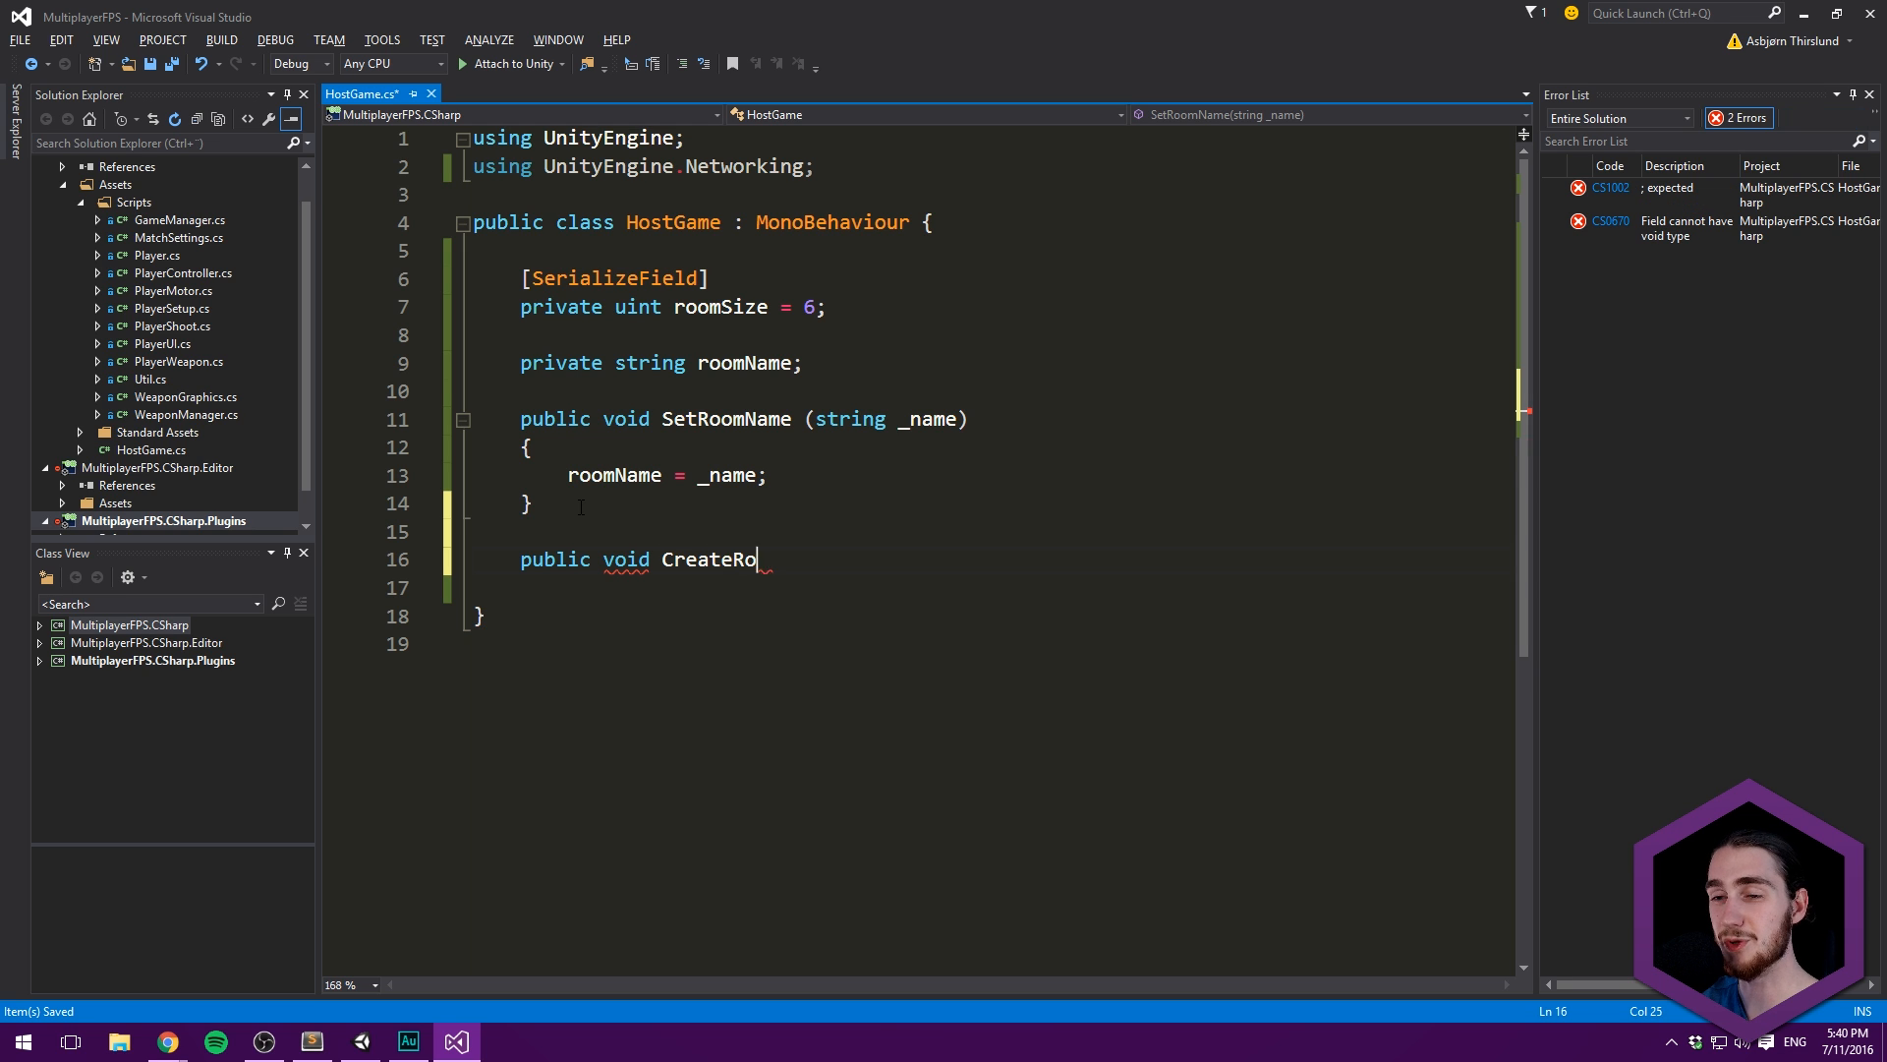
text(om ())
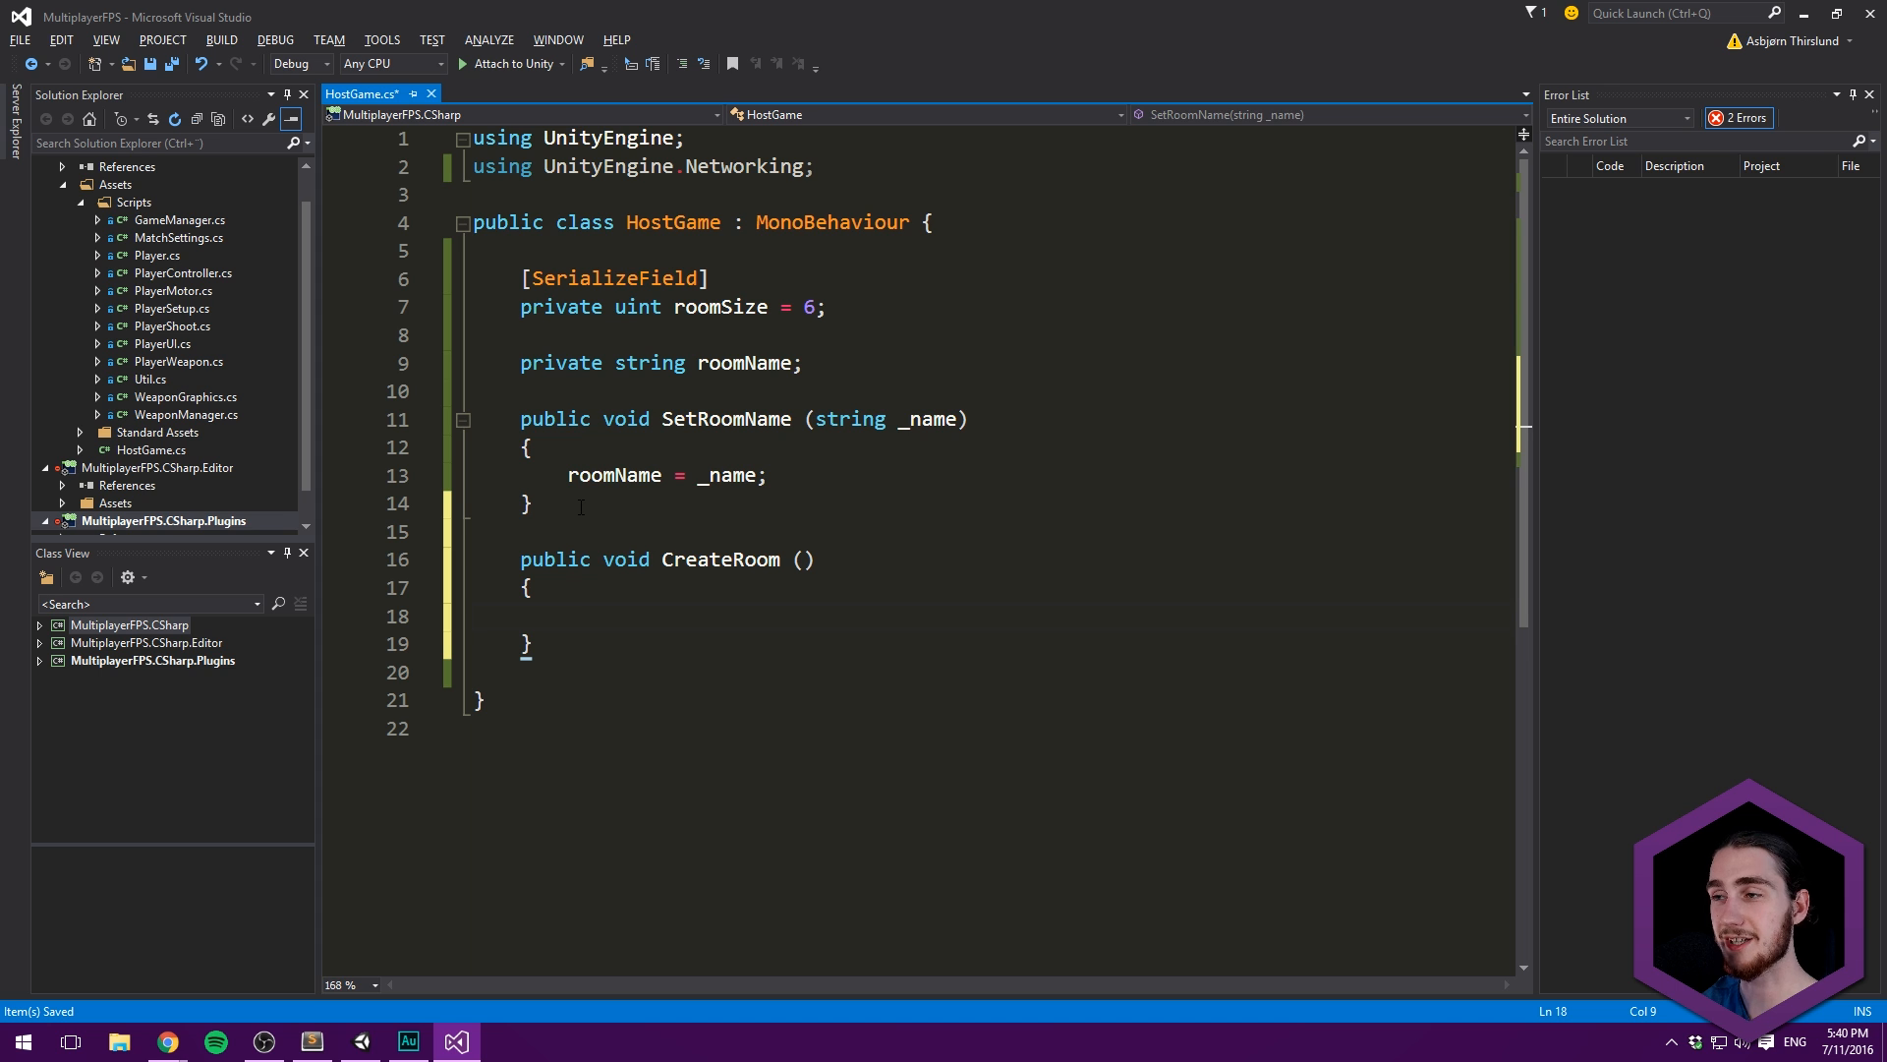
text(if ())
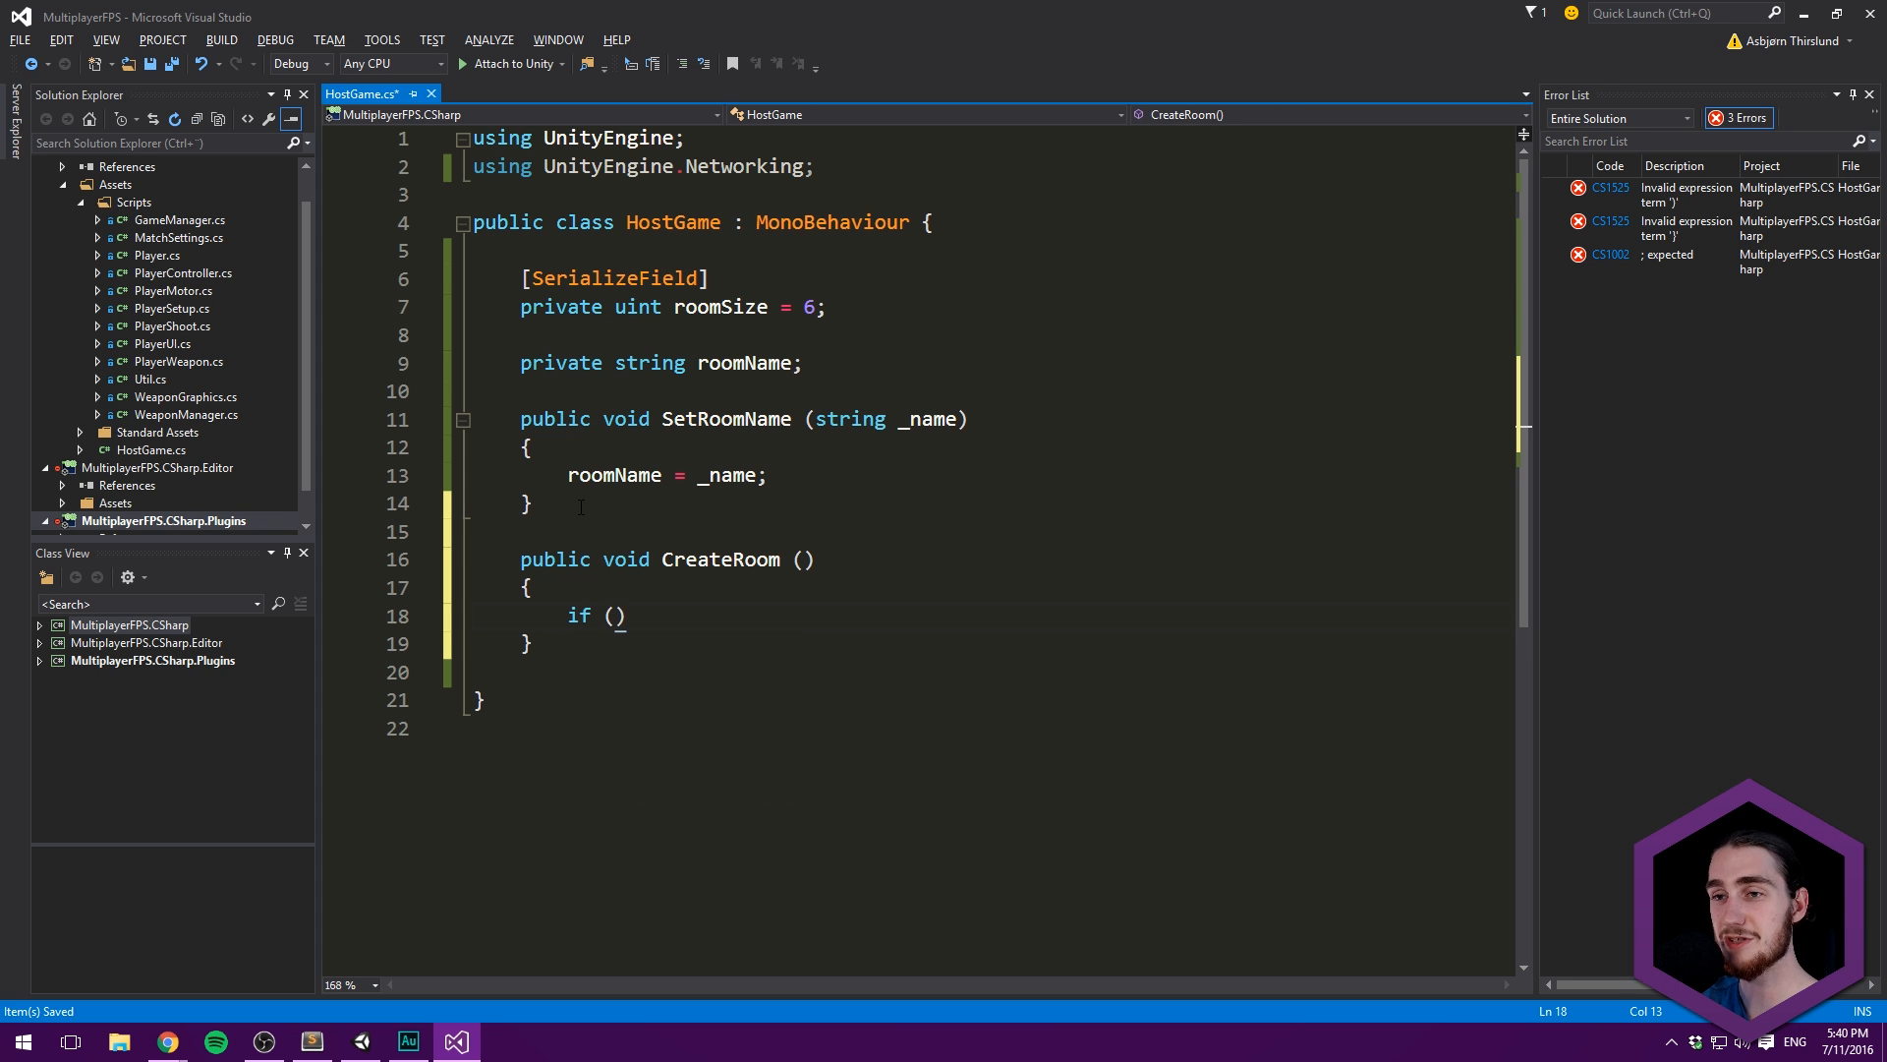
text(ro)
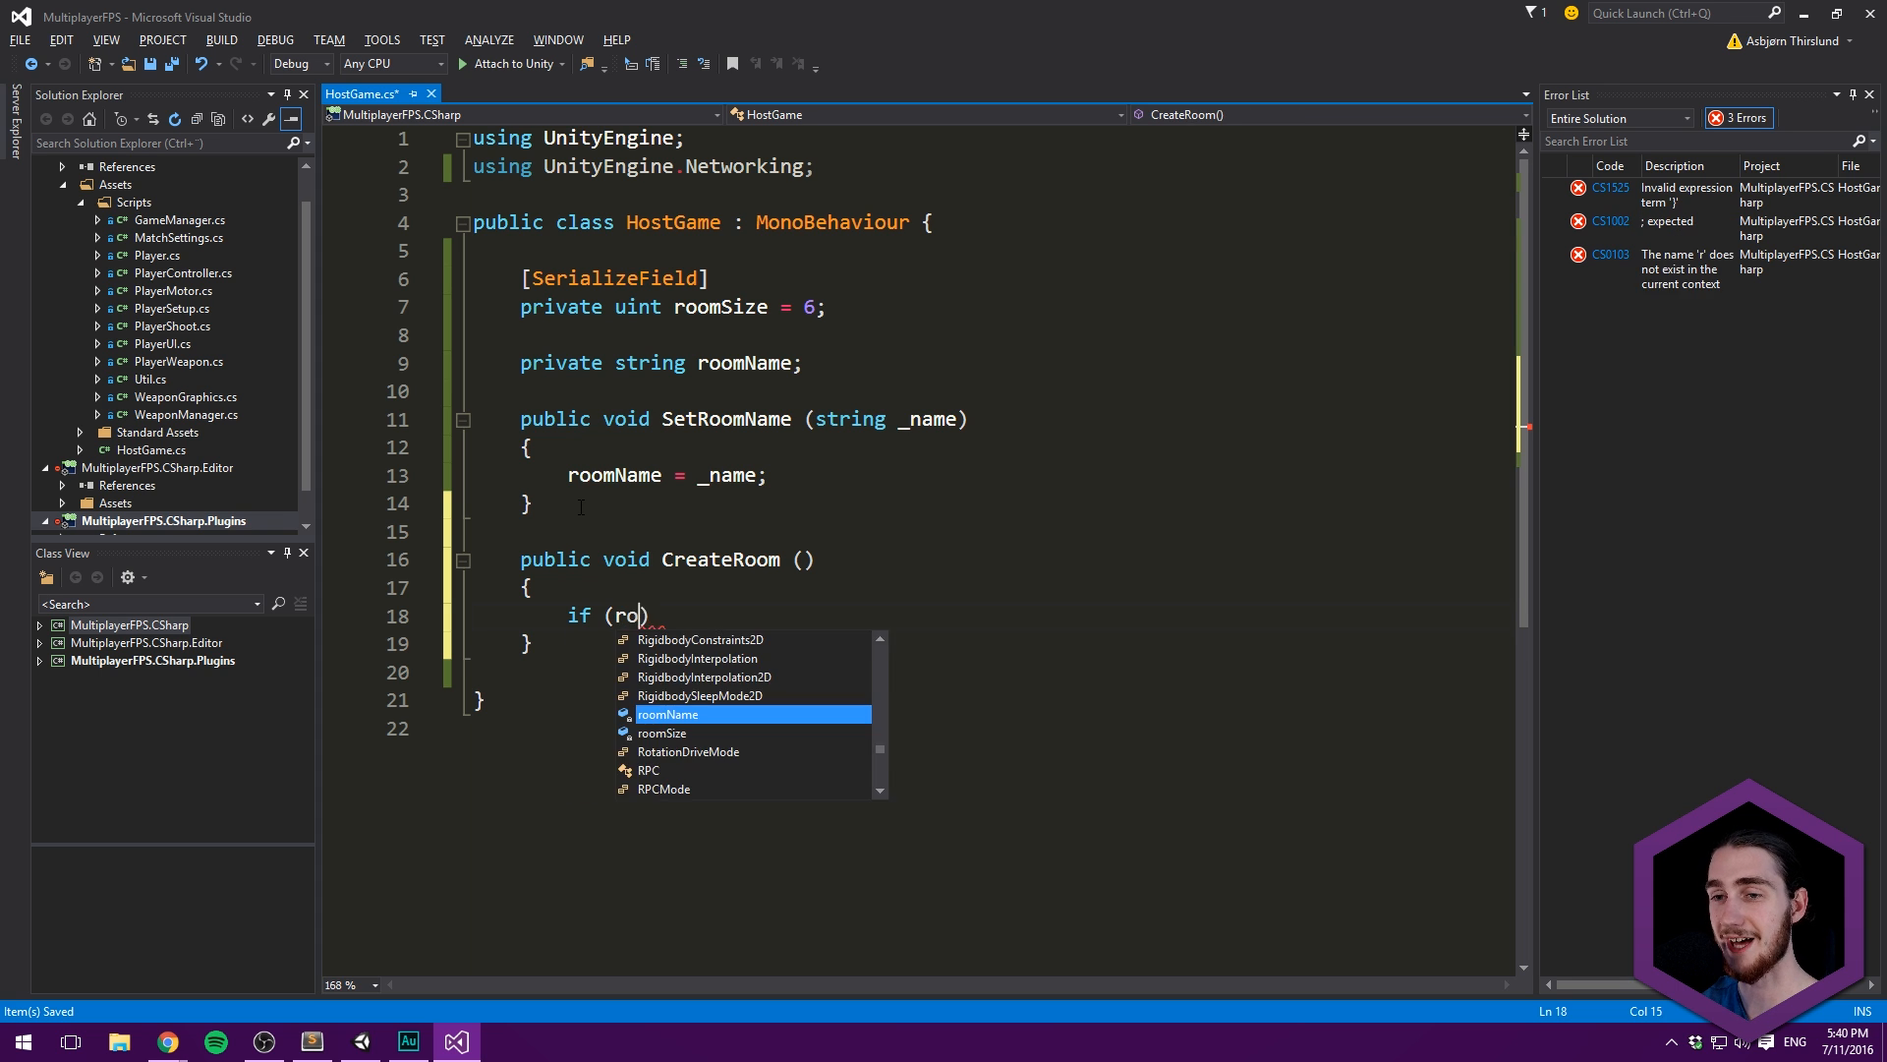
key(Tab)
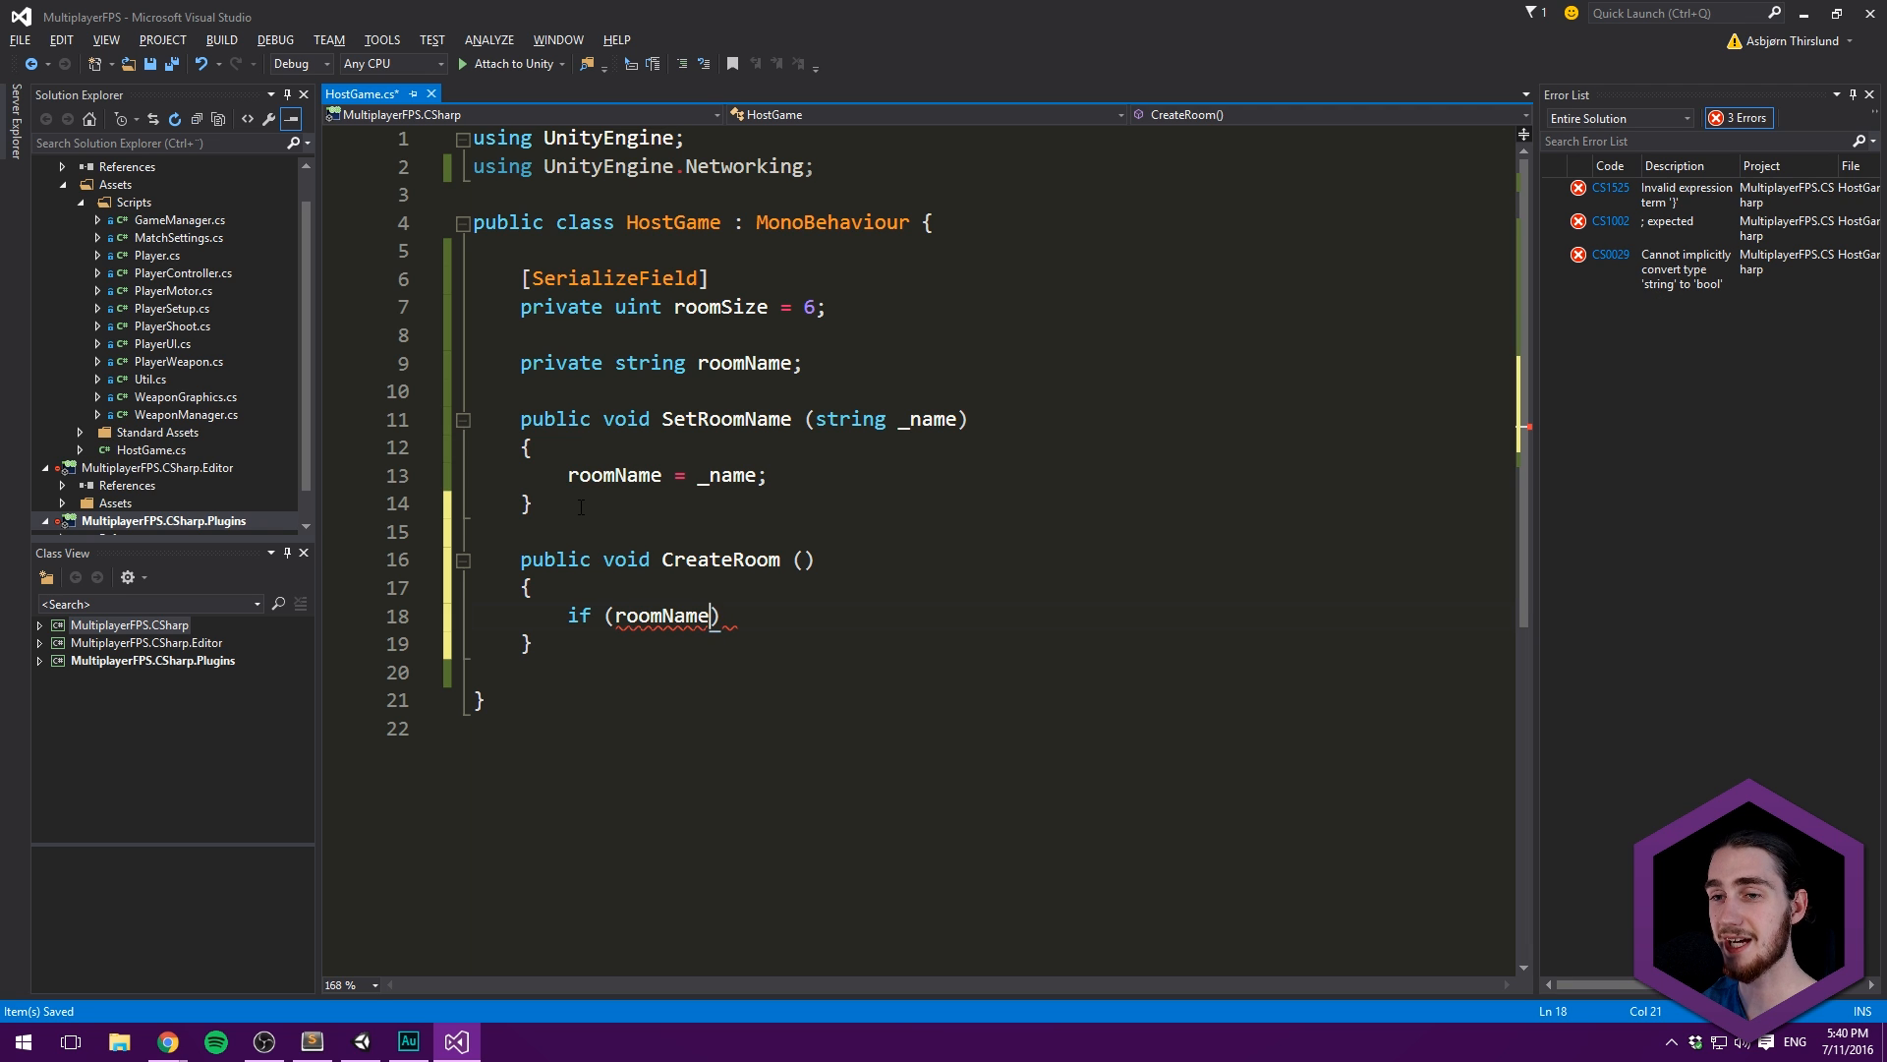
text(!=)
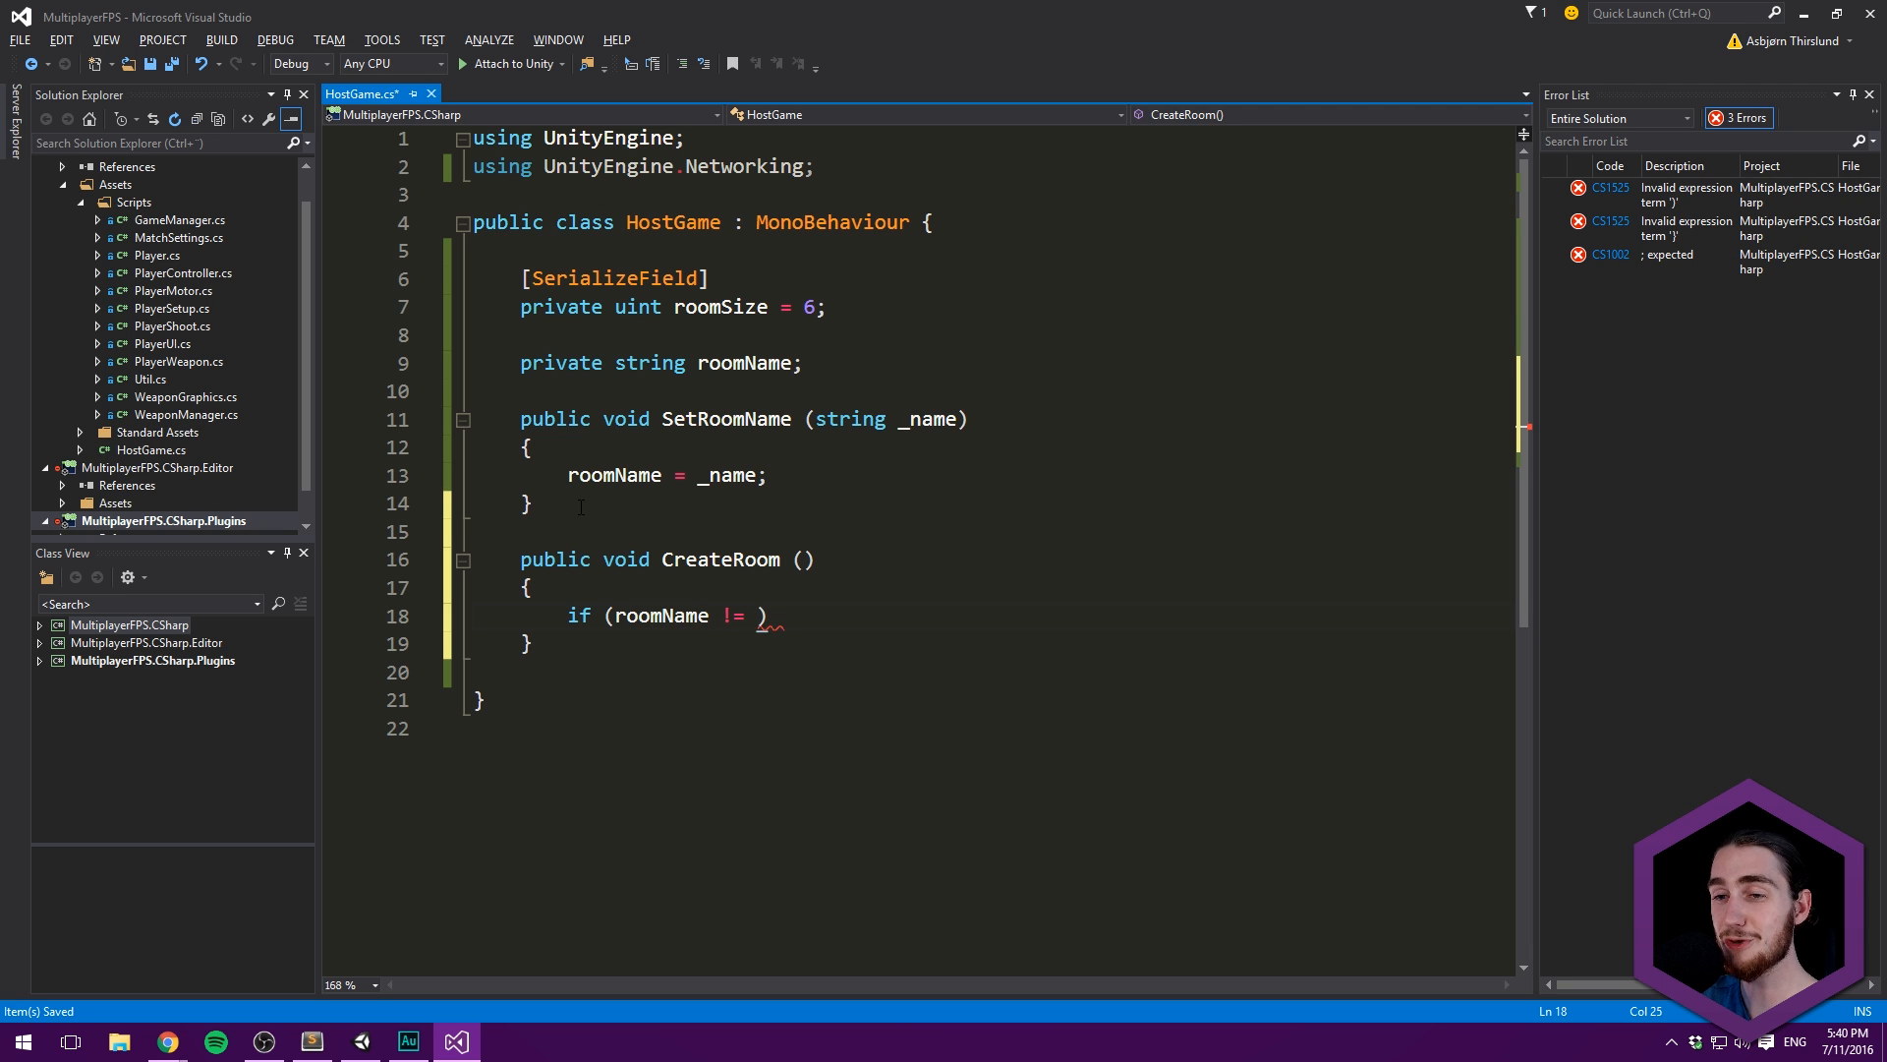
text("")
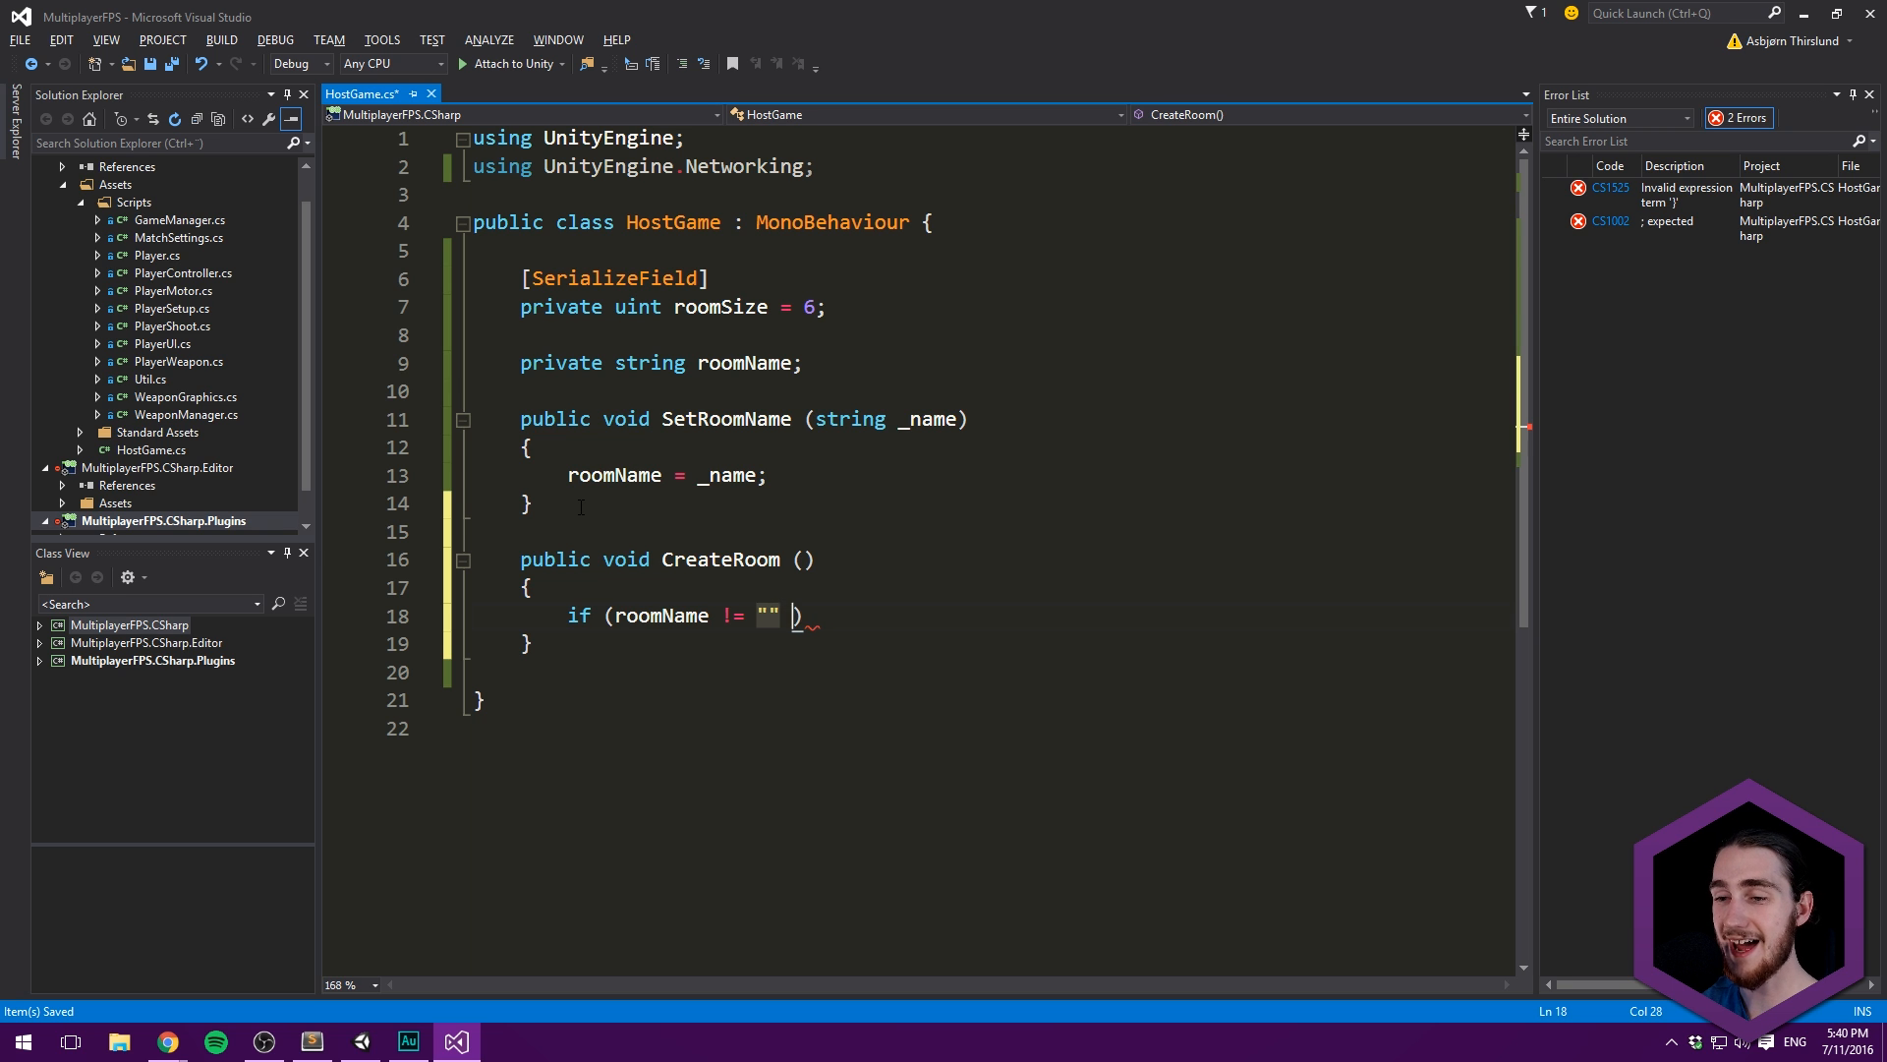
text(&& roomName != null)
text({)
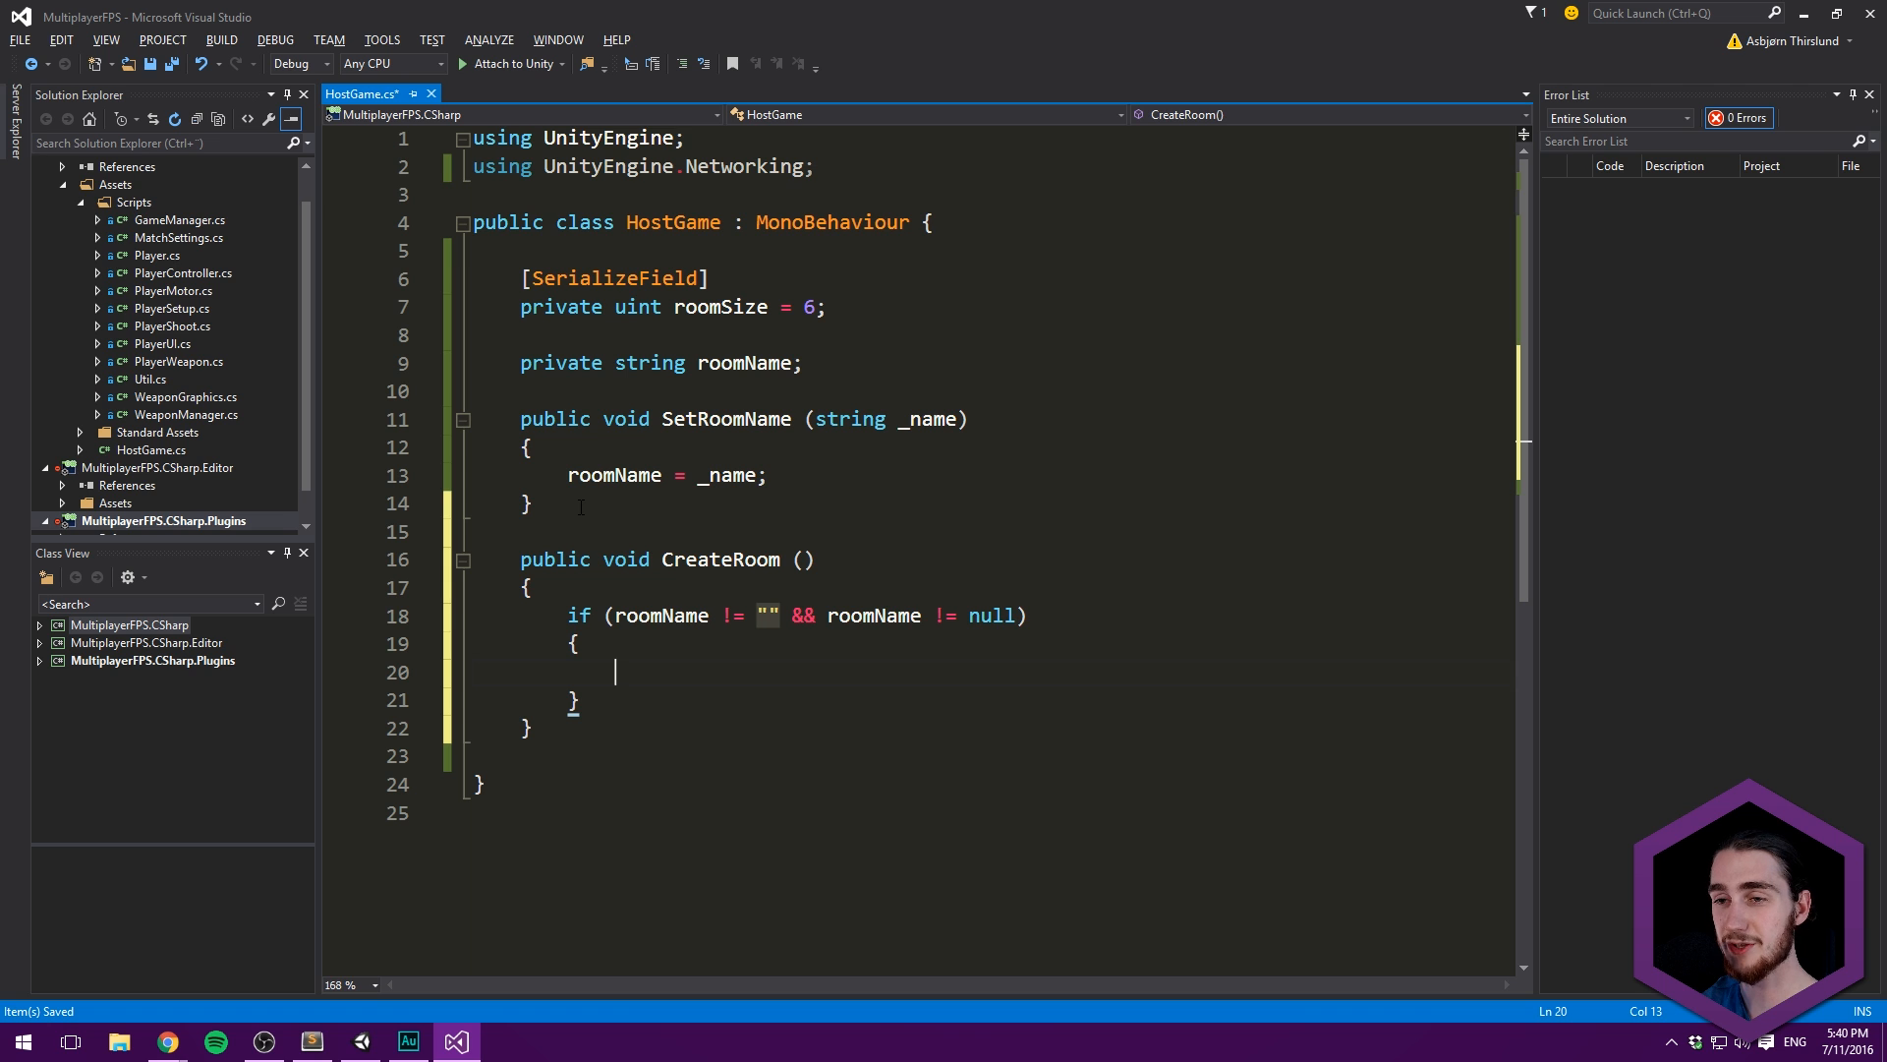
- Inside the check, Debug.Log "Creating Room" with roomName and roomSize
text(Debug.Log ()
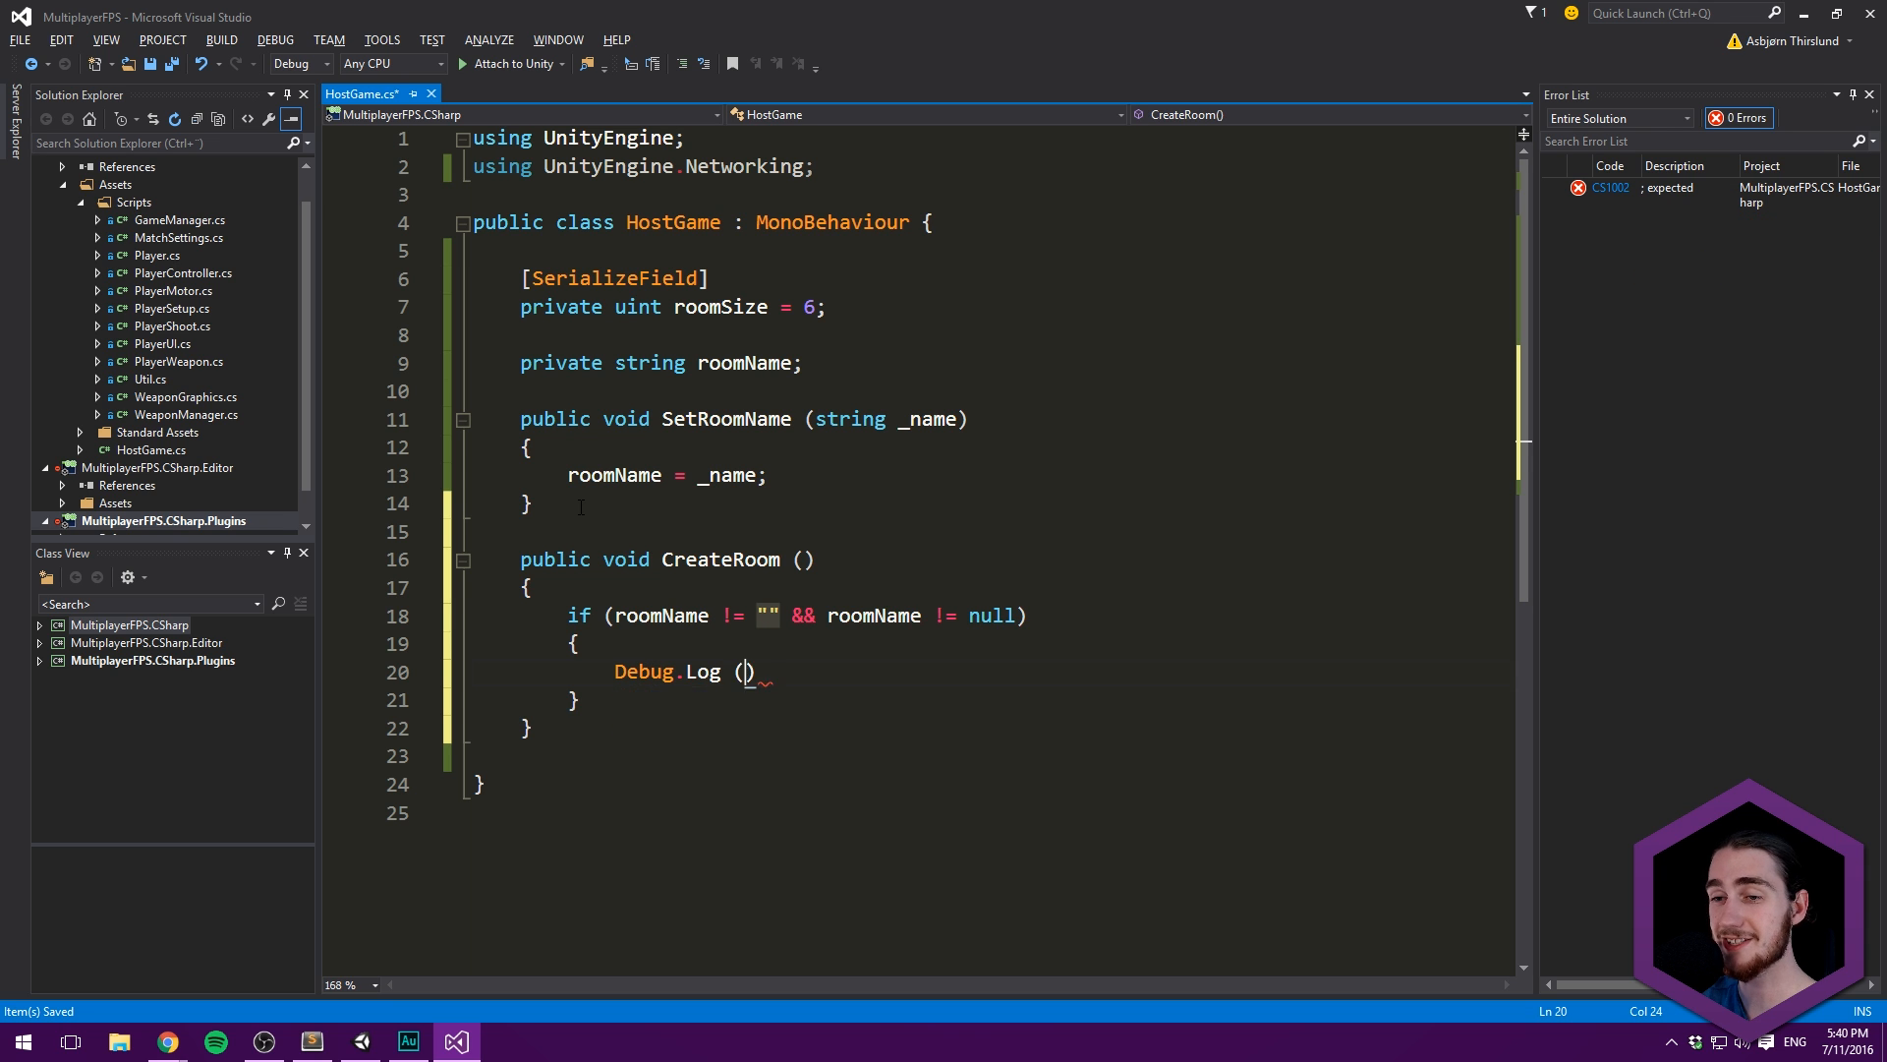
text("C)
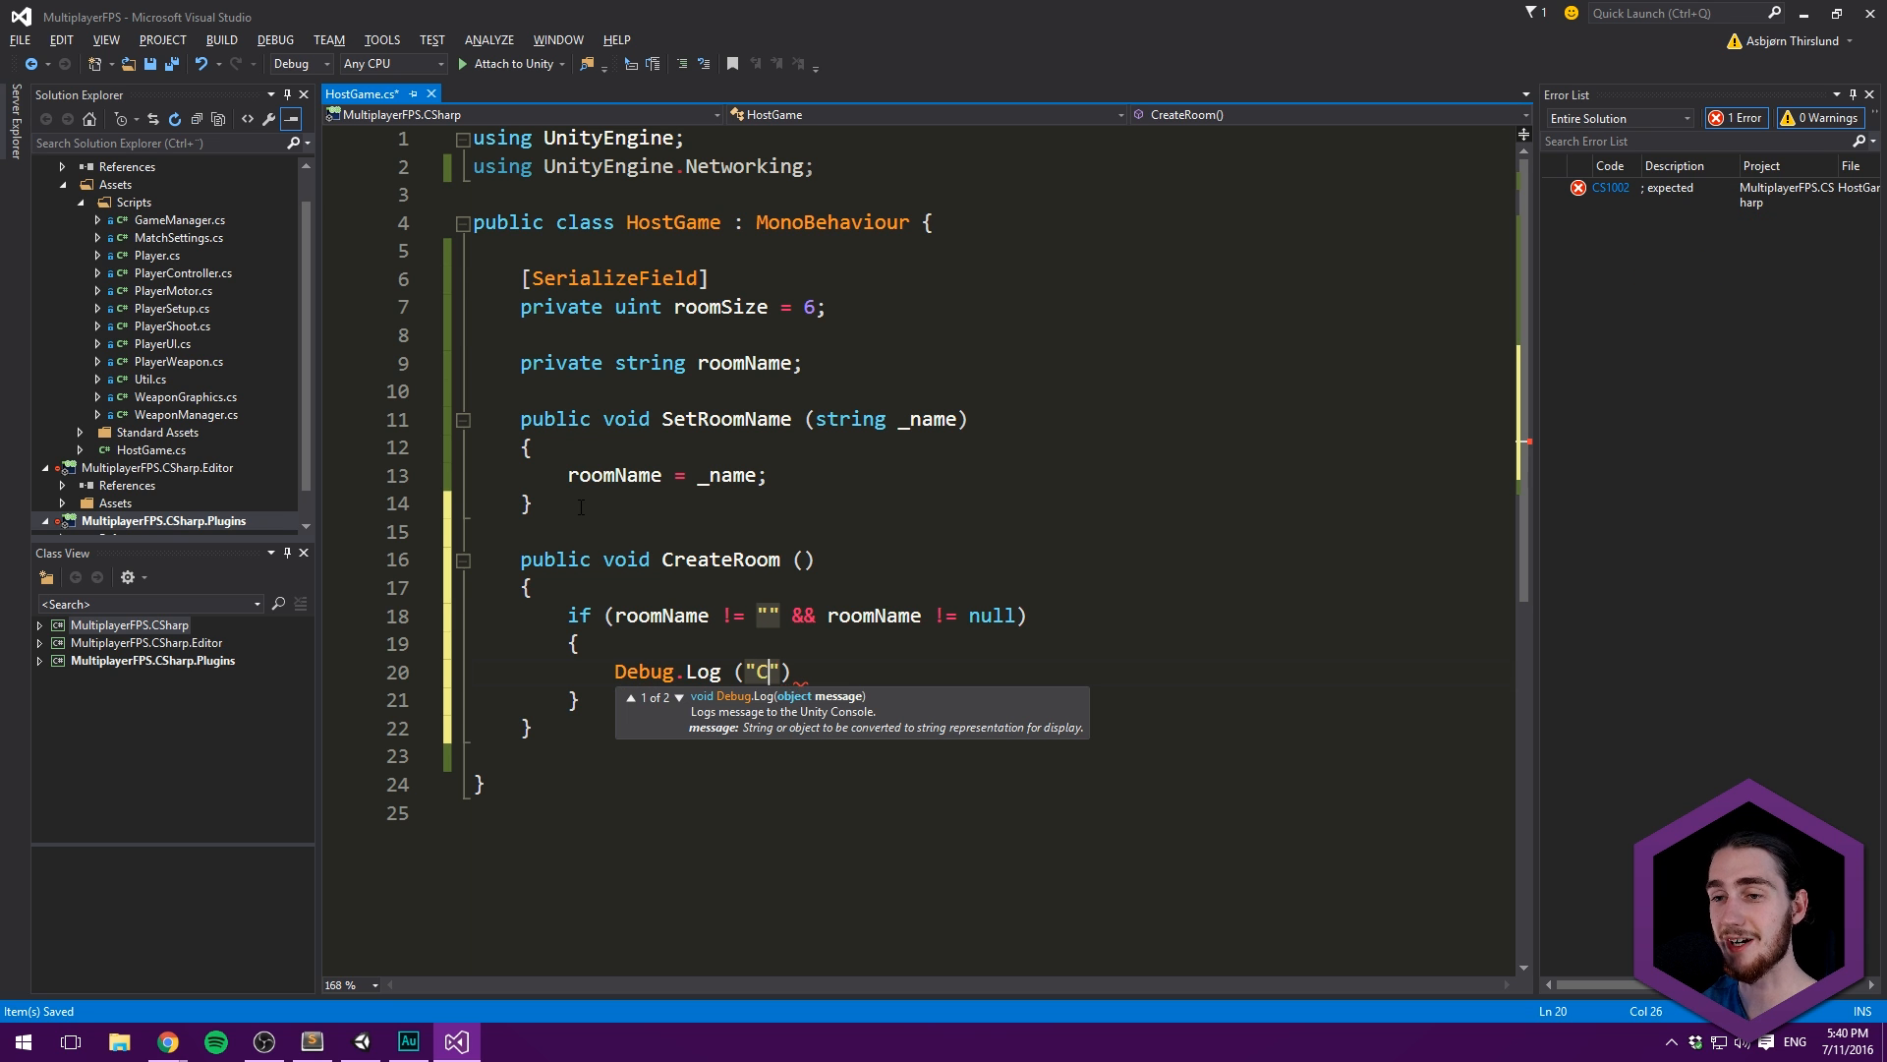
text(reating Room:)
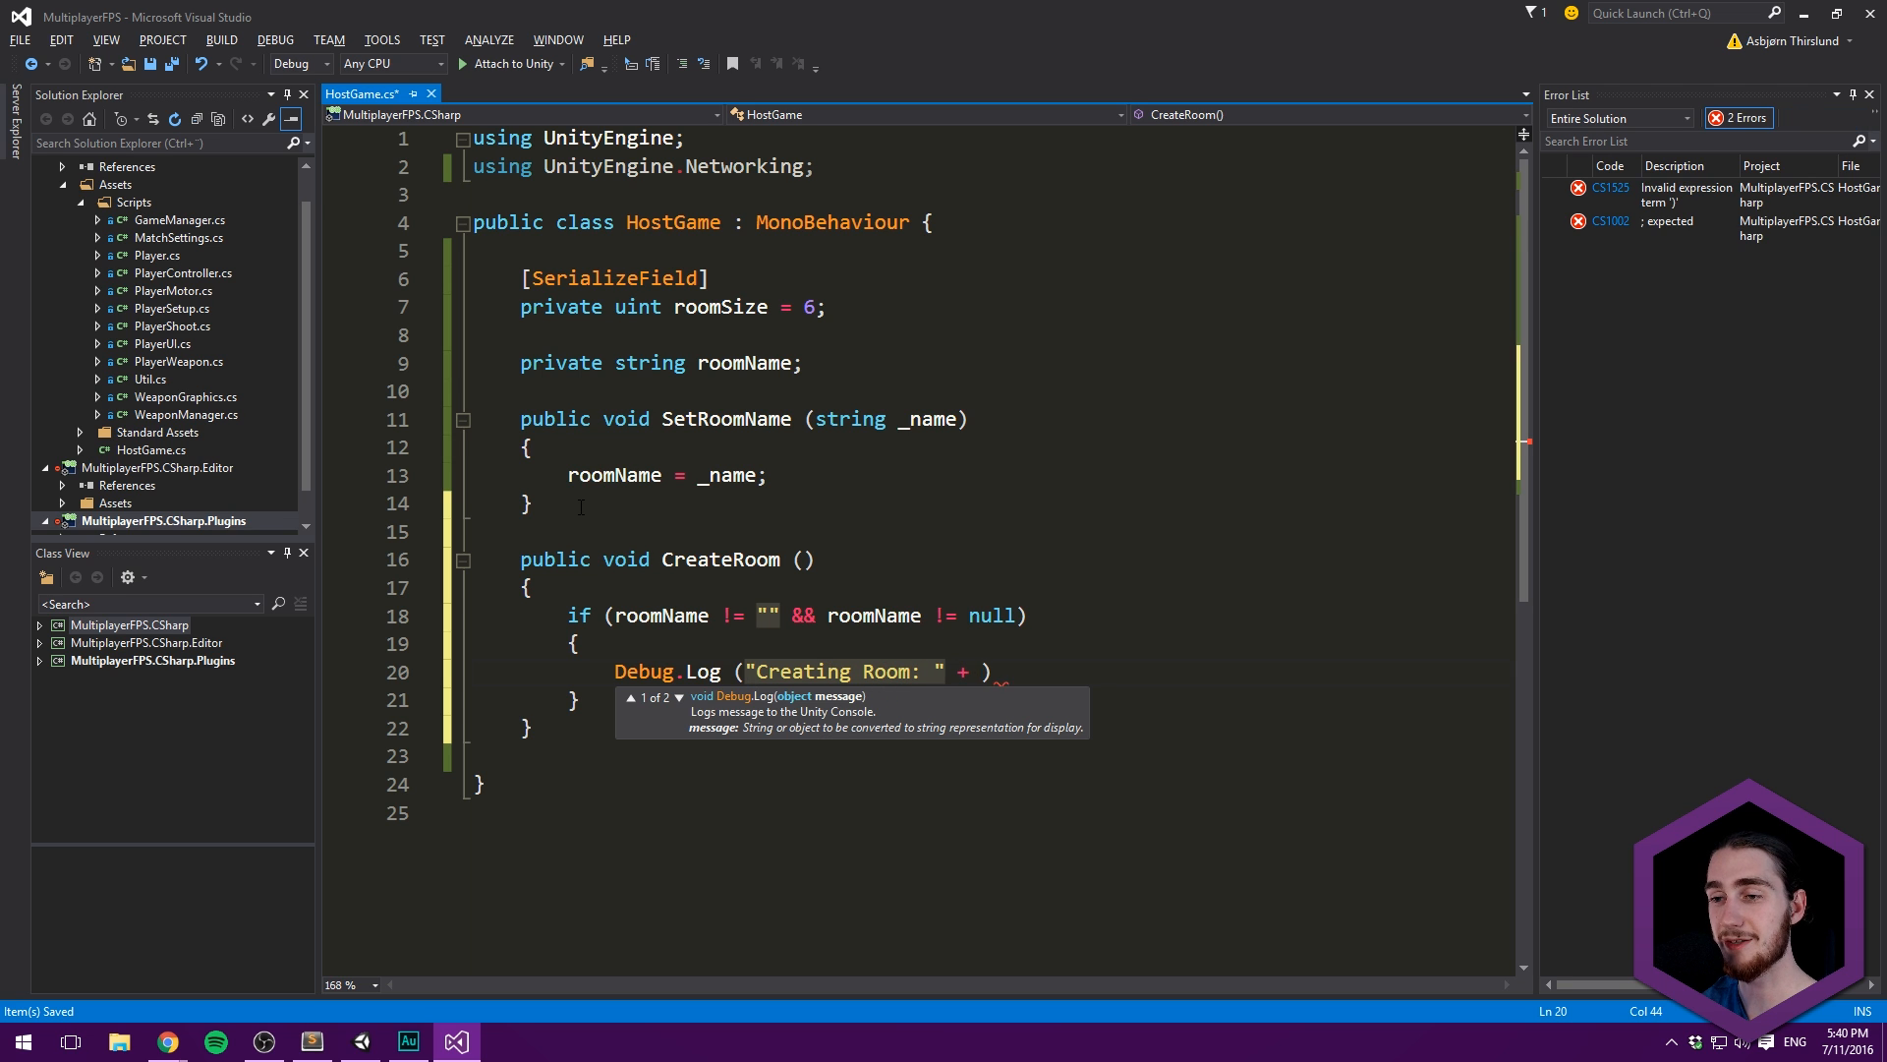
text(roomName + " with)
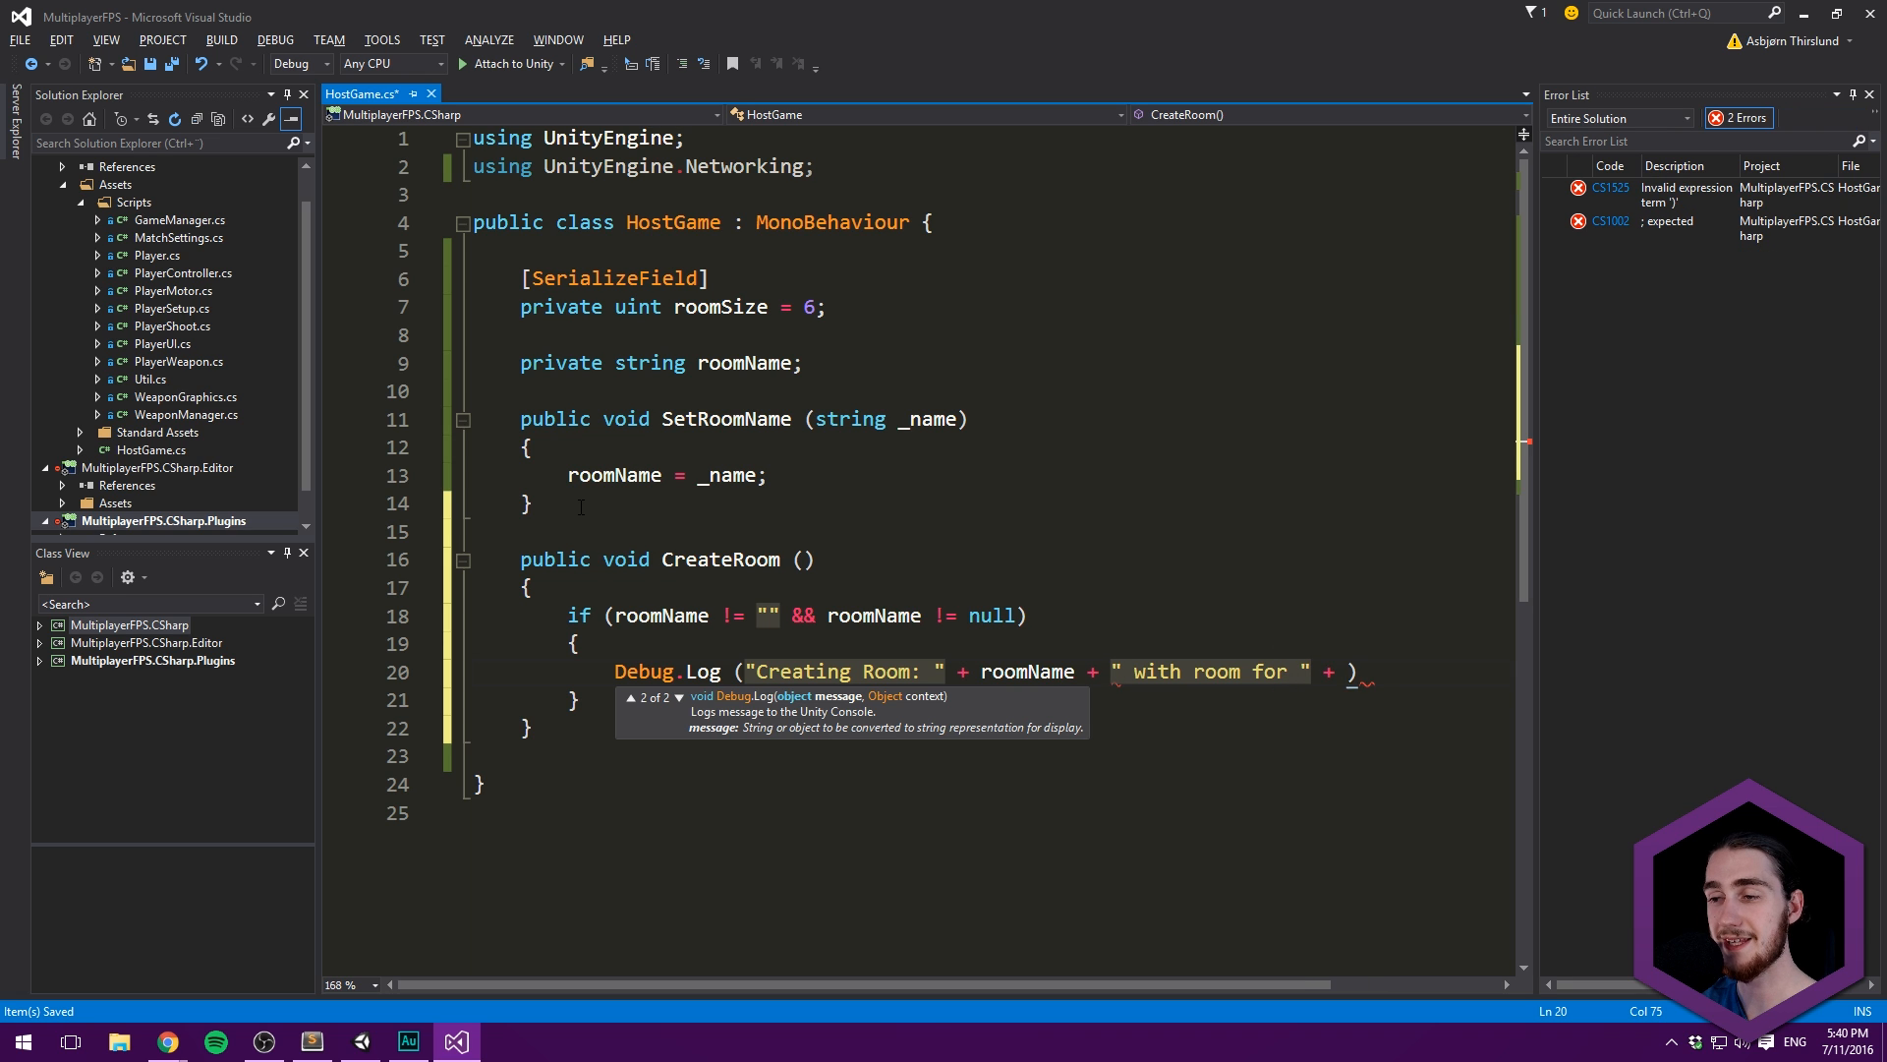
text(roomSize + " pla)
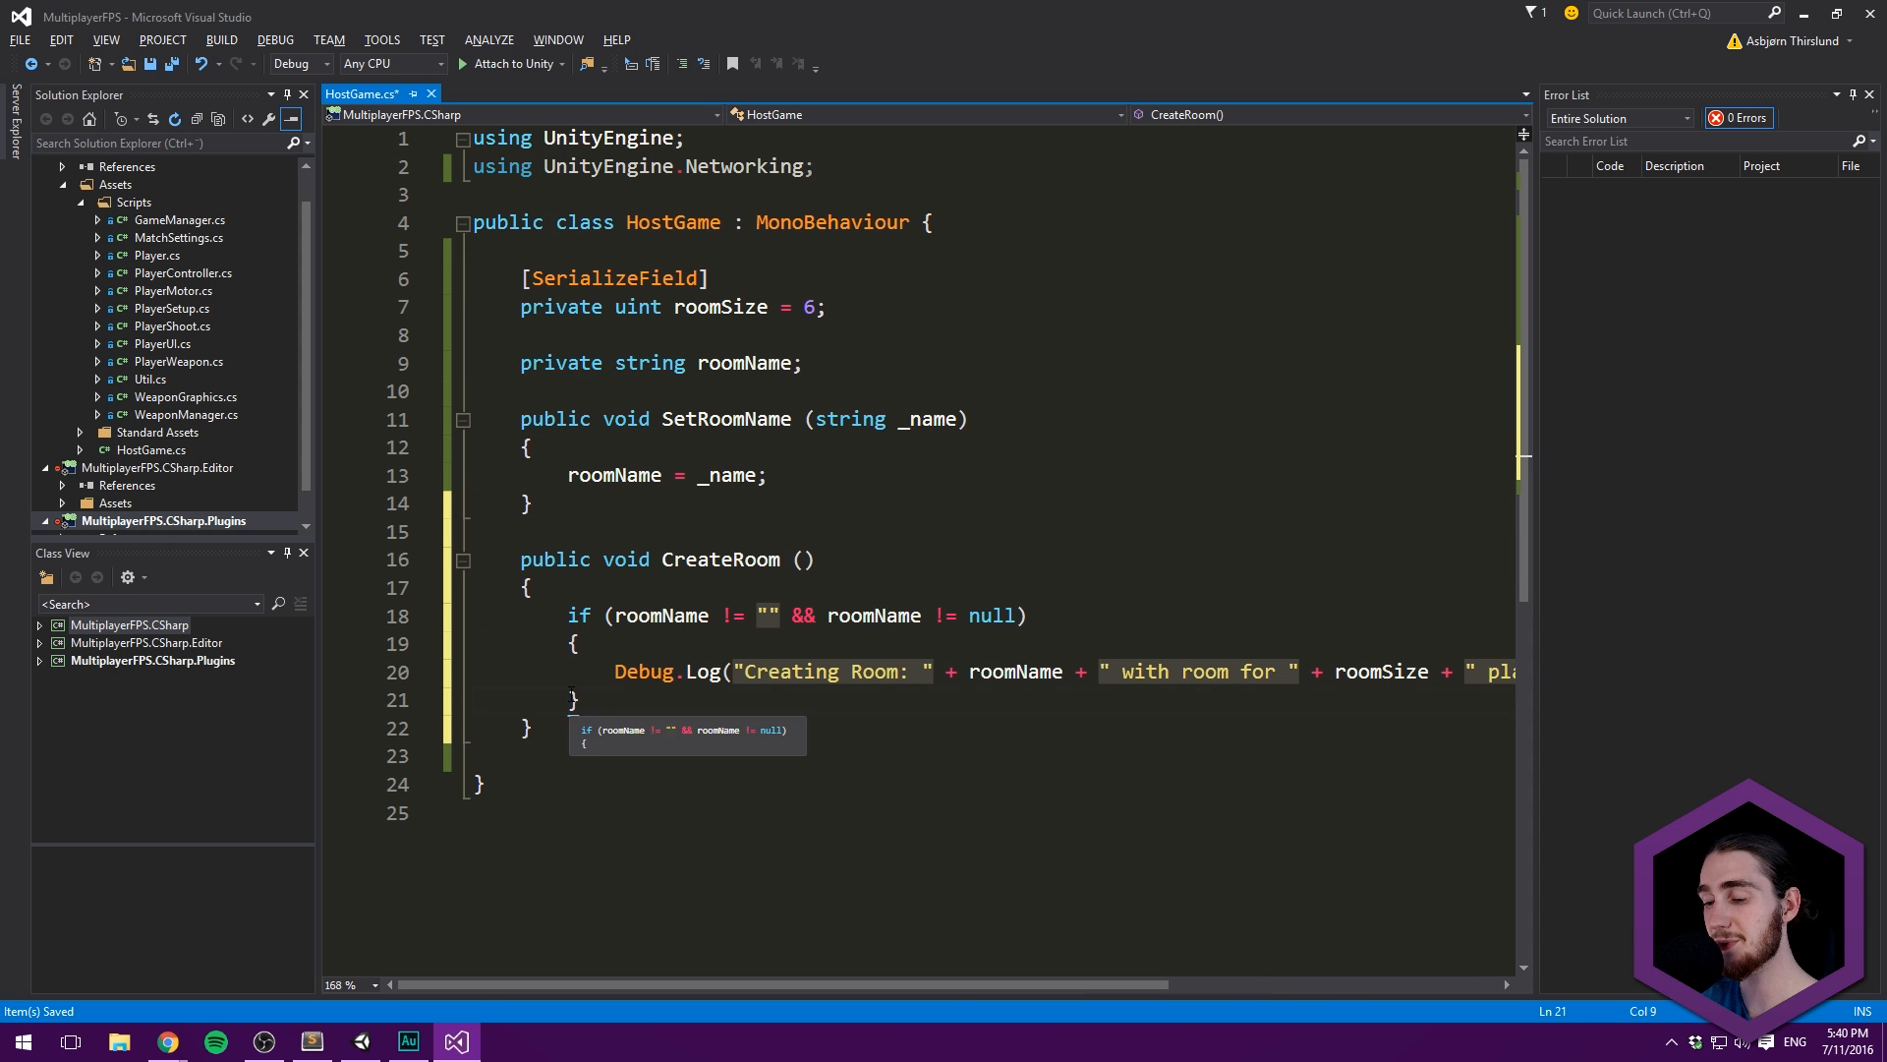
- Add a 'Create room' comment under the log statement and save the script
key(Enter)
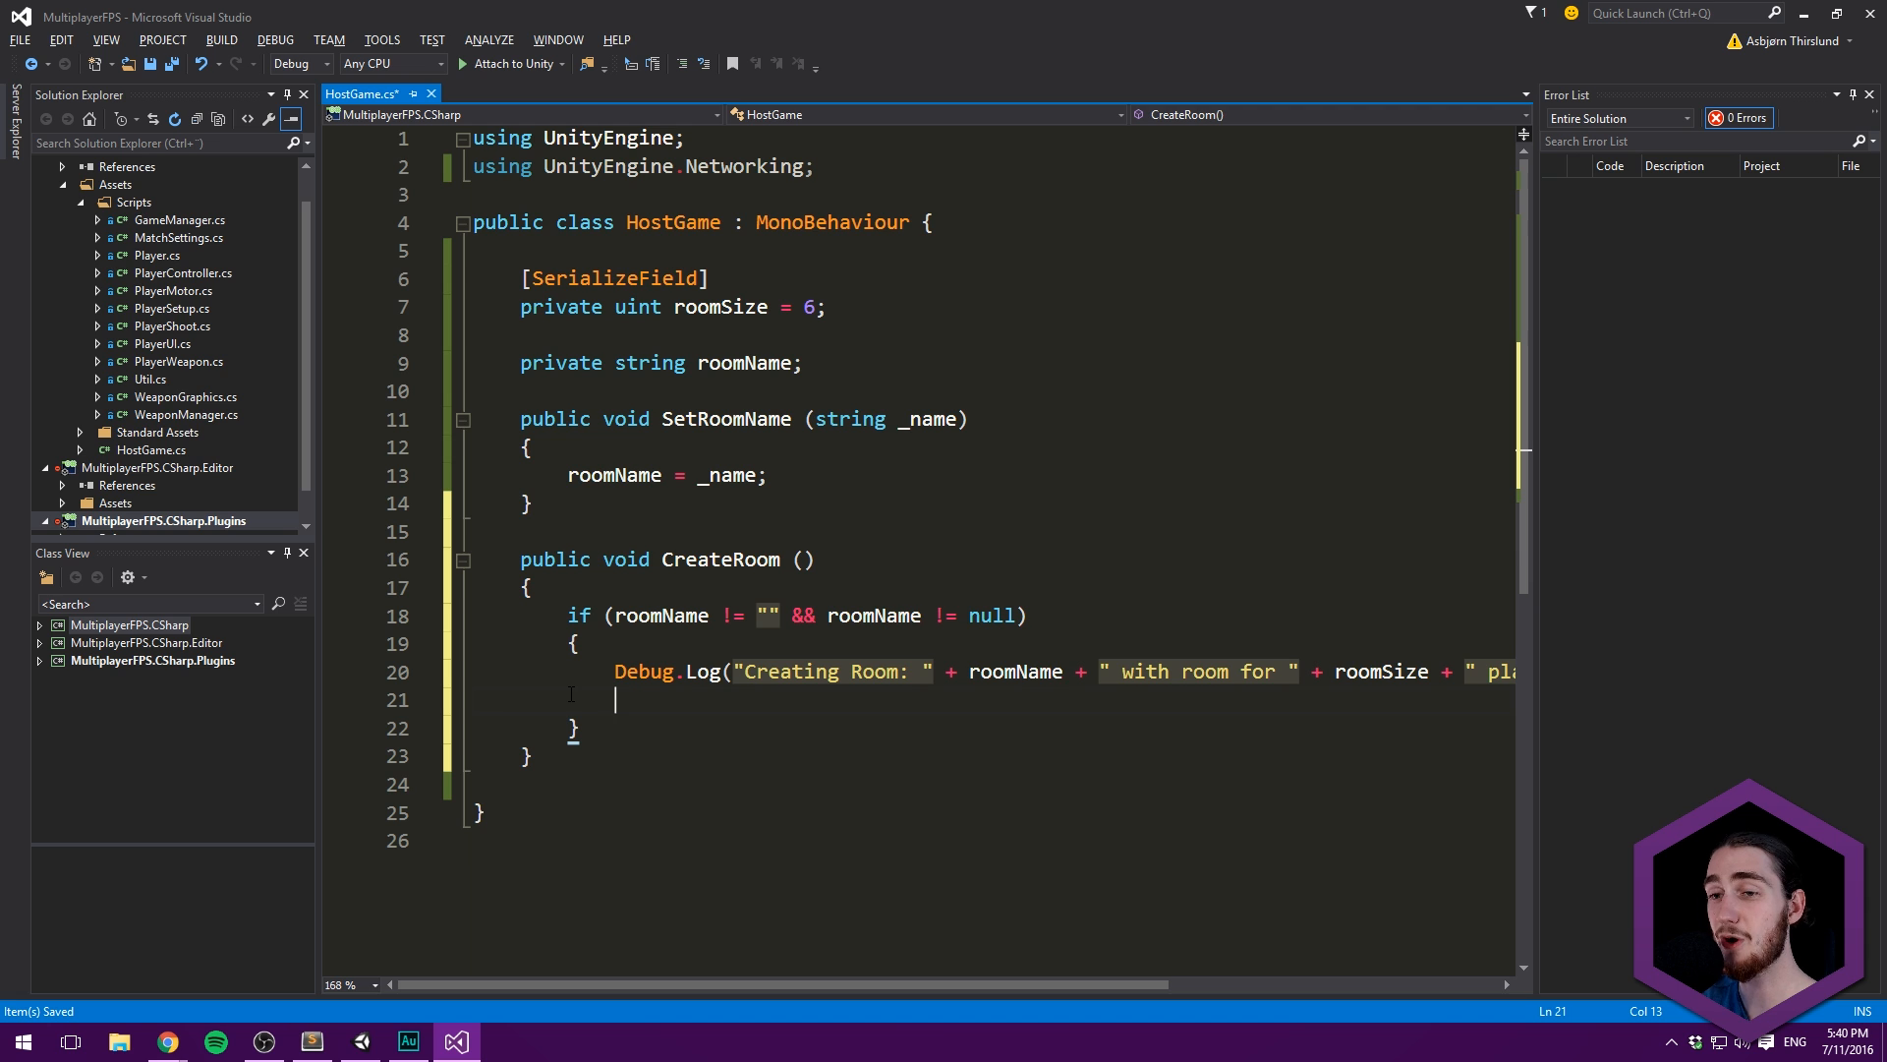
text(// Ctr)
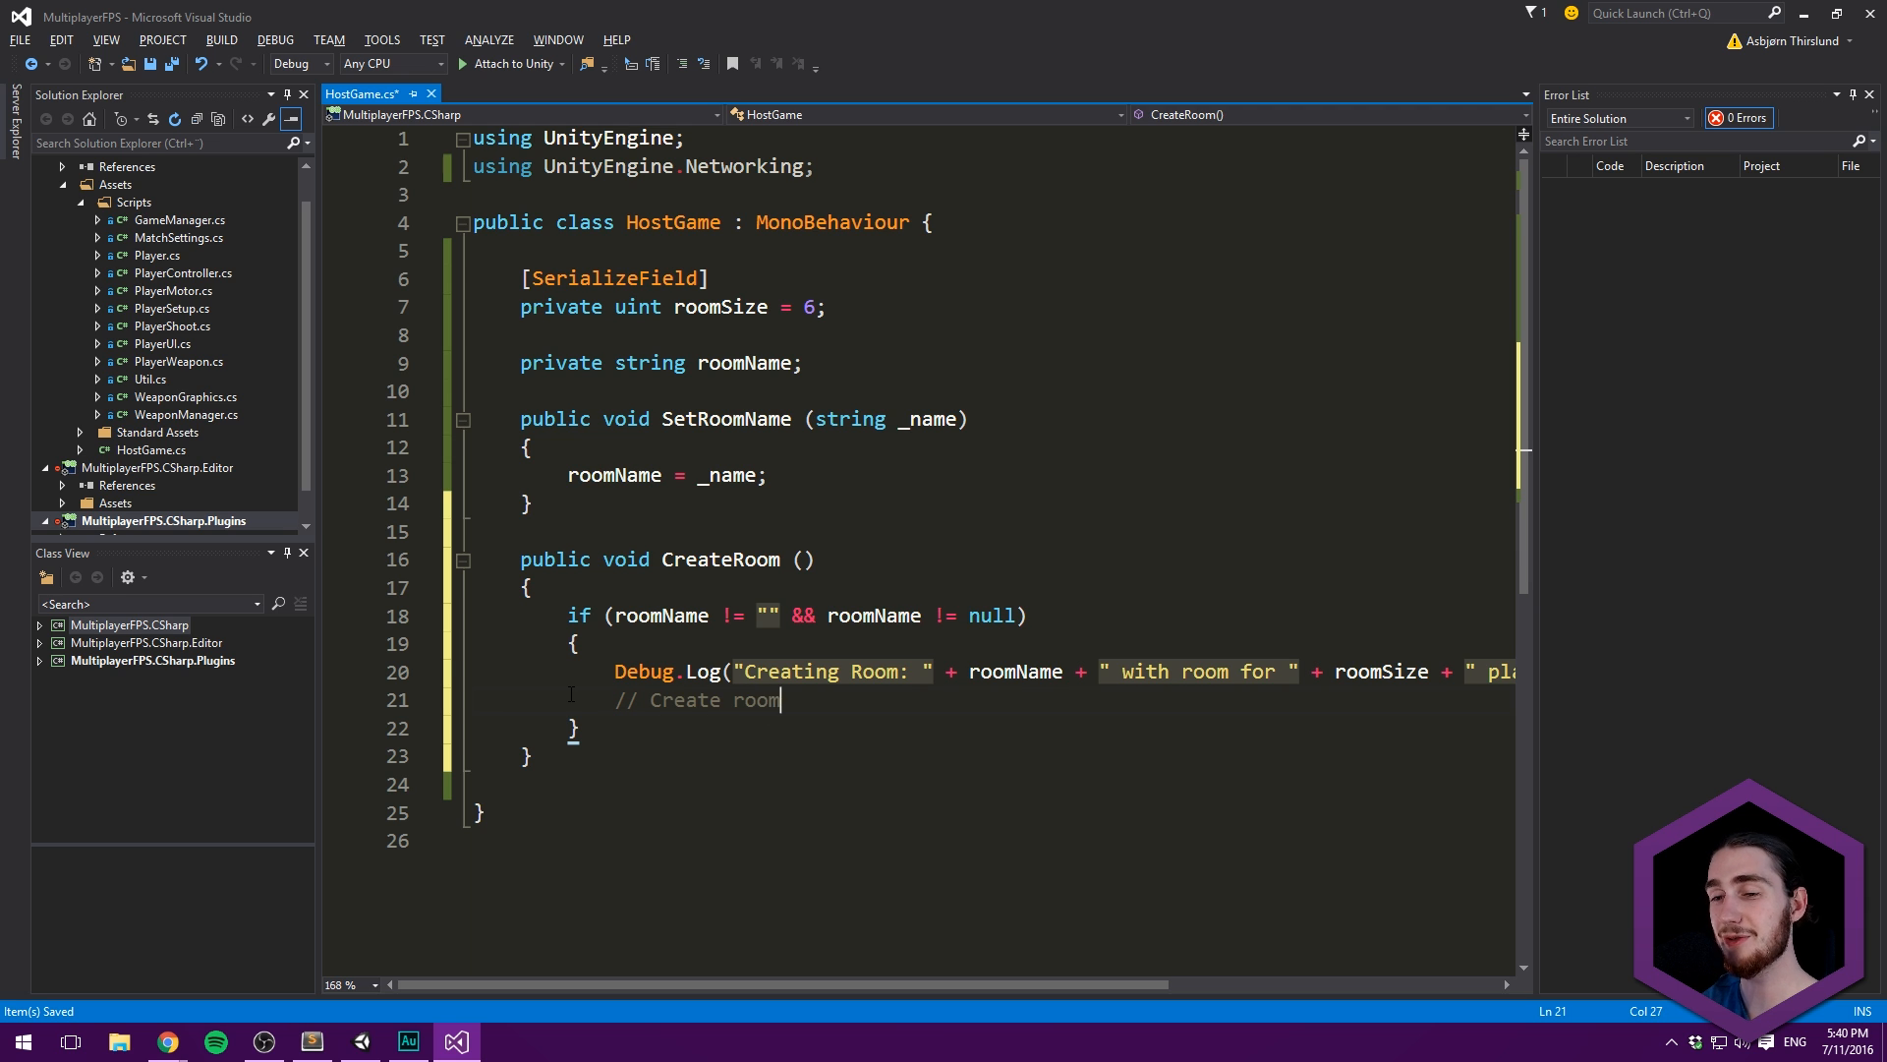
key(Ctrl+S)
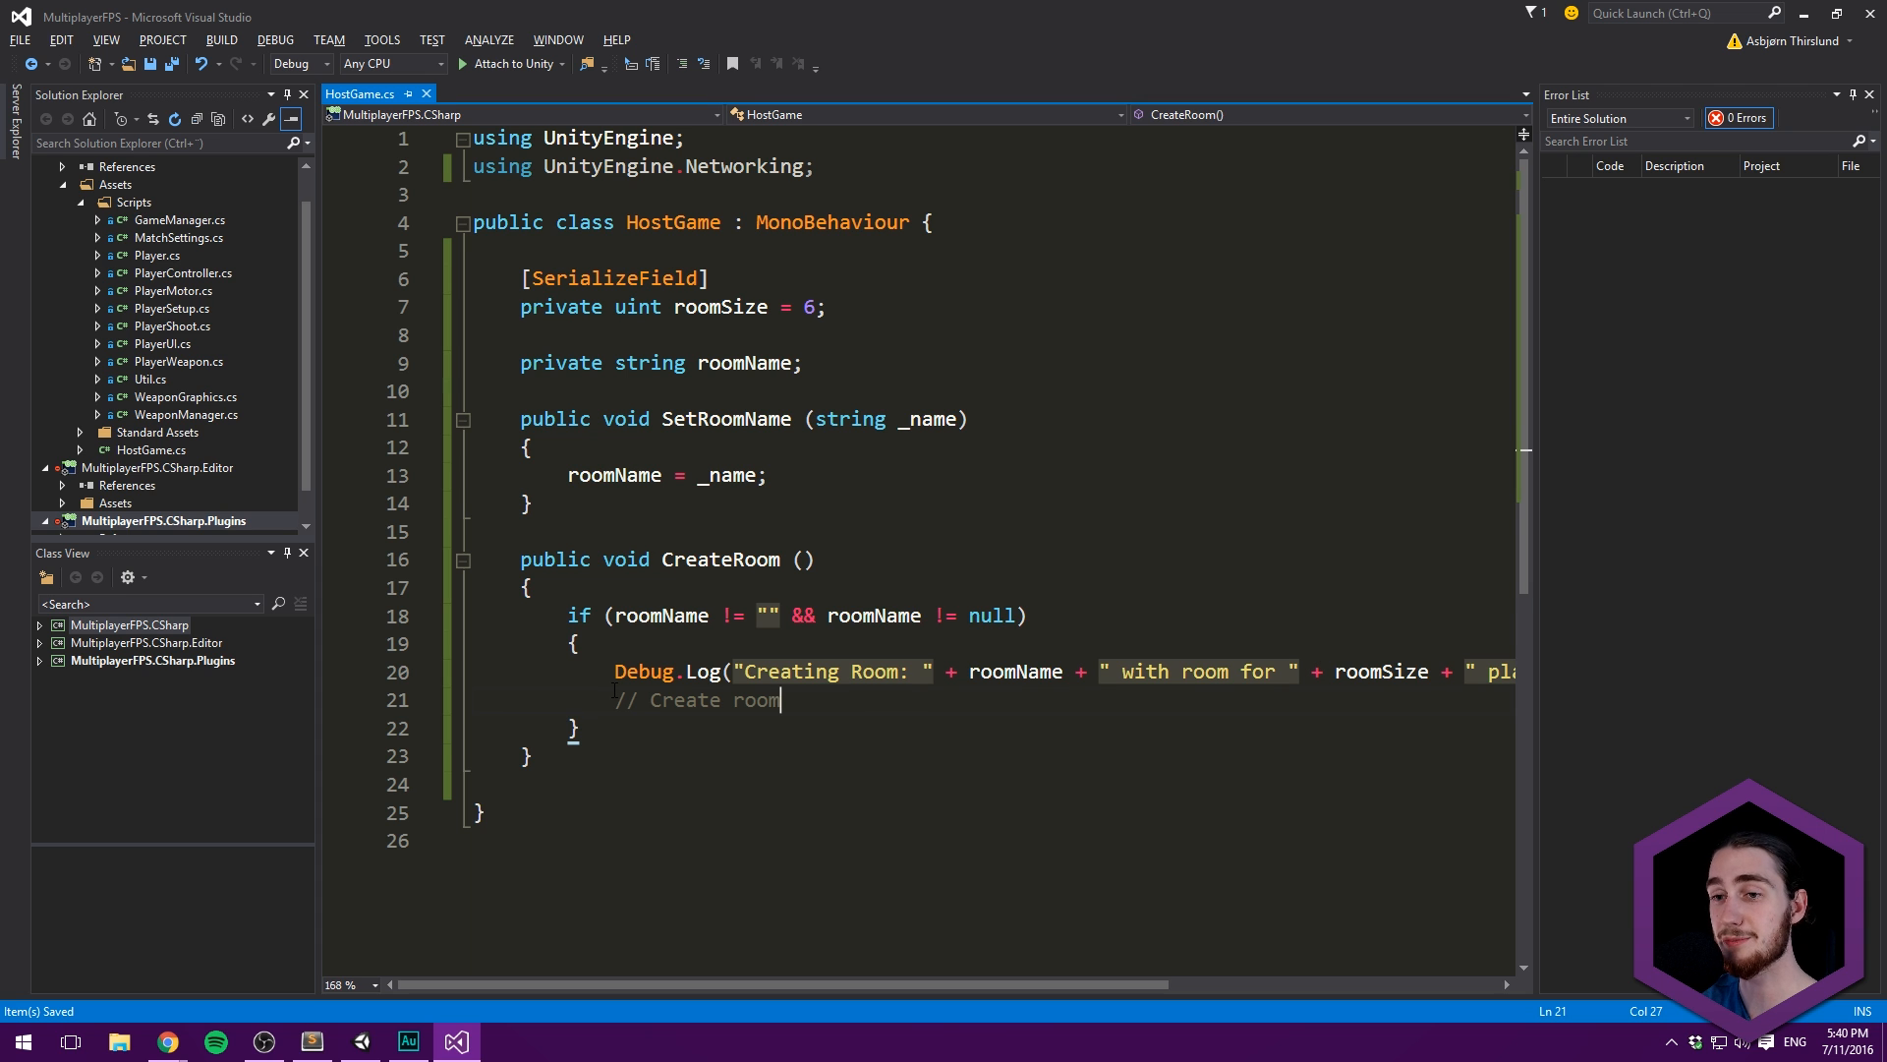
- Declare a private NetworkManager networkManager field and assign NetworkManager.singleton in Start
text(NetworkManager.)
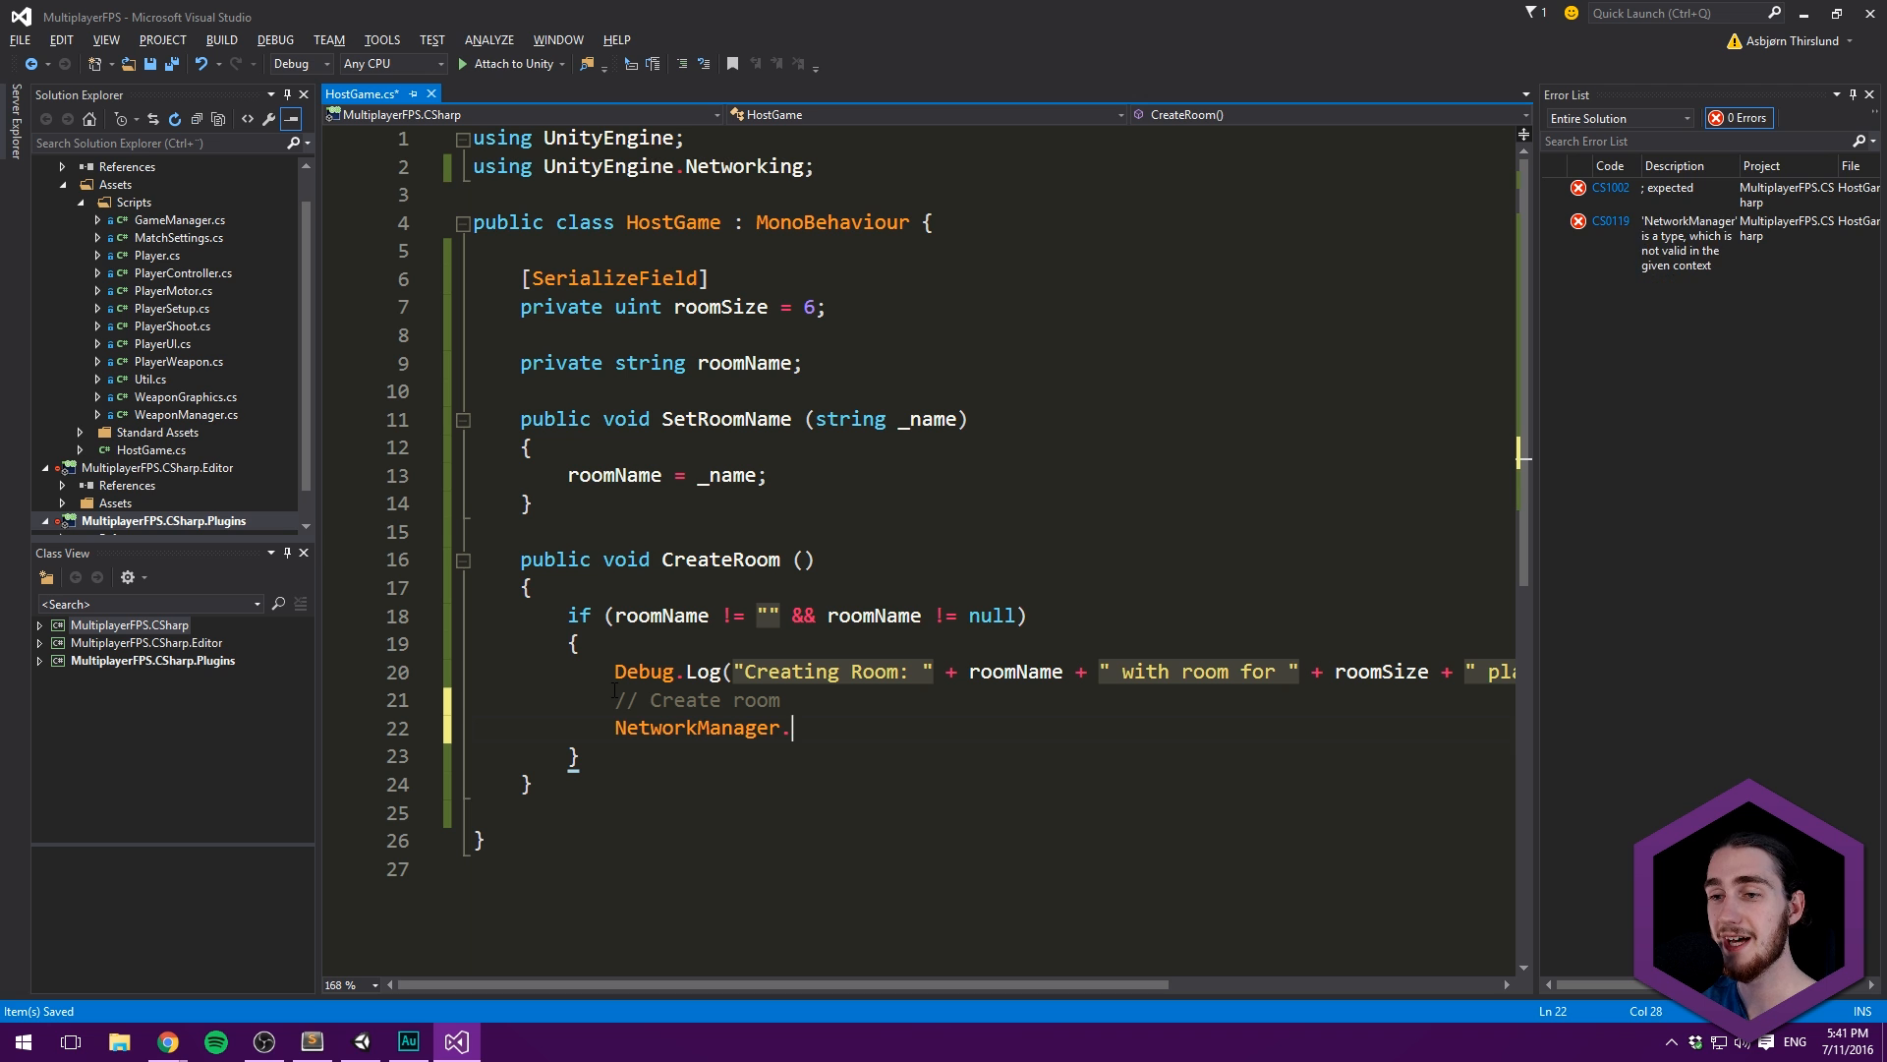
text(single)
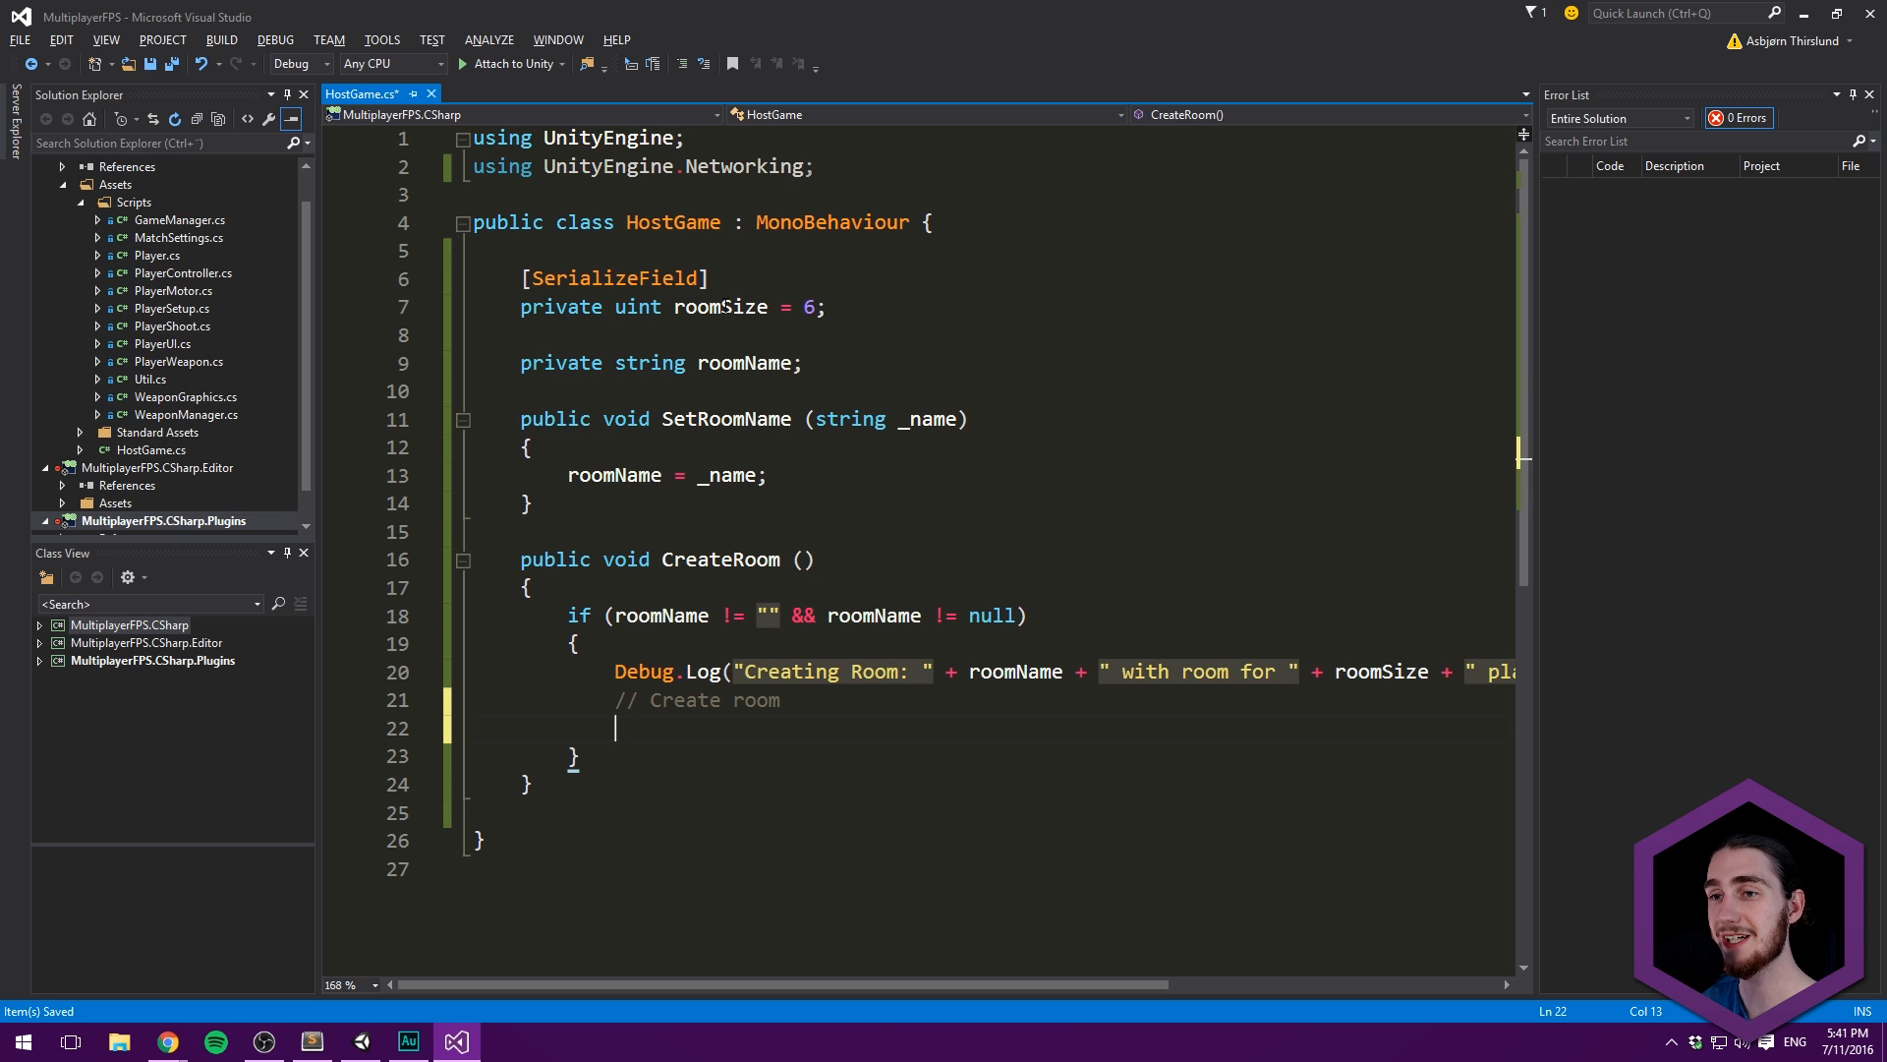
text(p)
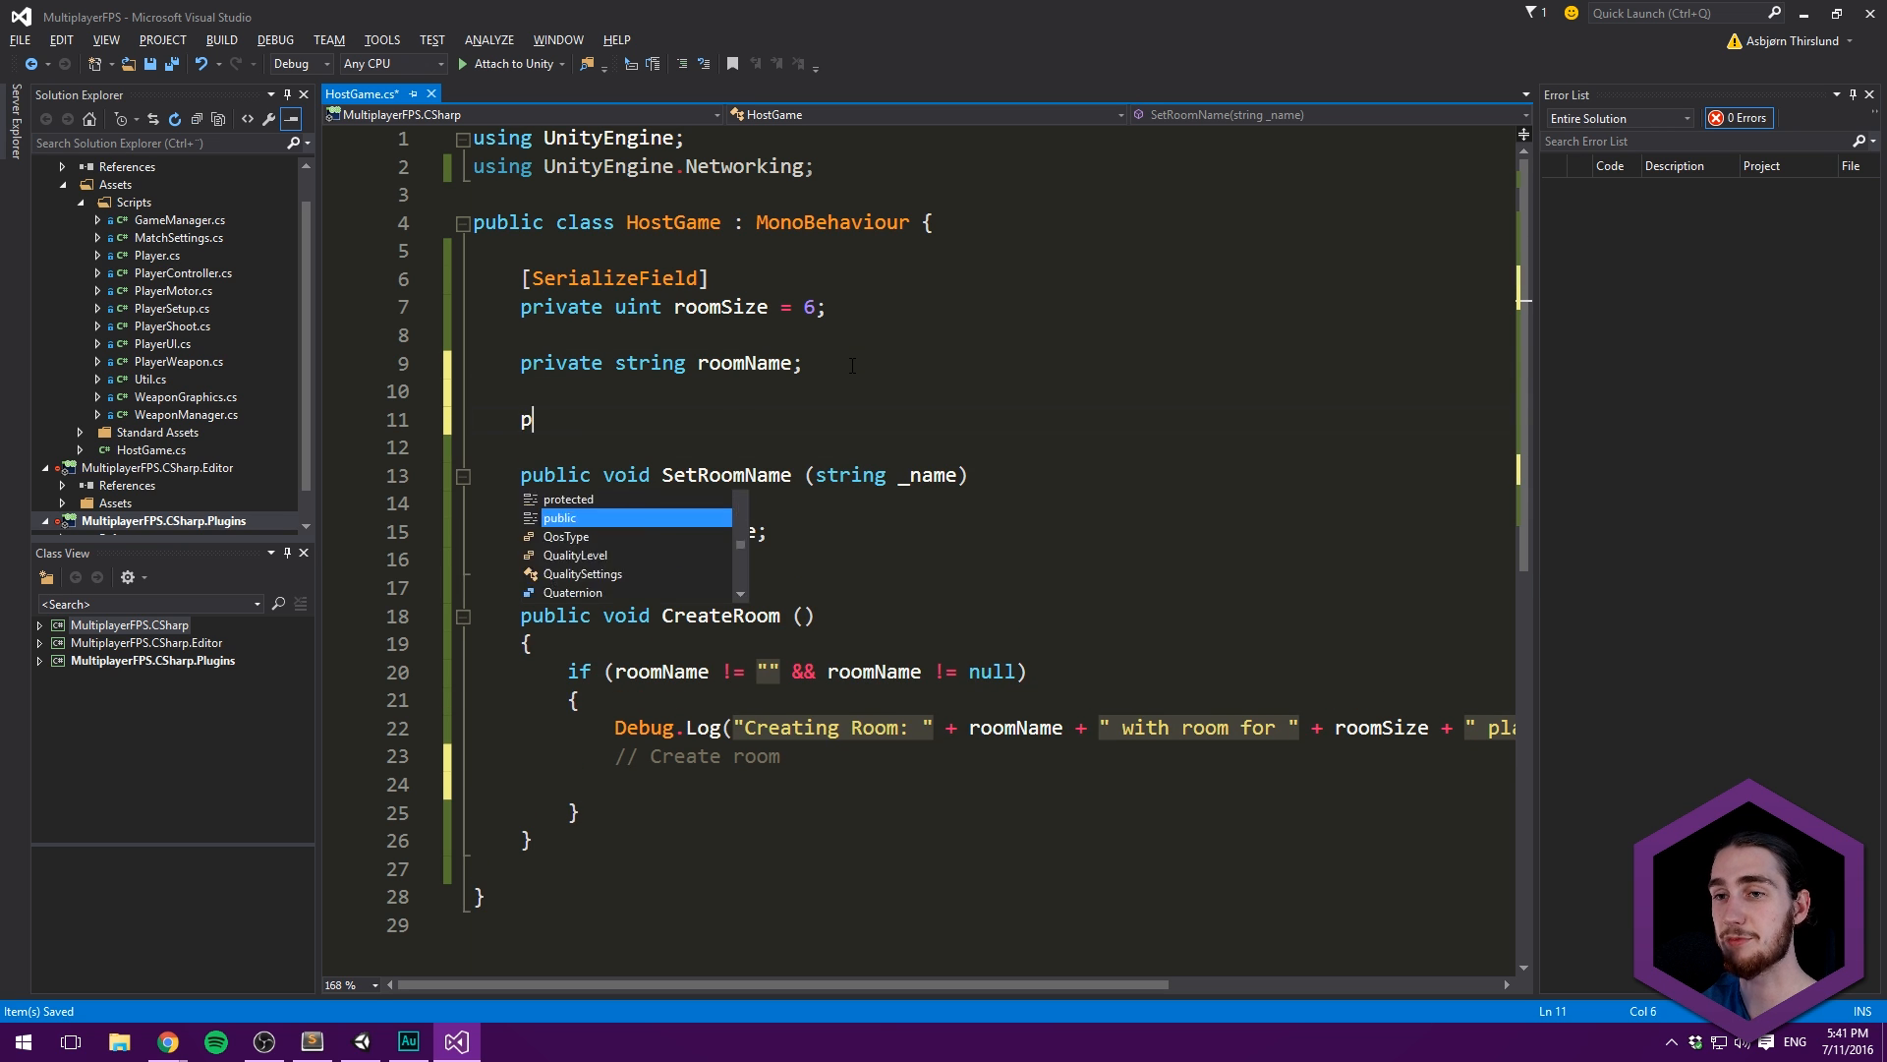
text(rivate NetworkManager networkManager;)
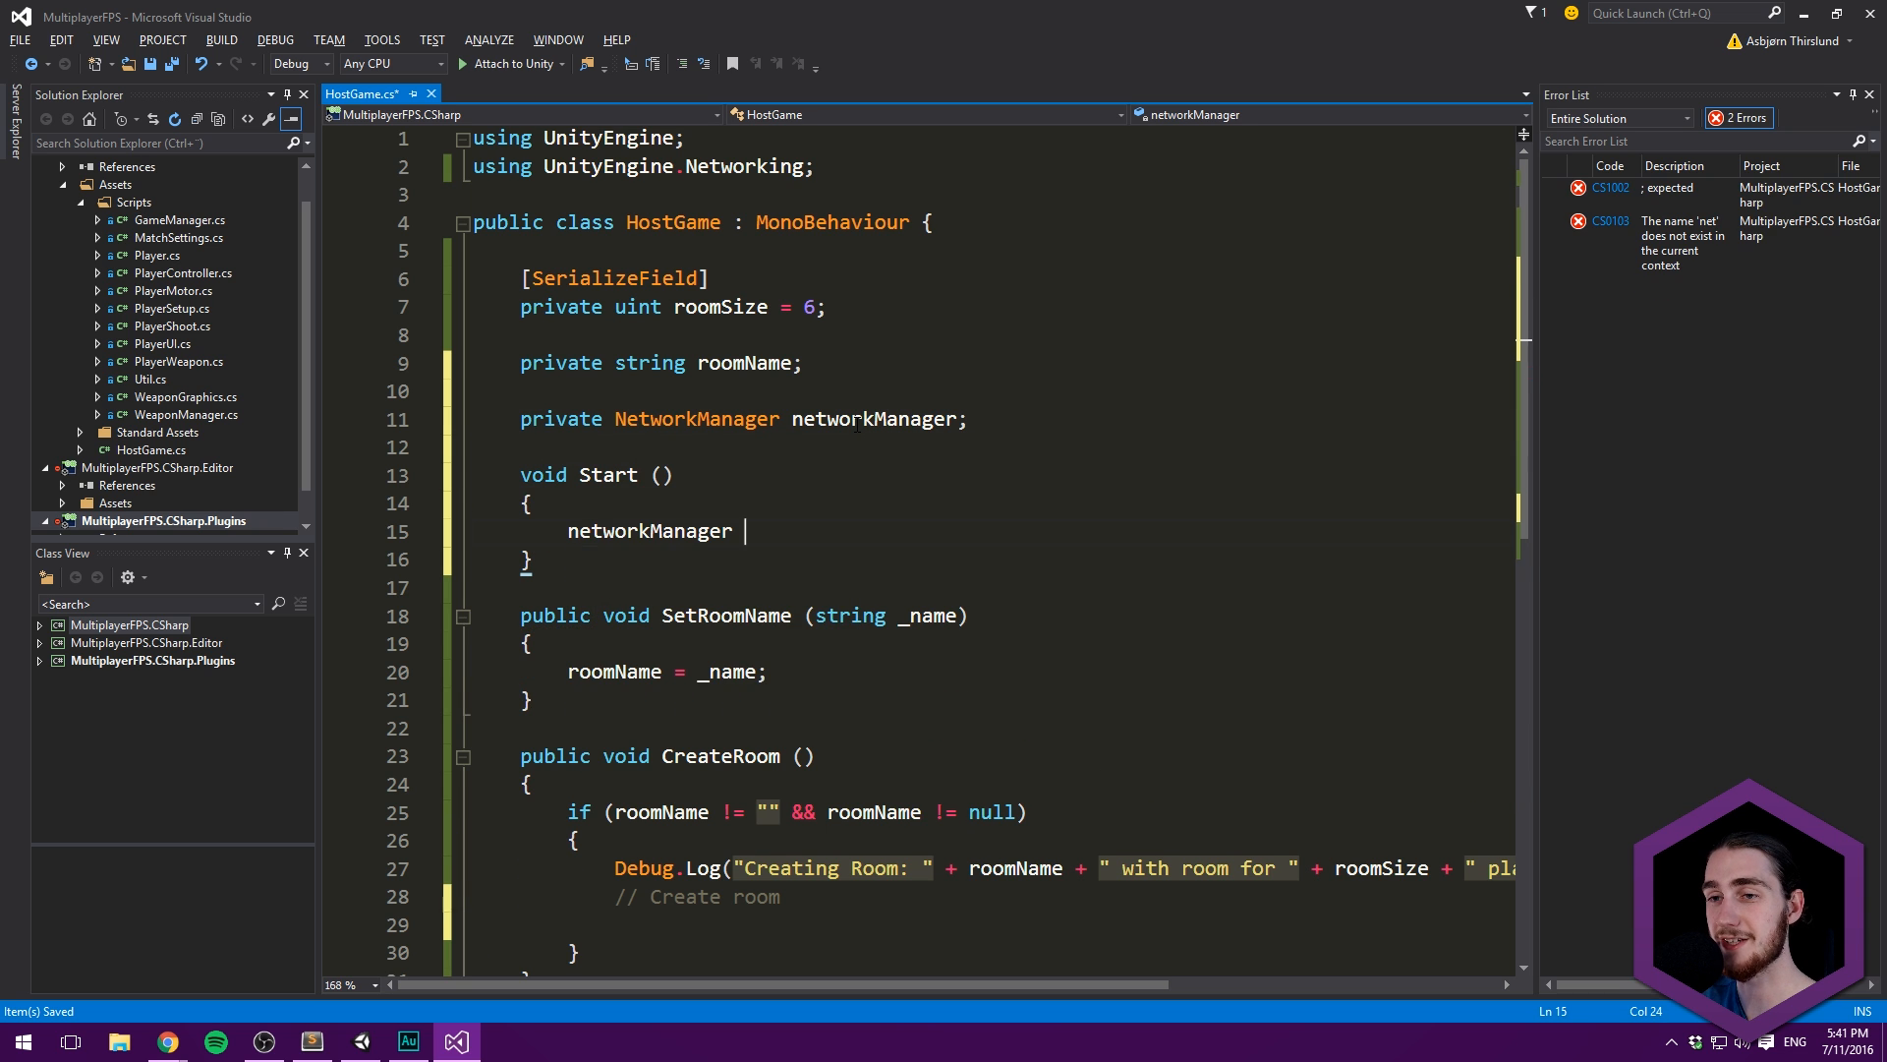
text(= NetworkManager.singleton;)
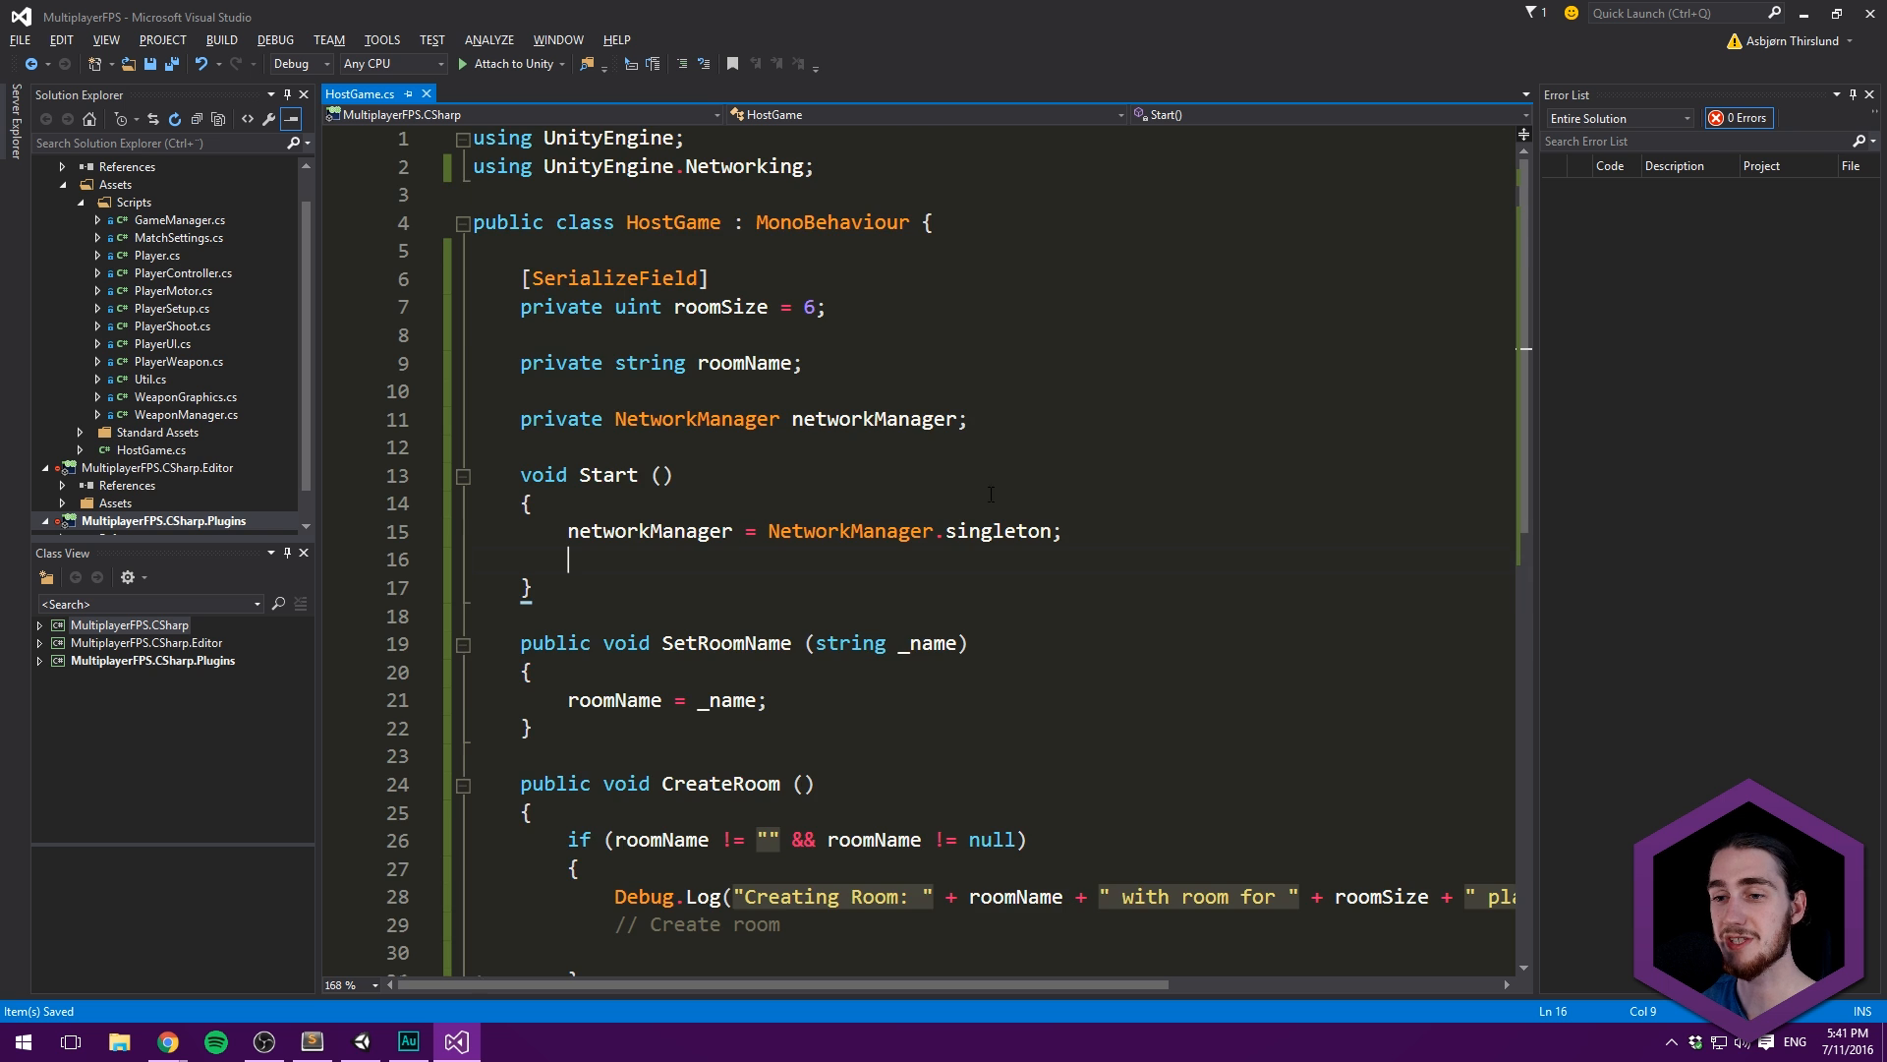
click(360, 1041)
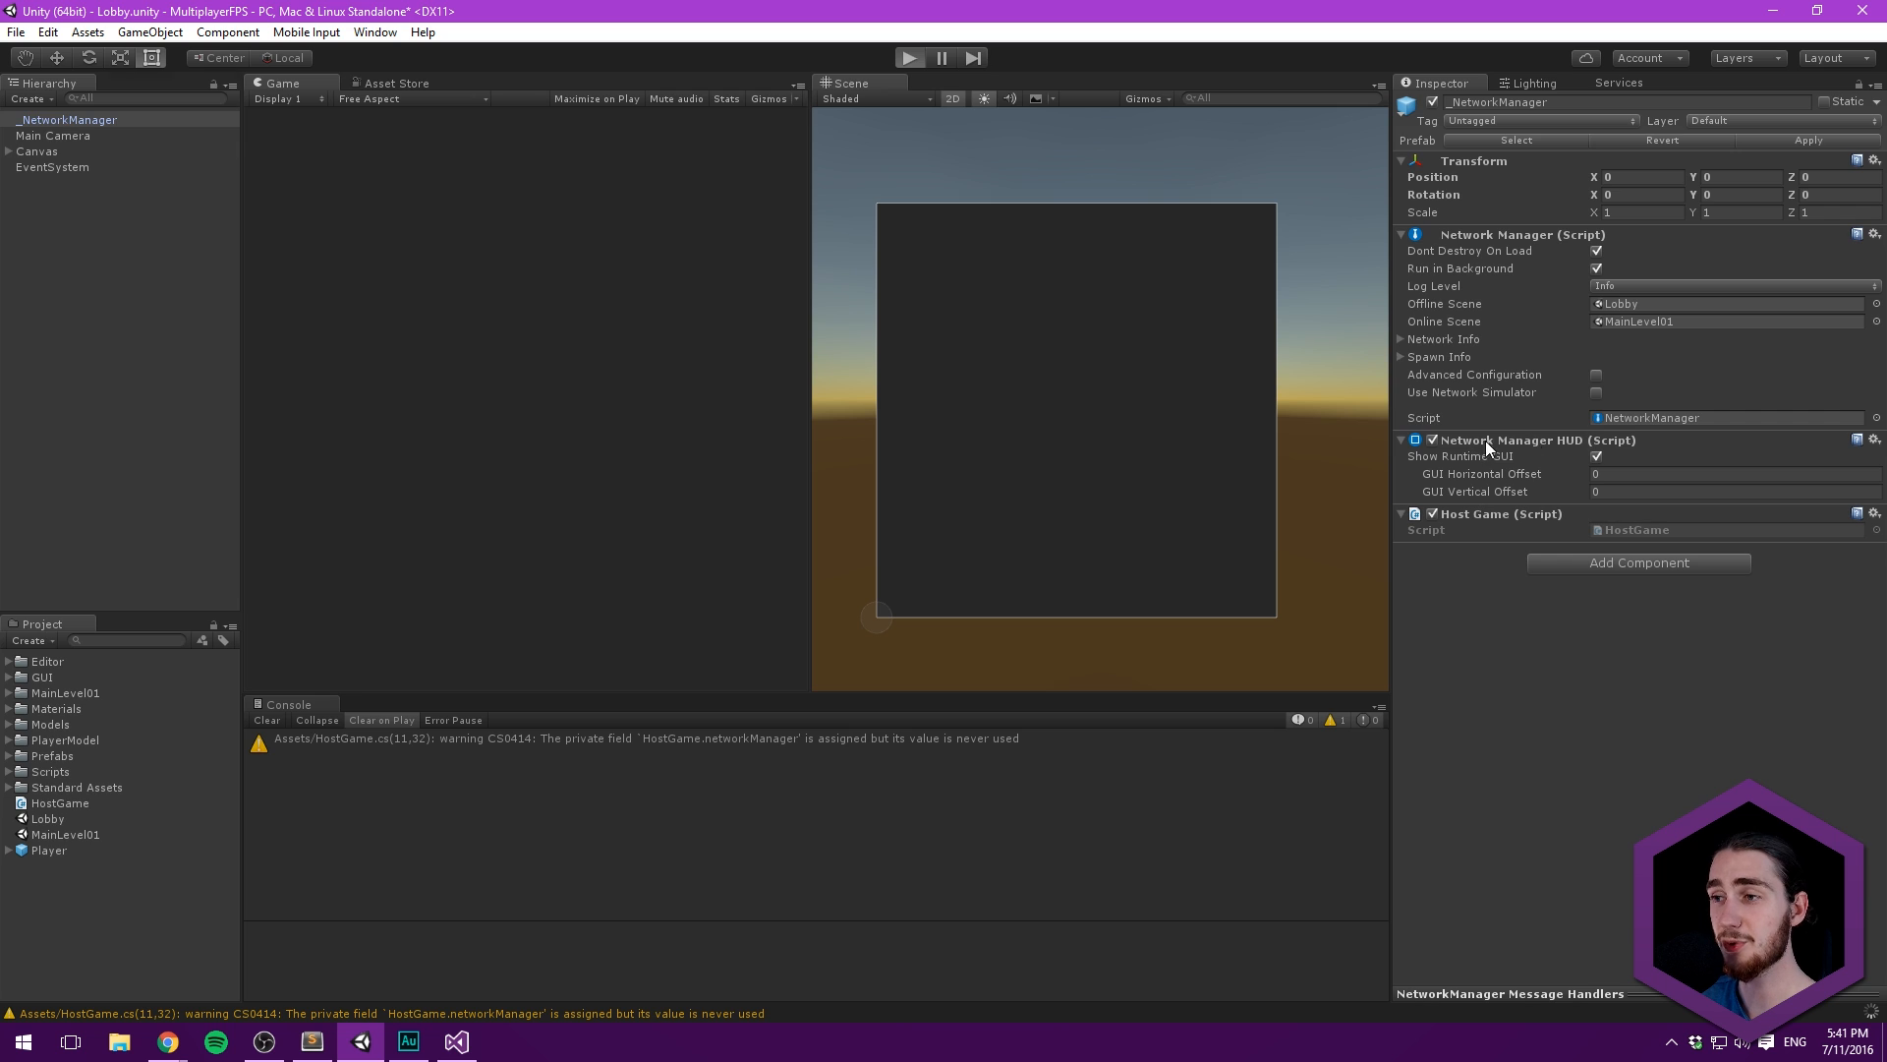
click(913, 57)
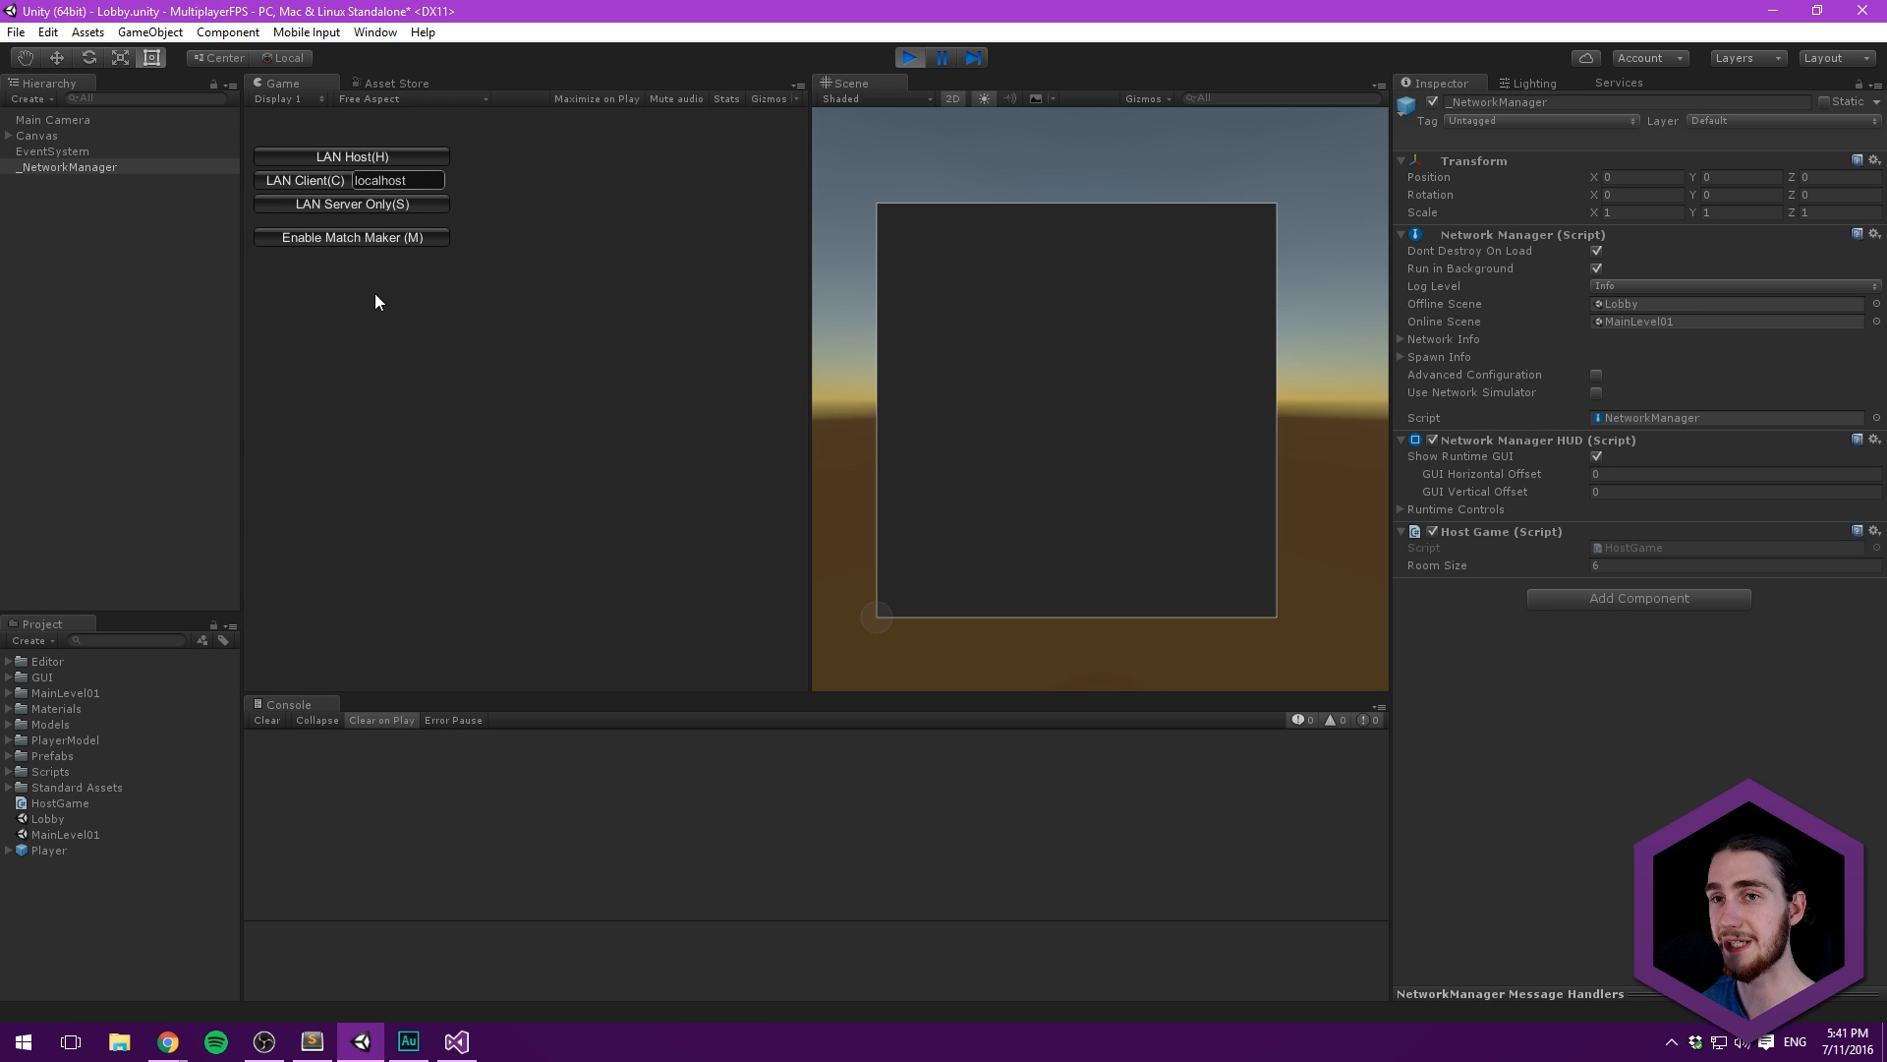
mouse_move(299, 241)
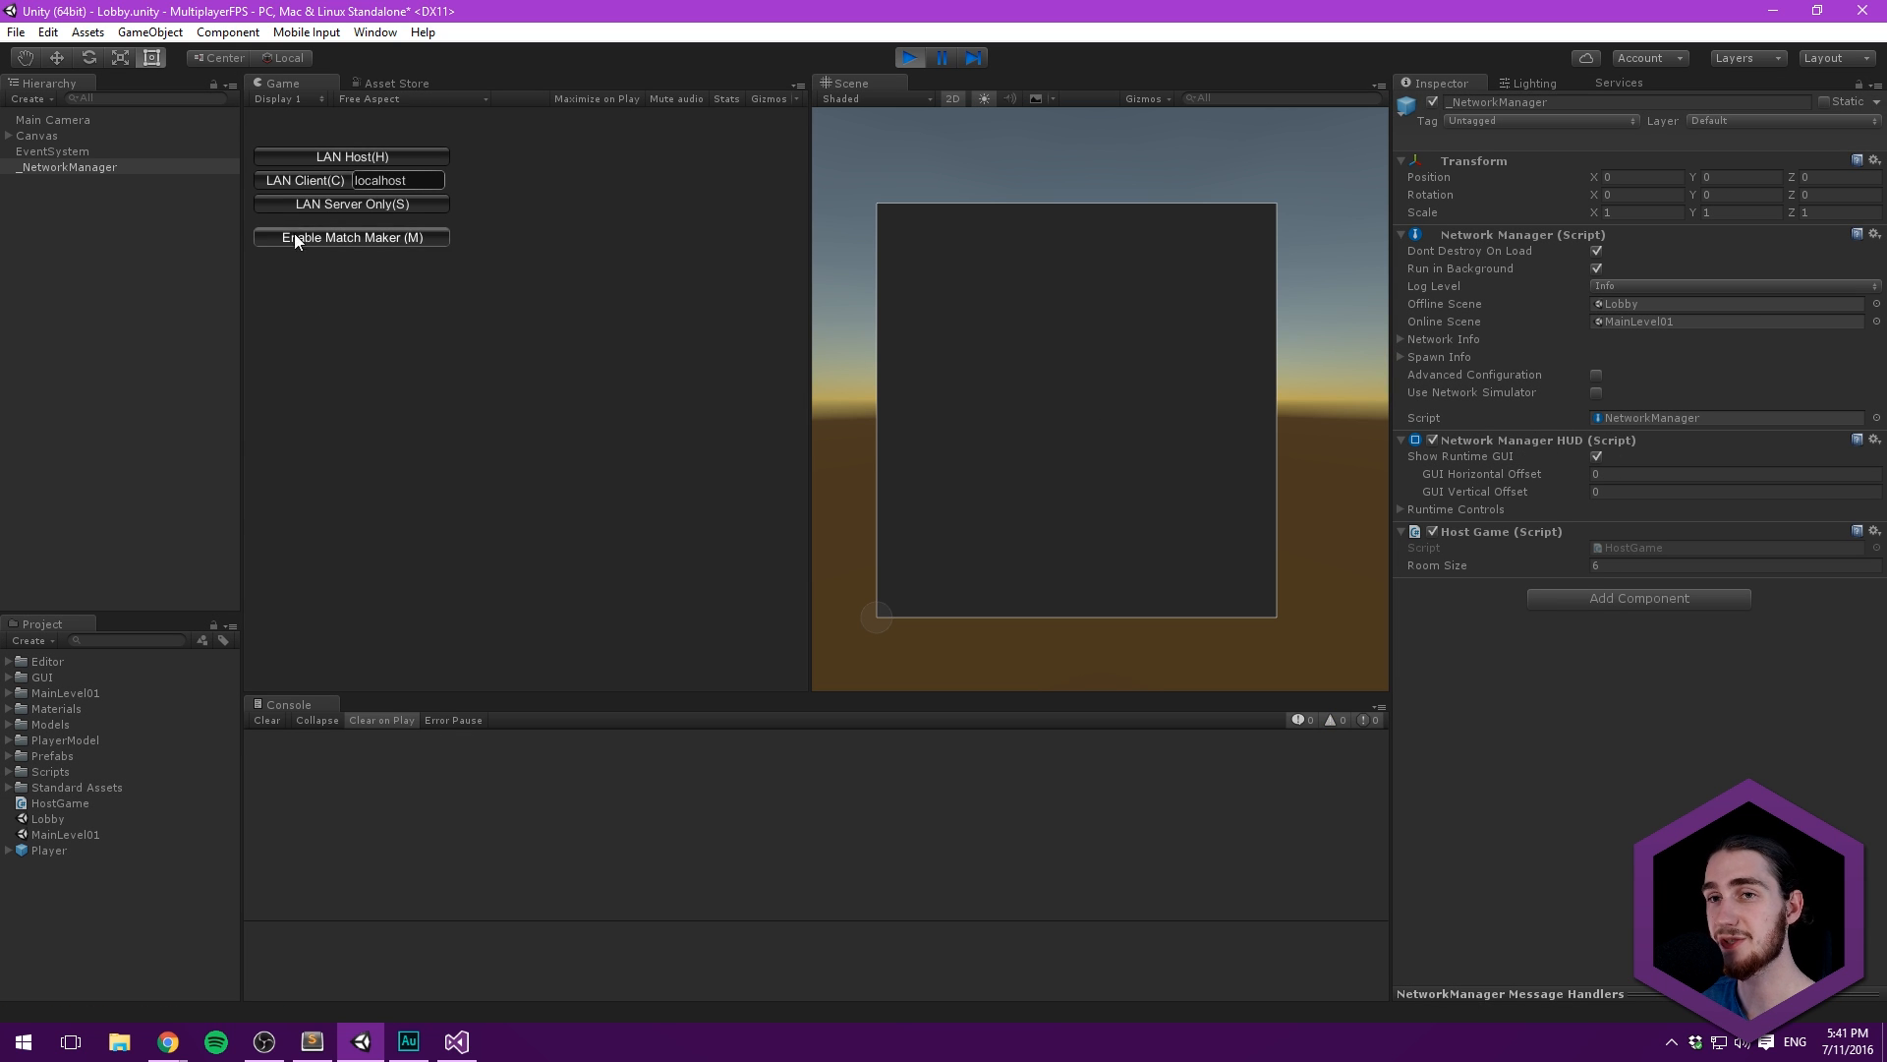
click(351, 237)
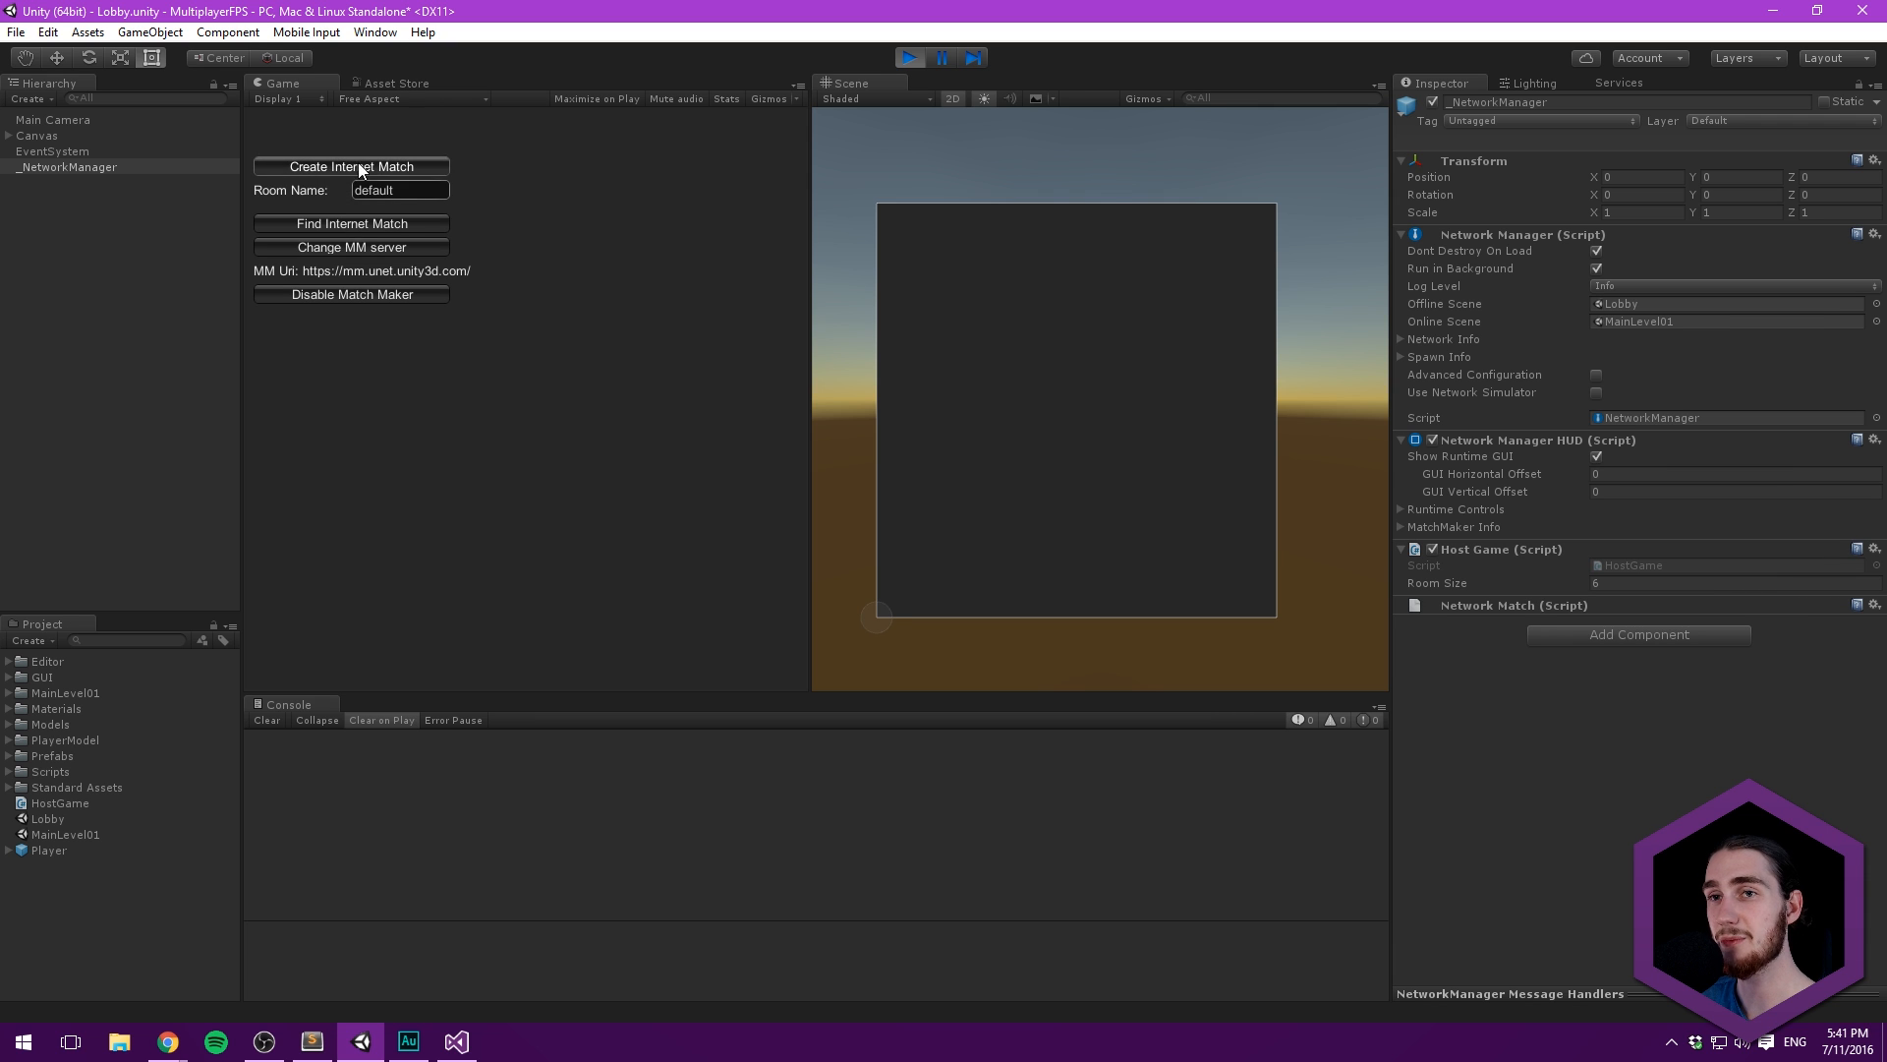
mouse_move(487, 263)
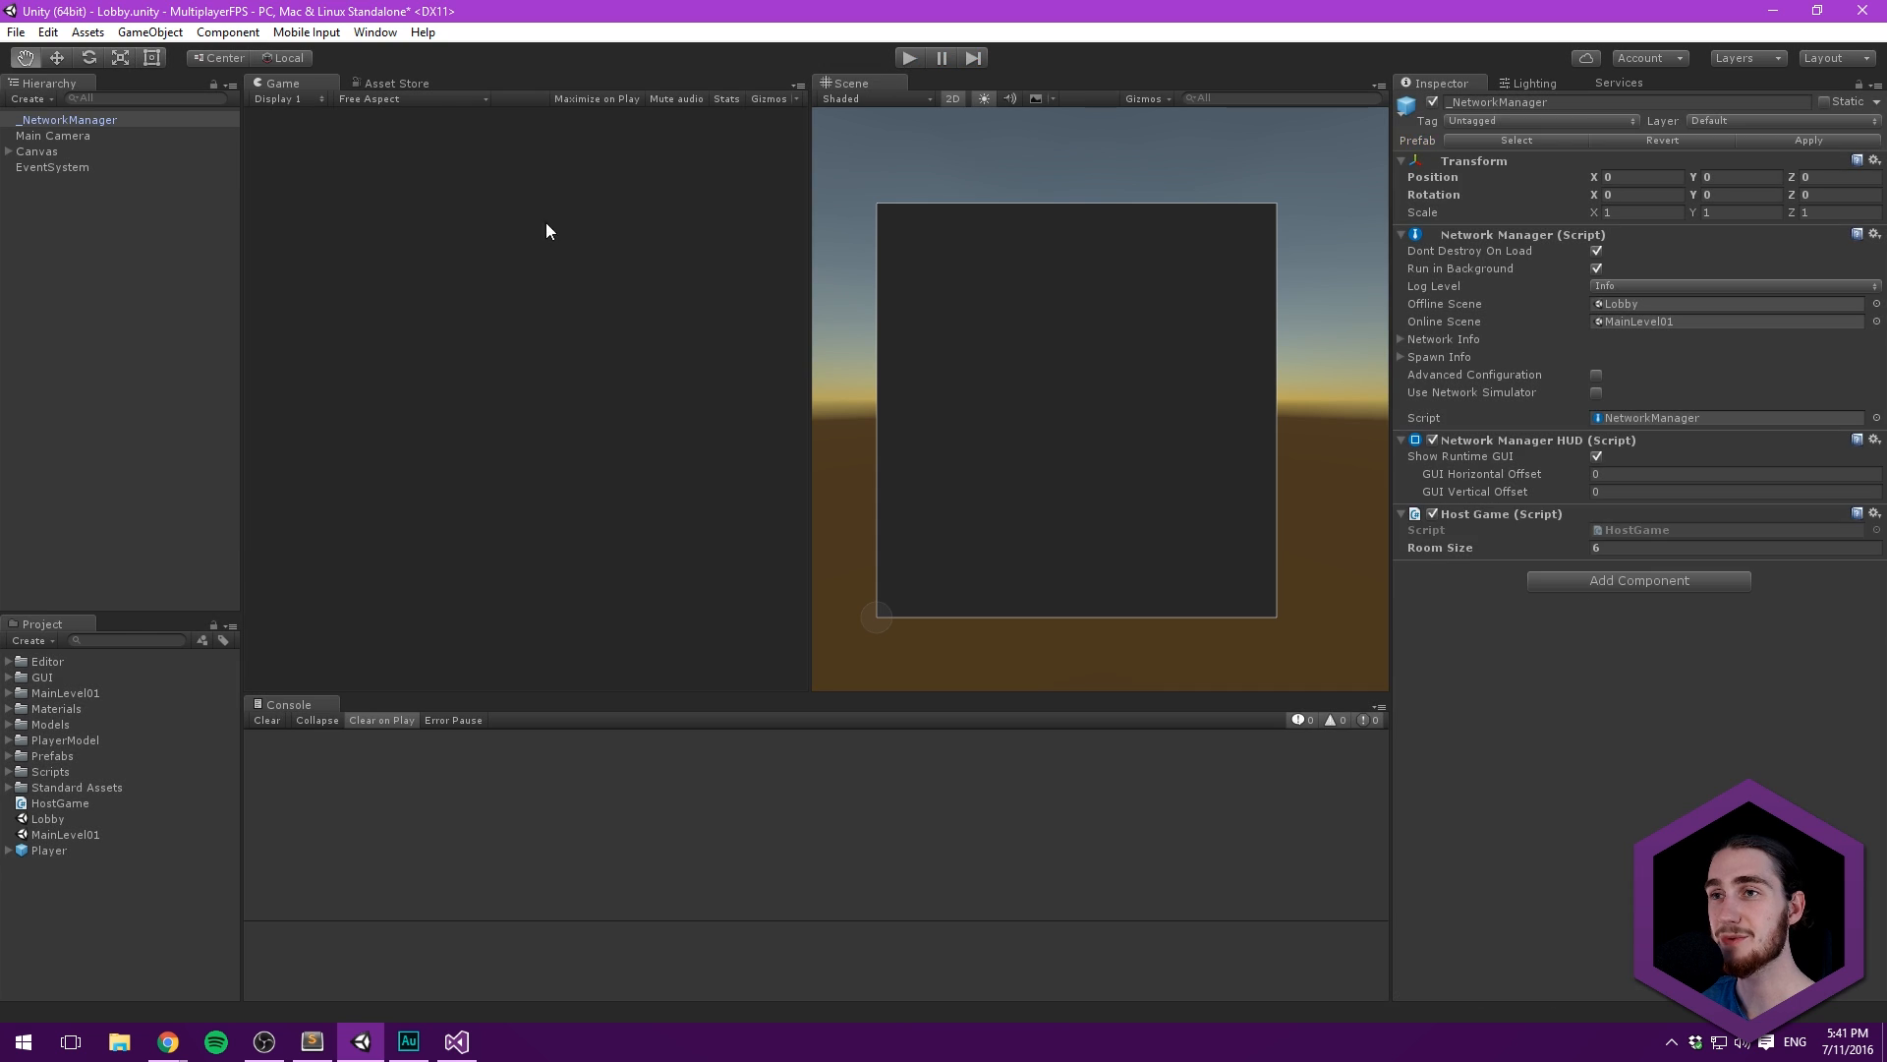
click(456, 1041)
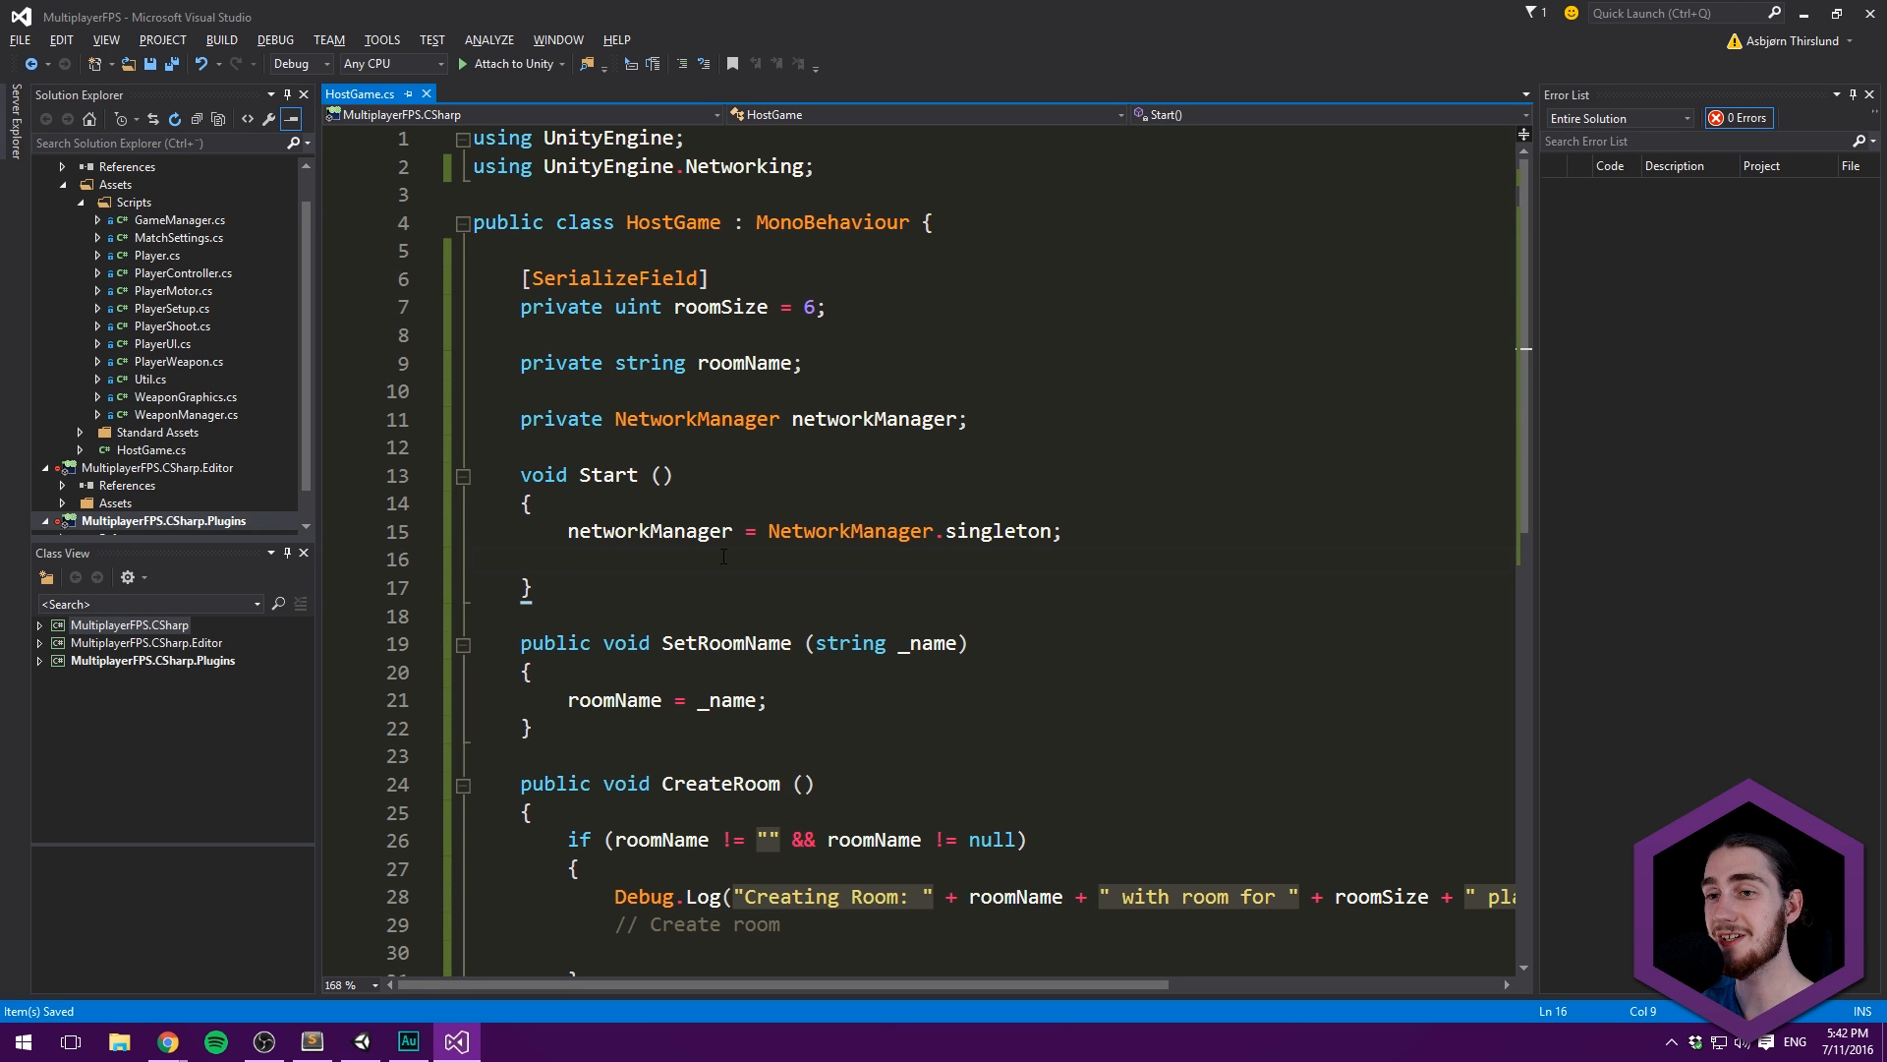
- In Start, call networkManager.StartMatchMaker() when networkManager.matchMaker is null
text(if ())
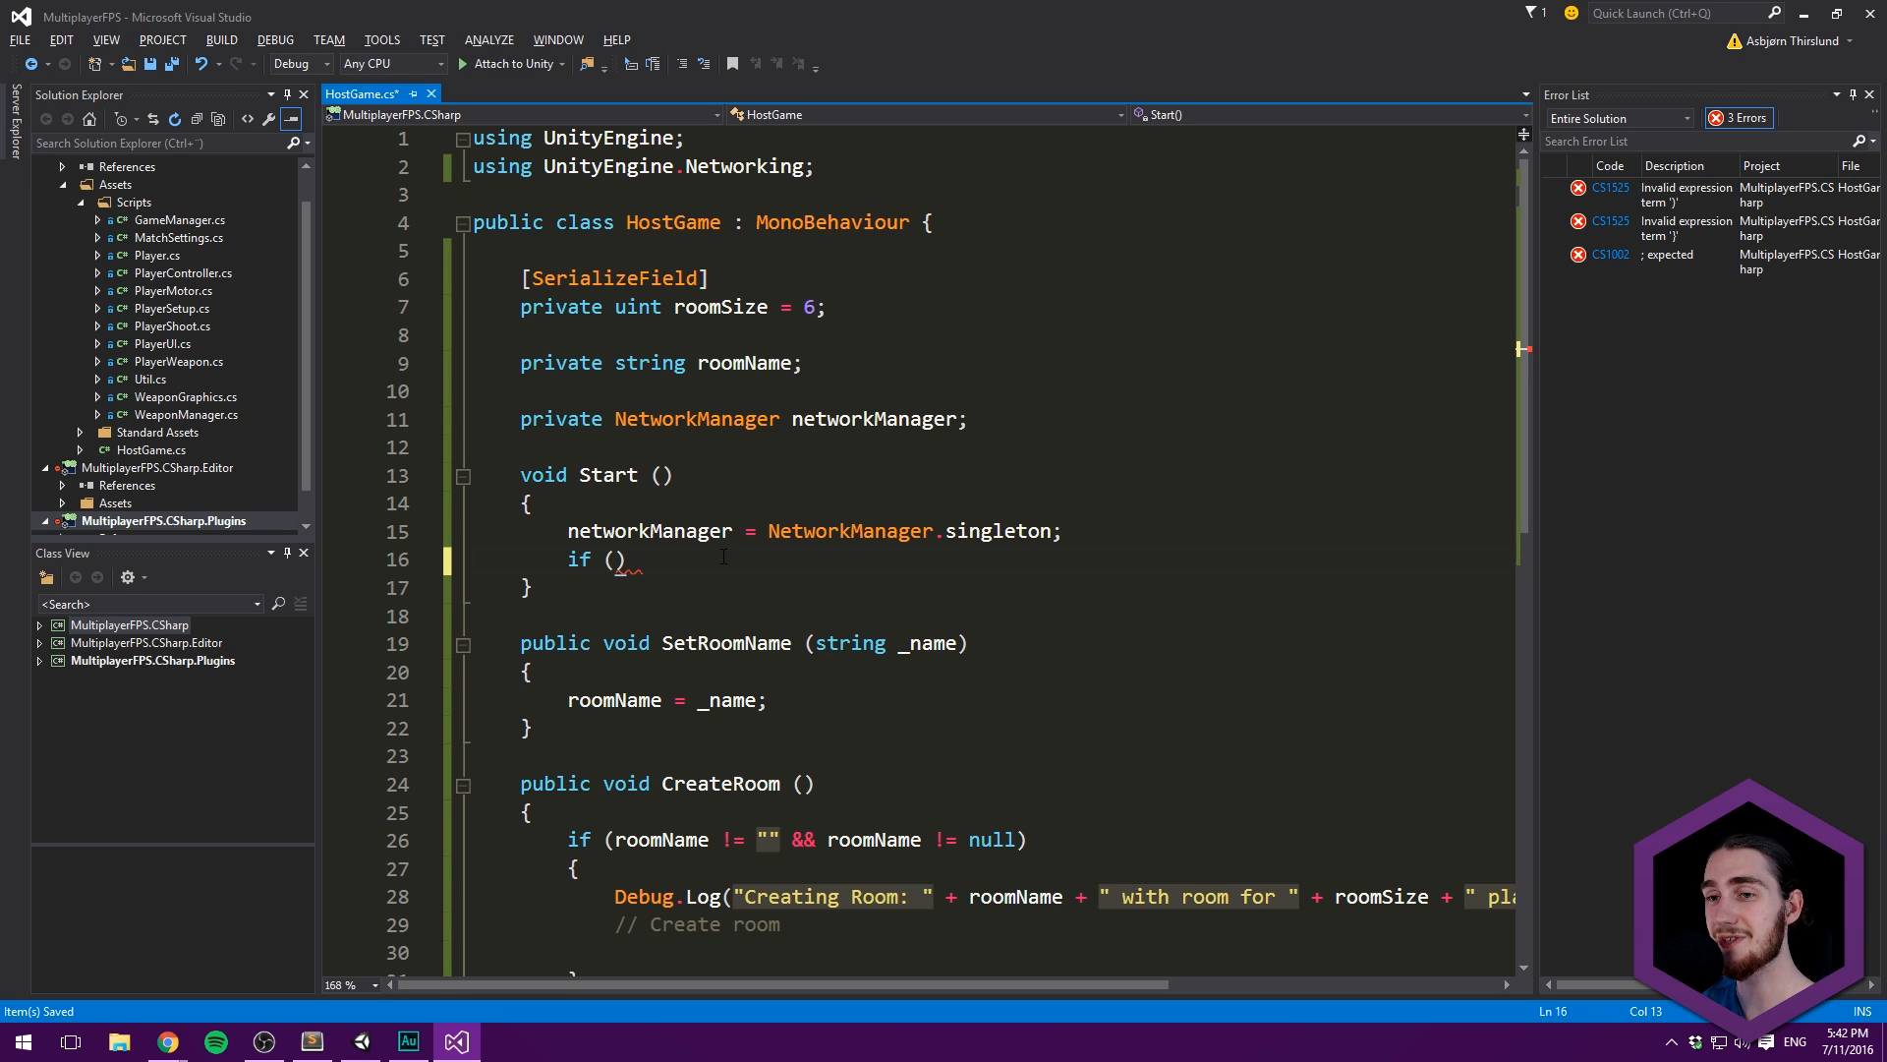
text(networkManager)
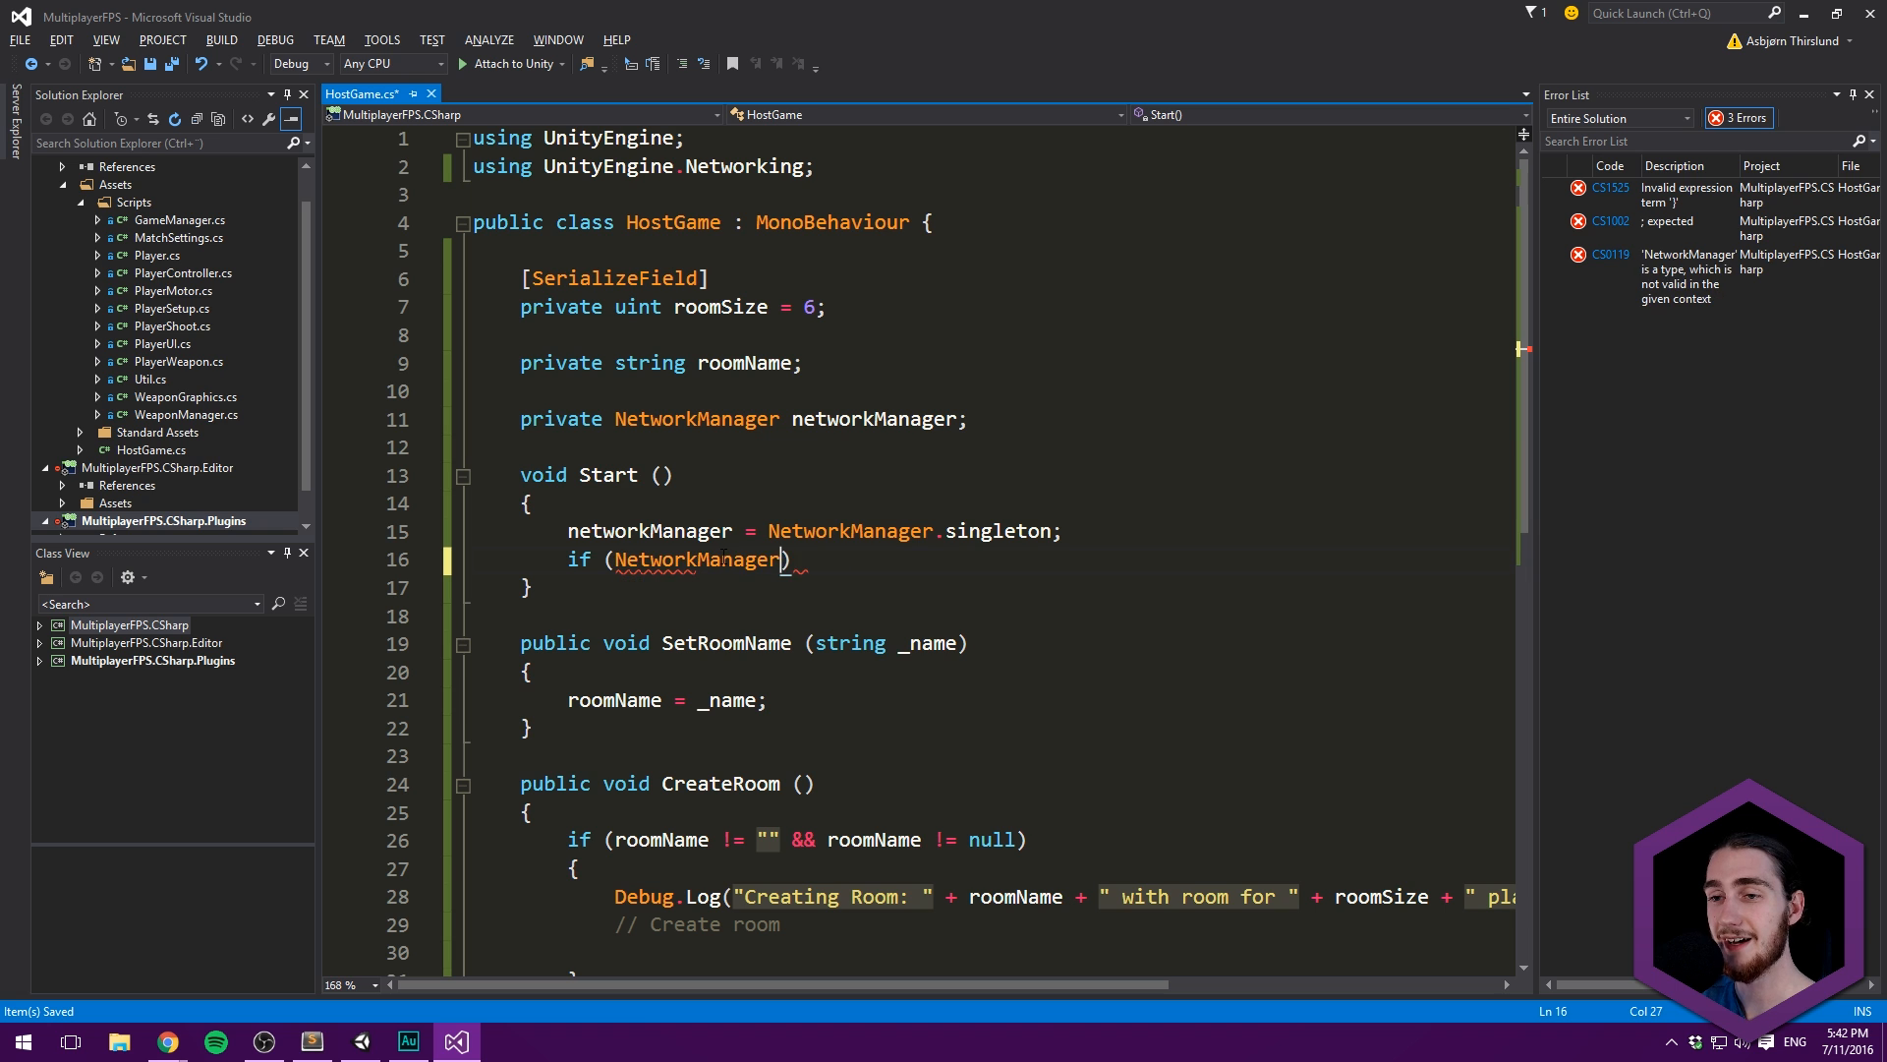
key(BackSpace)
text(n)
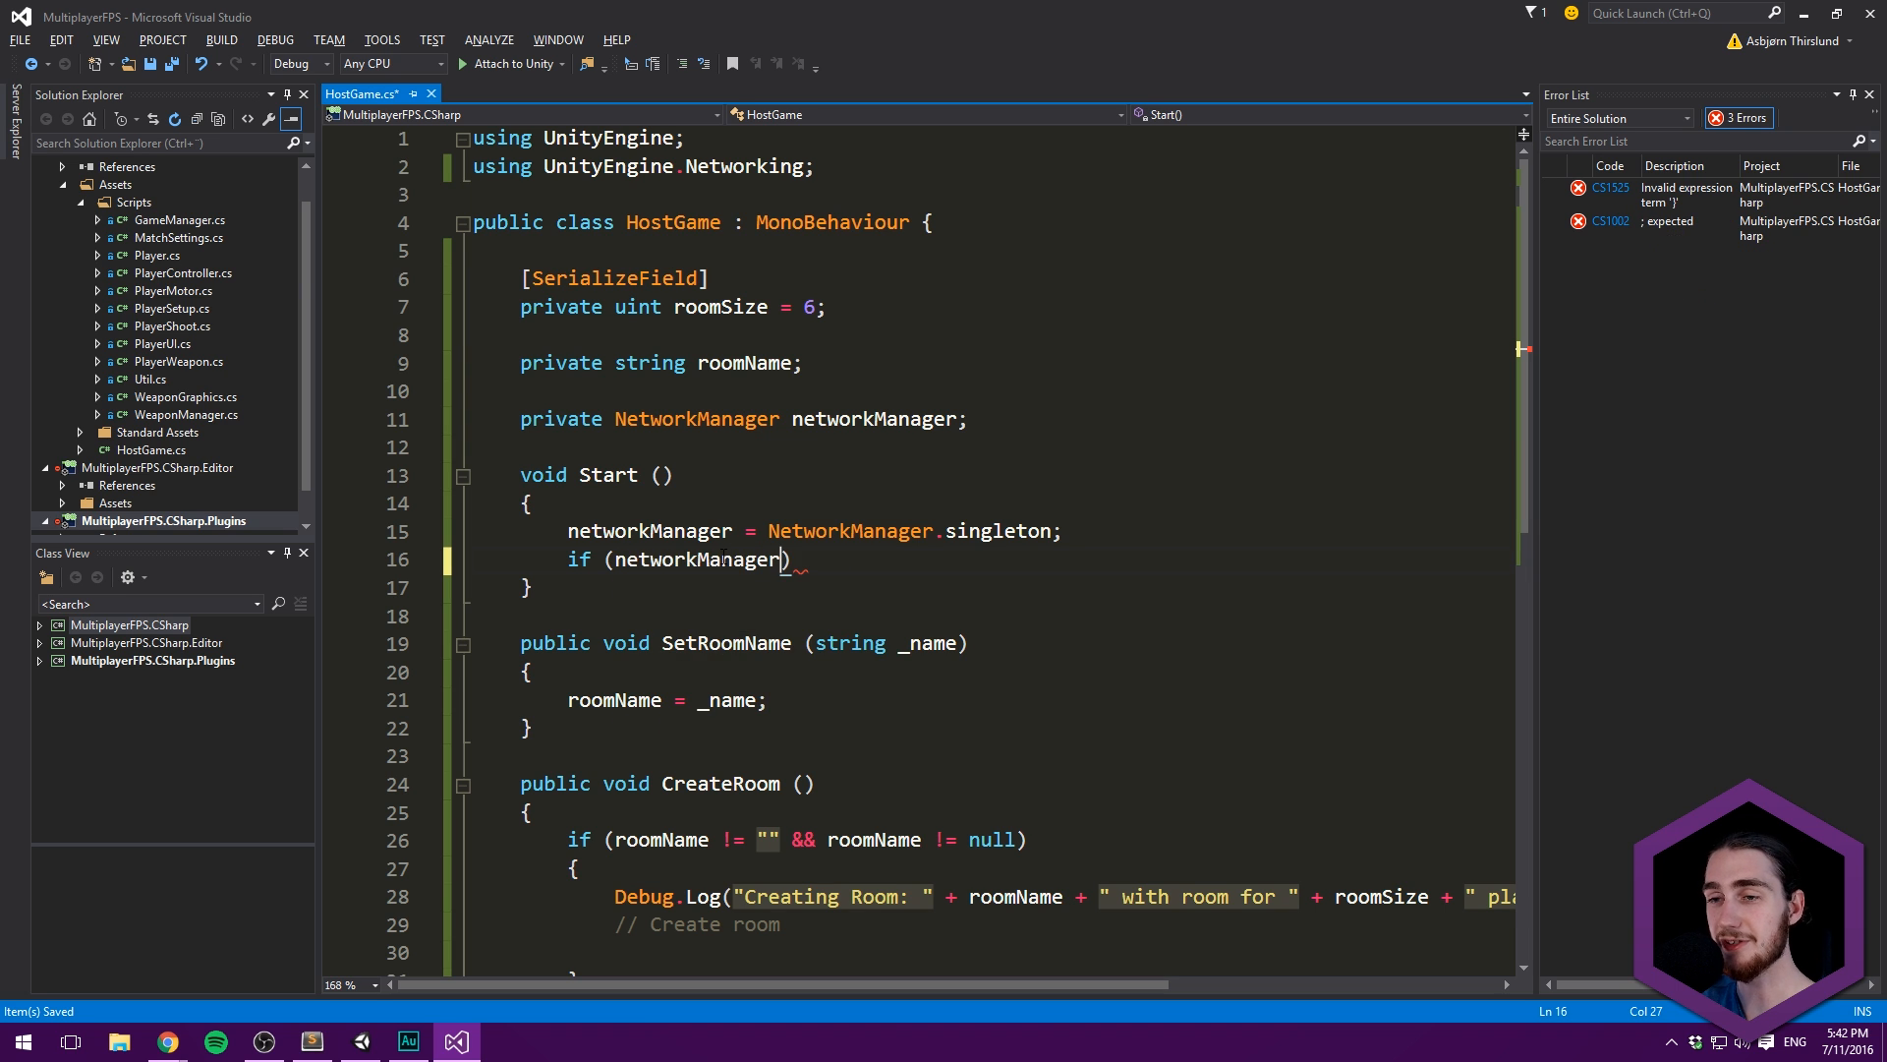
text(.ma)
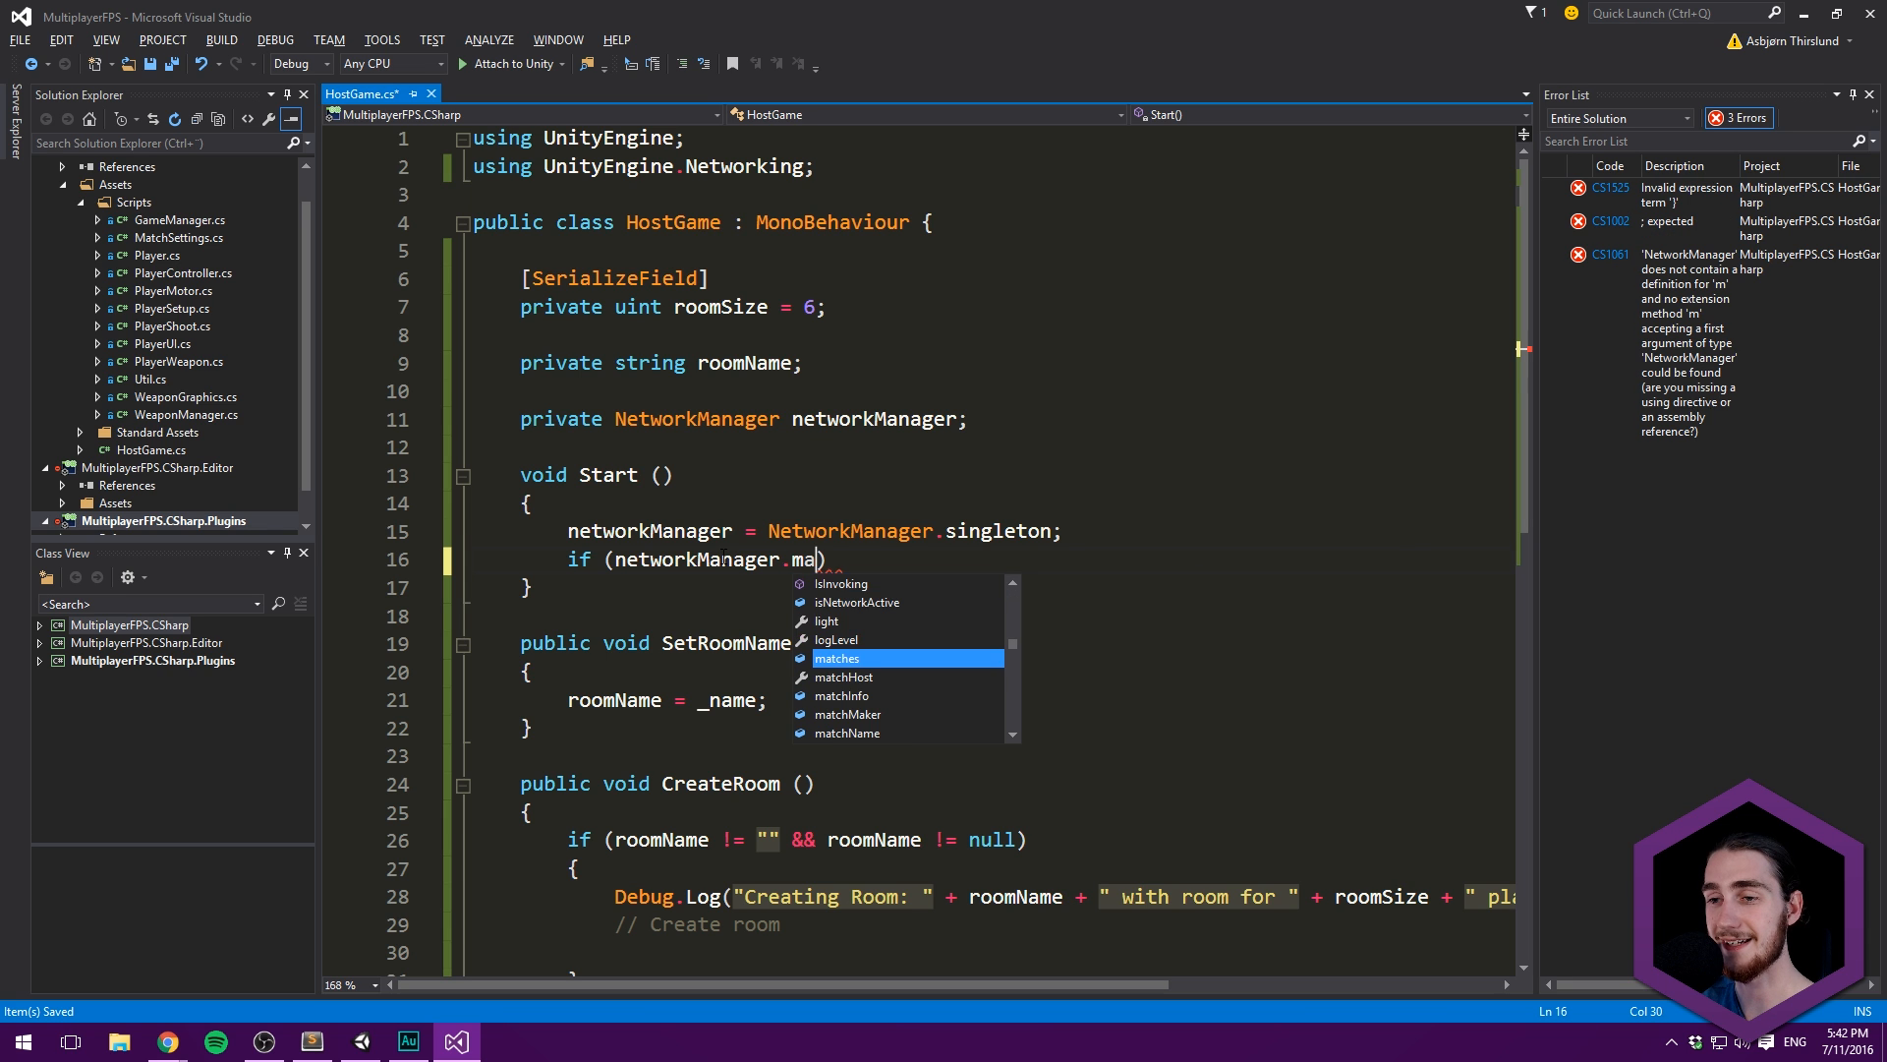
text(tchMaker == null)
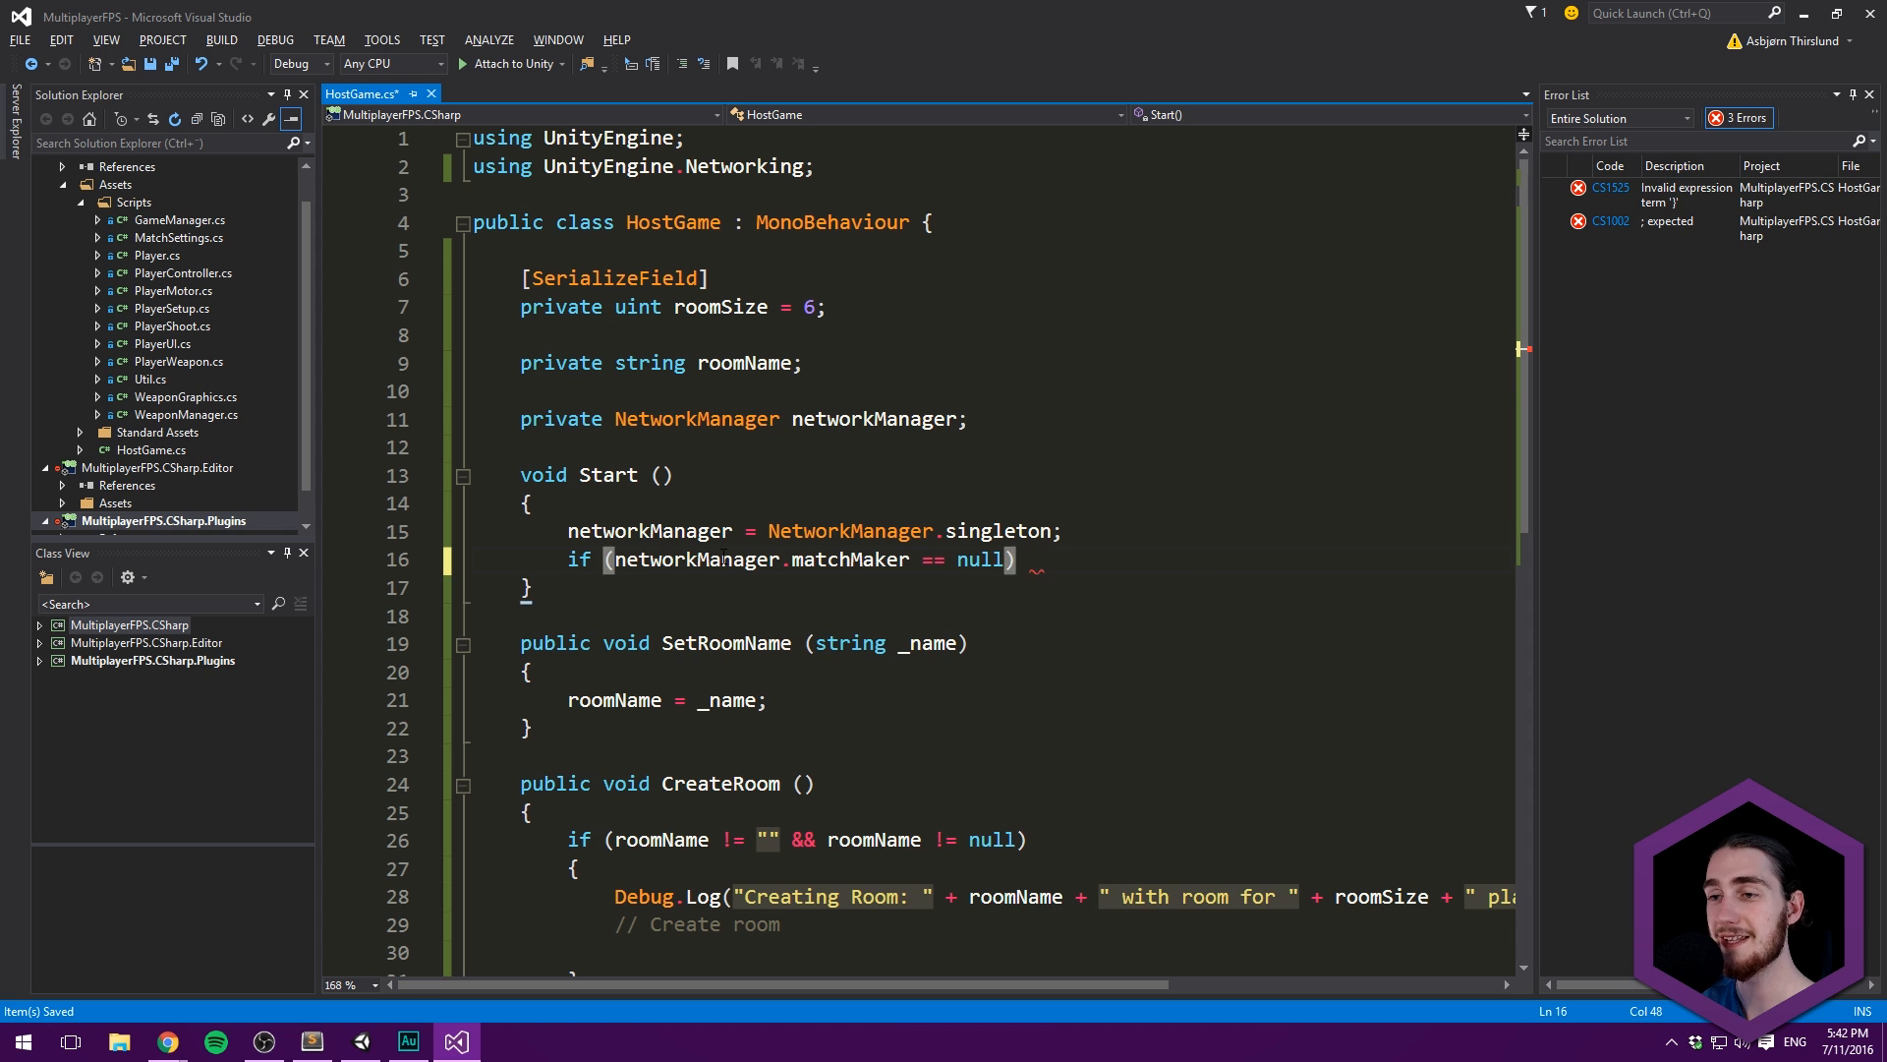
text({)
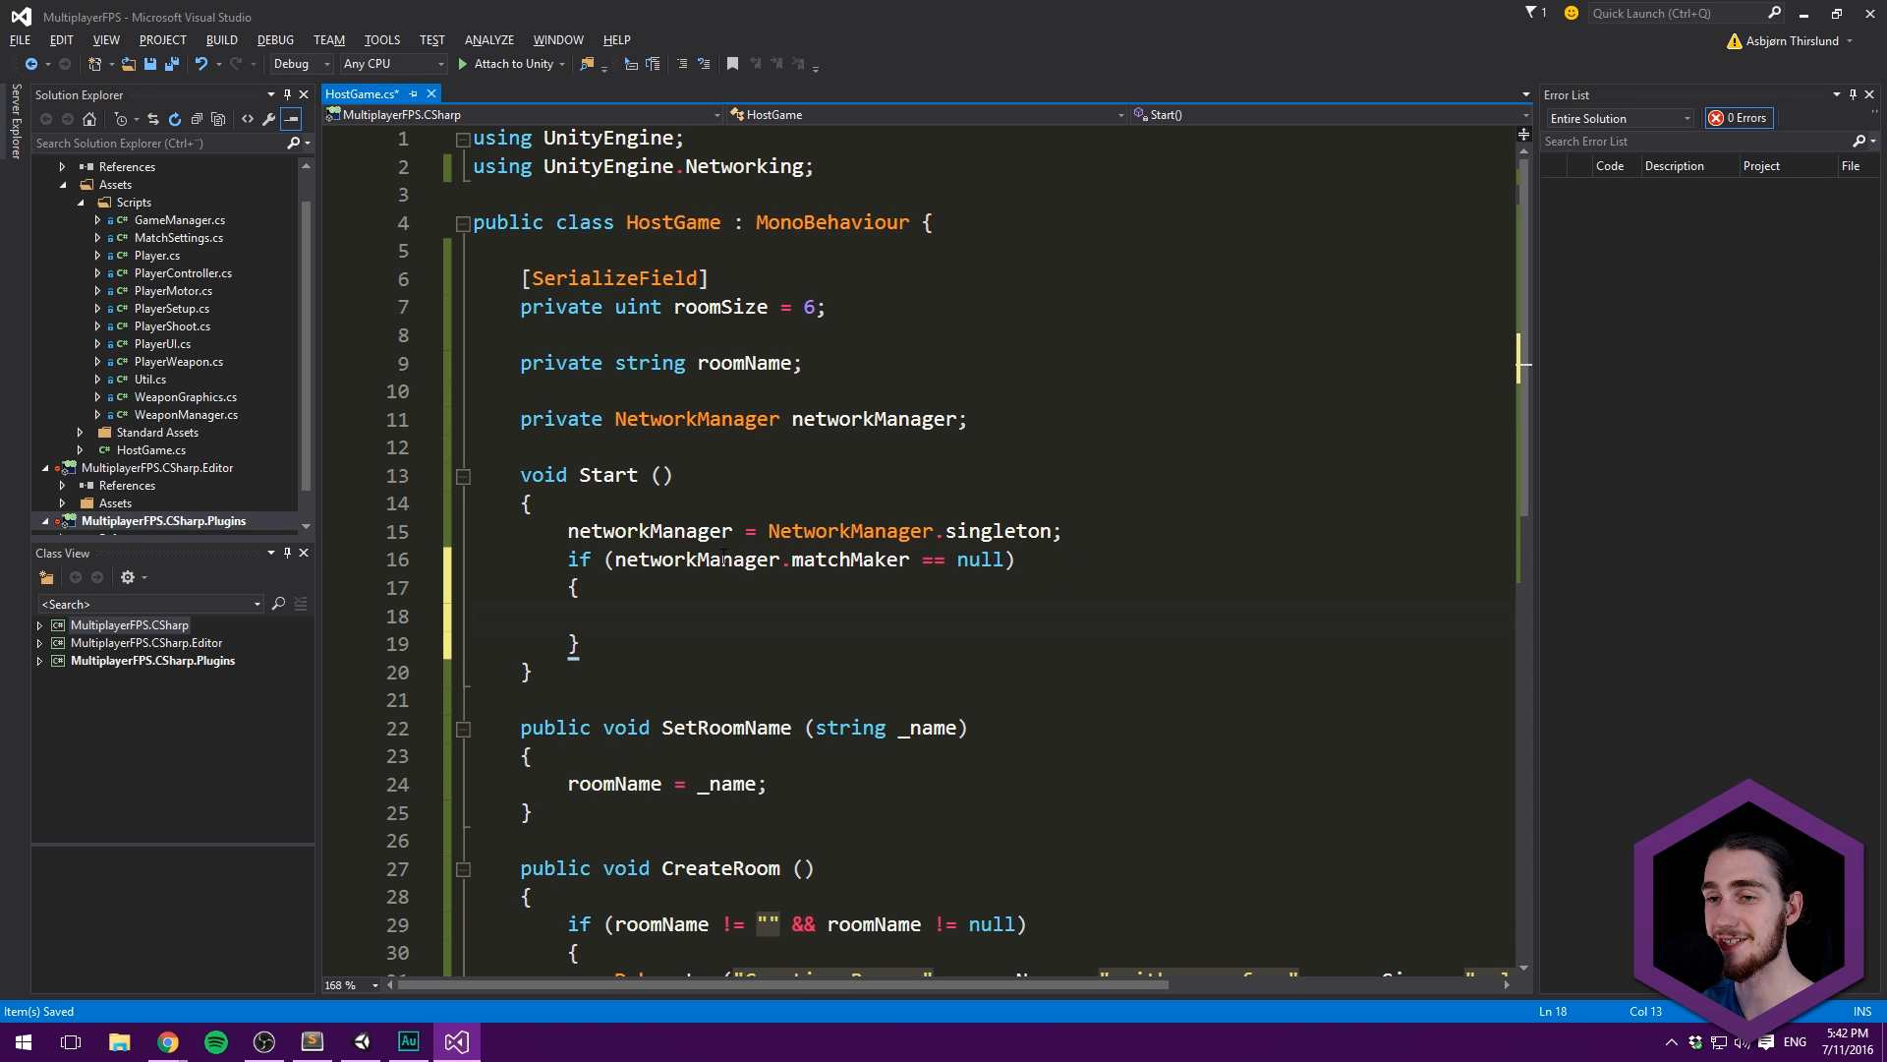
text(networkManager.)
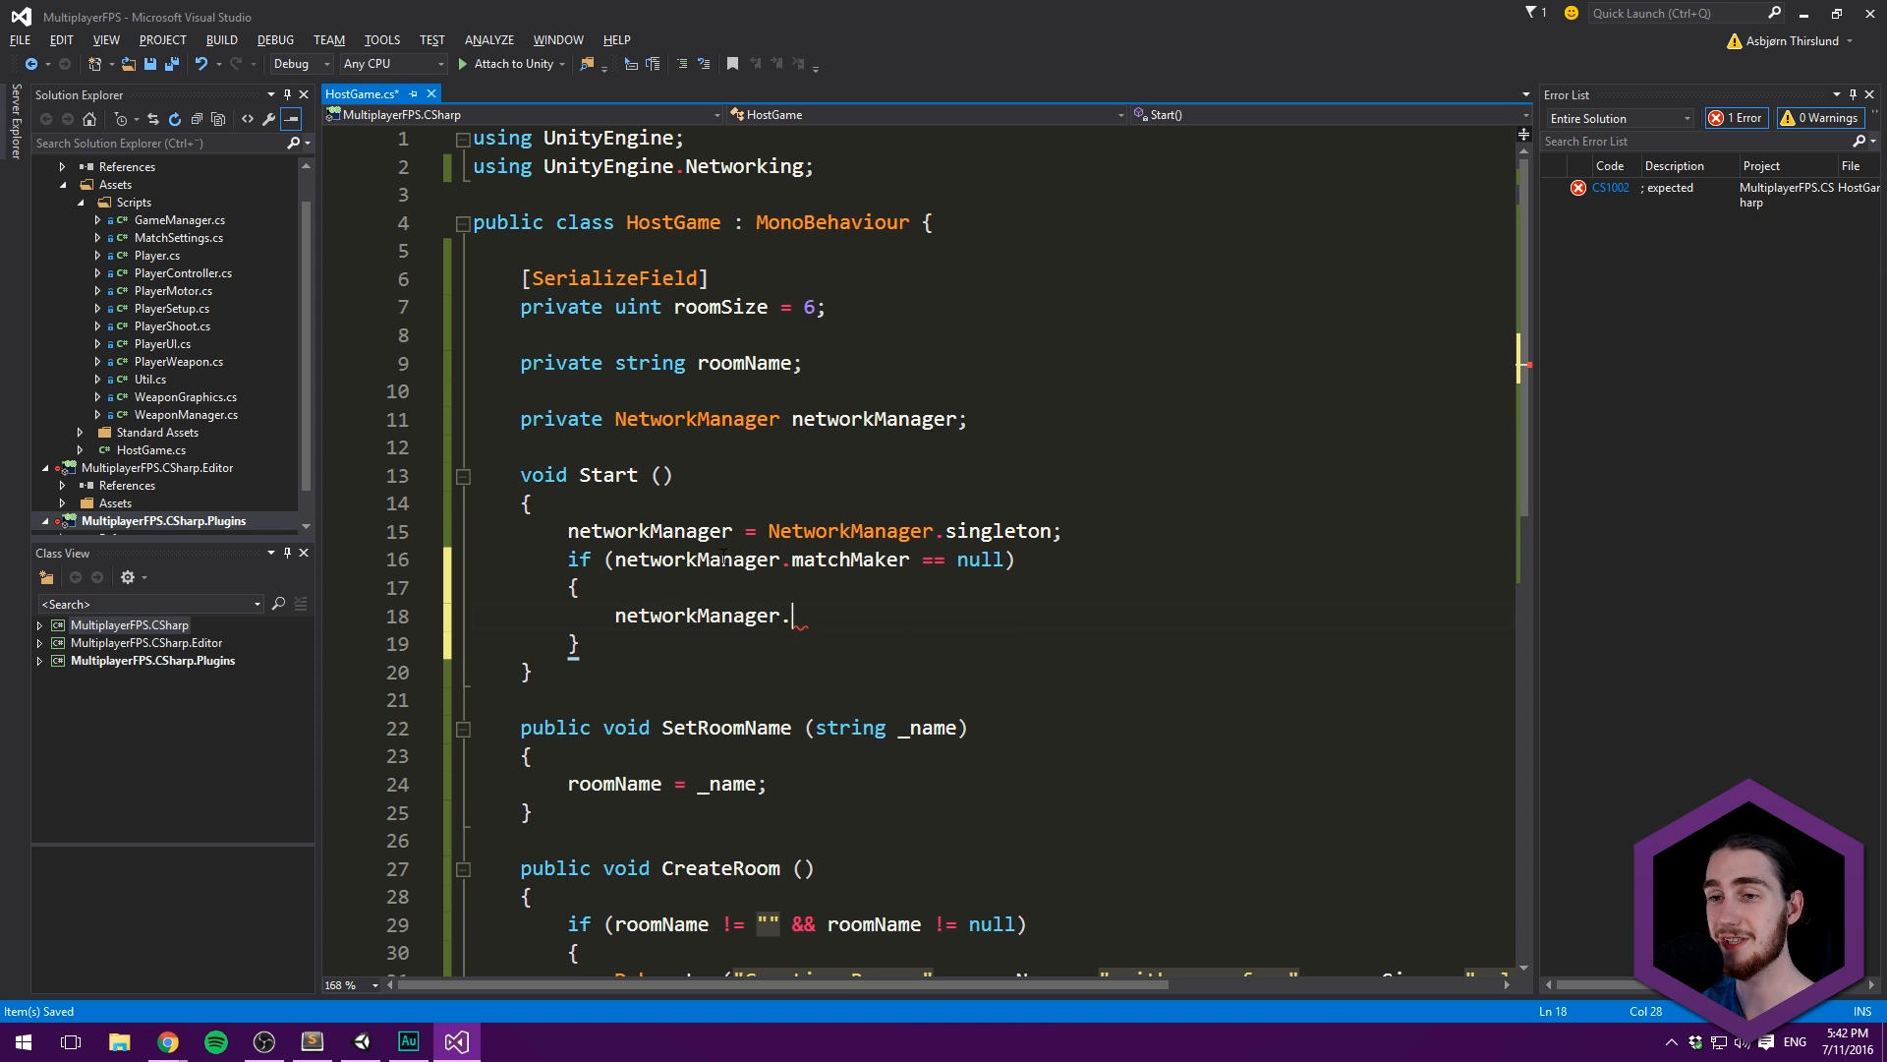
text(StartMatchMaker();)
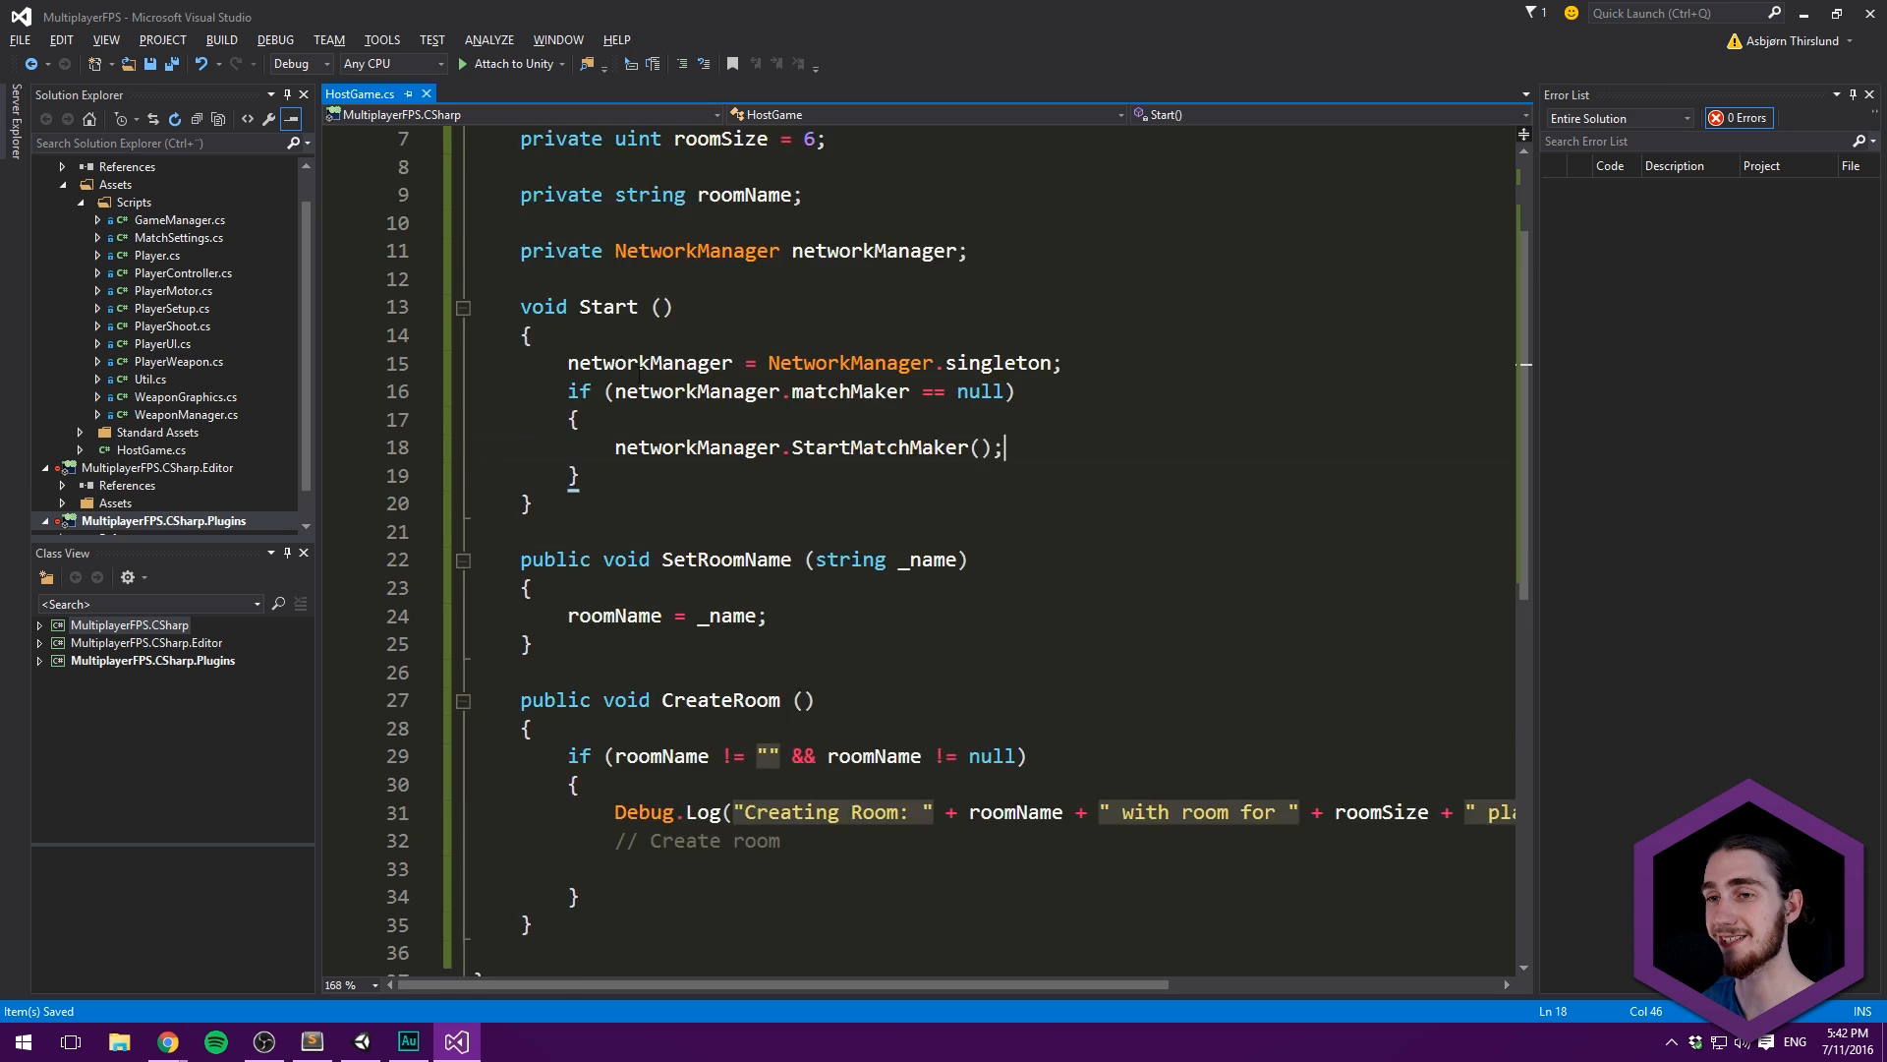
scroll(down, 3)
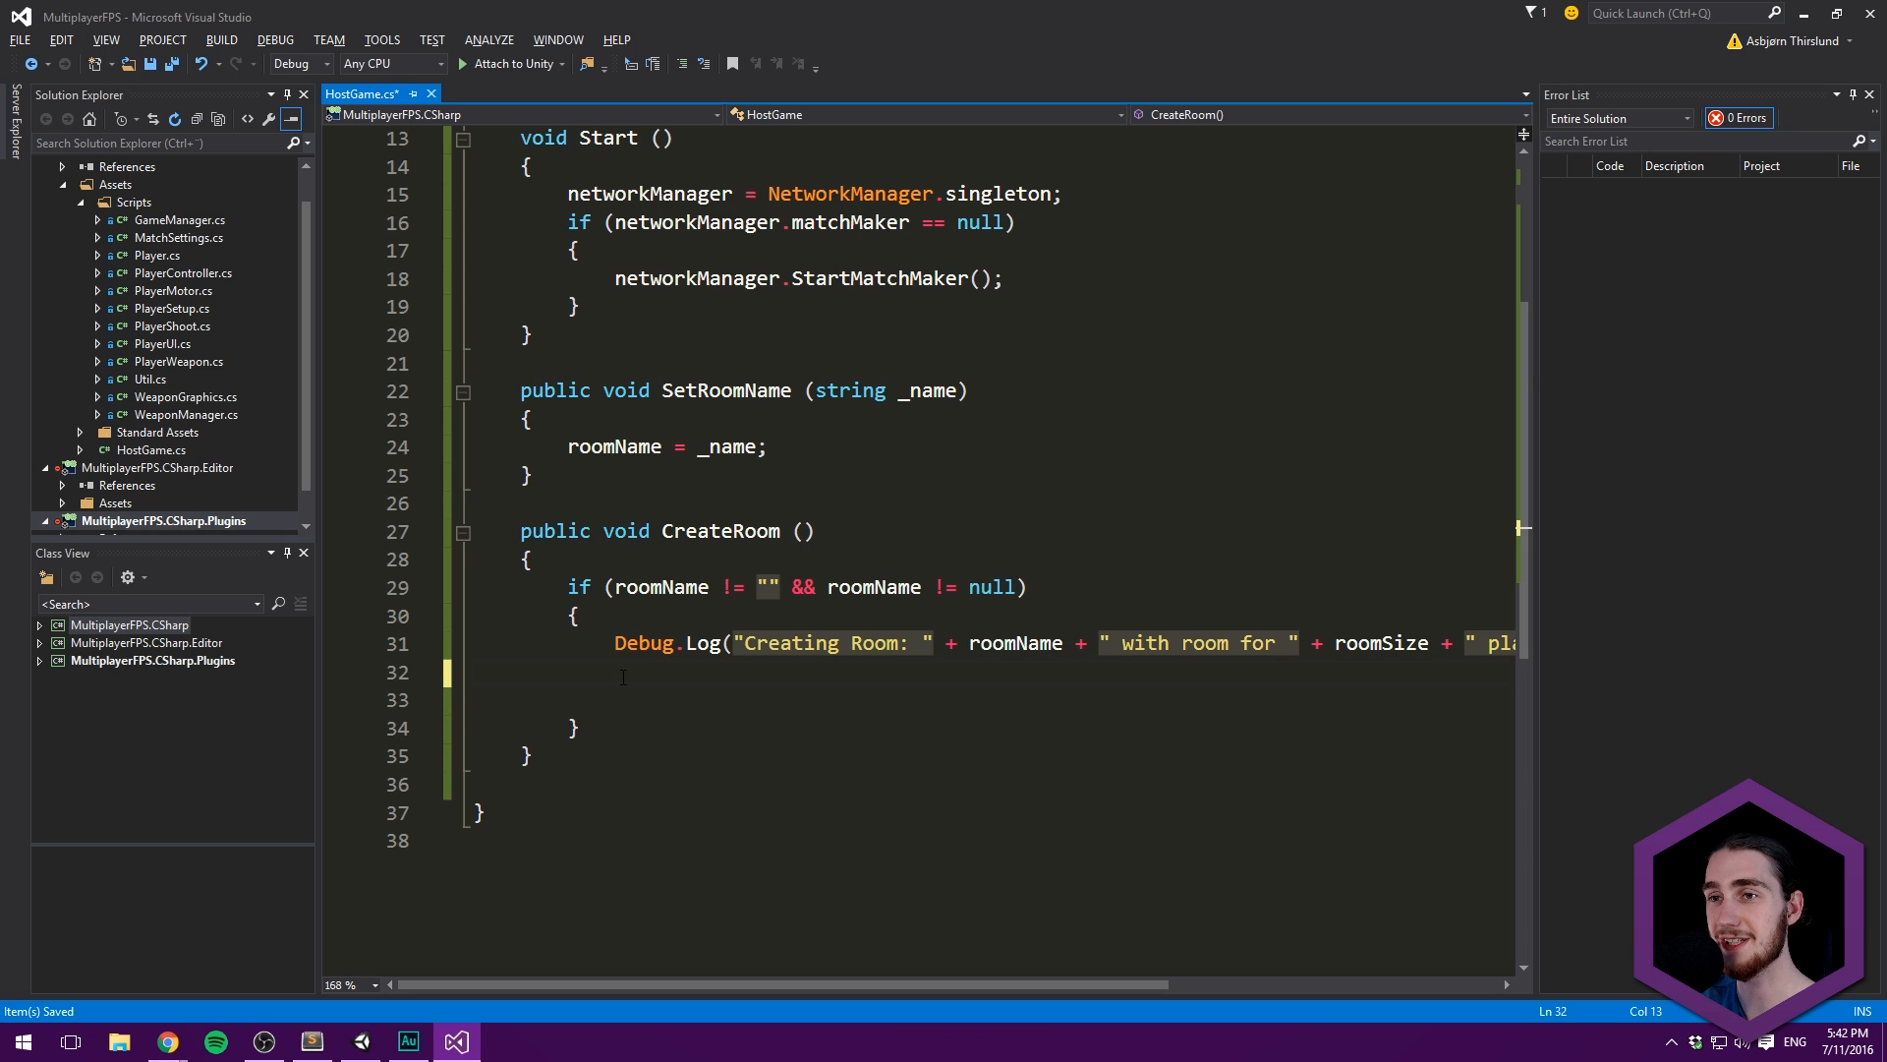
- In CreateRoom, call networkManager.matchMaker.CreateMatch(roomName, roomSize, true, "", networkManager callback)
text(networkManager.C)
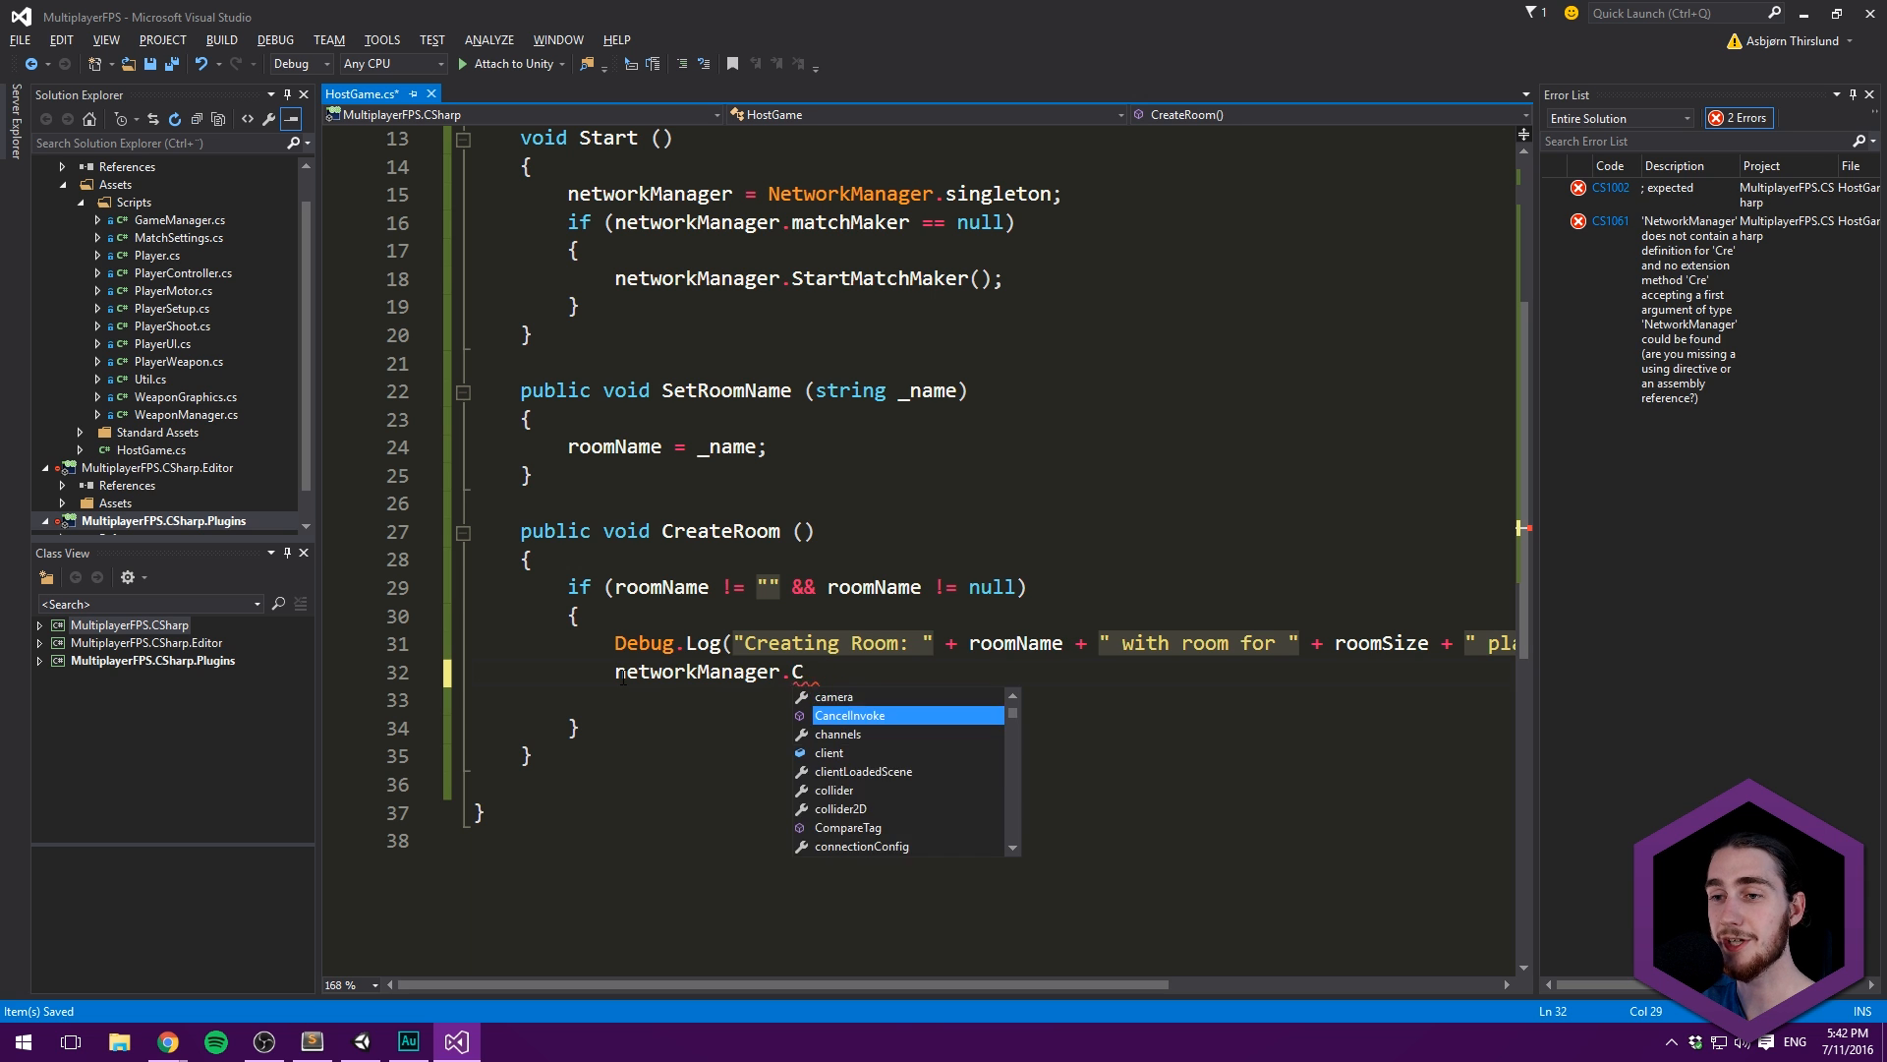
text(matchMaker.CreateMatch()
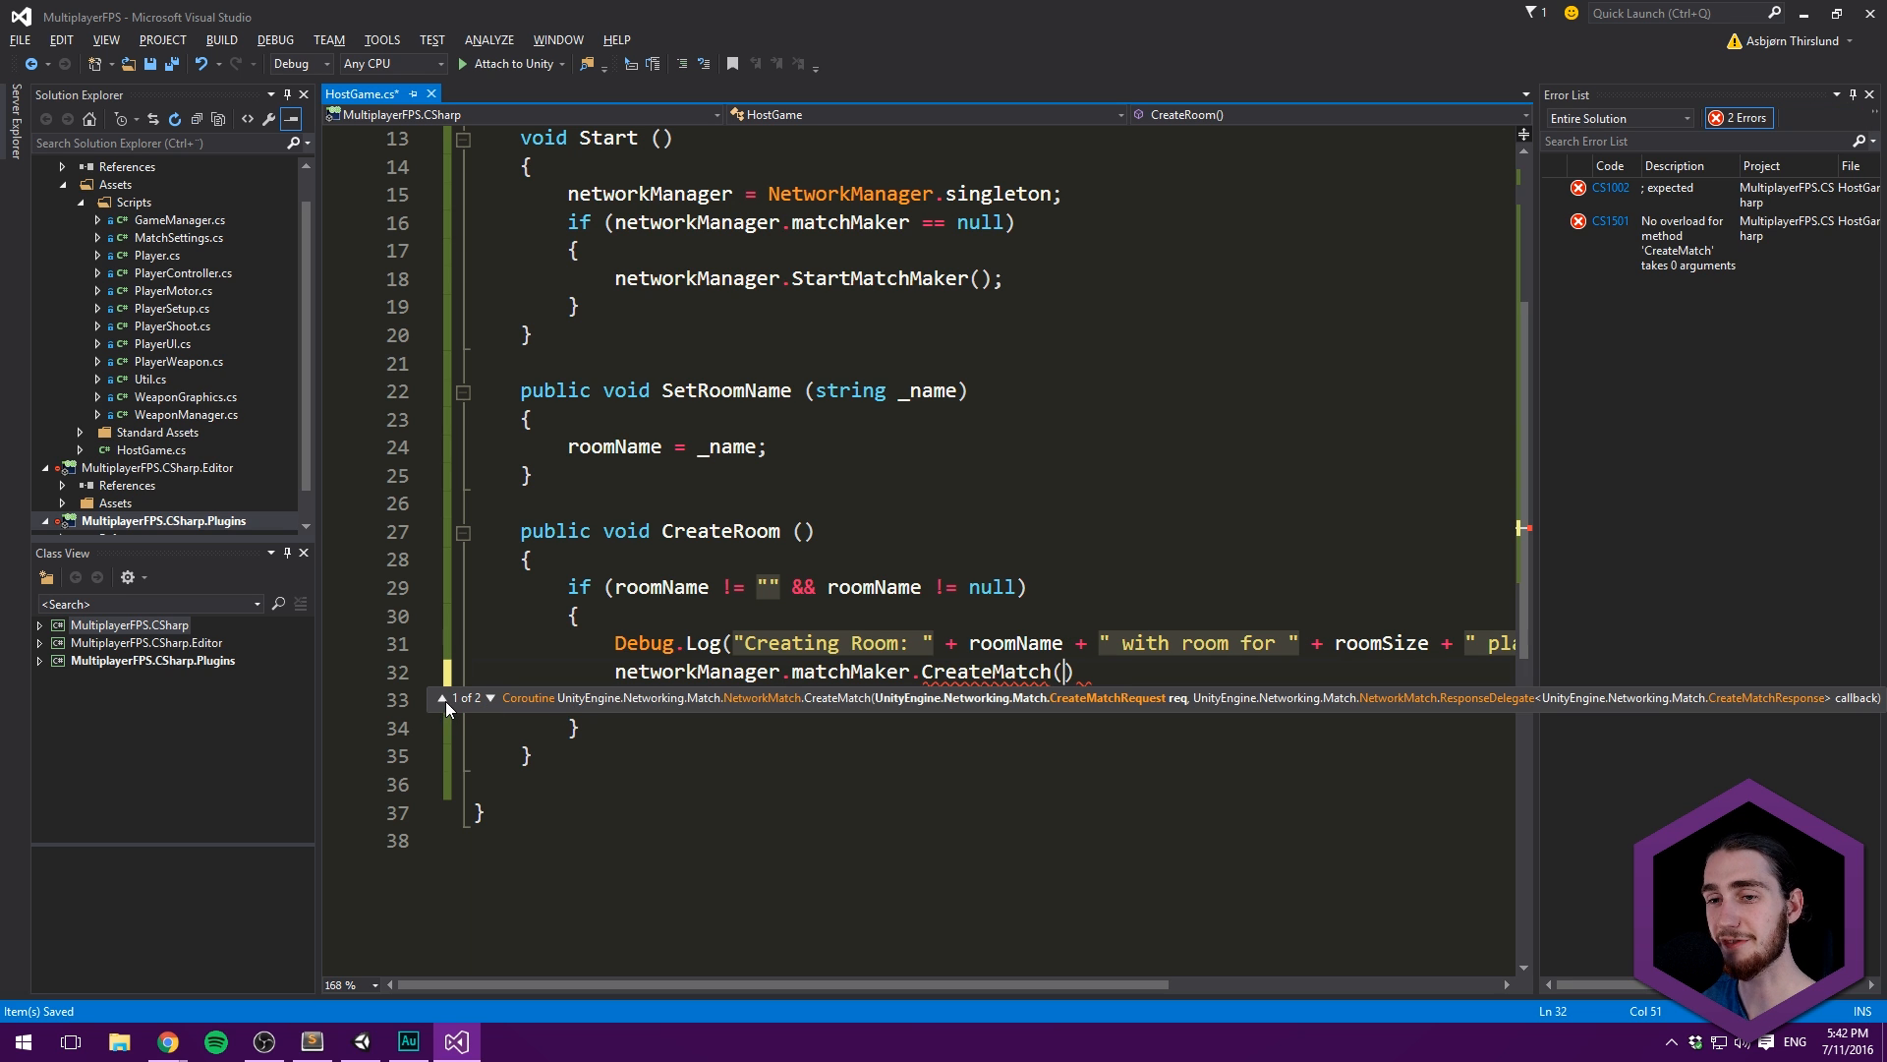
click(439, 697)
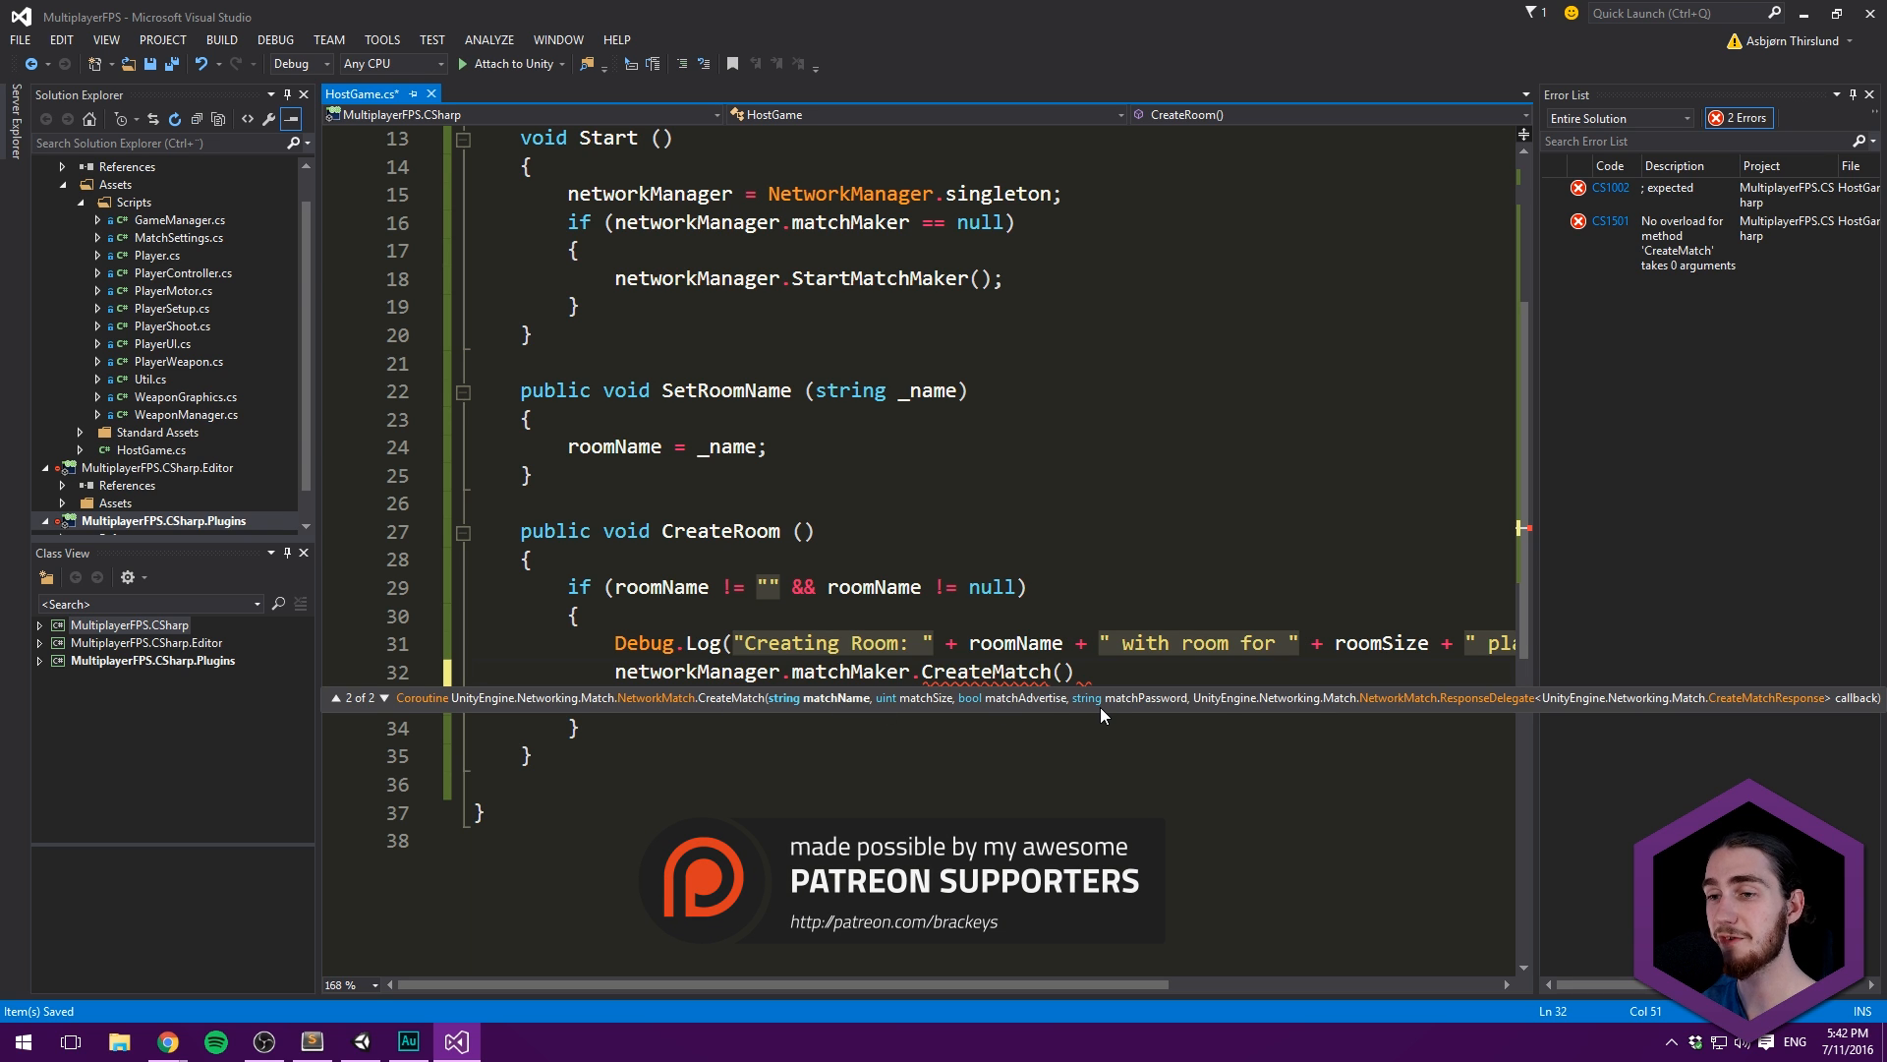
text(roomName,)
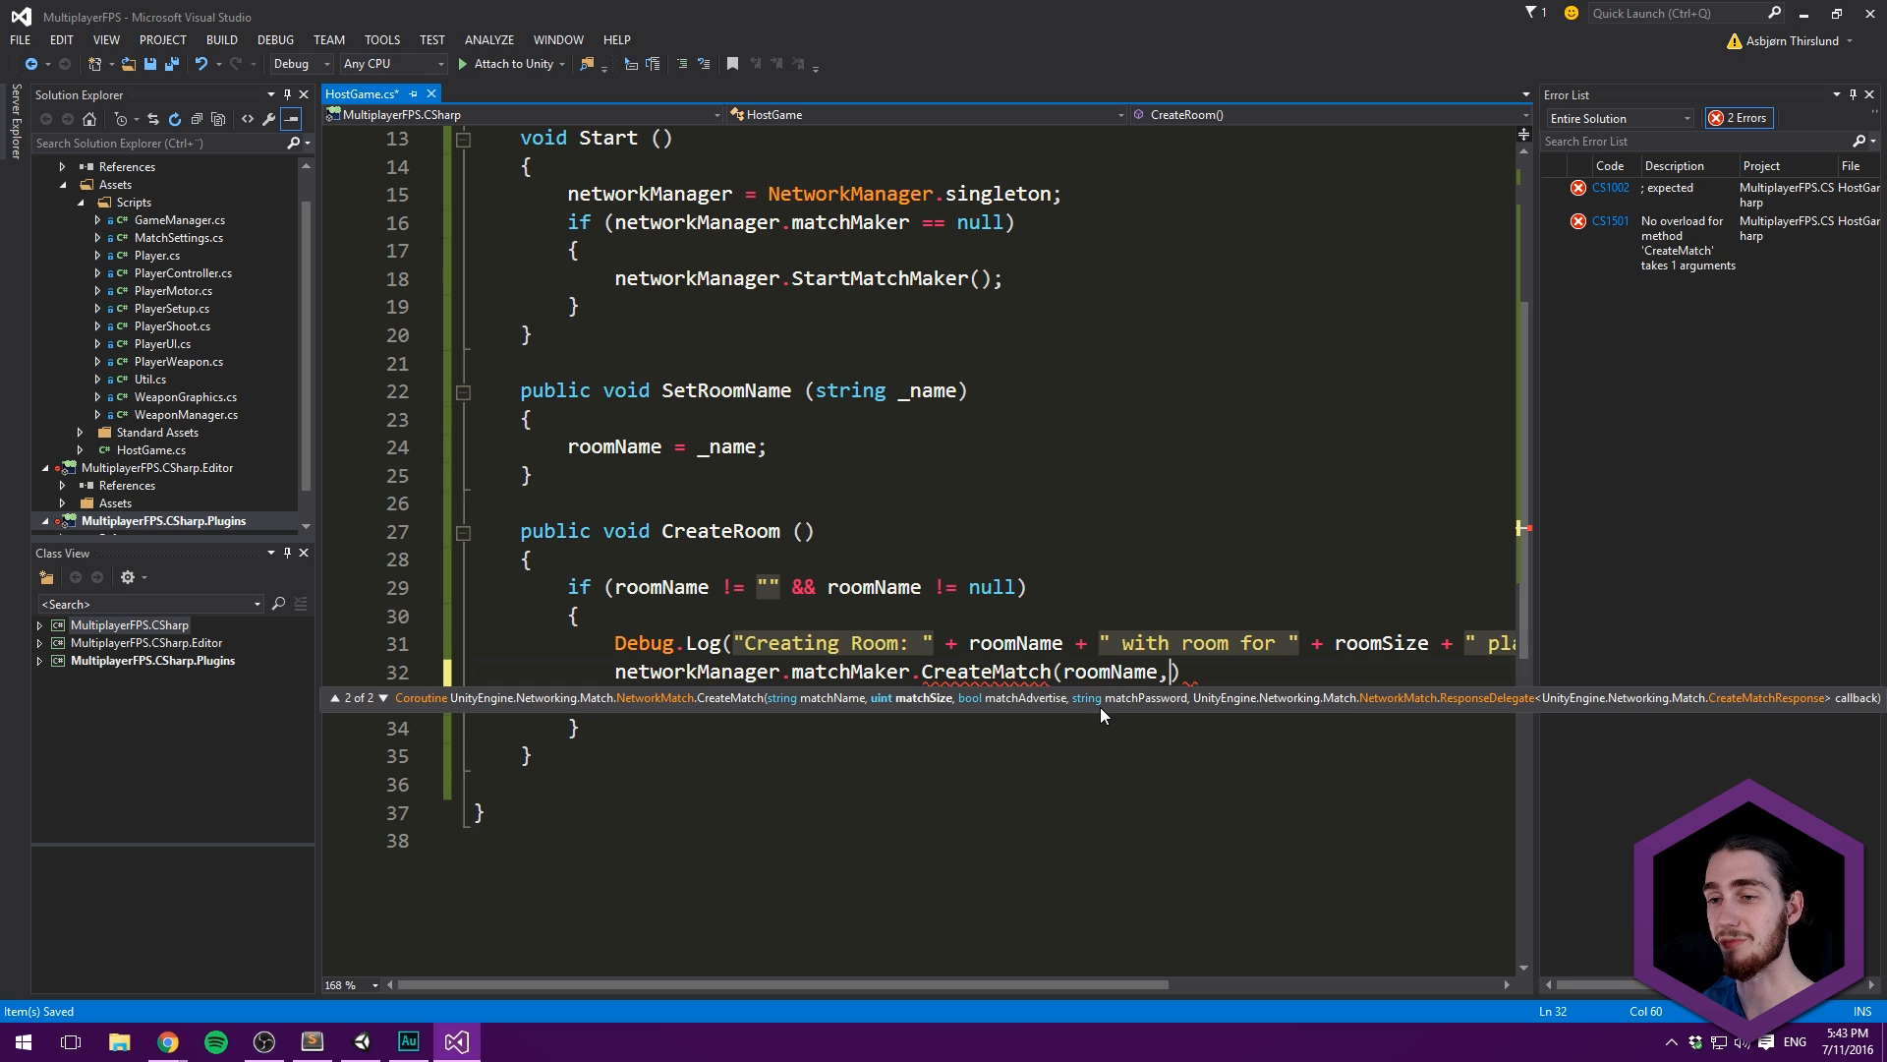
text(ma)
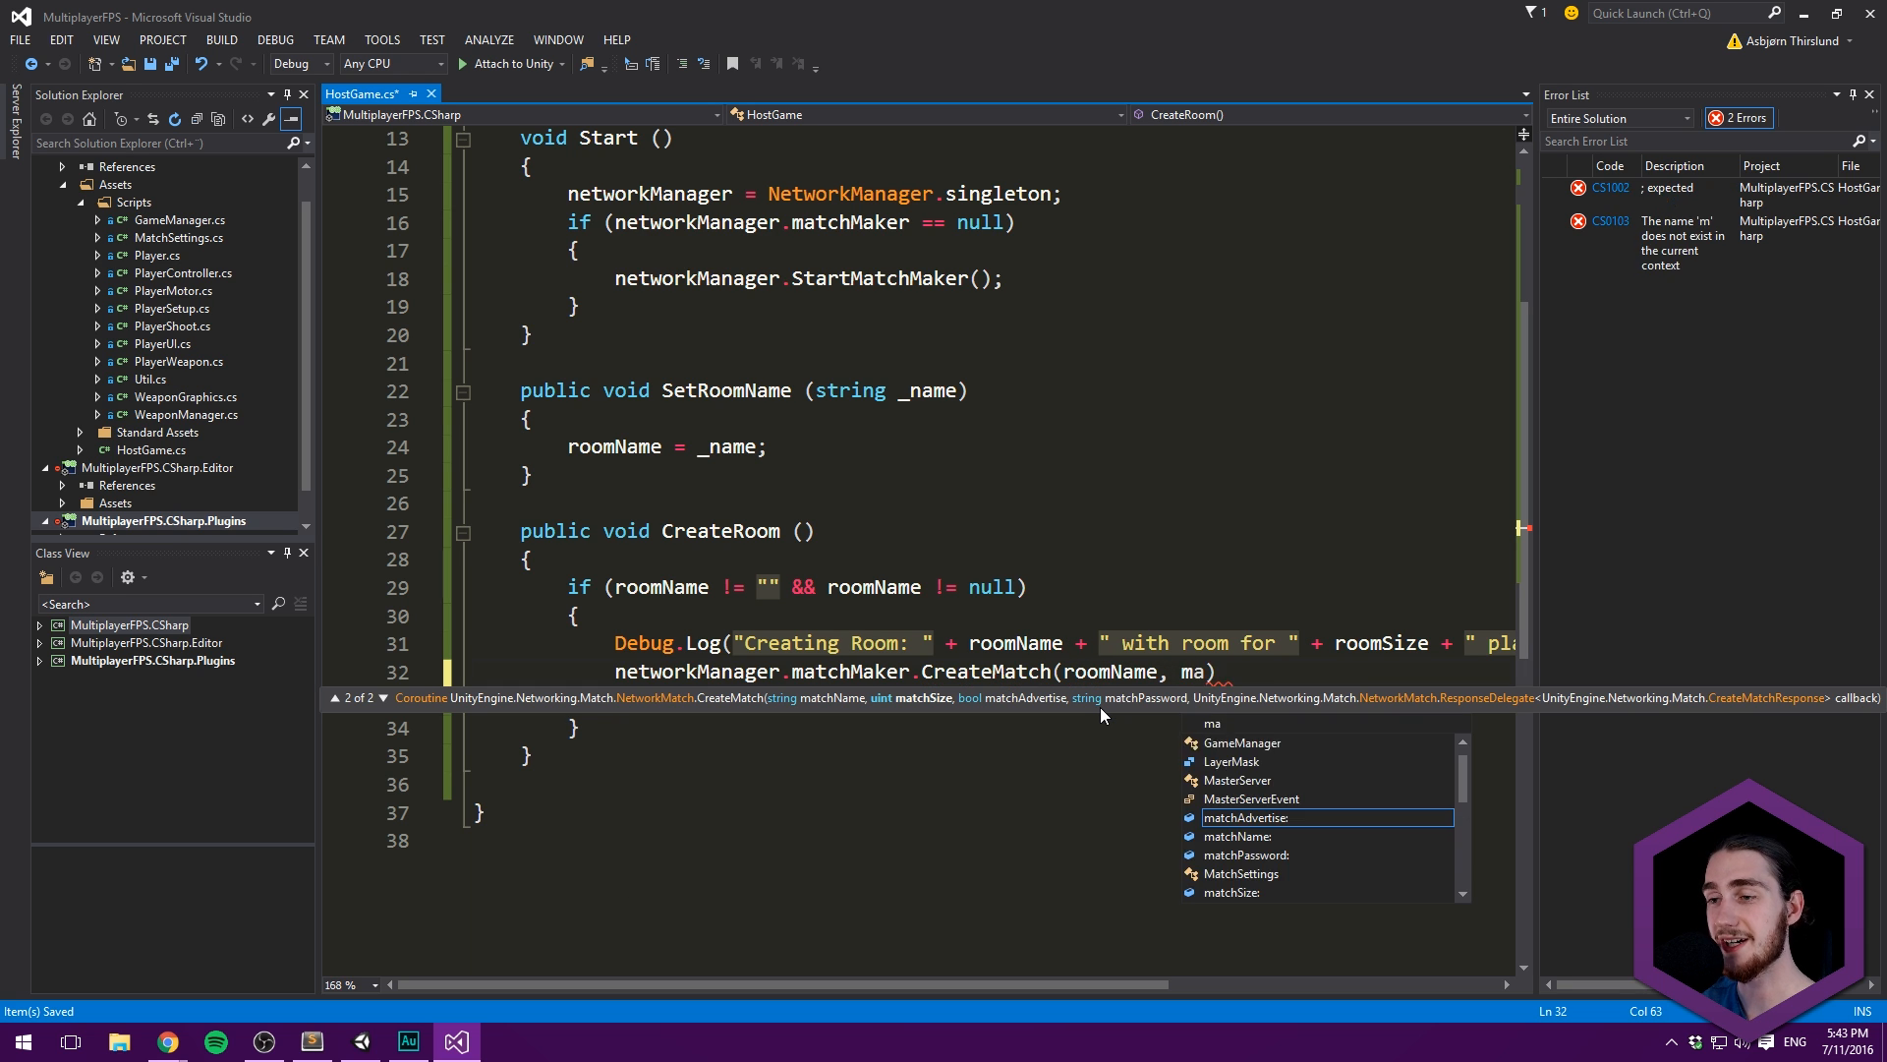
text(roomSize,)
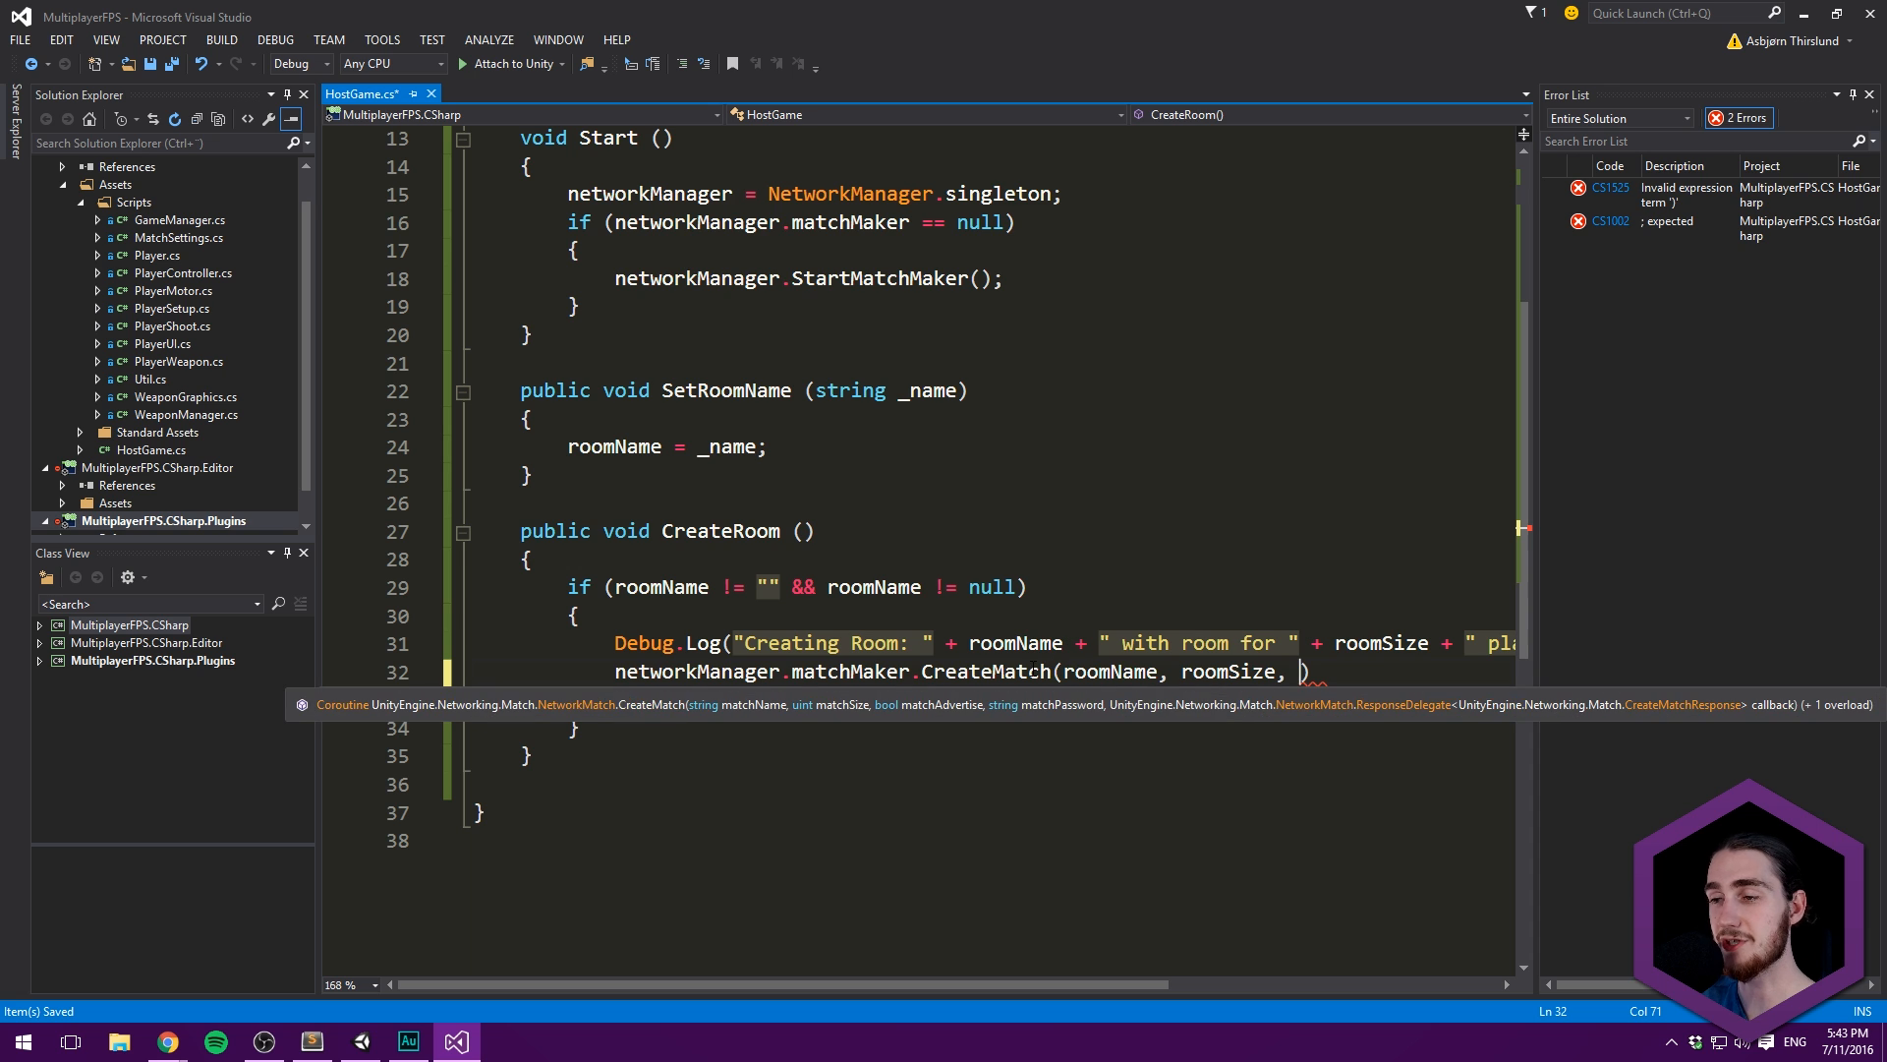
text(true,)
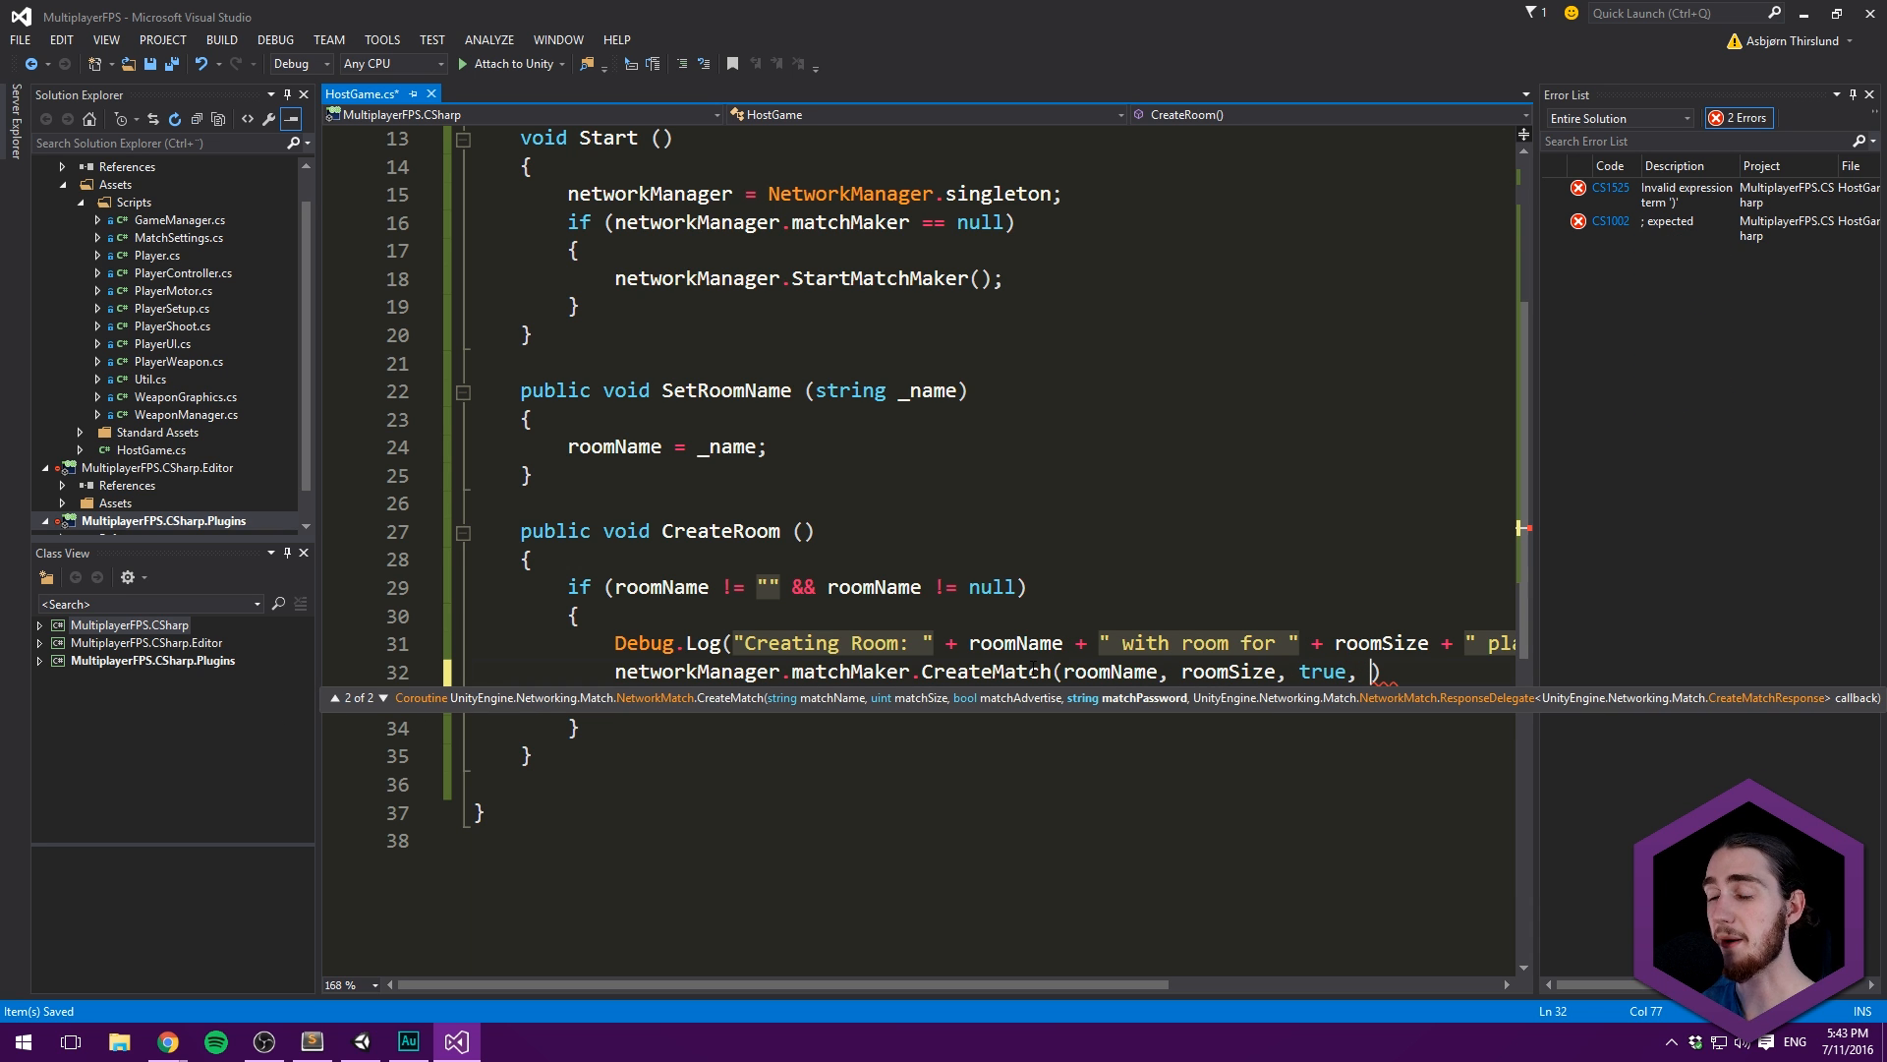
text("")
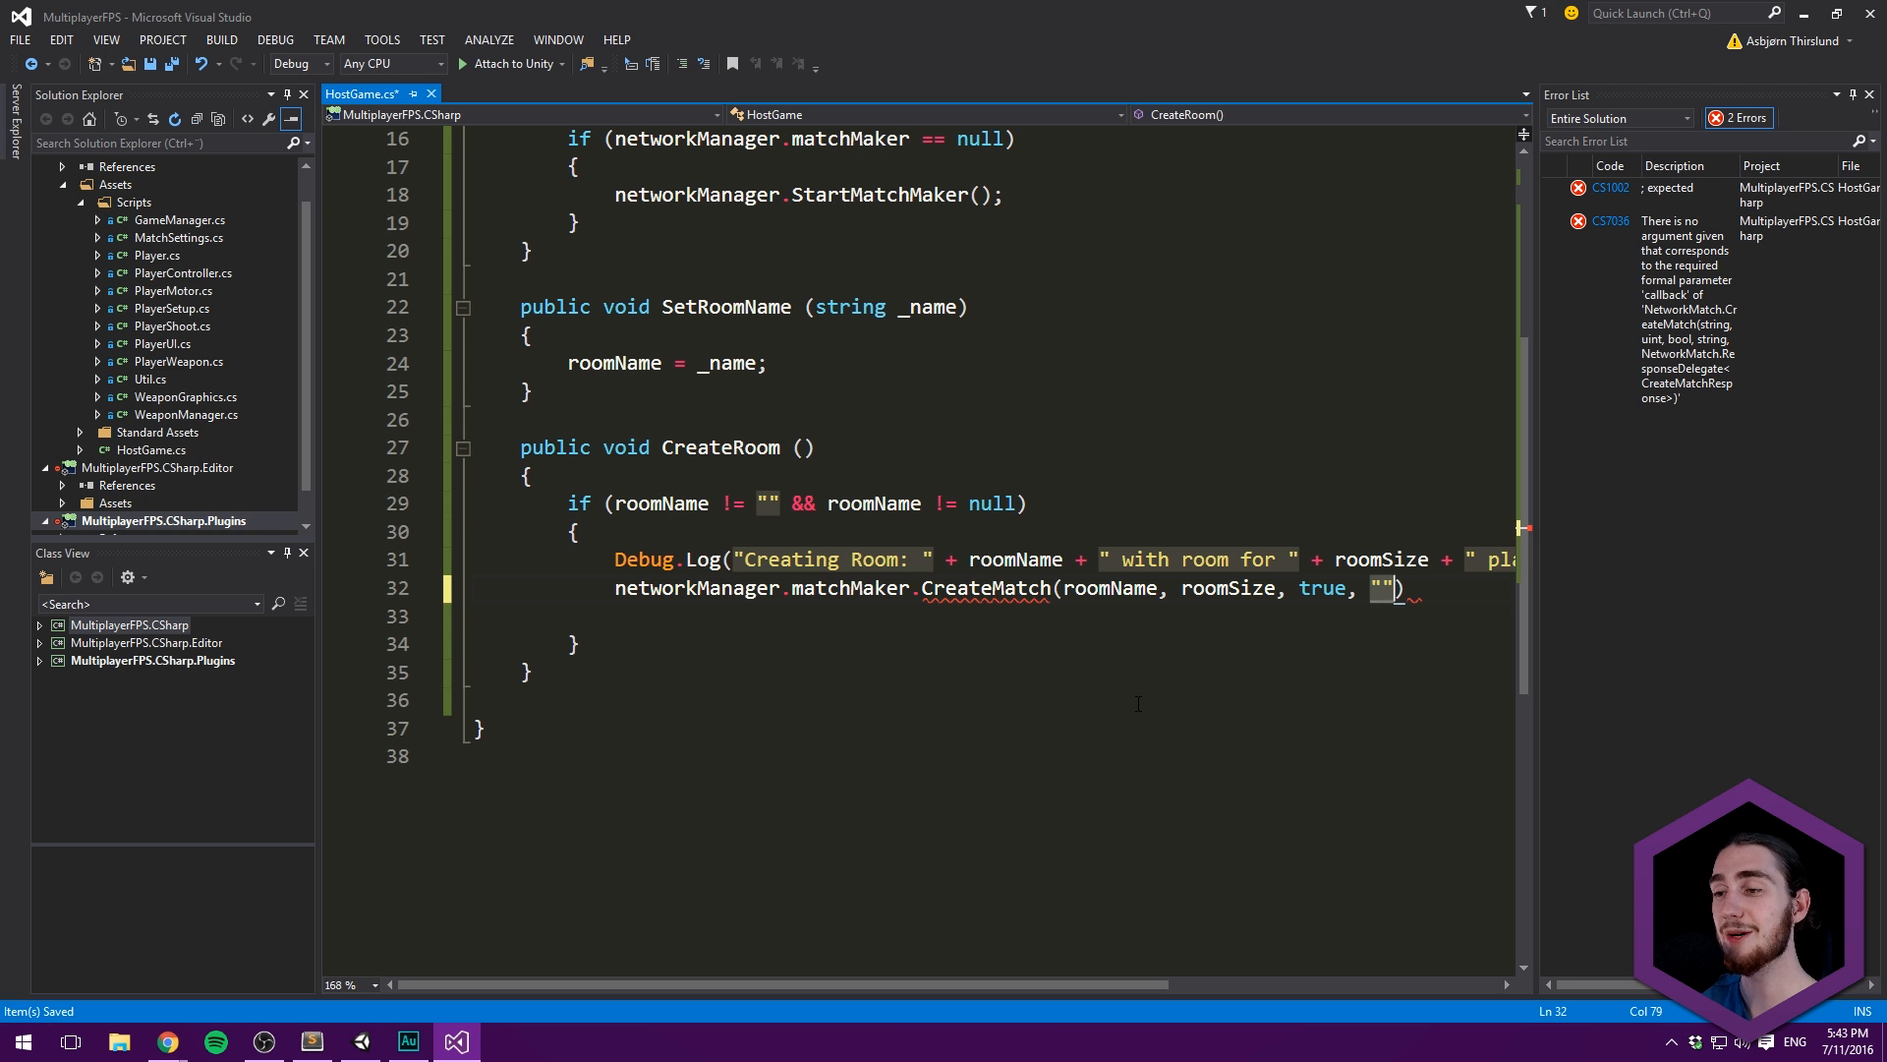
text(,)
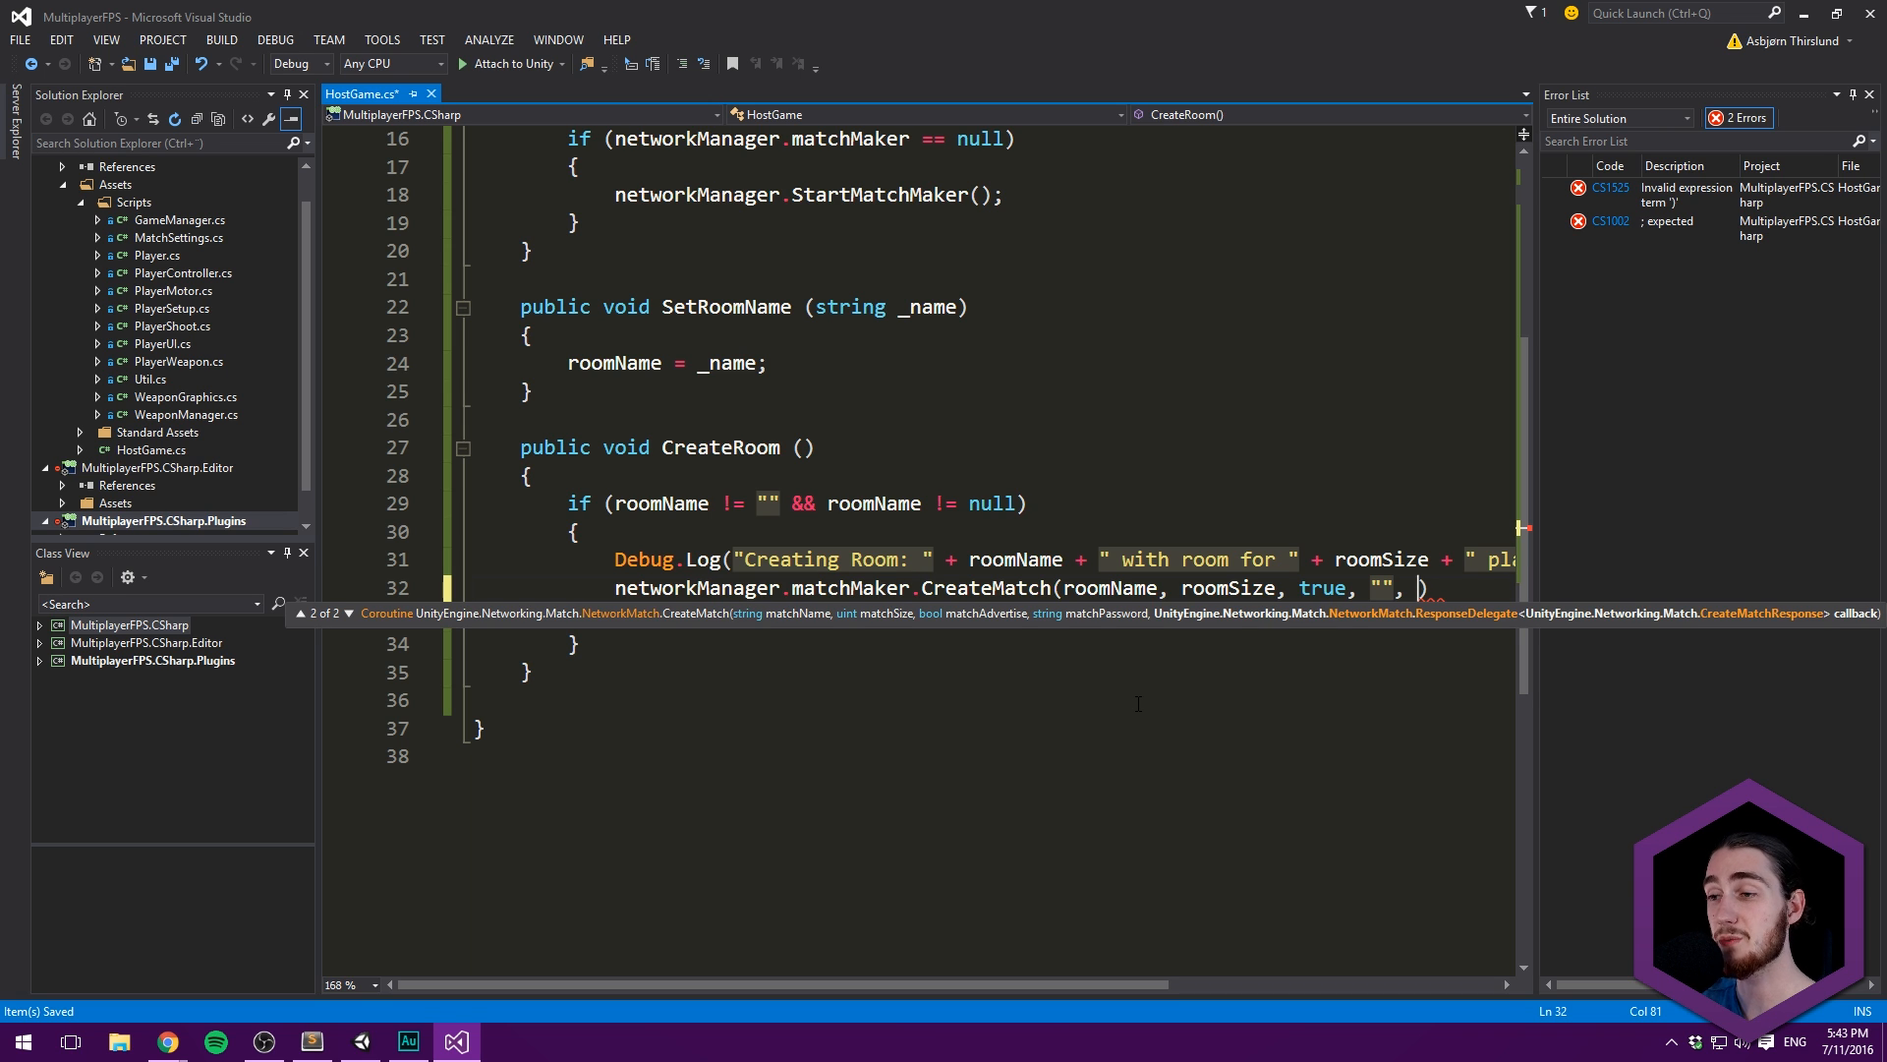
text(n)
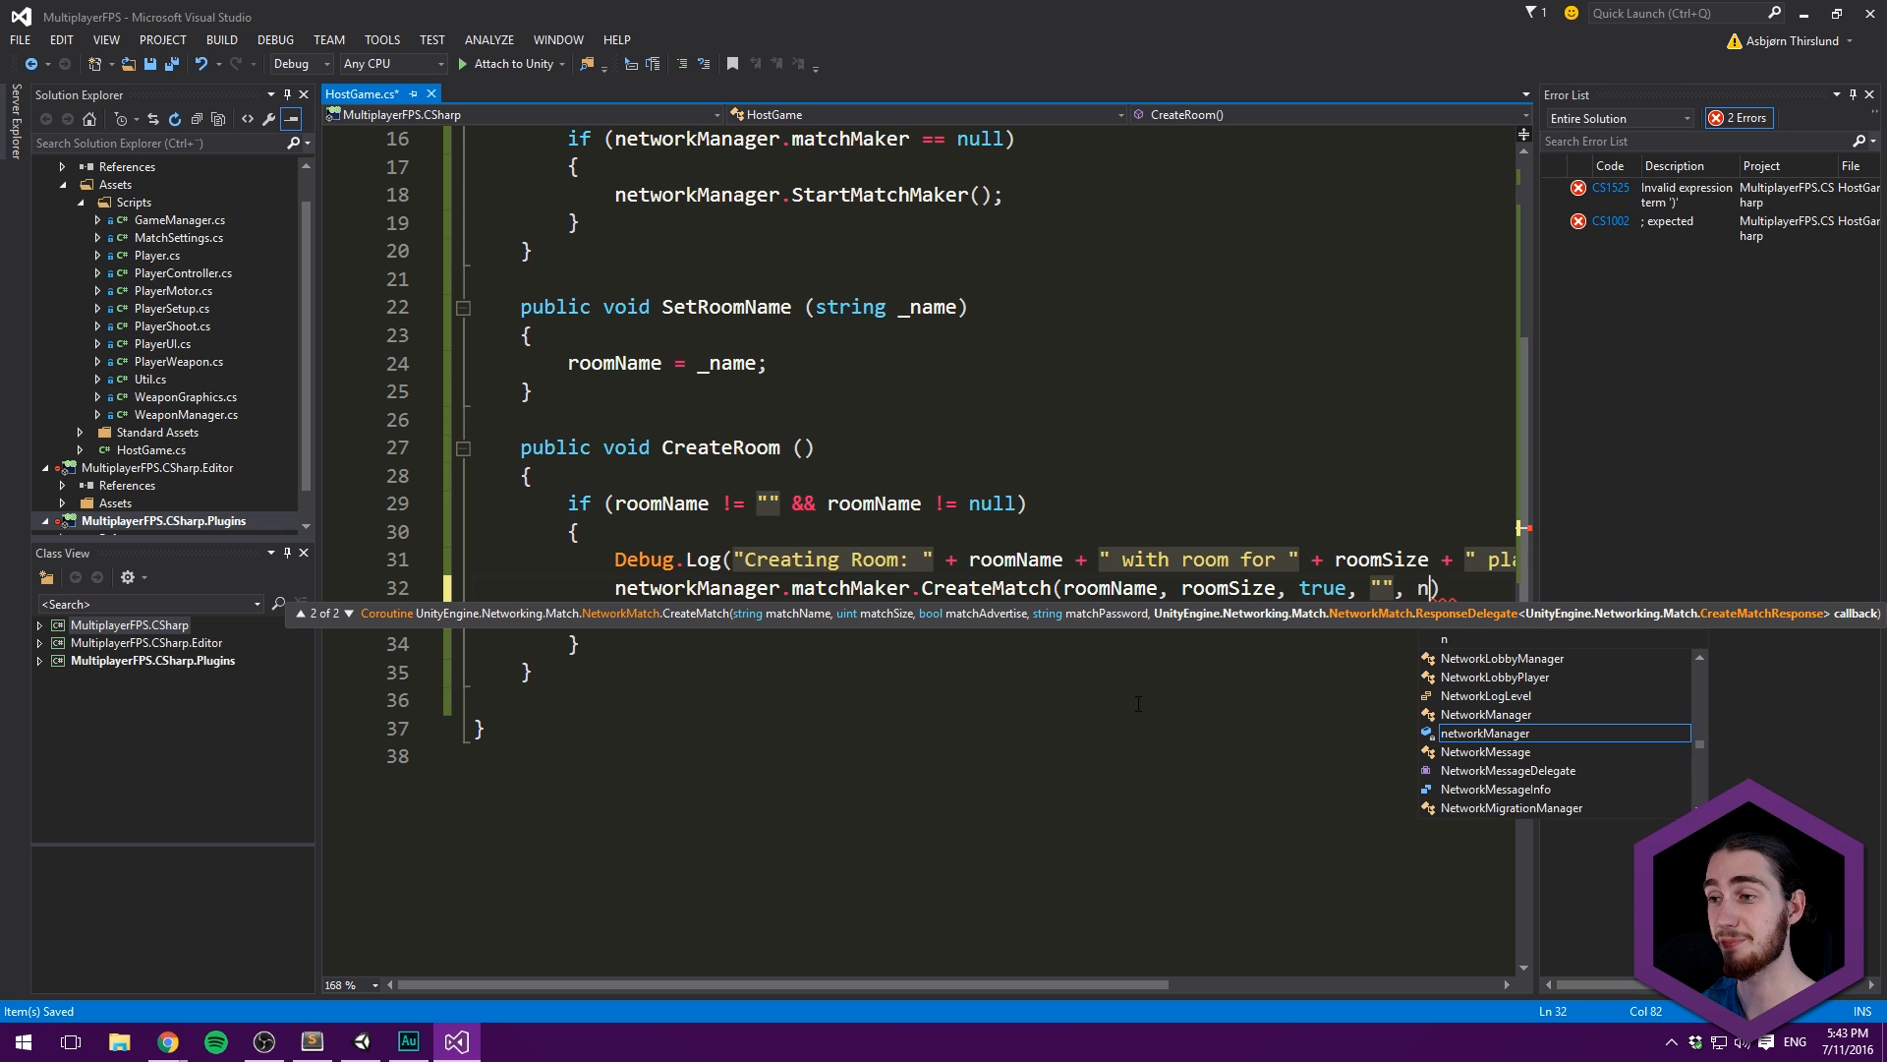
text(etworkMana)
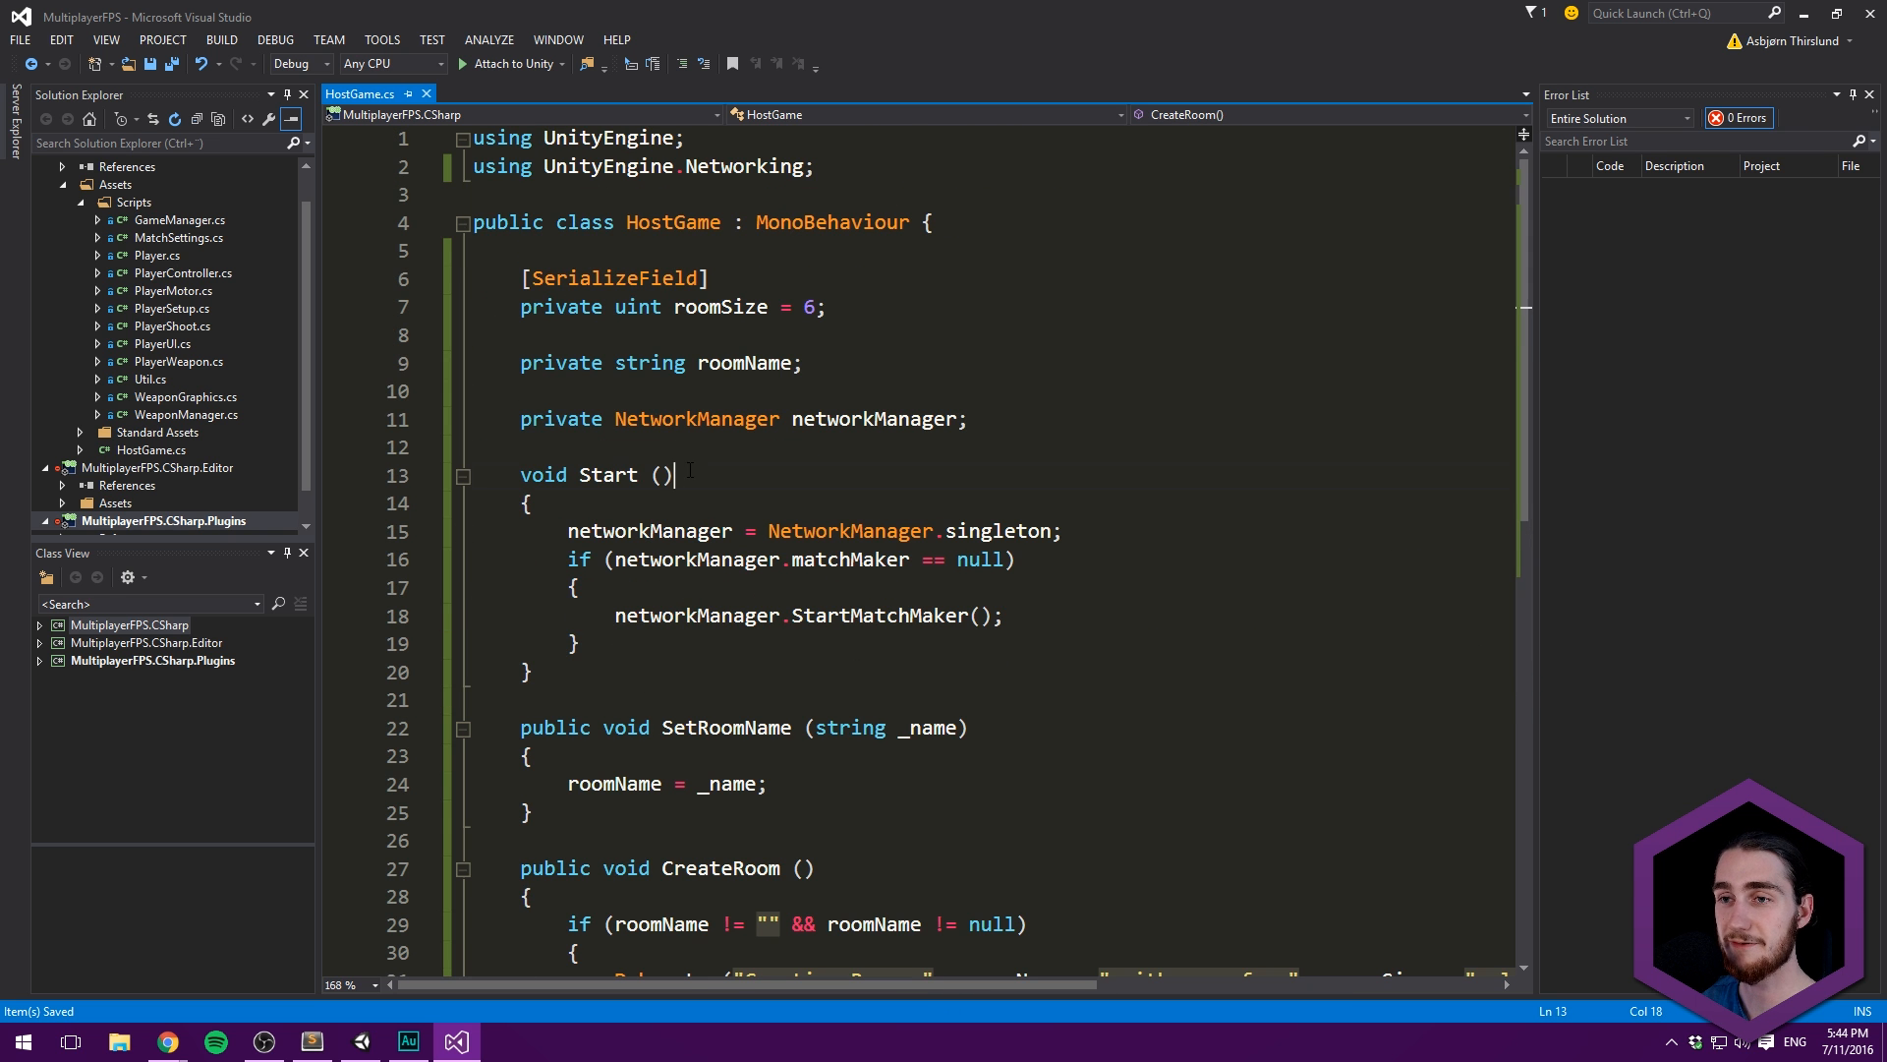
- Play-test the Lobby scene, then begin renaming the Canvas's Image to Background
click(360, 1042)
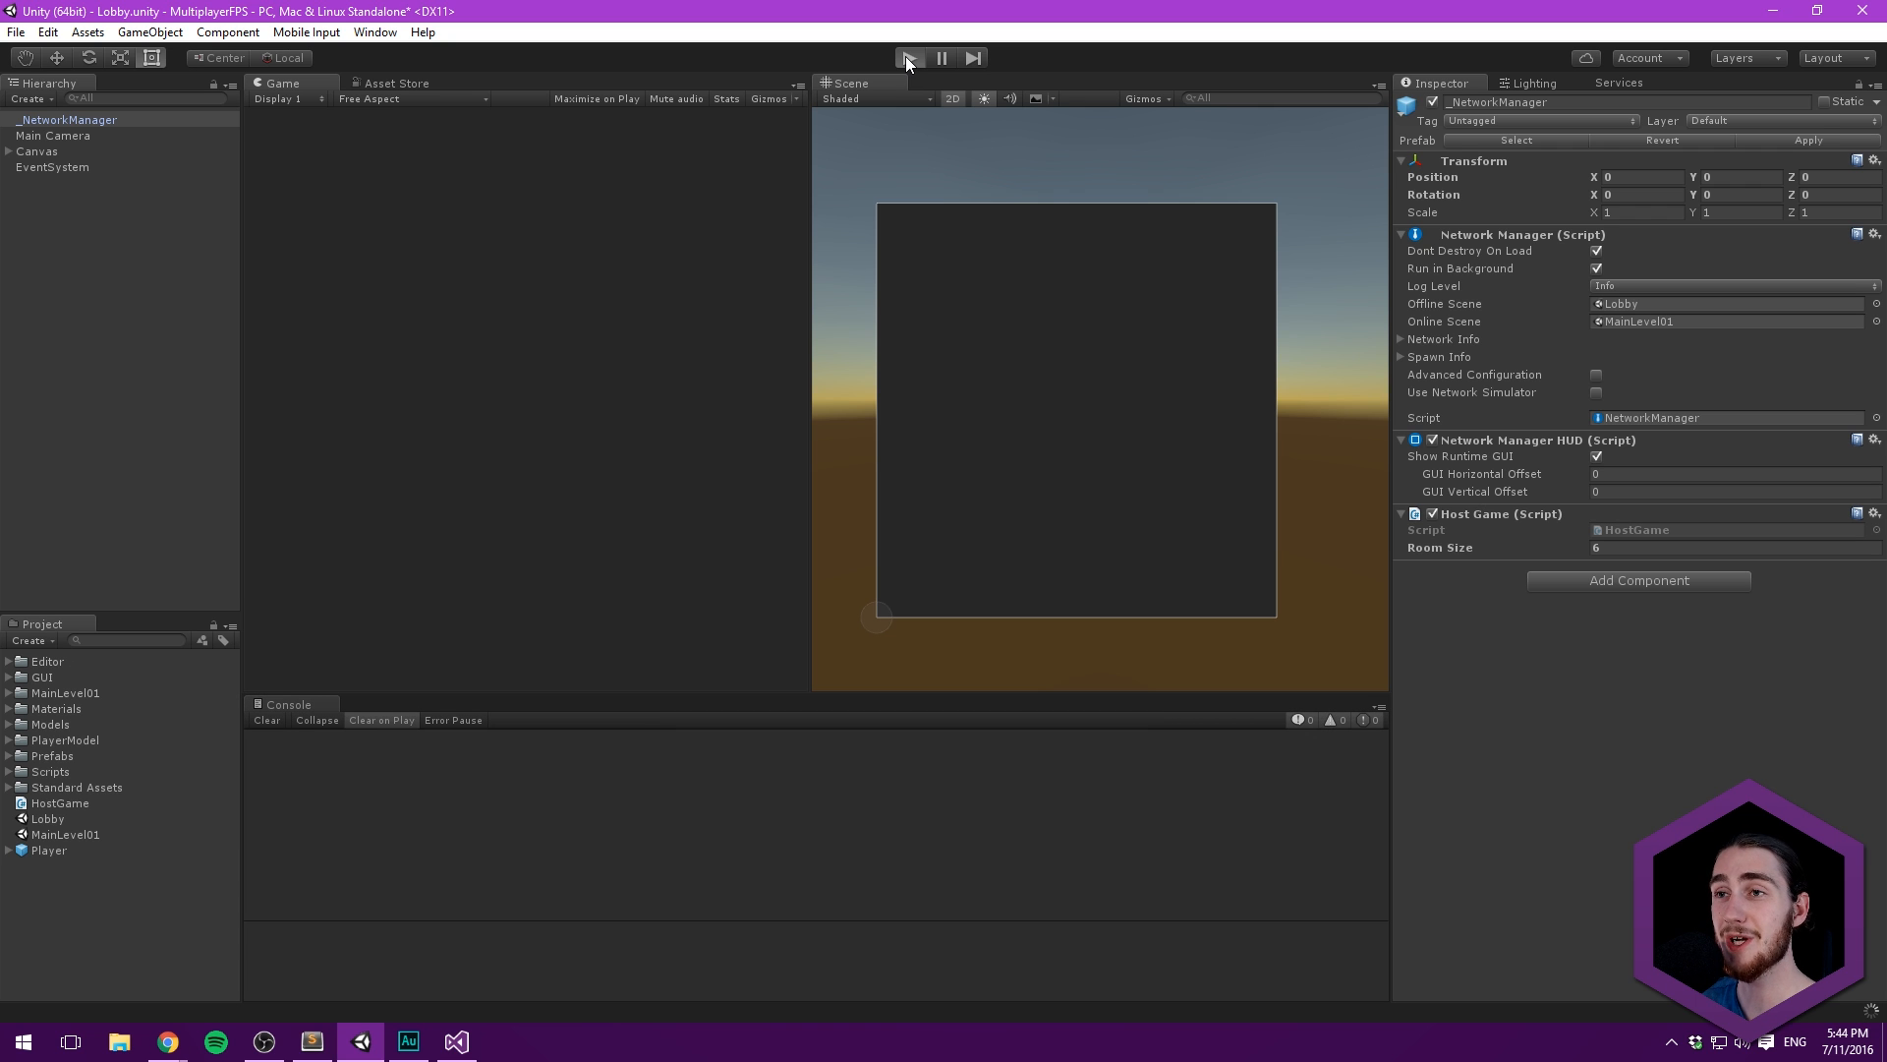
click(912, 57)
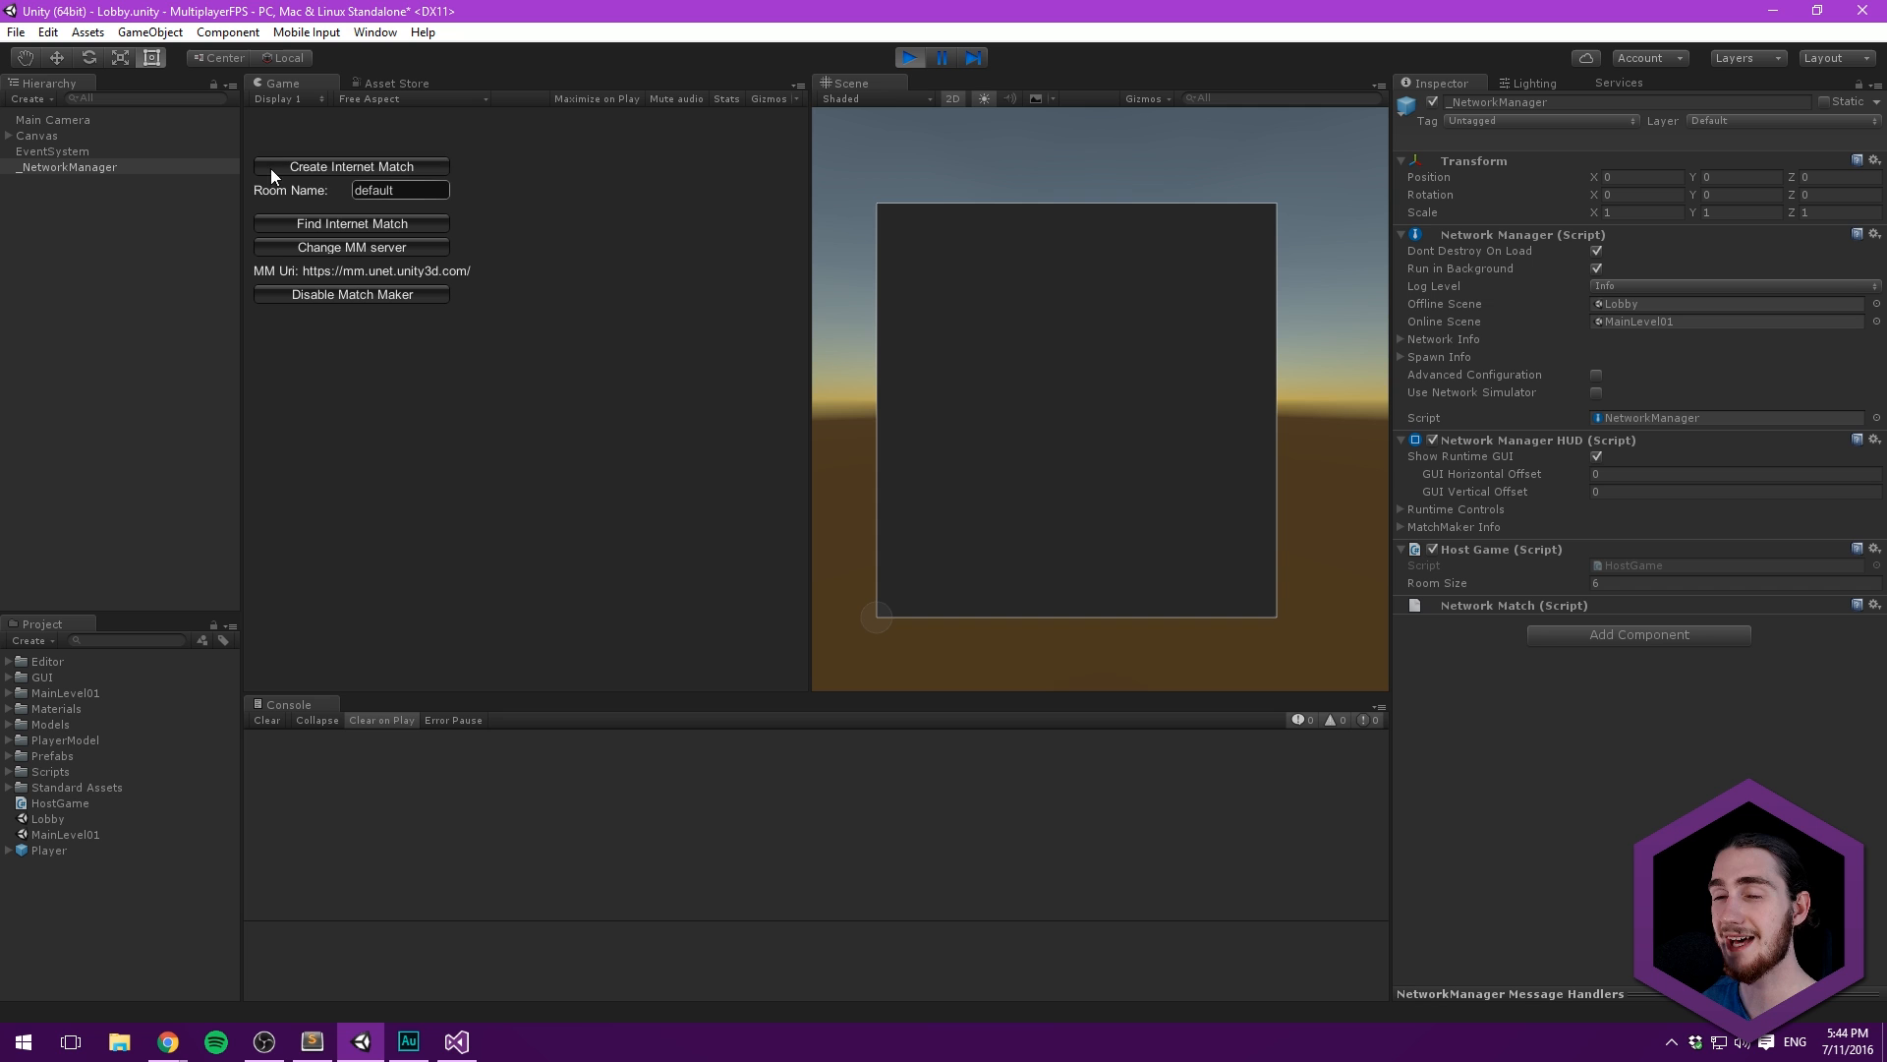
mouse_move(500, 369)
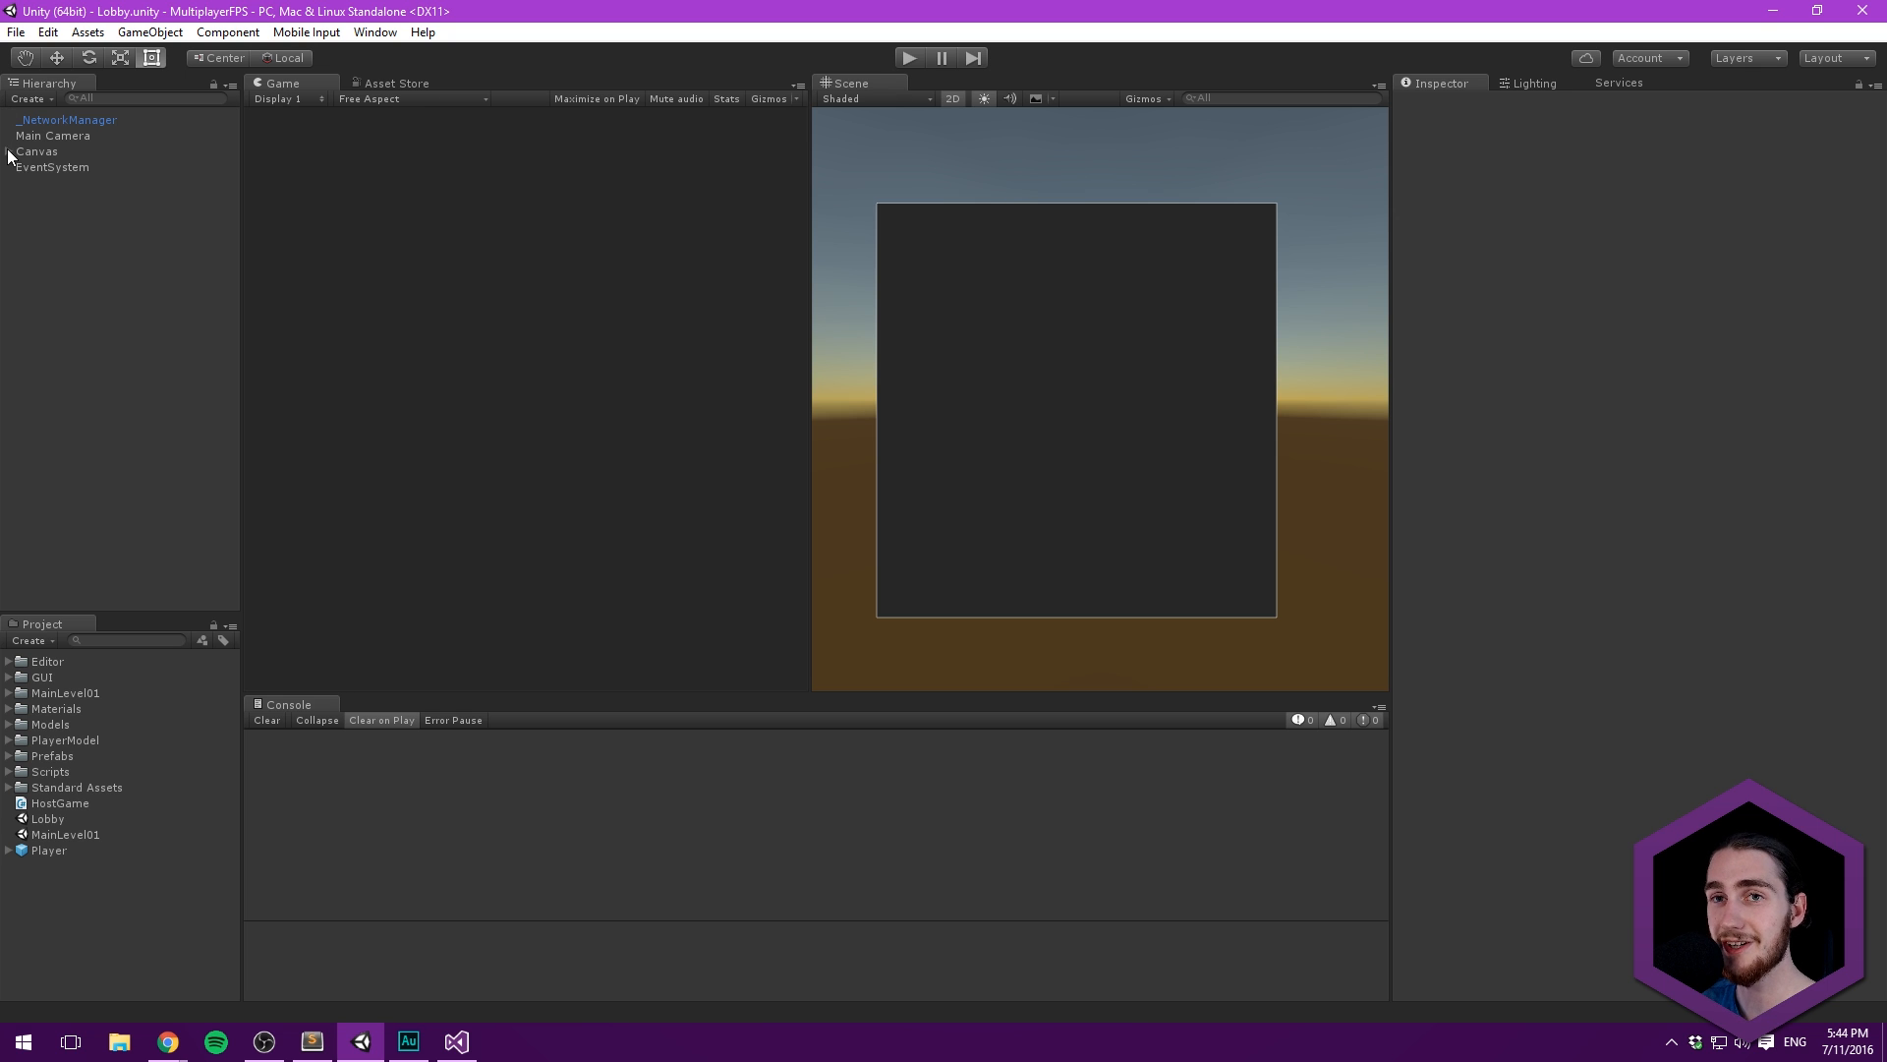
click(10, 152)
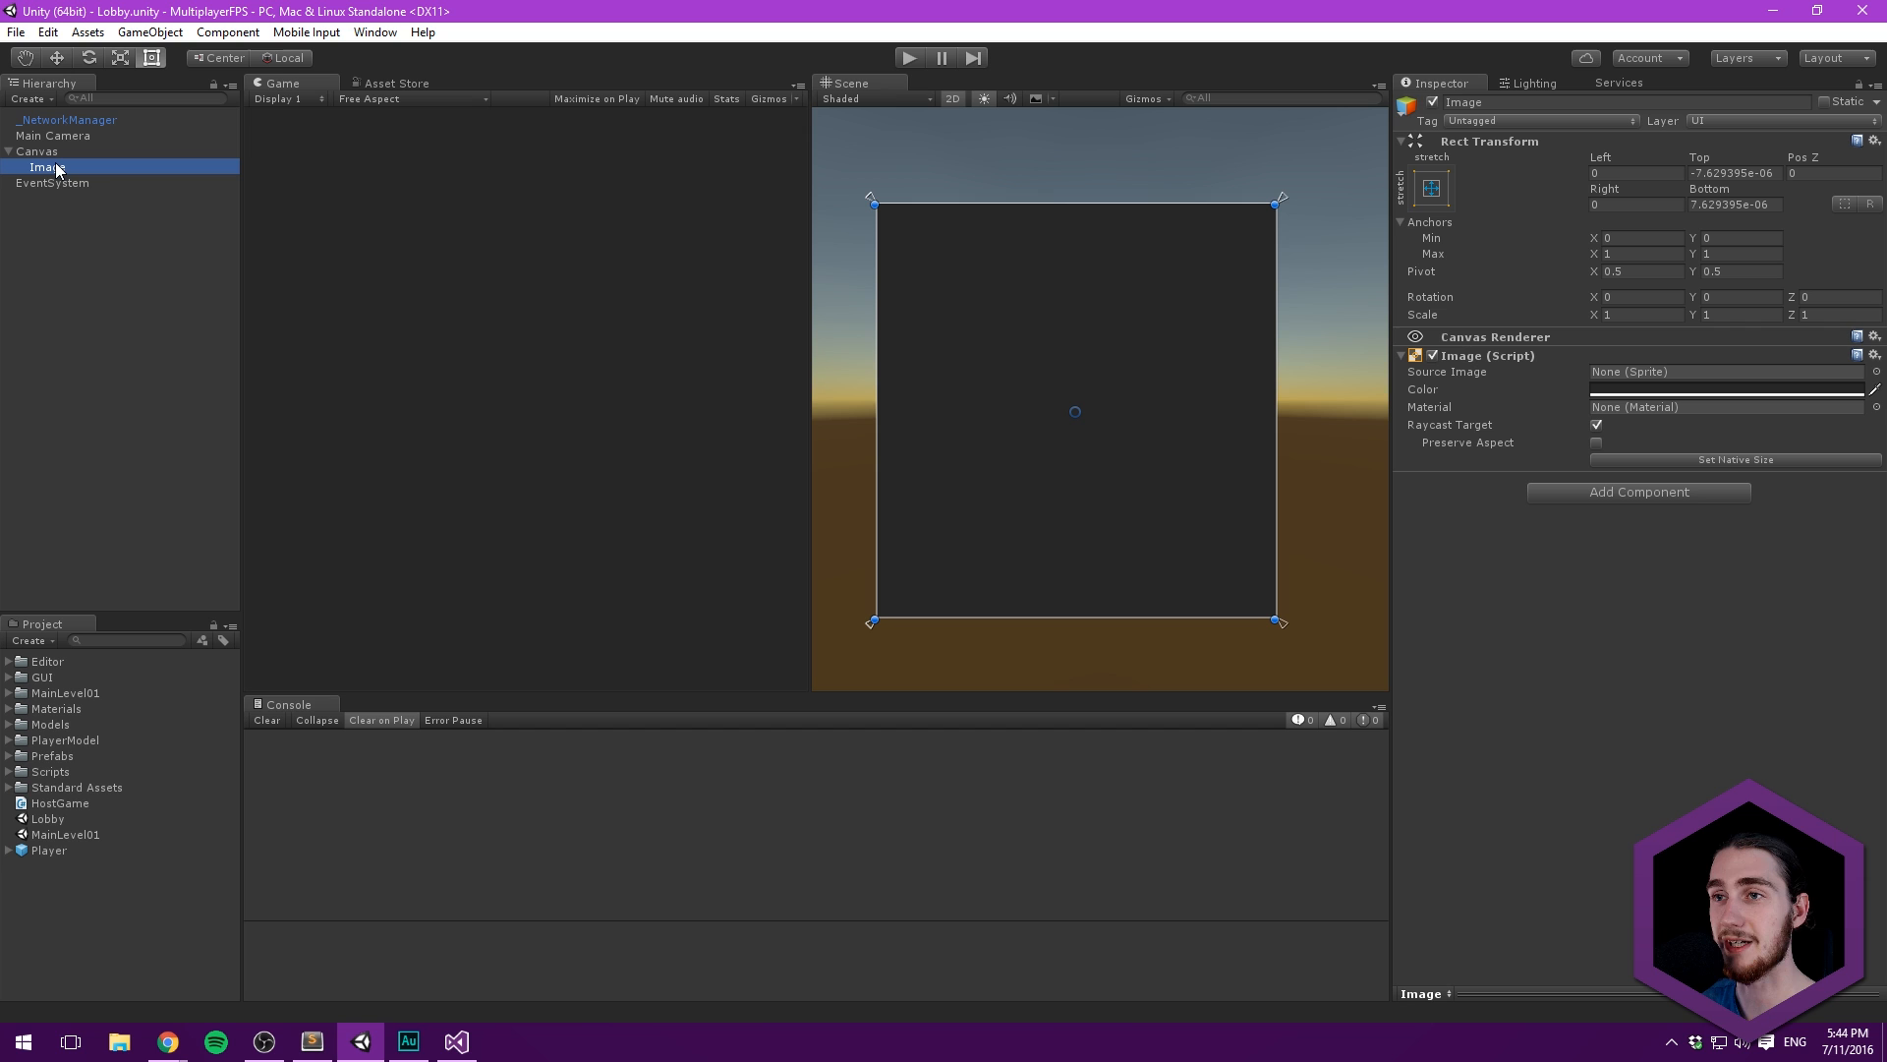
double_click(46, 166)
text(Backgrou)
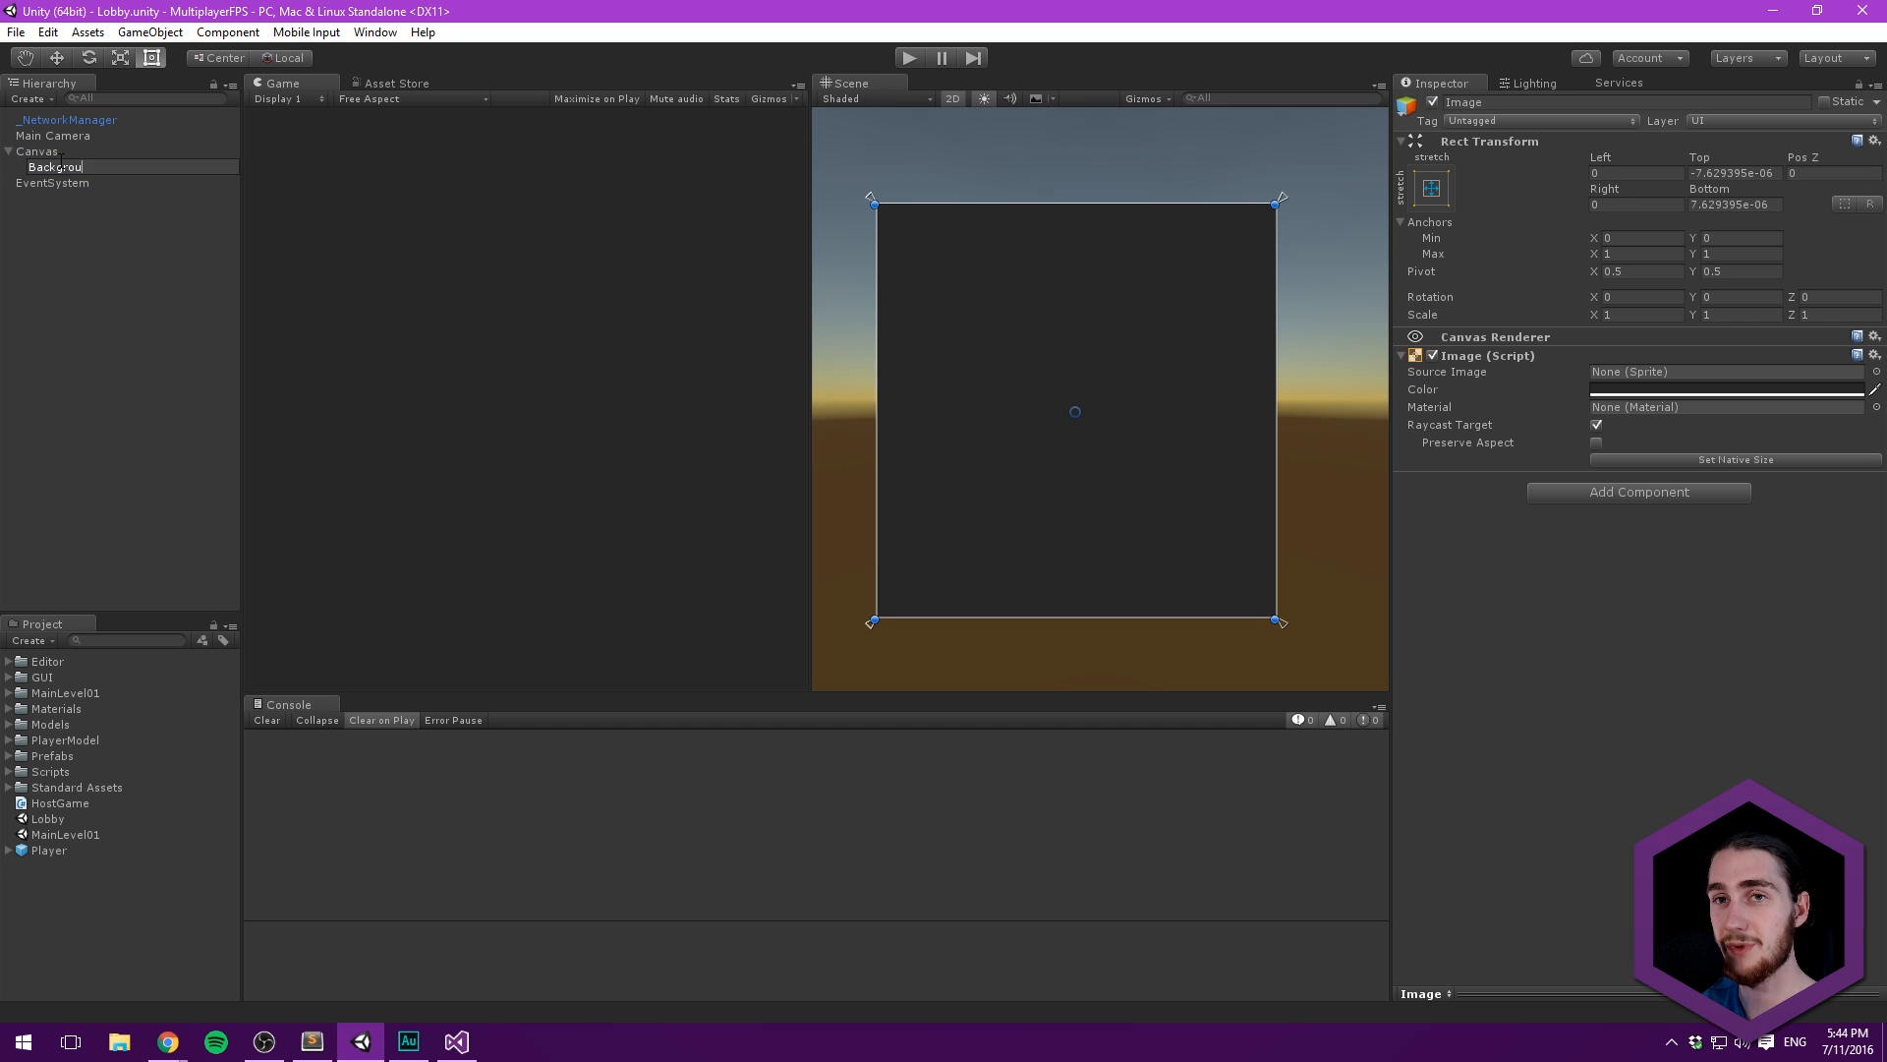
- Create an empty HostGame object under Canvas, sized to half the canvas, with vertical-stretch anchoring
right_click(30, 152)
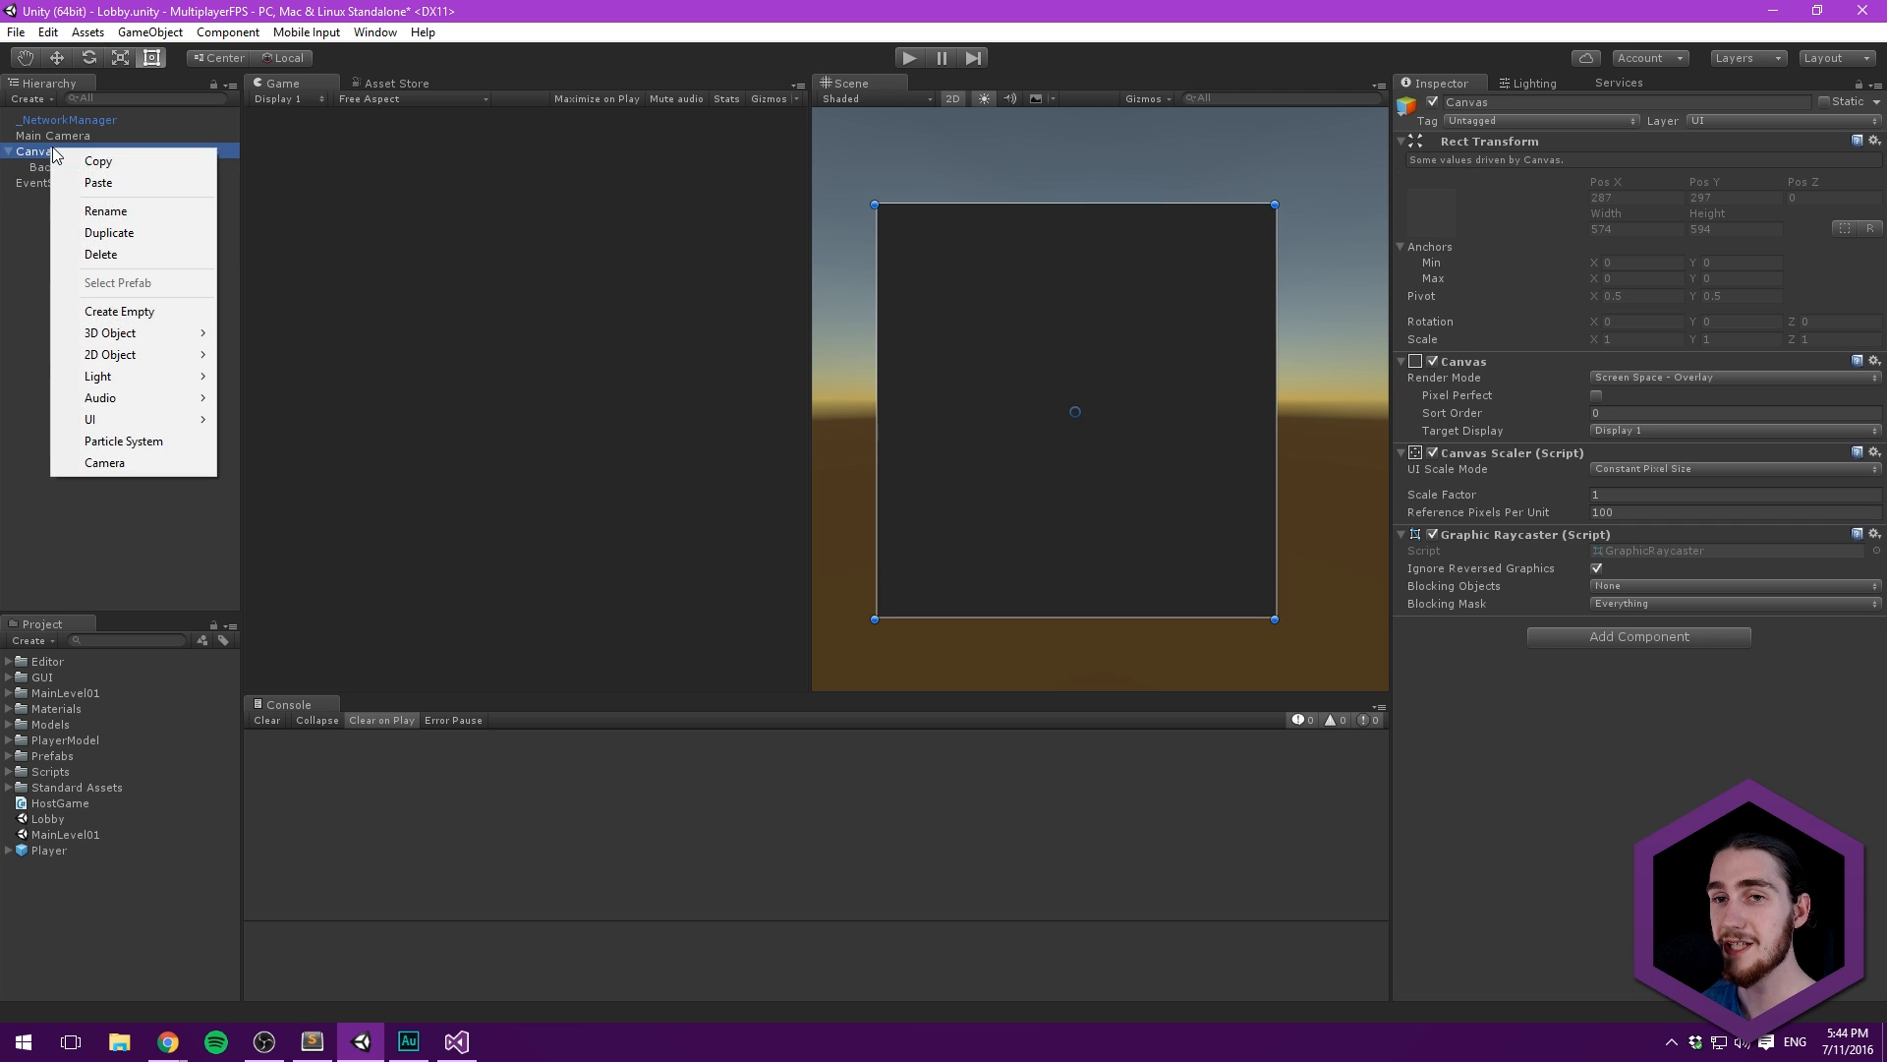
mouse_move(90, 419)
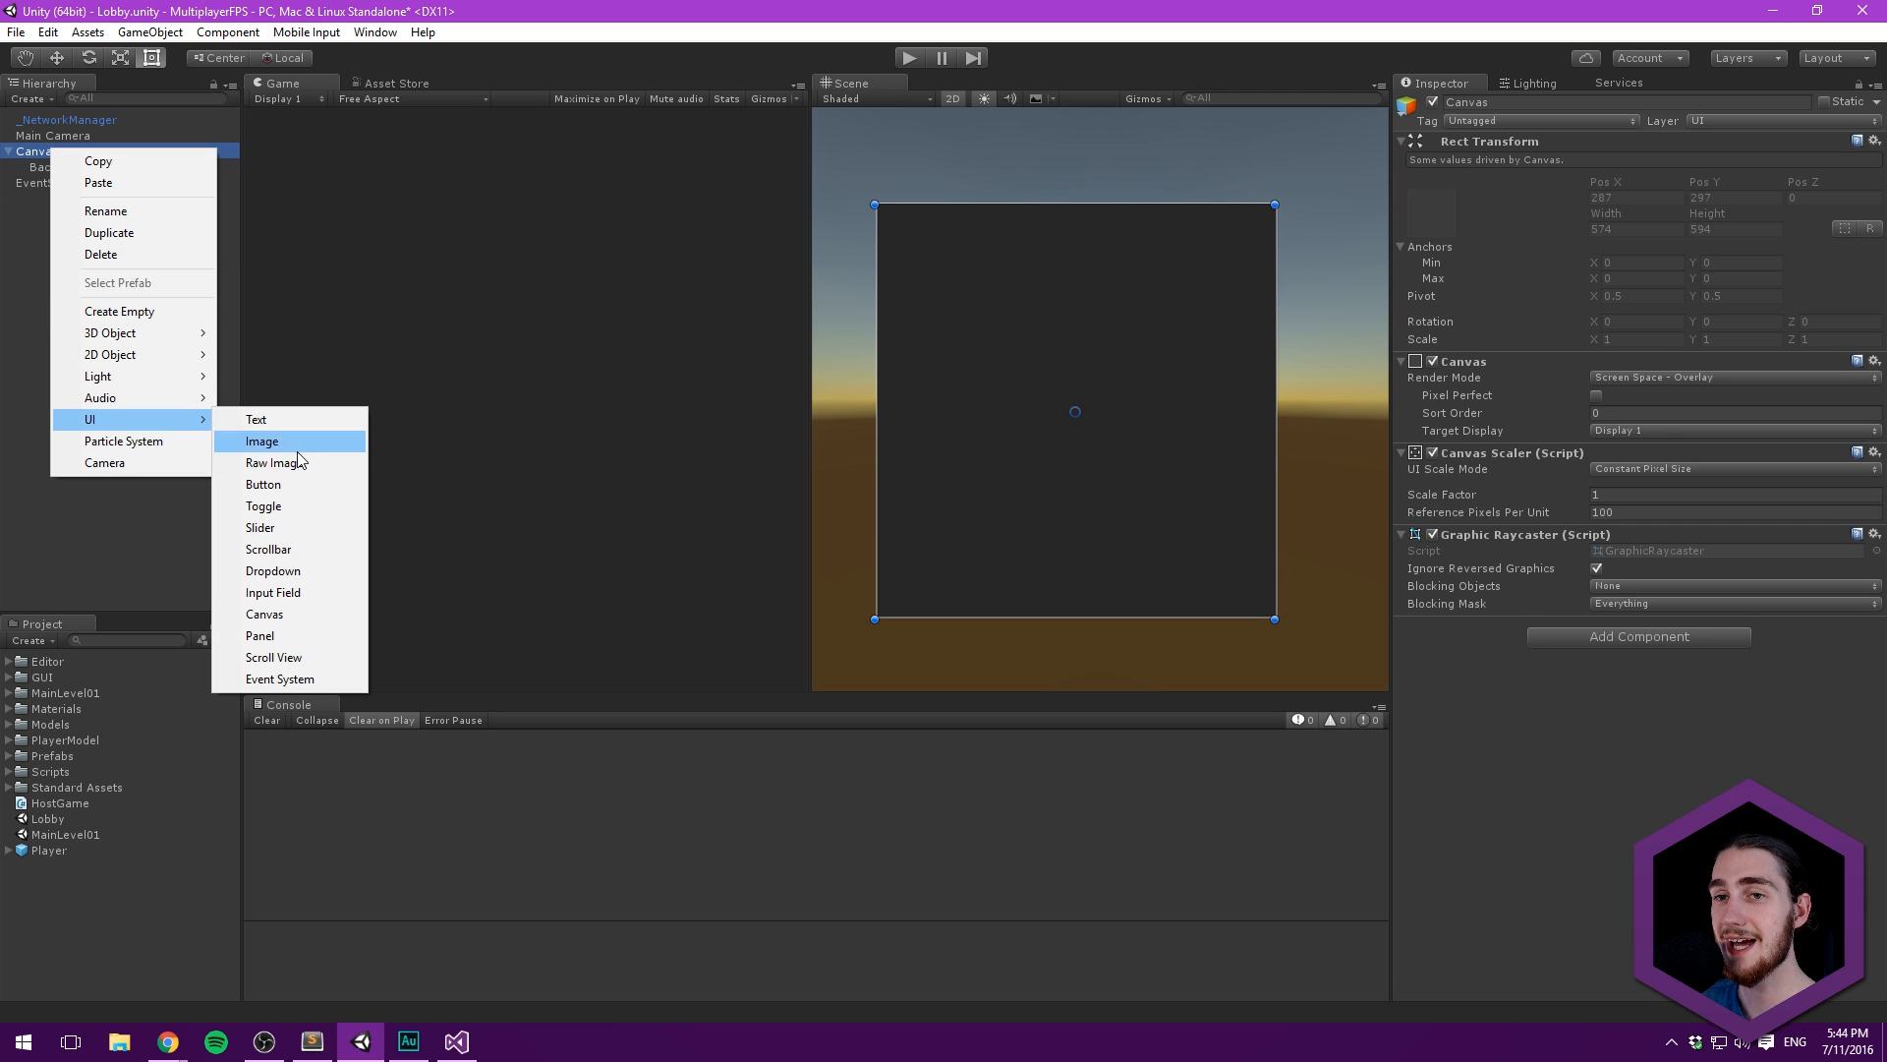
mouse_move(287, 635)
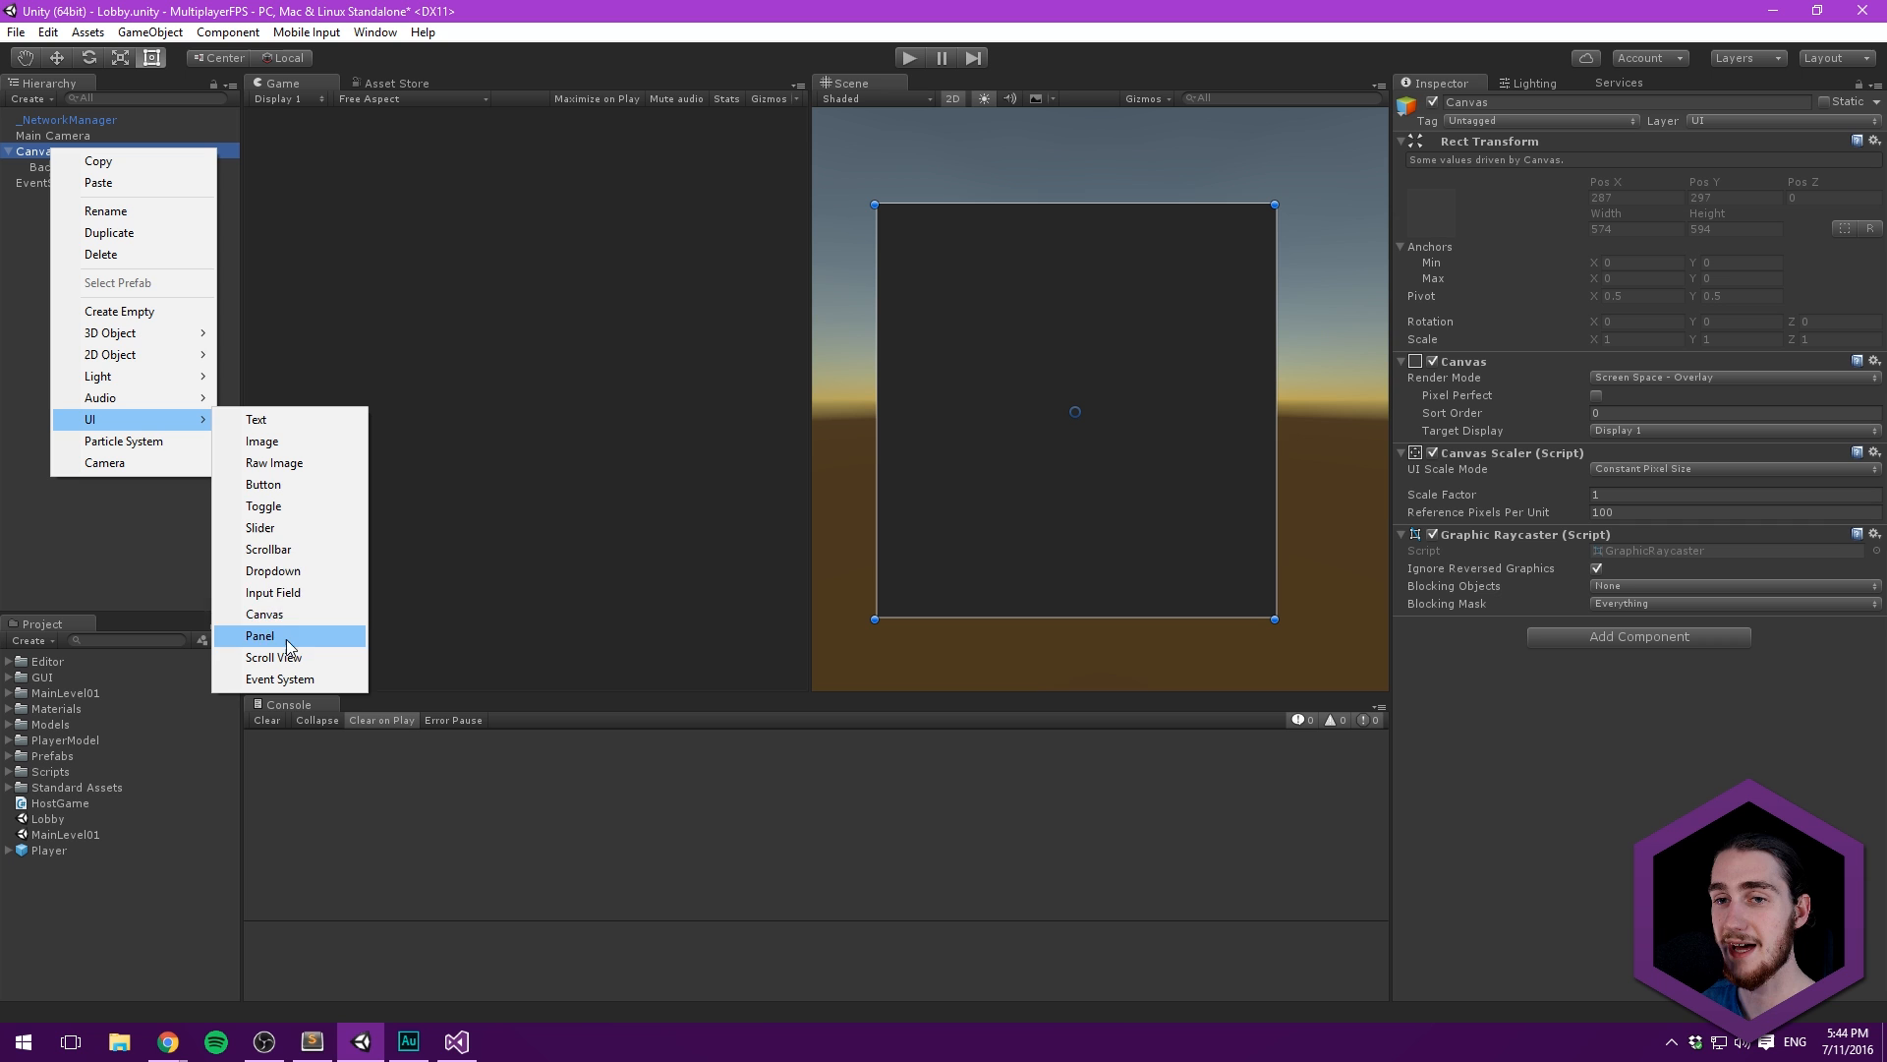
mouse_move(262, 440)
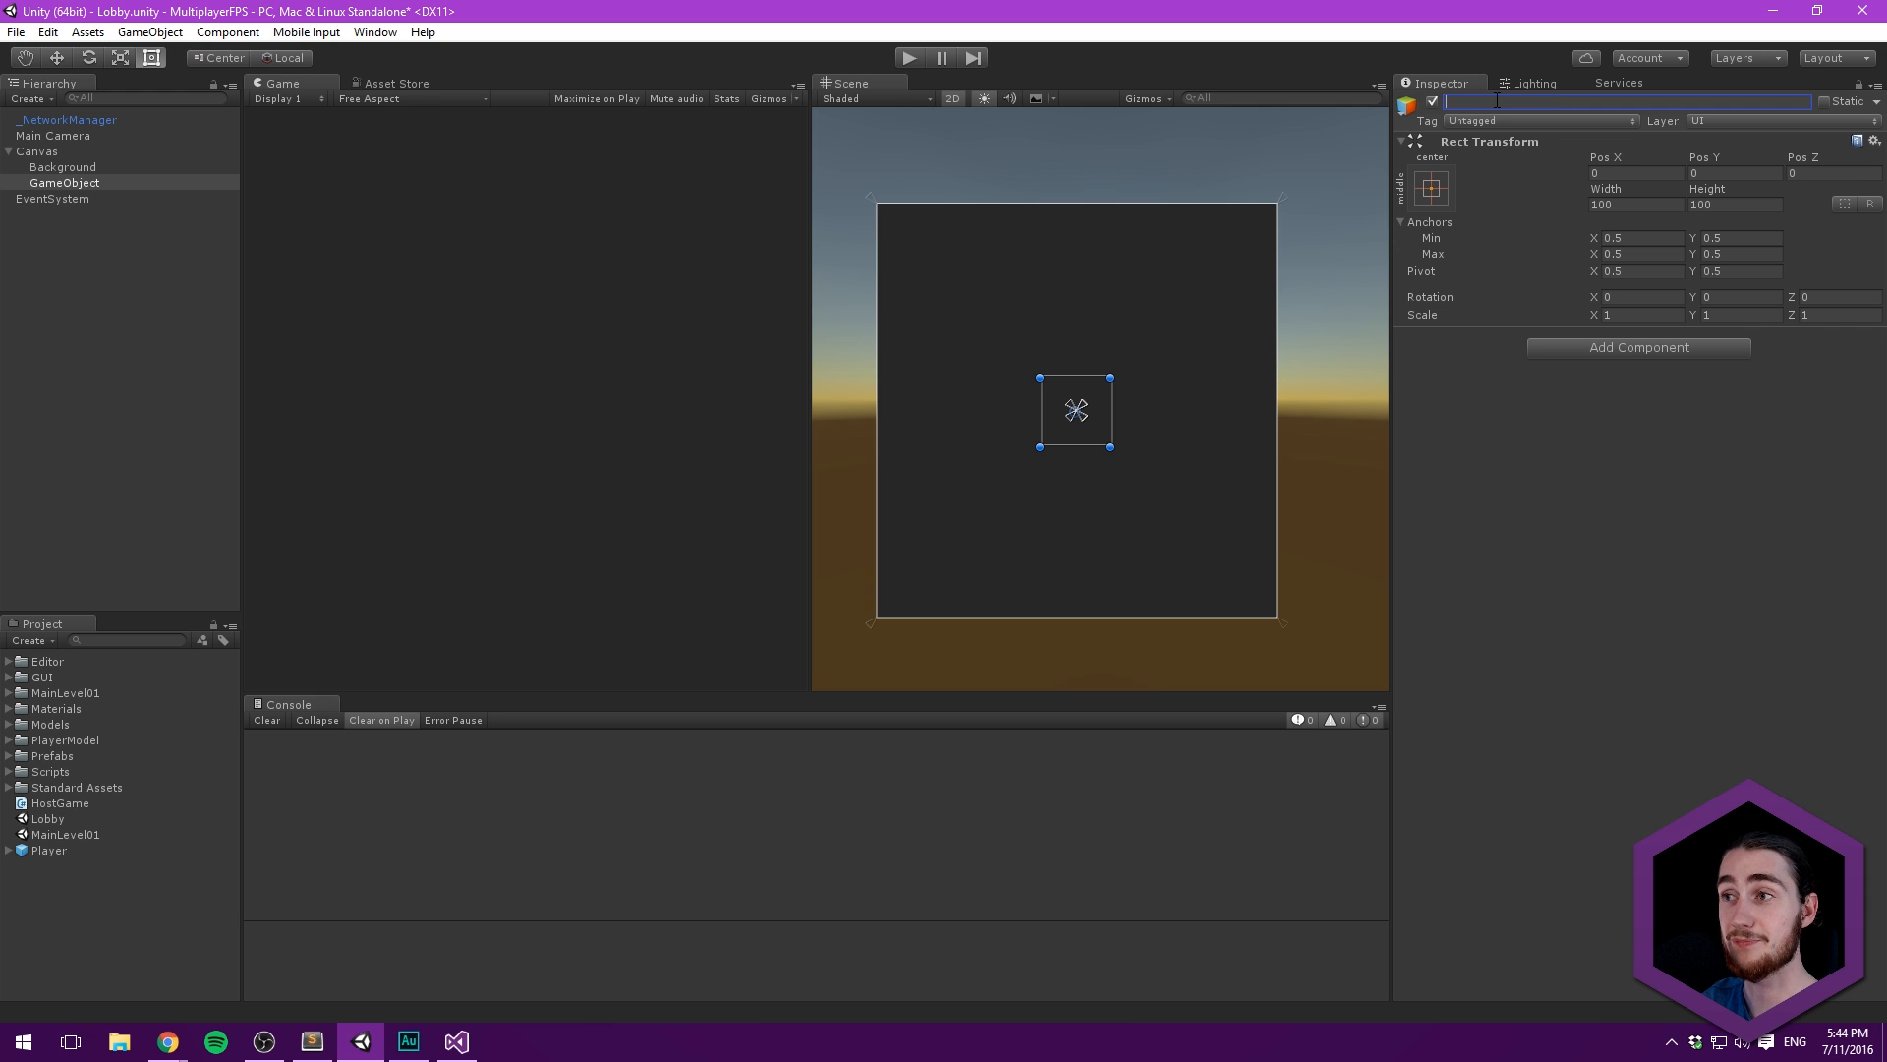
text(HostGame)
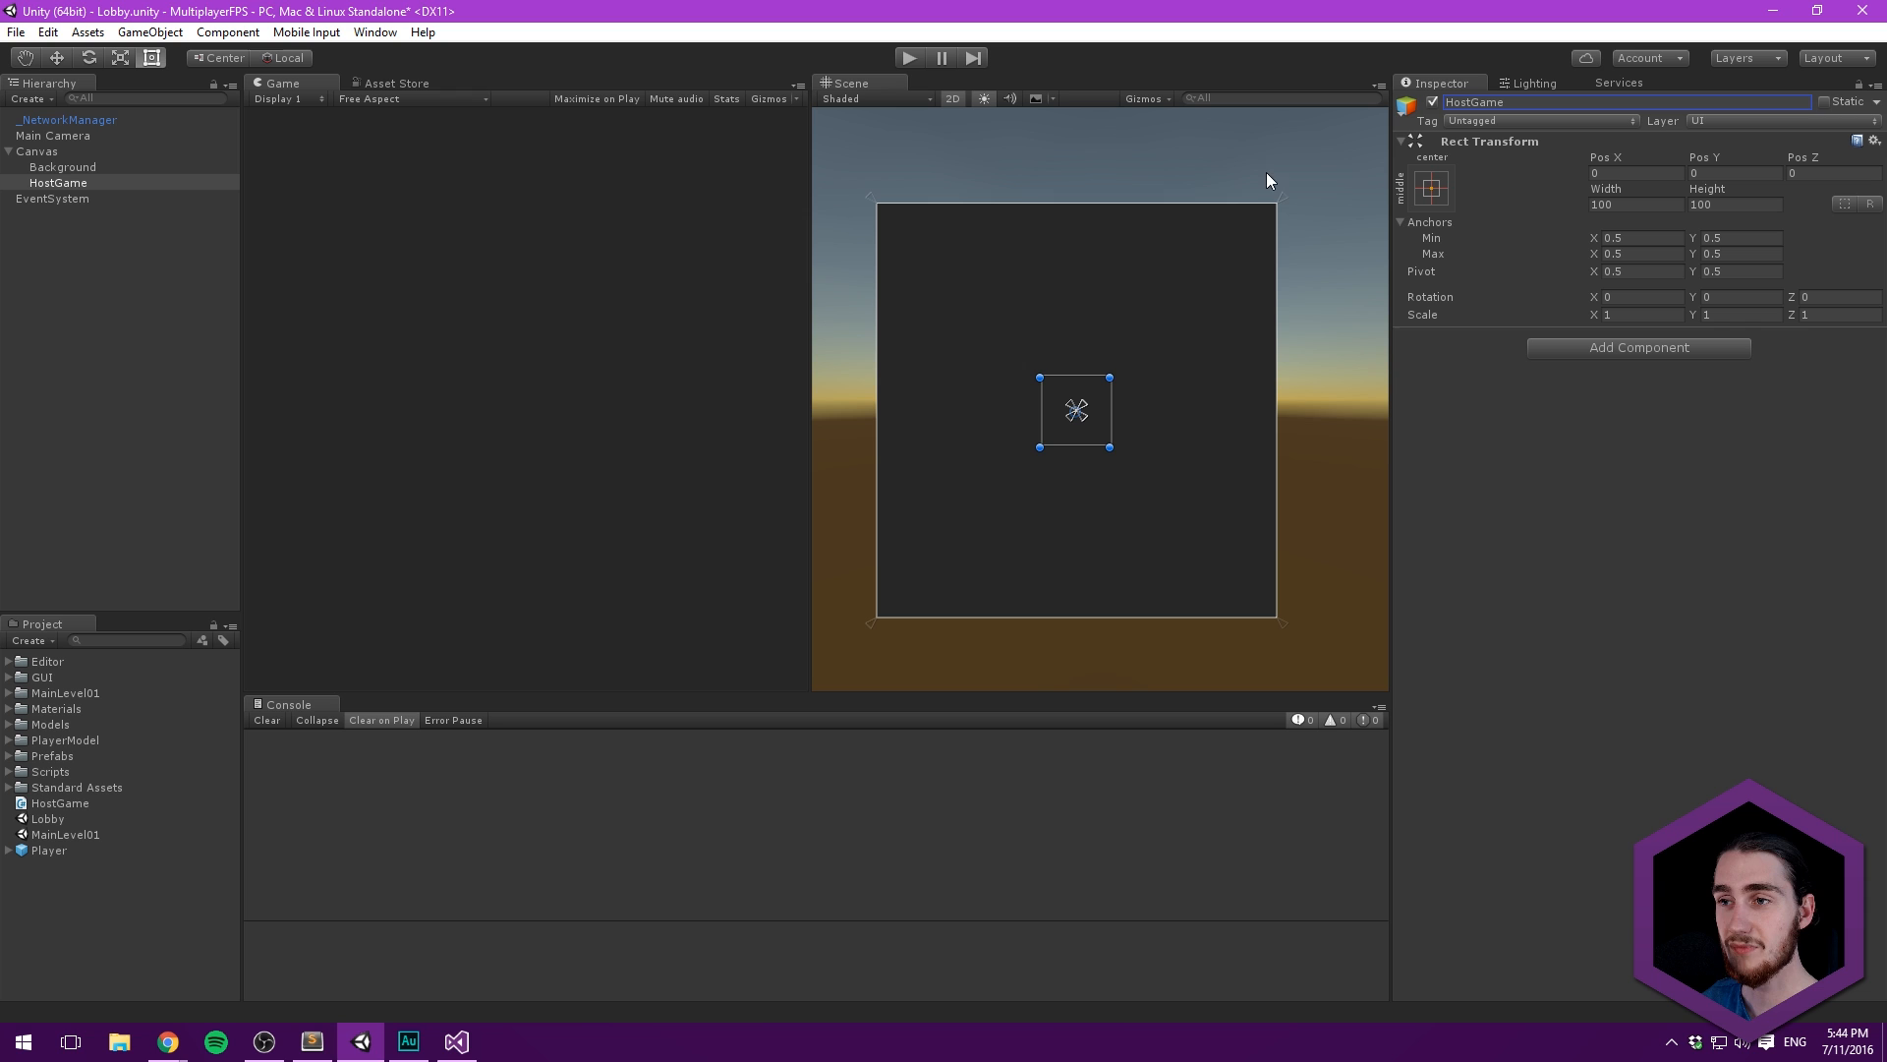
drag(1073, 409, 1259, 226)
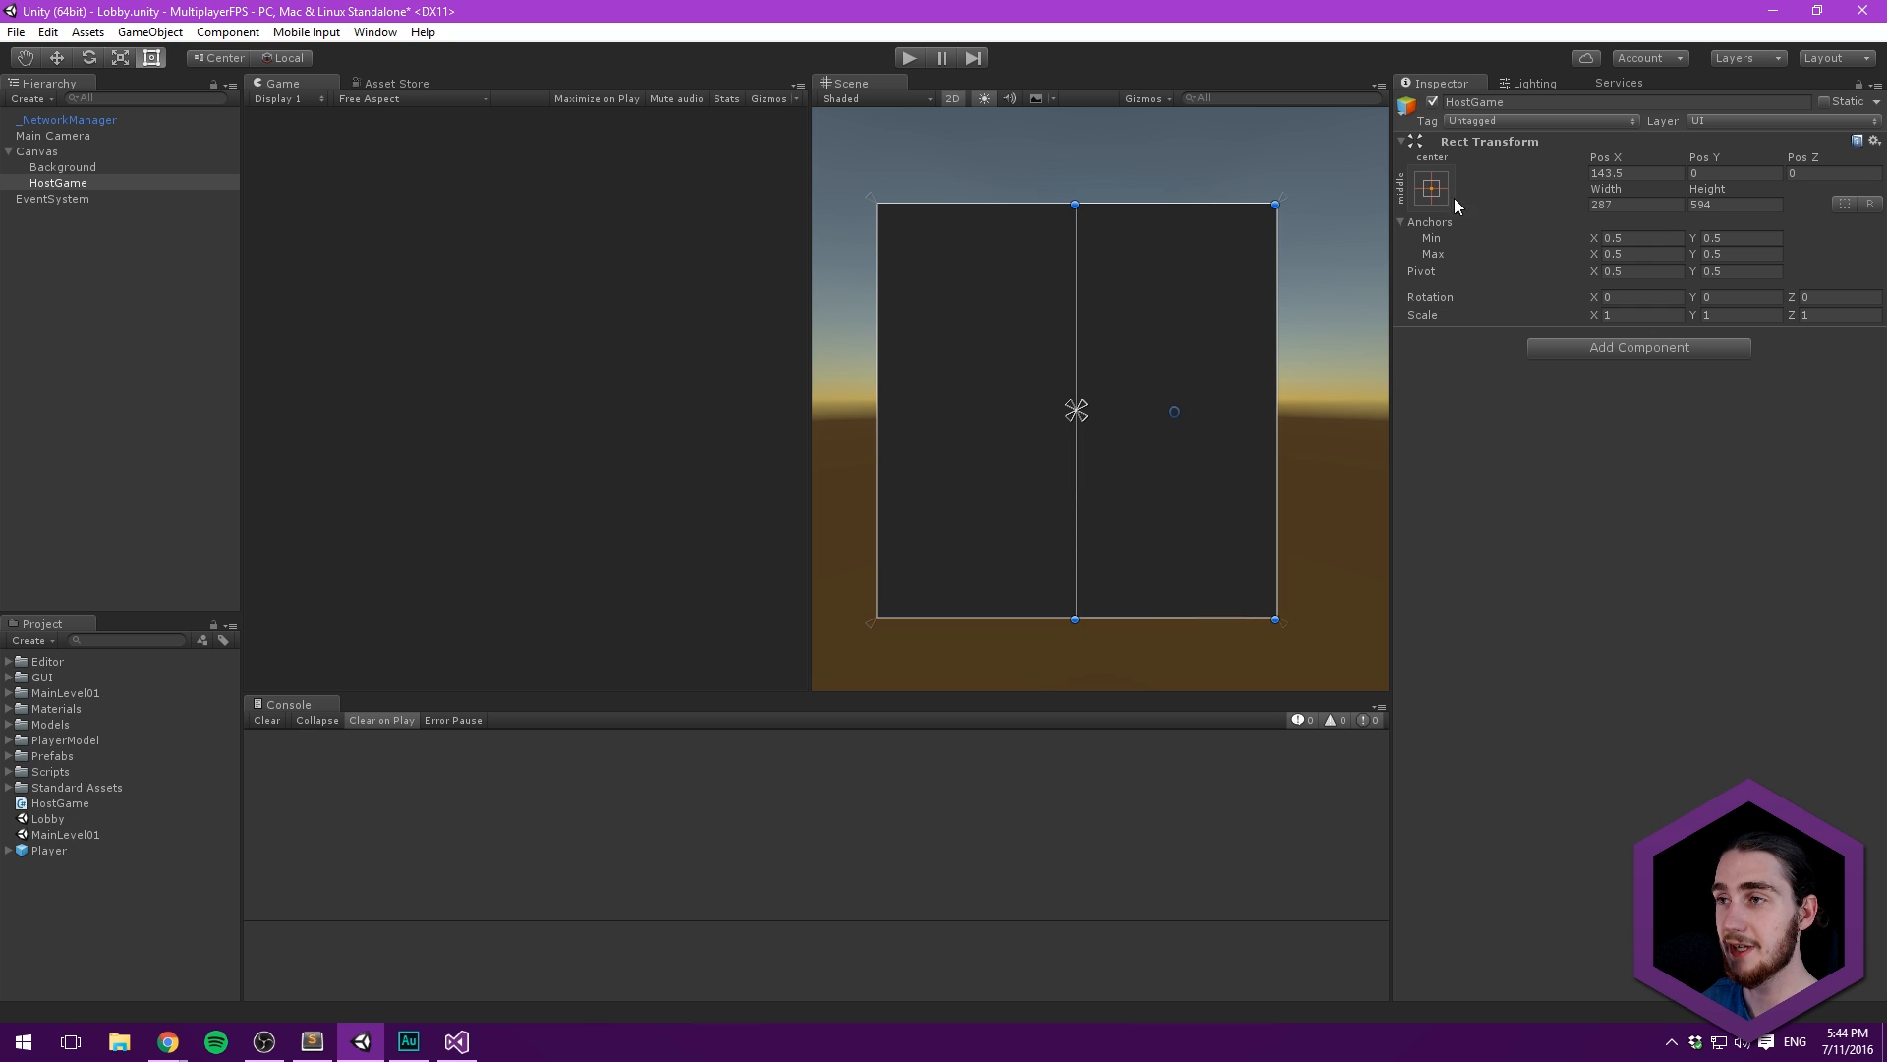
click(1430, 186)
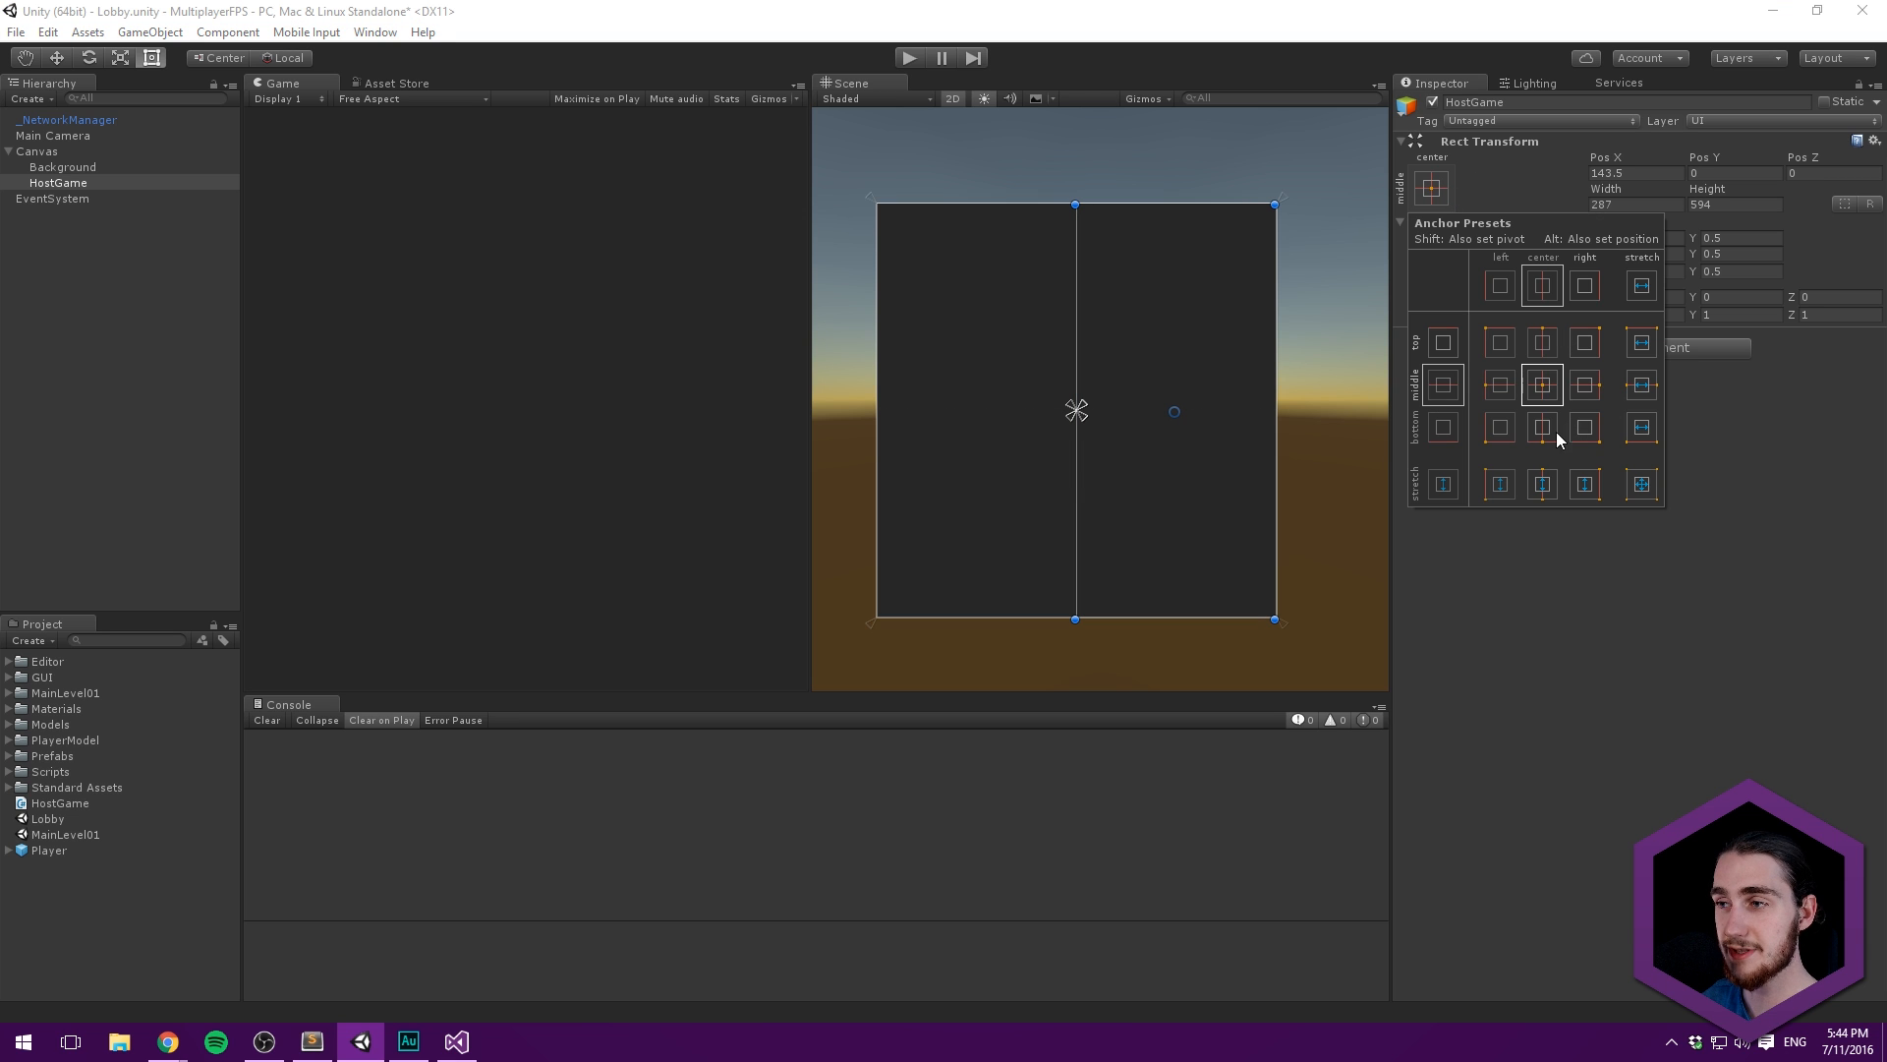
click(1542, 484)
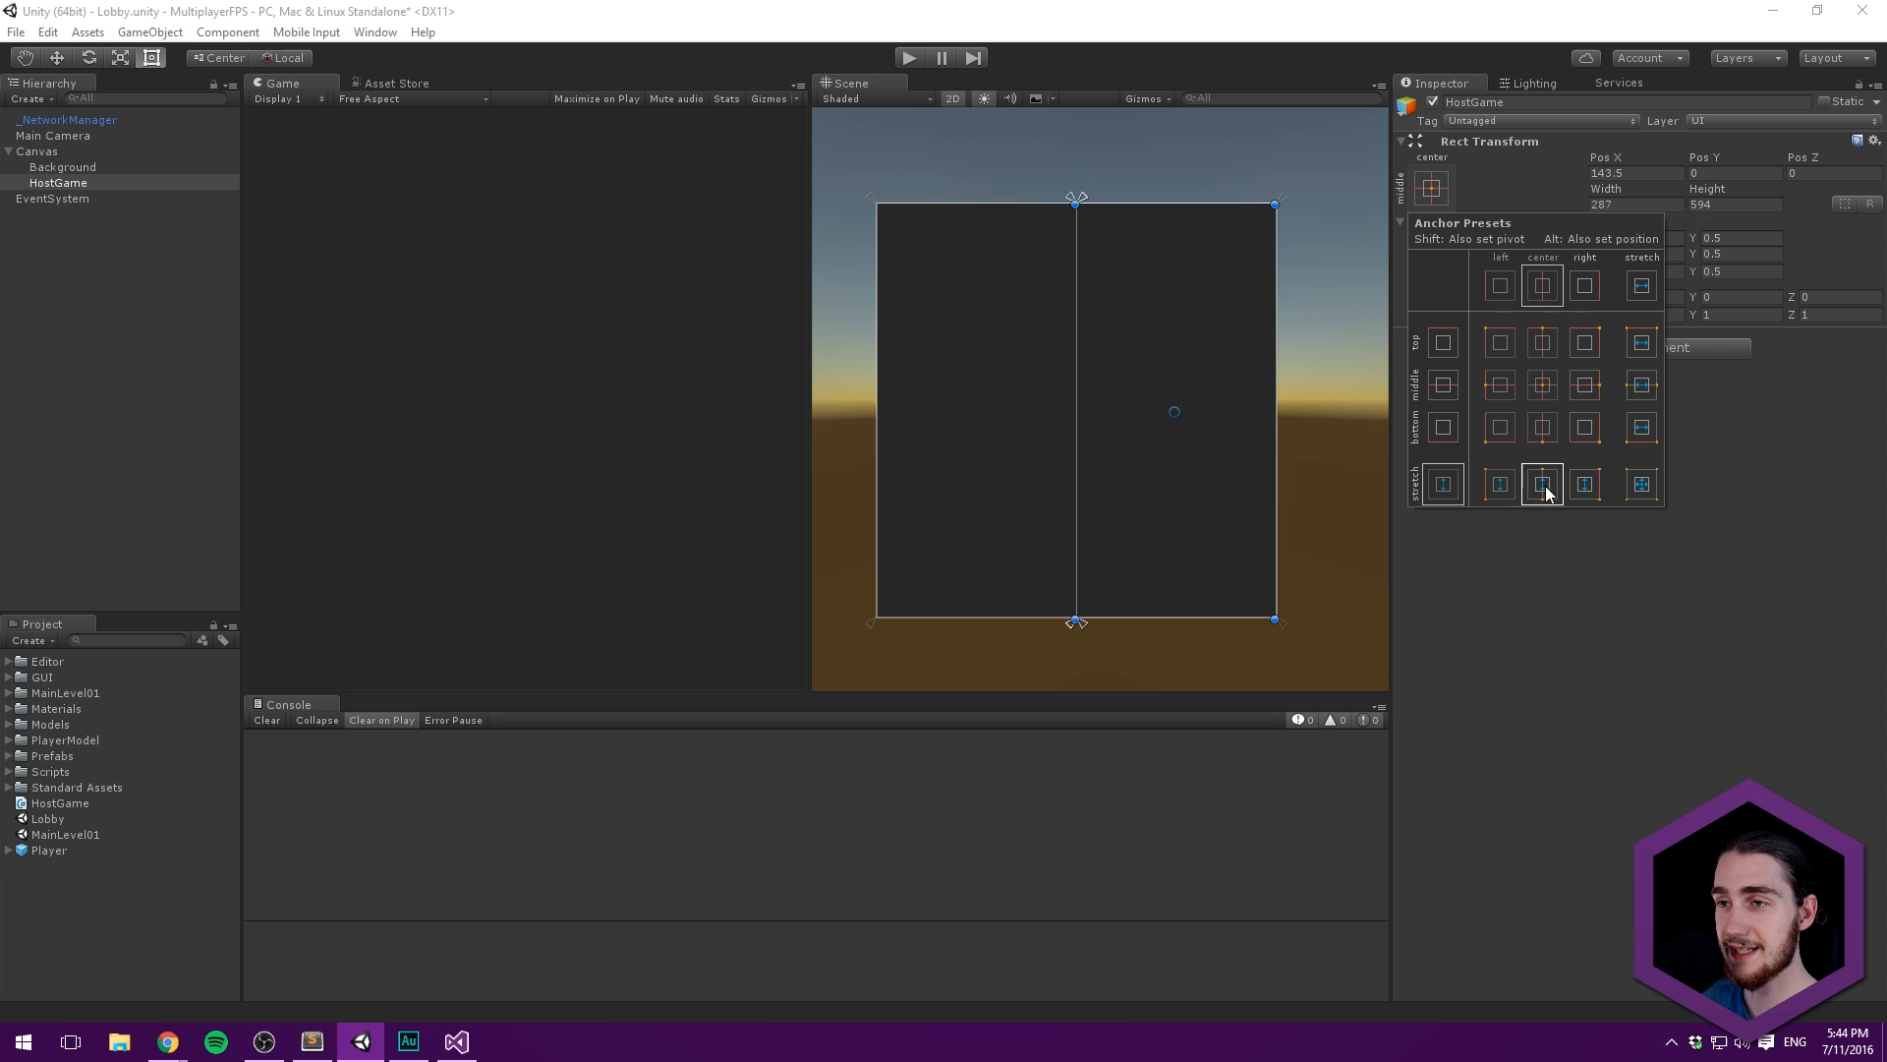
click(1543, 484)
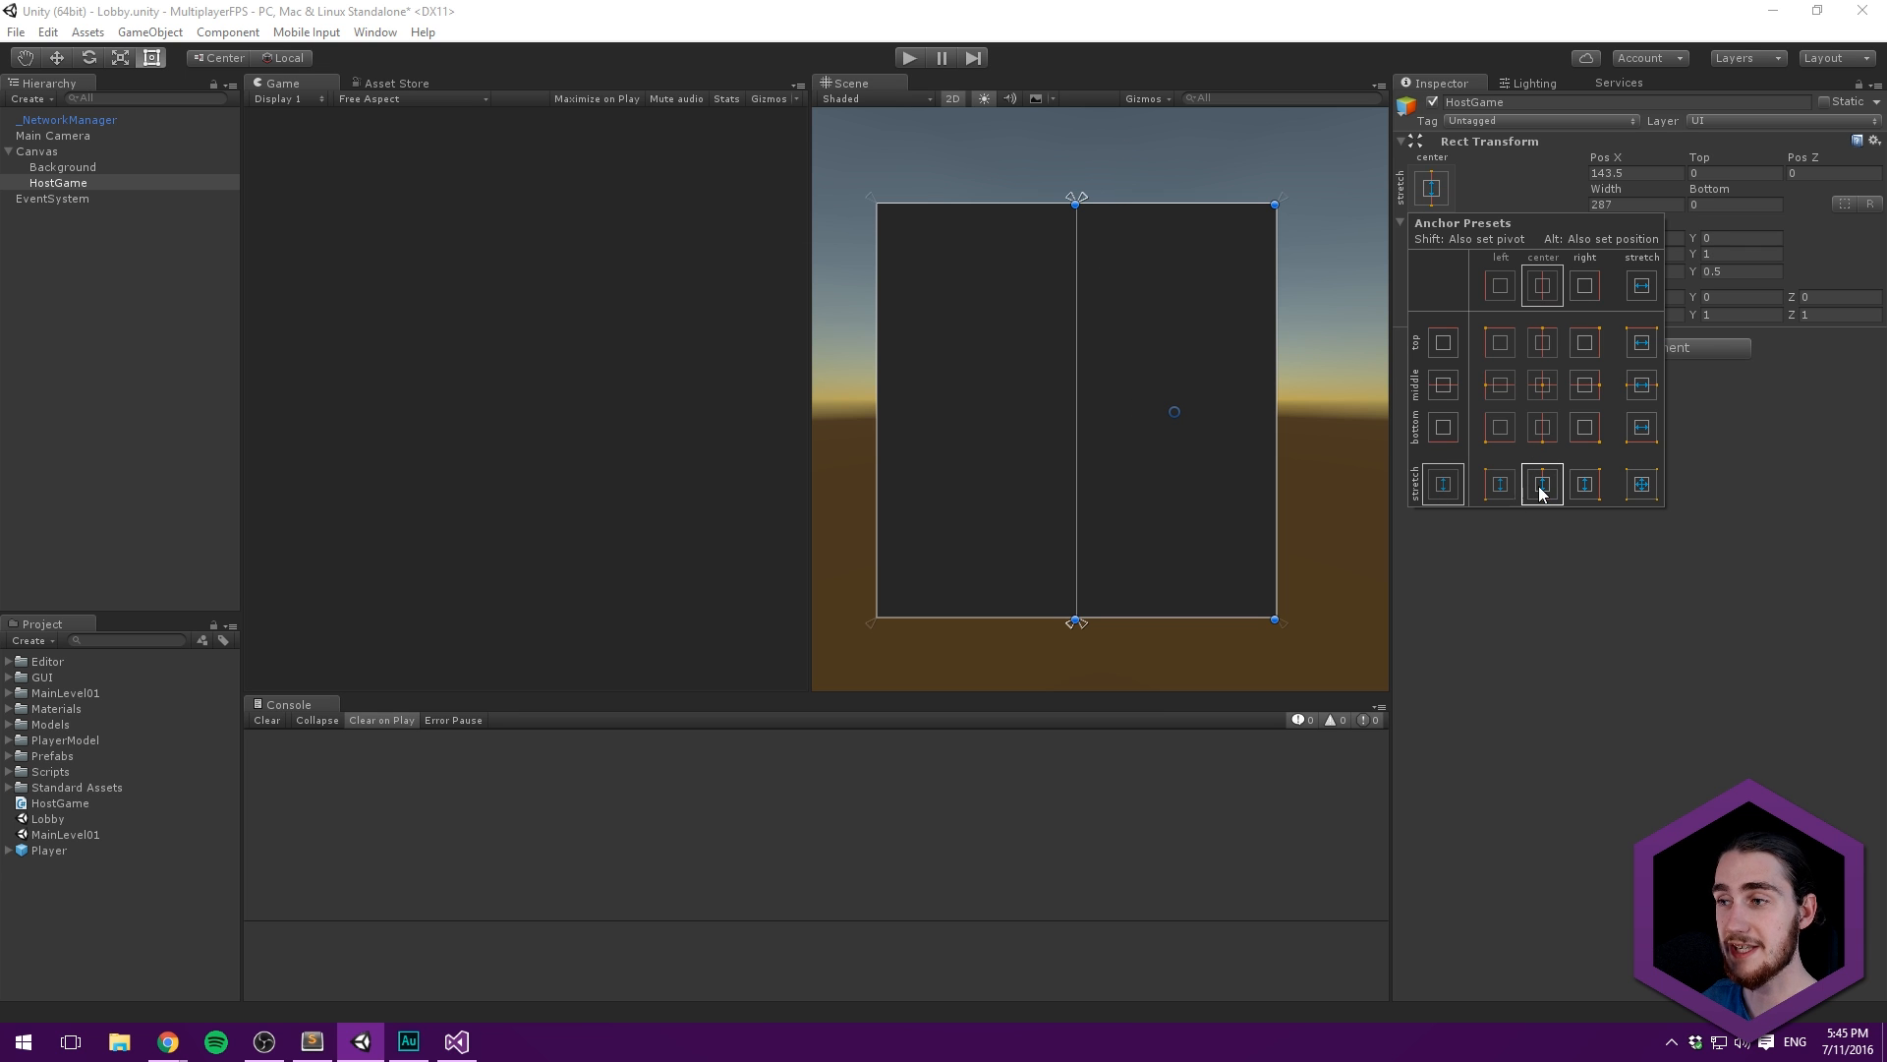
click(1542, 484)
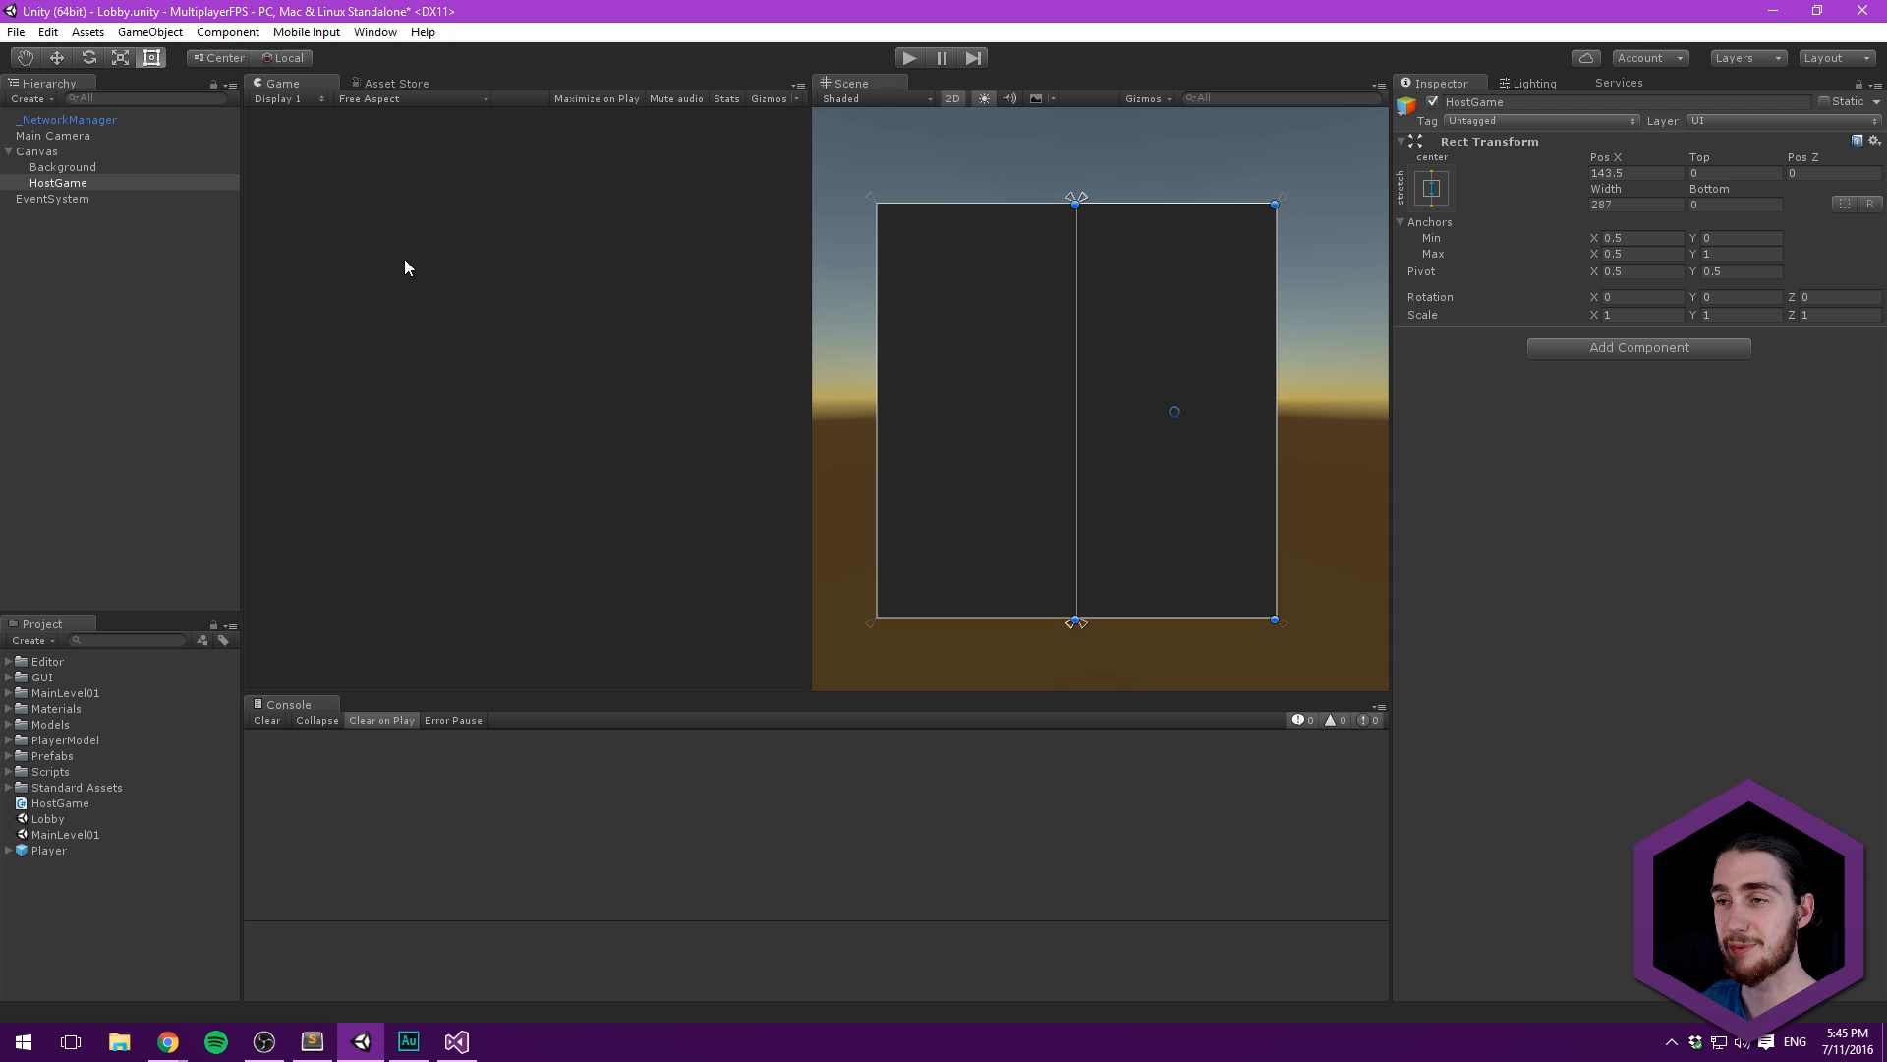
- Add a Vertical Layout Group component to the HostGame object via the 'ver' search
click(1638, 347)
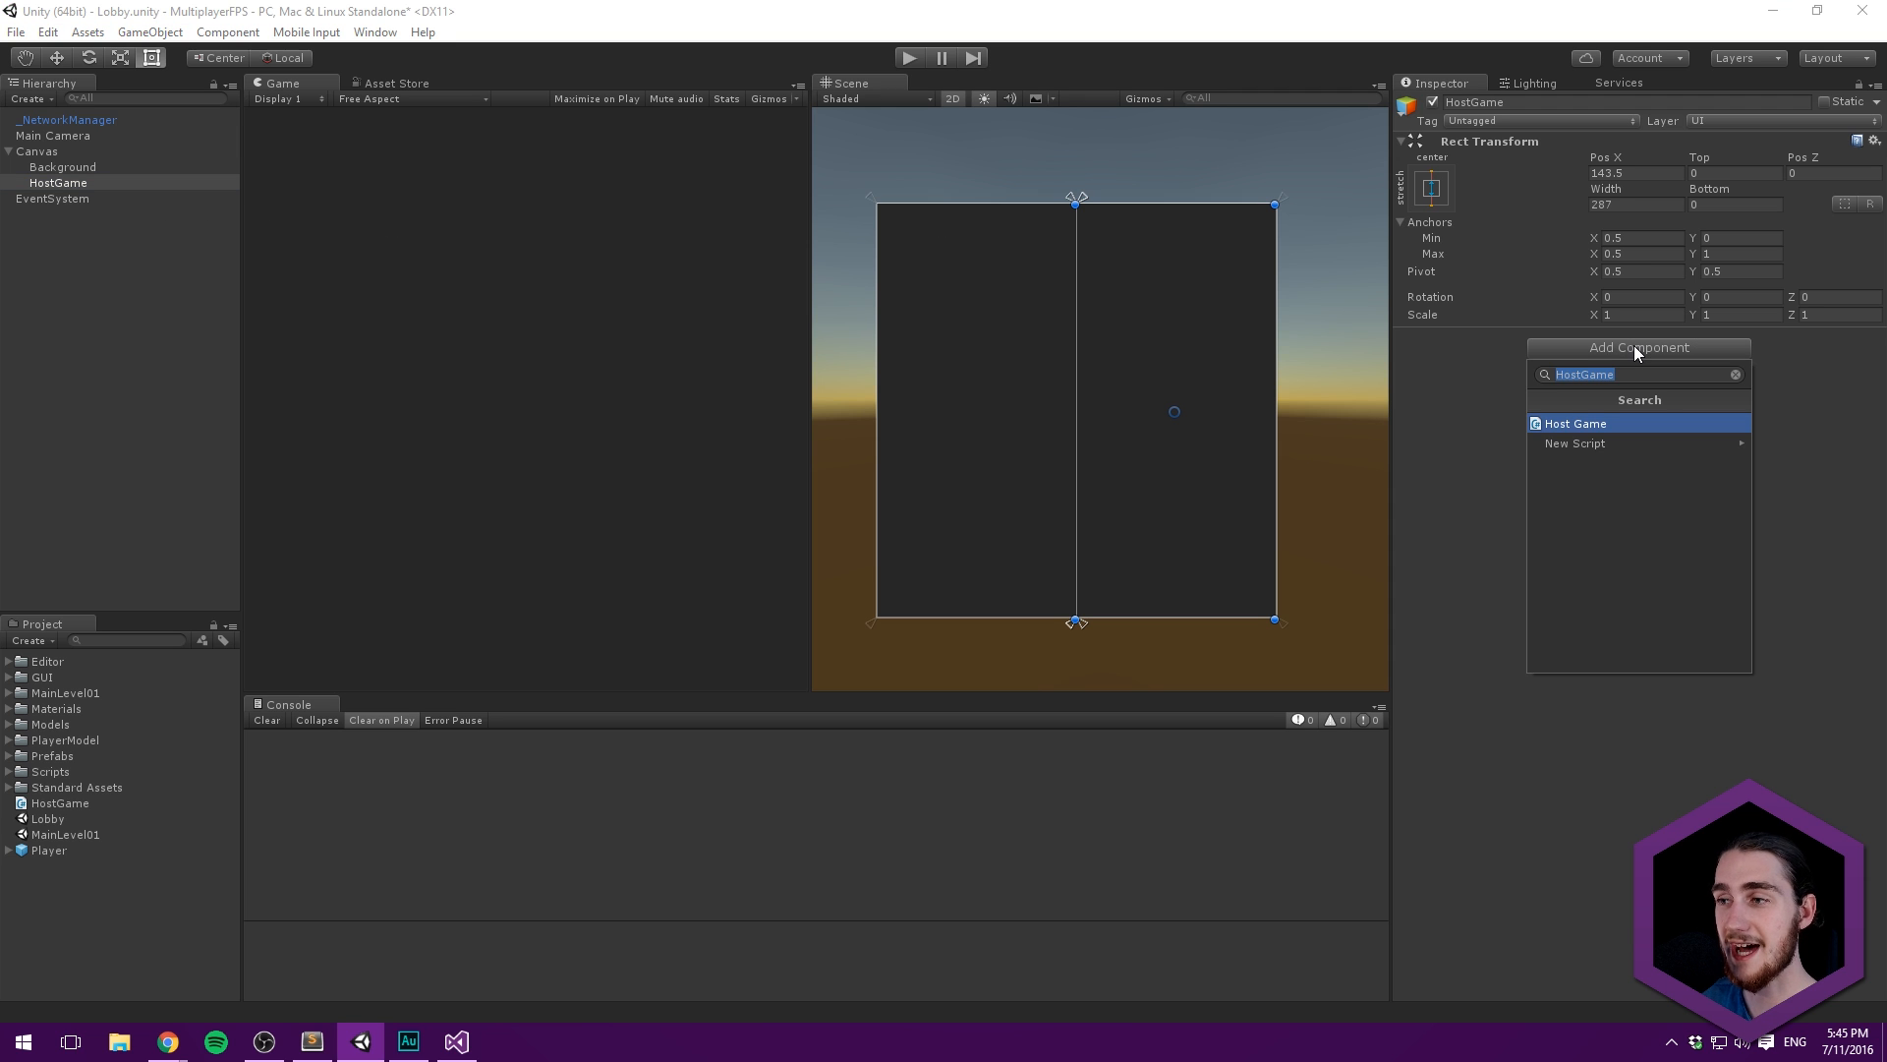
text(ver)
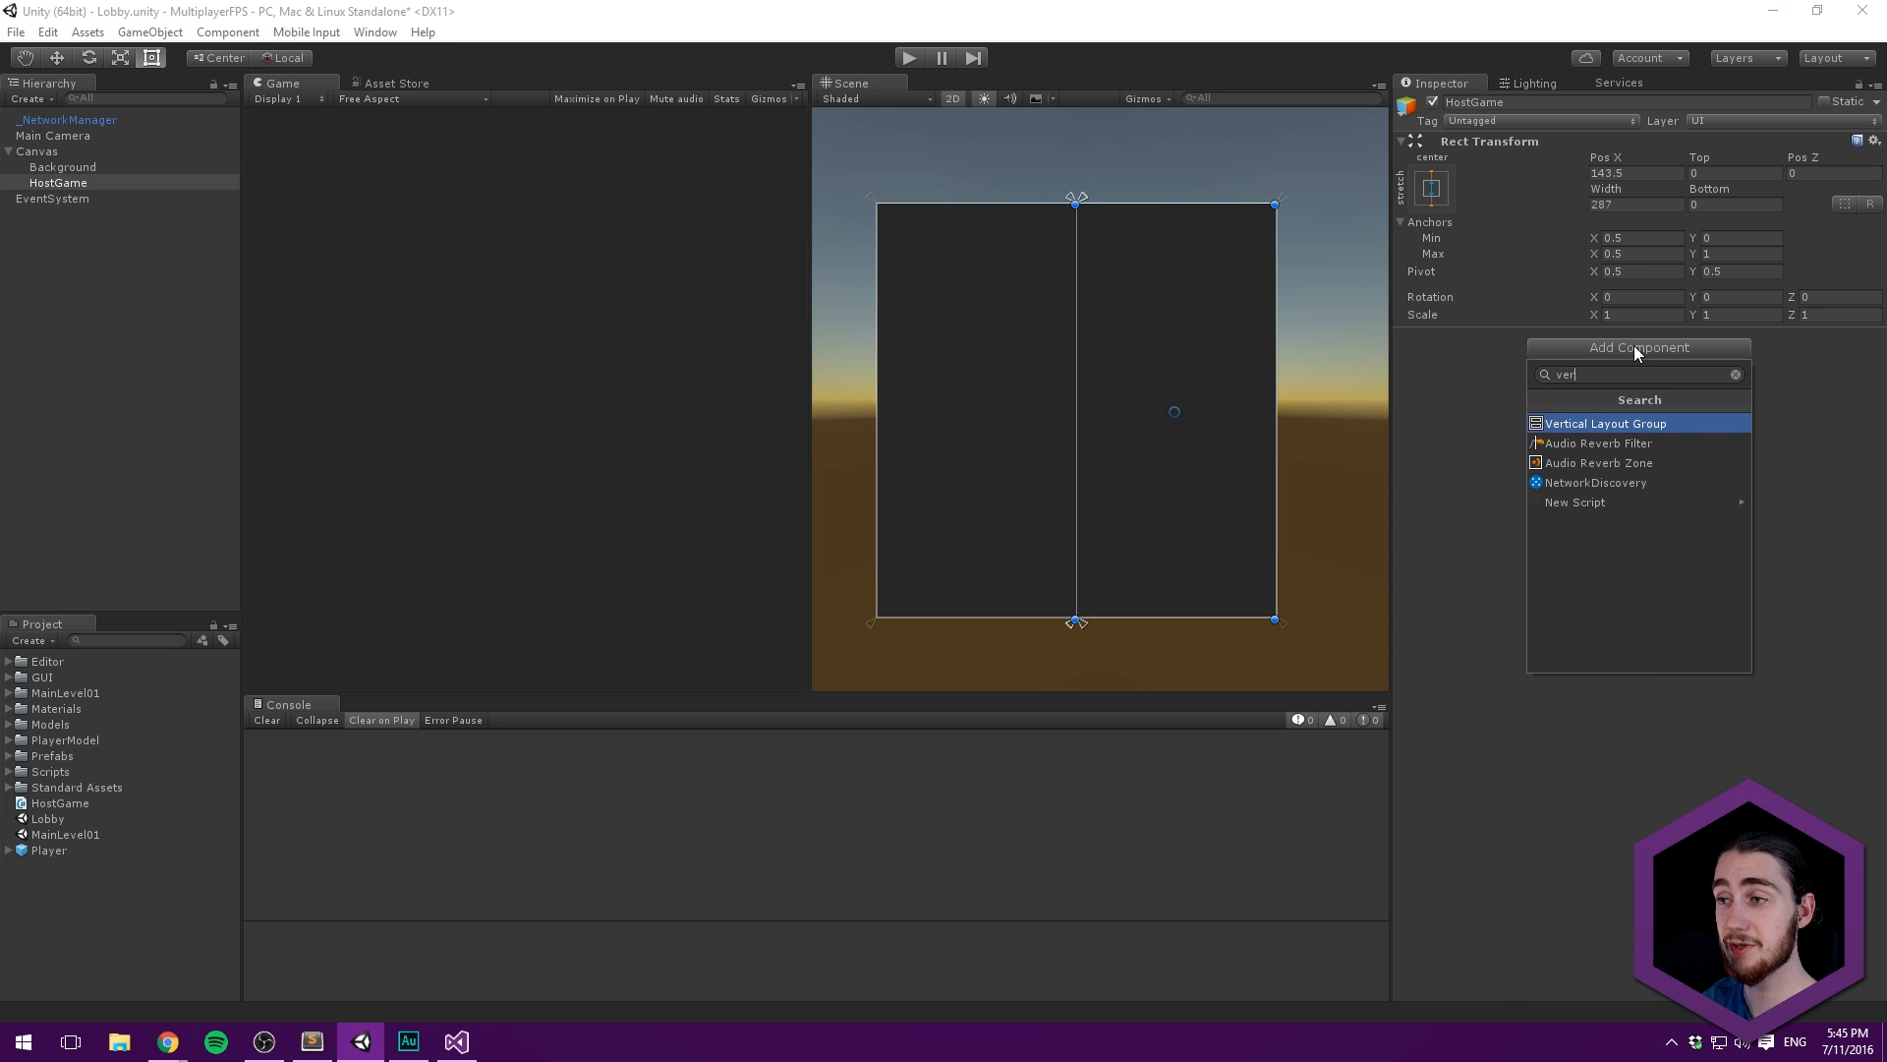
click(1605, 422)
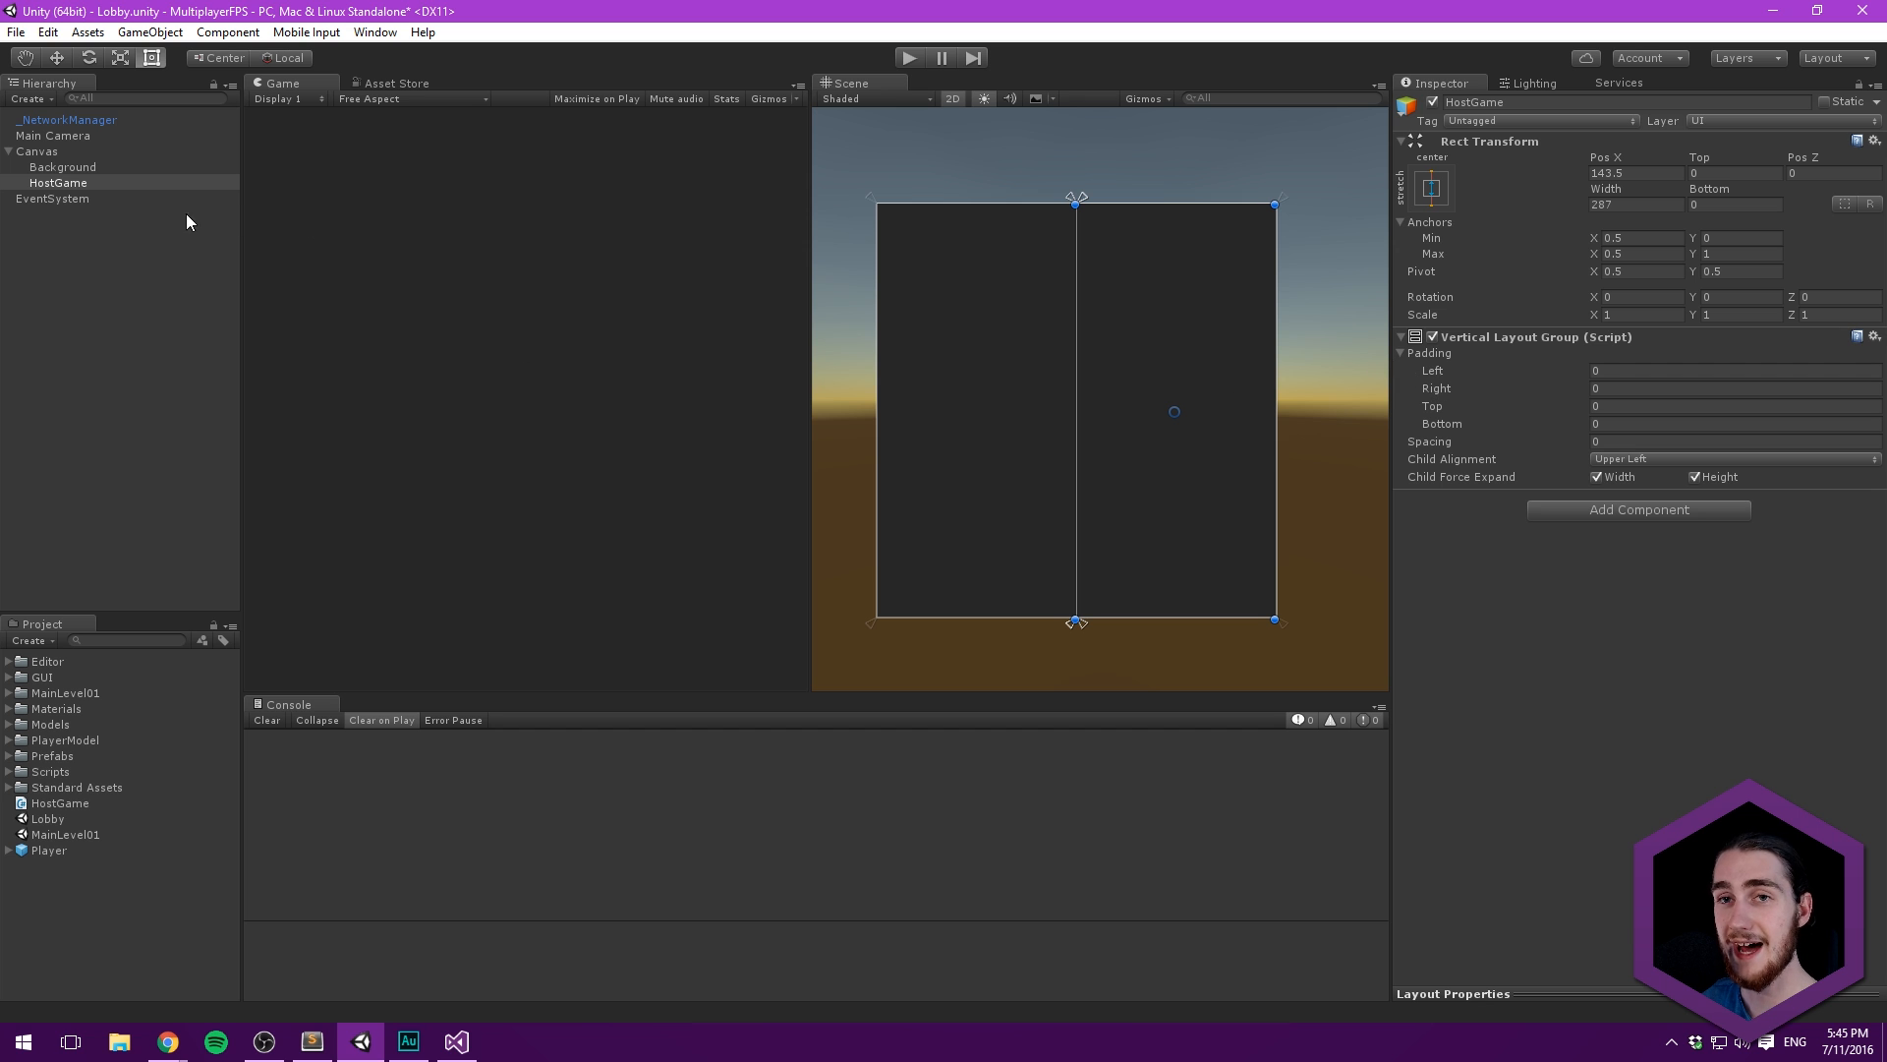
click(57, 183)
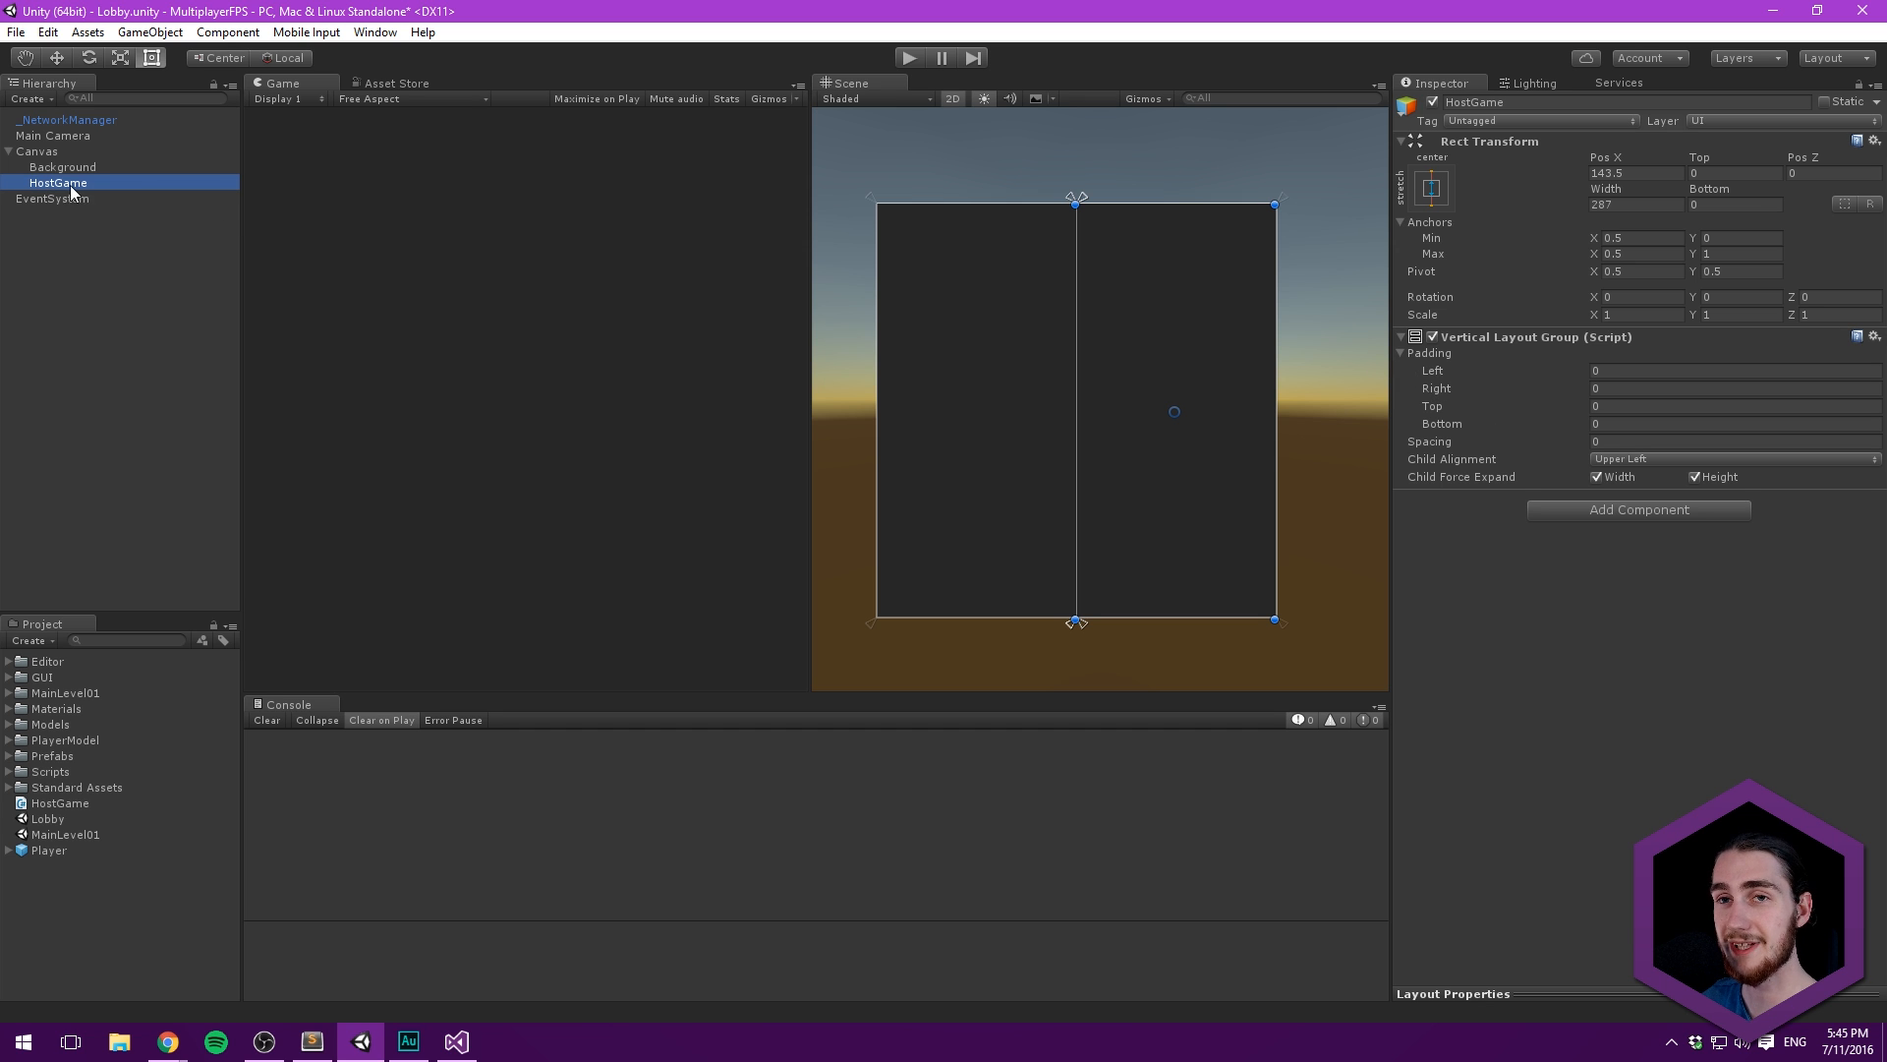
- Add a UI Text child under HostGame with font size 32 in white
right_click(47, 183)
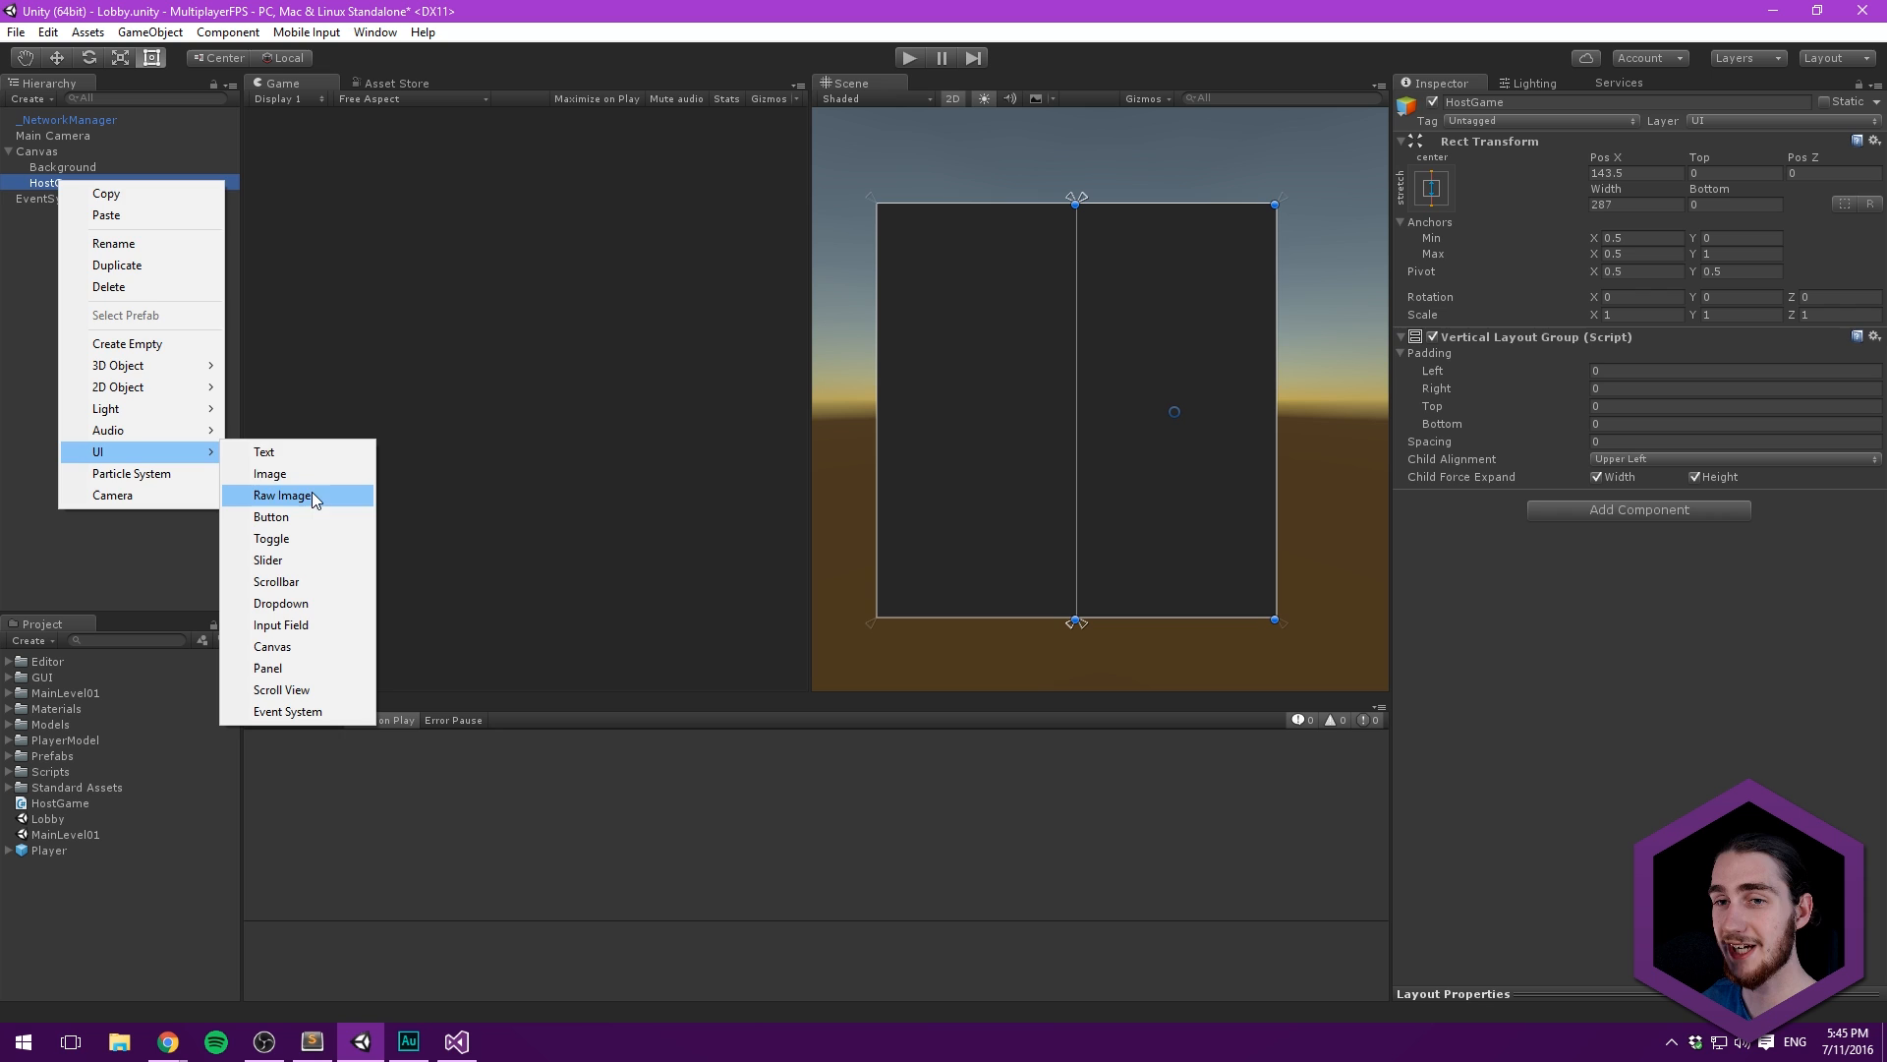
click(263, 451)
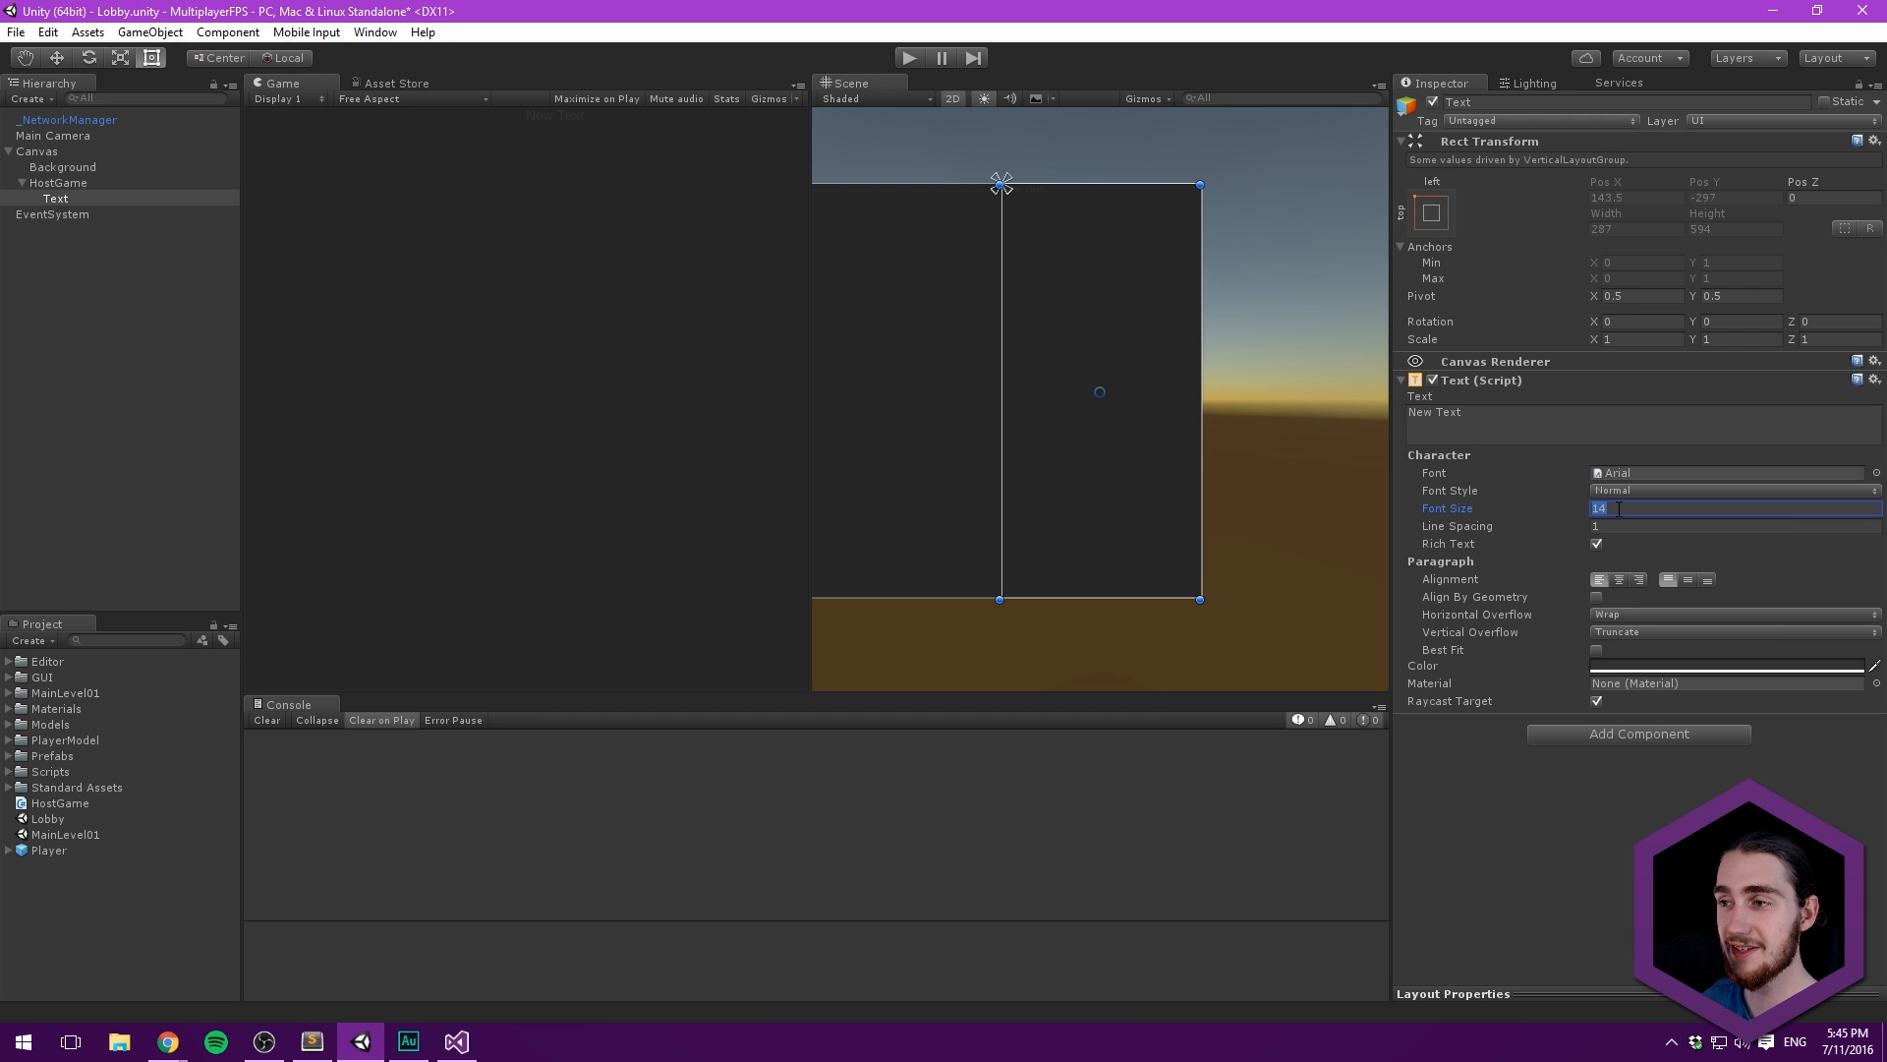
text(32)
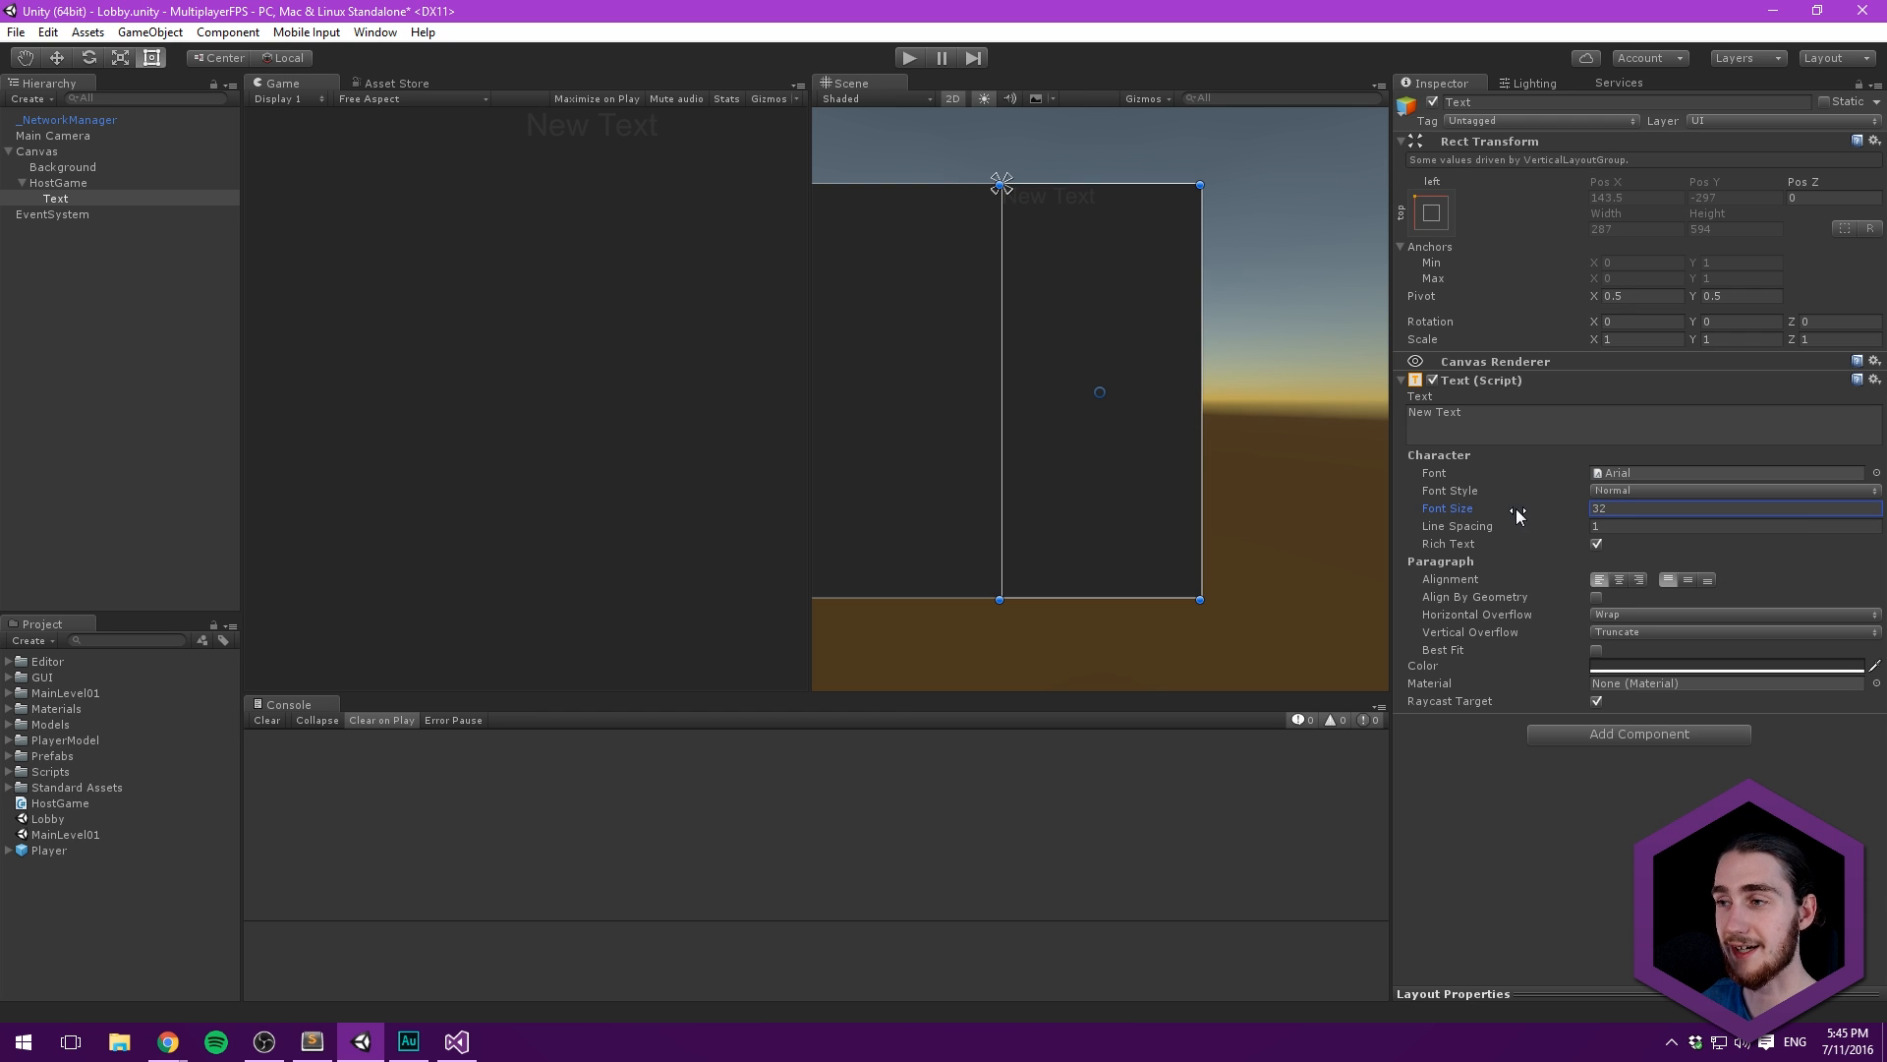
mouse_move(1515, 427)
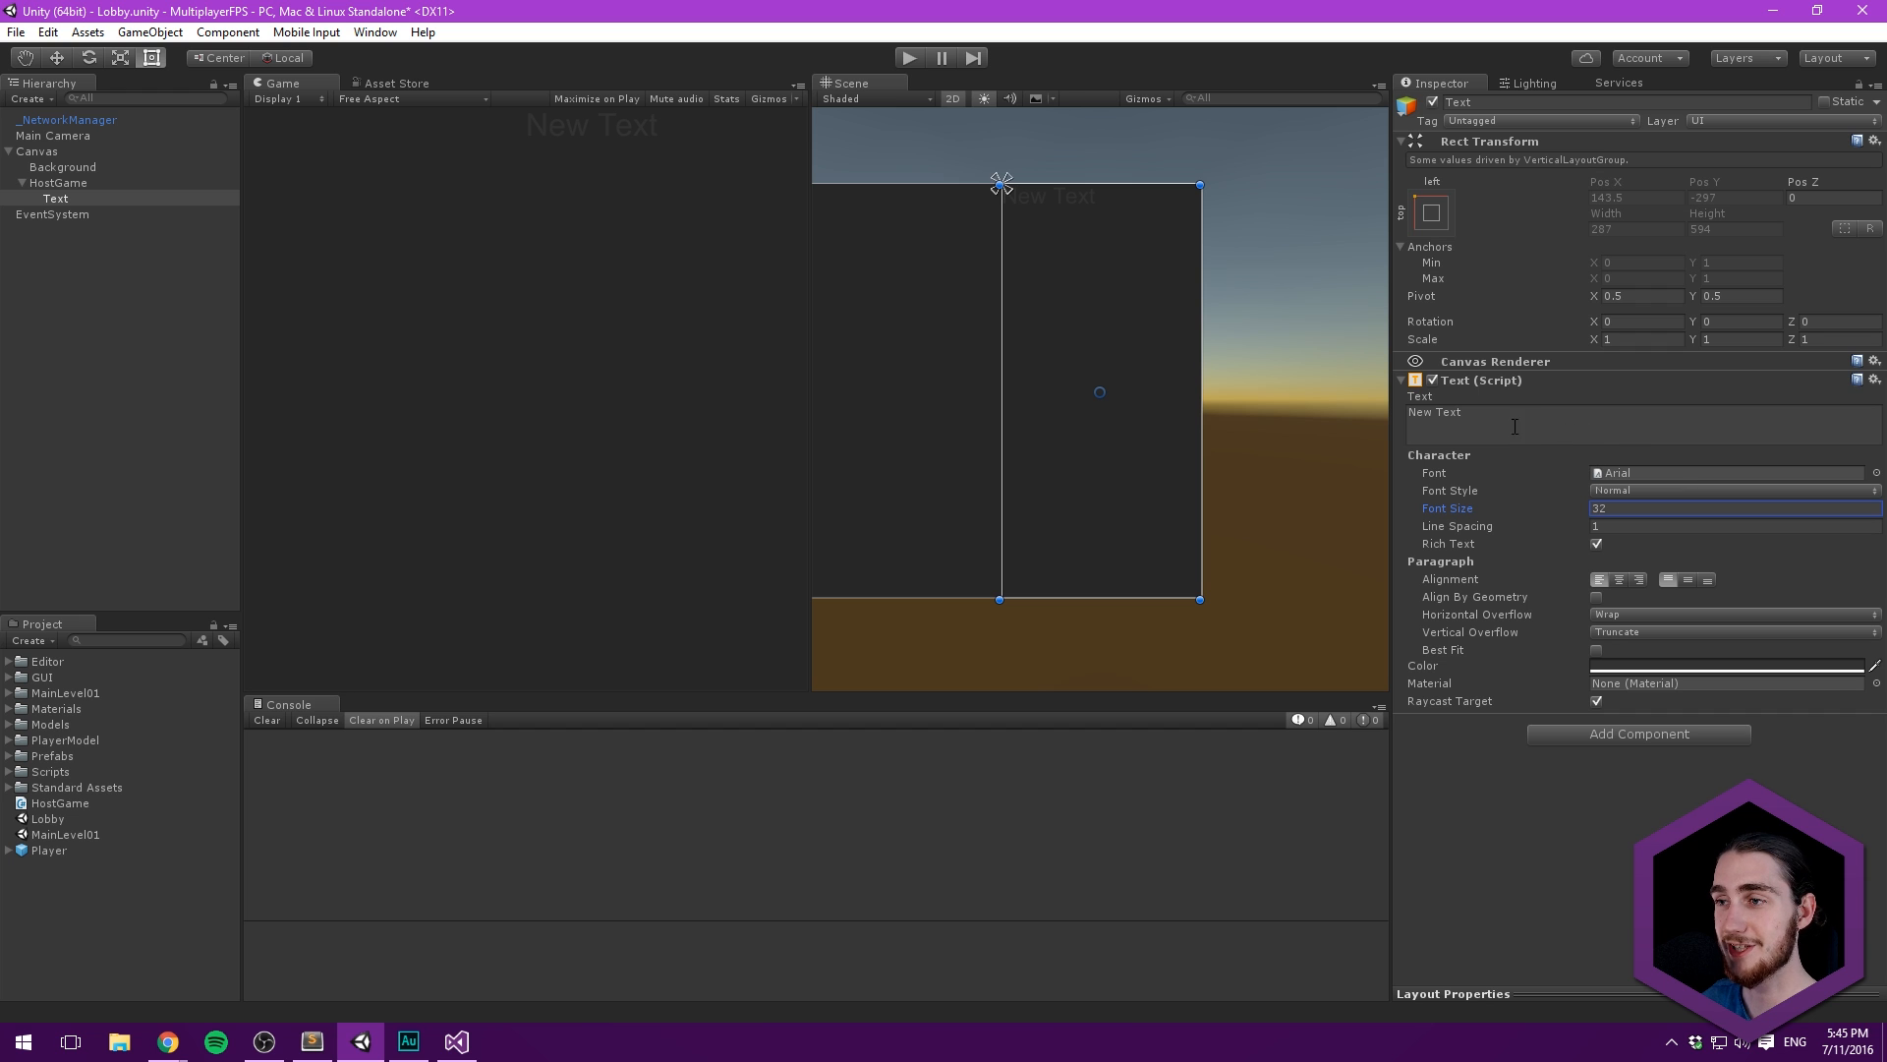
click(1727, 666)
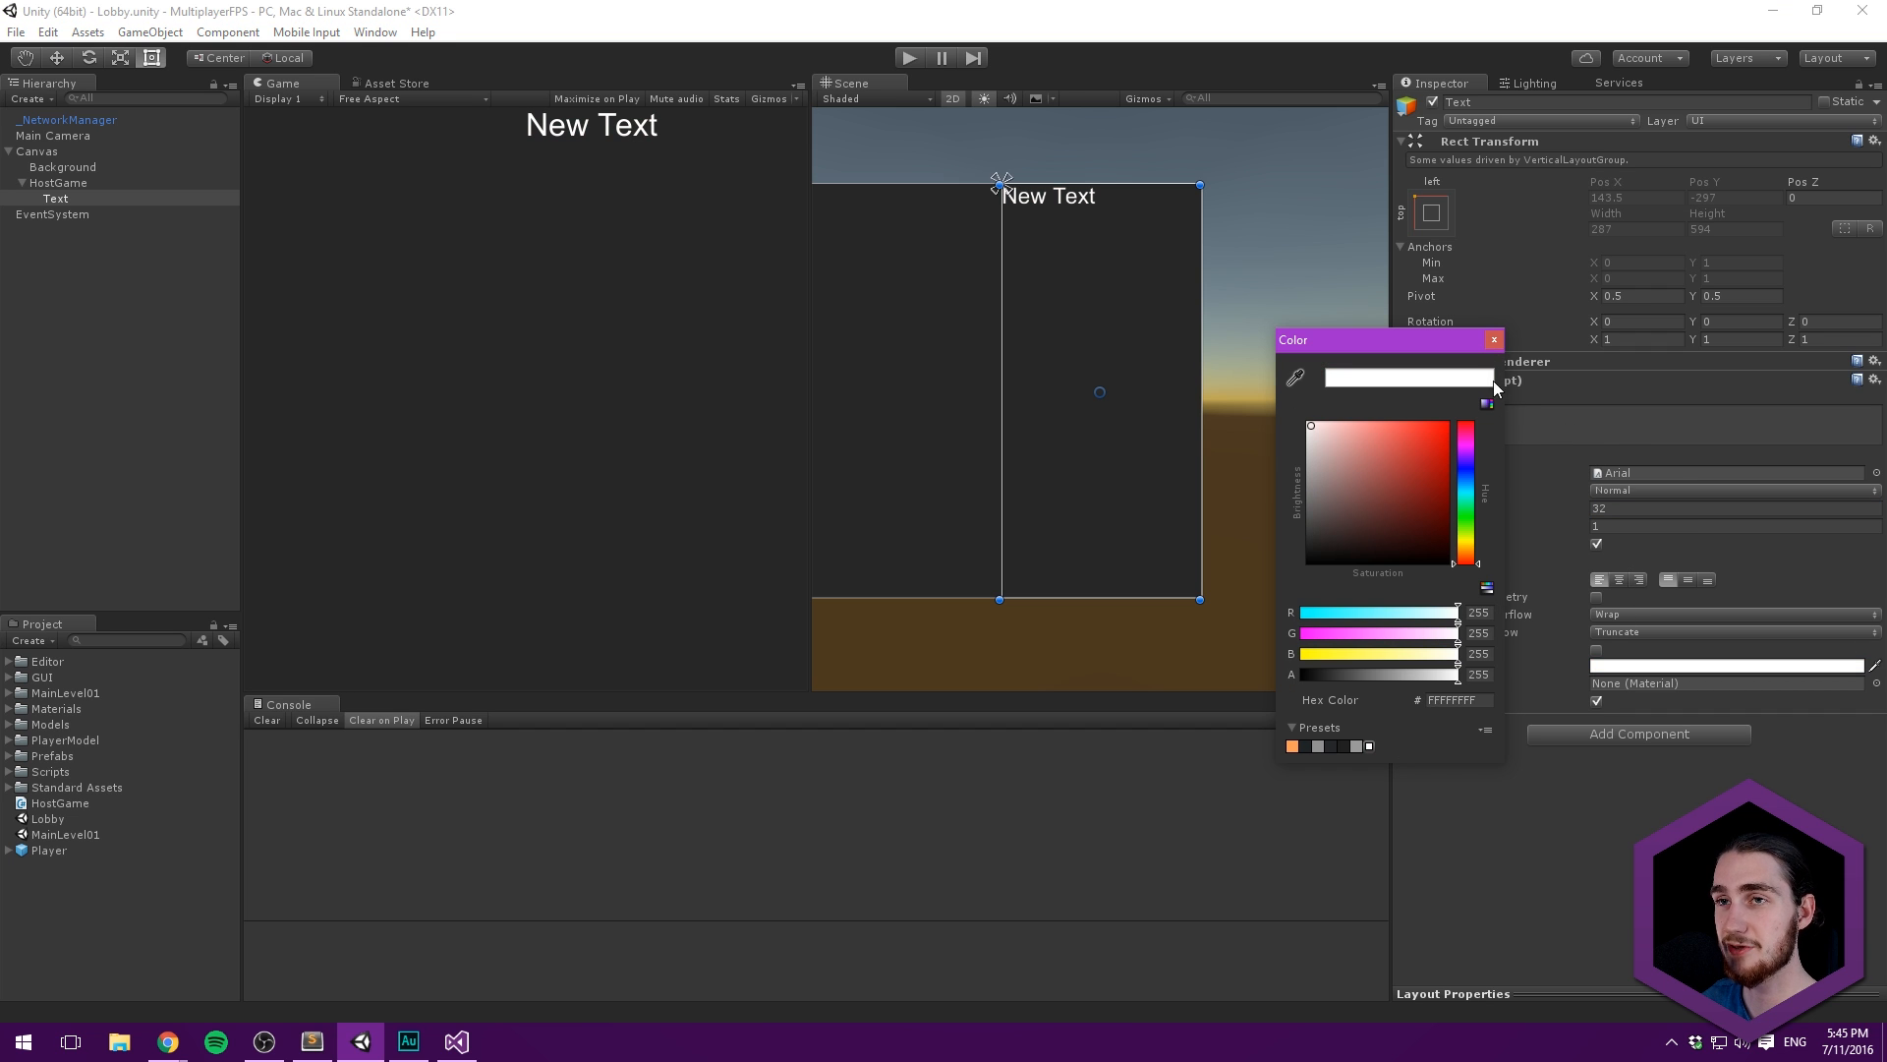
click(1493, 339)
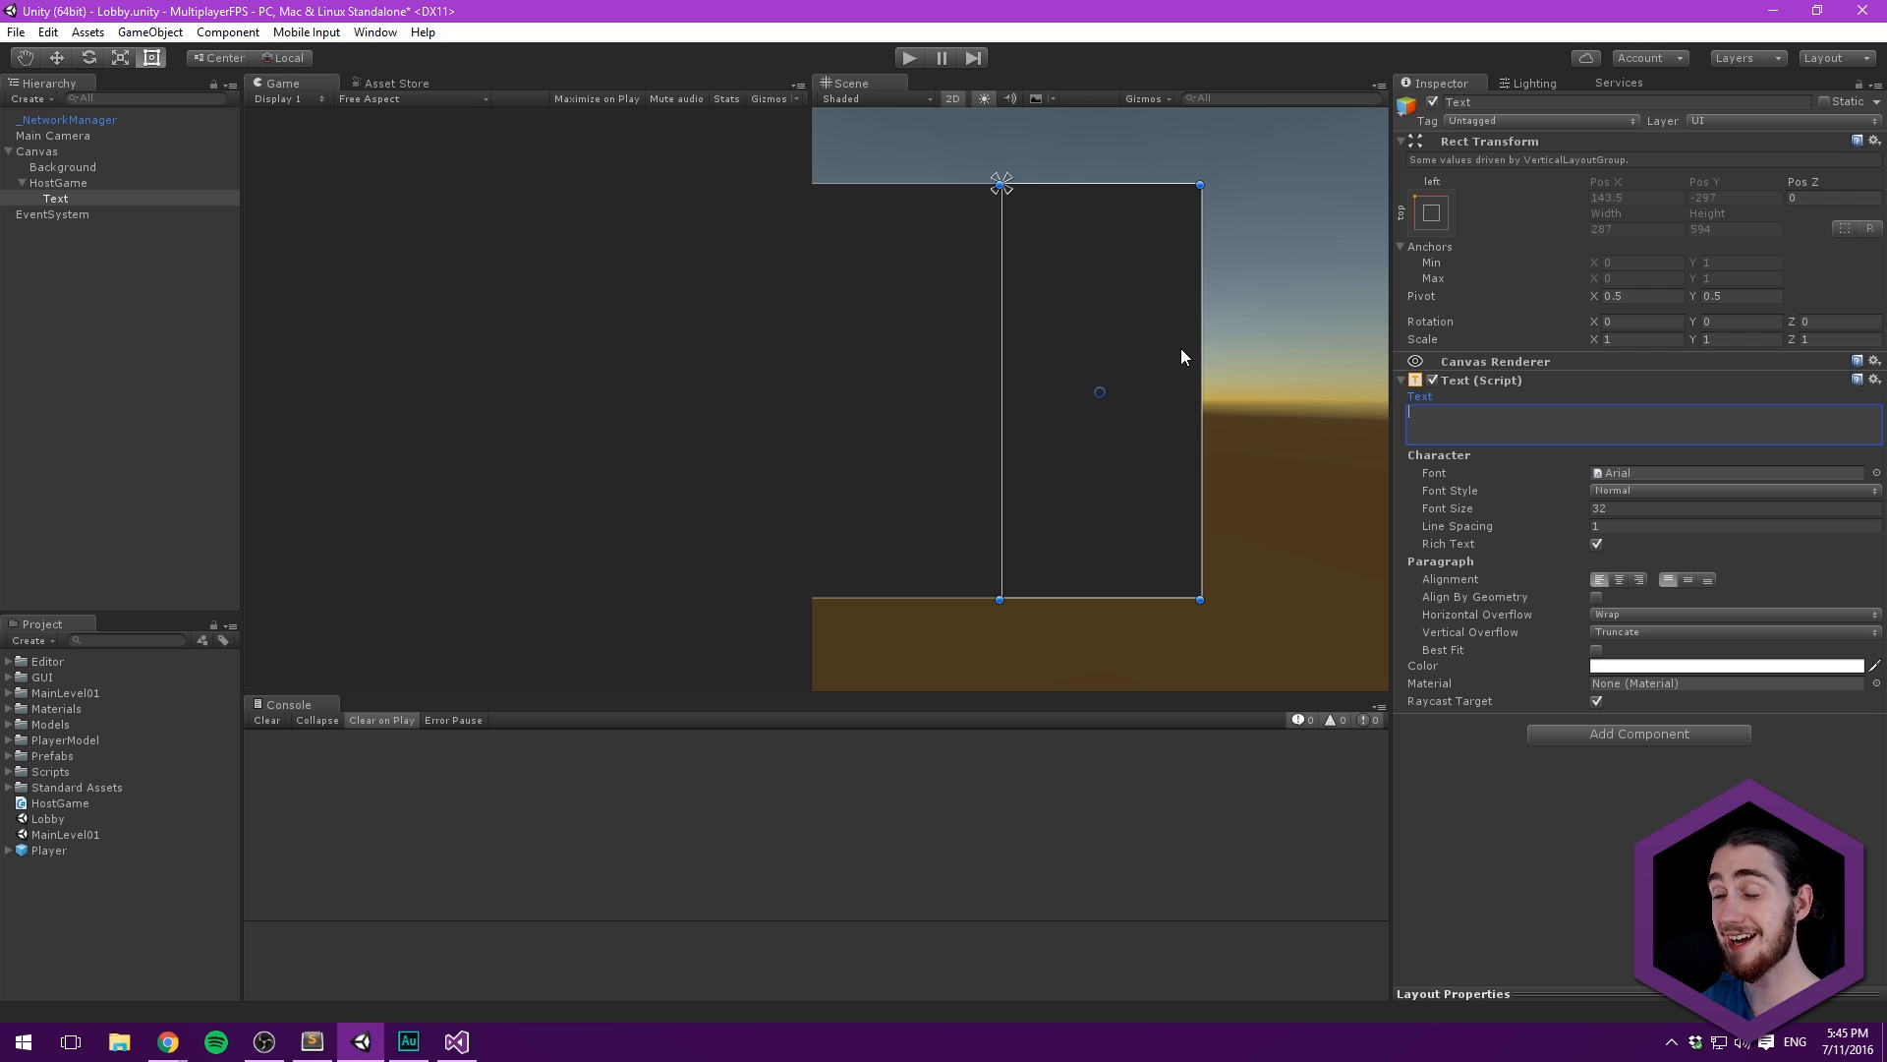
- Make the title text read 'Host Game', centred horizontally and vertically
text(Host G)
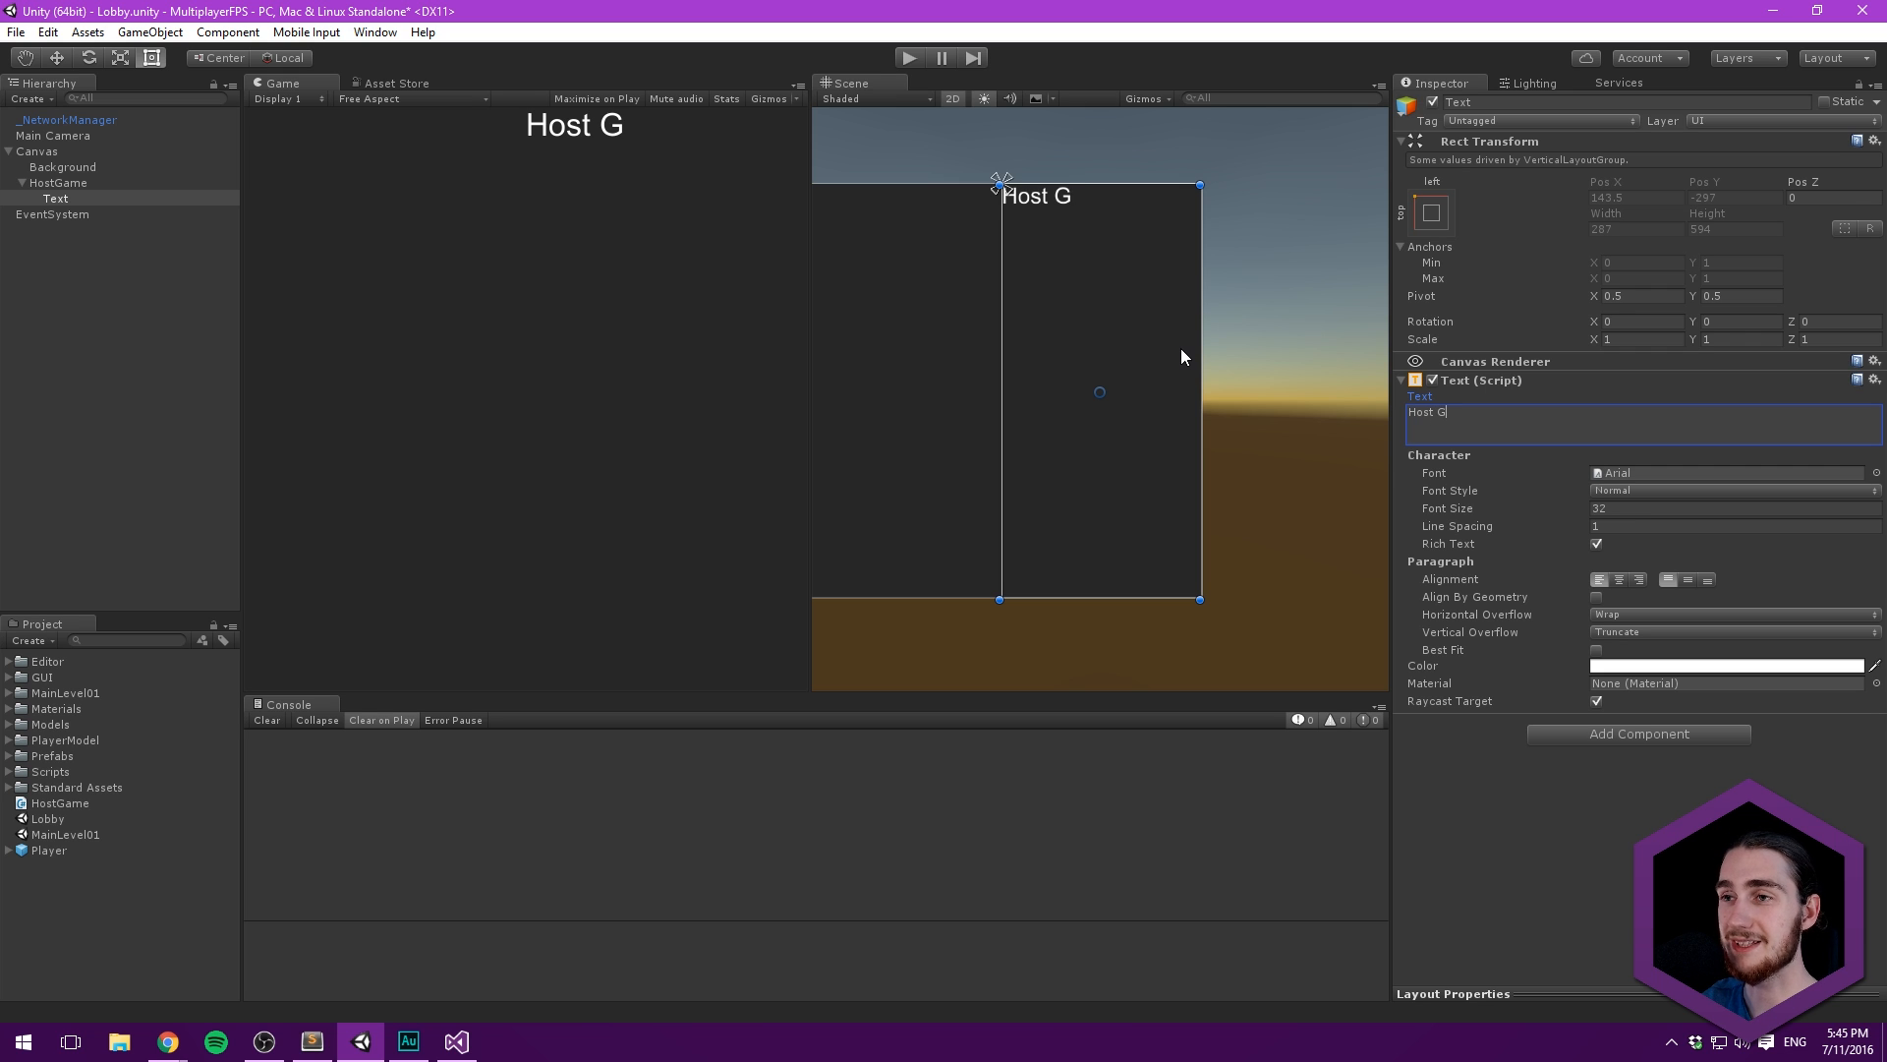
text(ame)
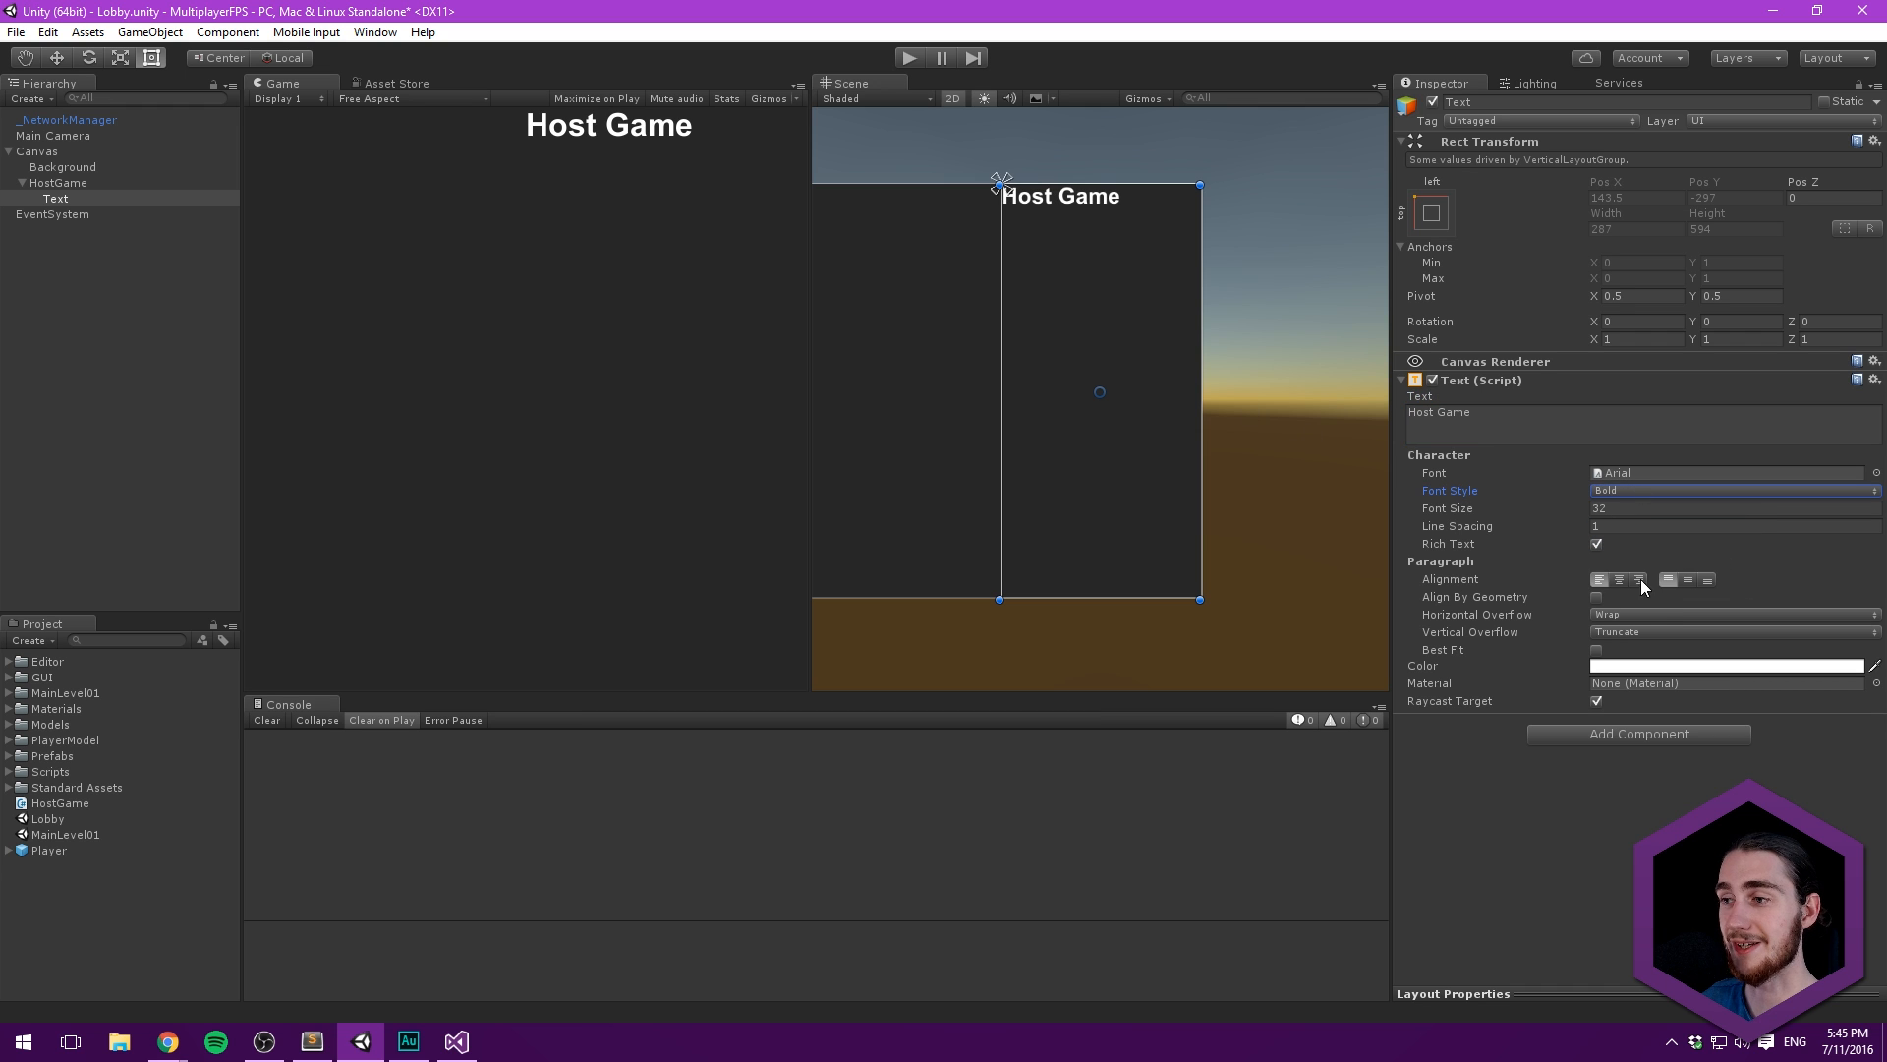
click(1686, 579)
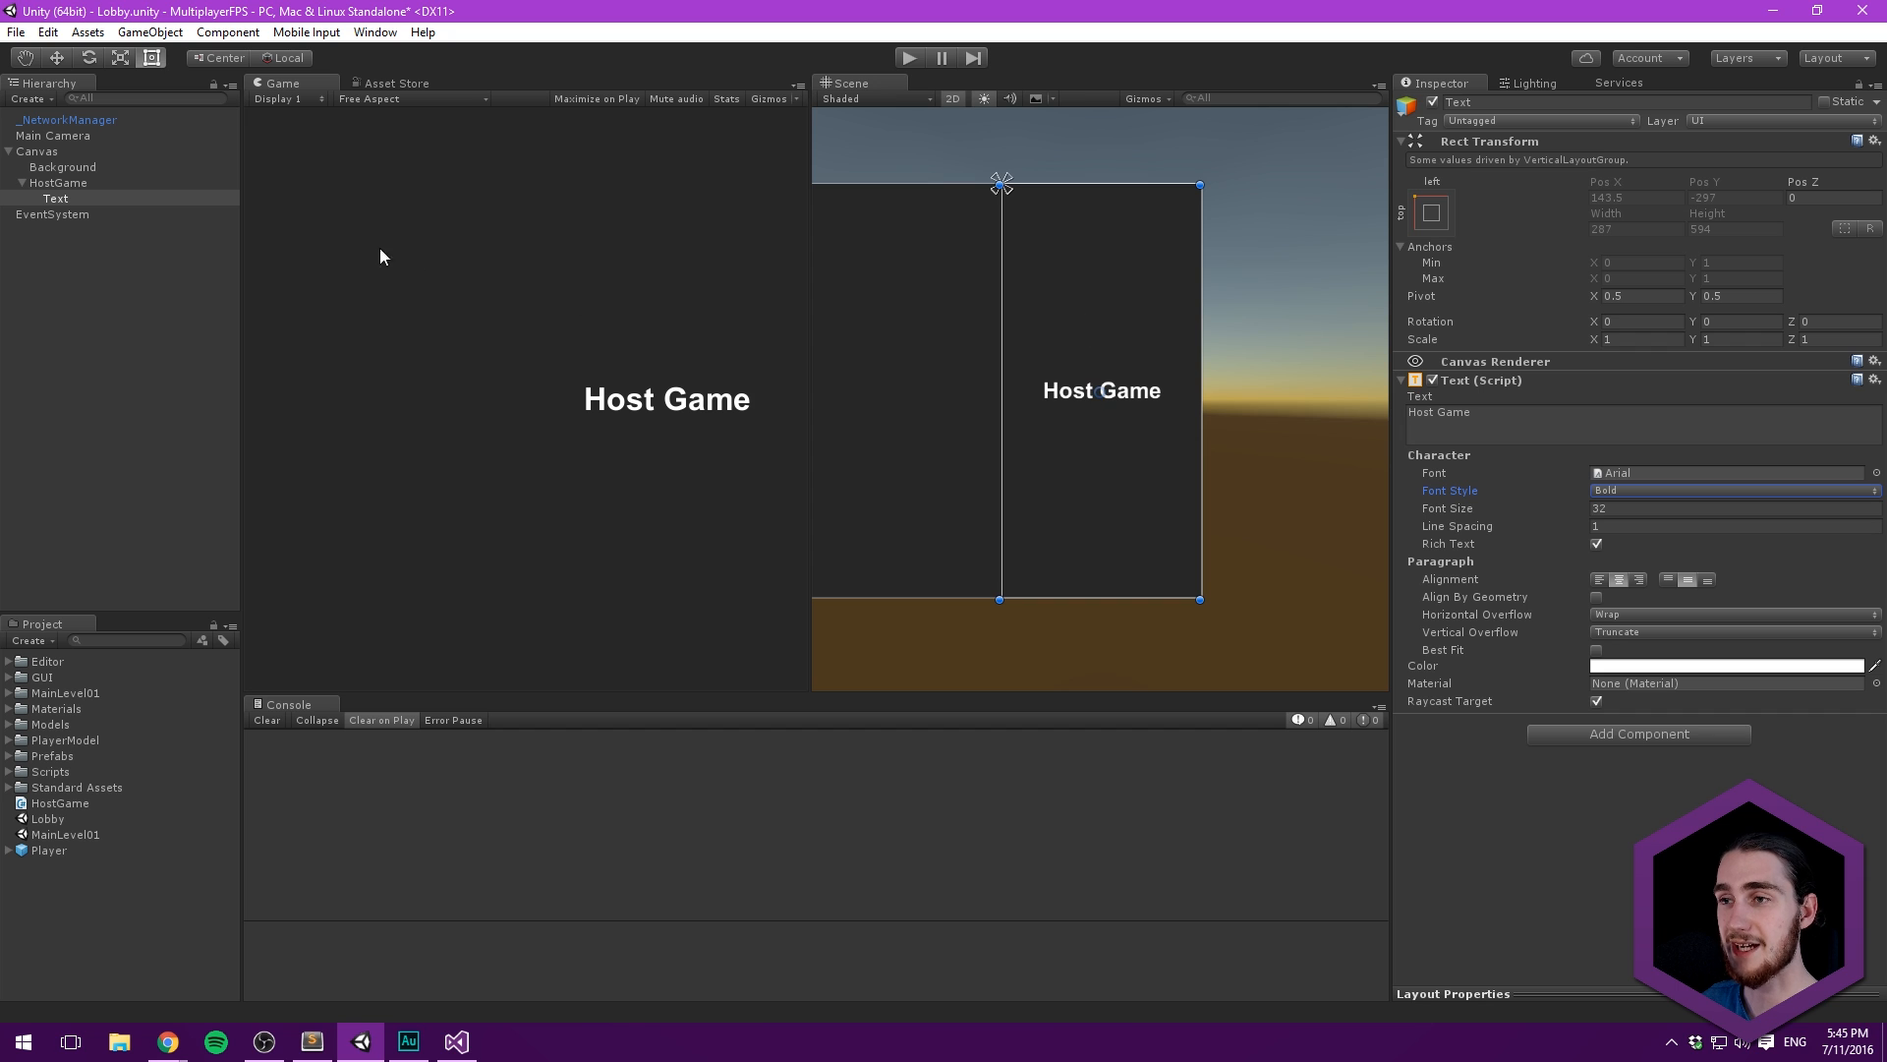
click(58, 182)
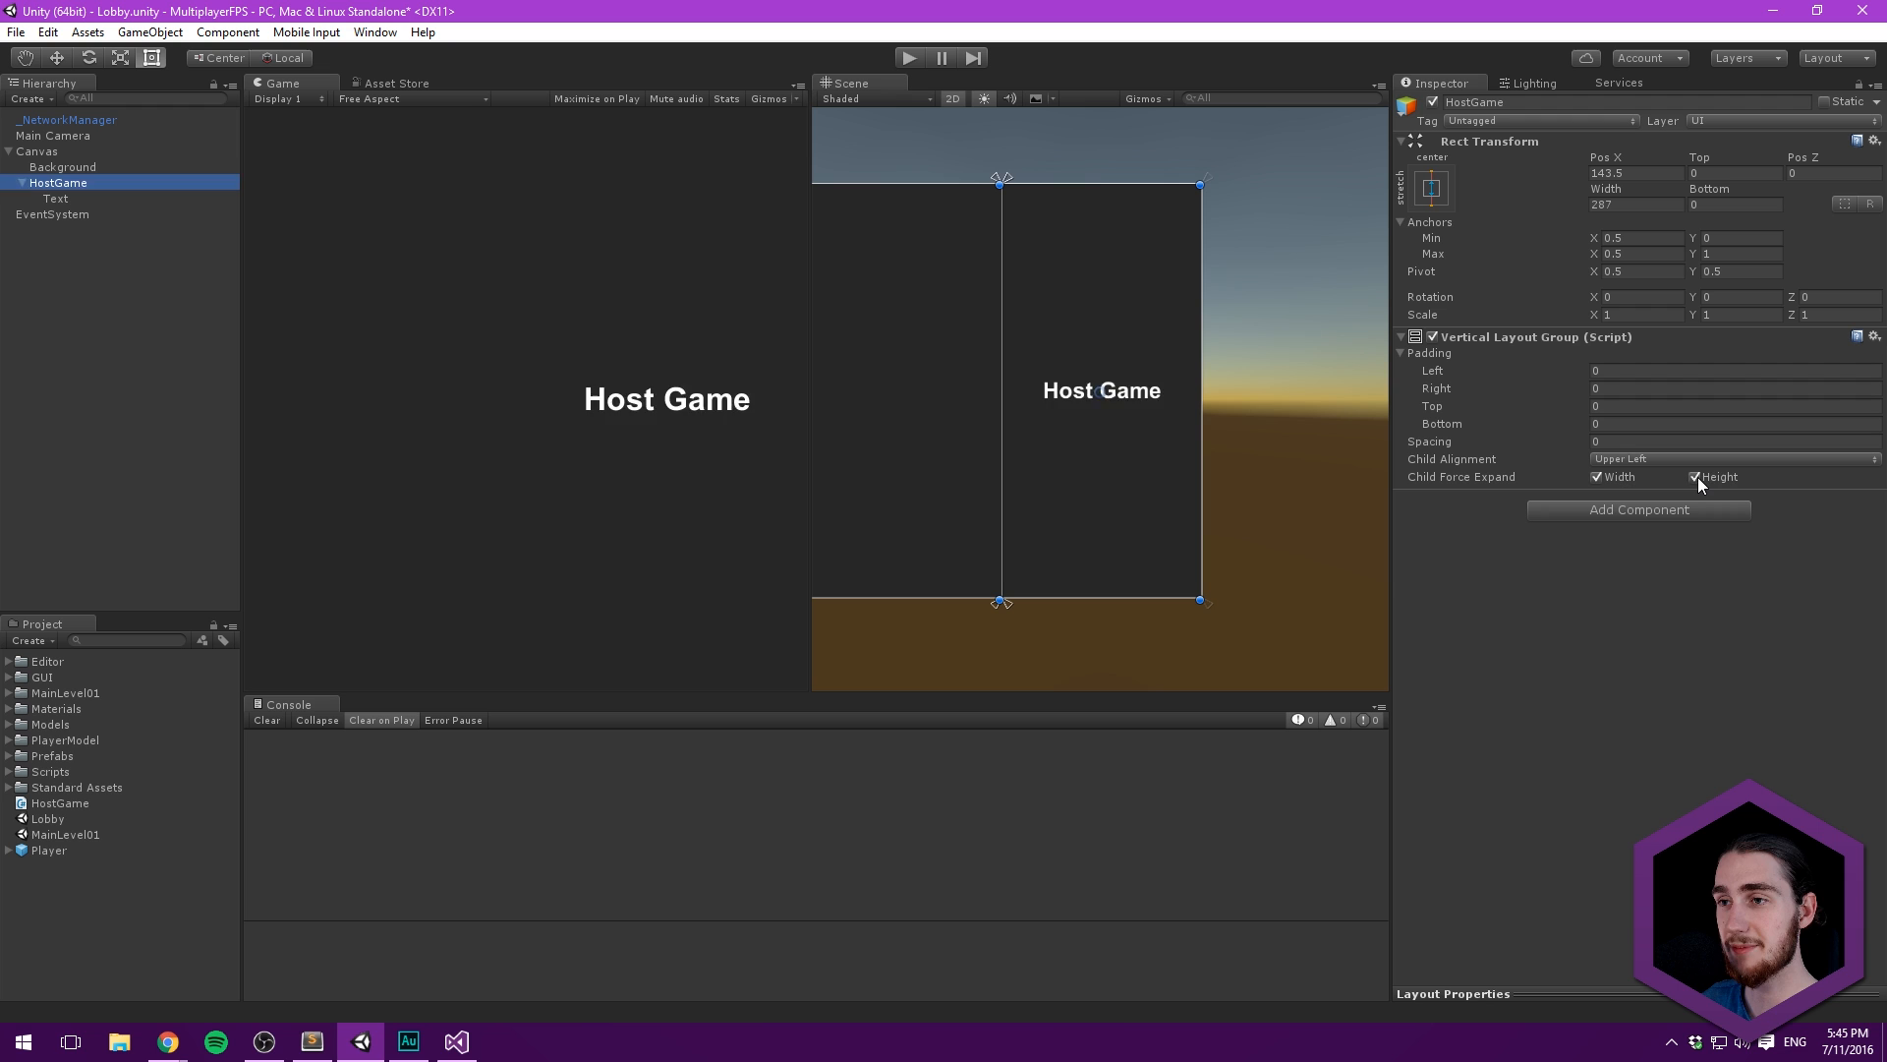
- Centre HostGame's layout children without height expansion; rename the title HostGameTitle
click(1695, 477)
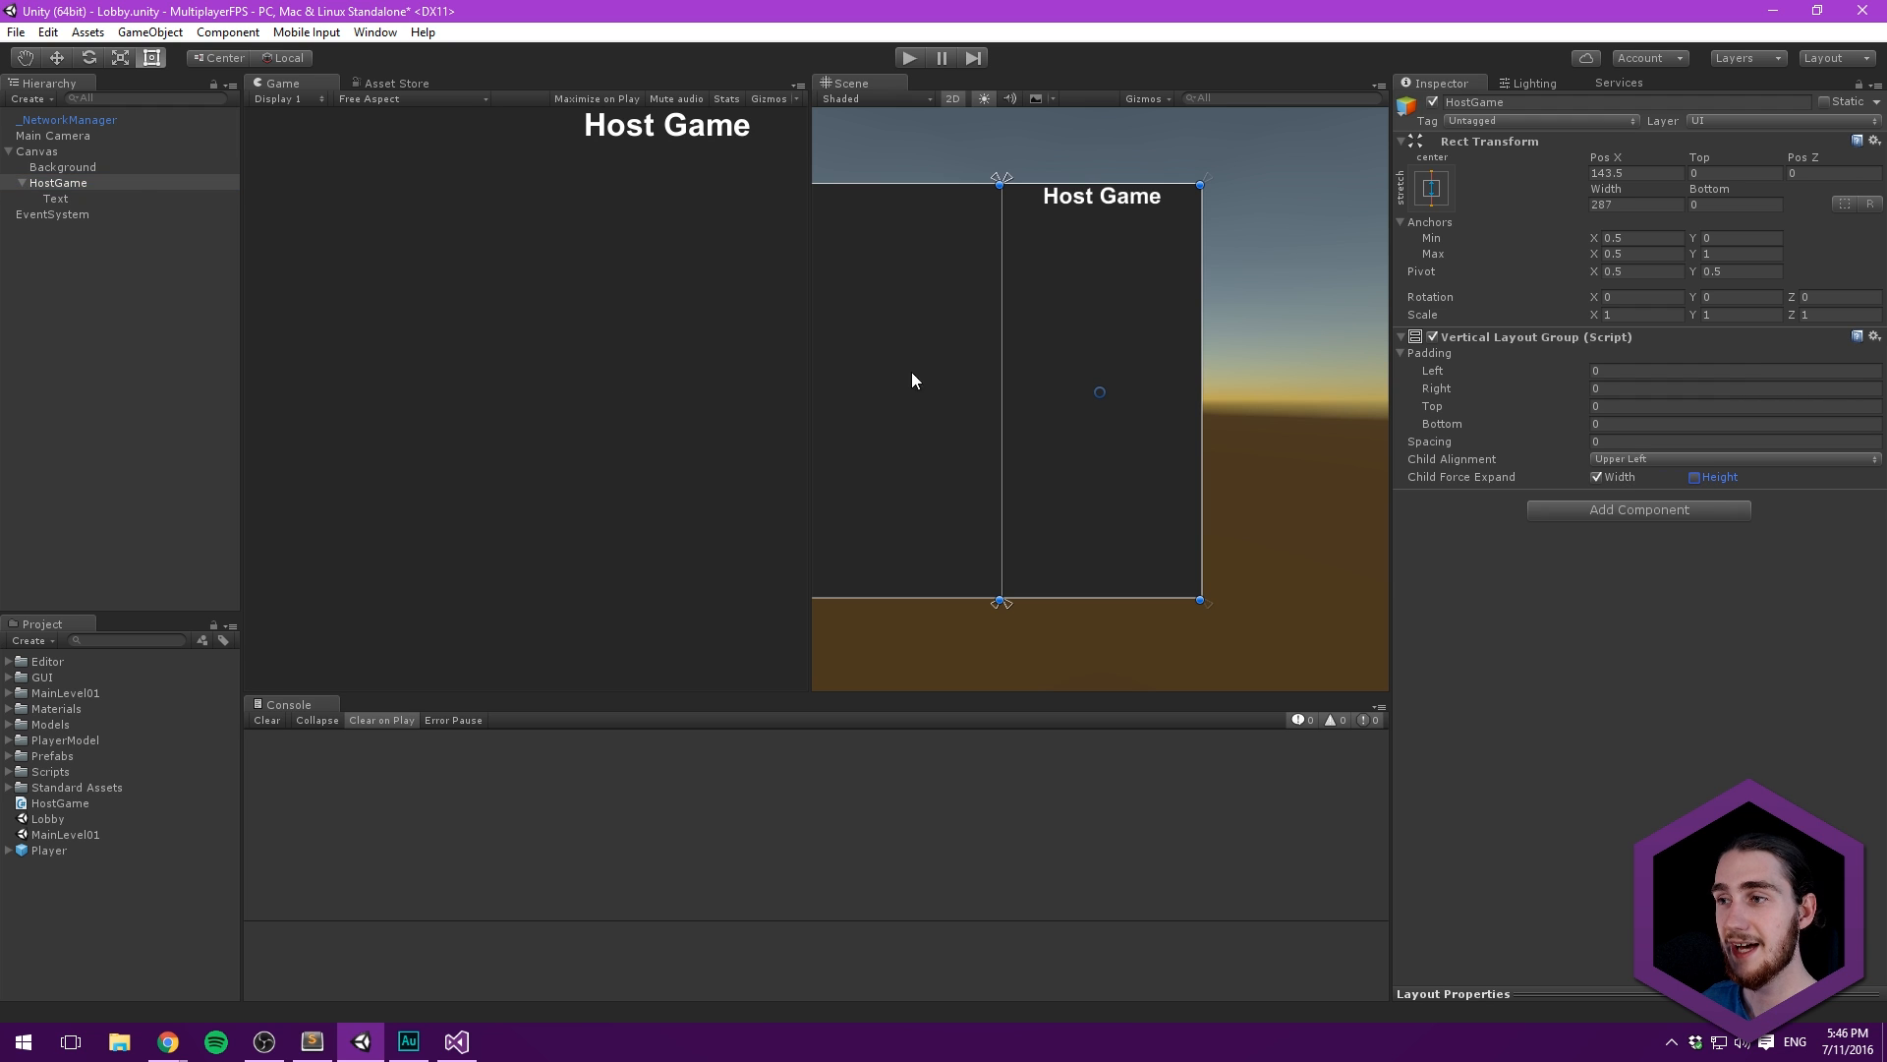
mouse_move(1655, 465)
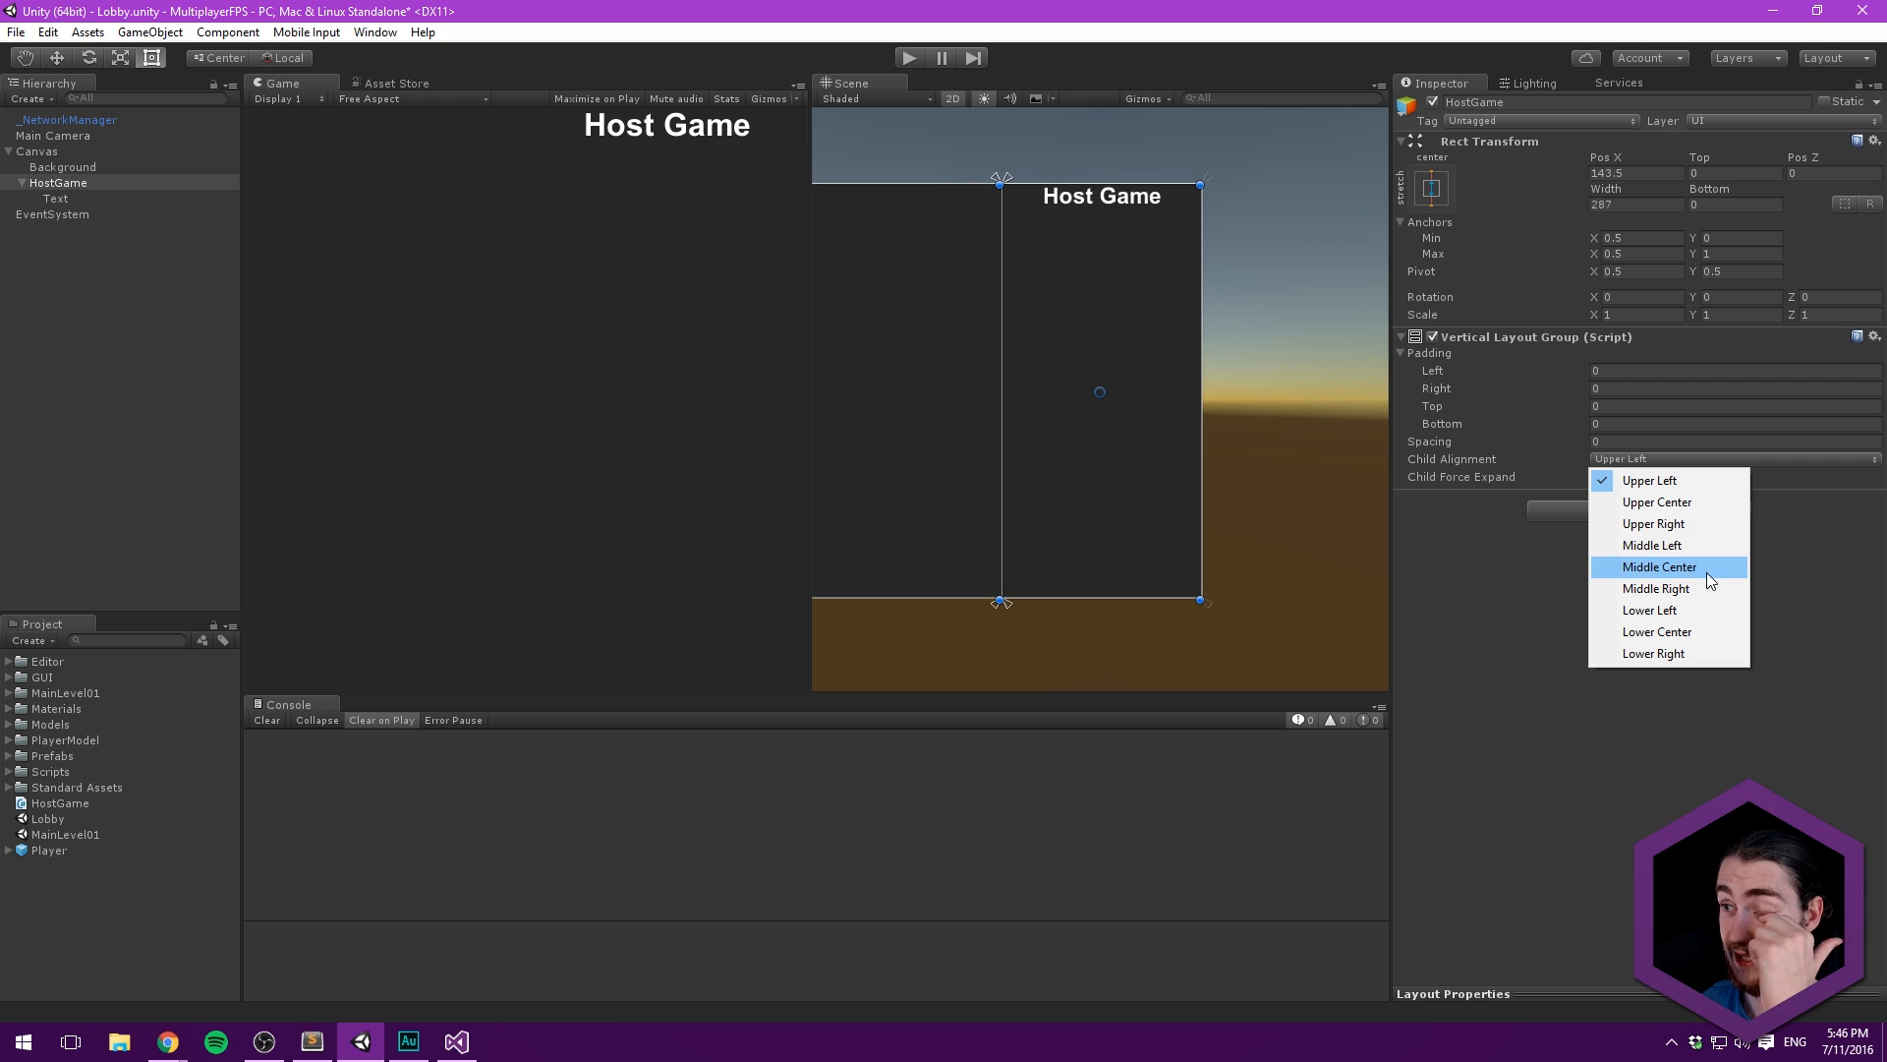
click(1660, 568)
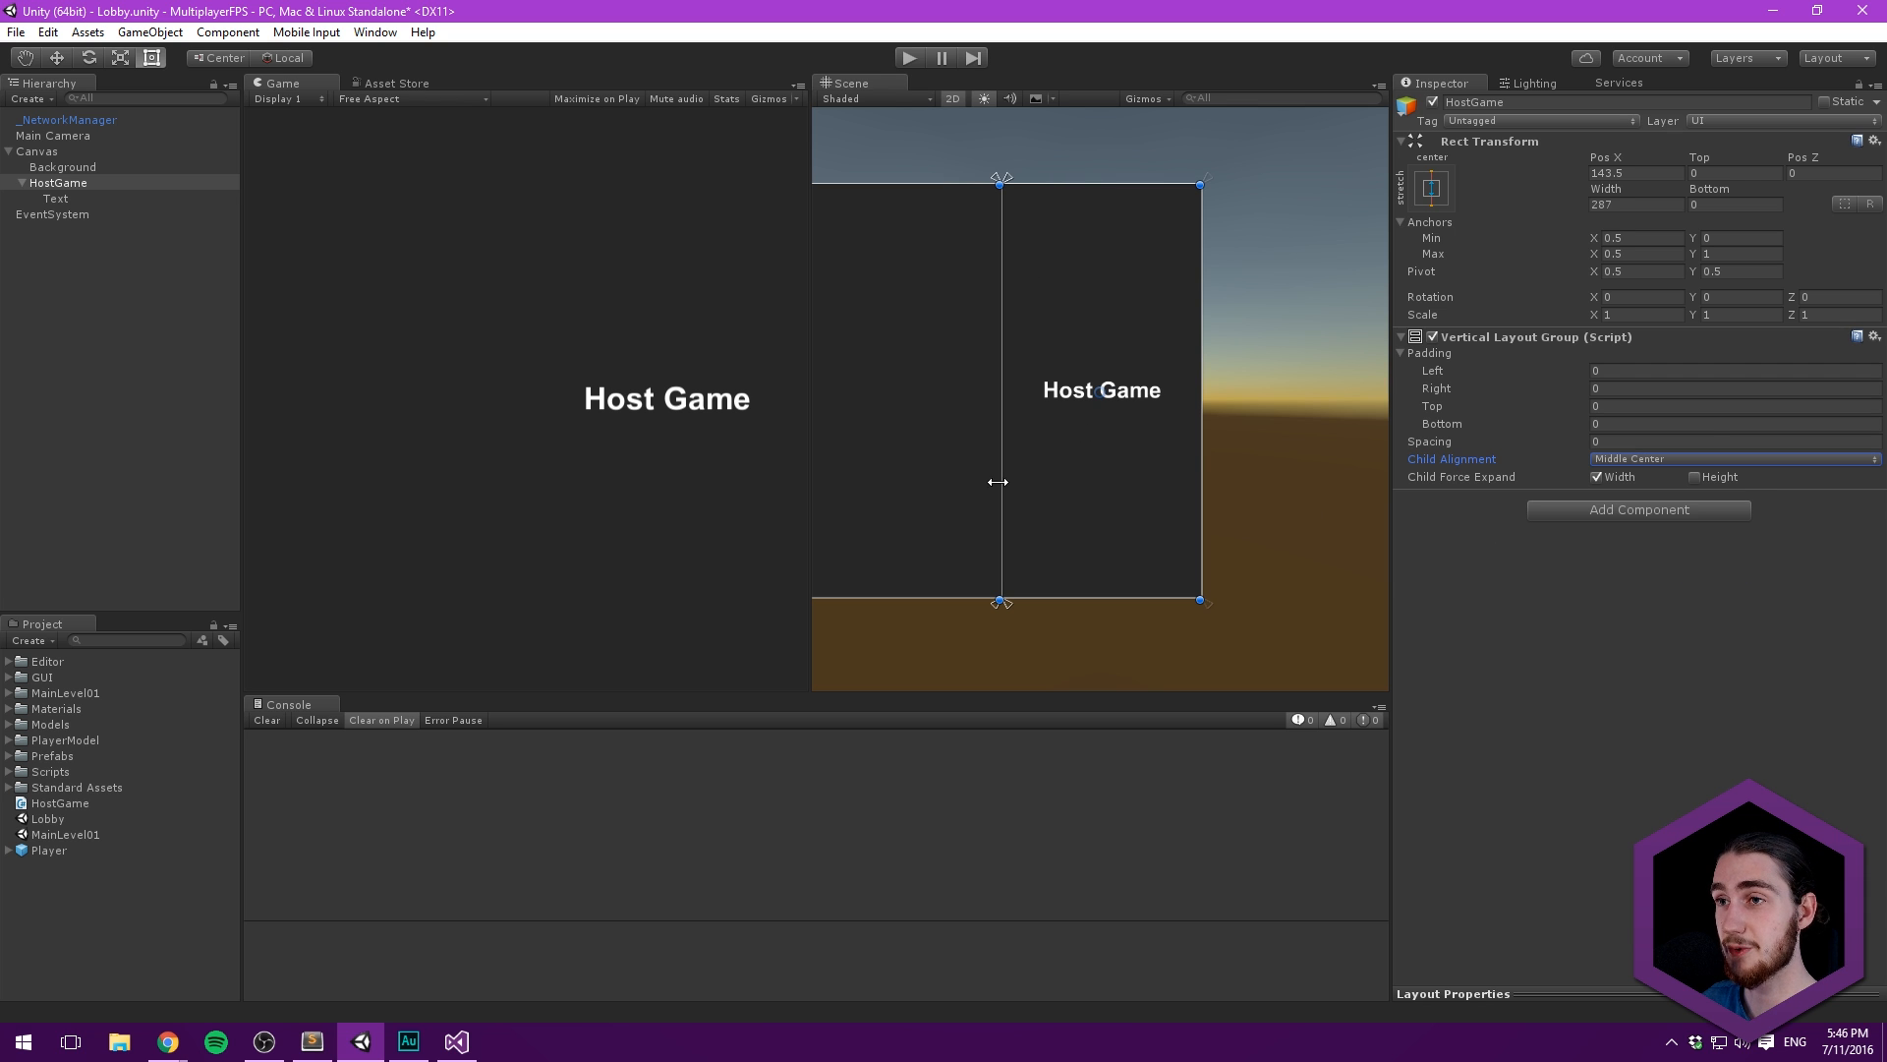
mouse_move(650, 364)
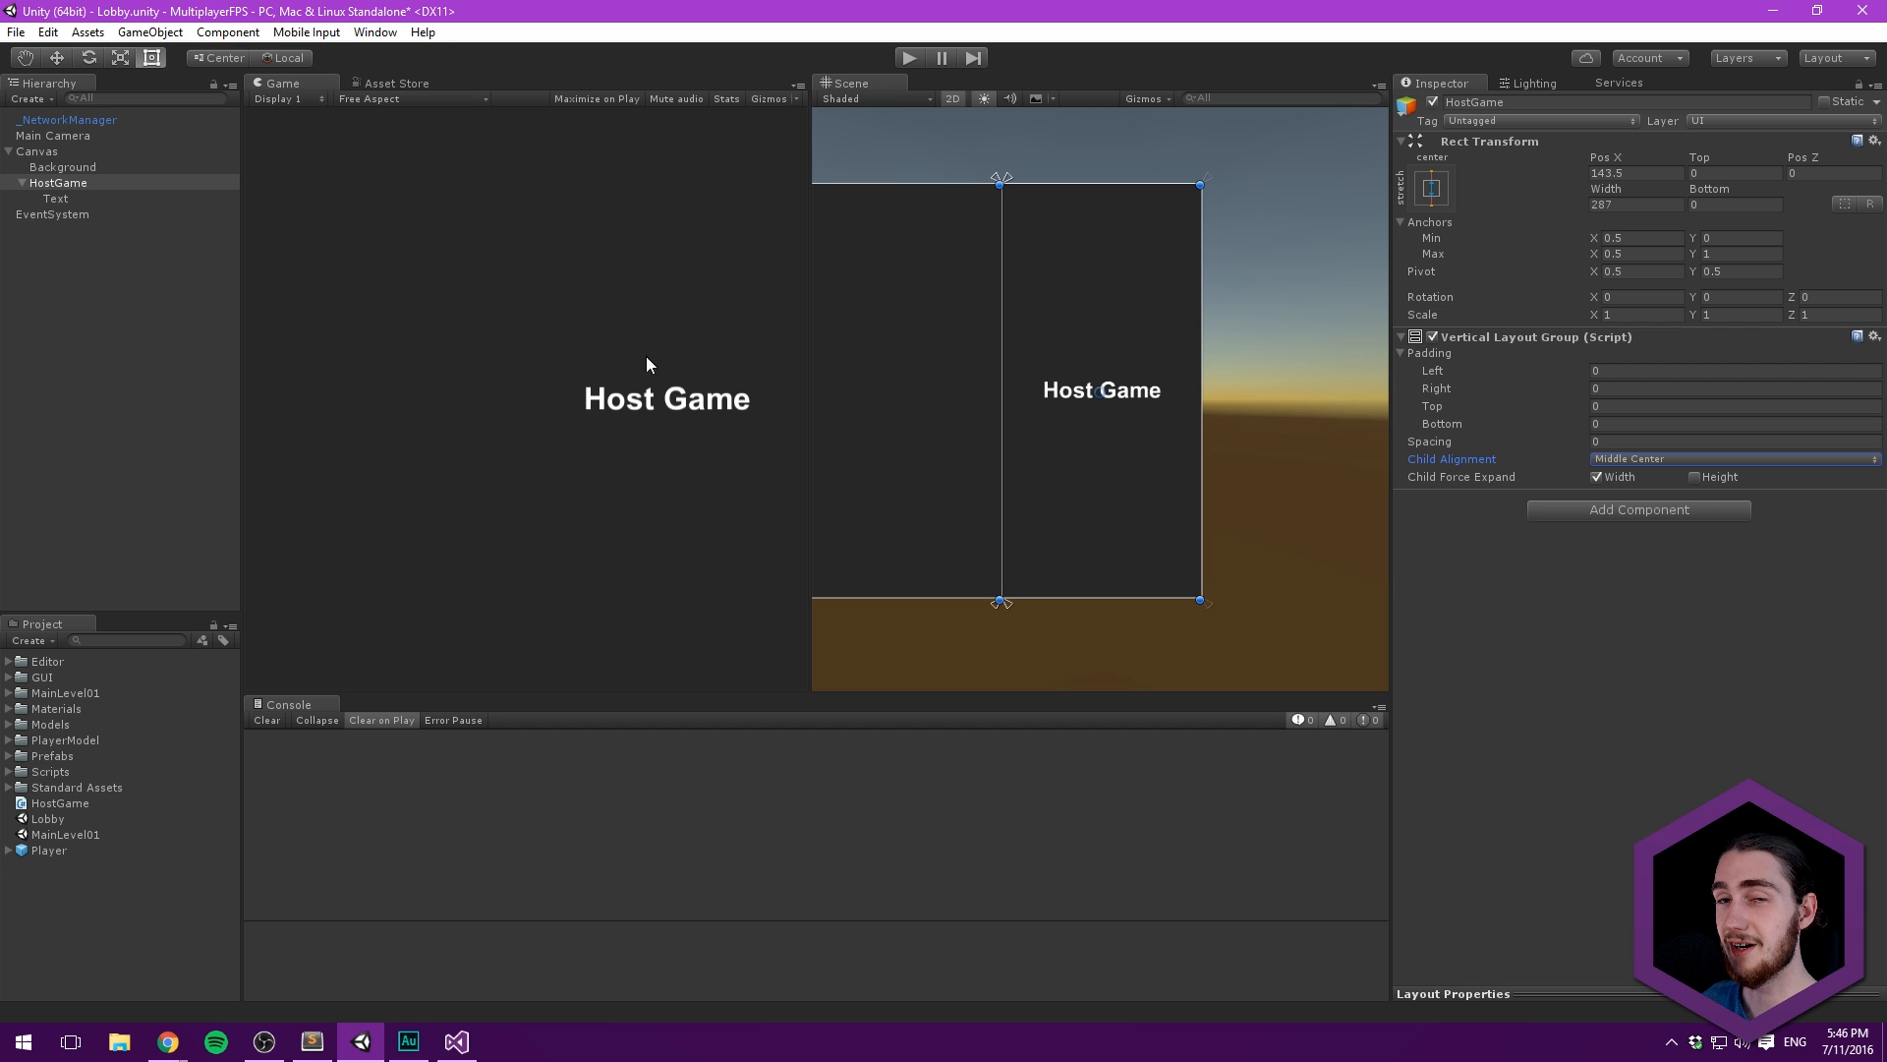
mouse_move(286, 219)
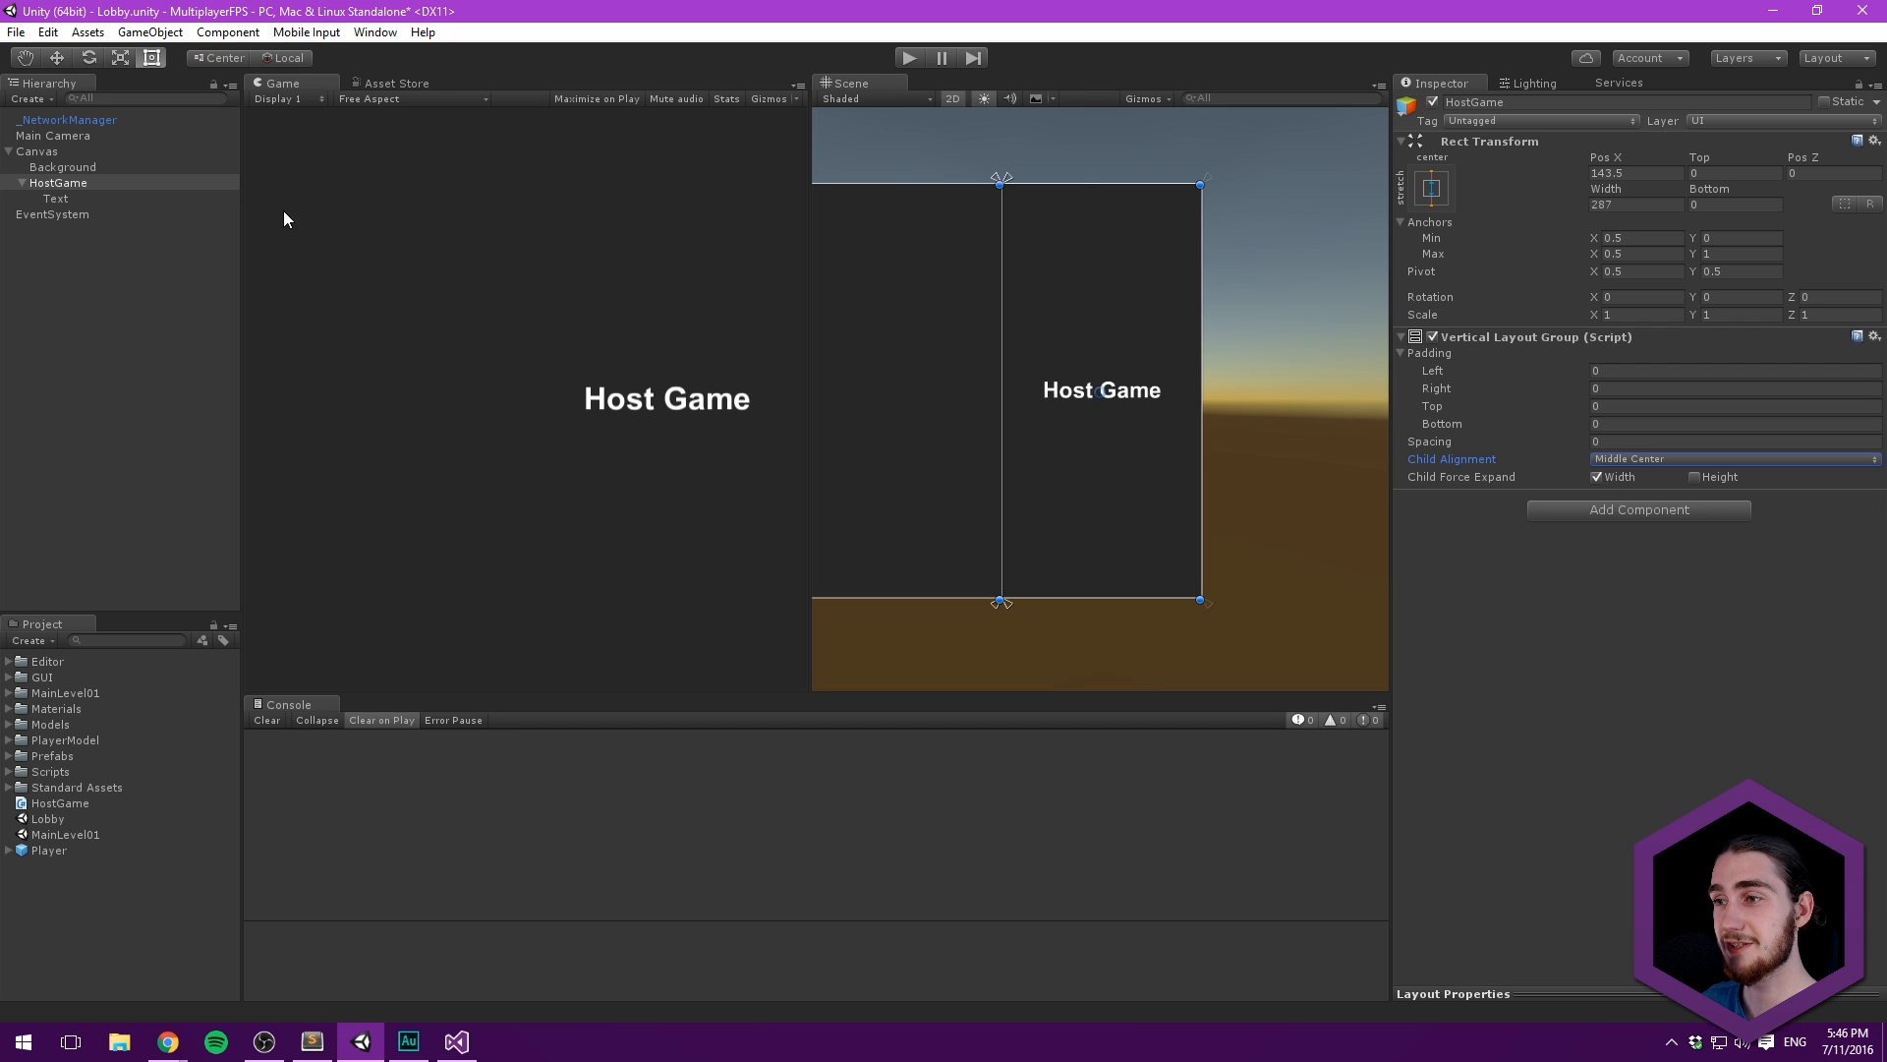
mouse_move(1068, 396)
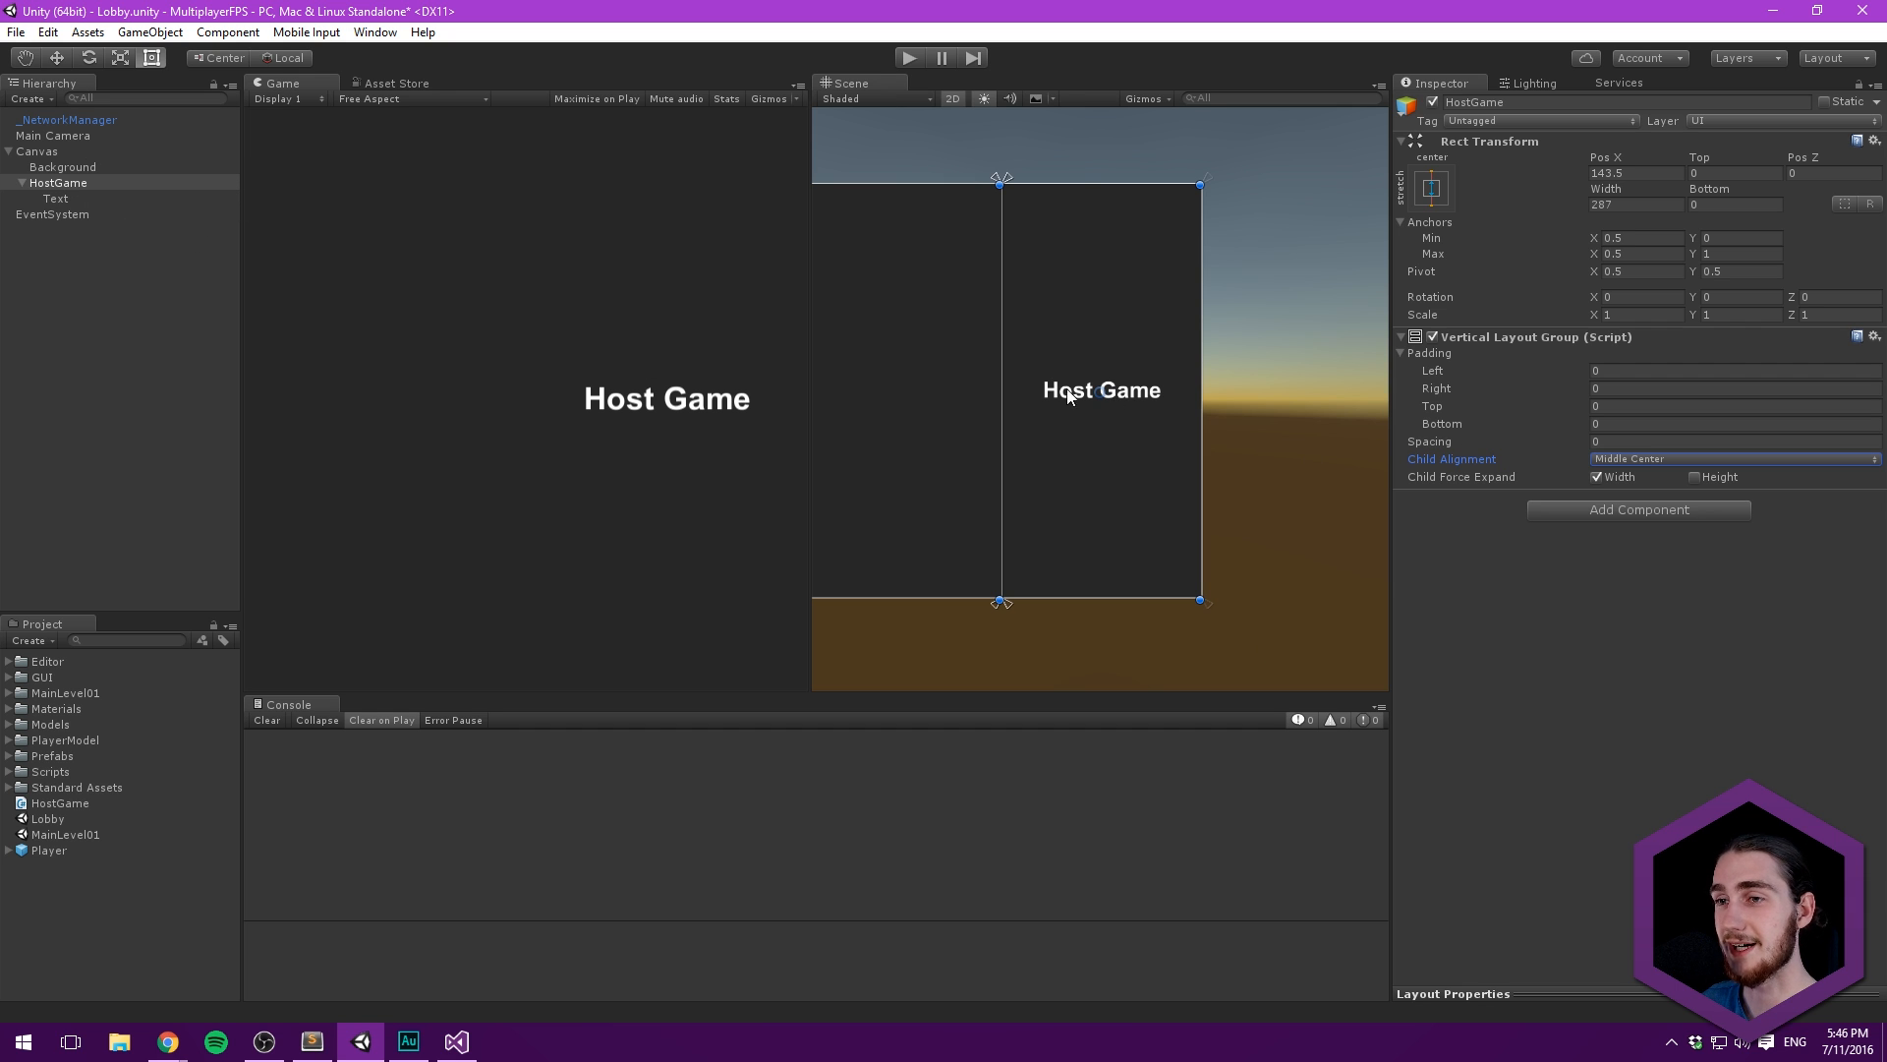
mouse_move(1128, 341)
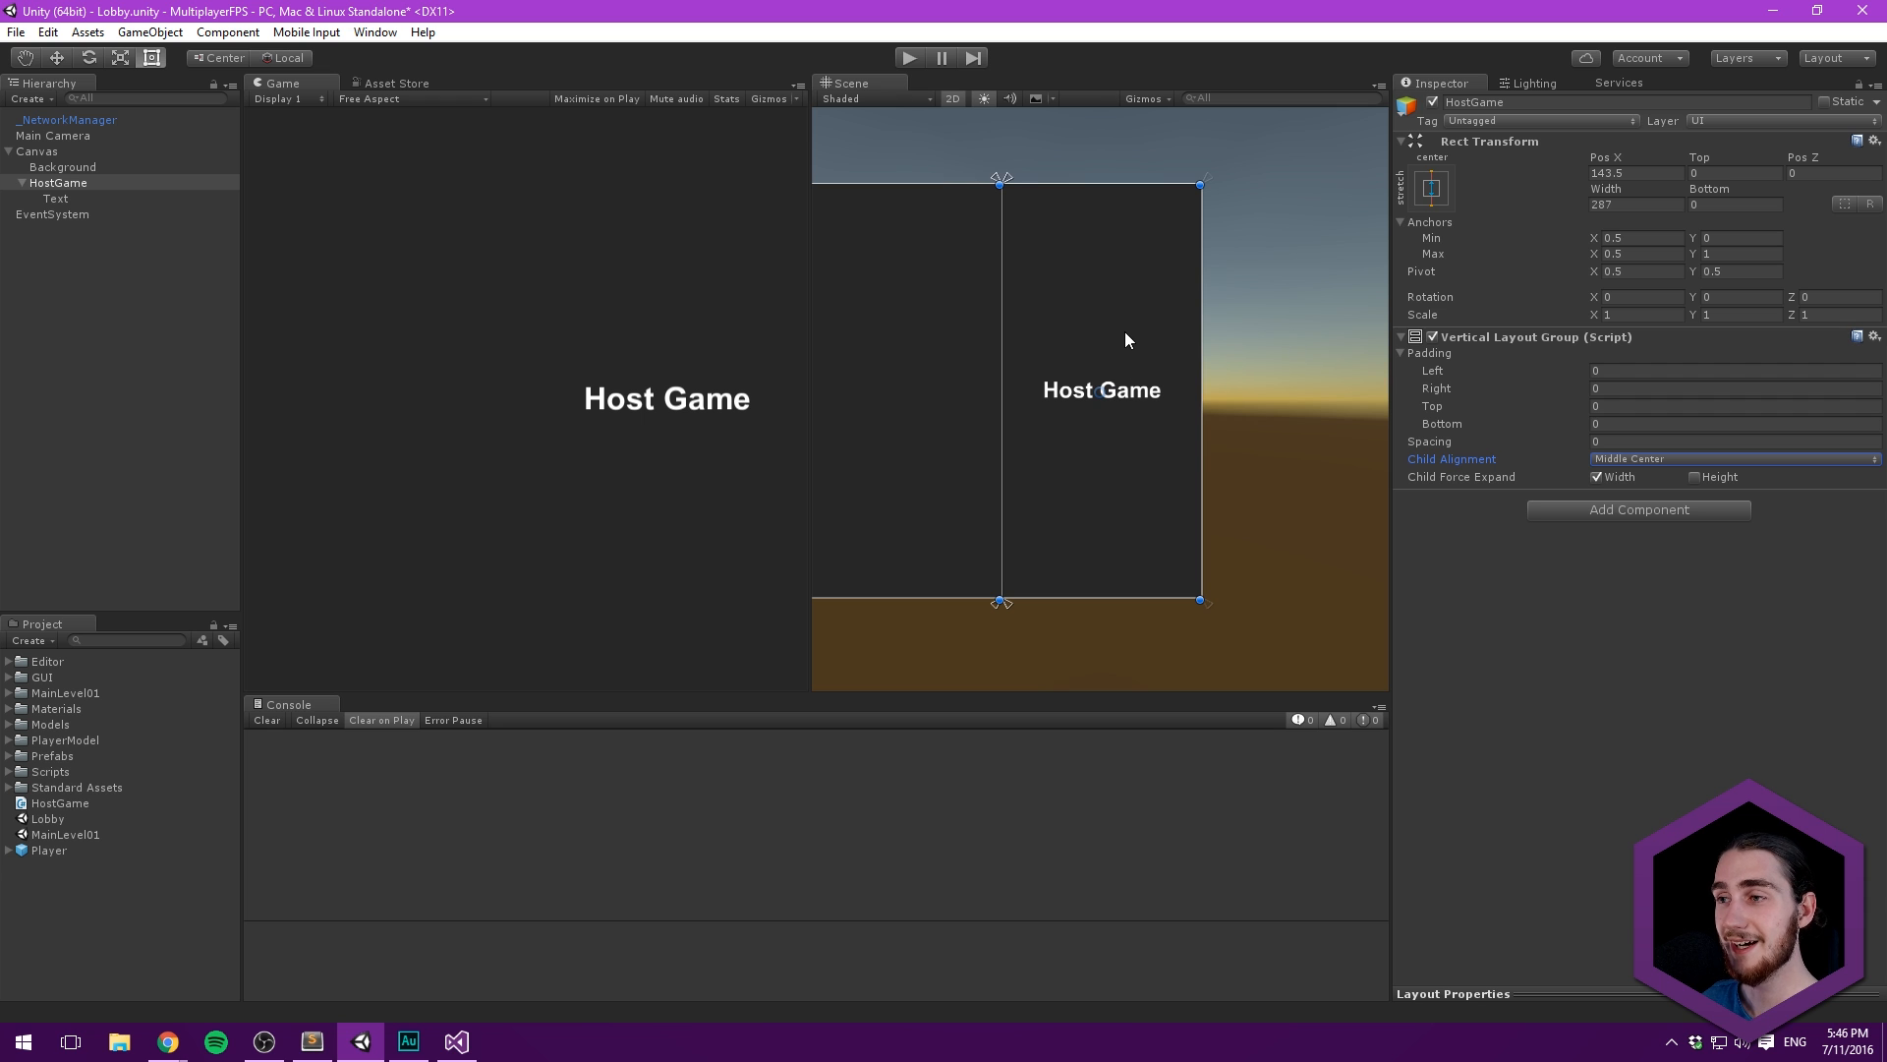
mouse_move(1161, 330)
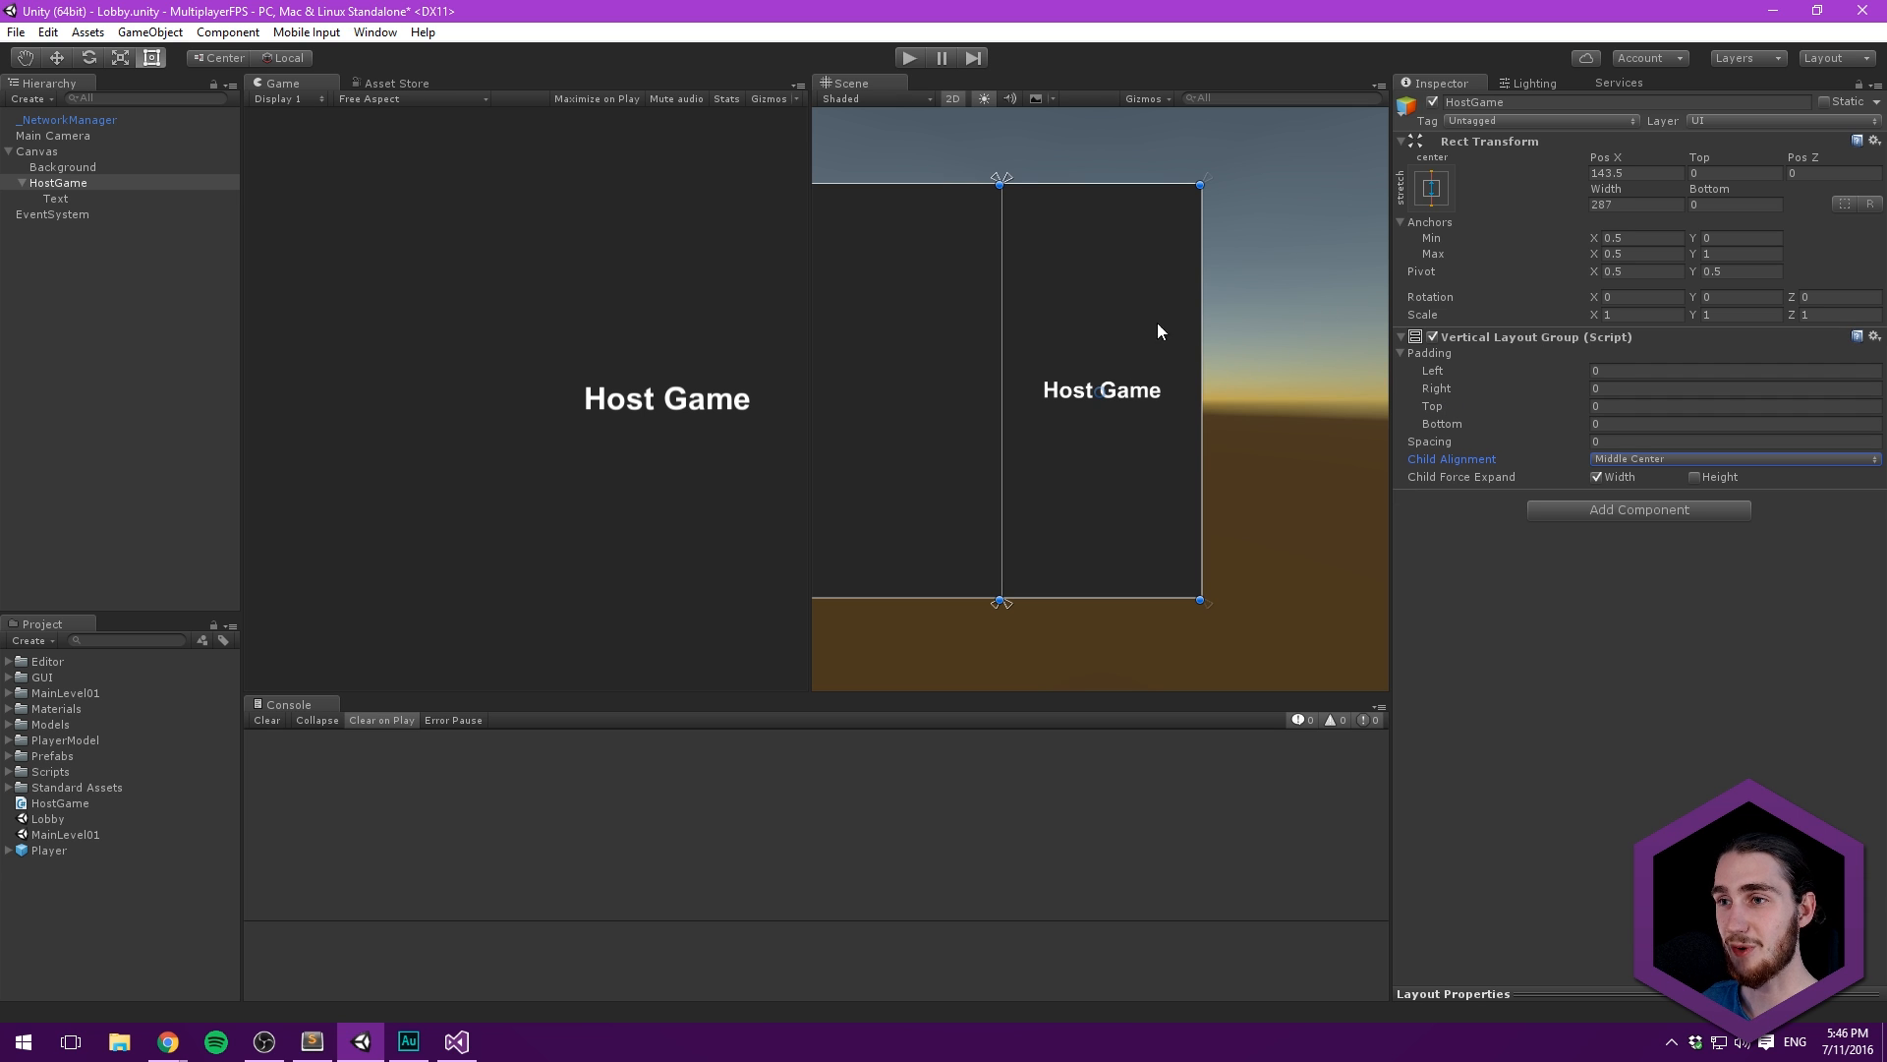
click(54, 197)
text(HostGameTitl)
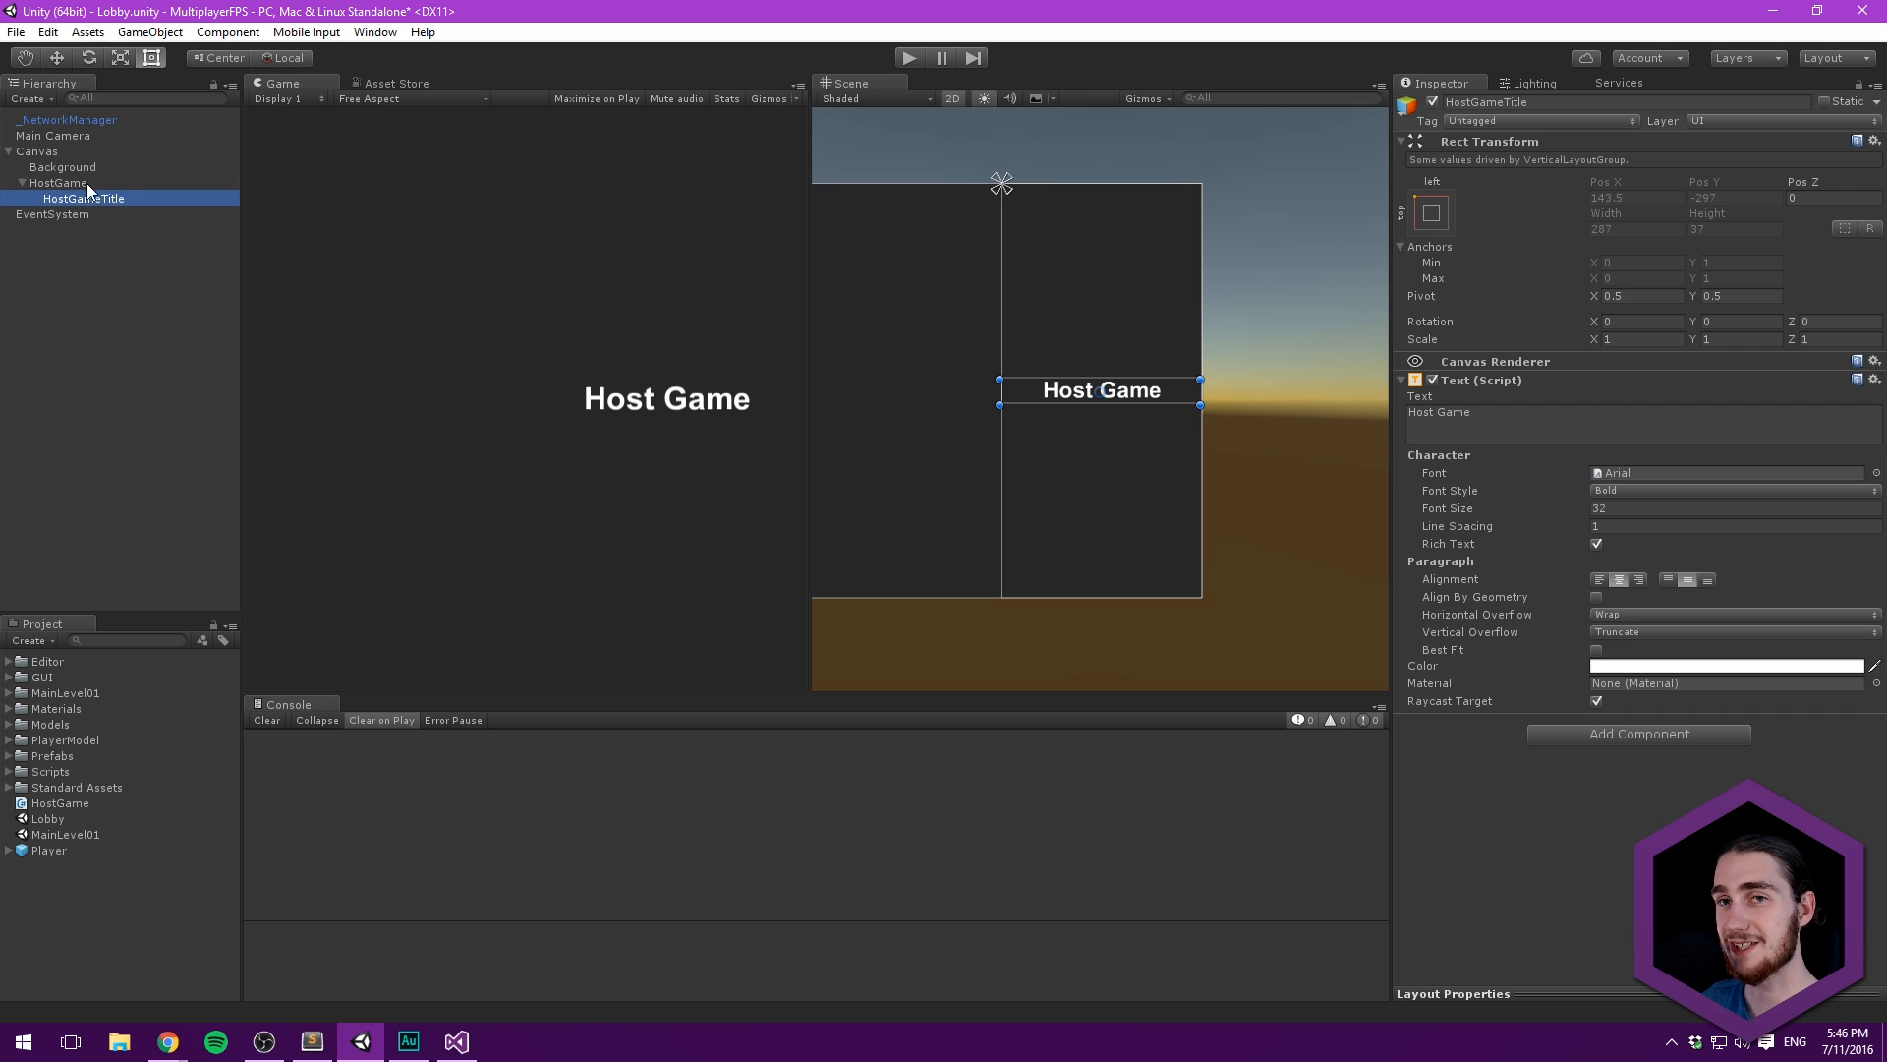
- Add a RoomNameInput input field under HostGame with preferred height 30
right_click(49, 182)
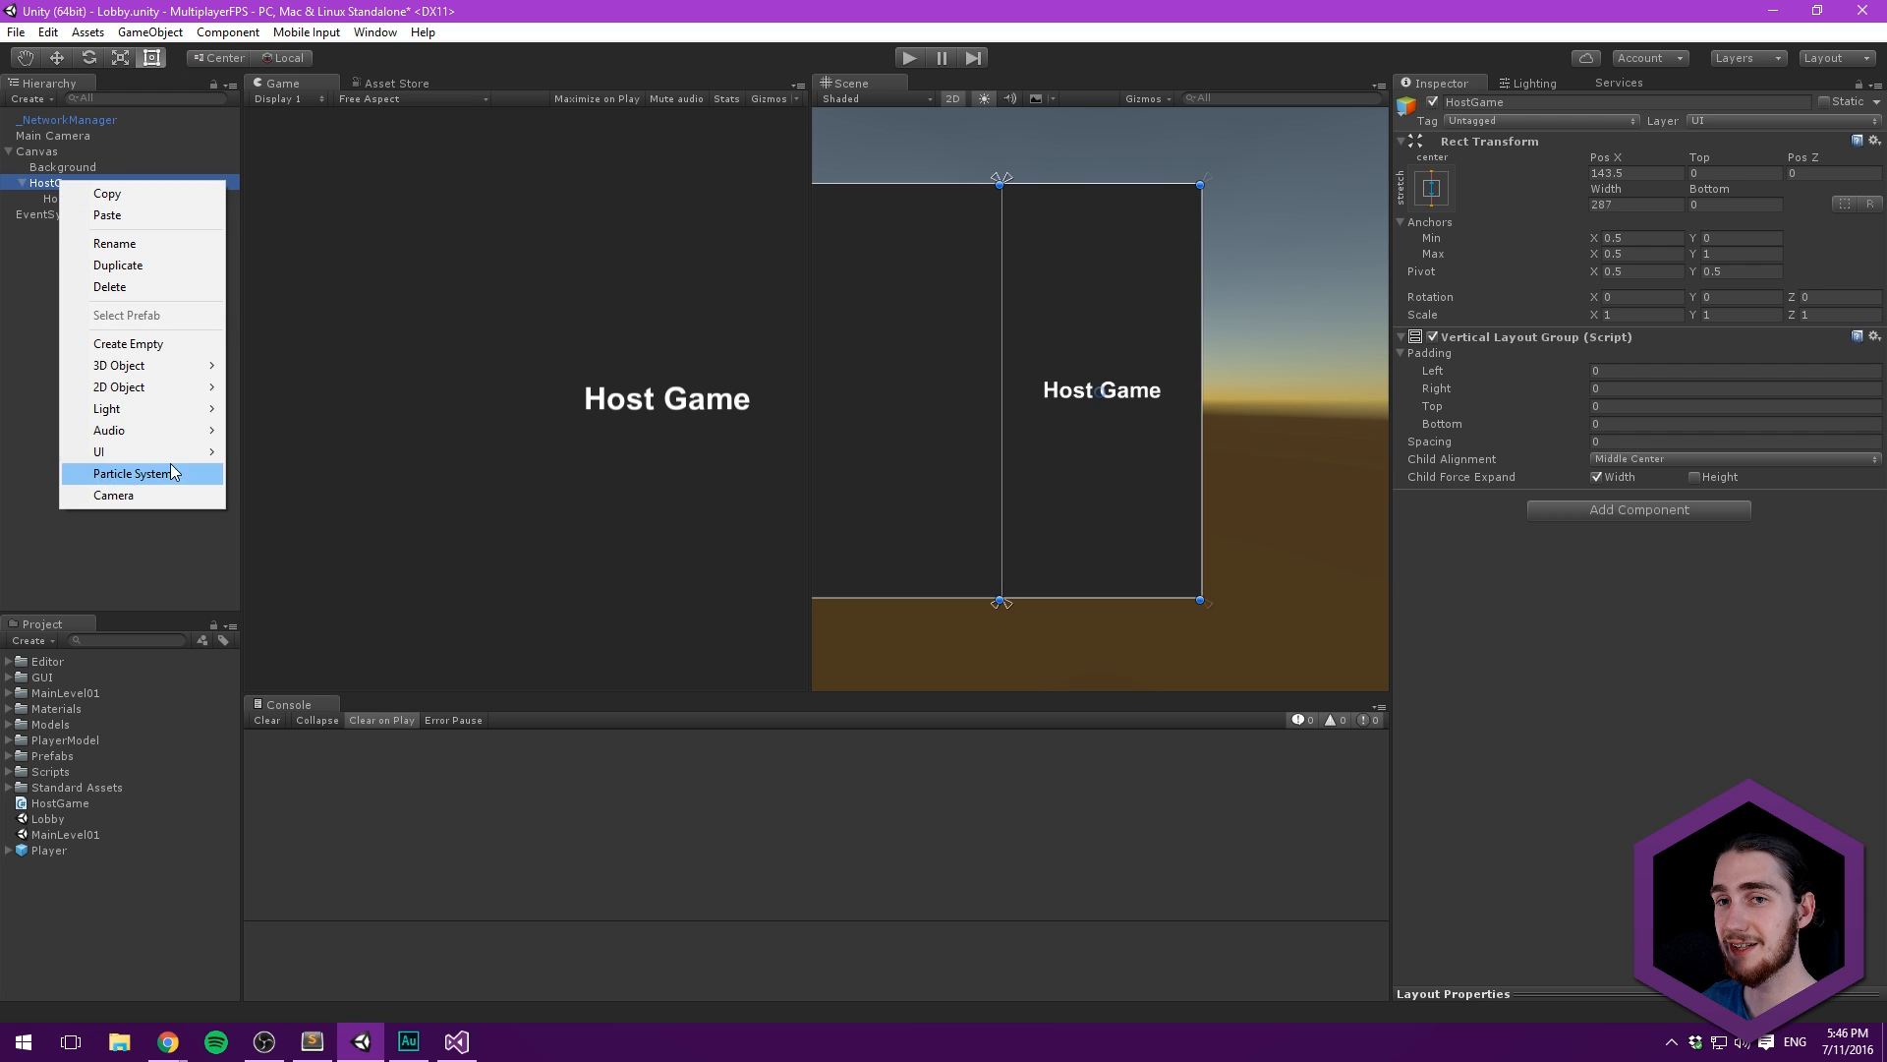
mouse_move(98, 451)
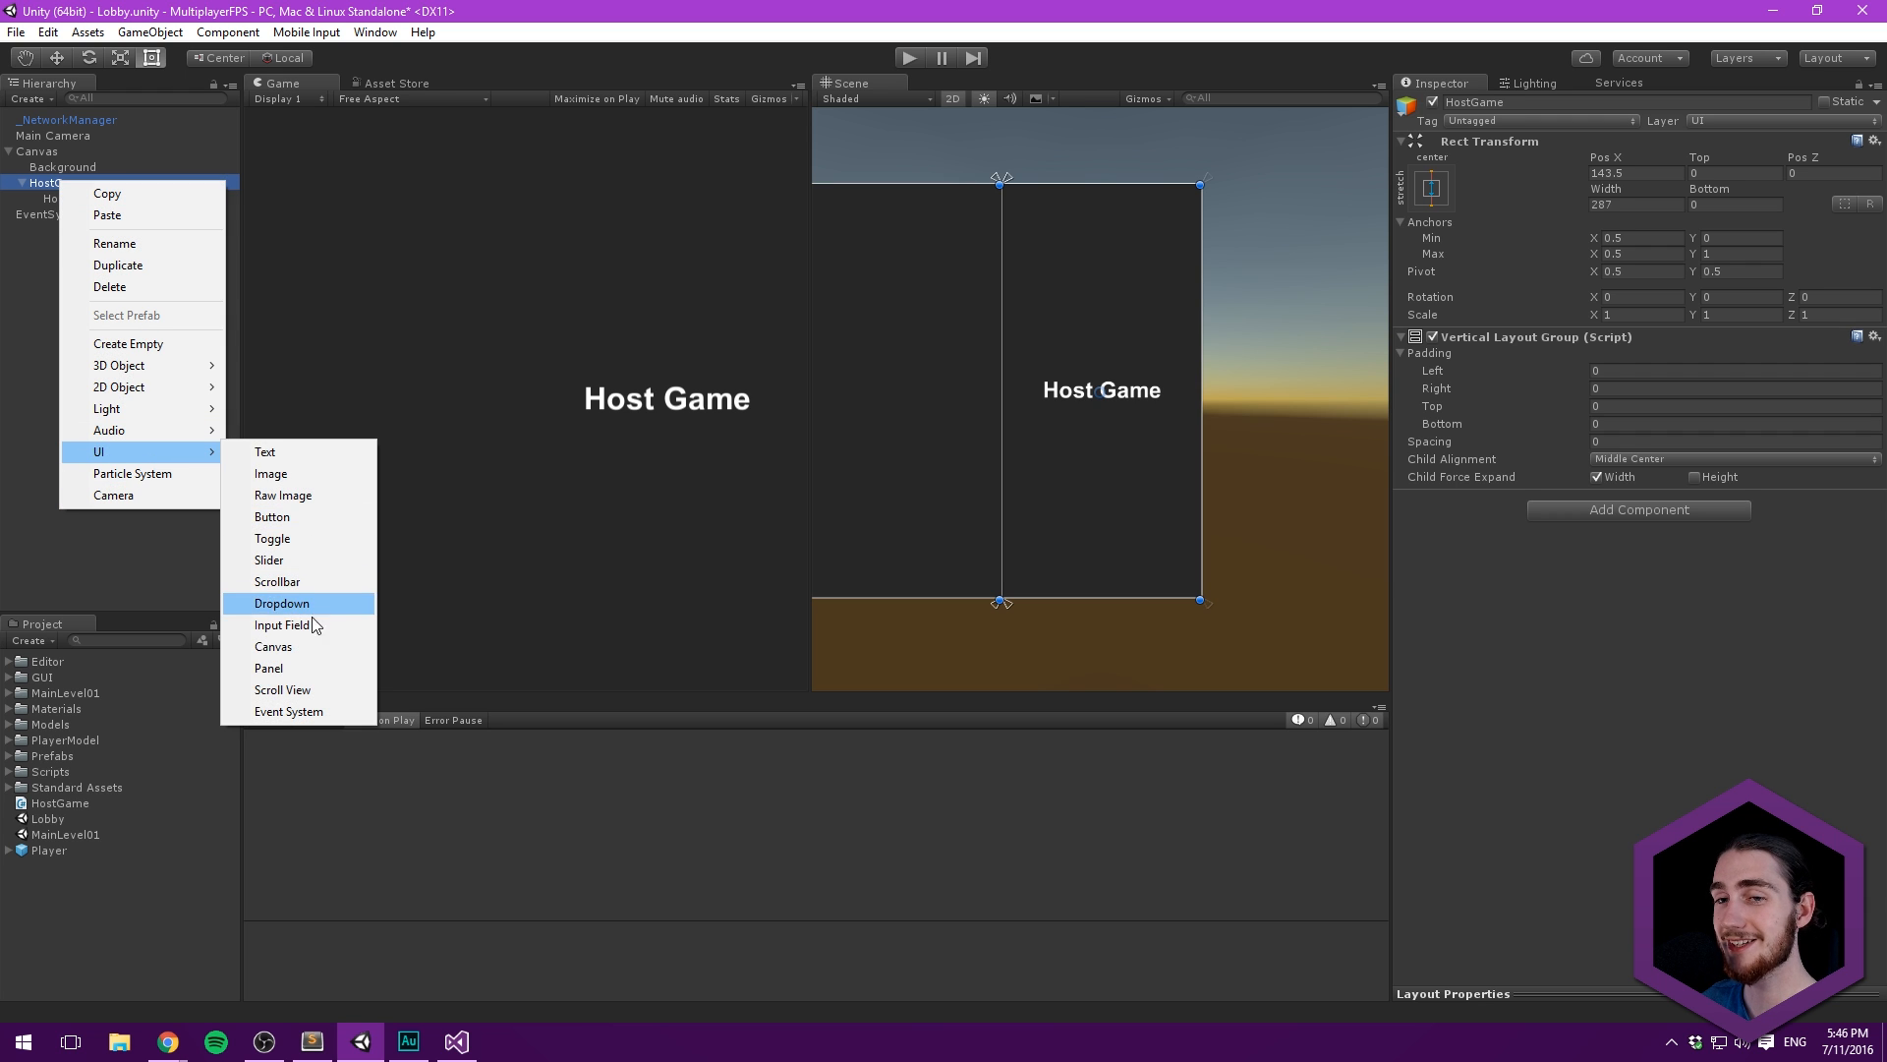
click(283, 624)
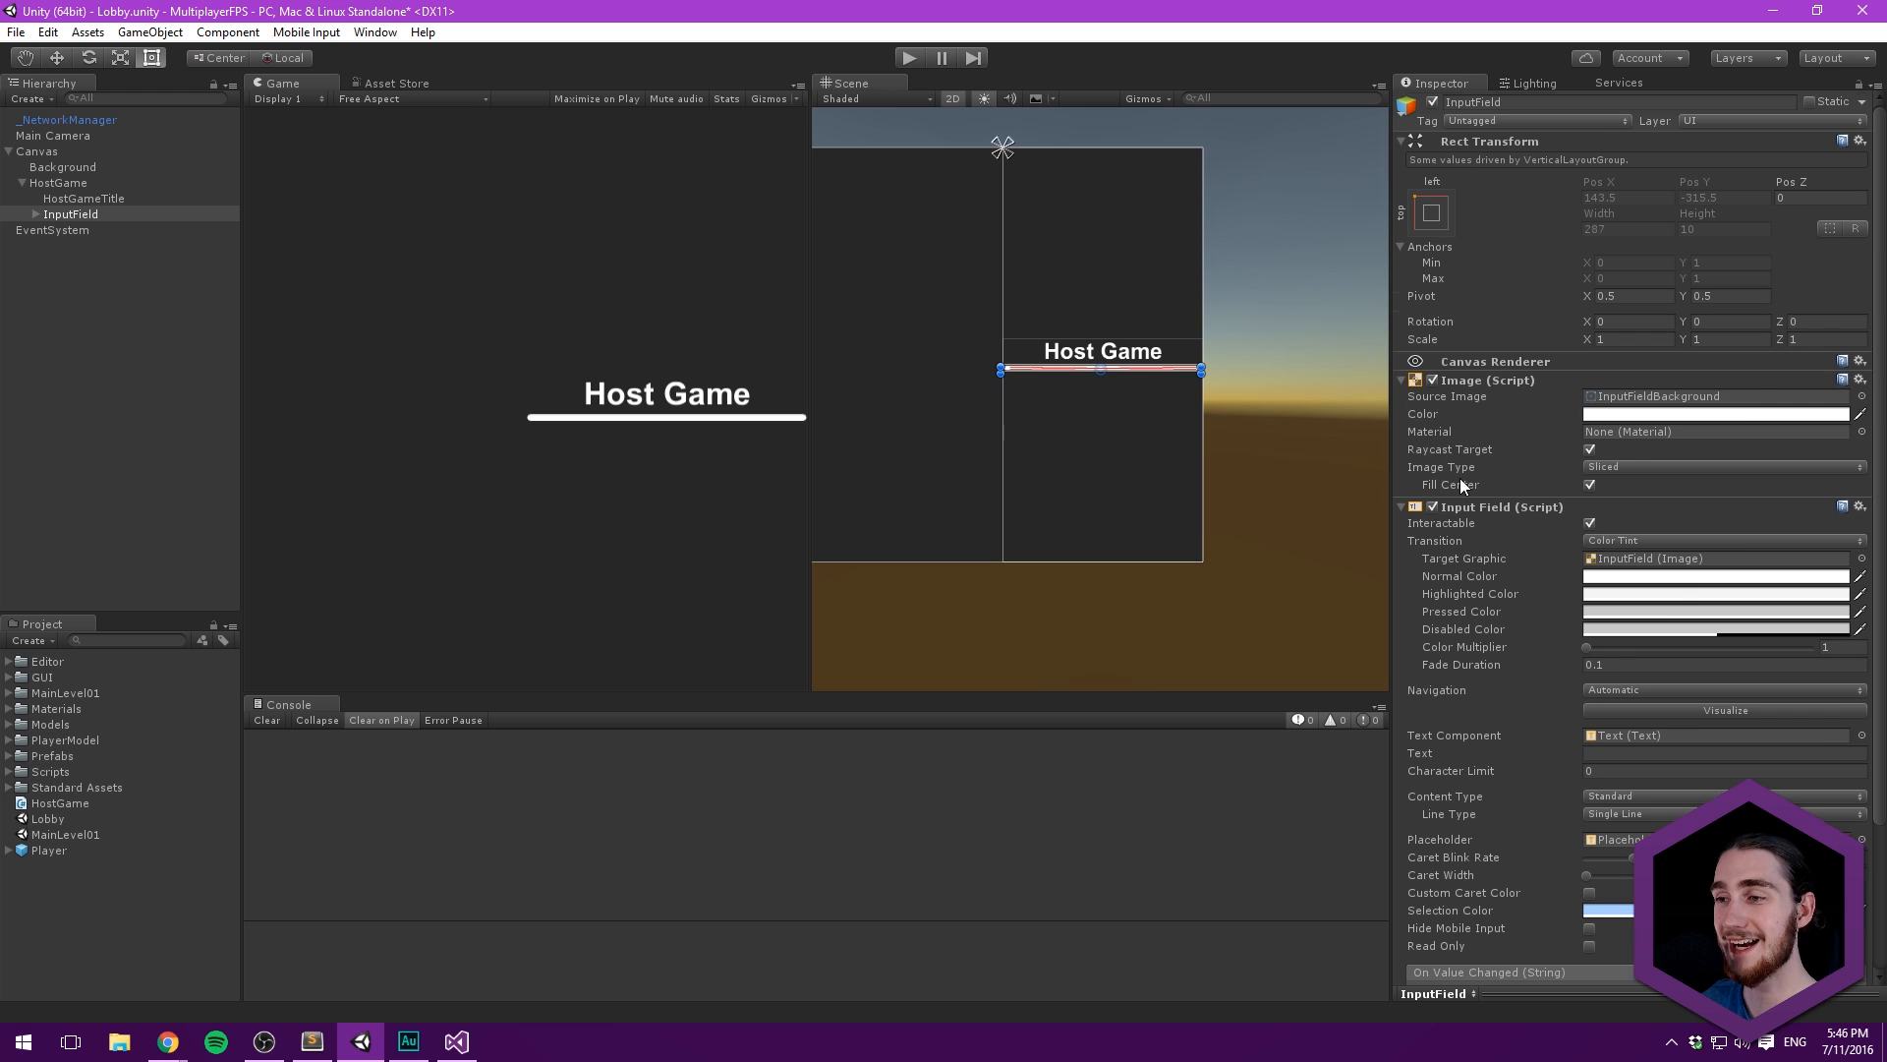
text(ver)
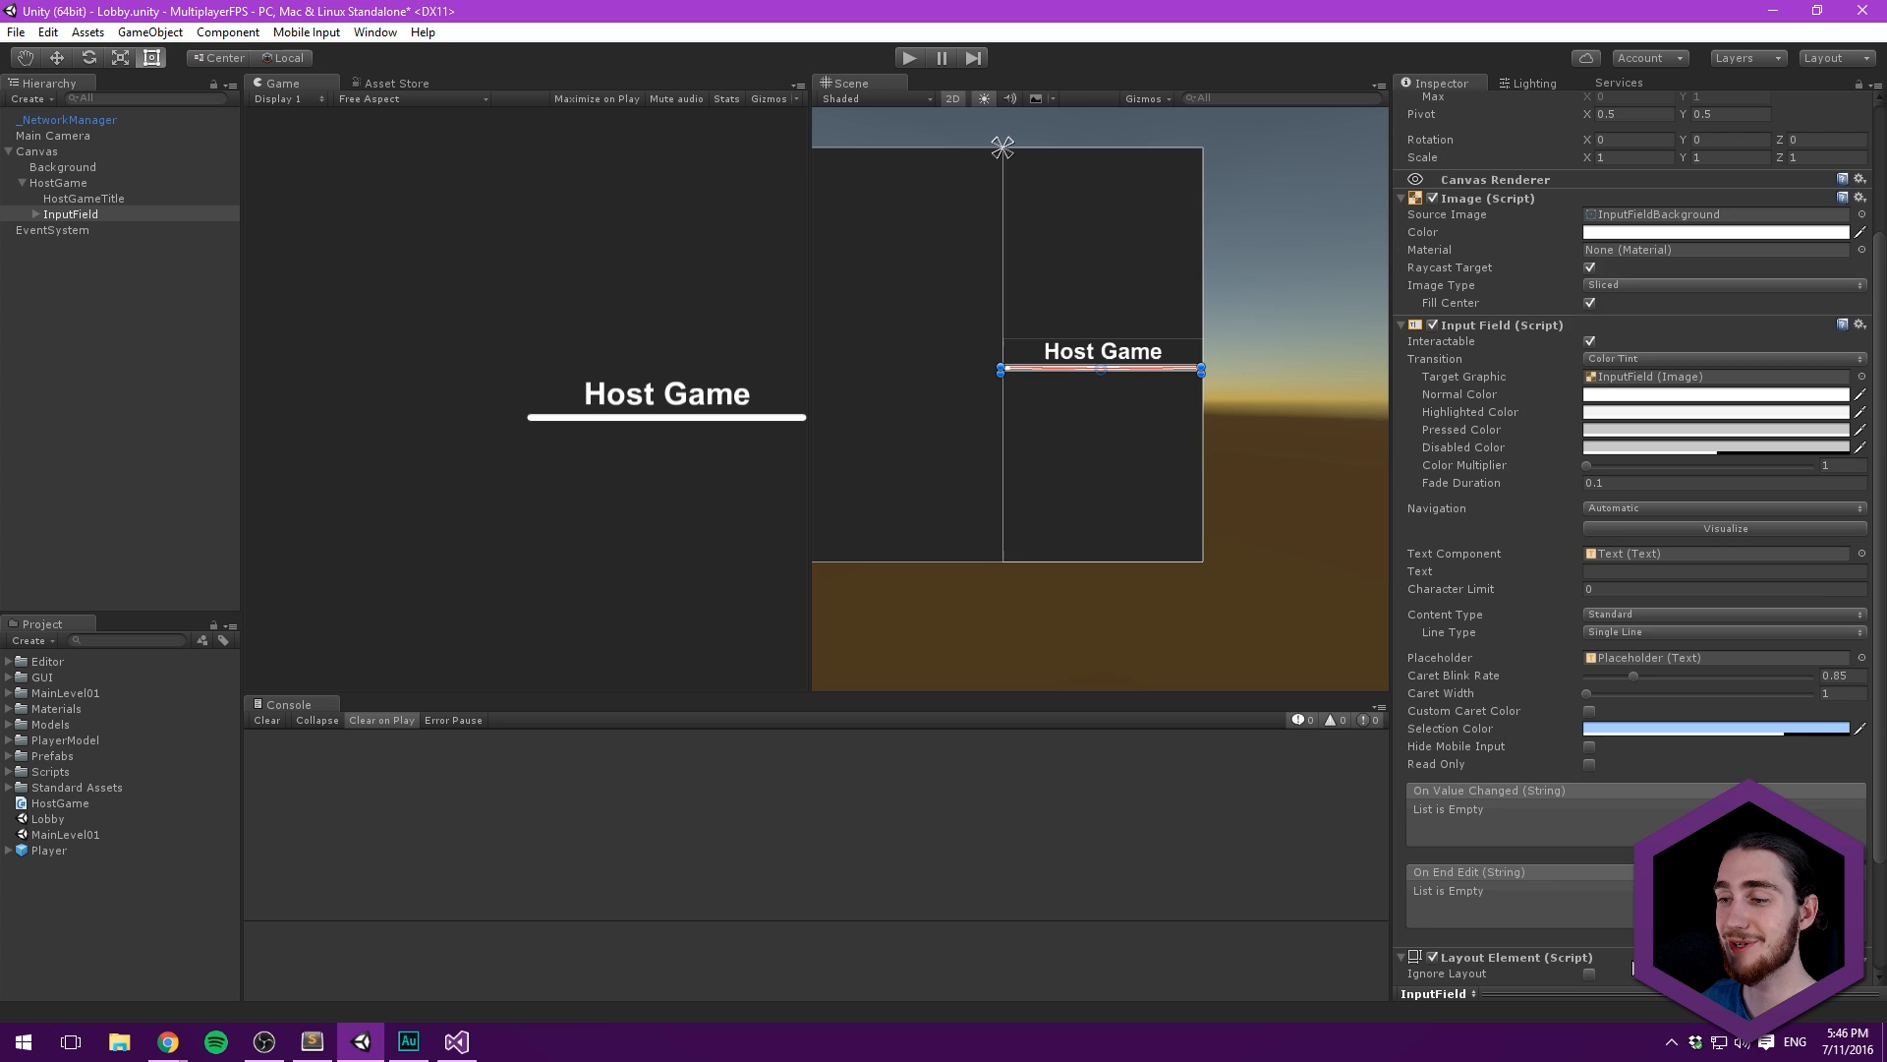
scroll(down, 3)
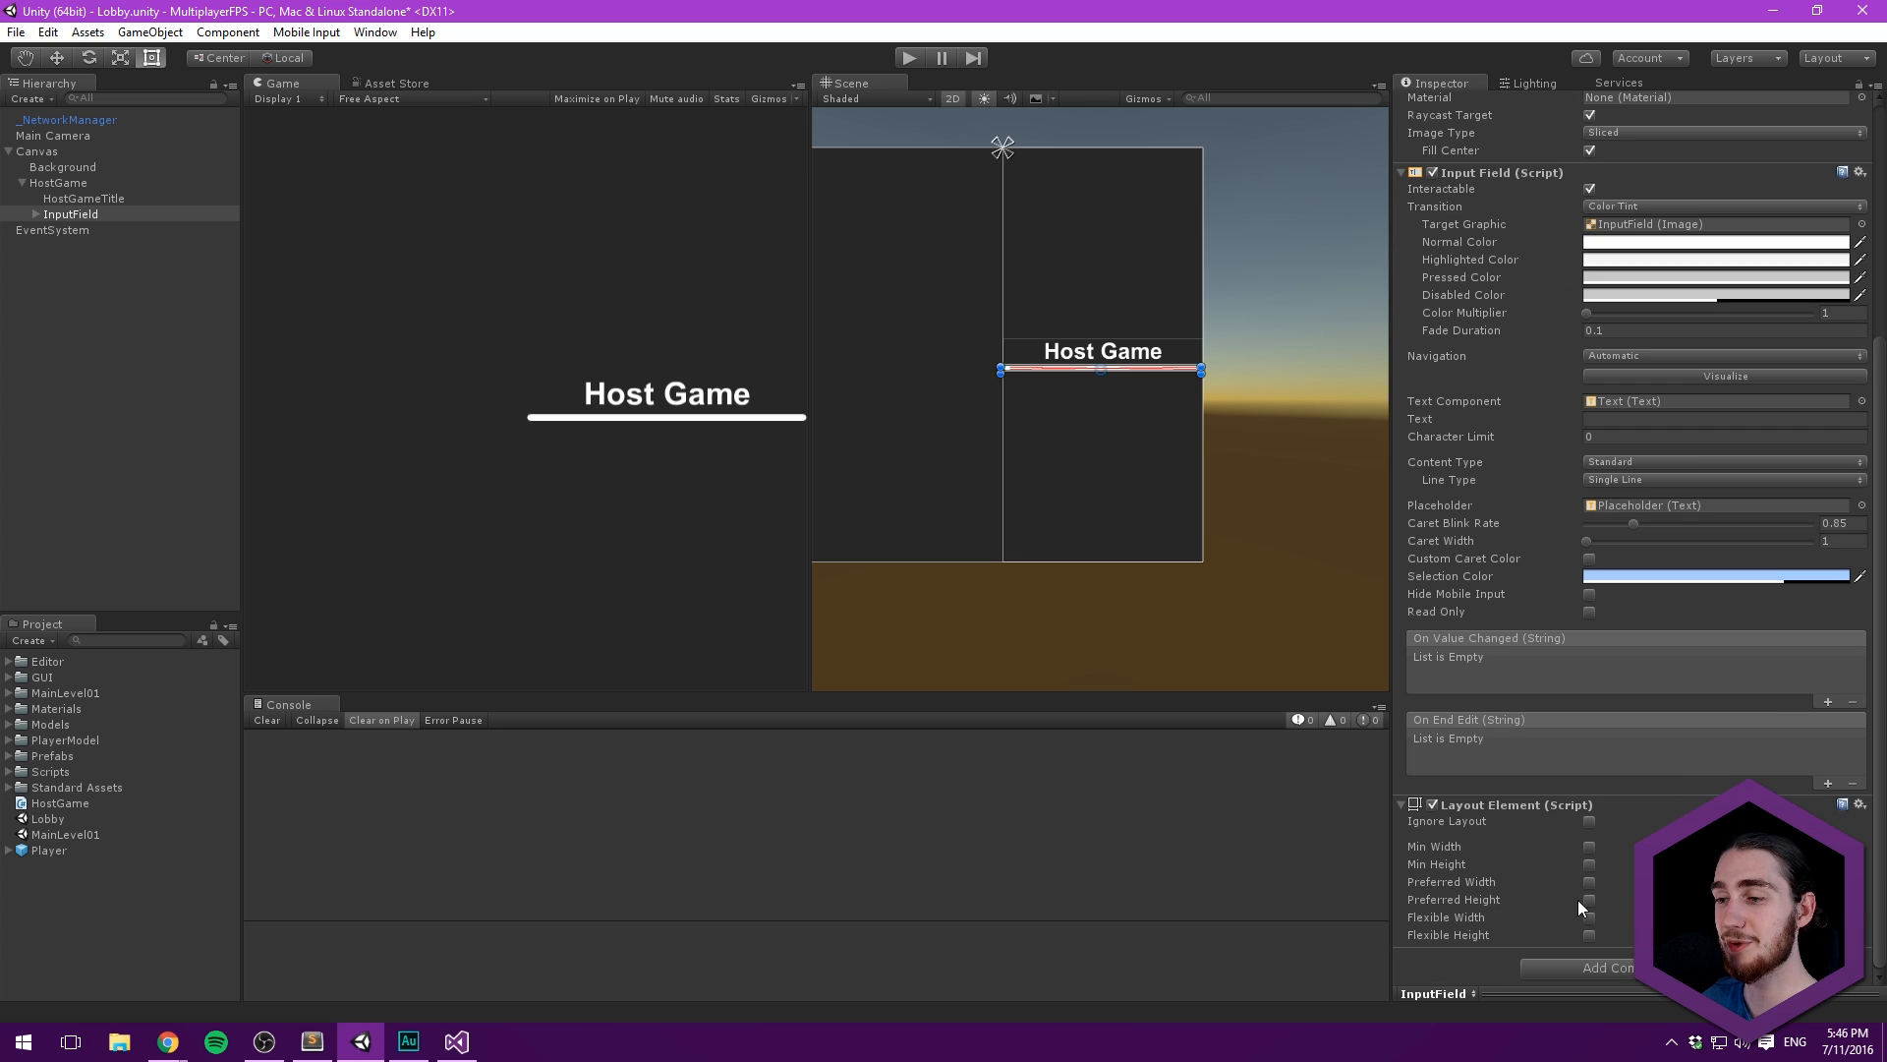
click(1588, 899)
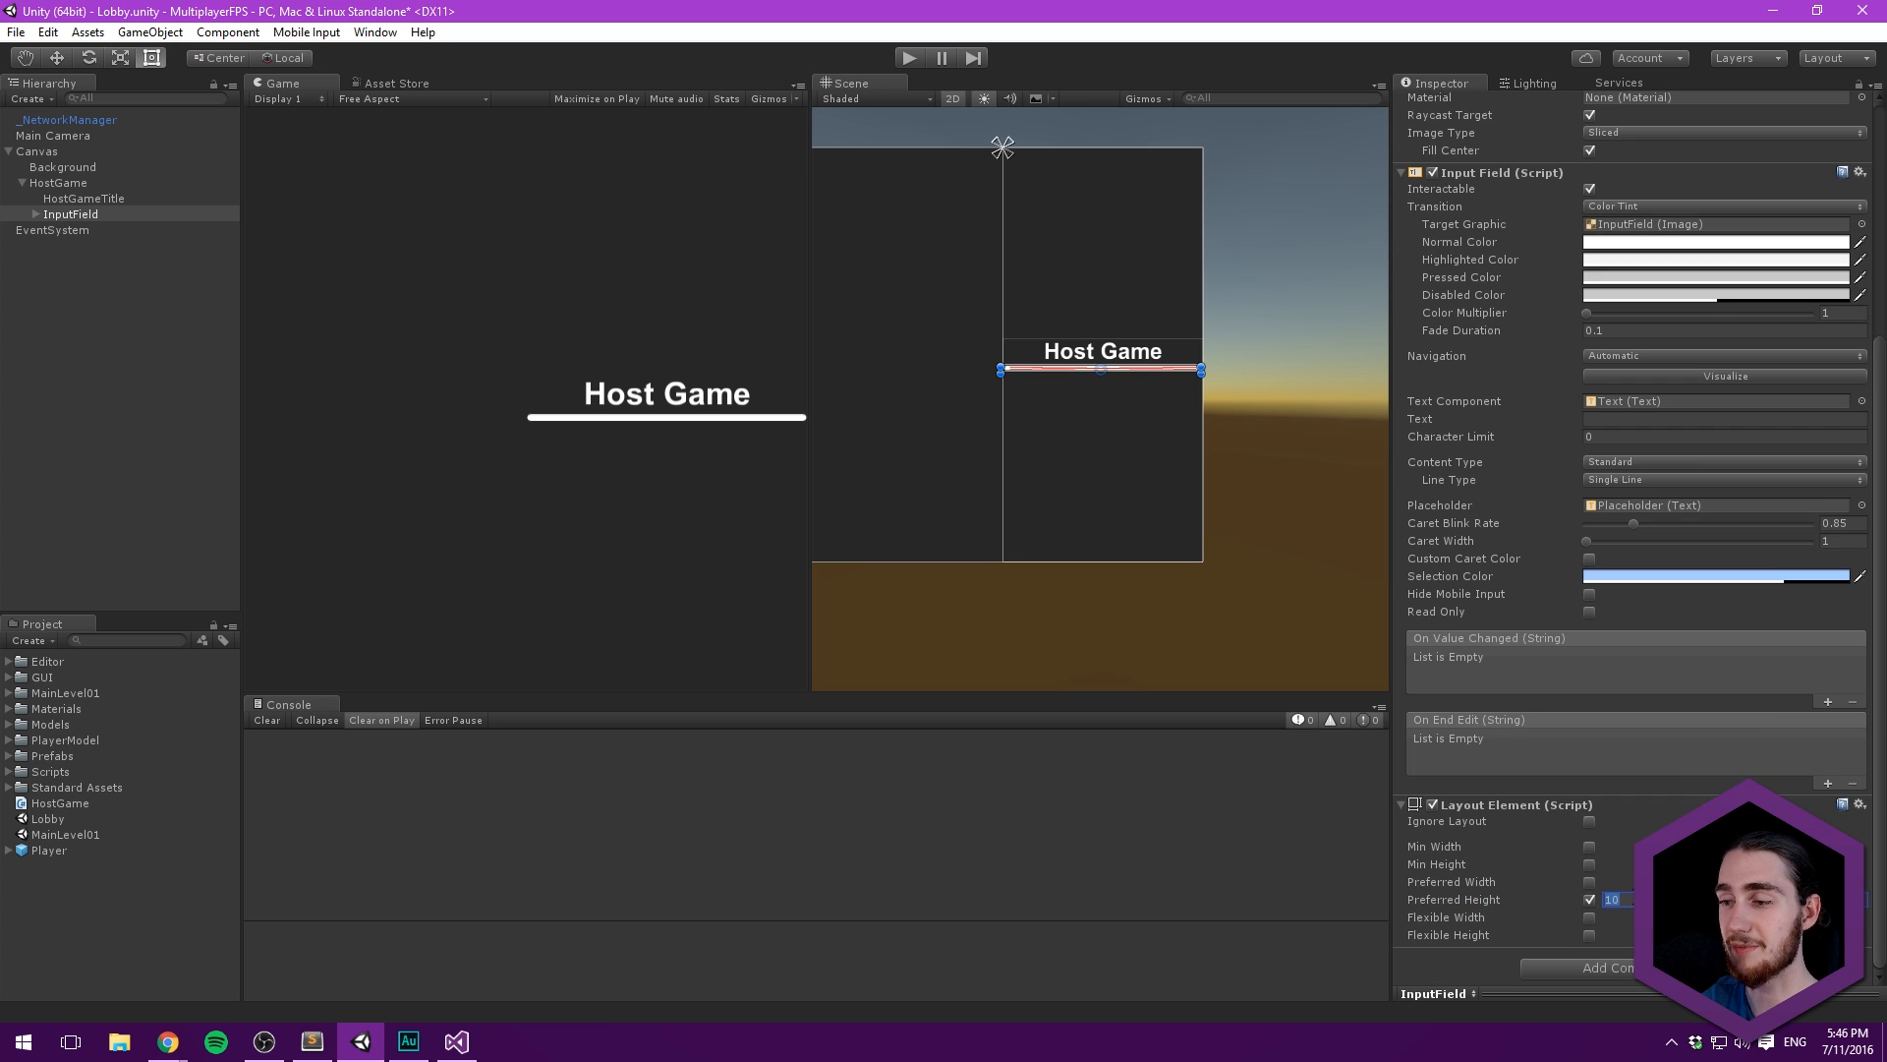
text(40)
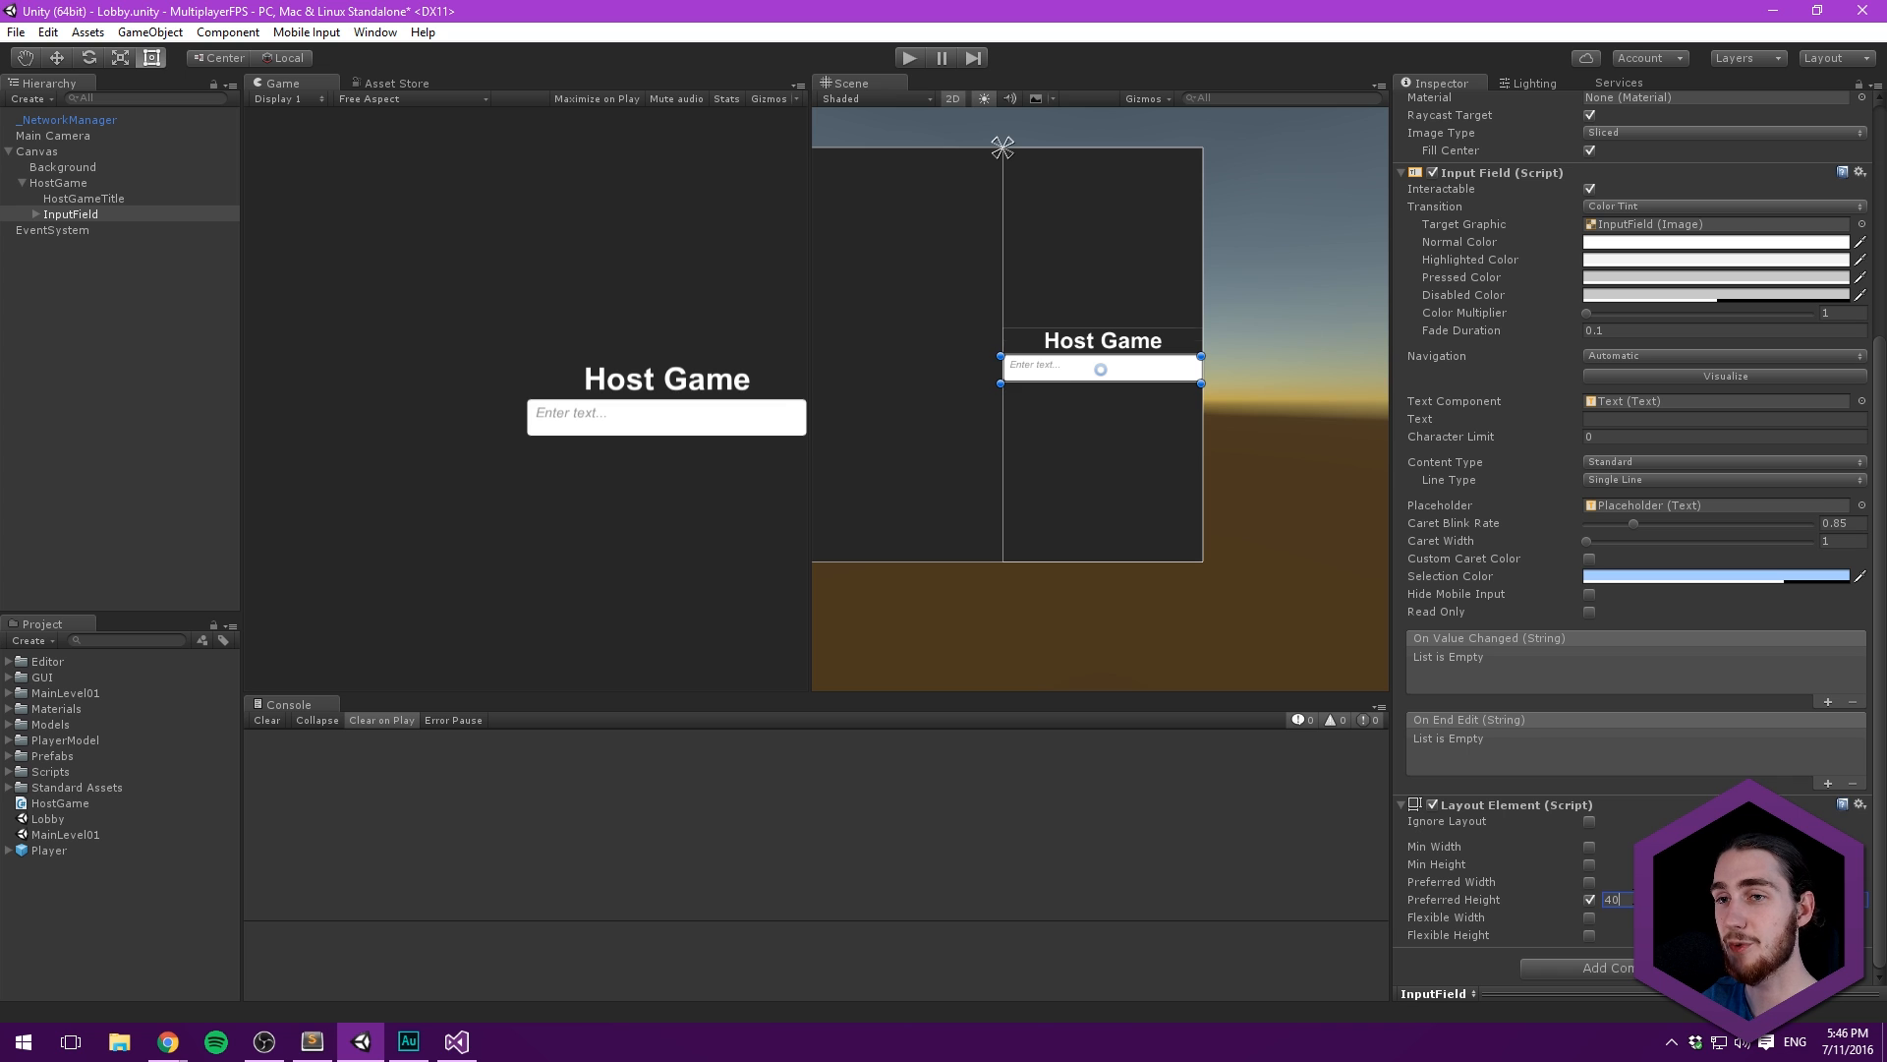
text(30)
text(RoomNameInput)
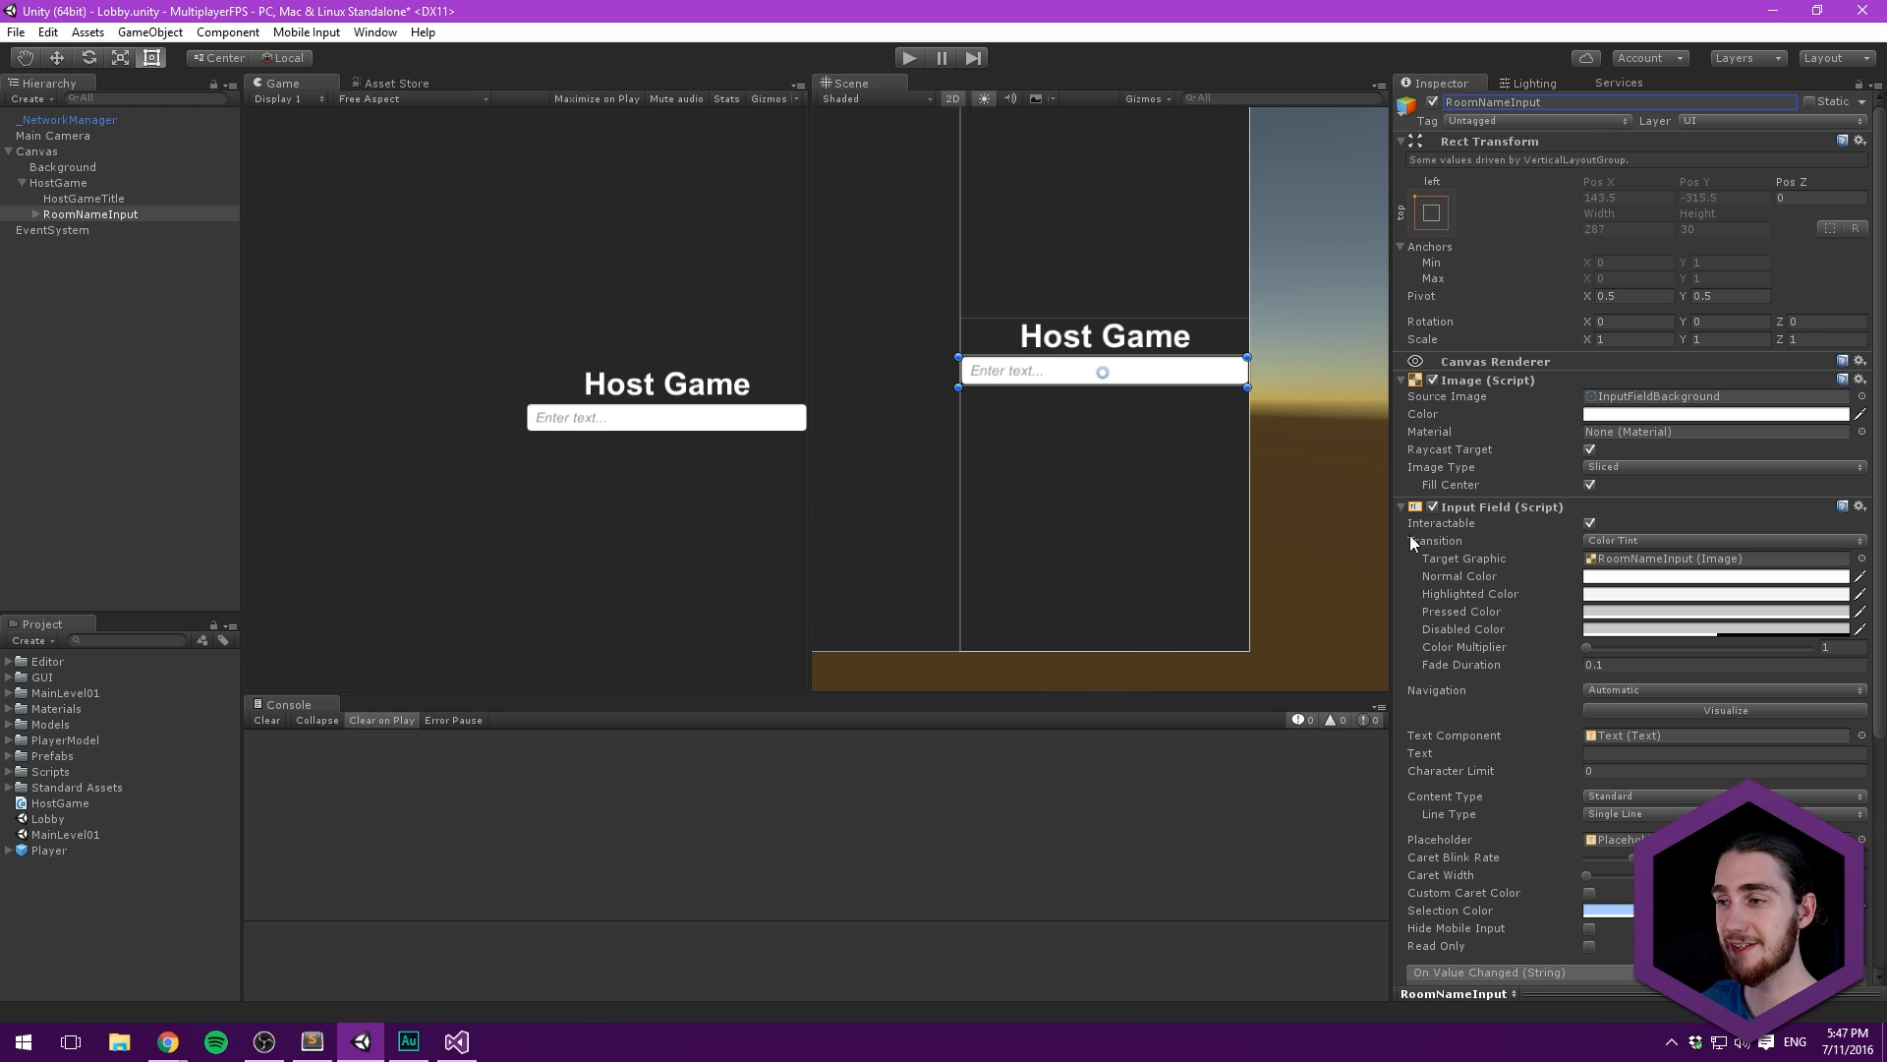
- Replace RoomNameInput's placeholder text with 'Room name...' and collapse the input's hierarchy entry
click(33, 214)
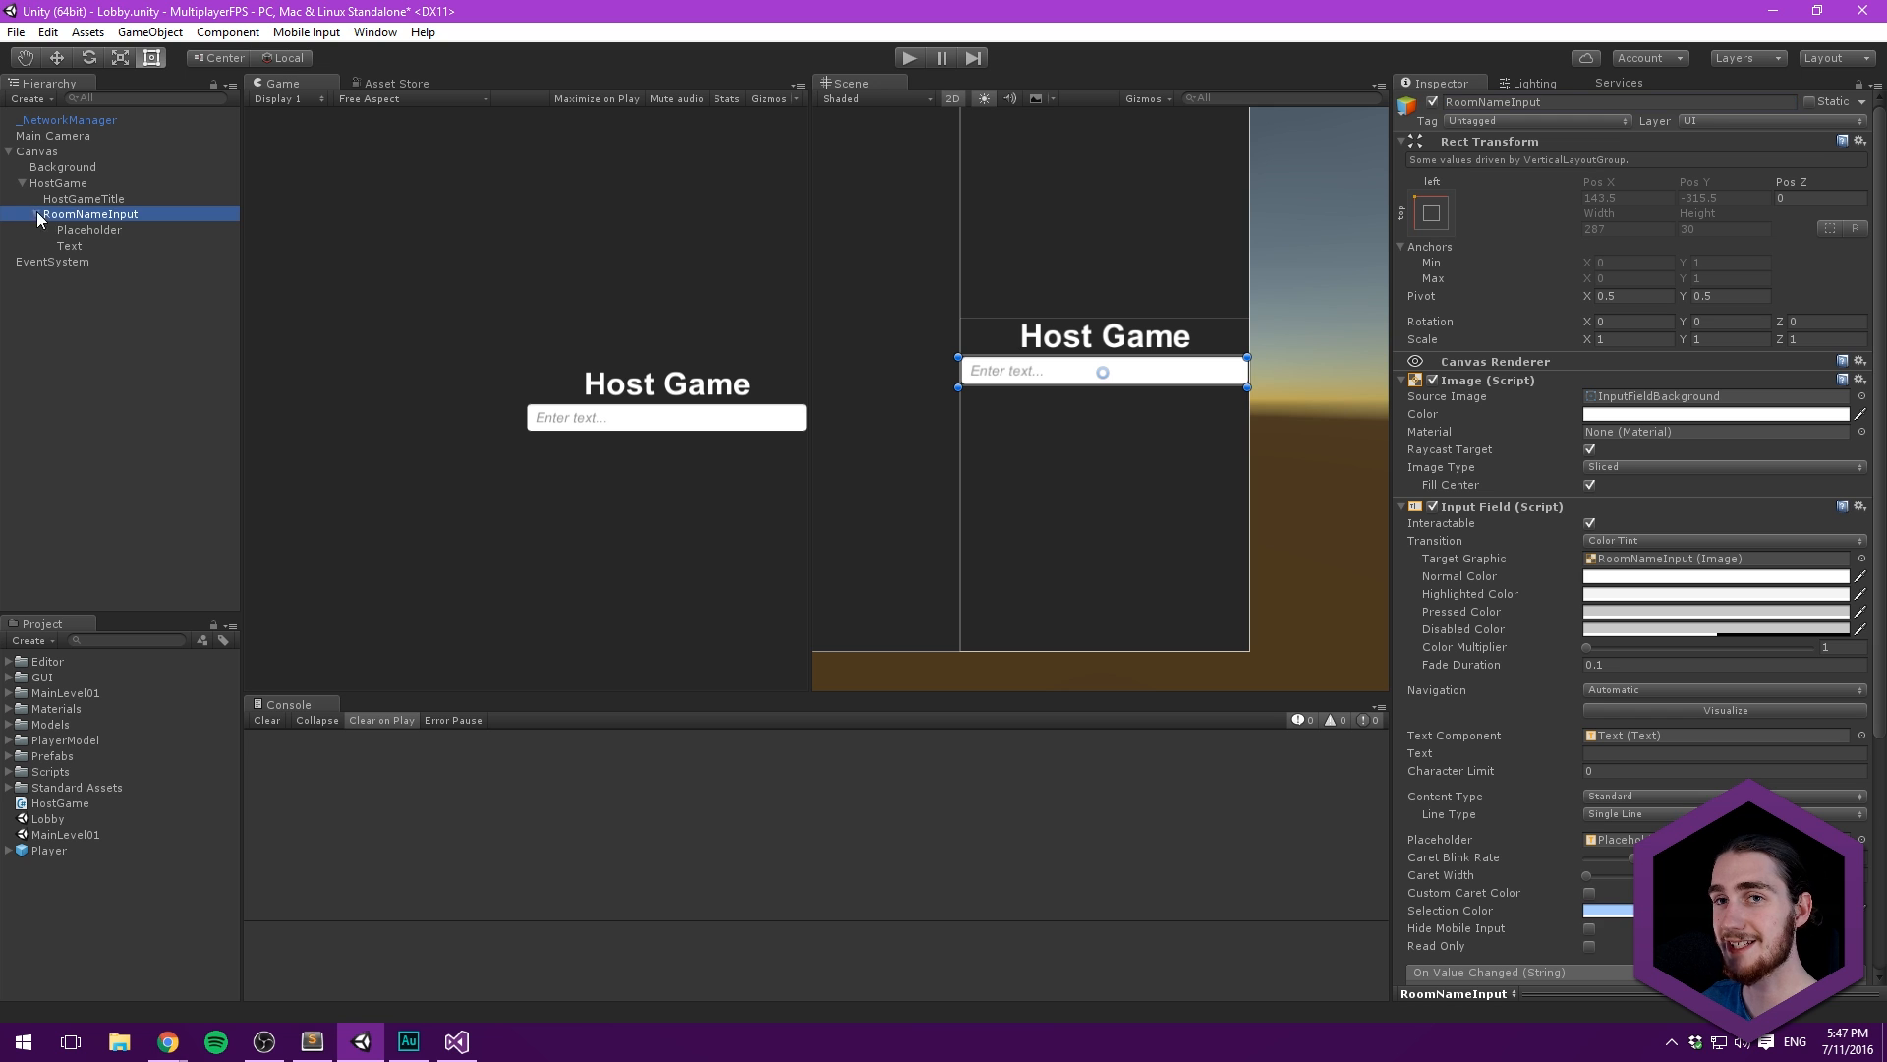
click(89, 229)
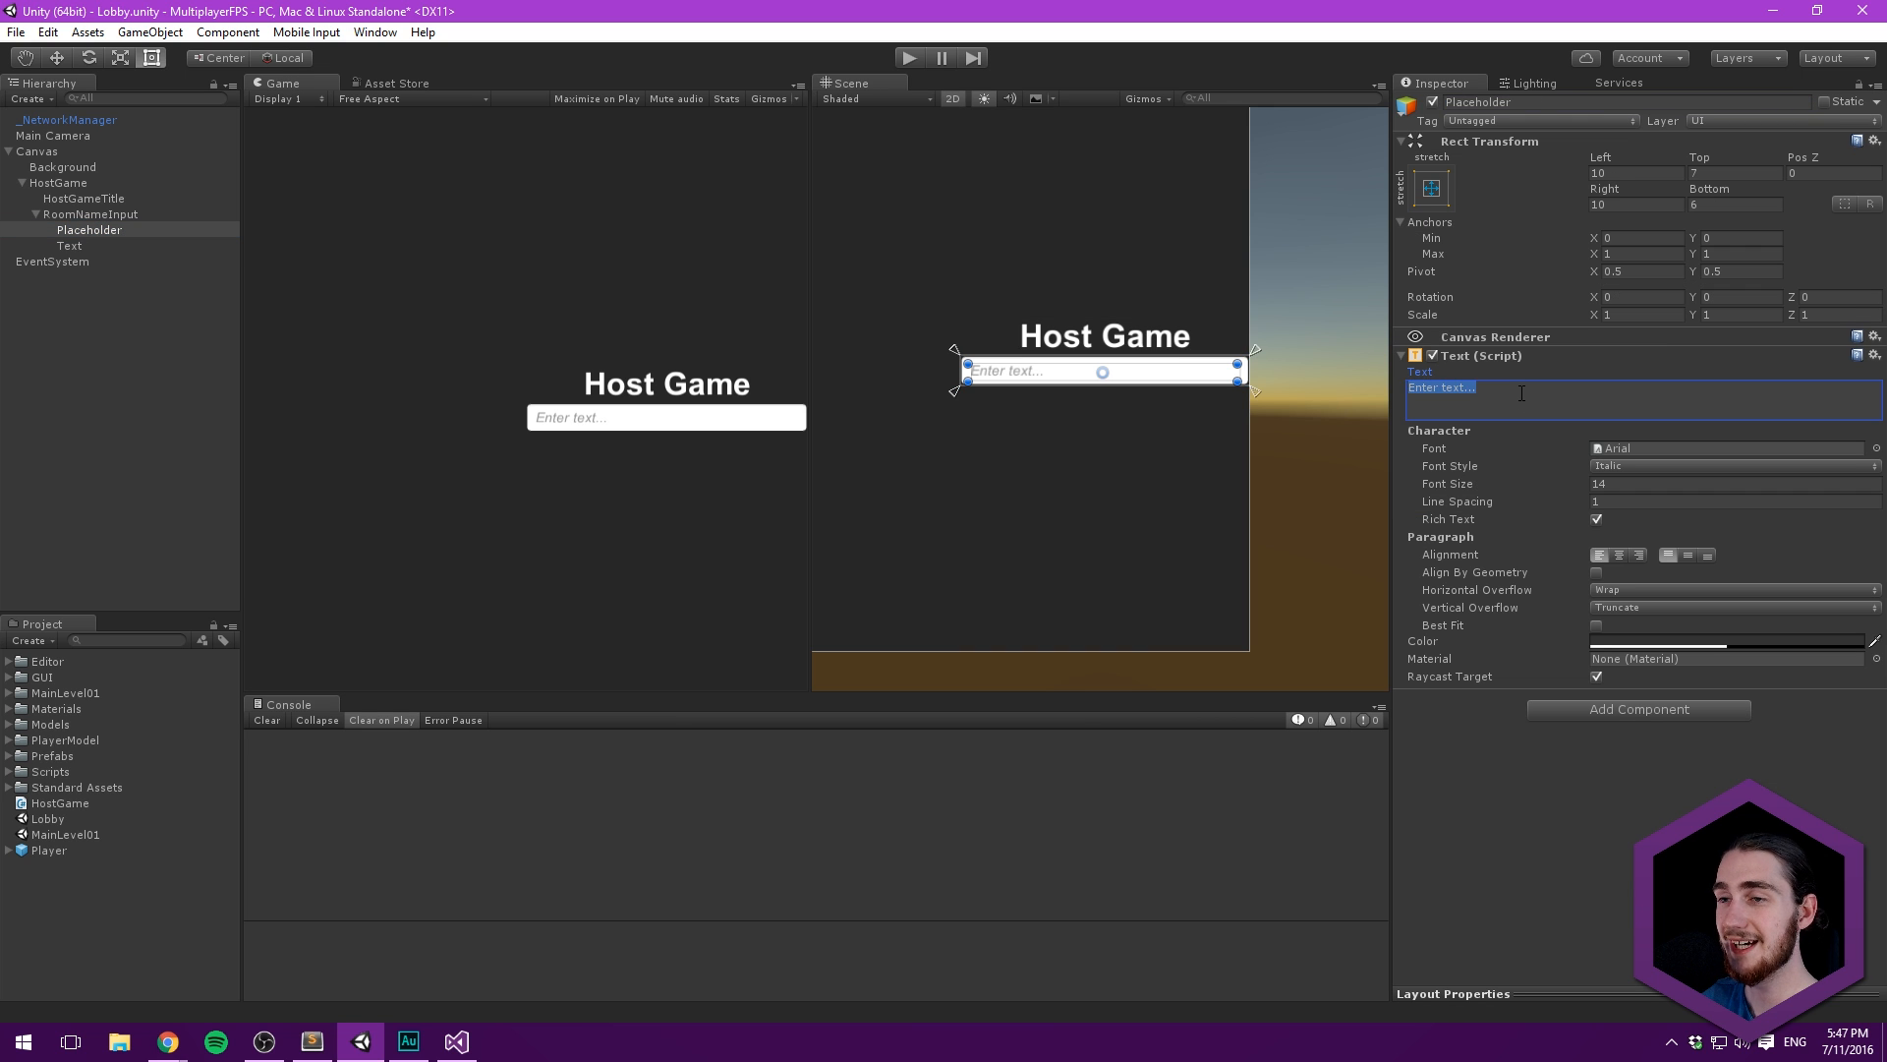
key(Delete)
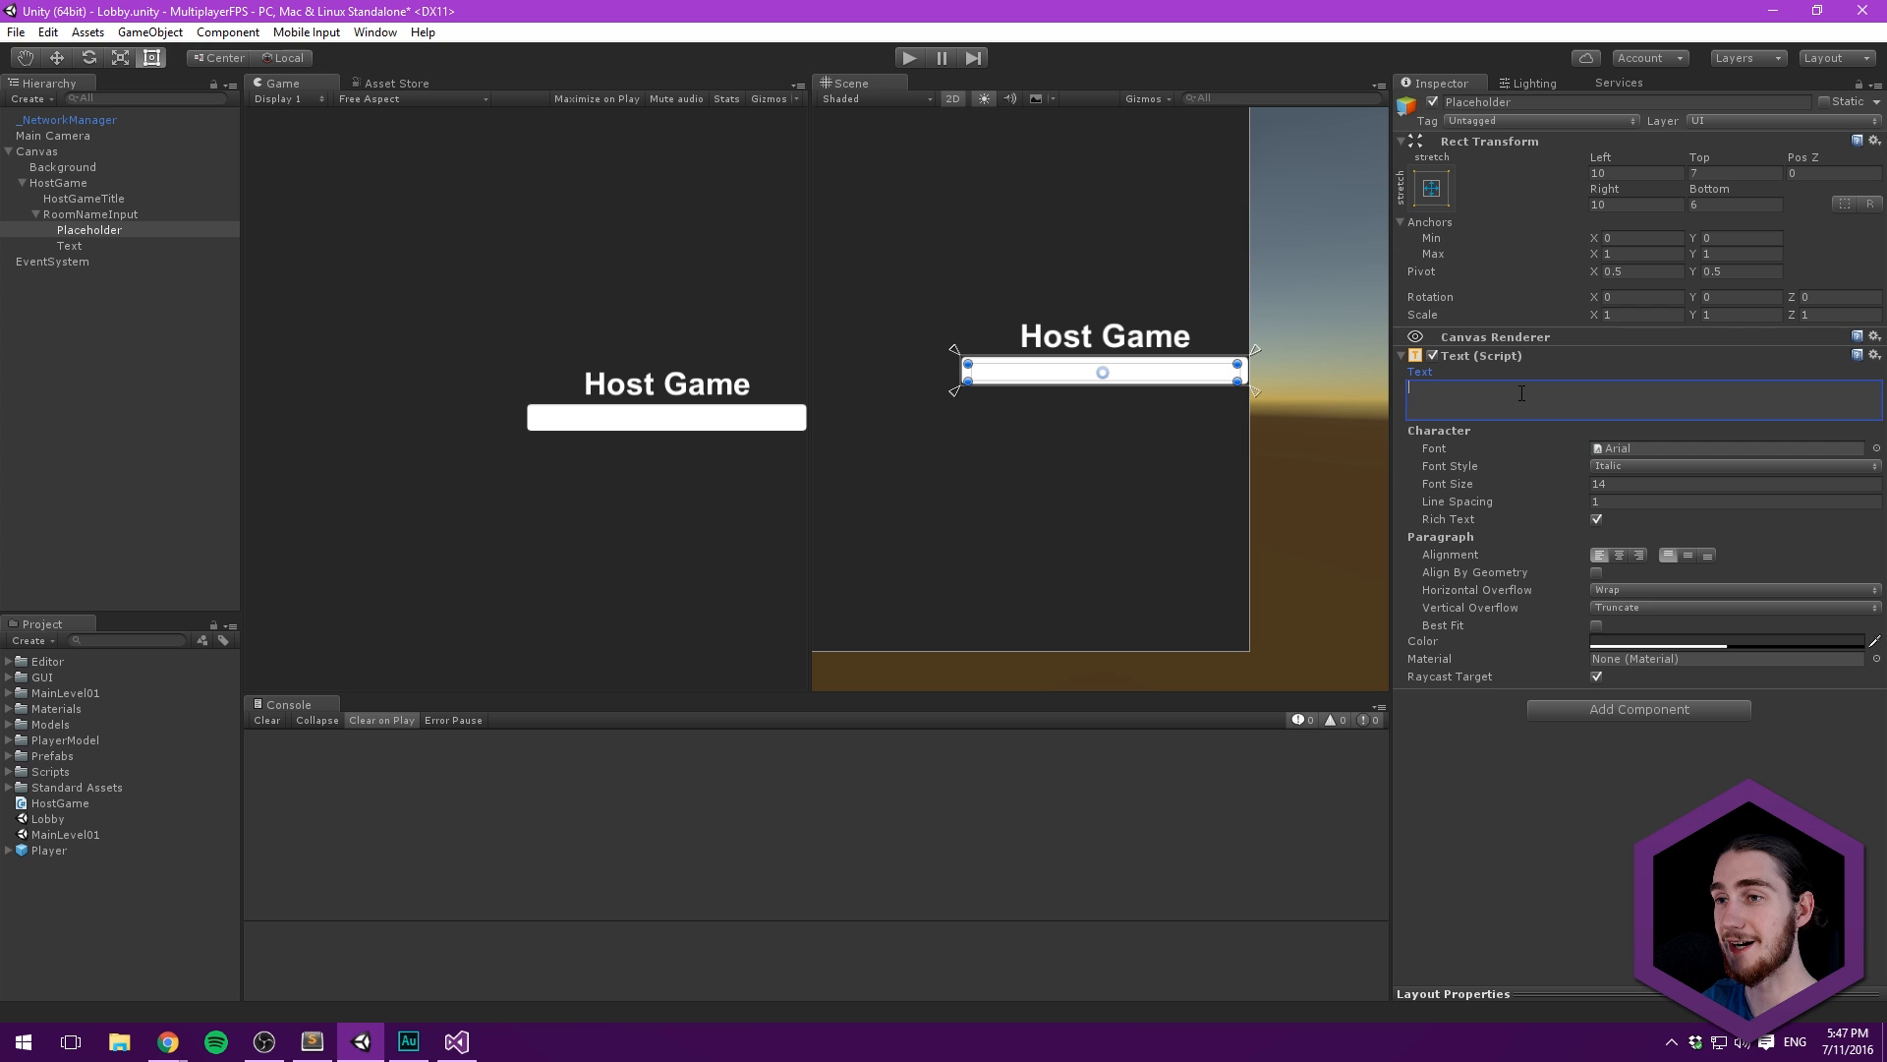
text(Room name...)
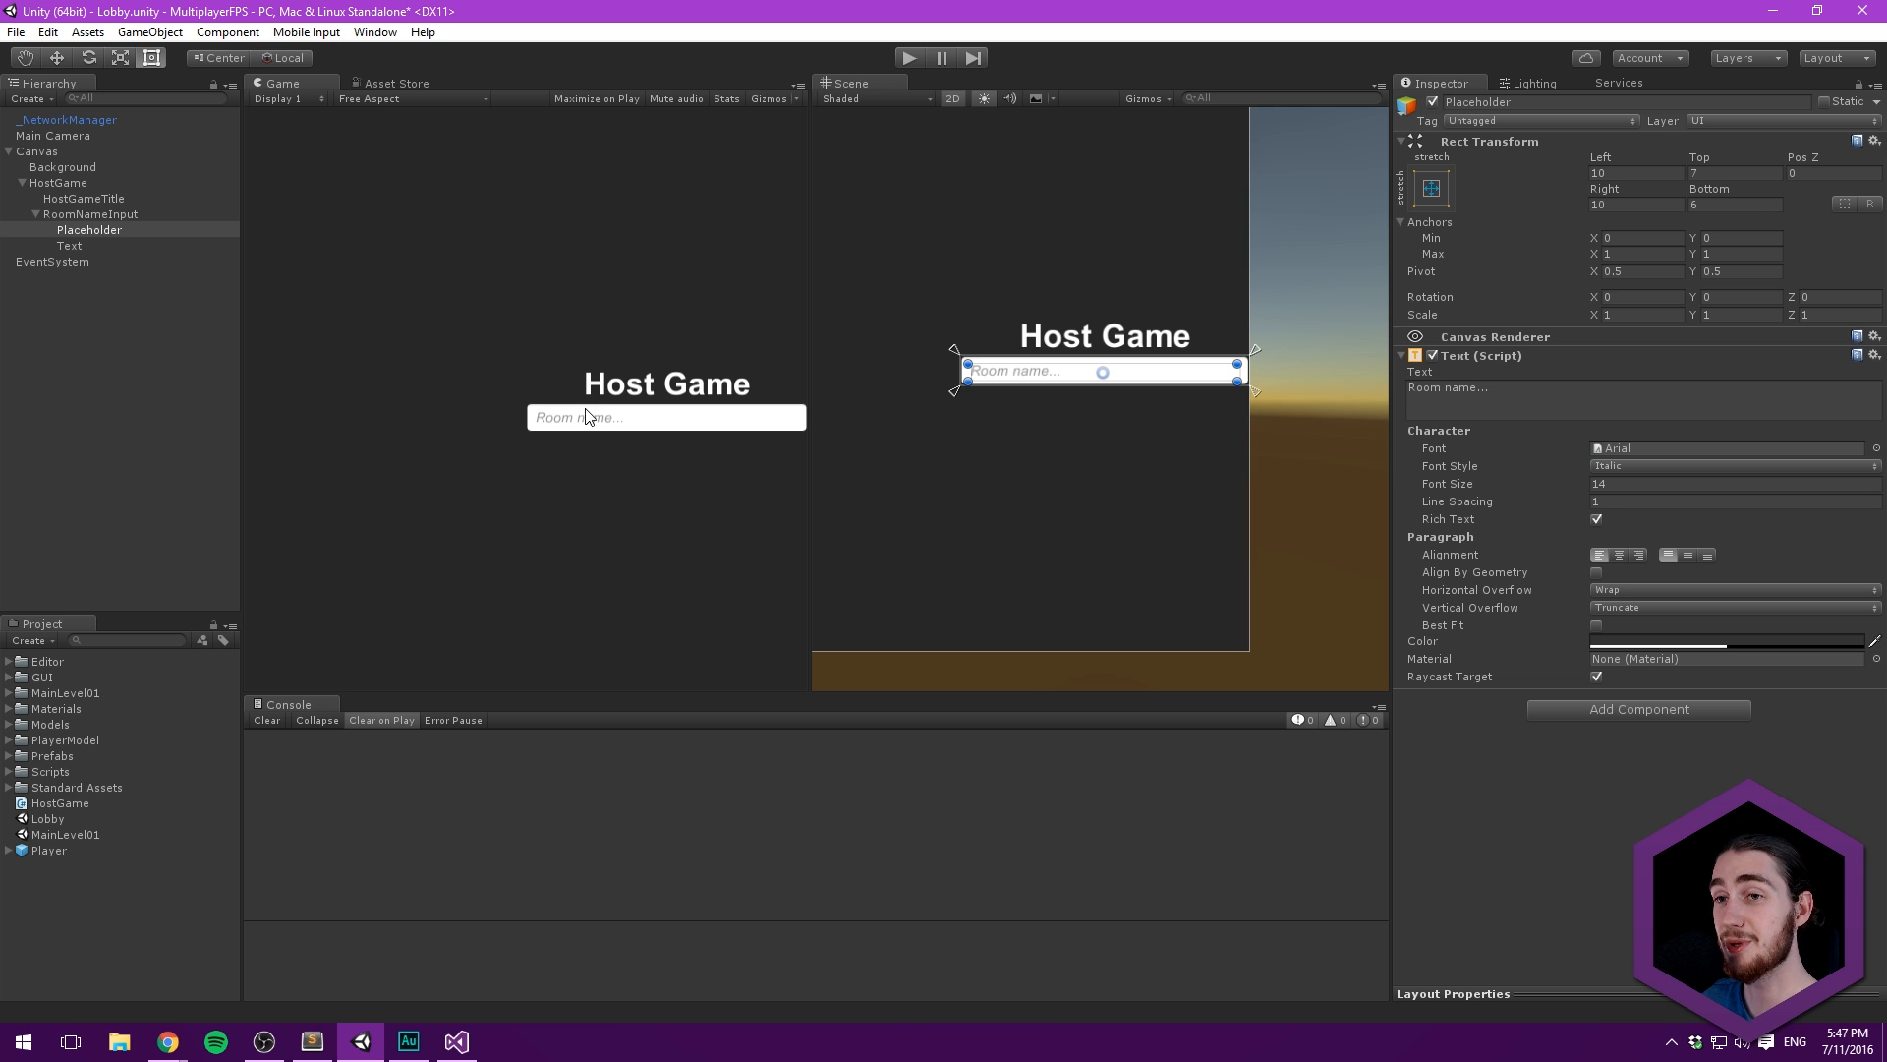
click(75, 213)
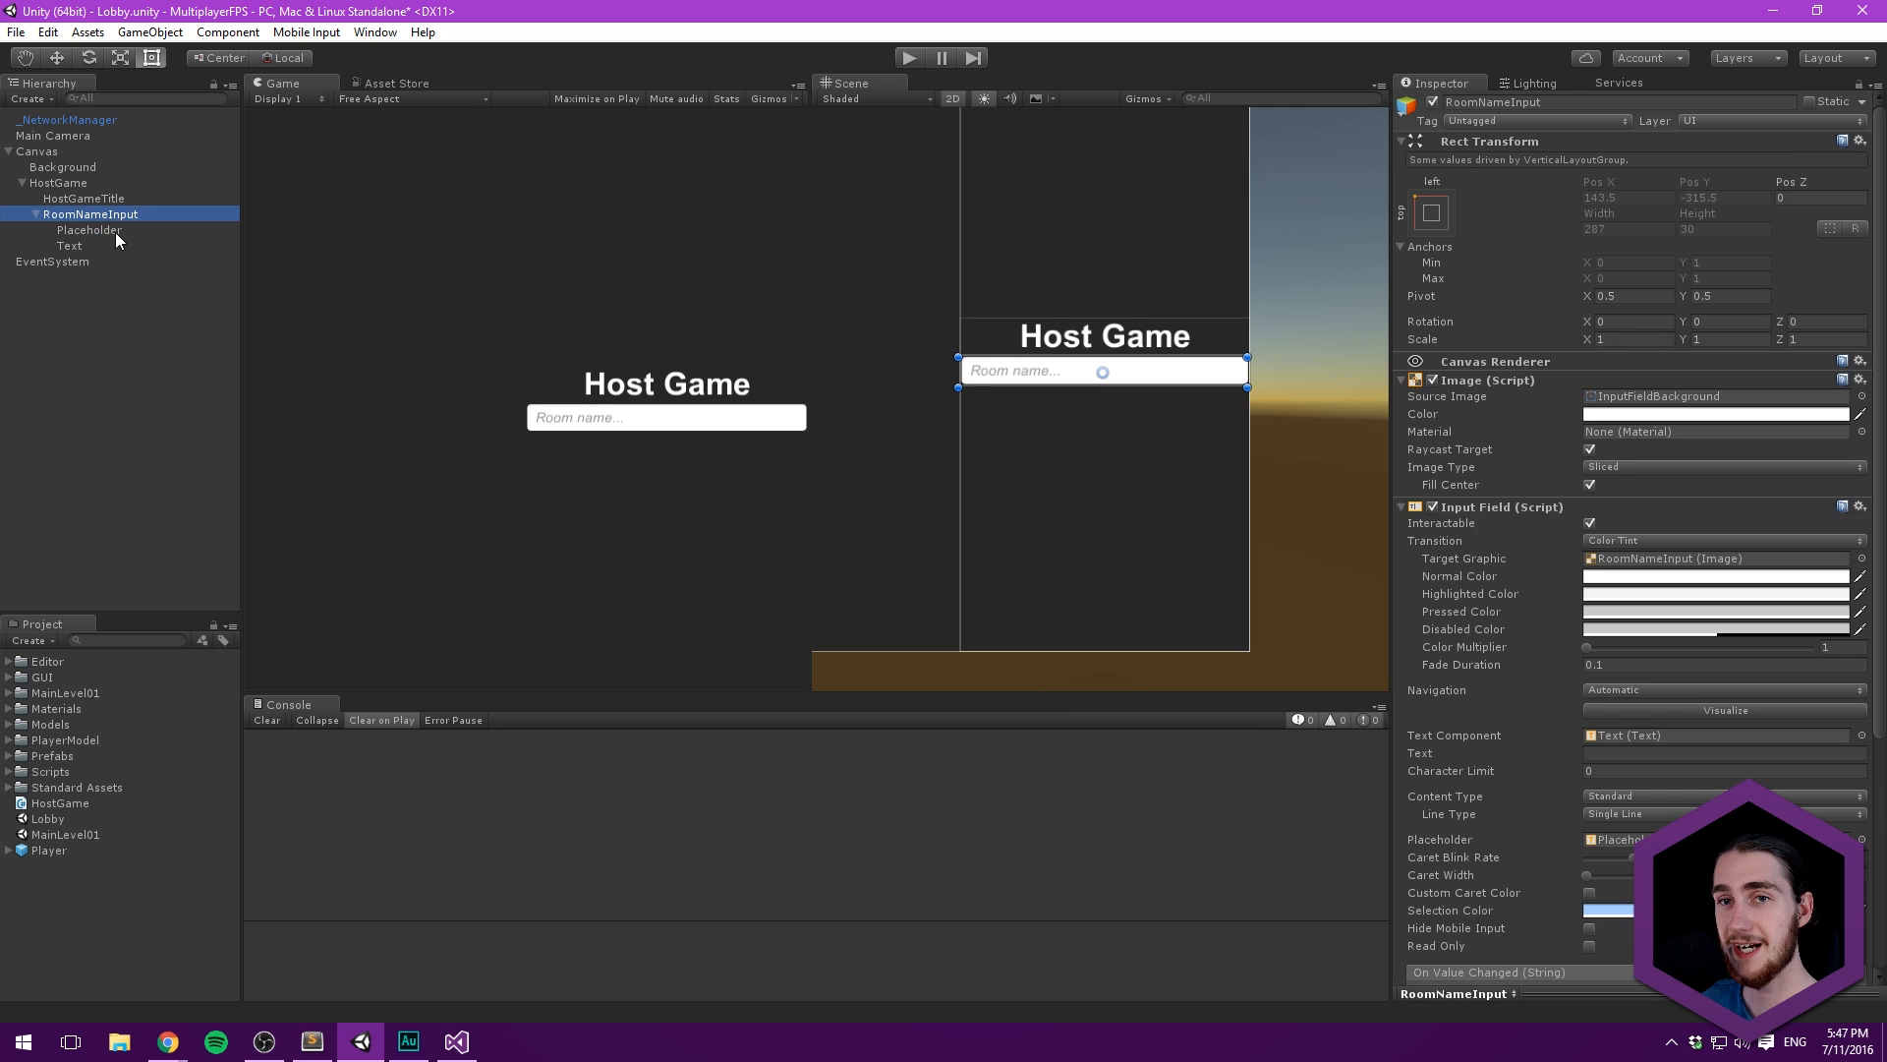
click(35, 212)
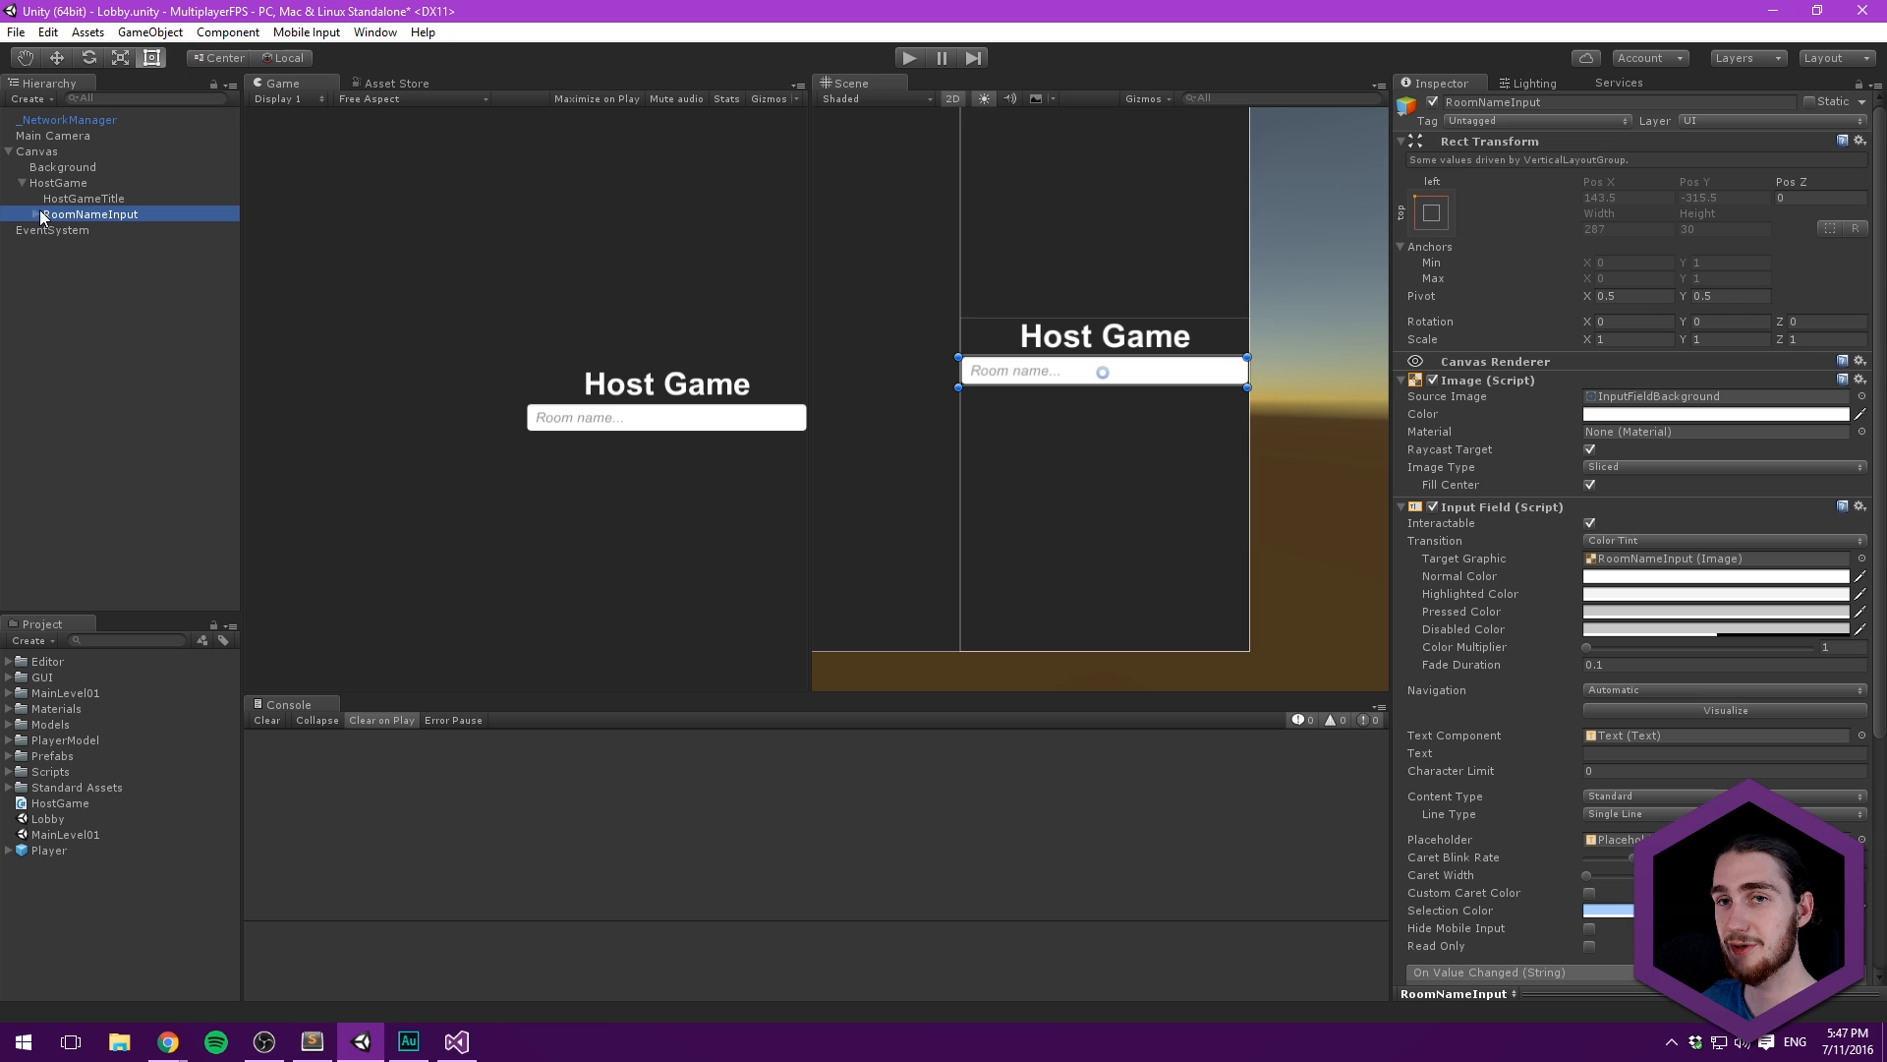
scroll(down, 3)
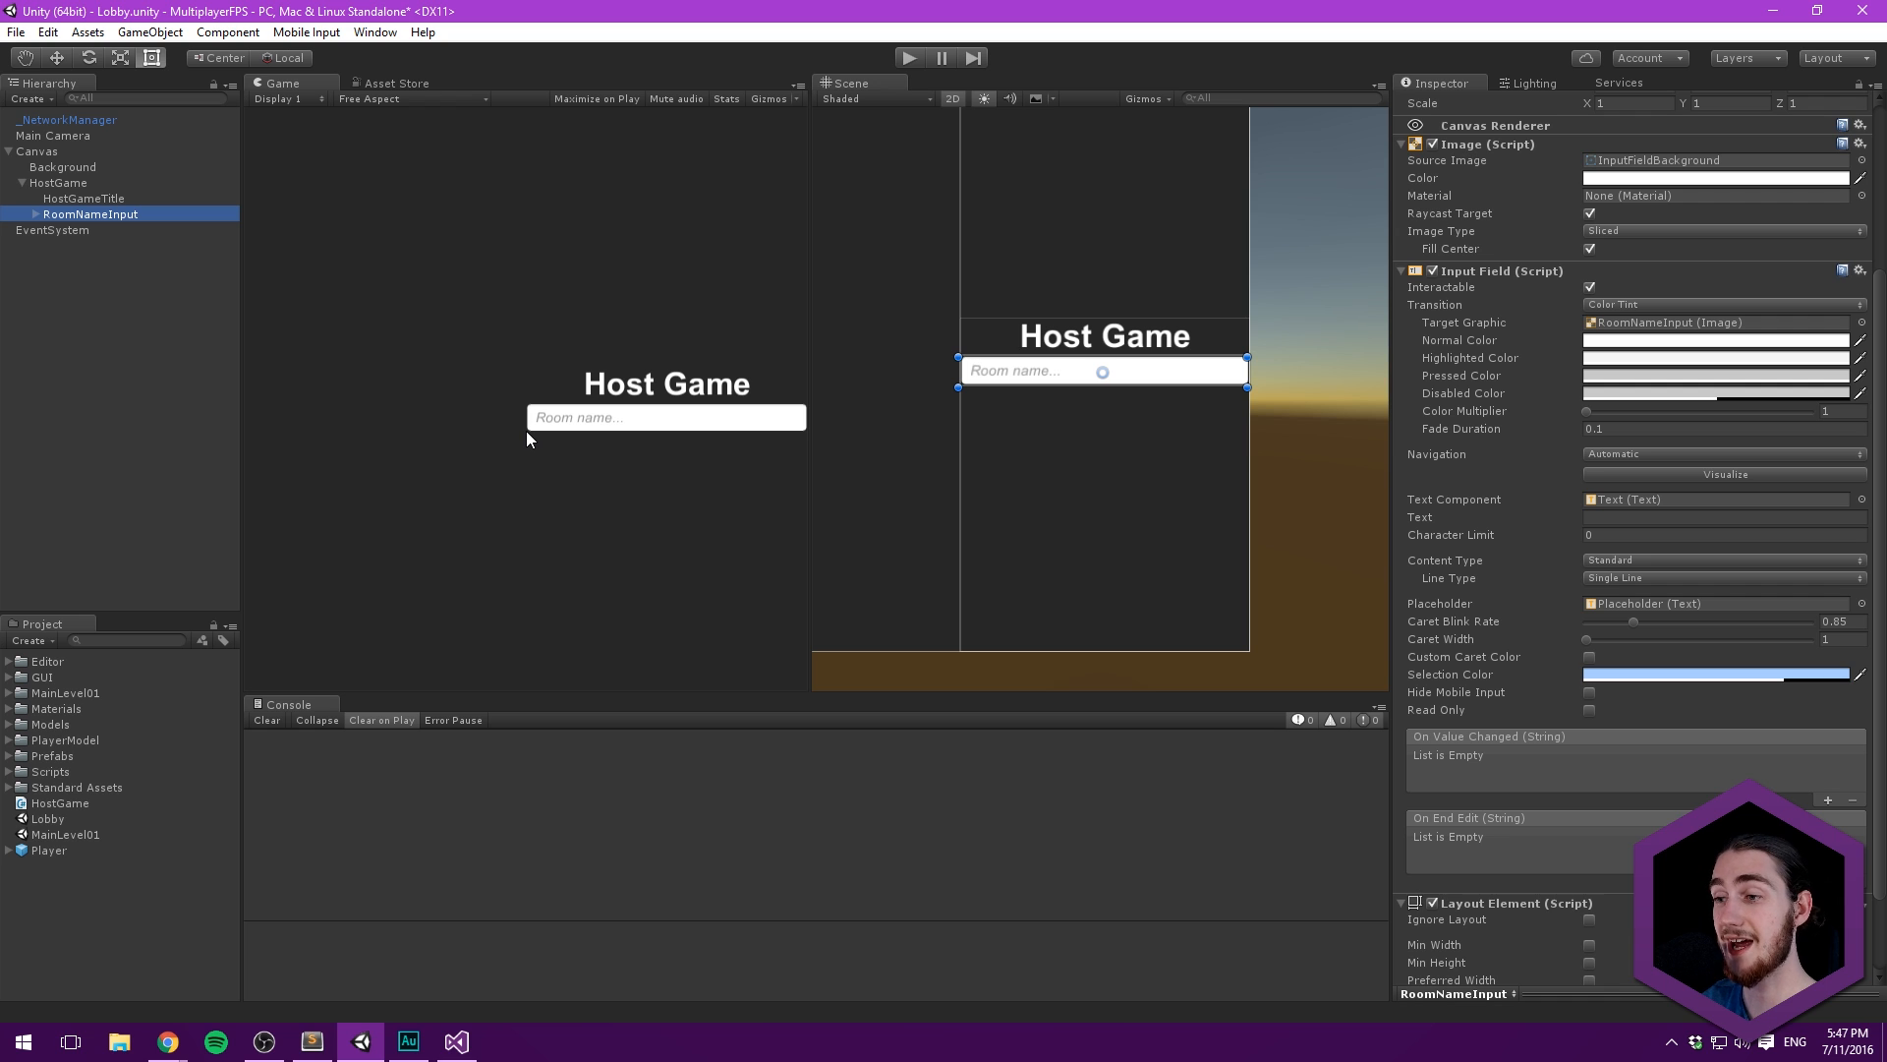
- Wire RoomNameInput's On Value Changed to HostGame.SetRoomName on _NetworkManager
scroll(down, 3)
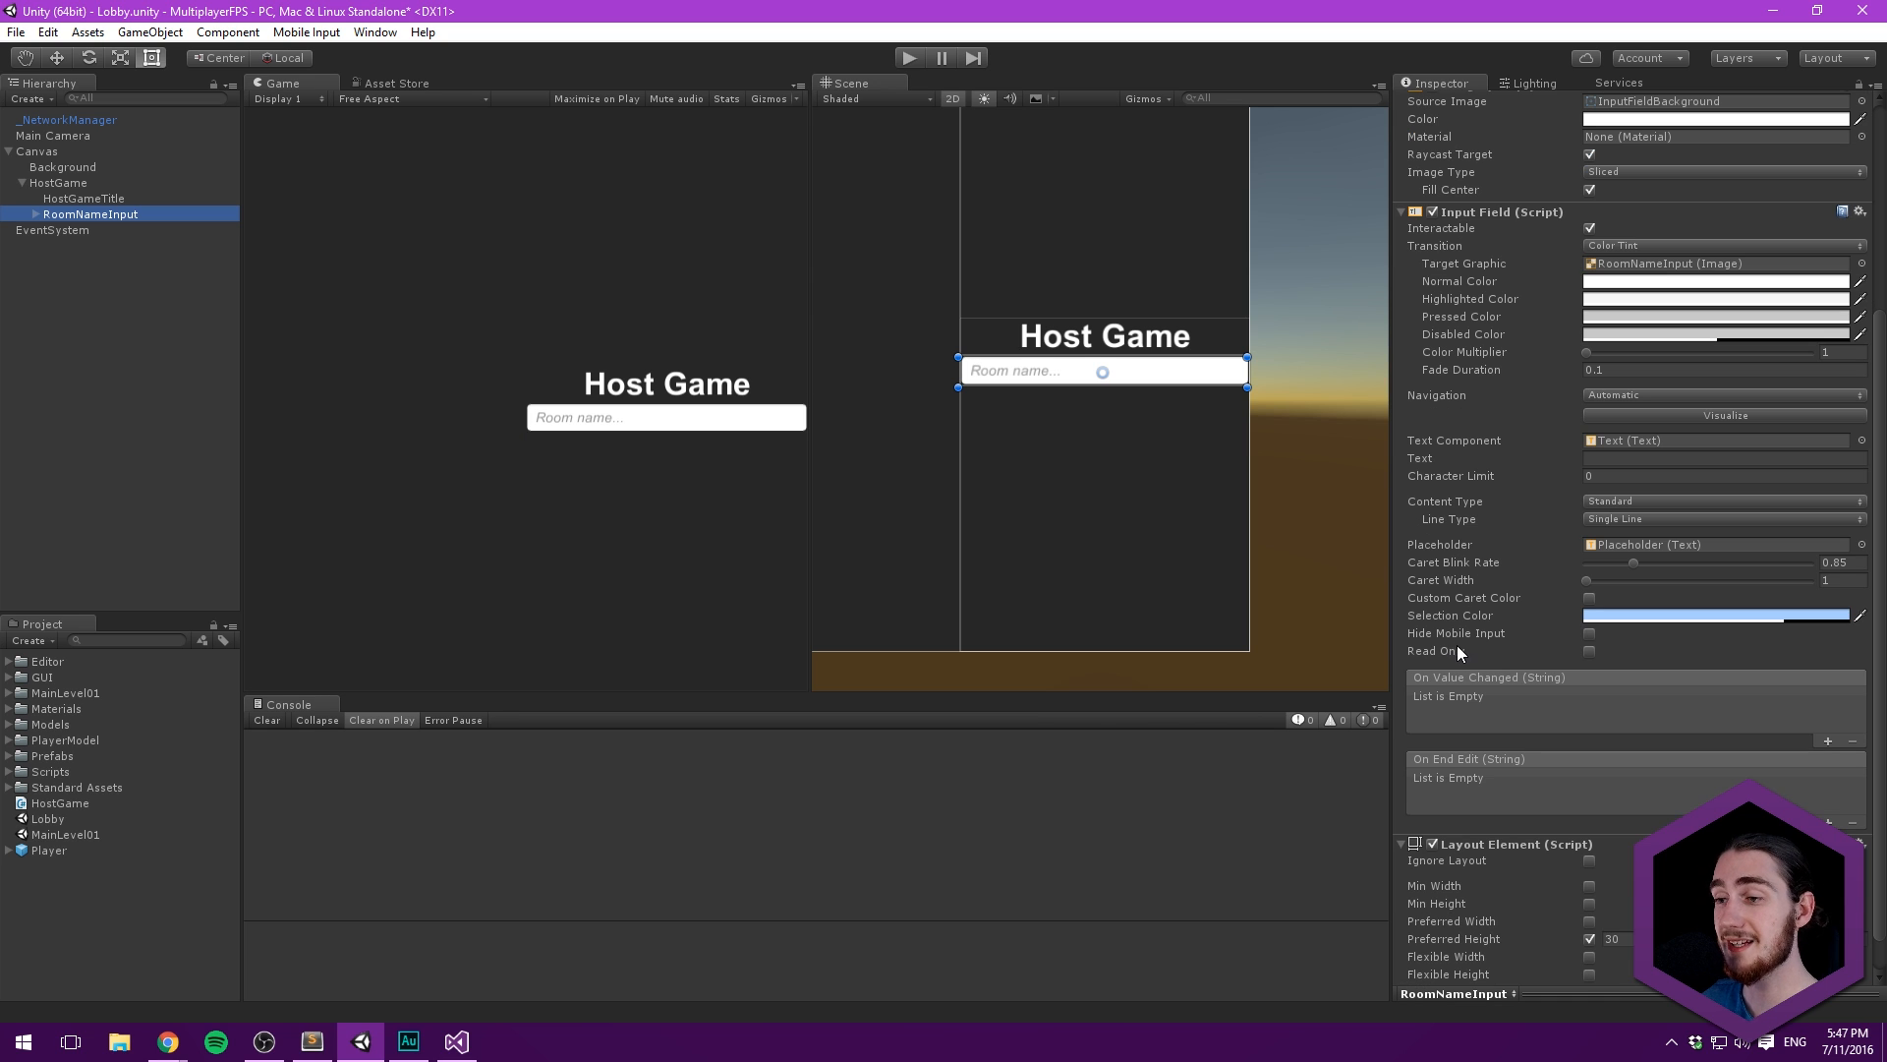
mouse_move(1496, 689)
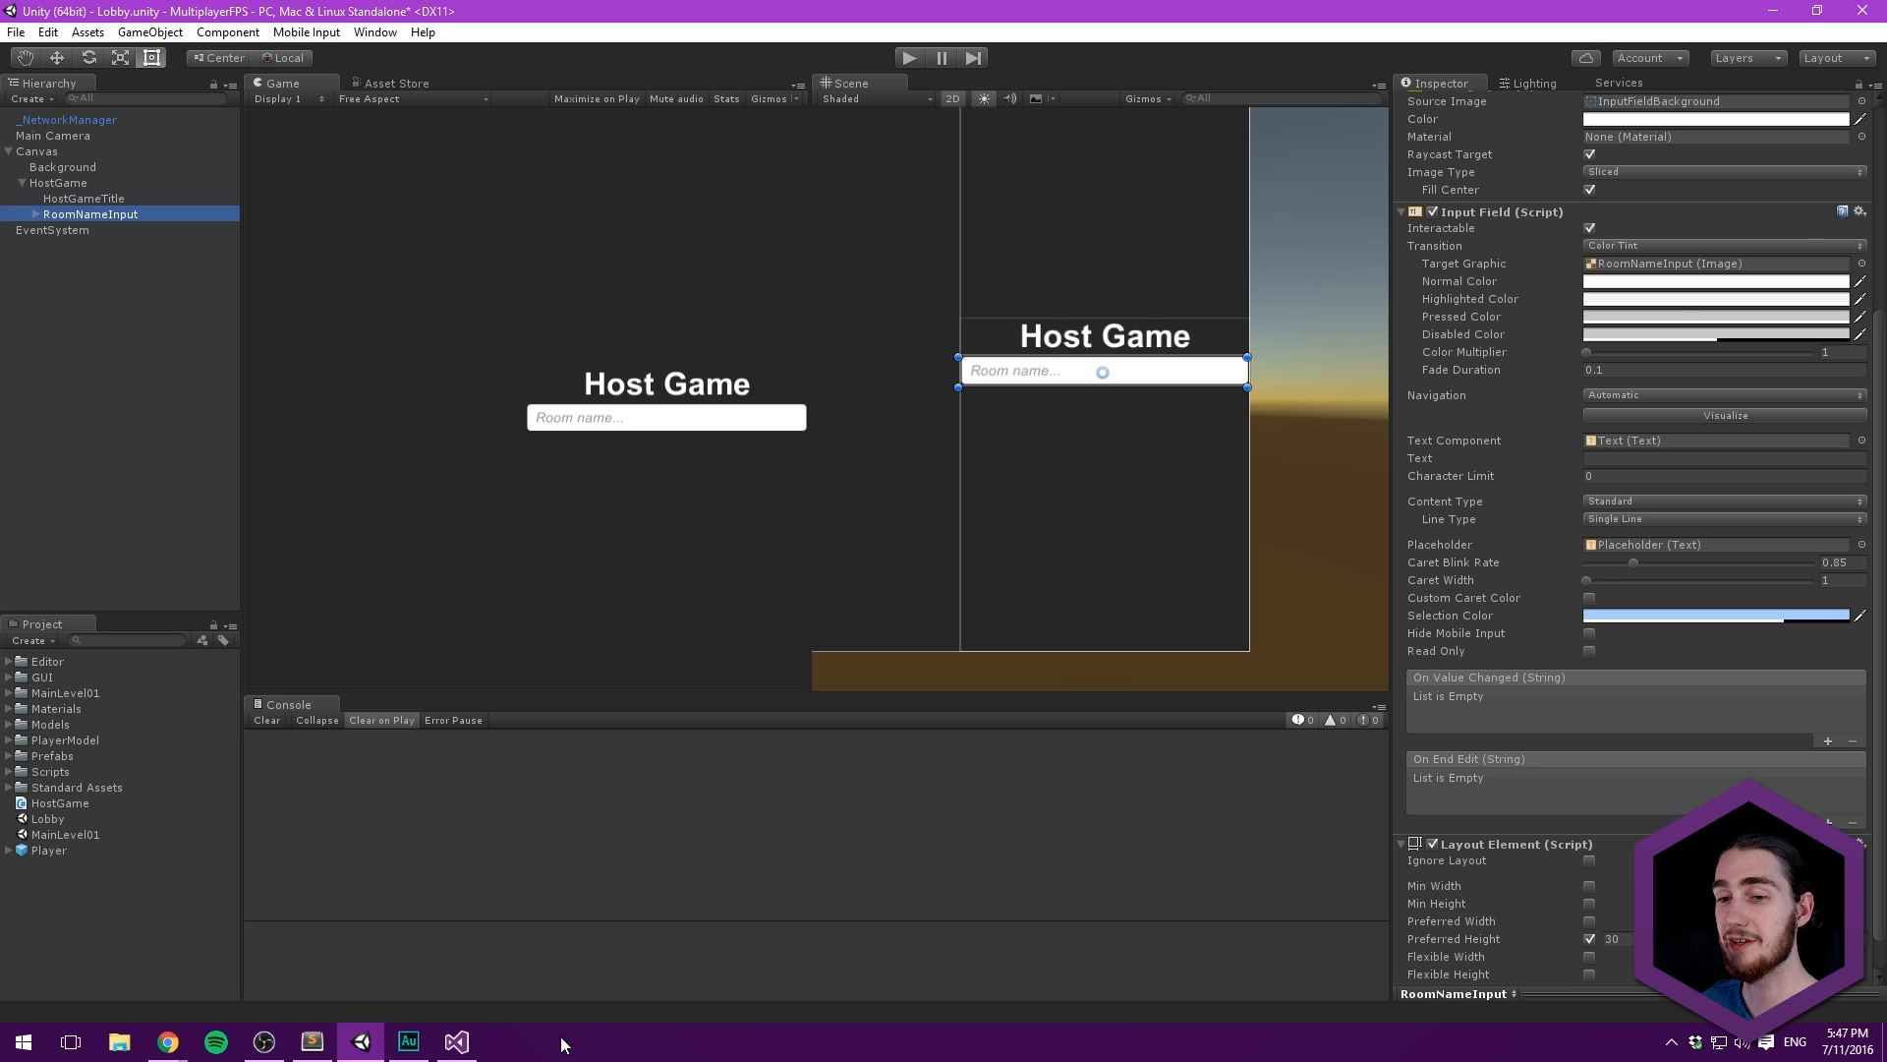
click(456, 1041)
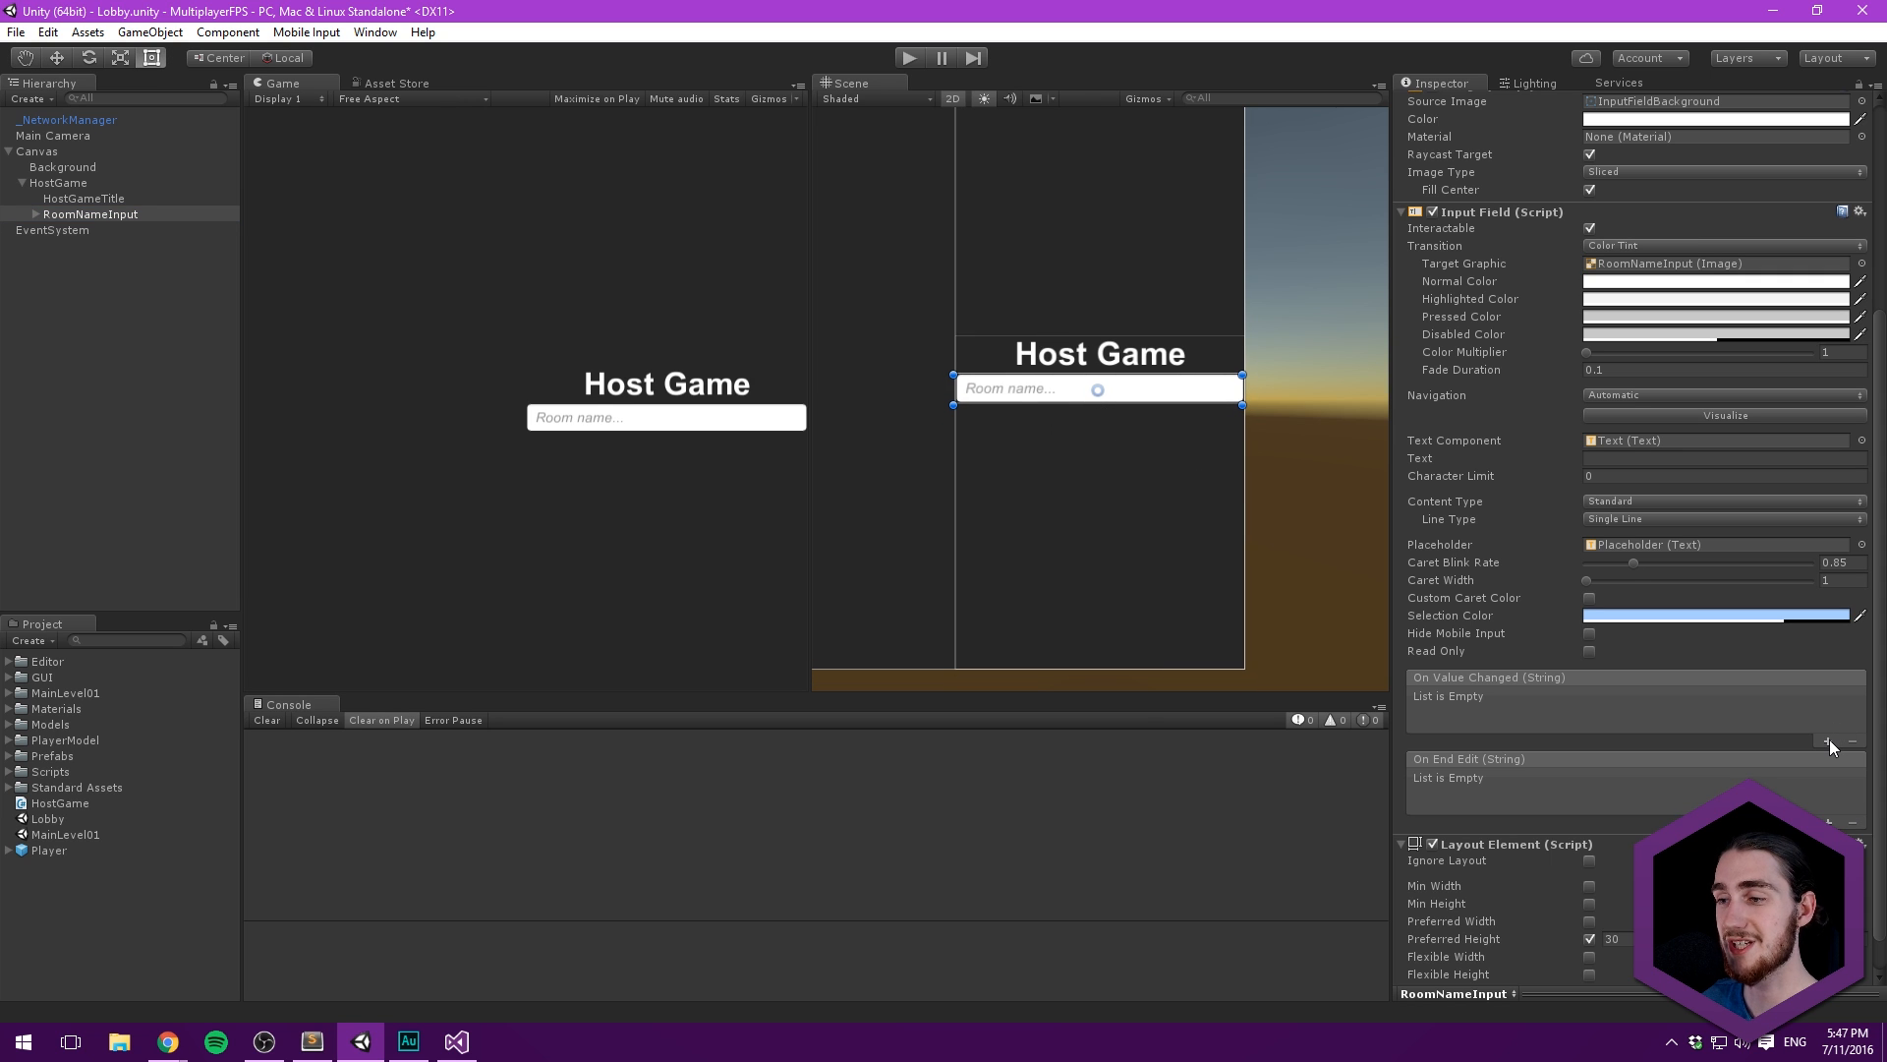
click(1825, 741)
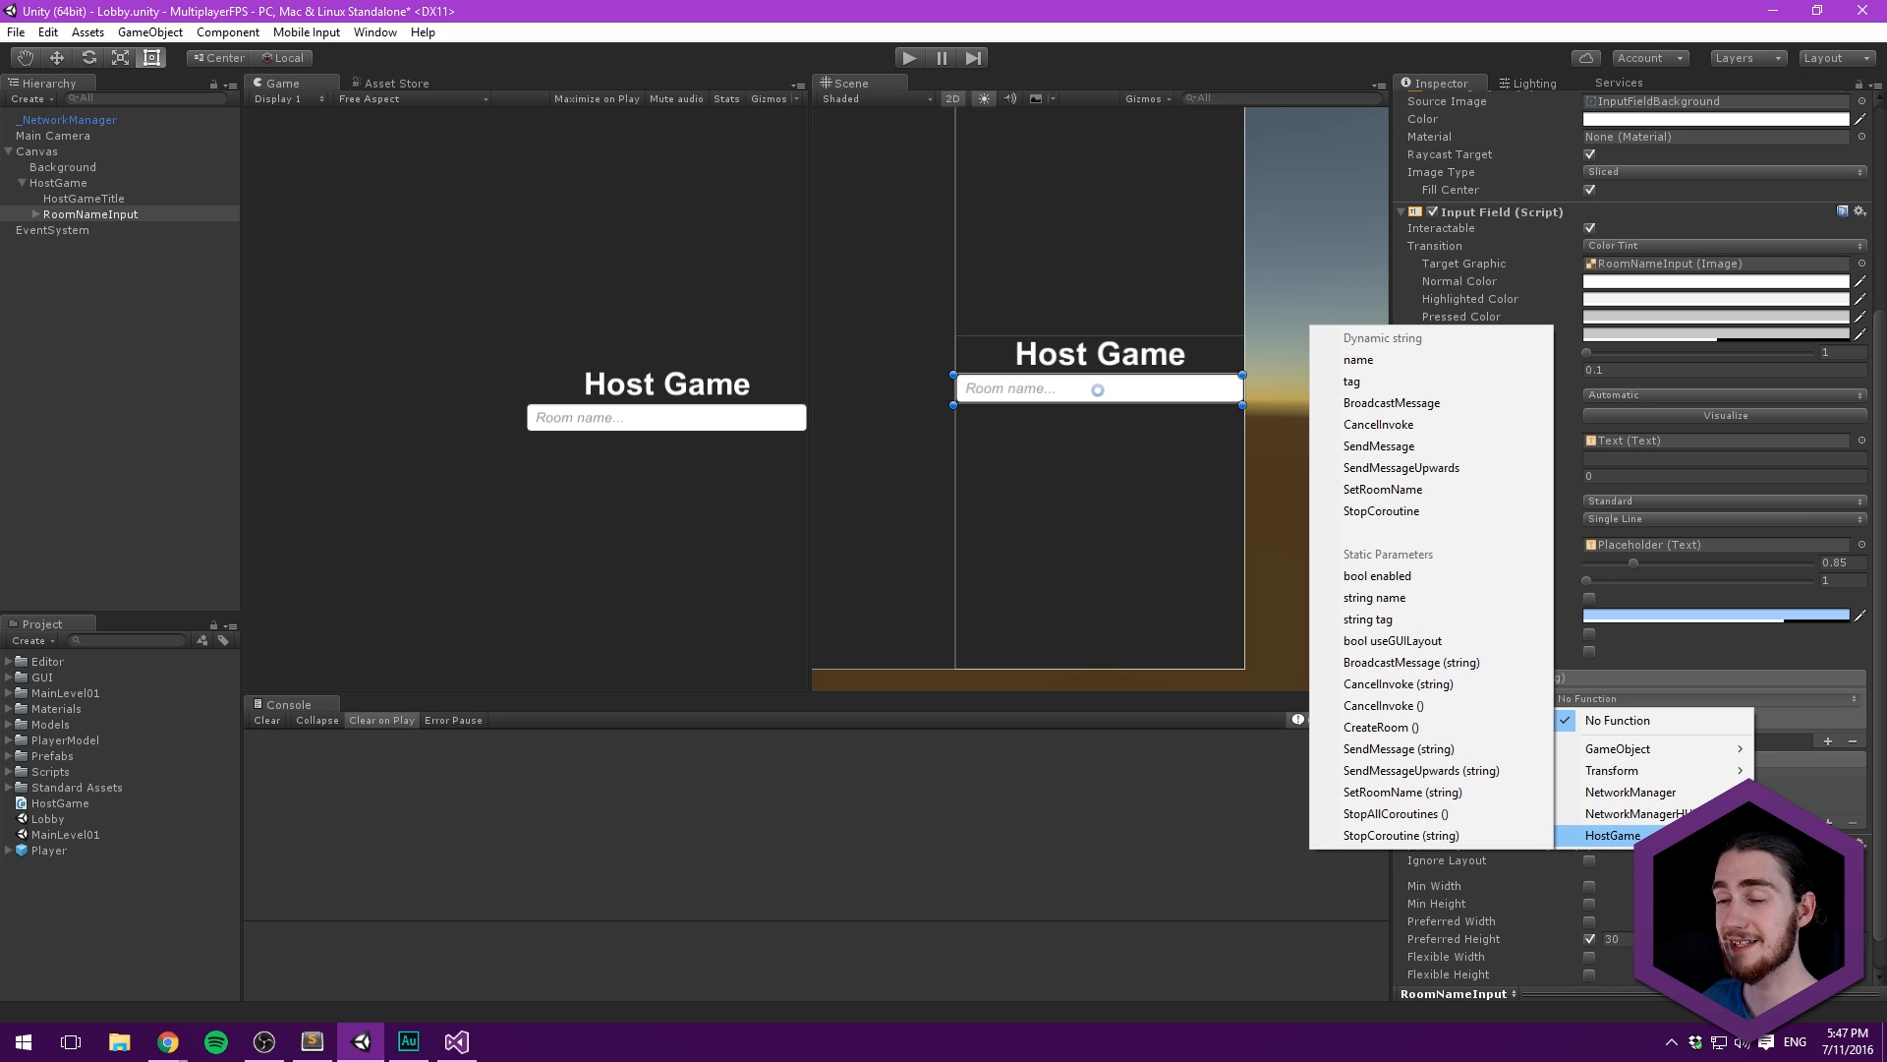
mouse_move(1410, 431)
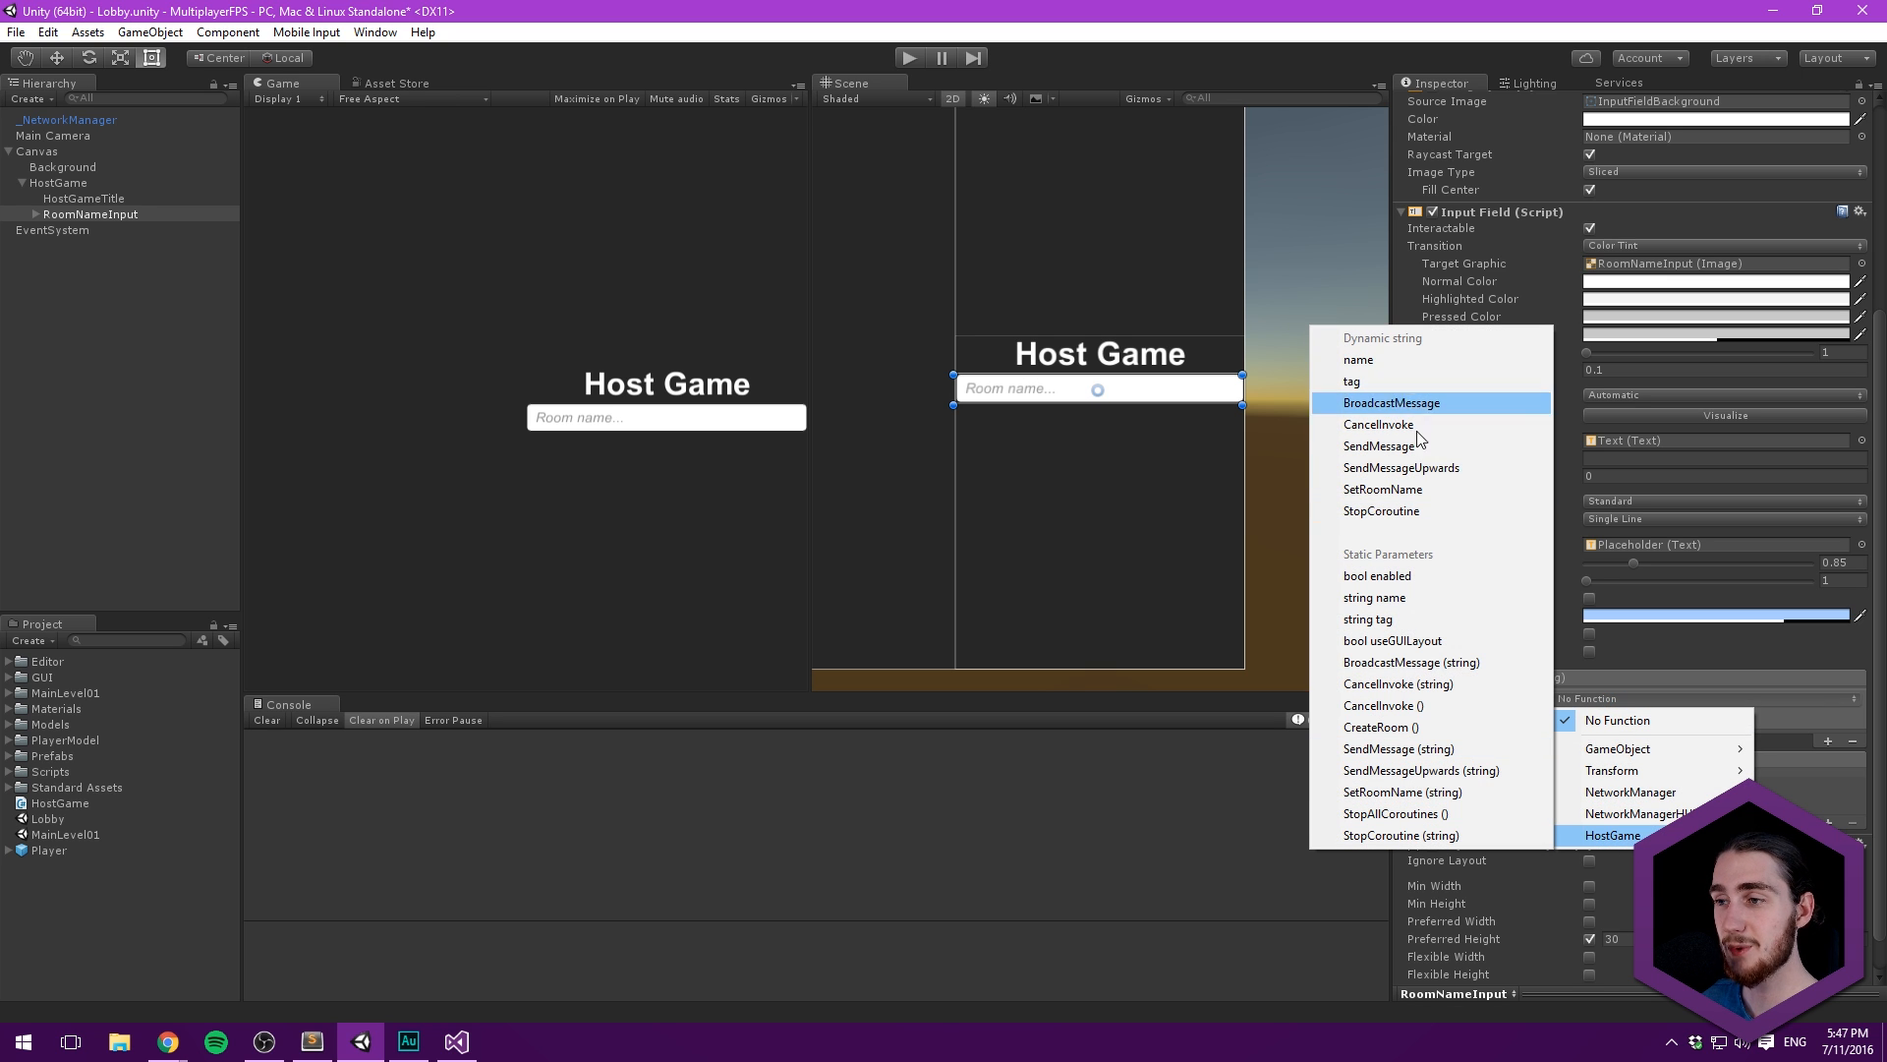
mouse_move(1383, 489)
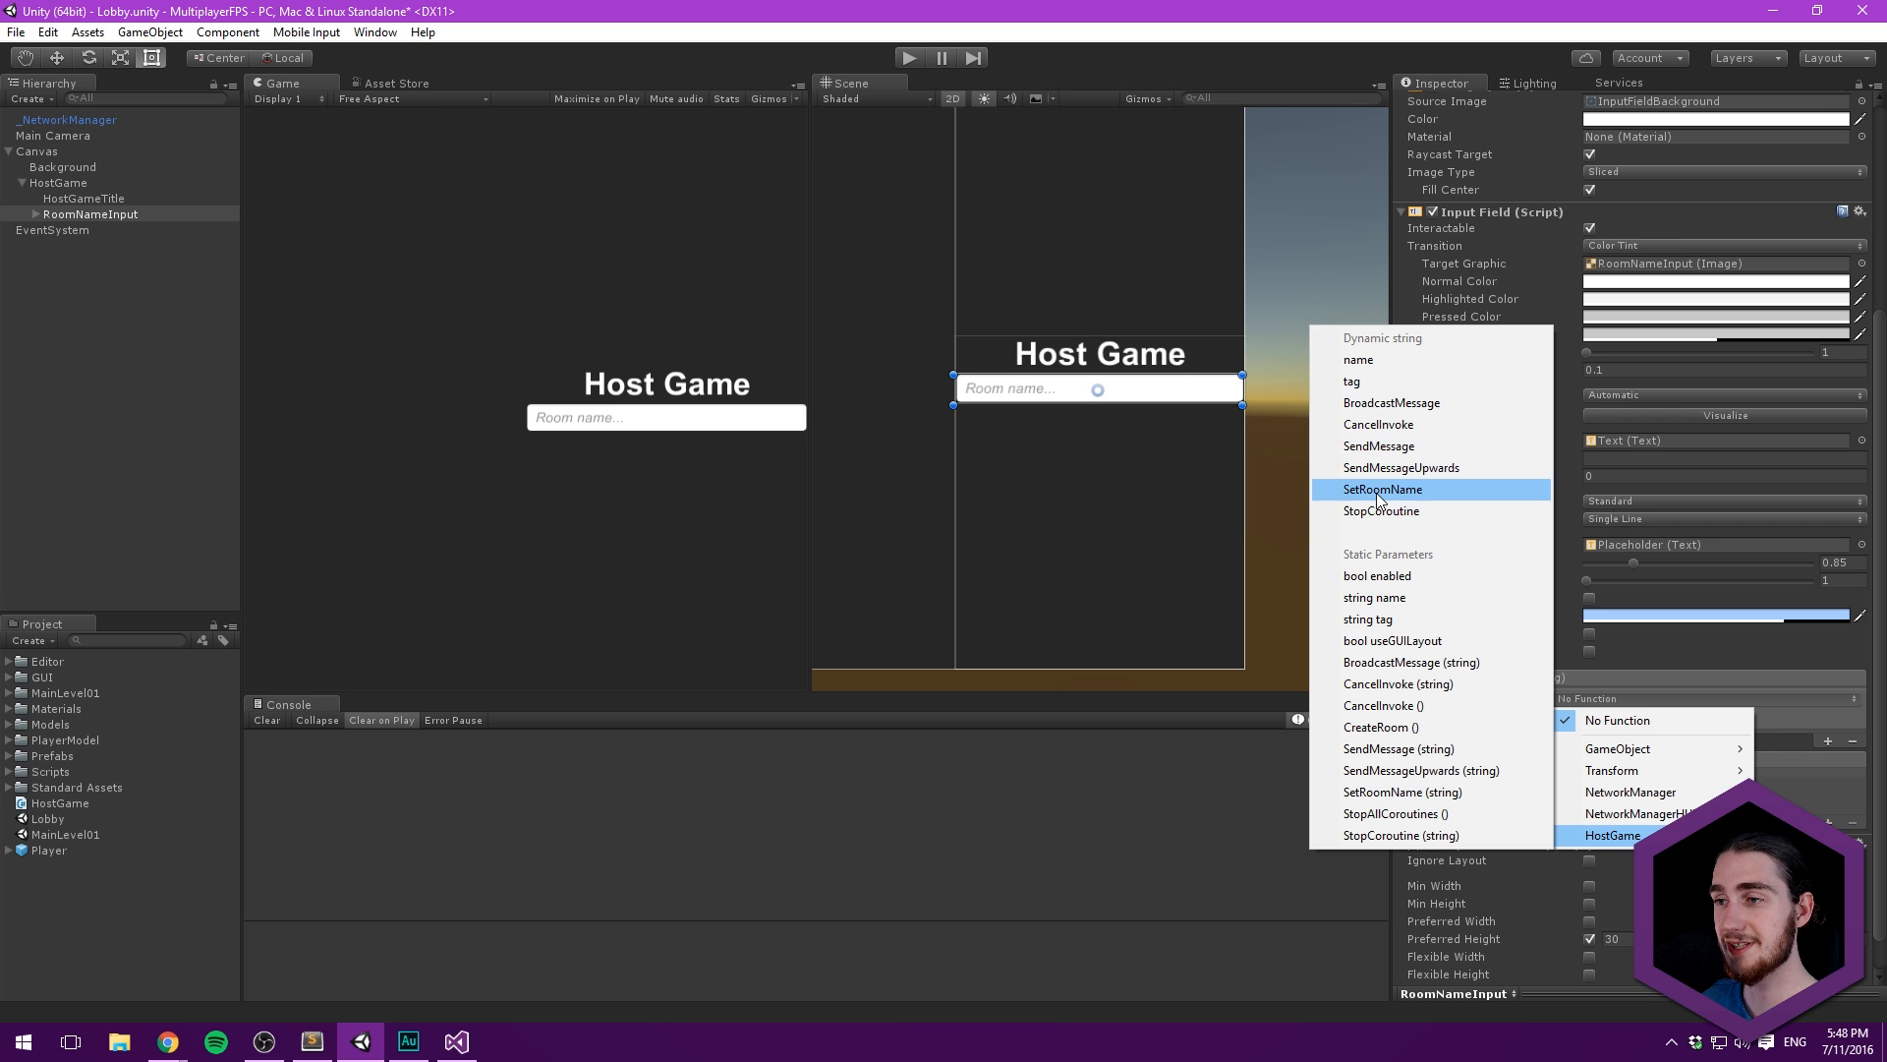
click(1382, 488)
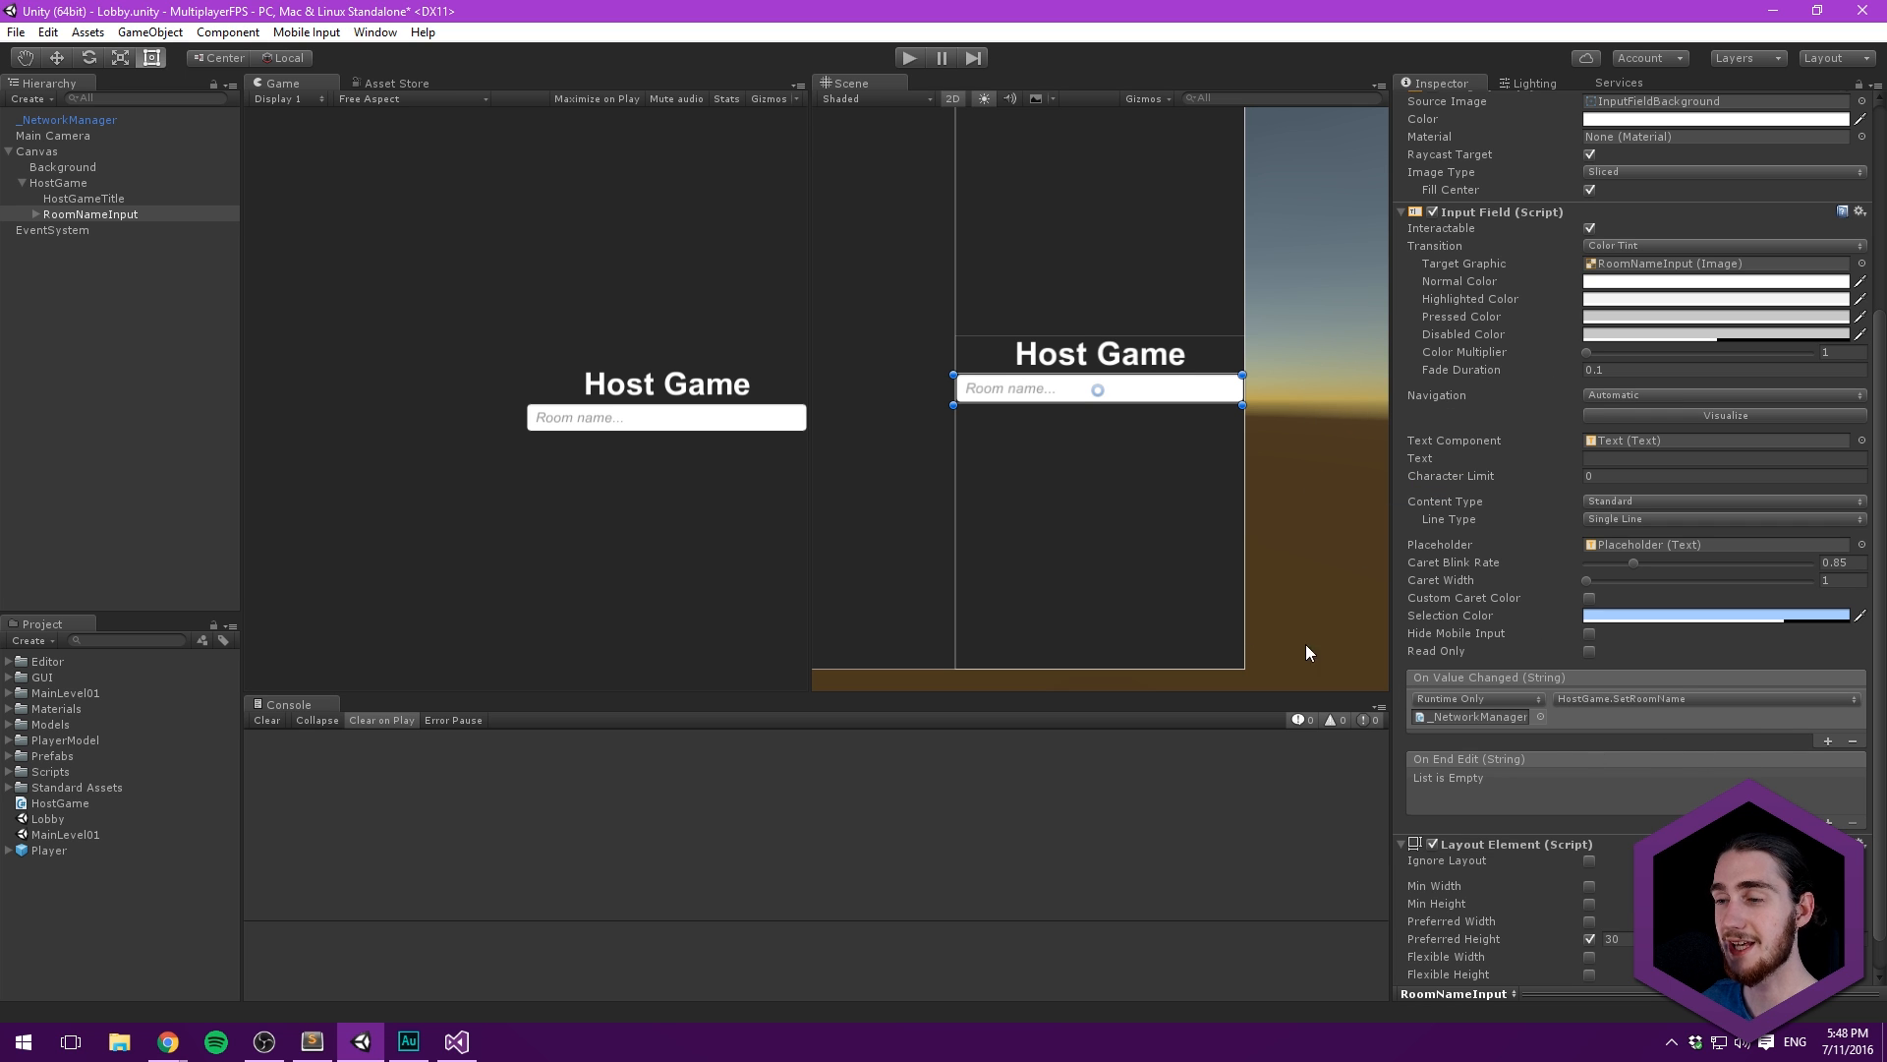
mouse_move(812, 587)
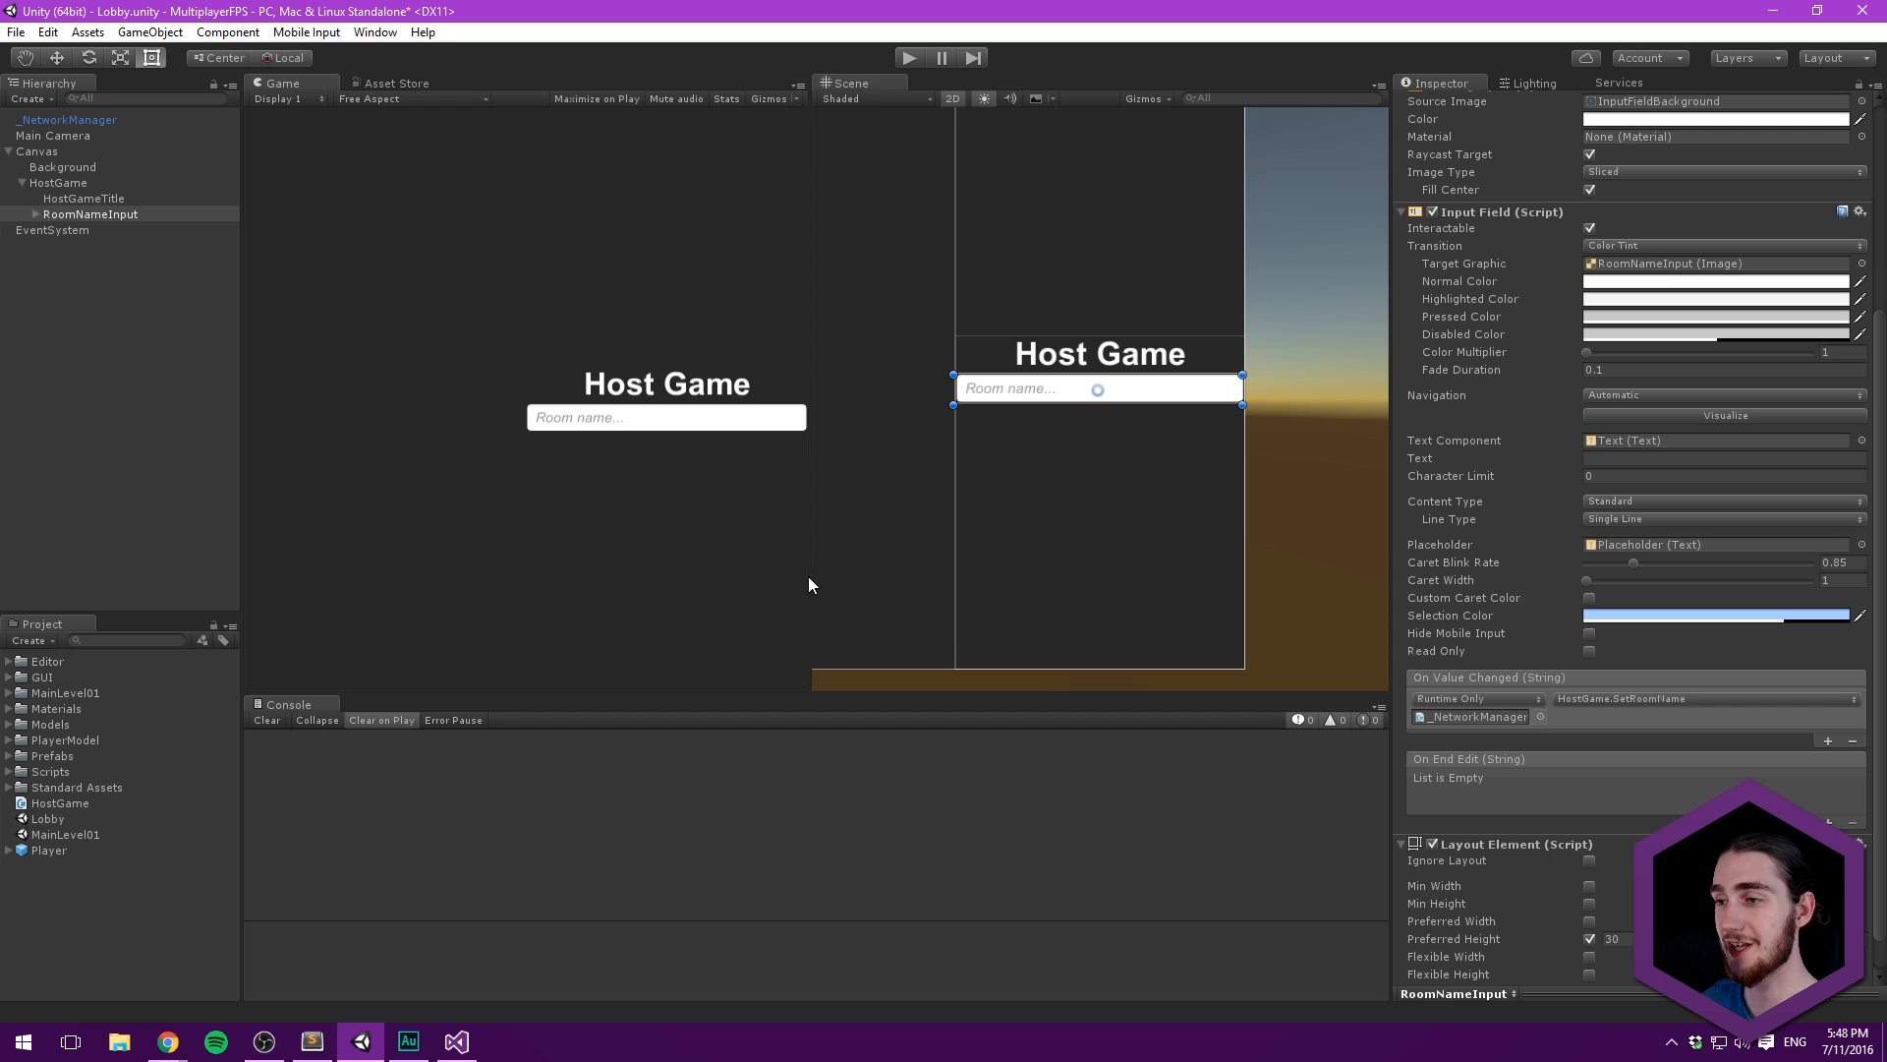
click(78, 198)
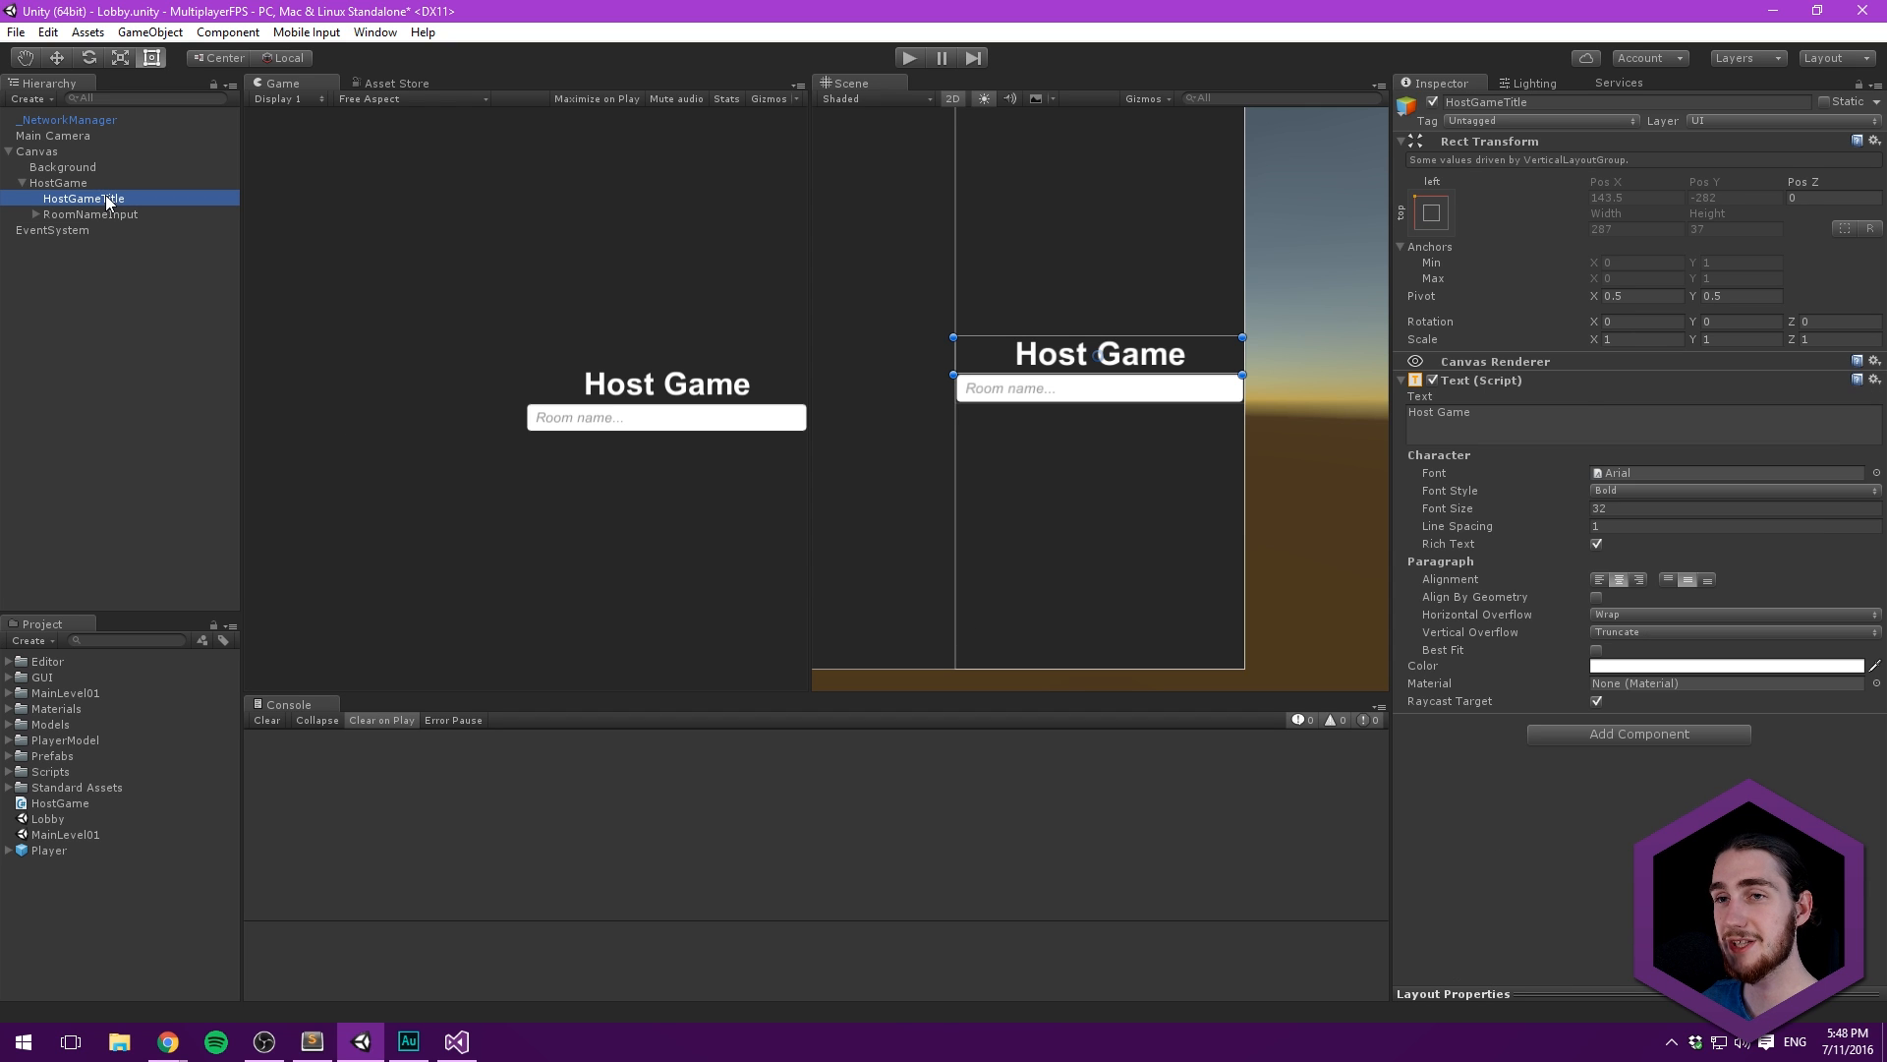
- Set HostGame's Vertical Layout Group left and right padding to 20
click(56, 183)
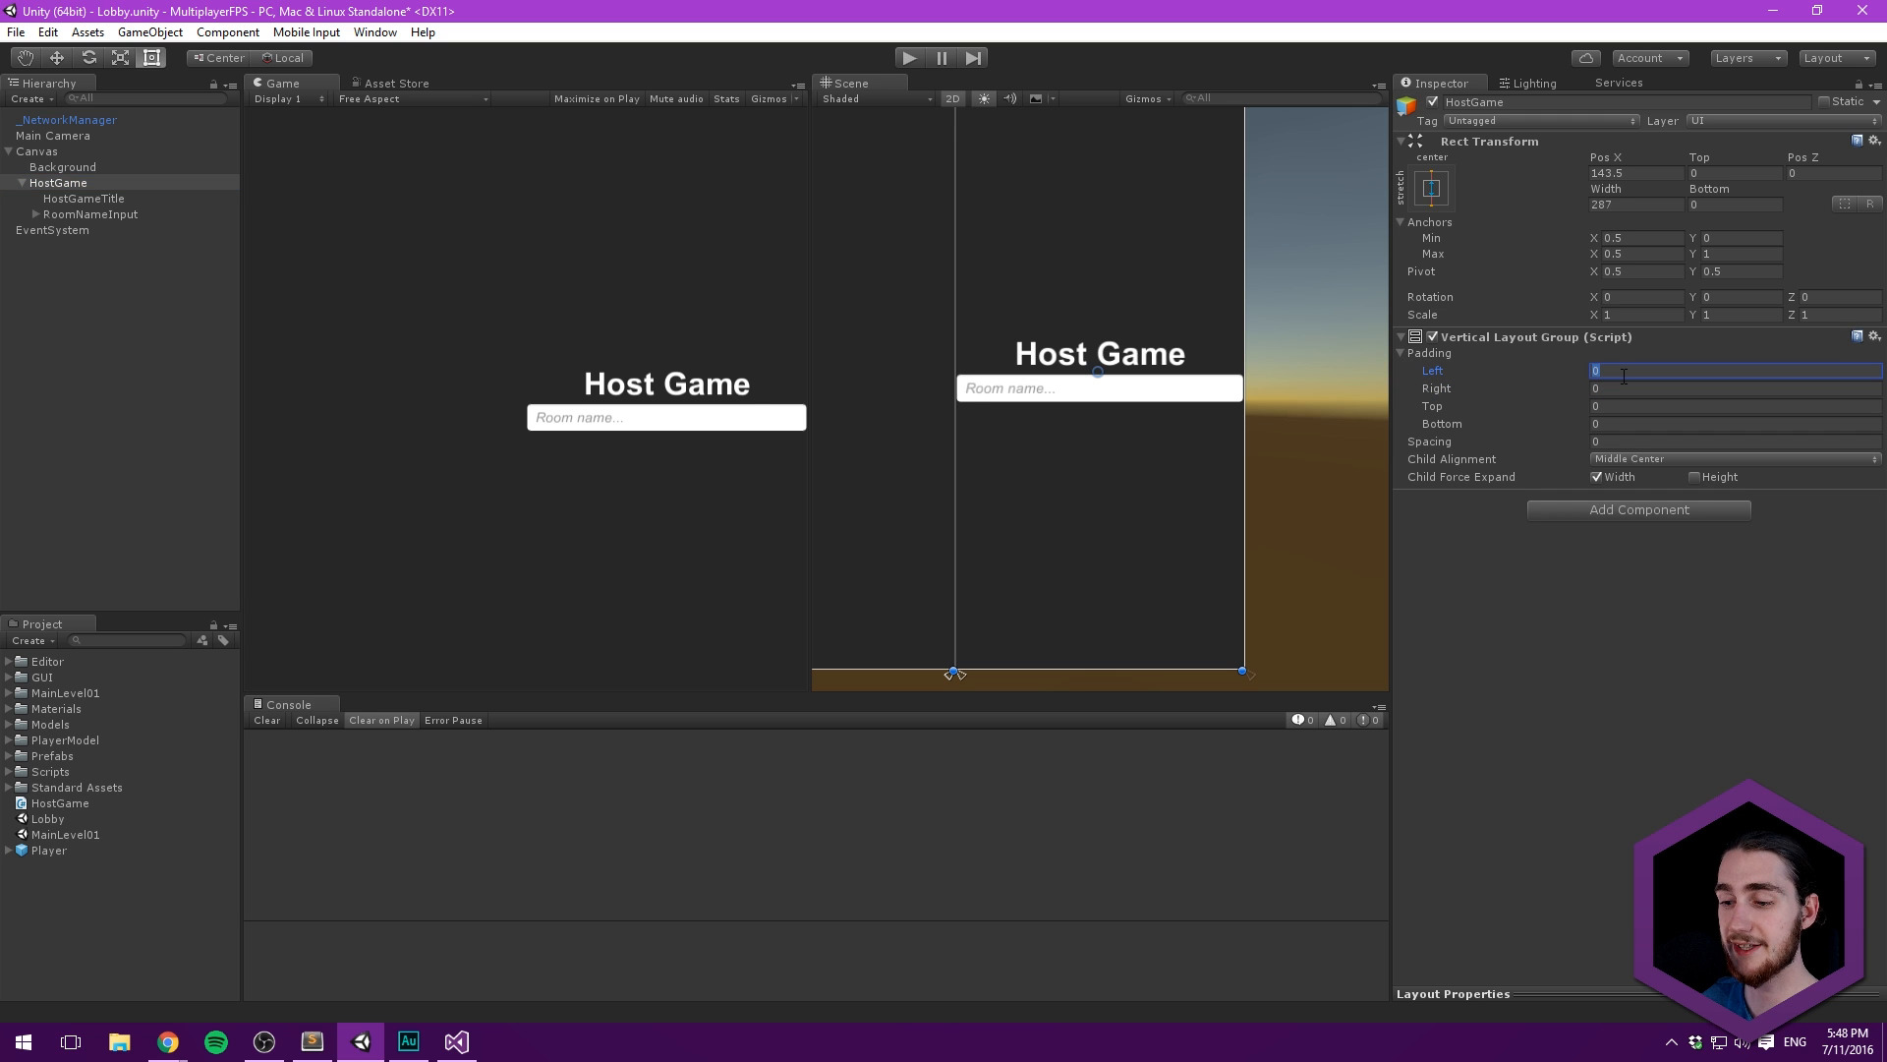
text(20)
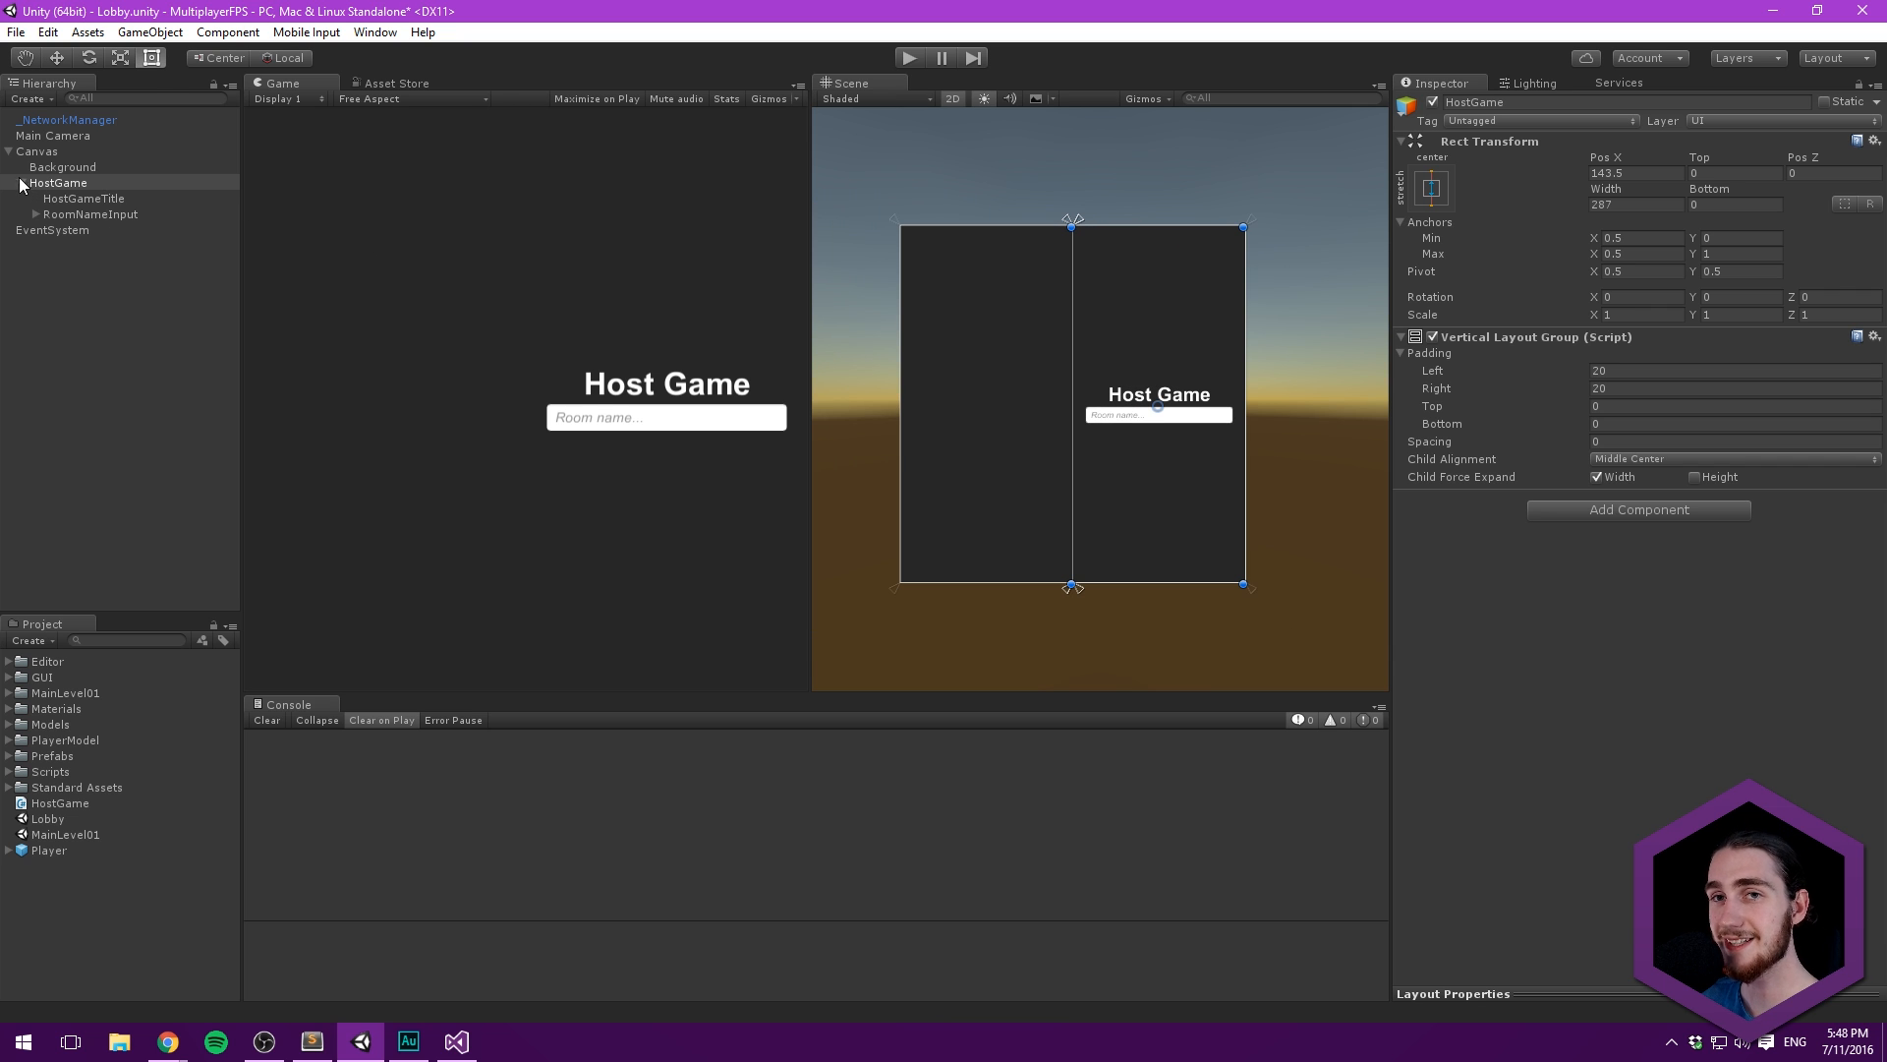
- Add a Button under HostGame with a height of 50
right_click(59, 182)
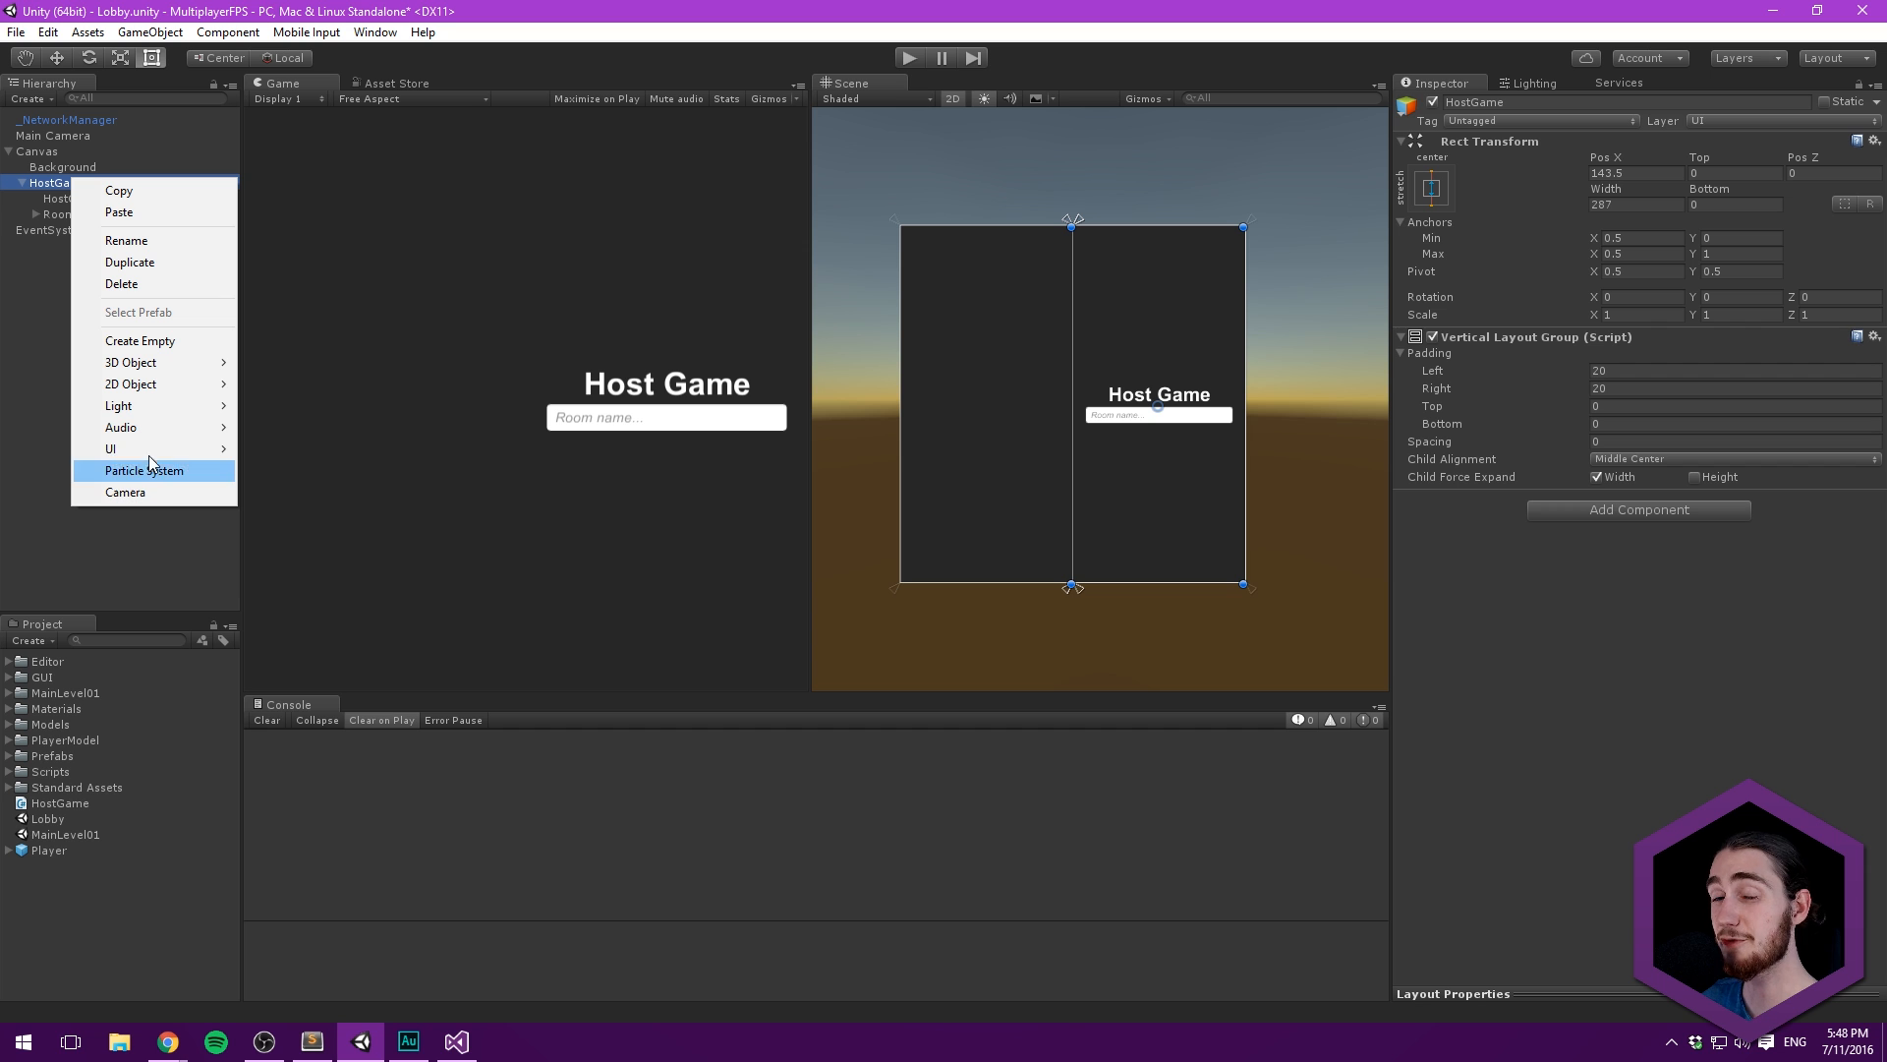
mouse_move(111, 448)
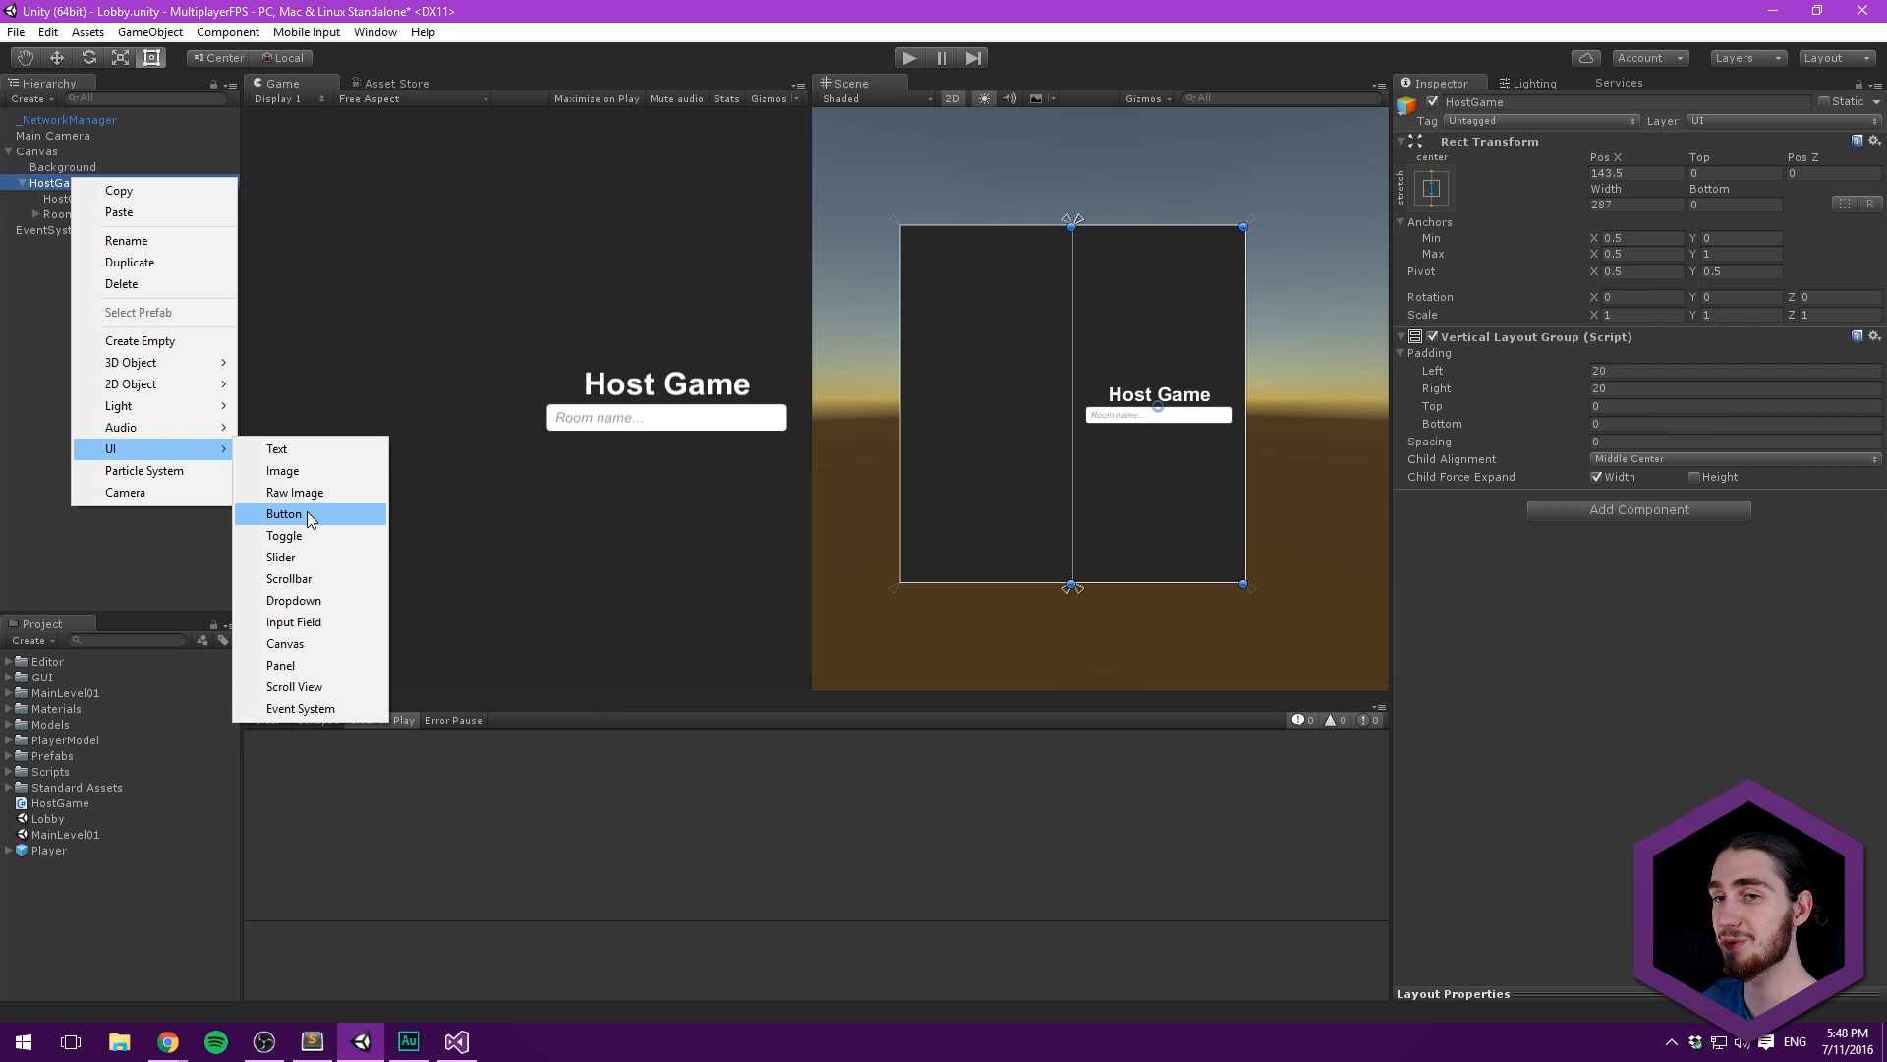
click(284, 514)
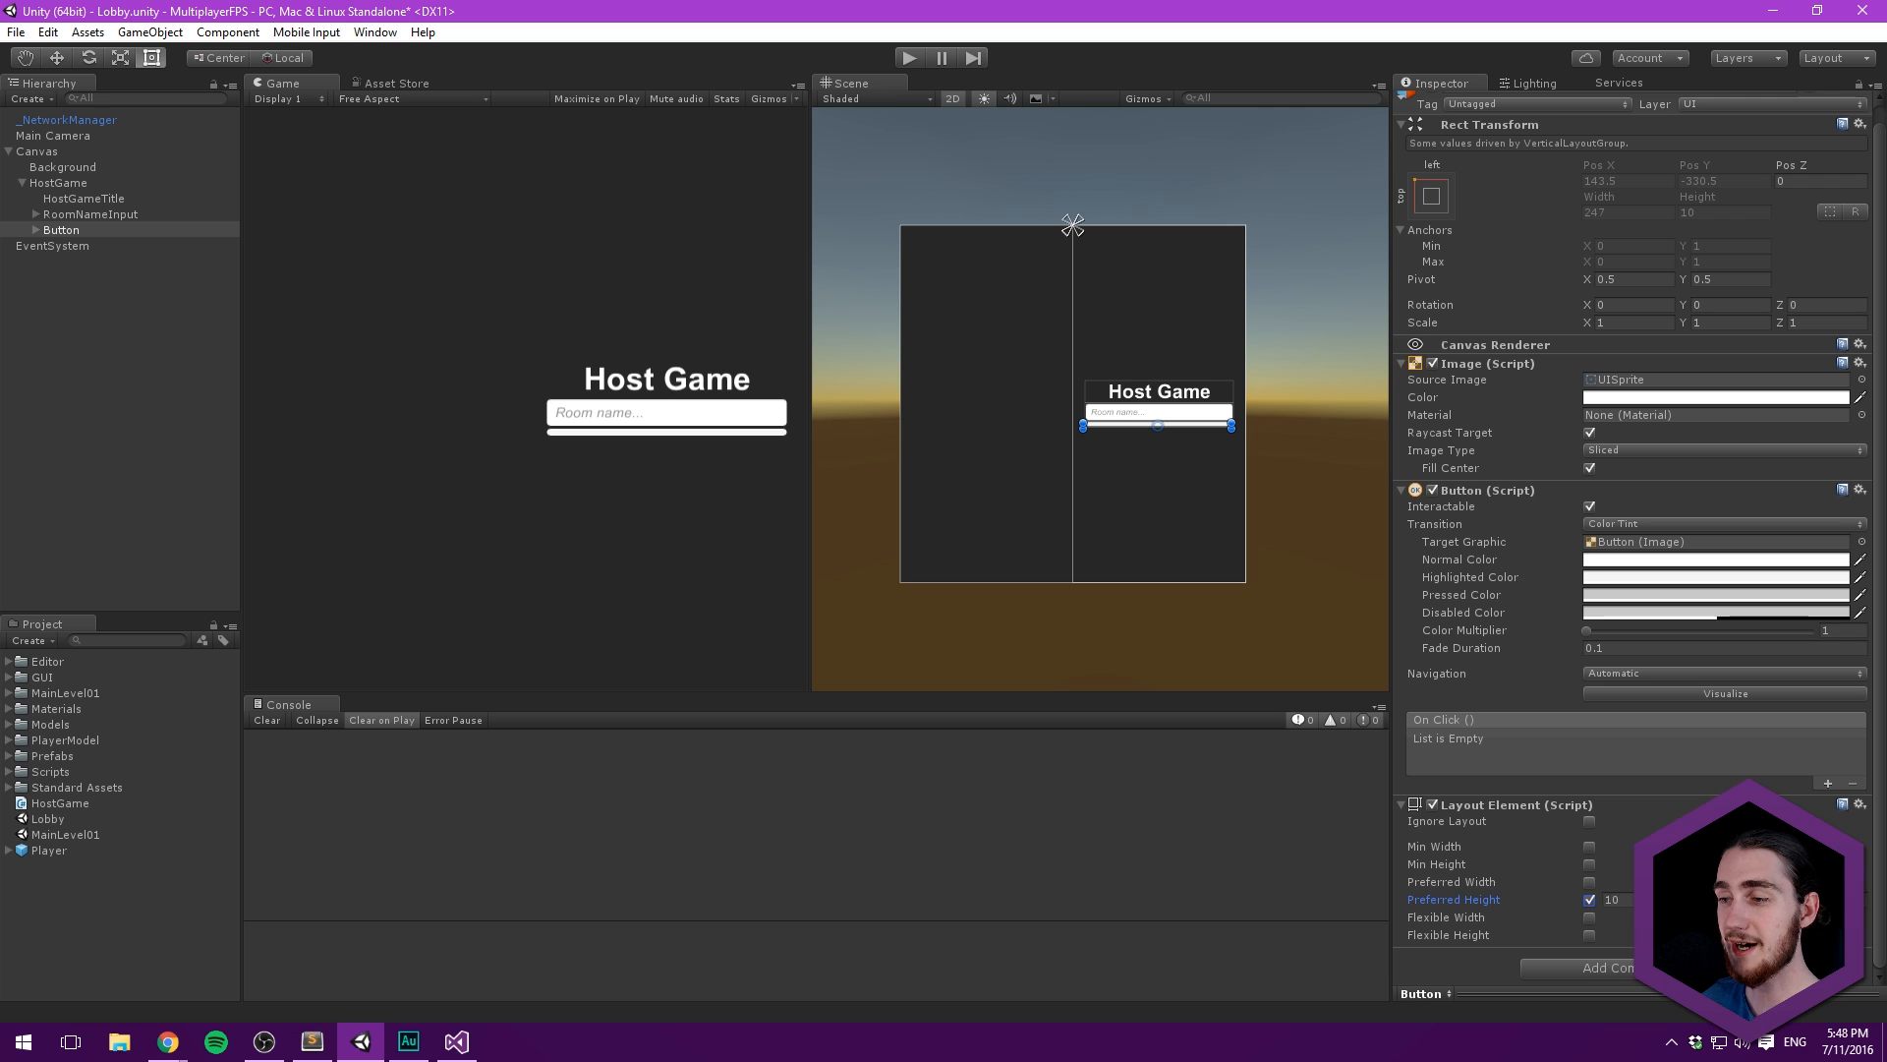
text(50)
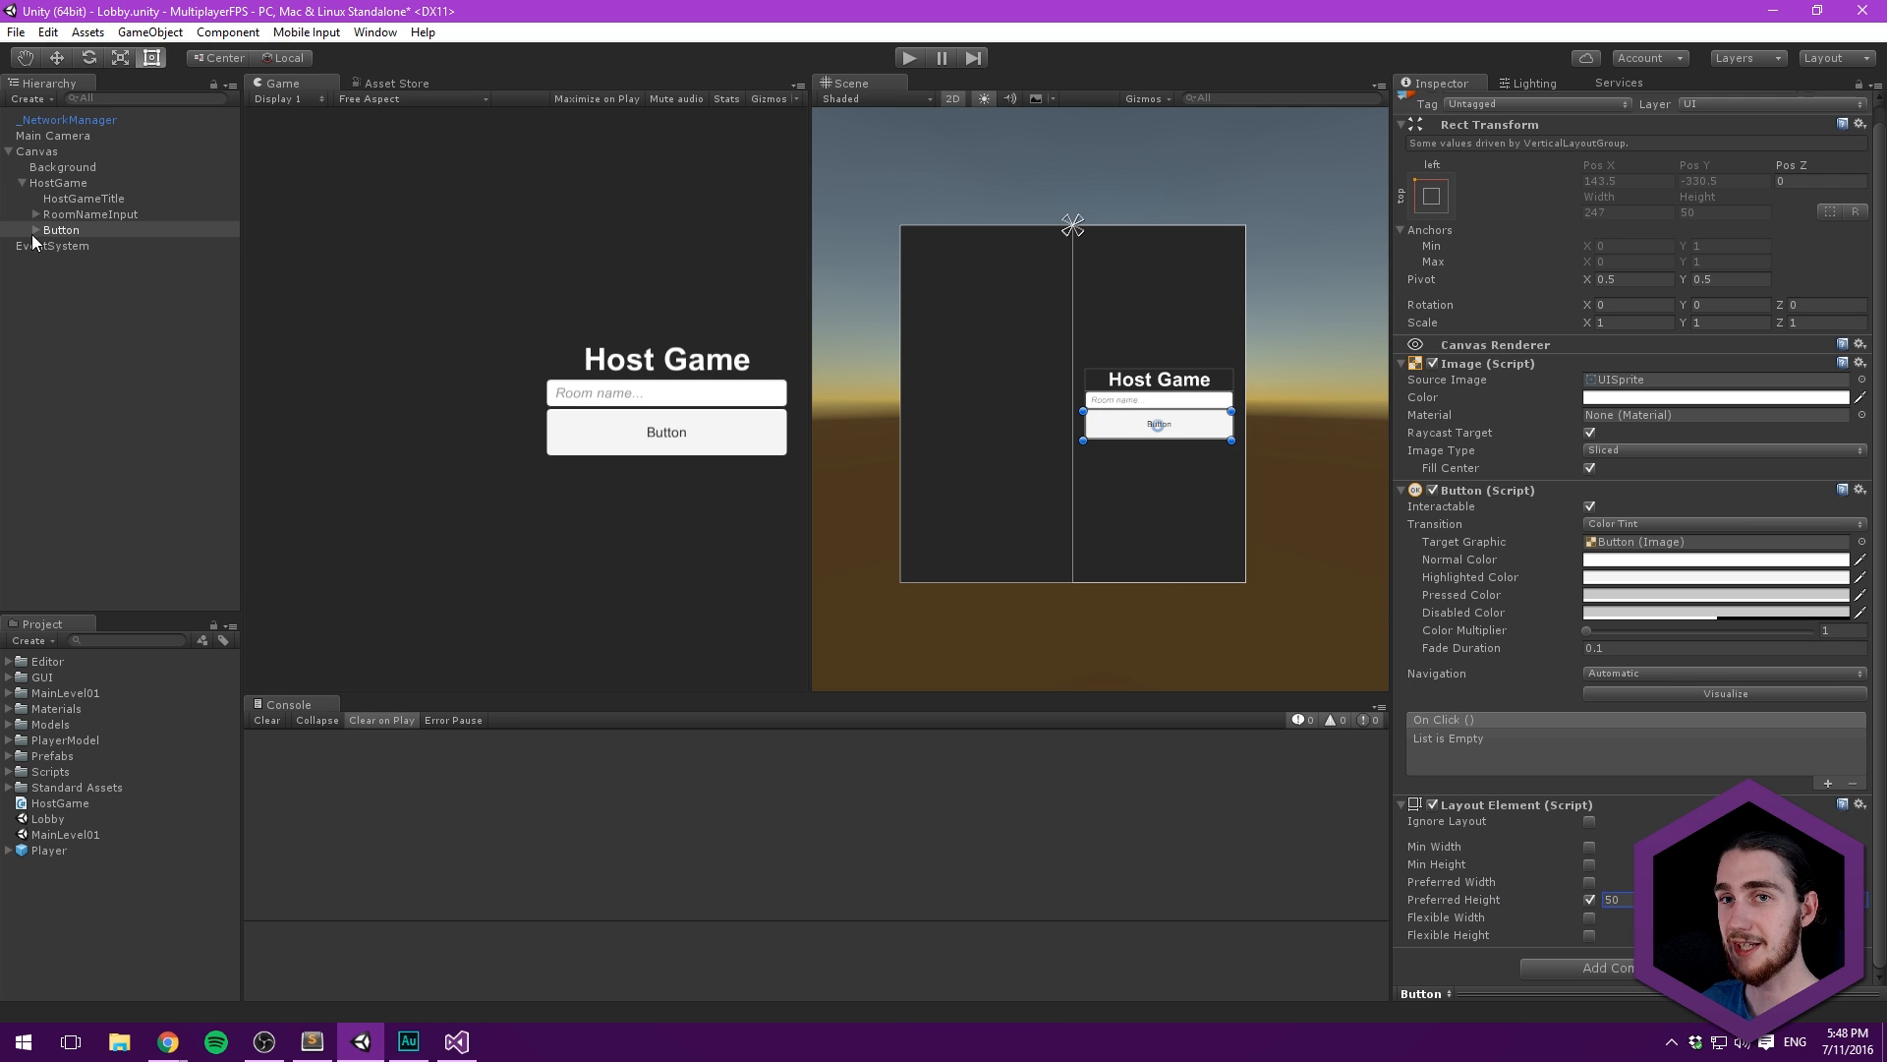
- Label the button CREATE ROOM in size 18 dark grey text
click(44, 229)
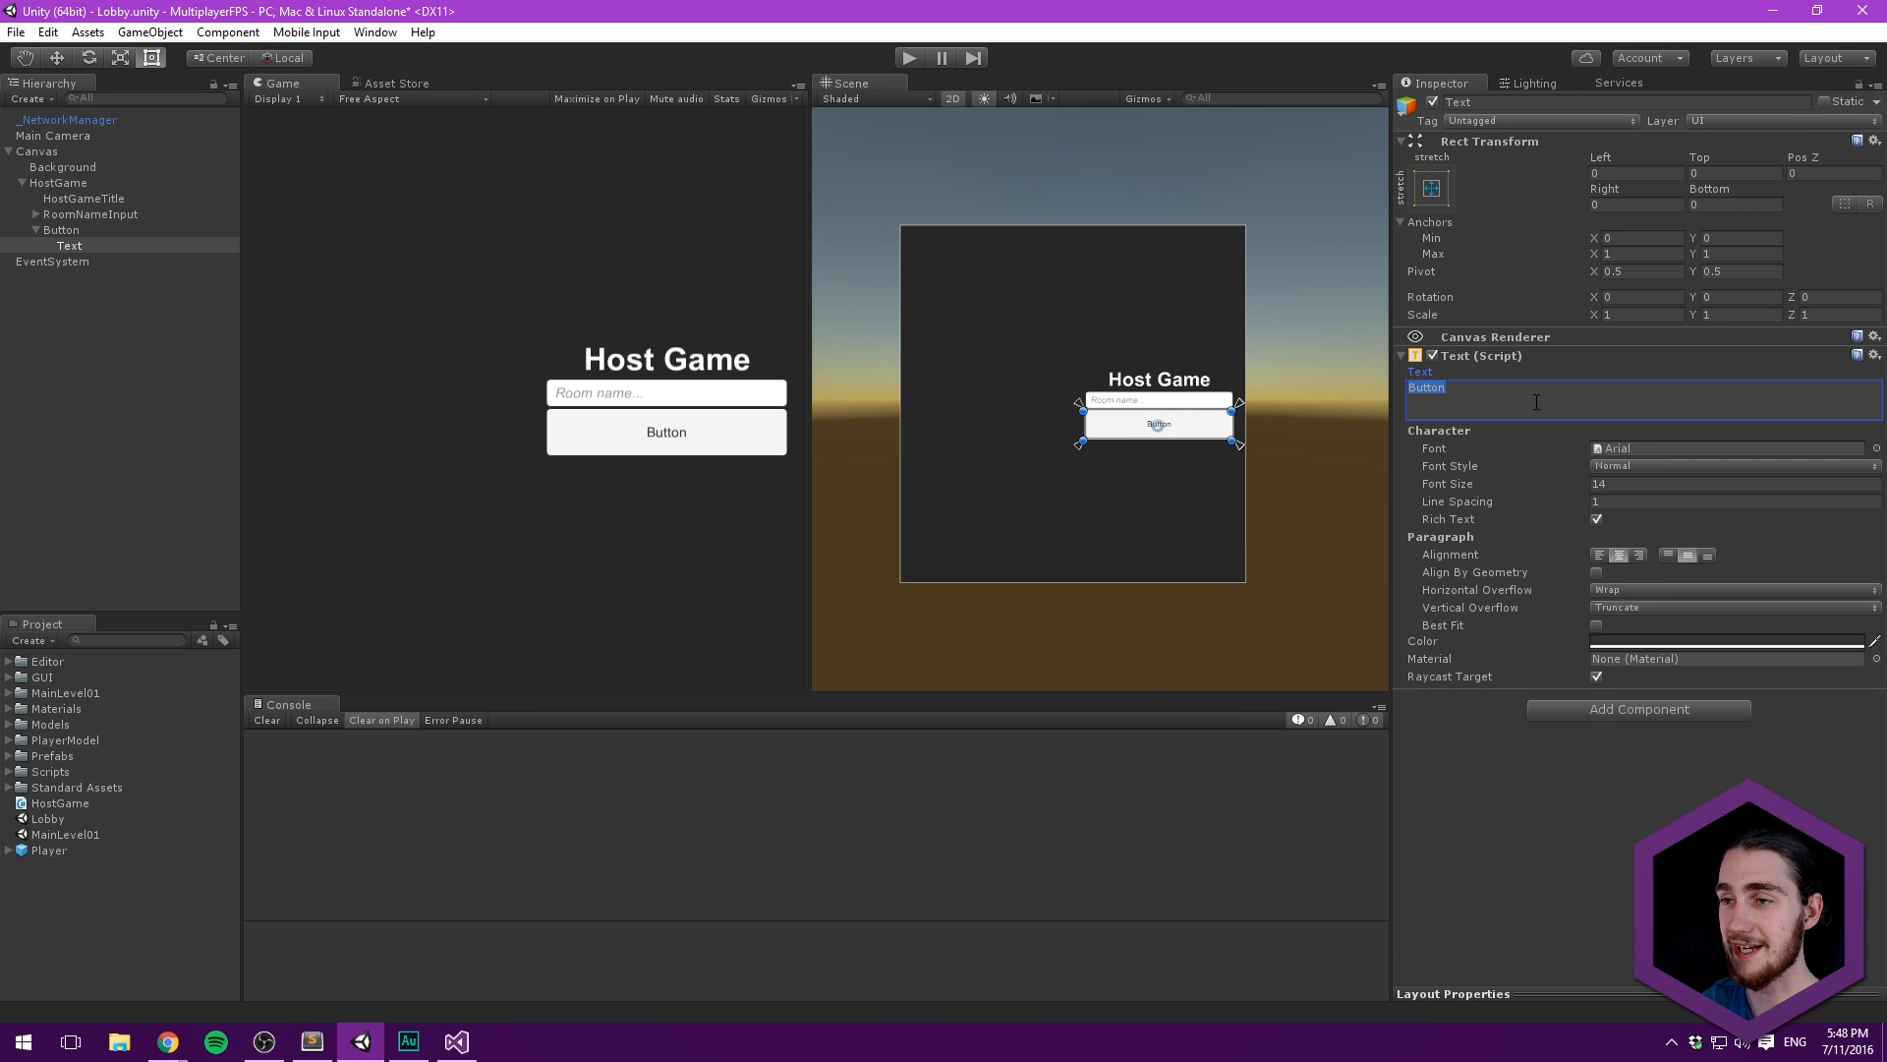
text(JO)
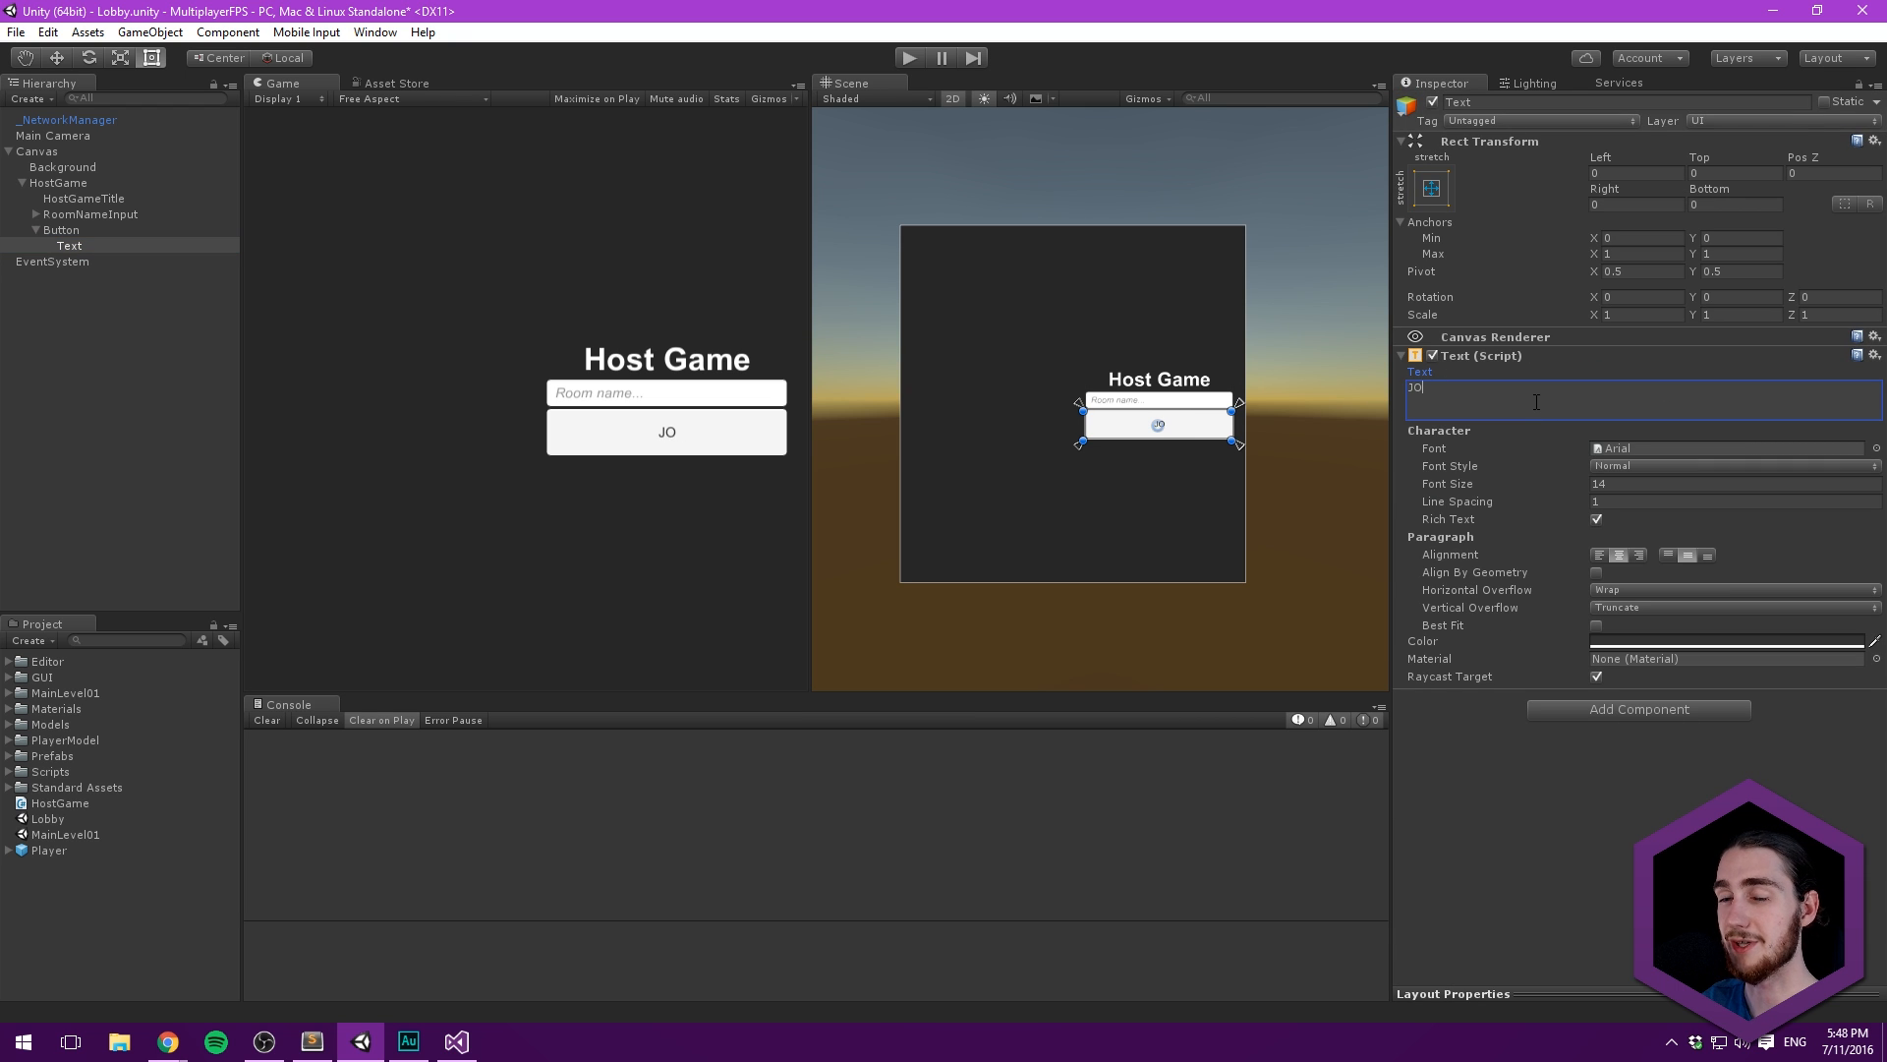
text(CREATE ROOM)
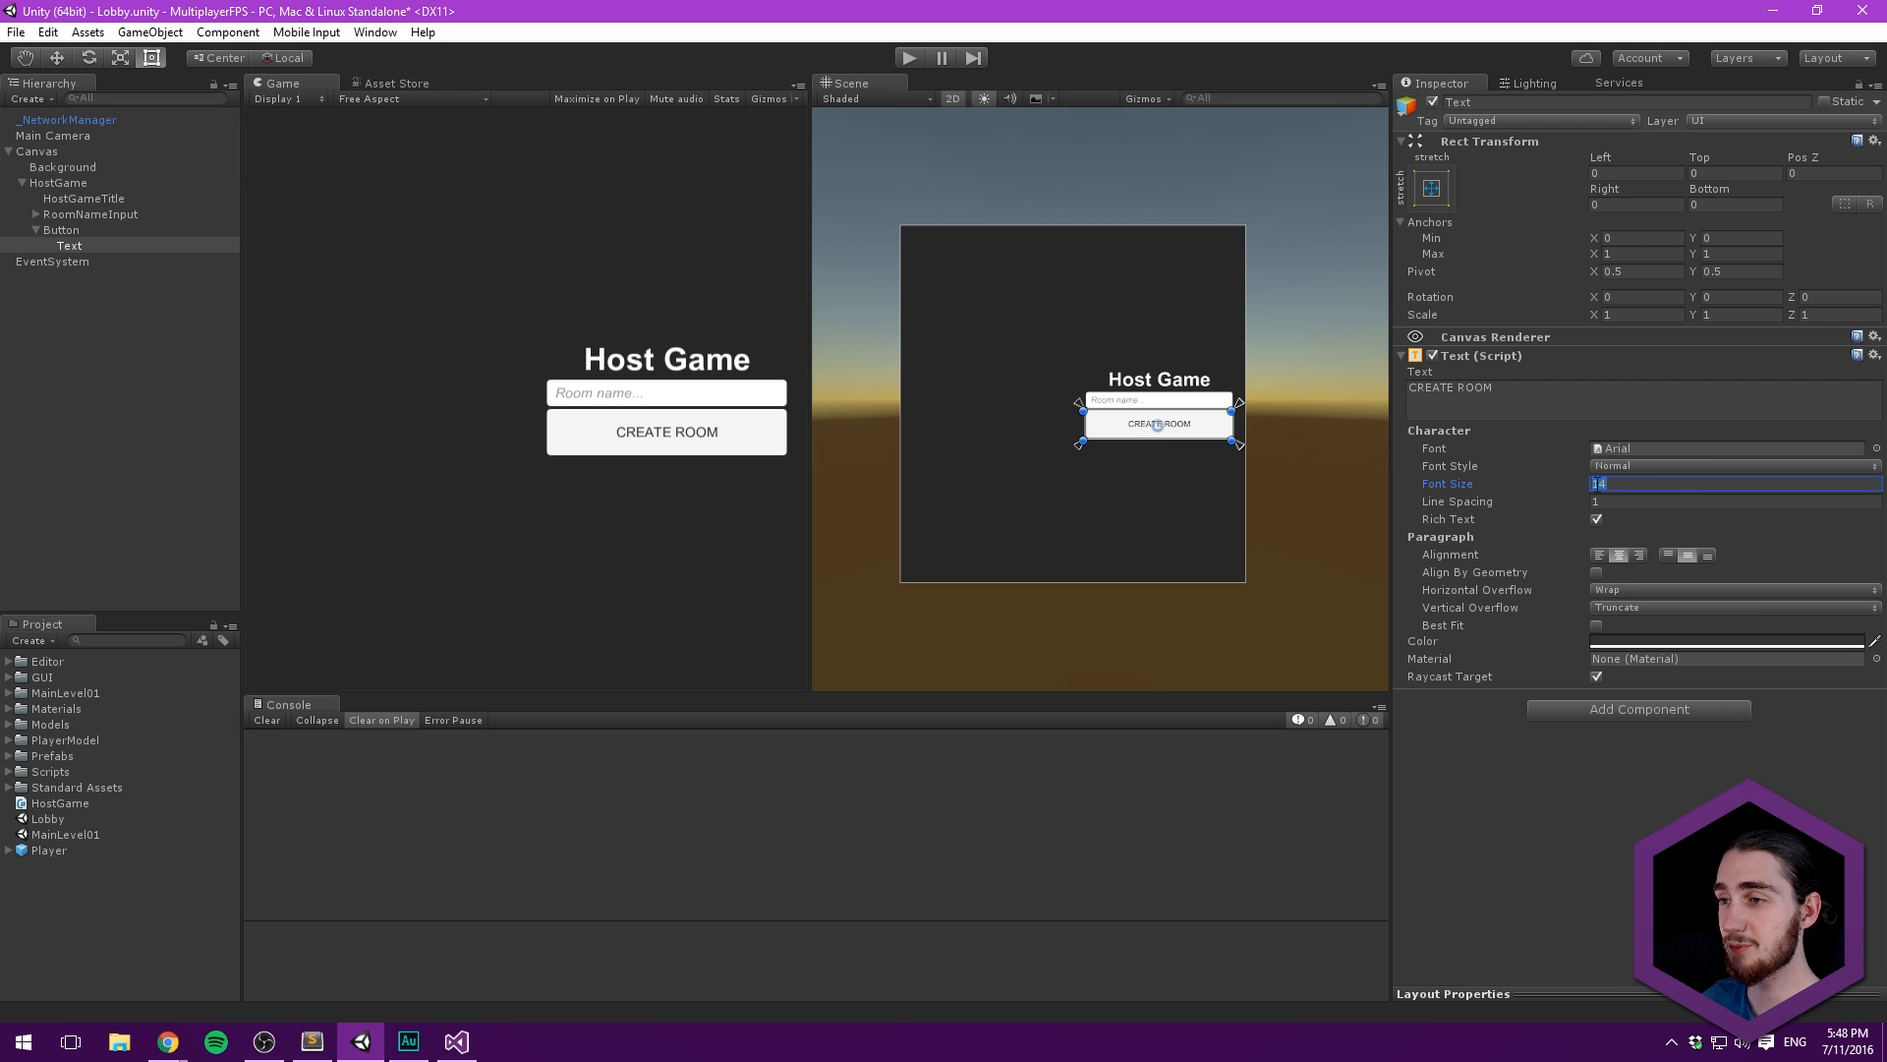
text(18)
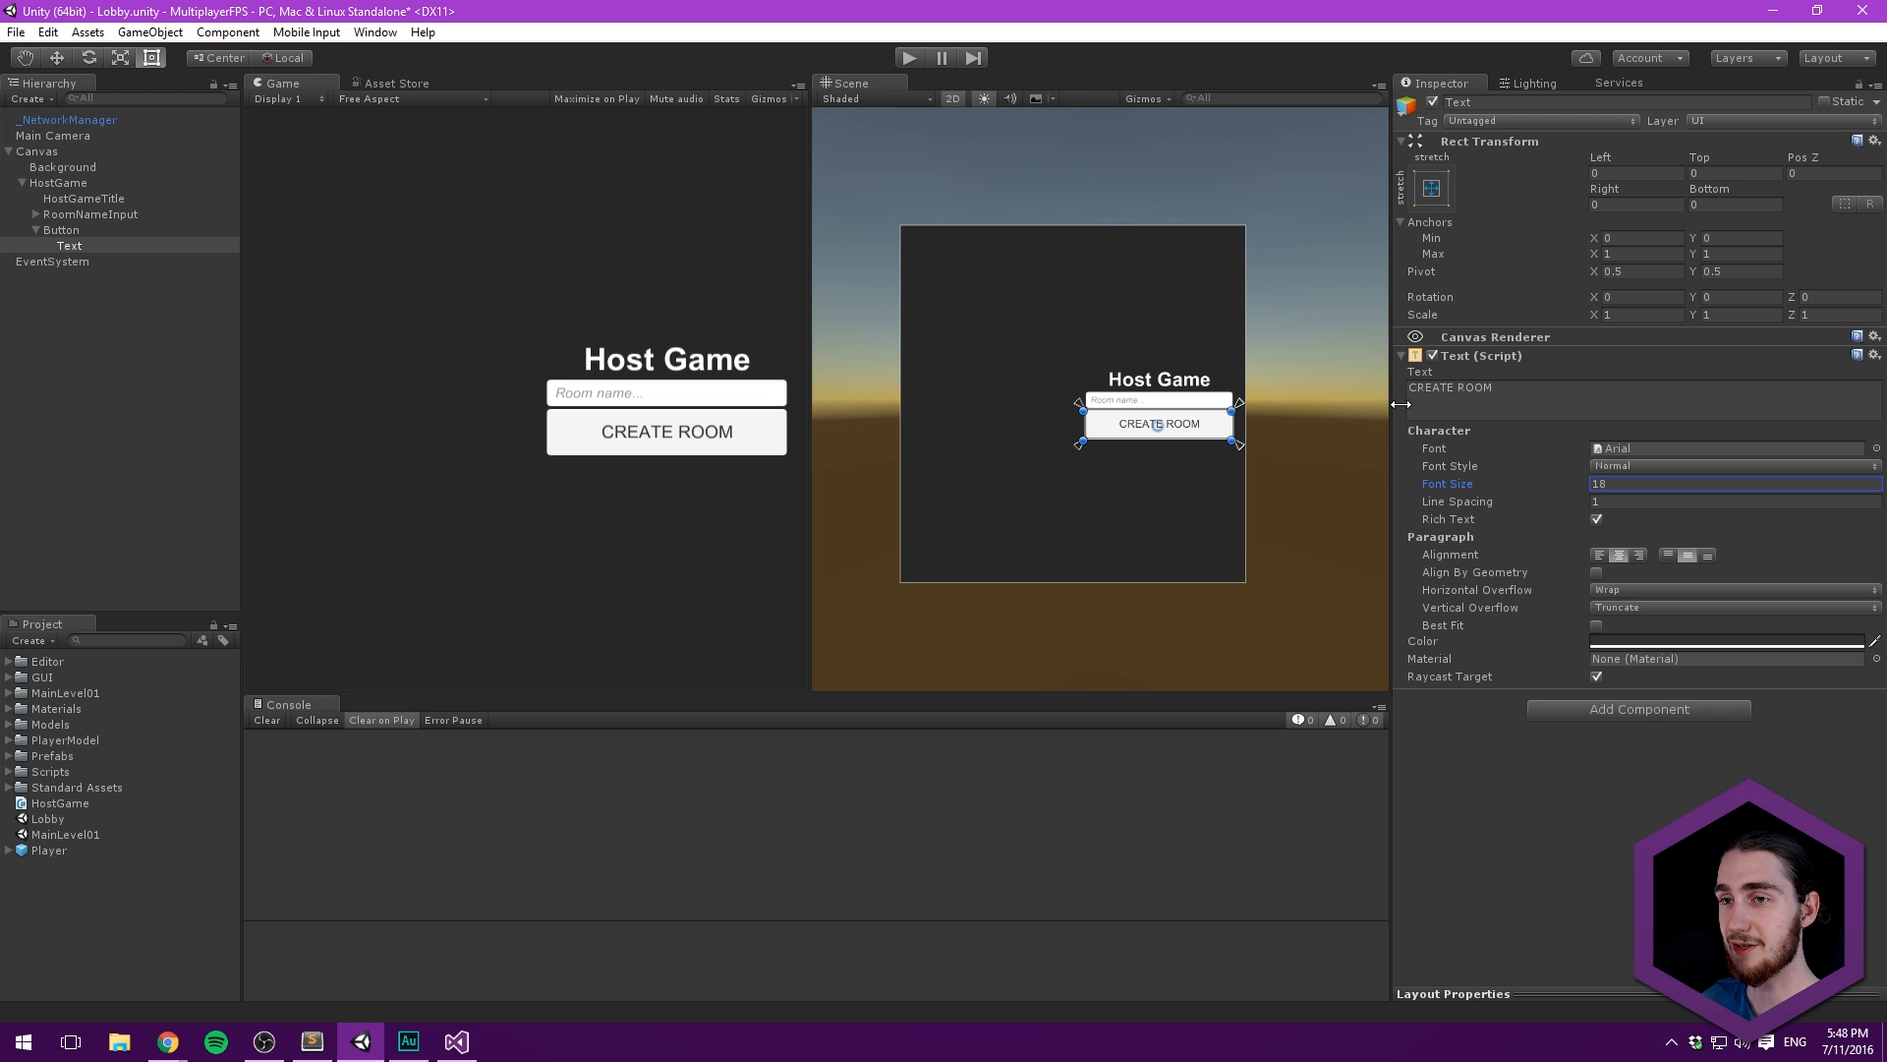
mouse_move(1492, 585)
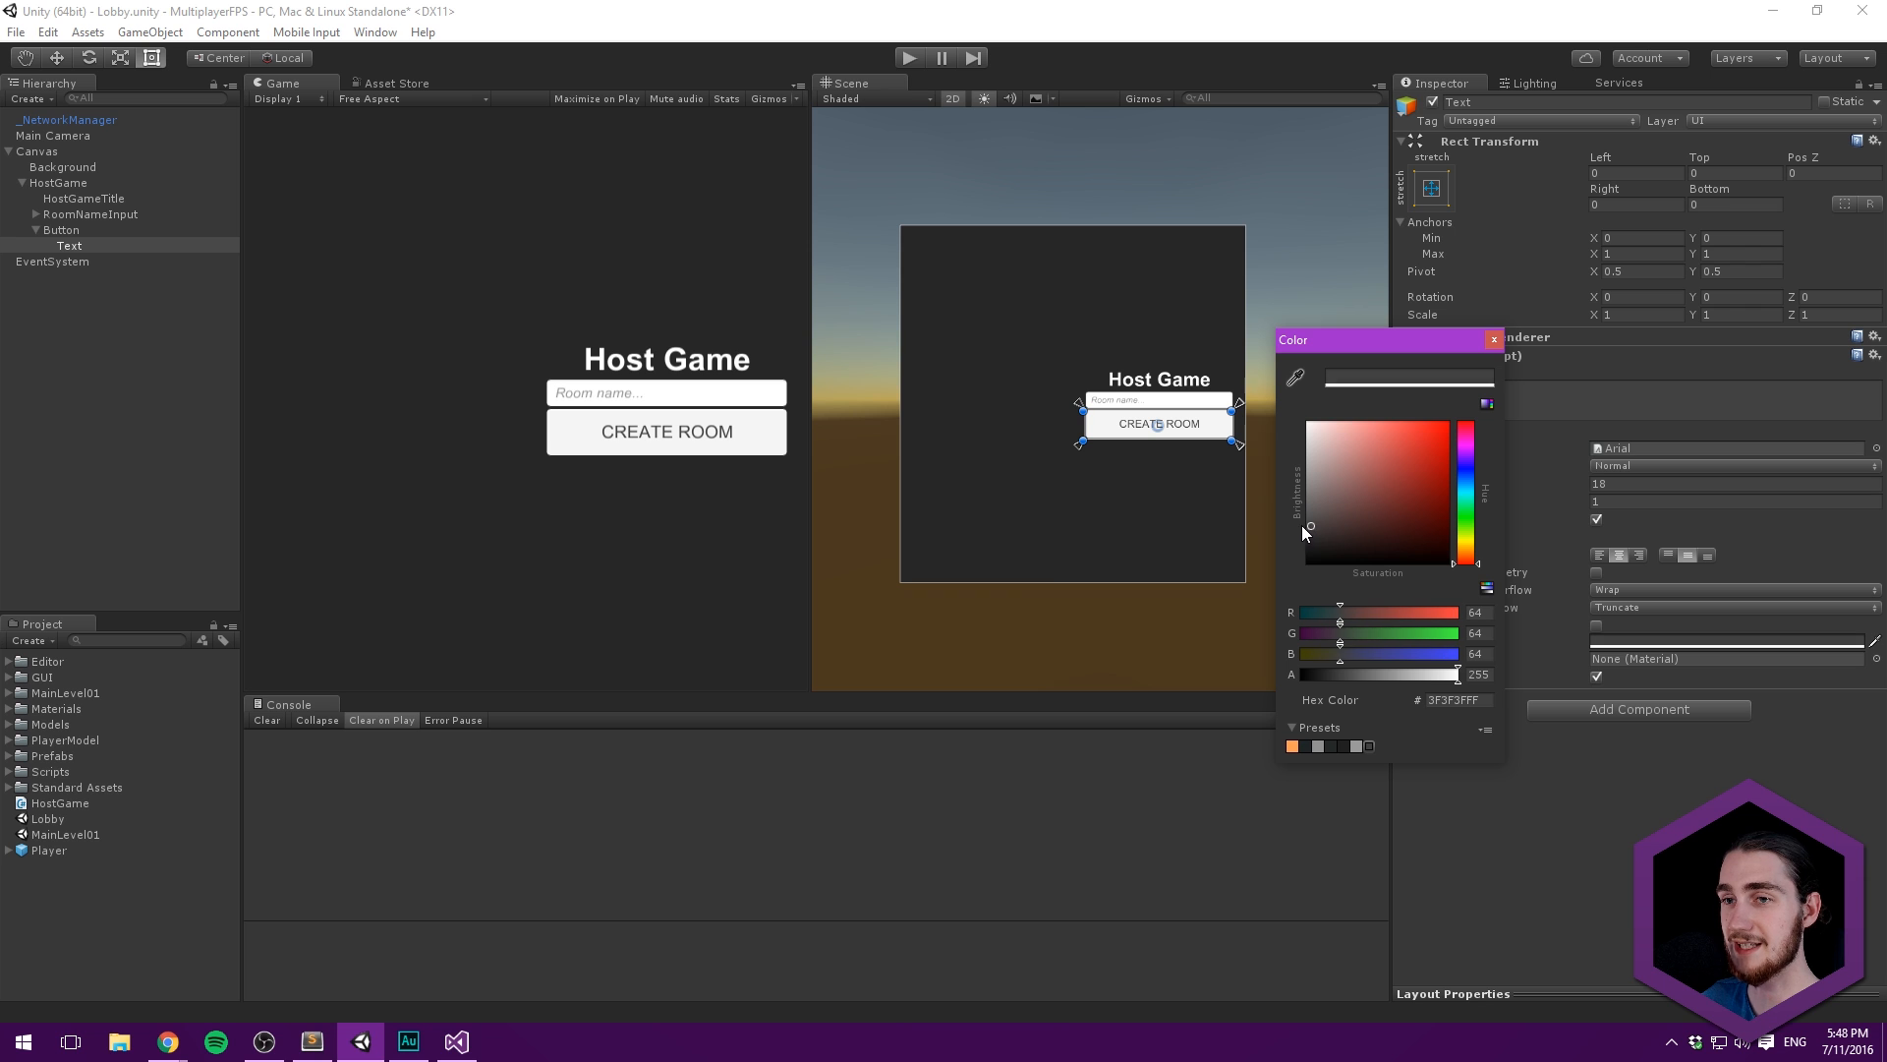
click(1493, 339)
text(CreateRoom)
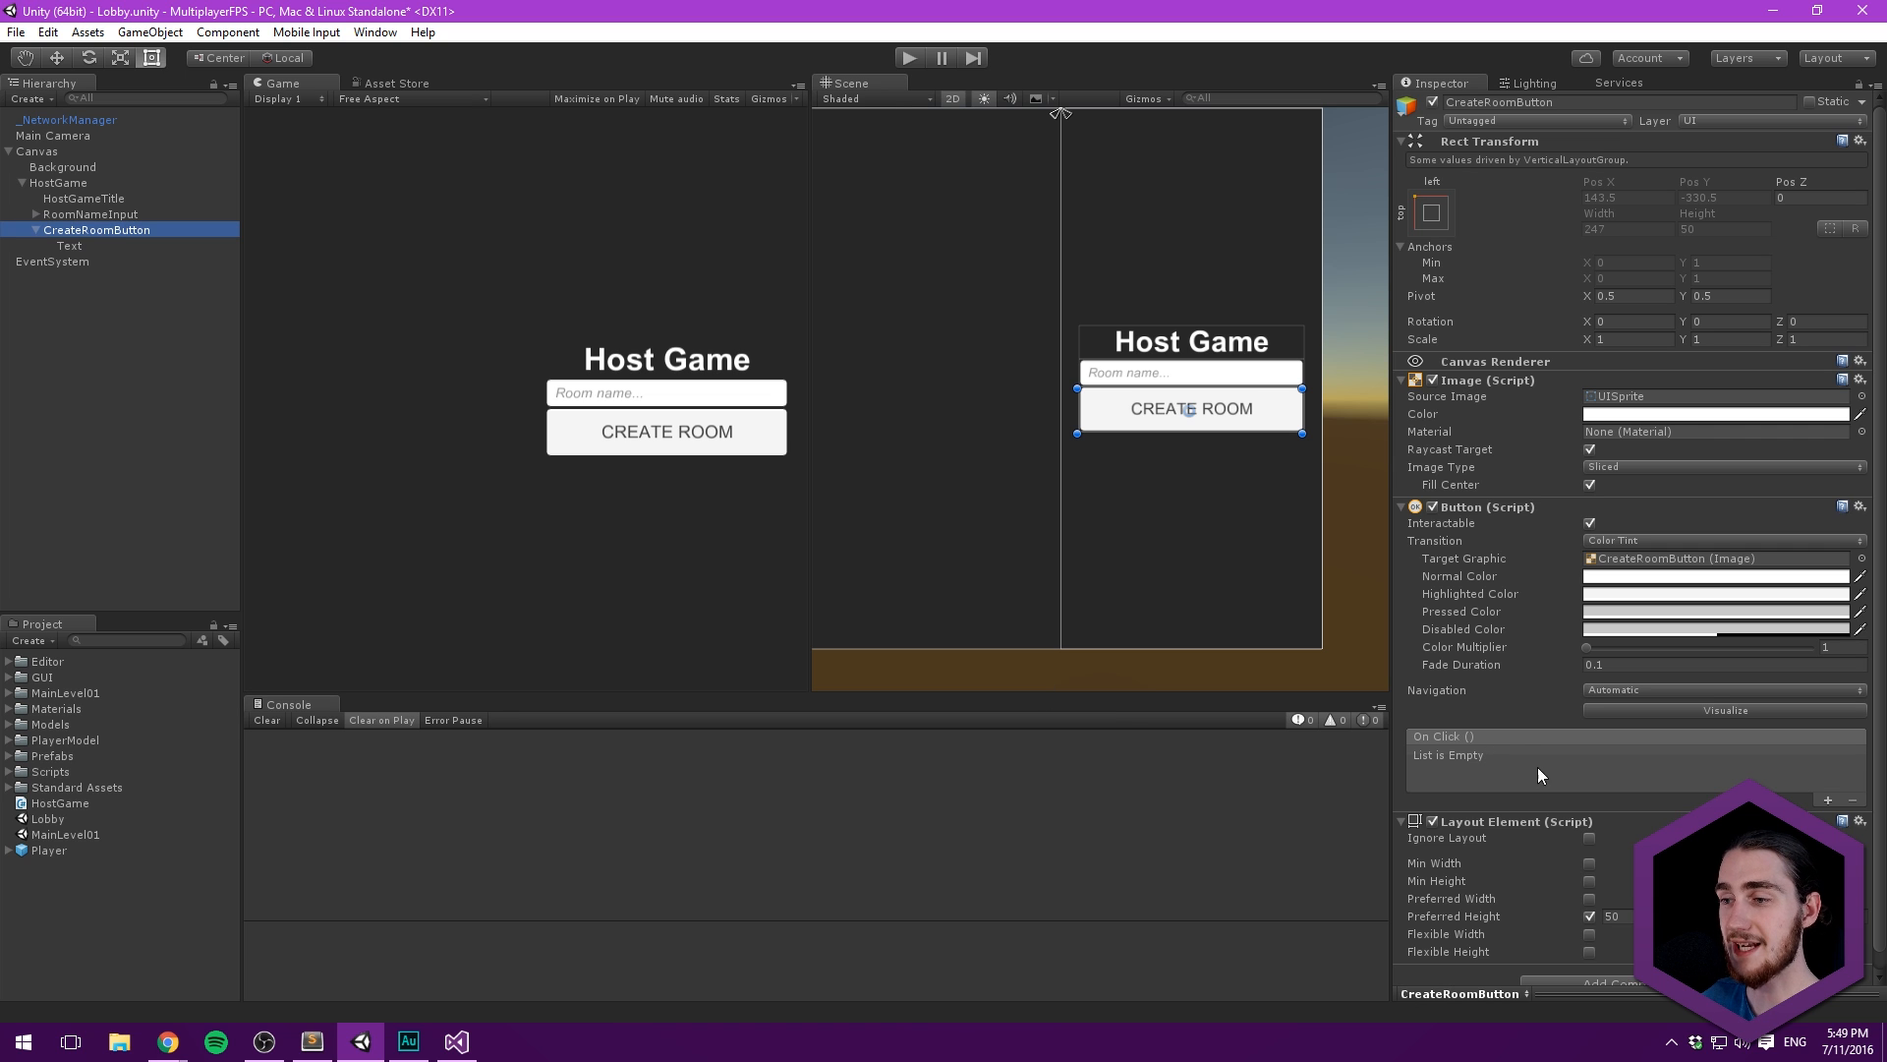
- Wire CreateRoomButton's On Click to HostGame.CreateRoom on _NetworkManager
click(1830, 799)
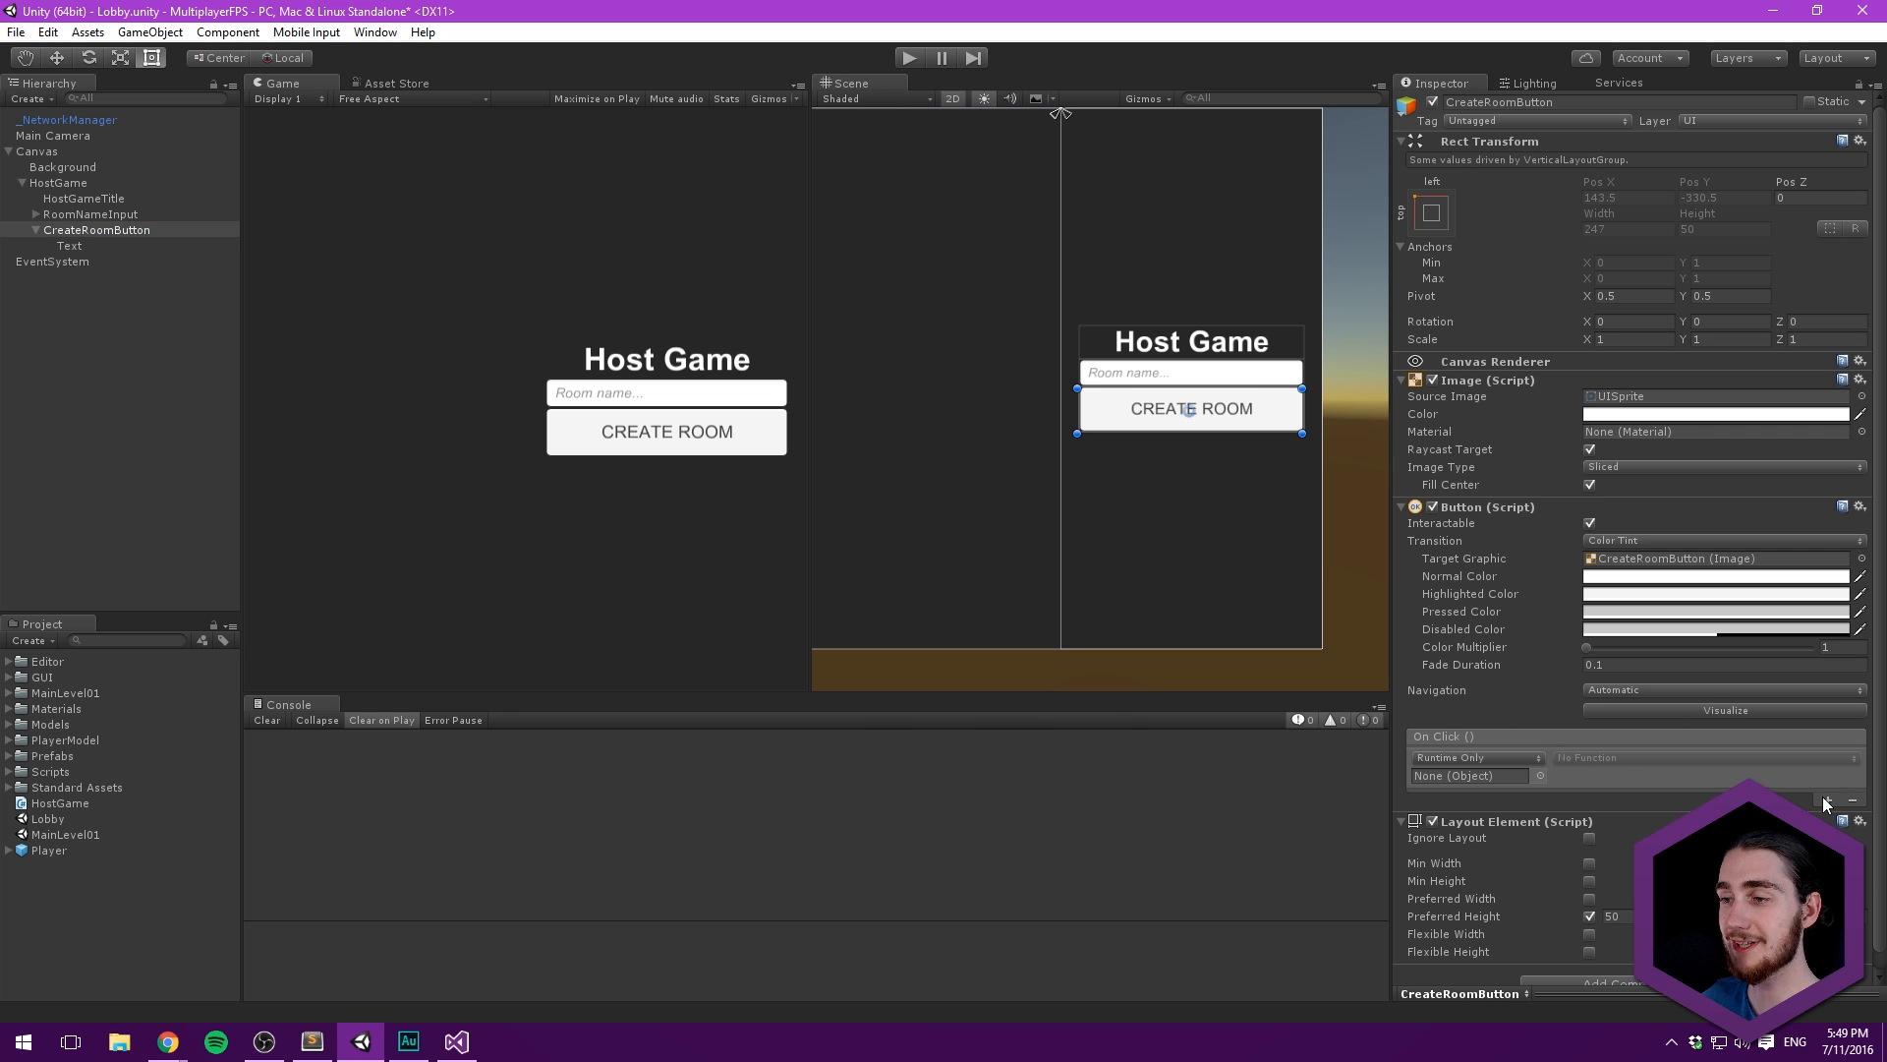
mouse_move(626, 405)
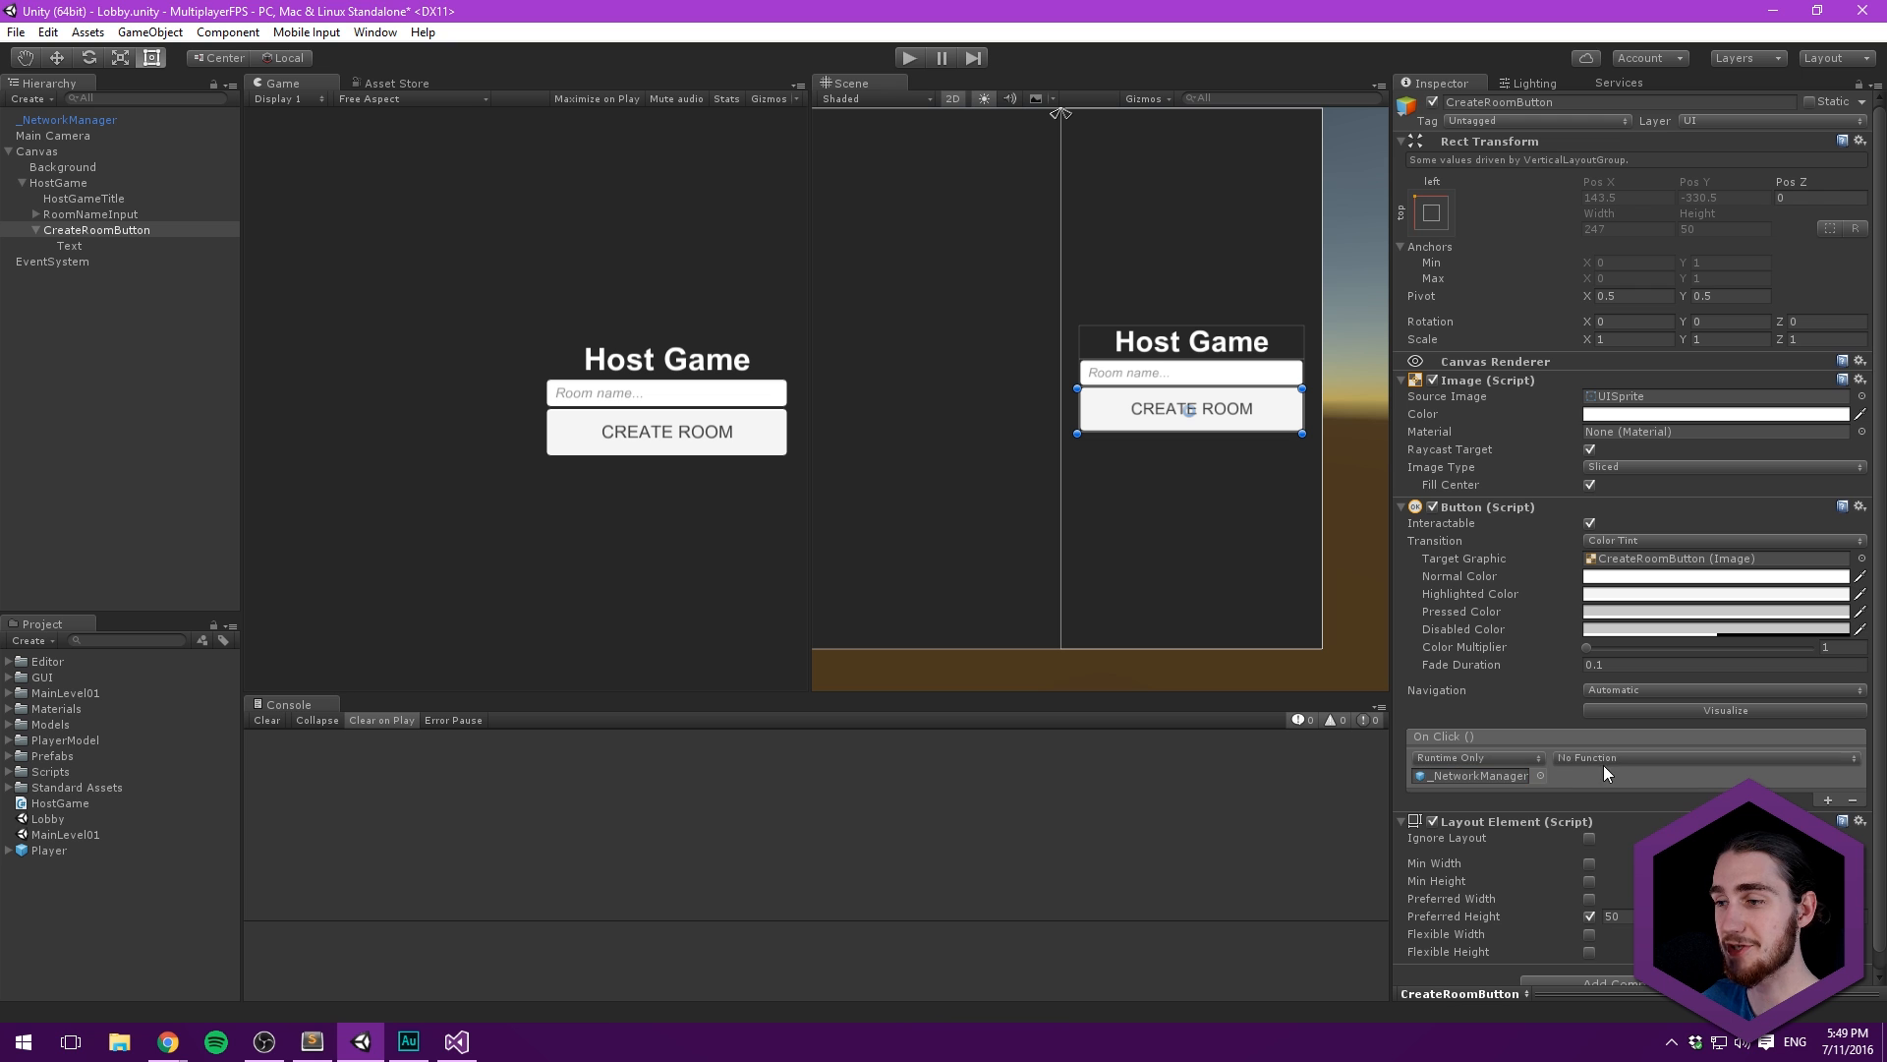
click(1721, 757)
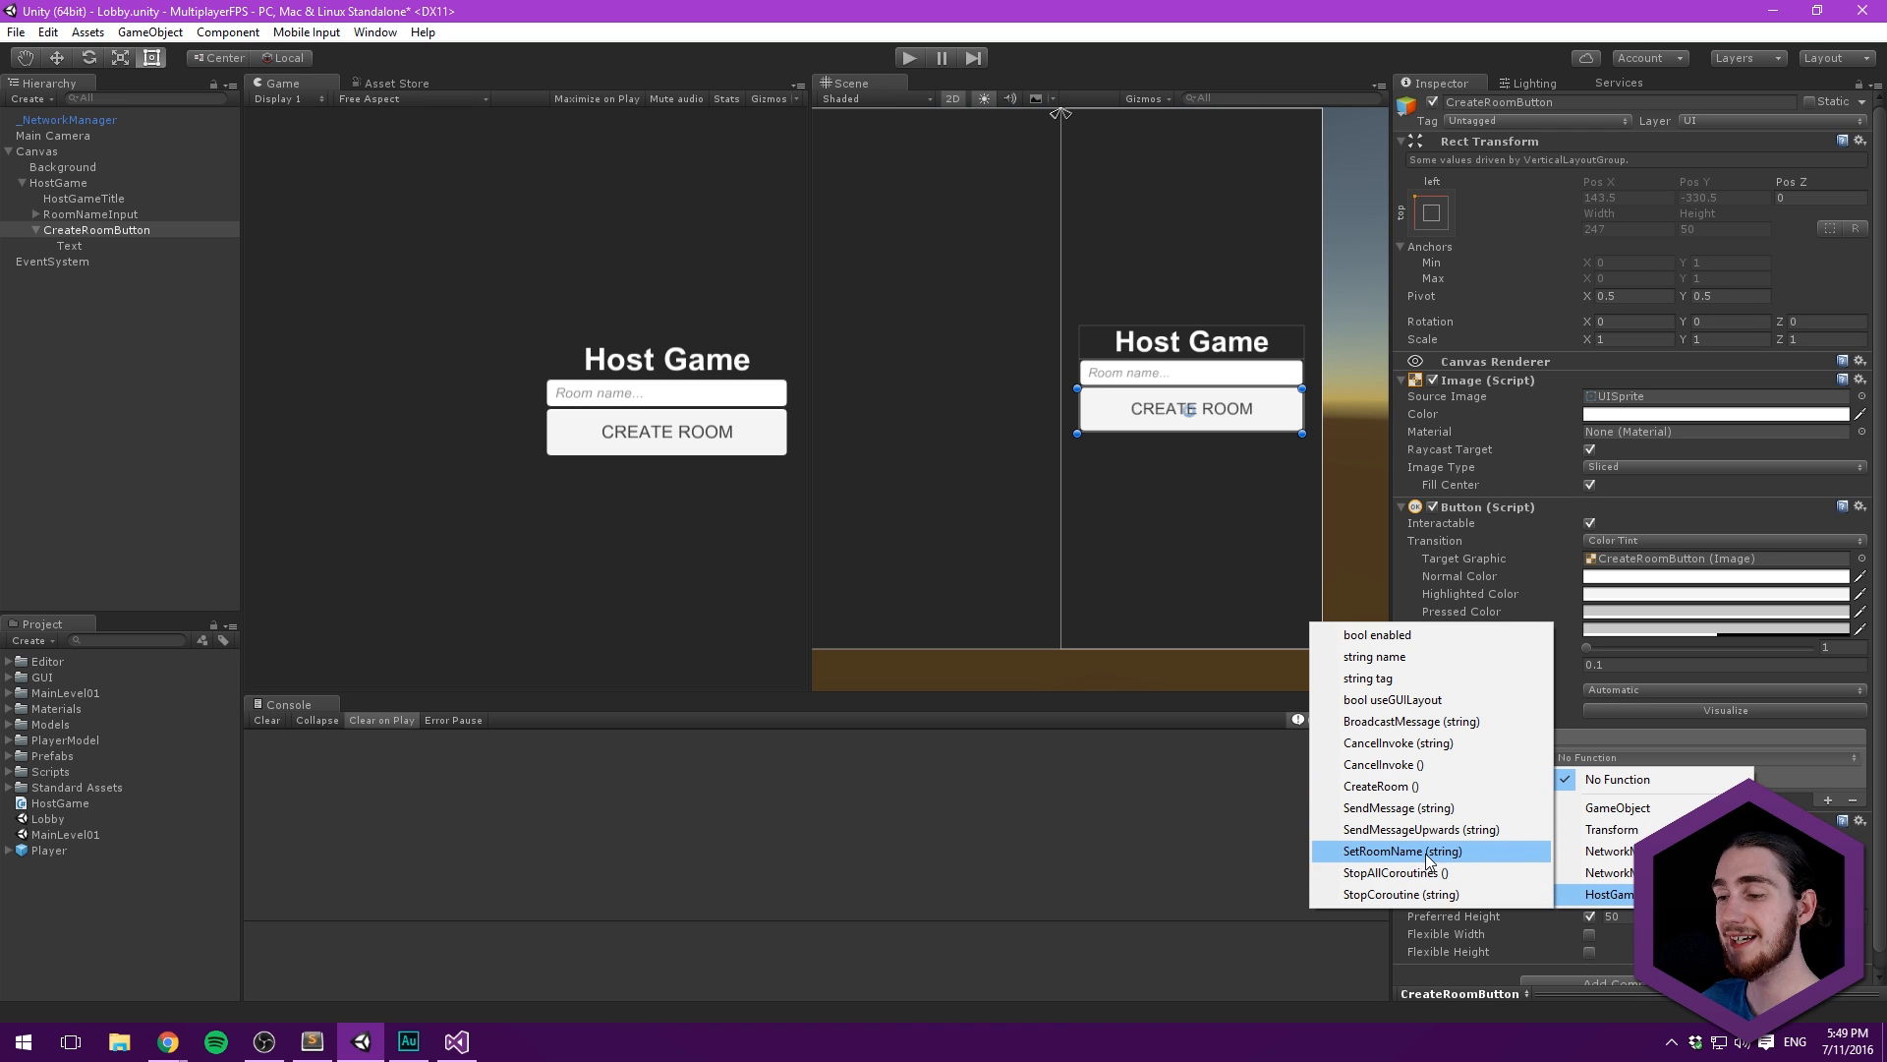
mouse_move(1370, 865)
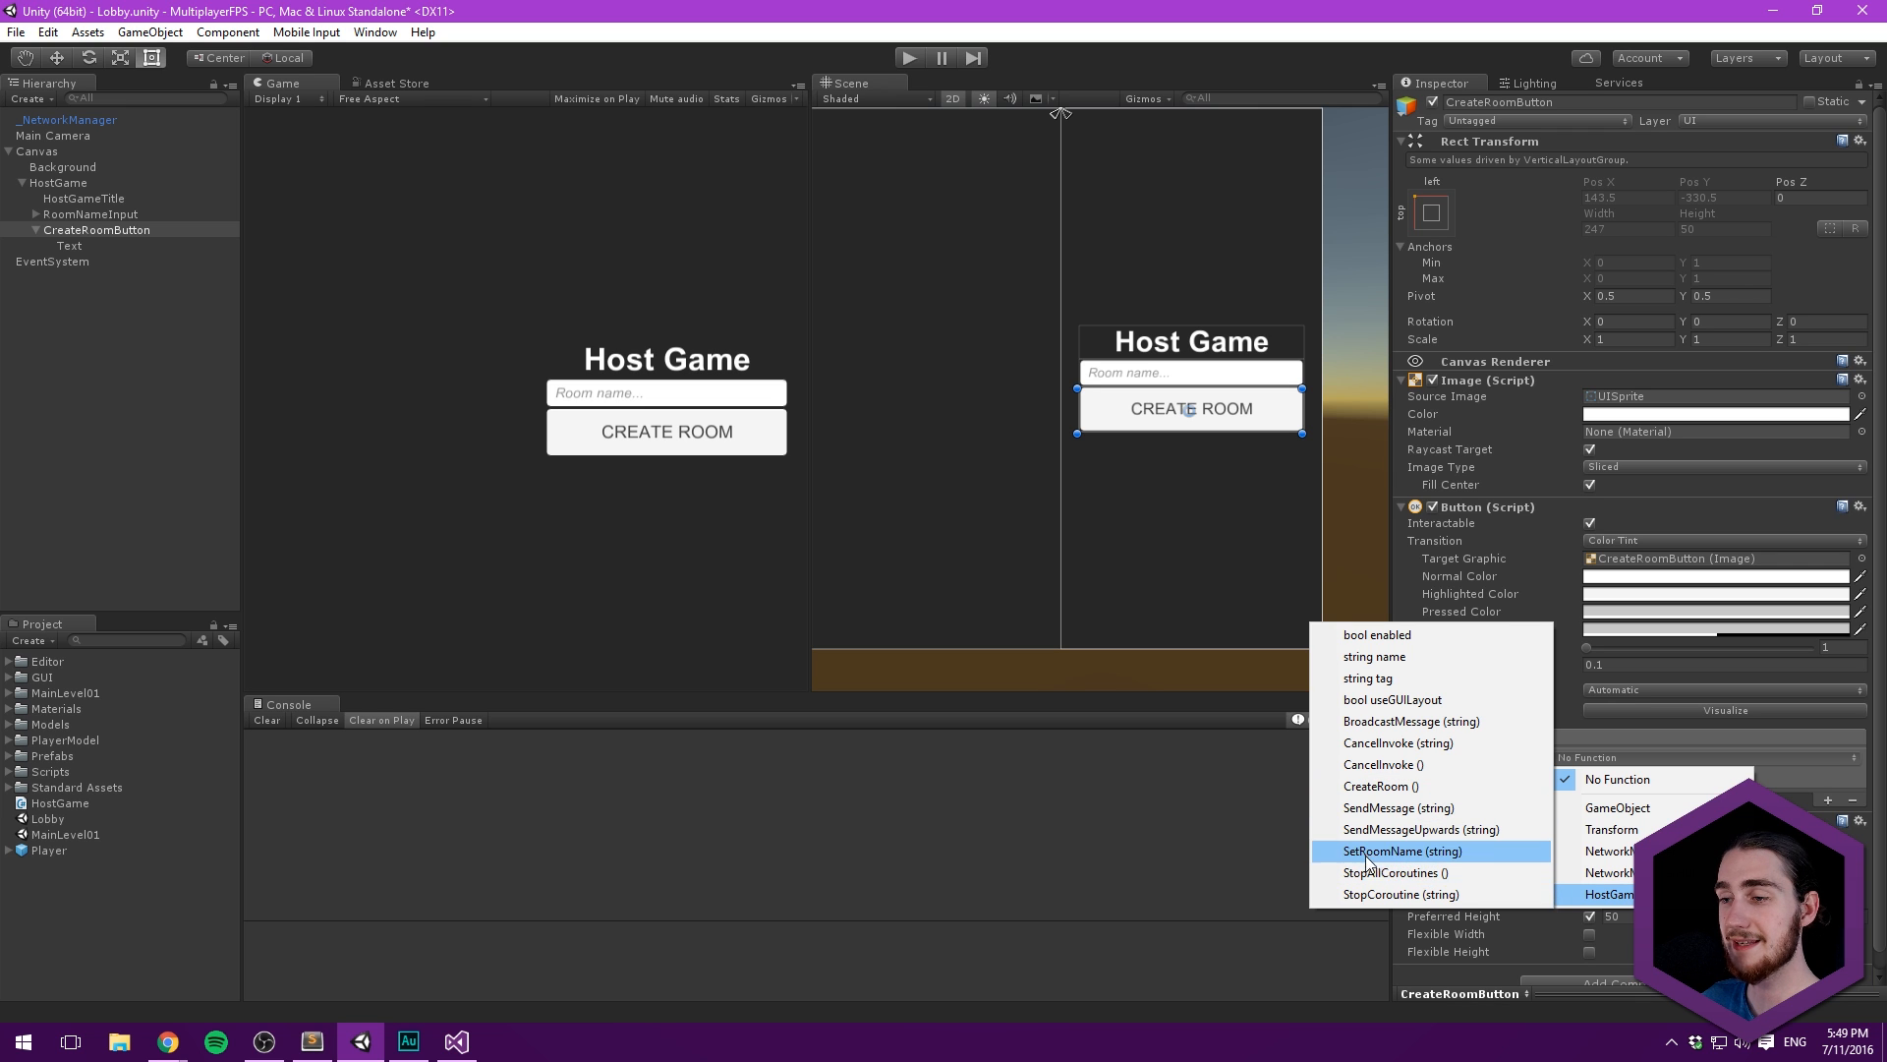
click(1381, 787)
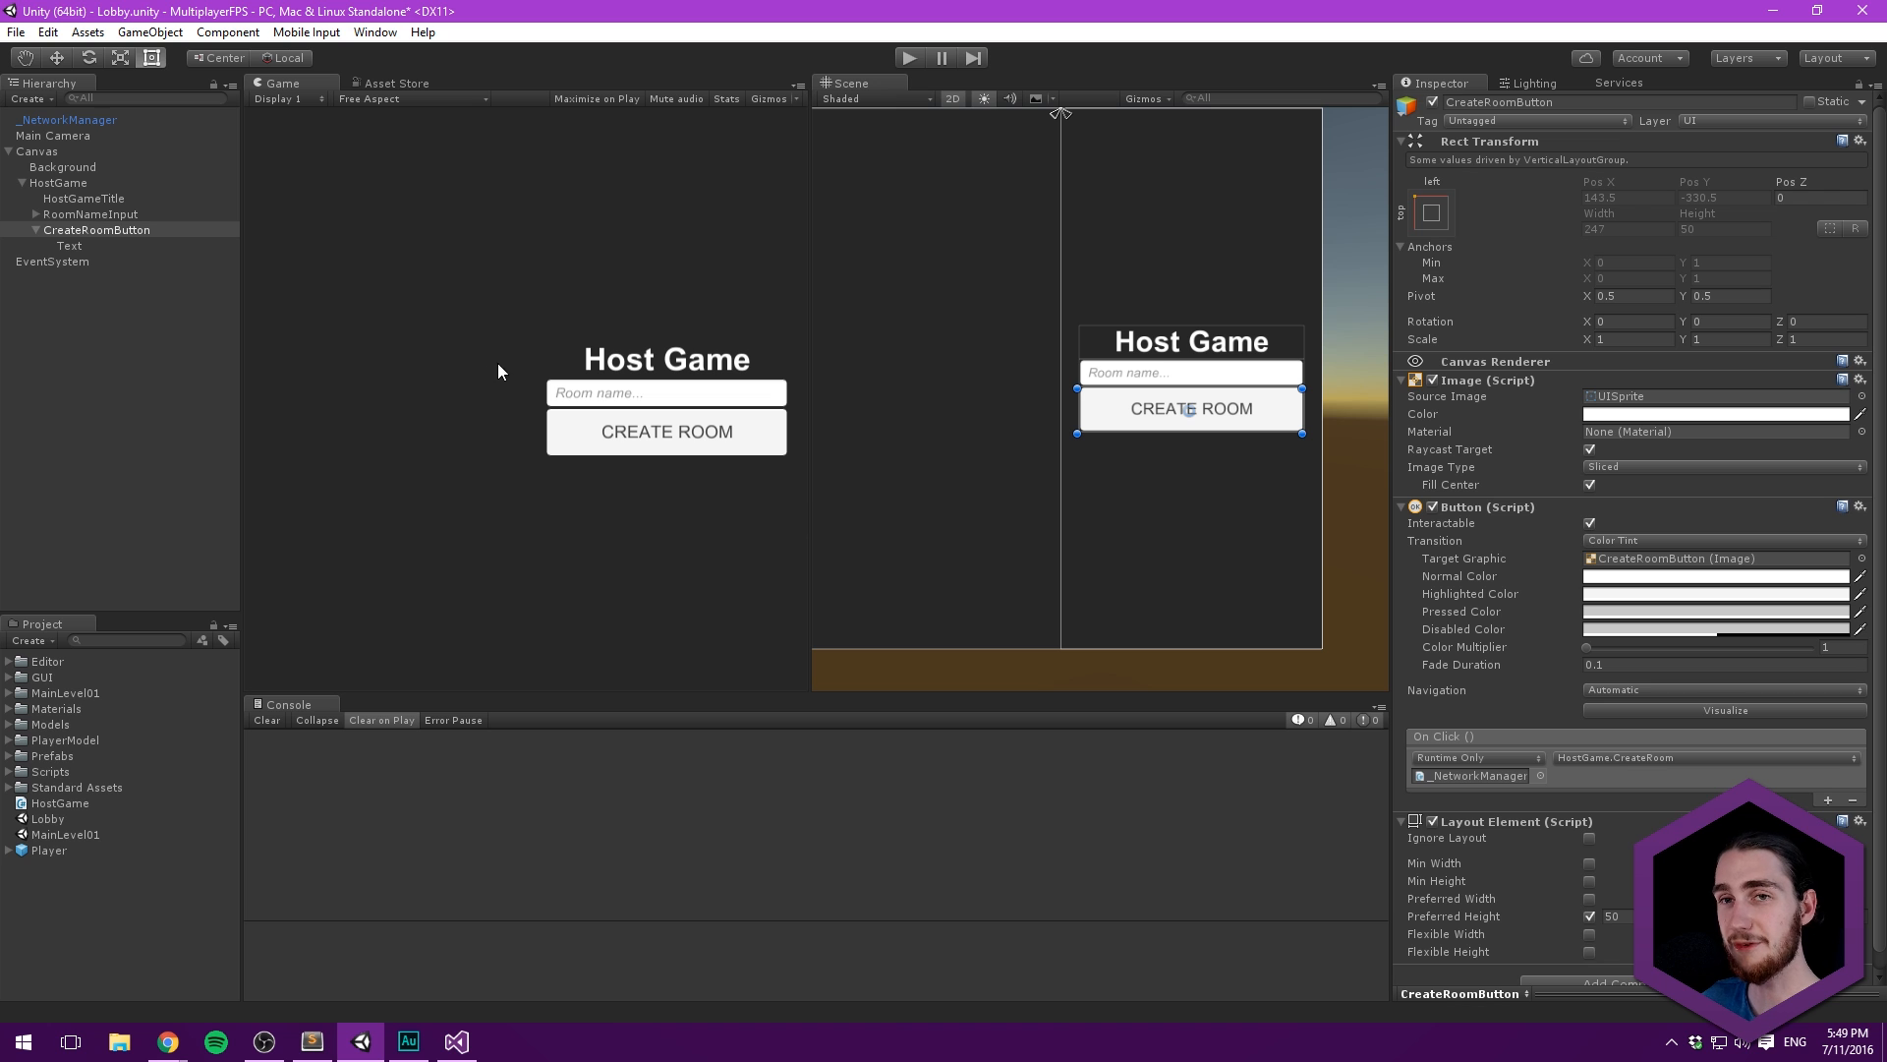
click(80, 229)
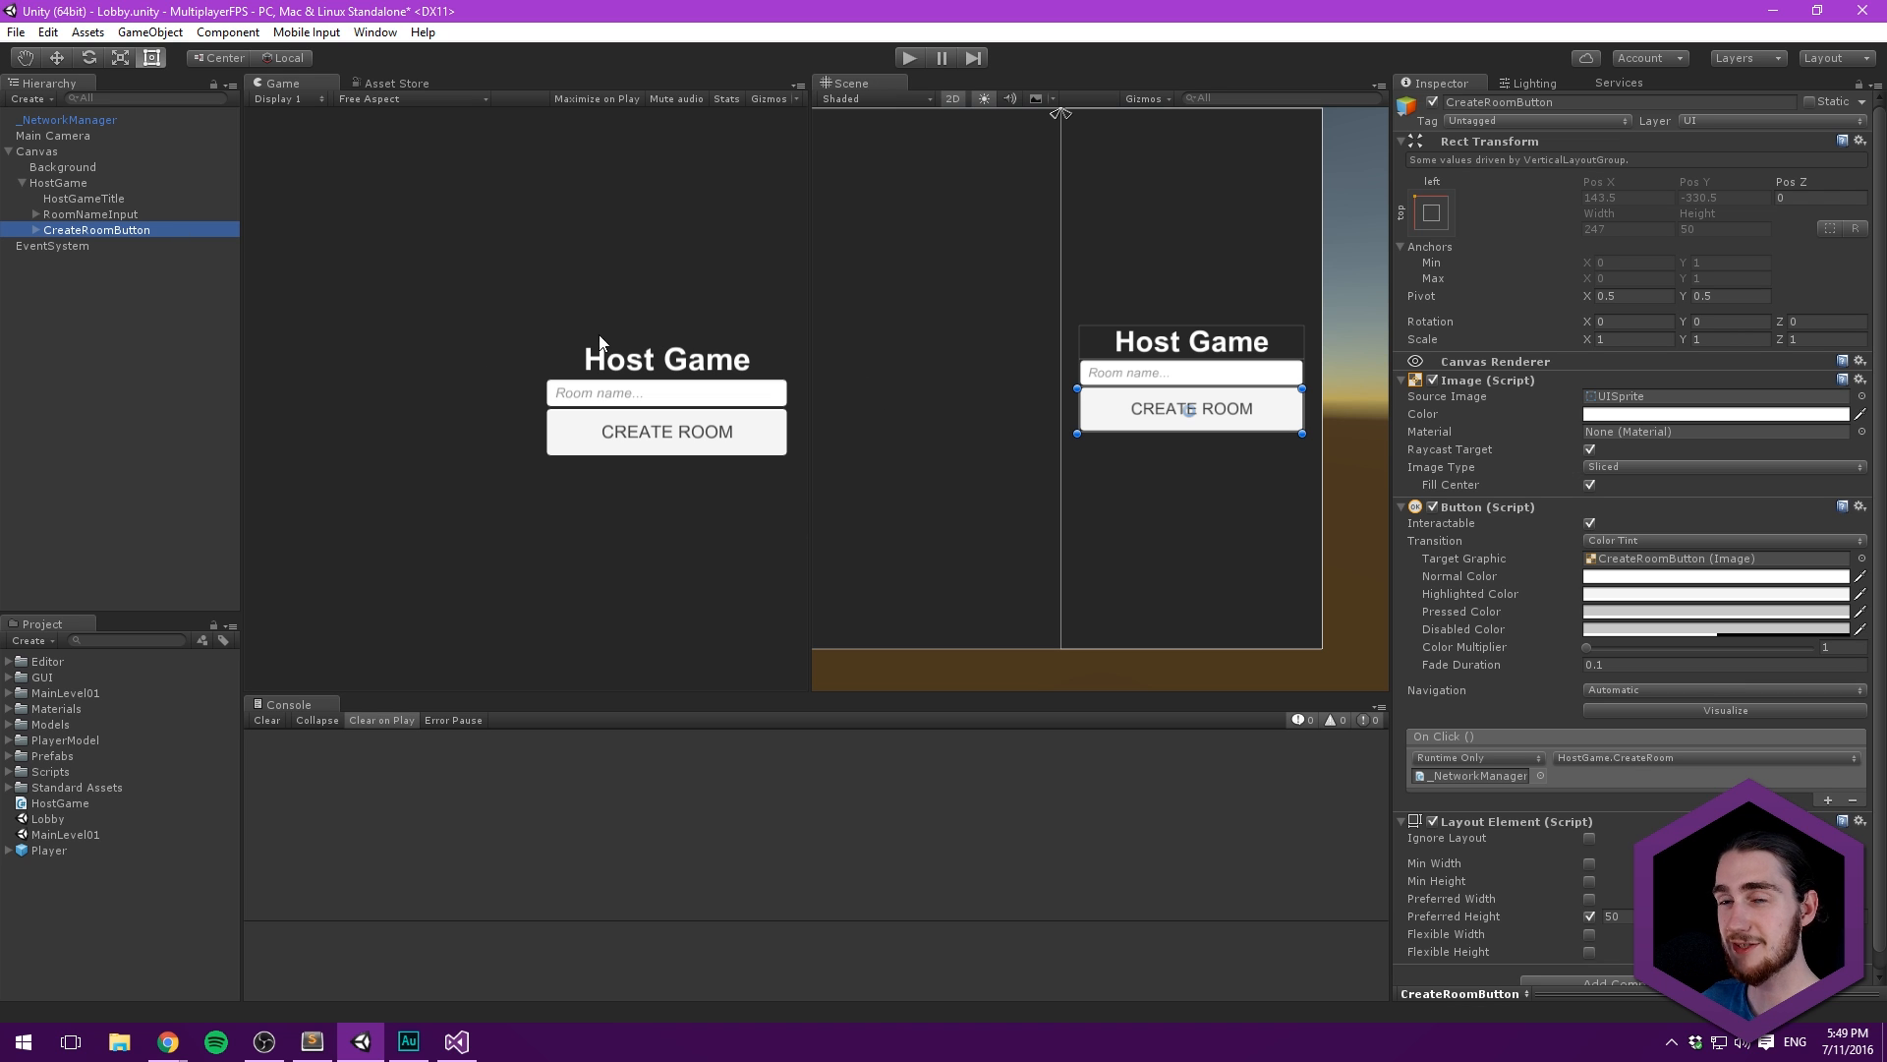
click(46, 183)
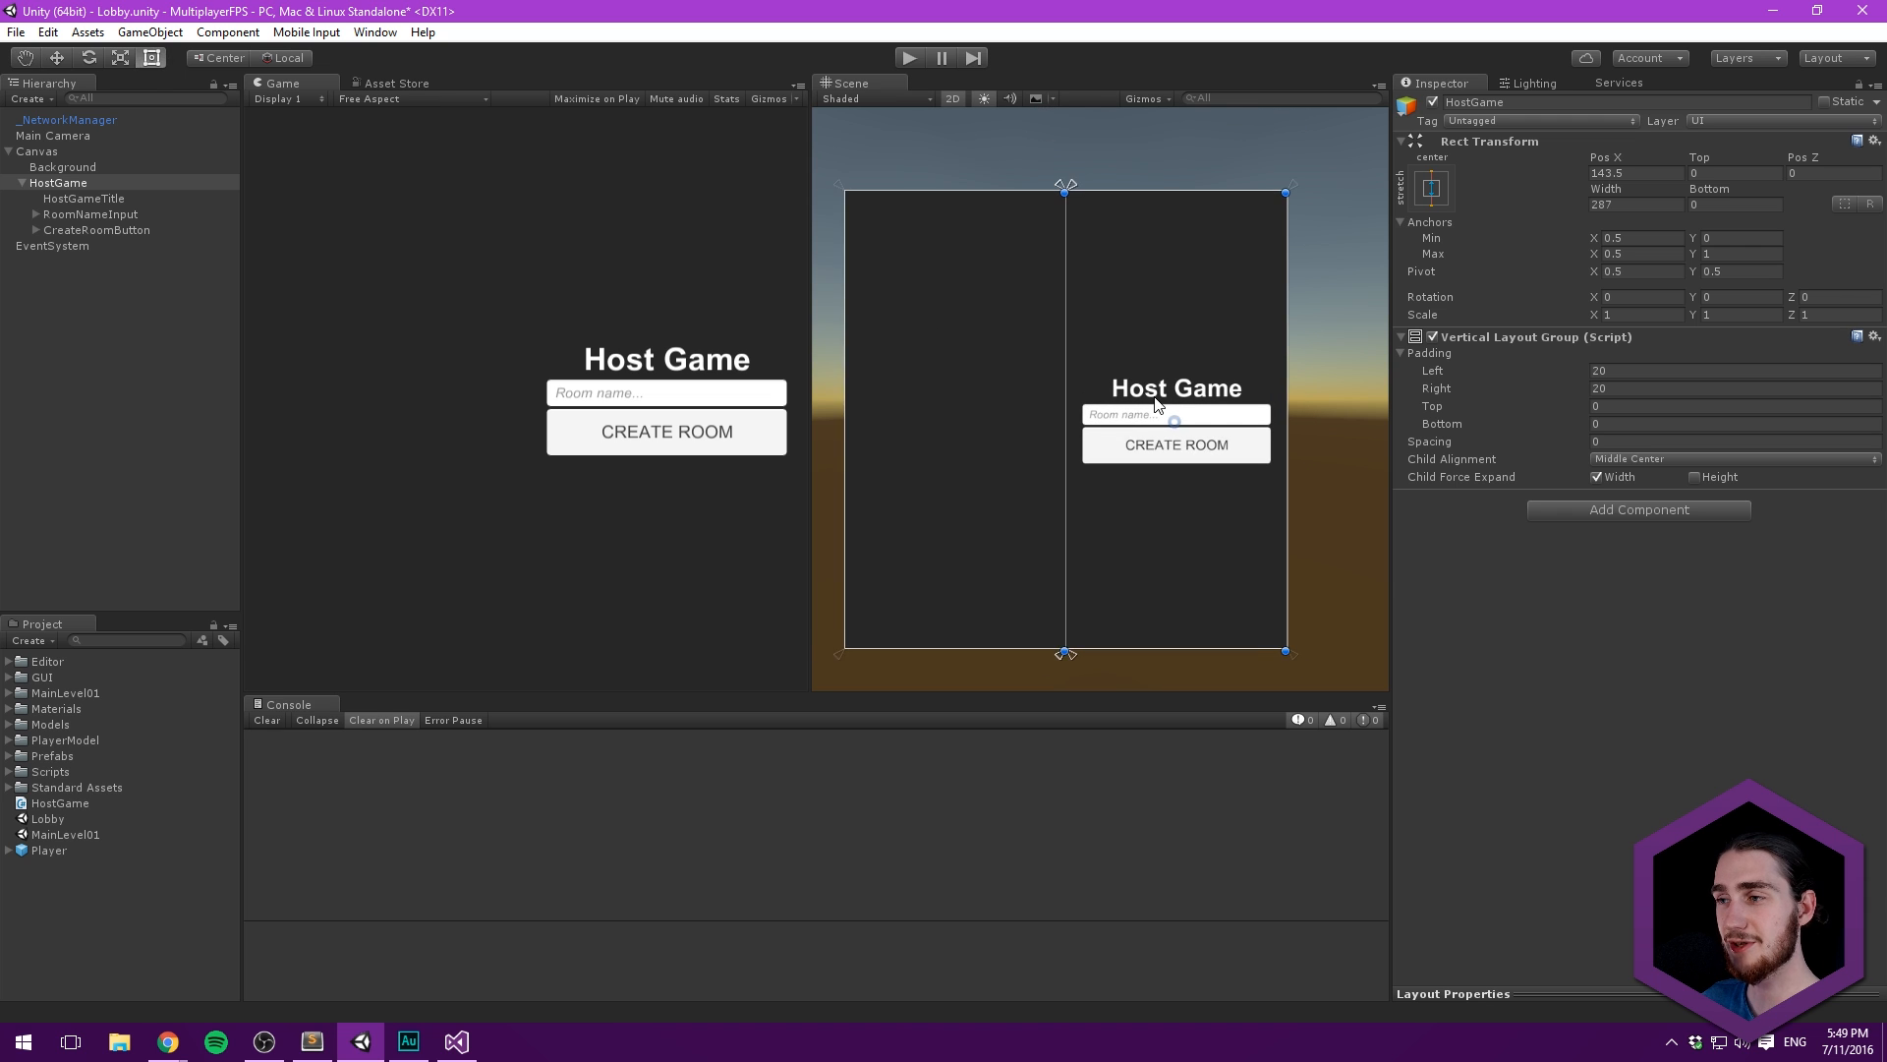
- Set HostGame's Vertical Layout Group spacing to 10, then clear the selection
click(1731, 441)
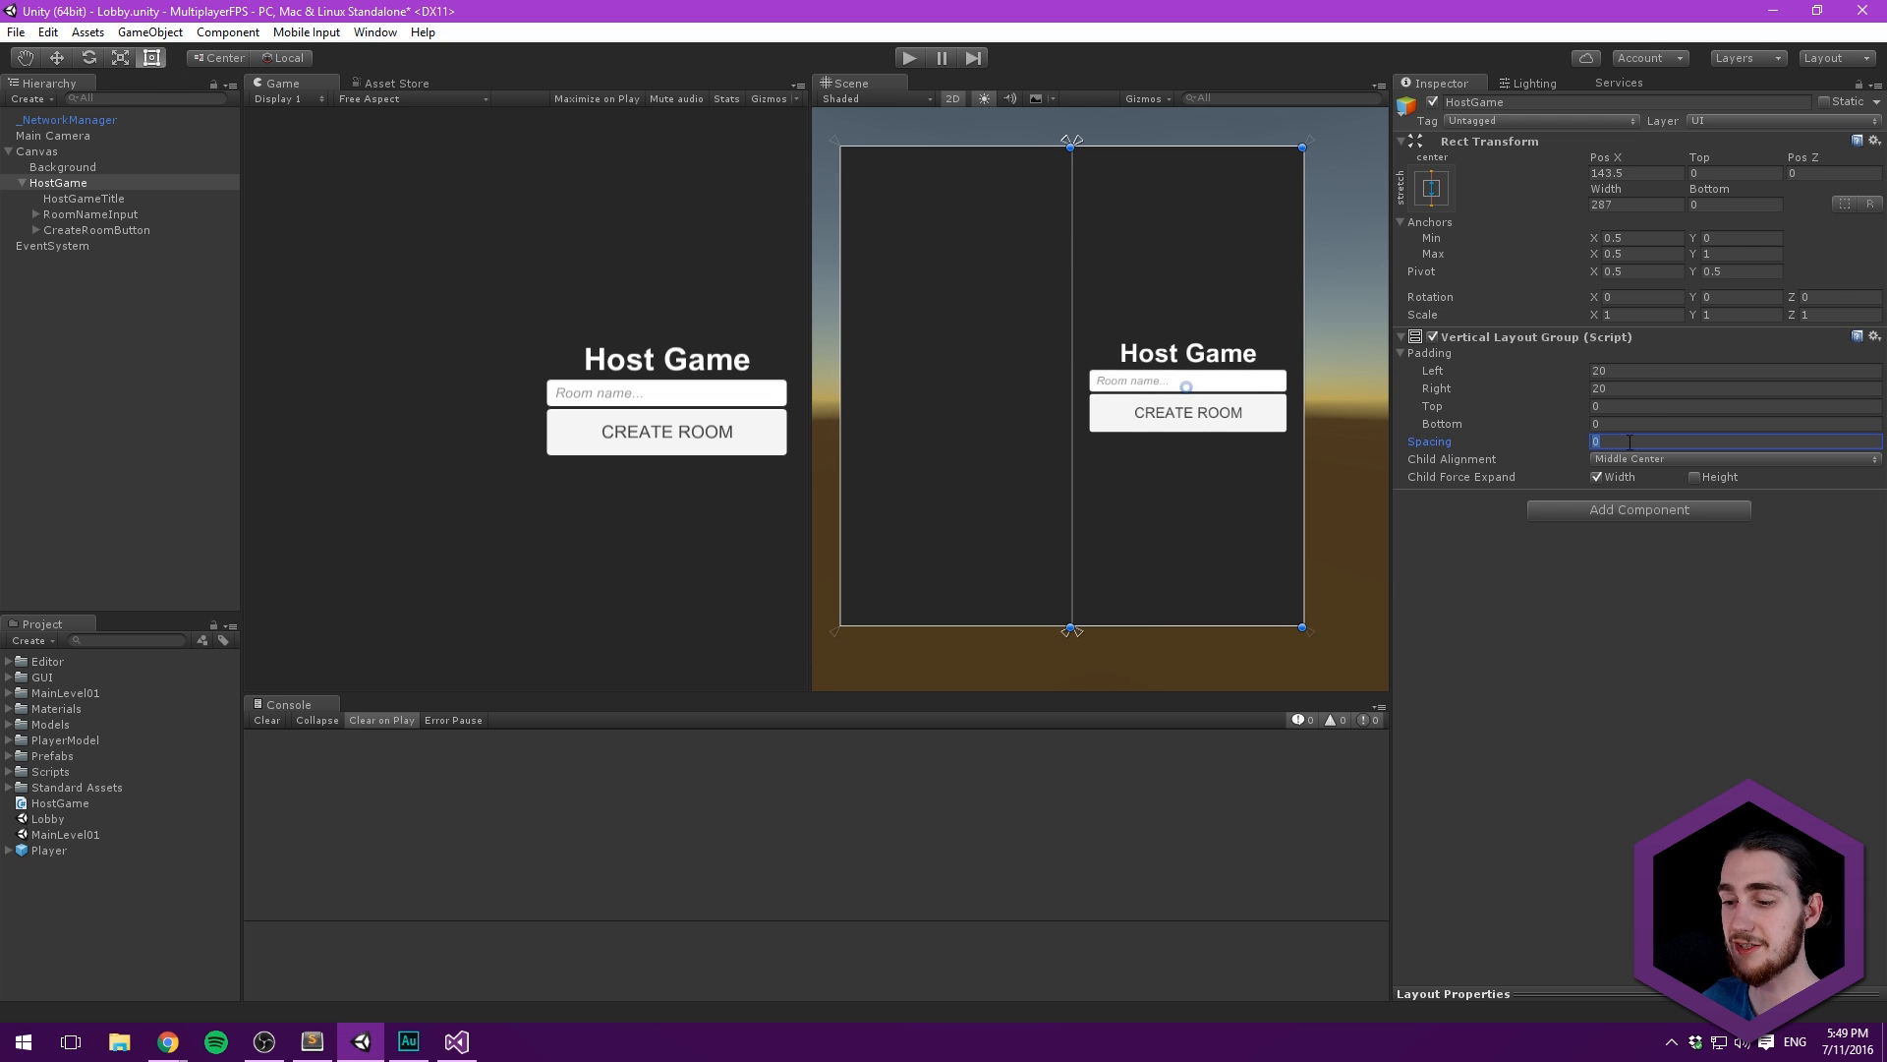
text(10)
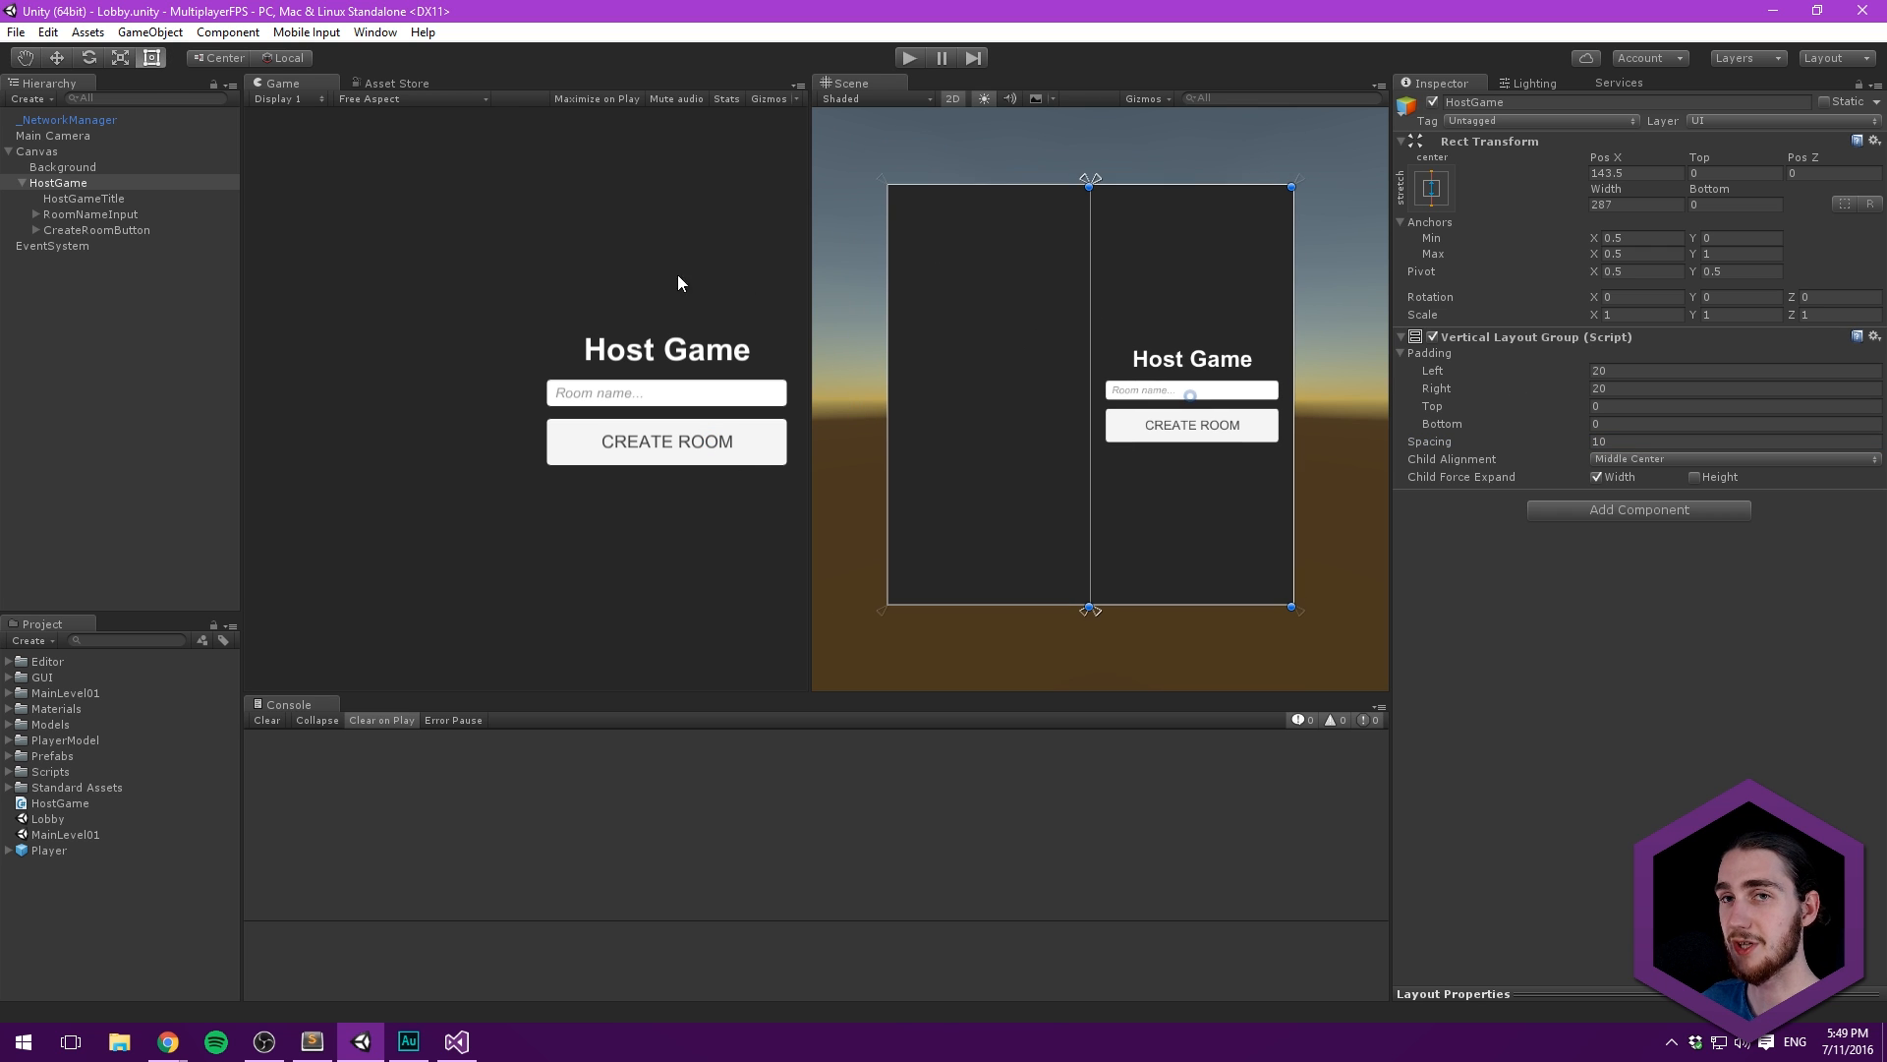
click(21, 182)
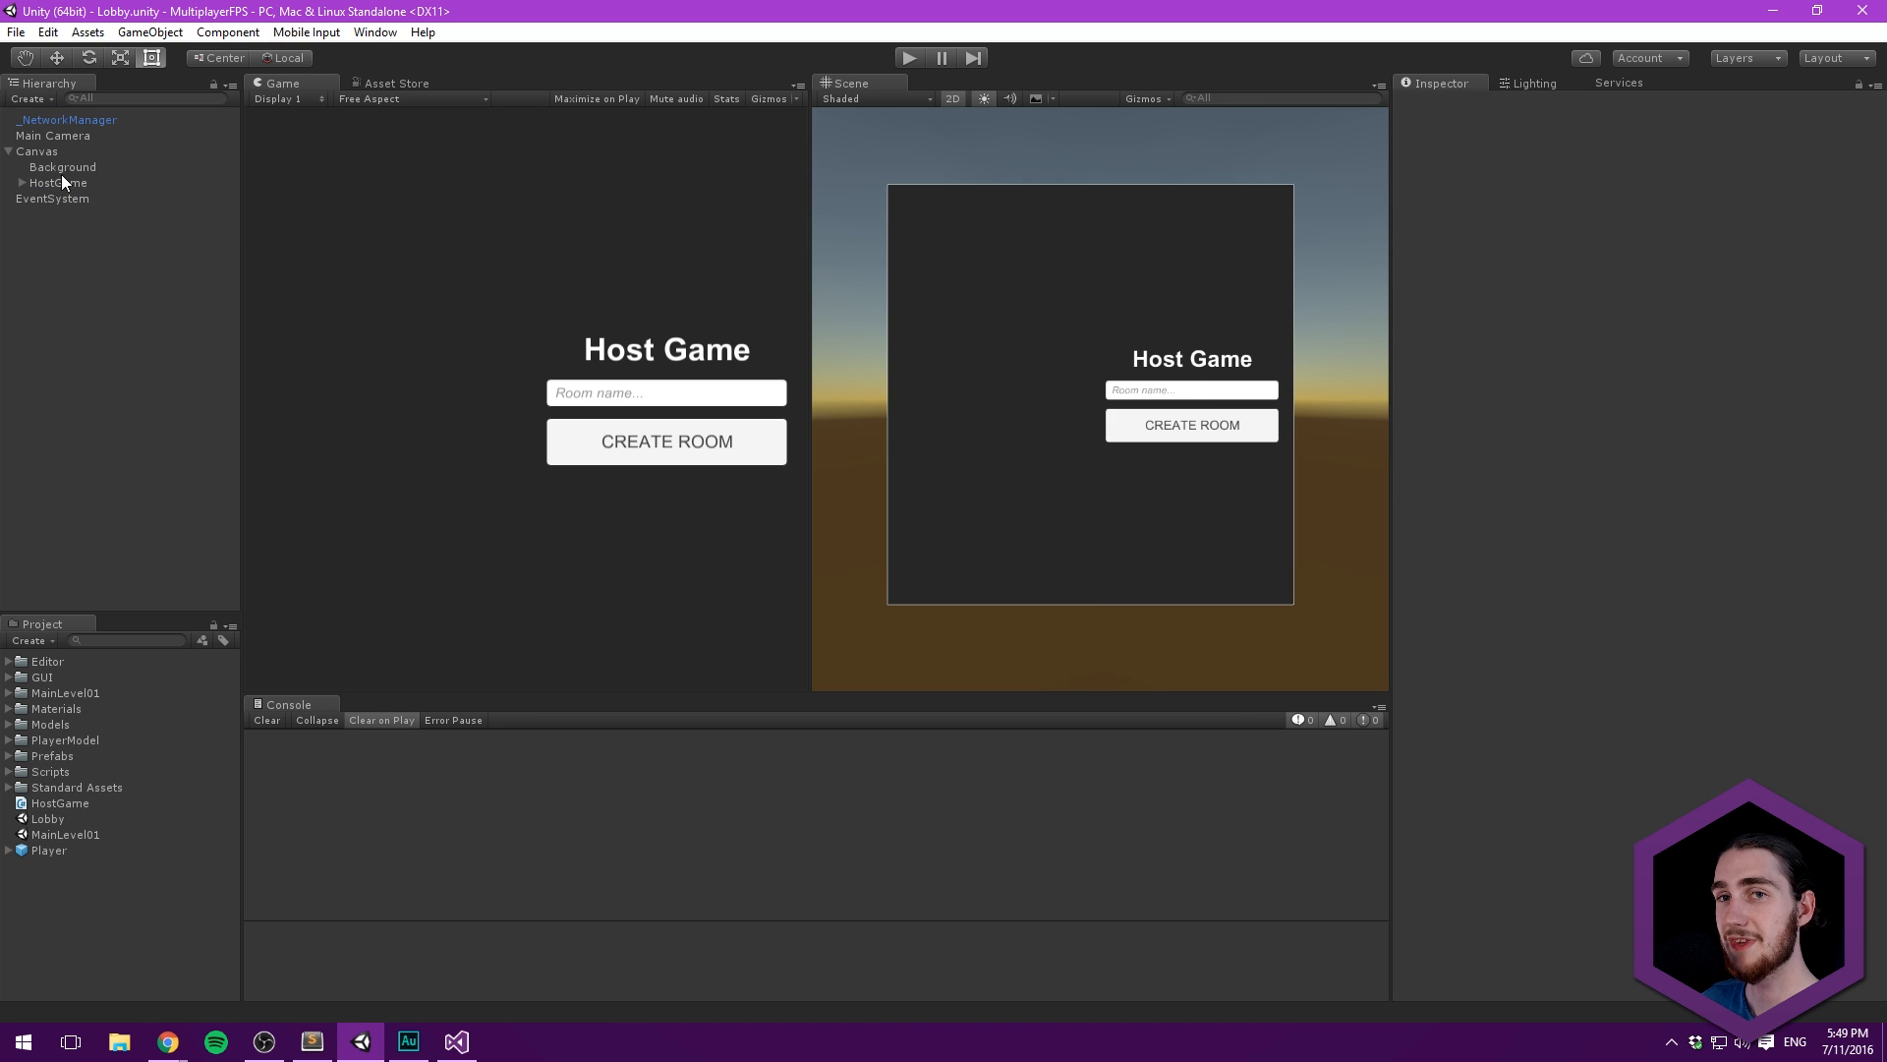
click(54, 182)
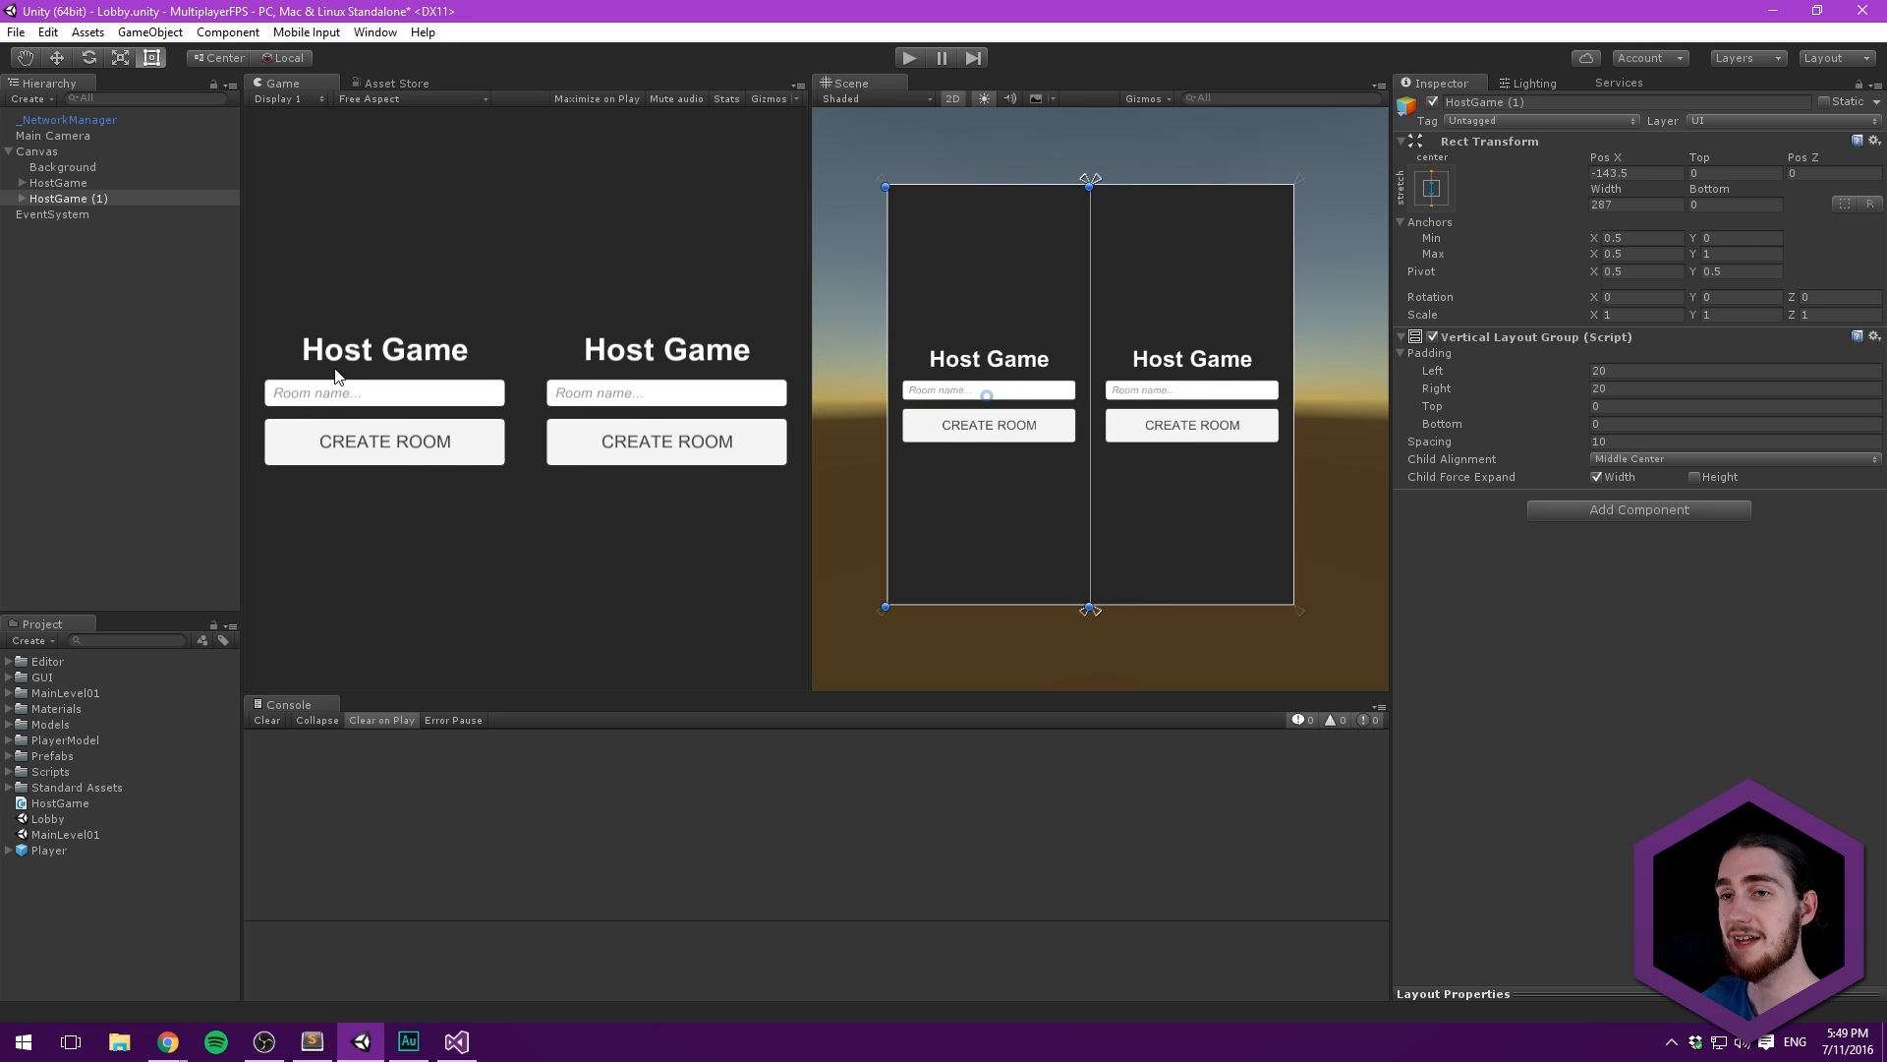
mouse_move(378, 242)
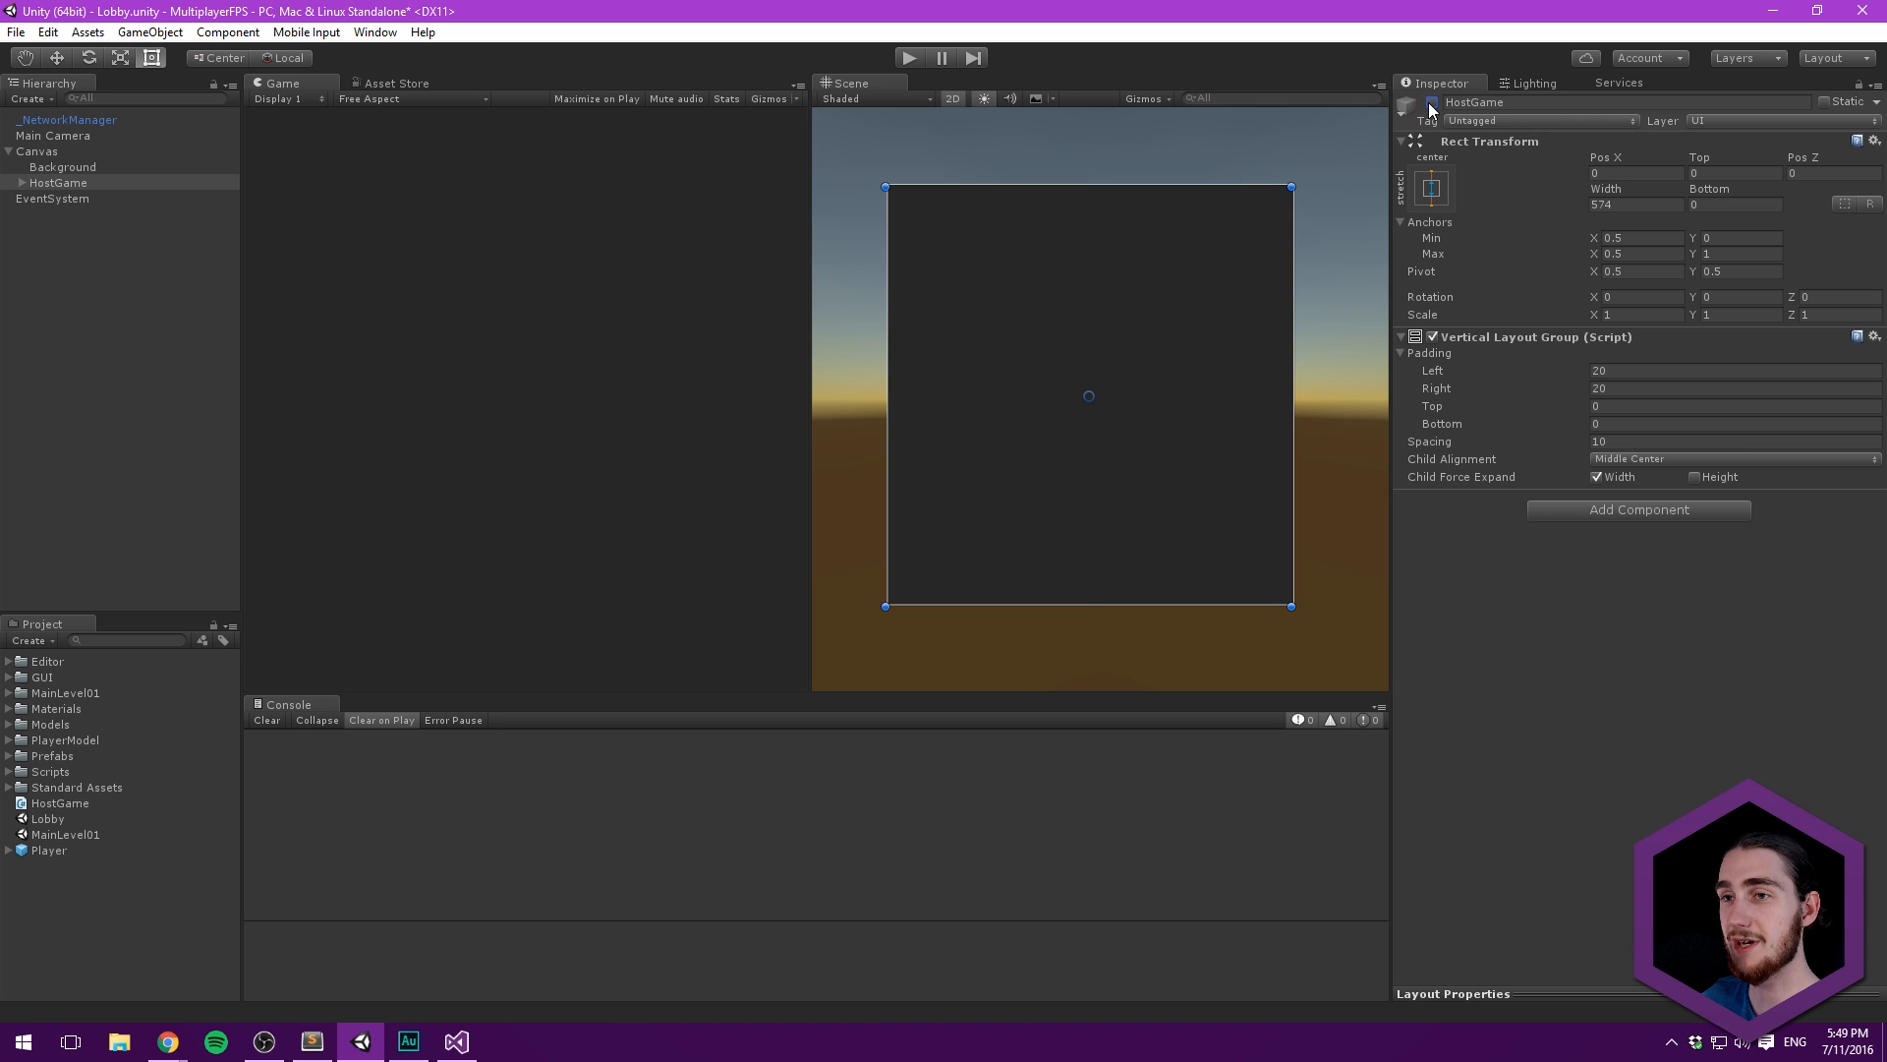
click(1417, 102)
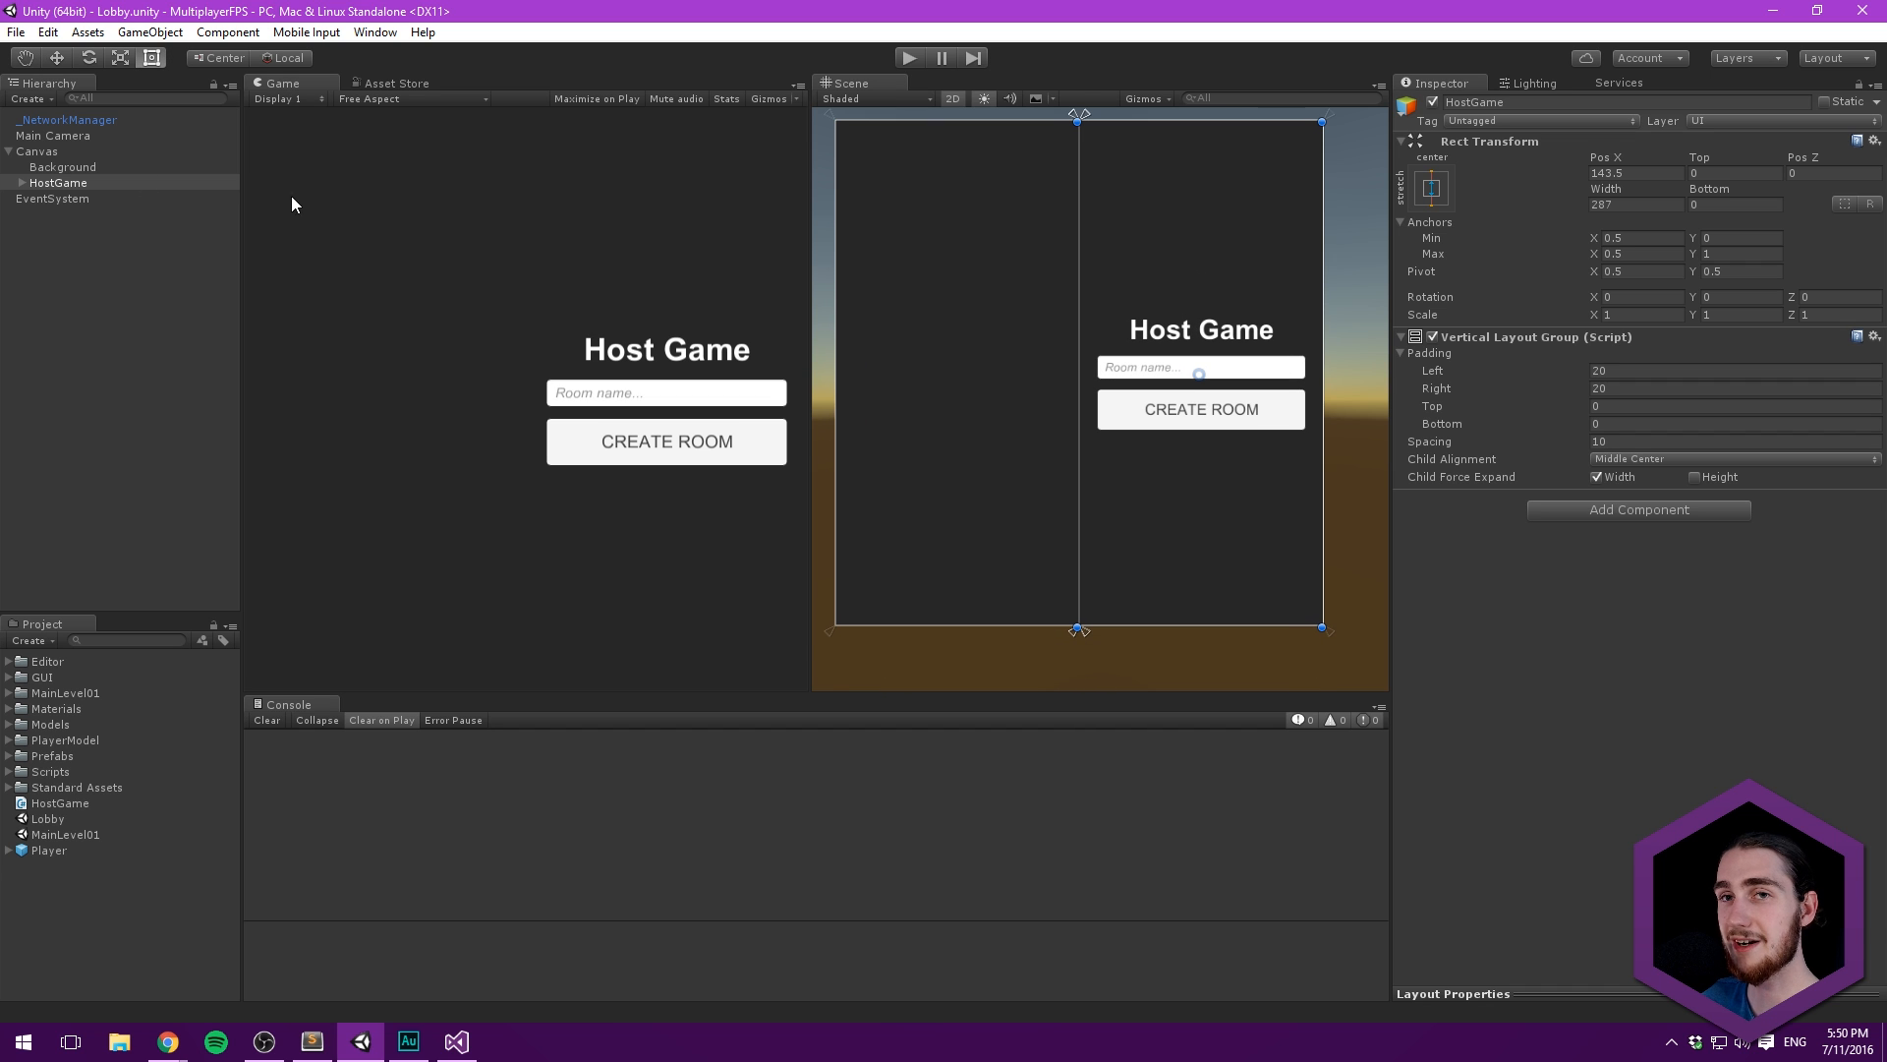
click(62, 166)
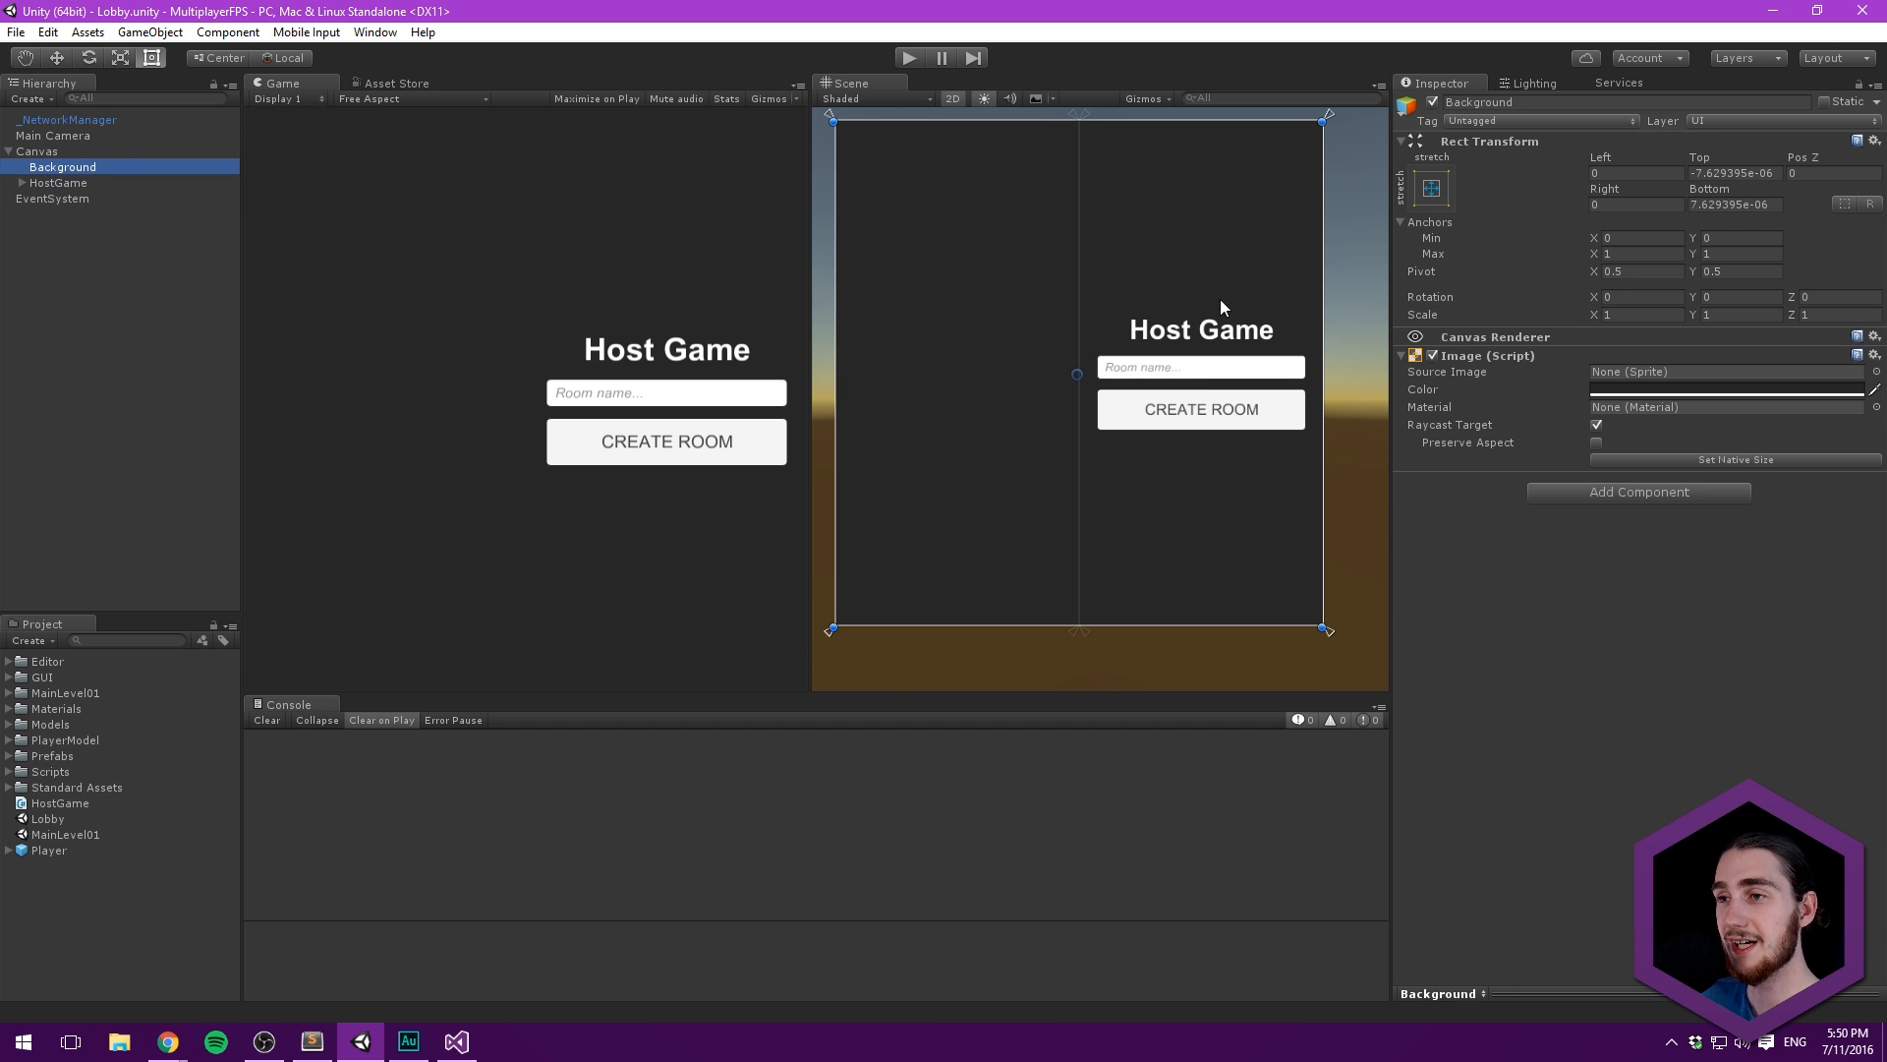
click(59, 183)
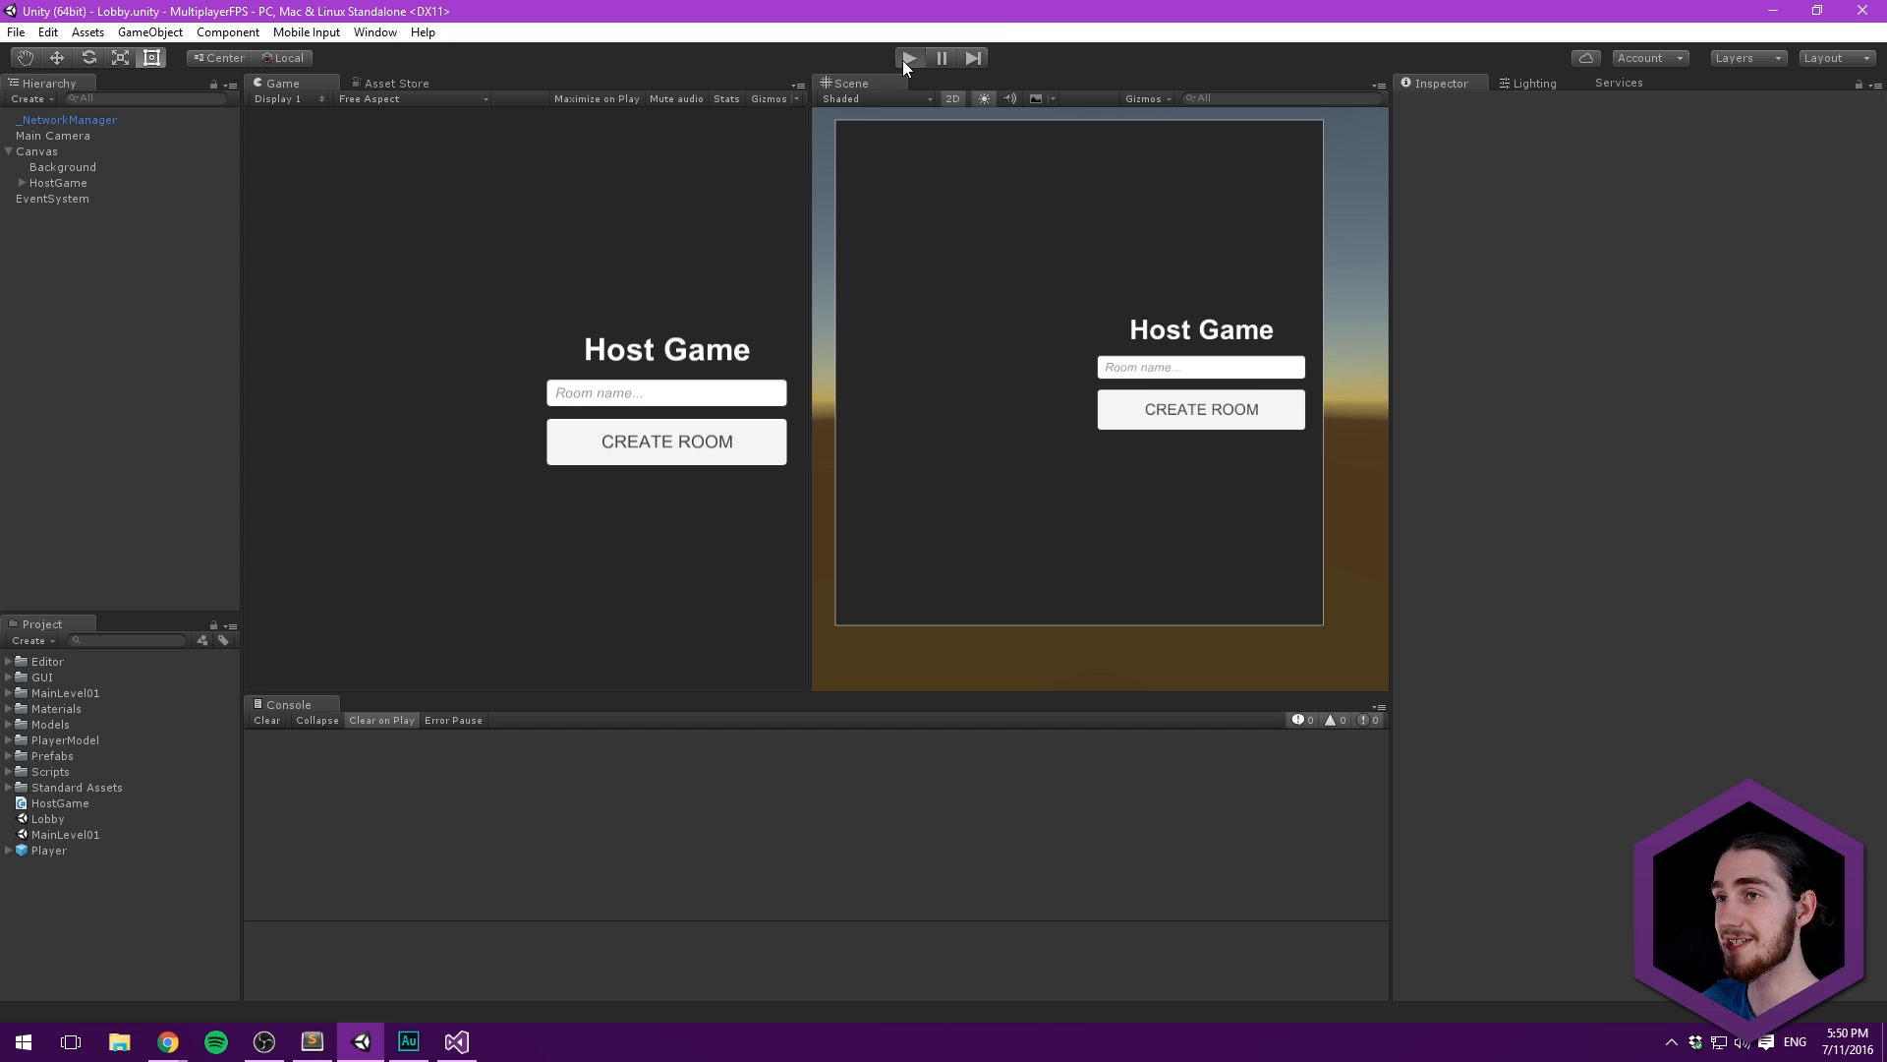
- Play-test creating a 'TestRoom' match, confirm it in the Console log, then stop it
click(912, 57)
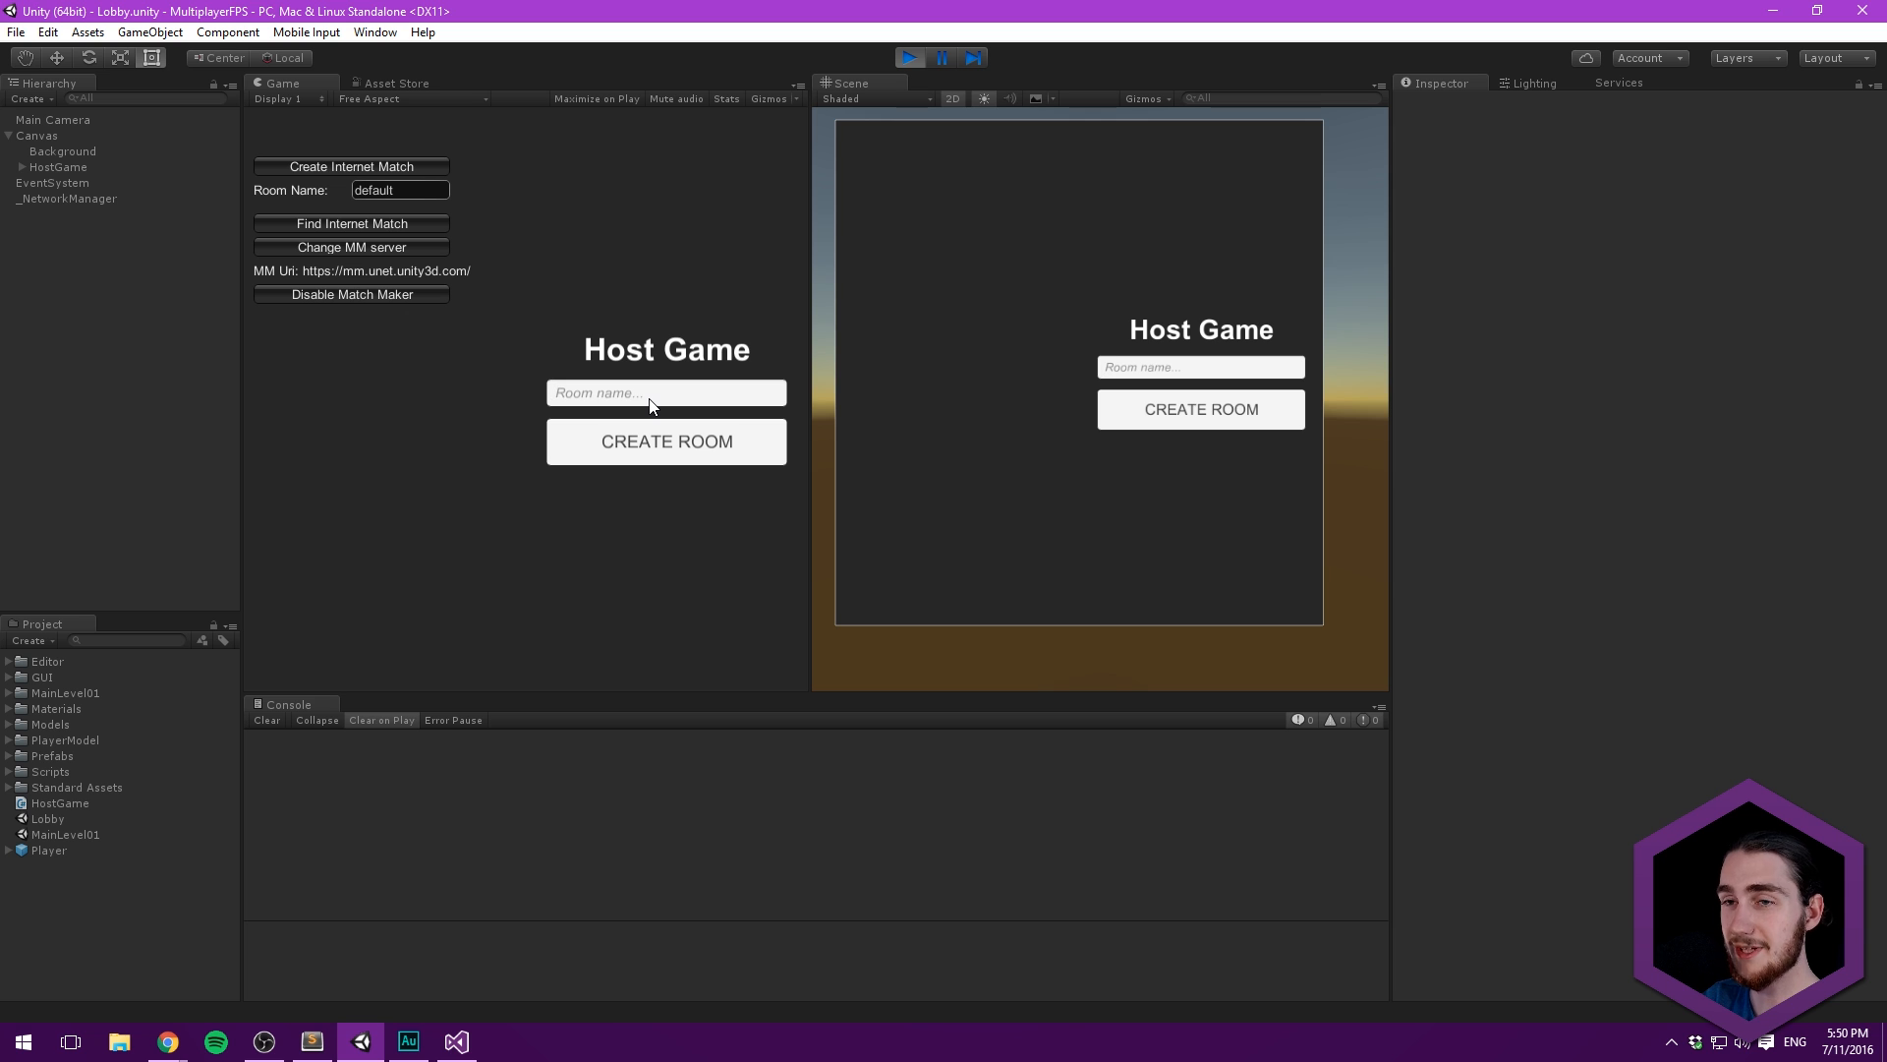
text(T)
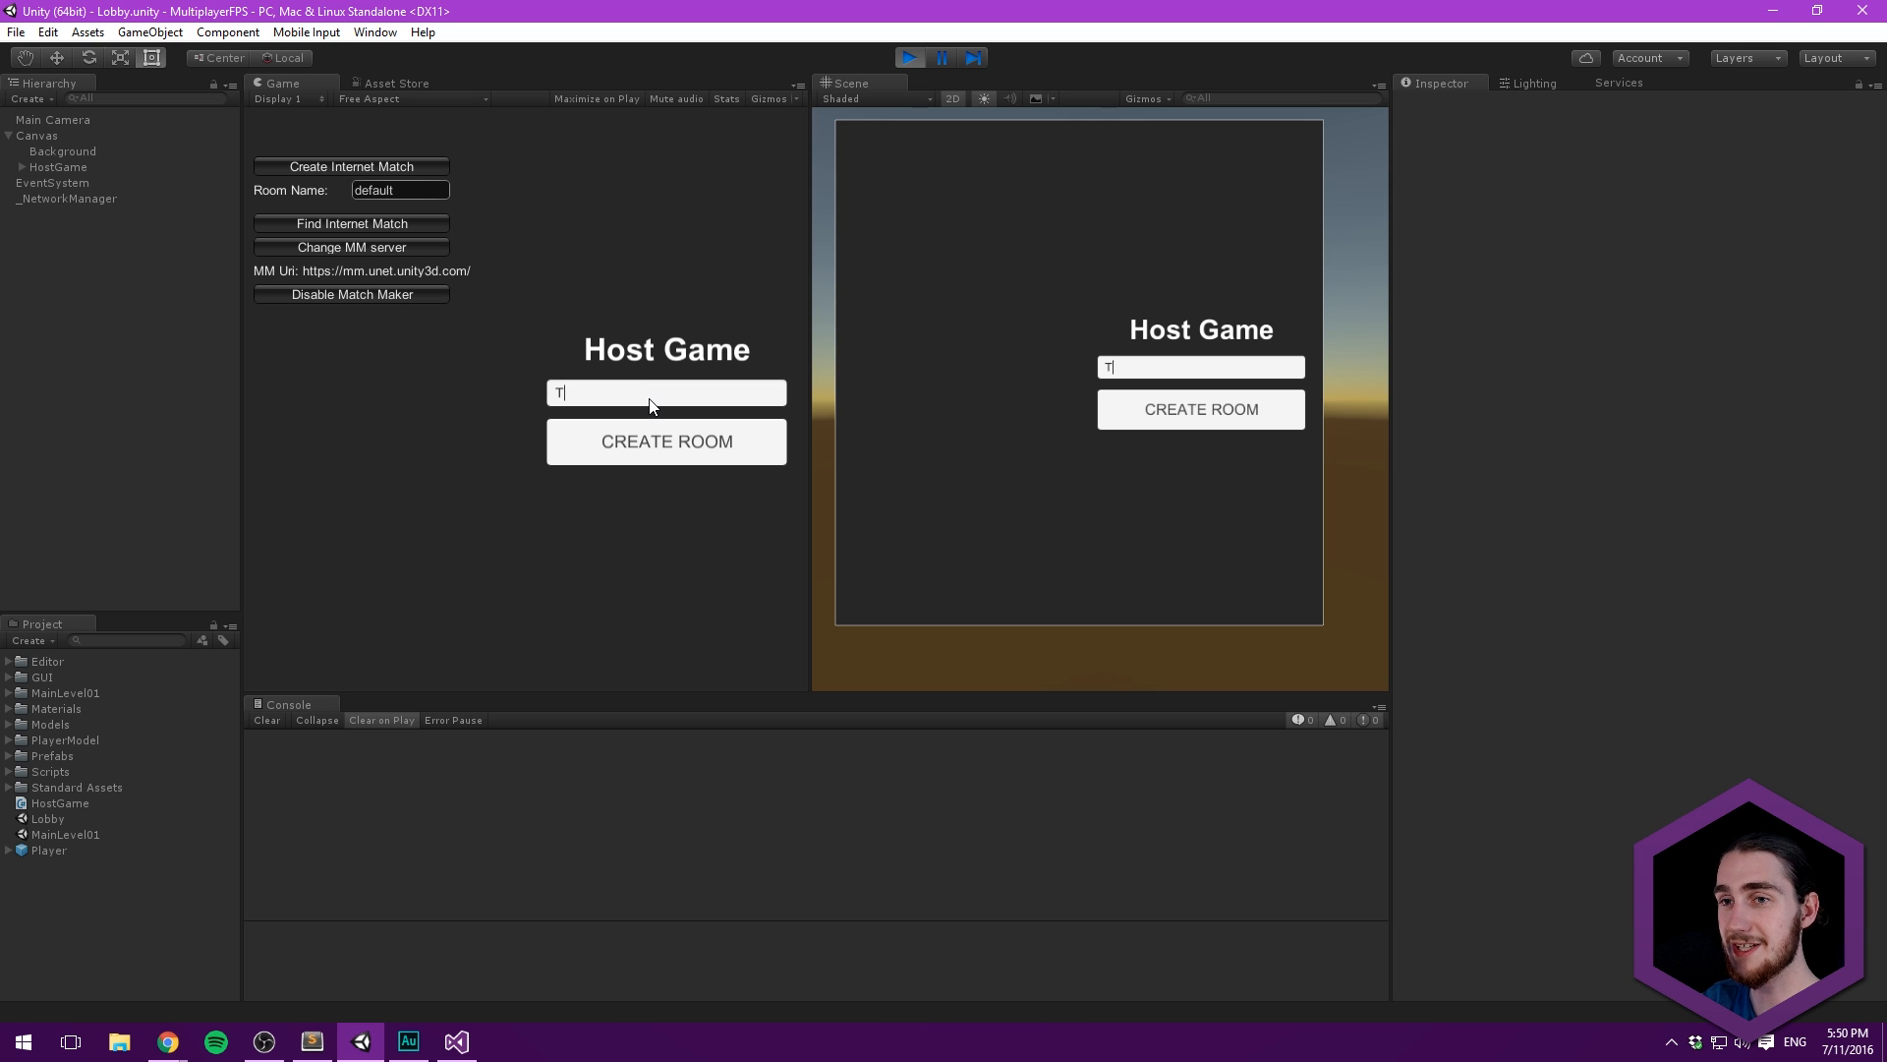
text(estRoom)
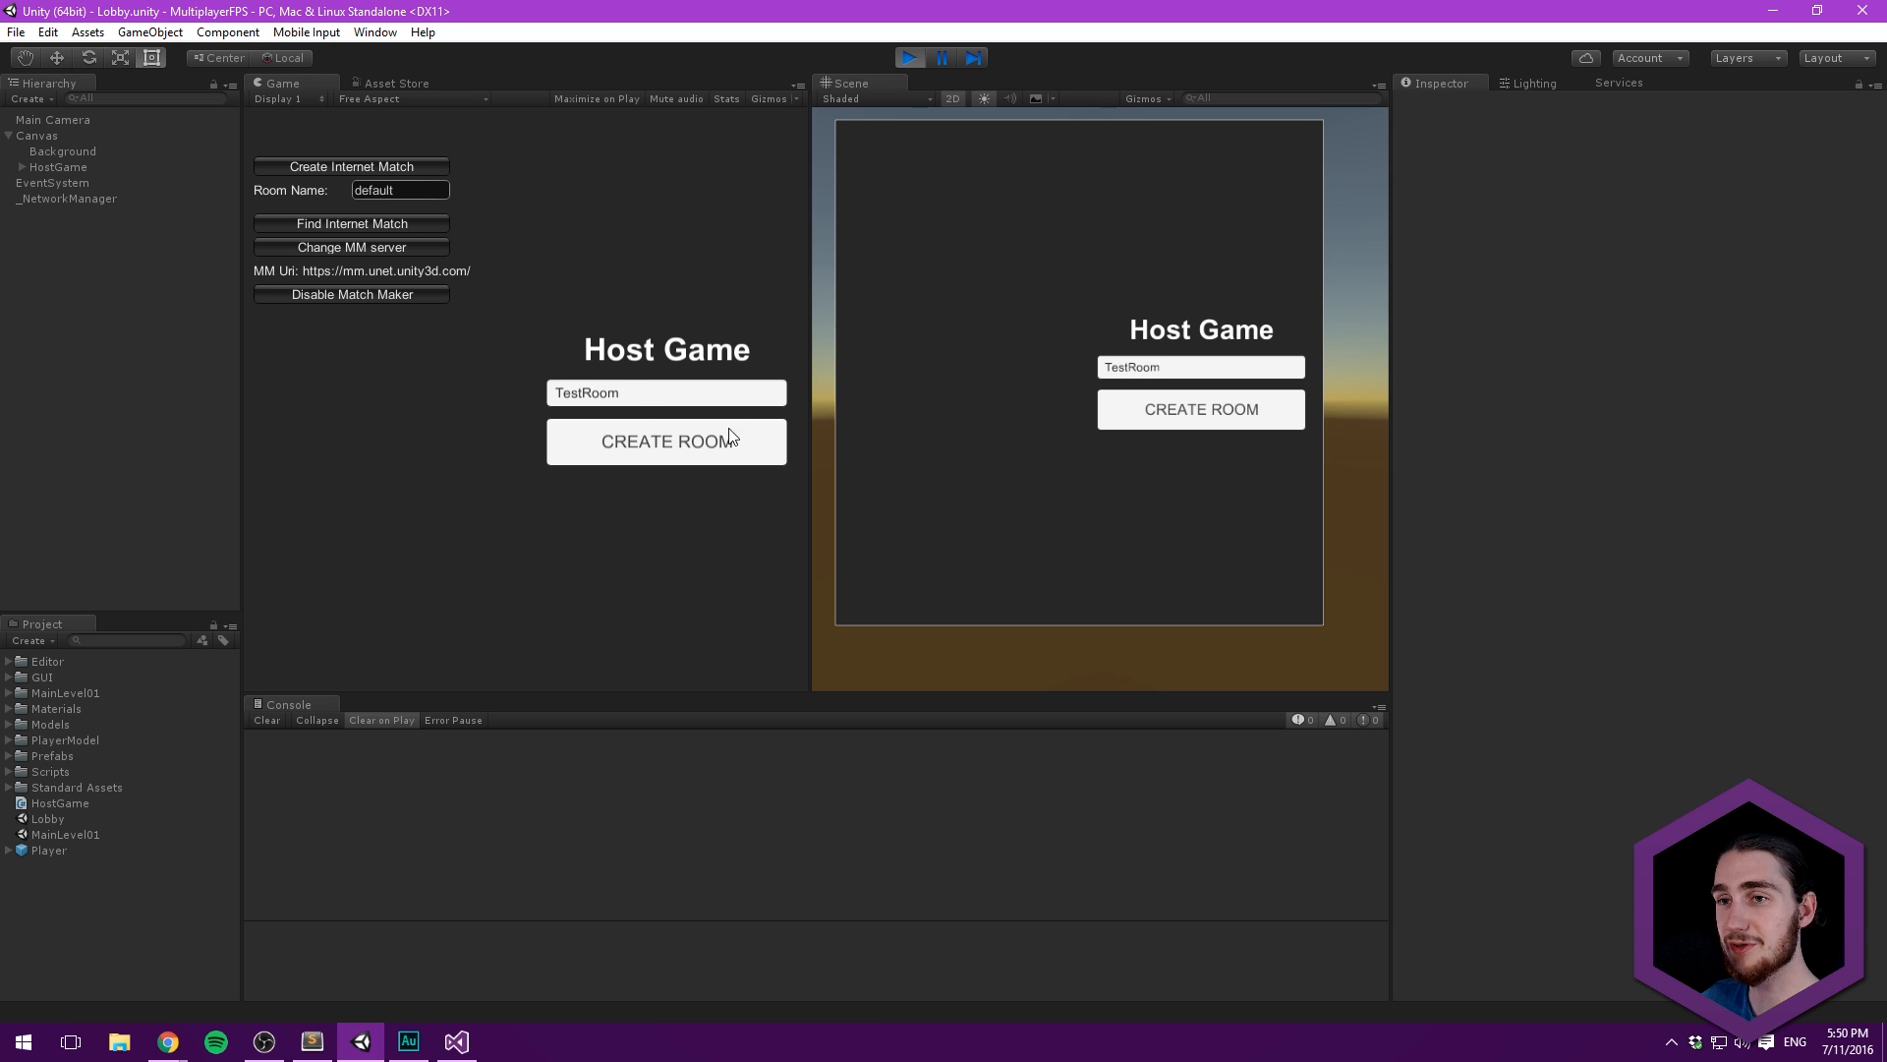
click(667, 441)
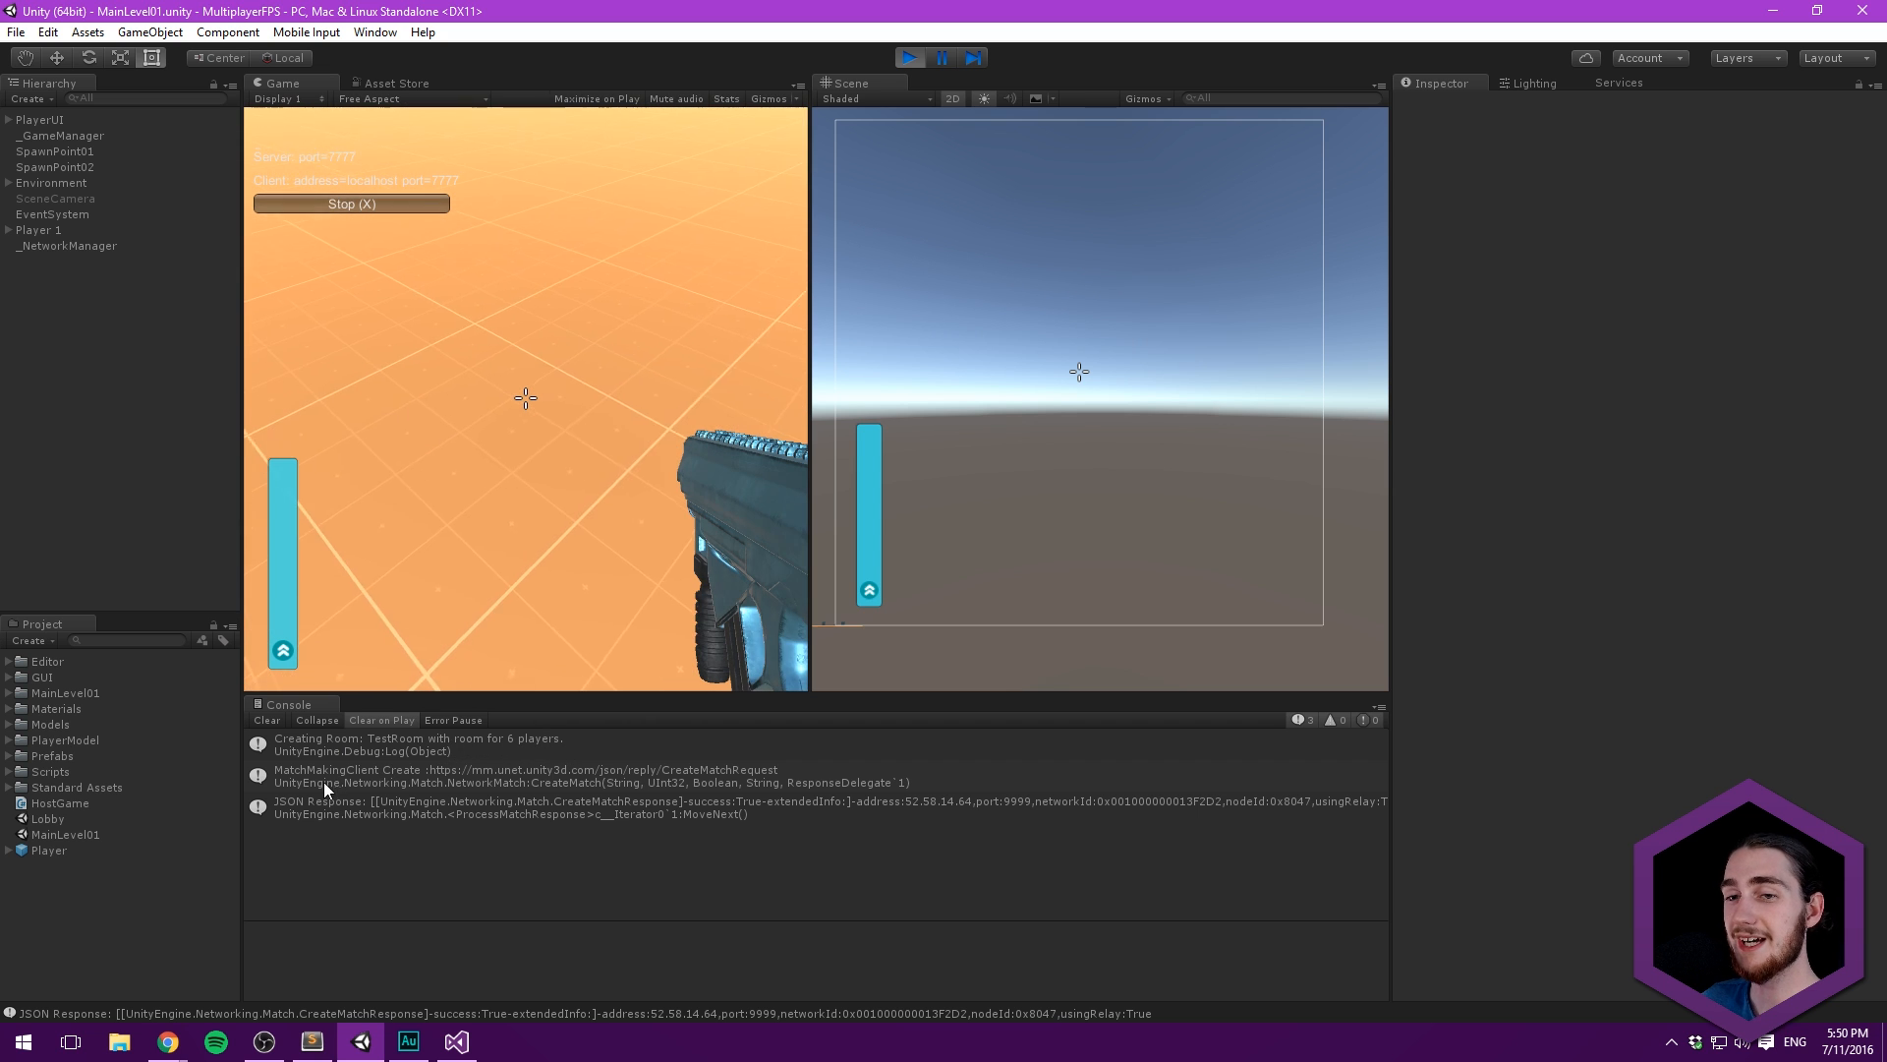
click(553, 775)
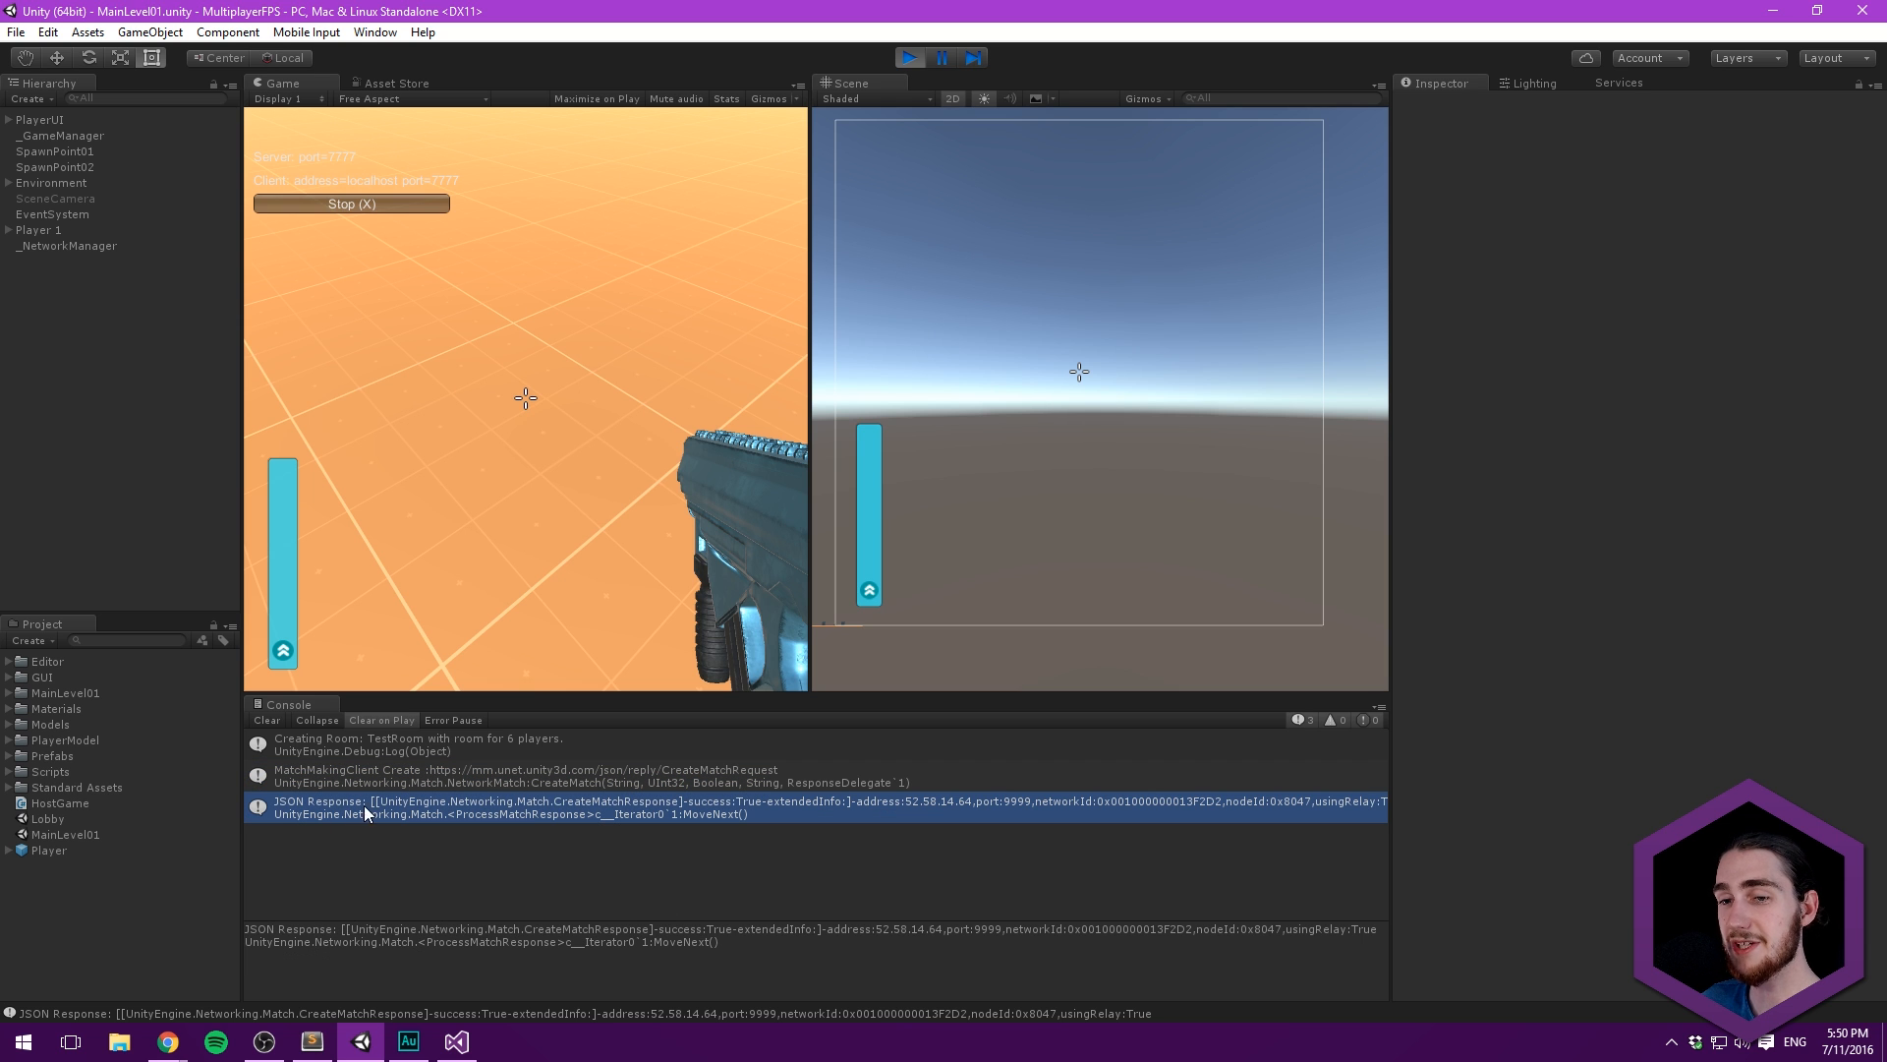
mouse_move(563, 807)
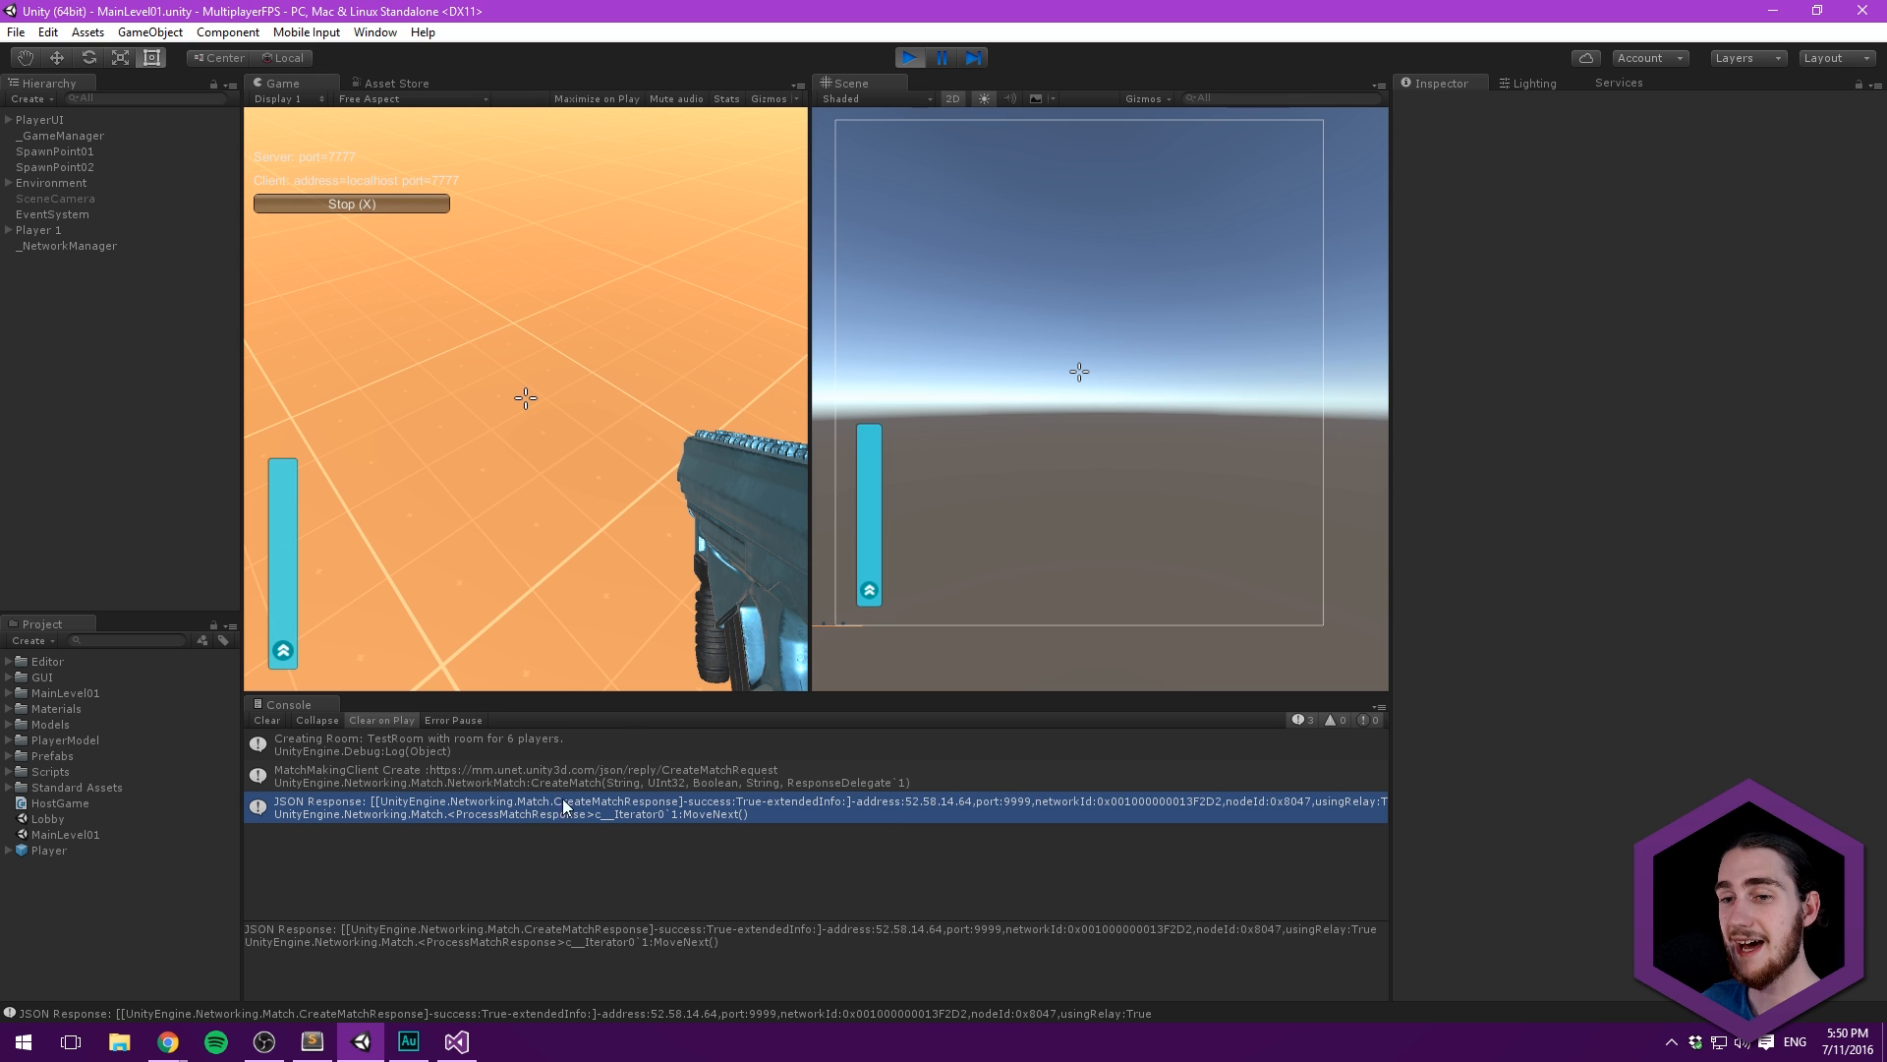
mouse_move(507, 409)
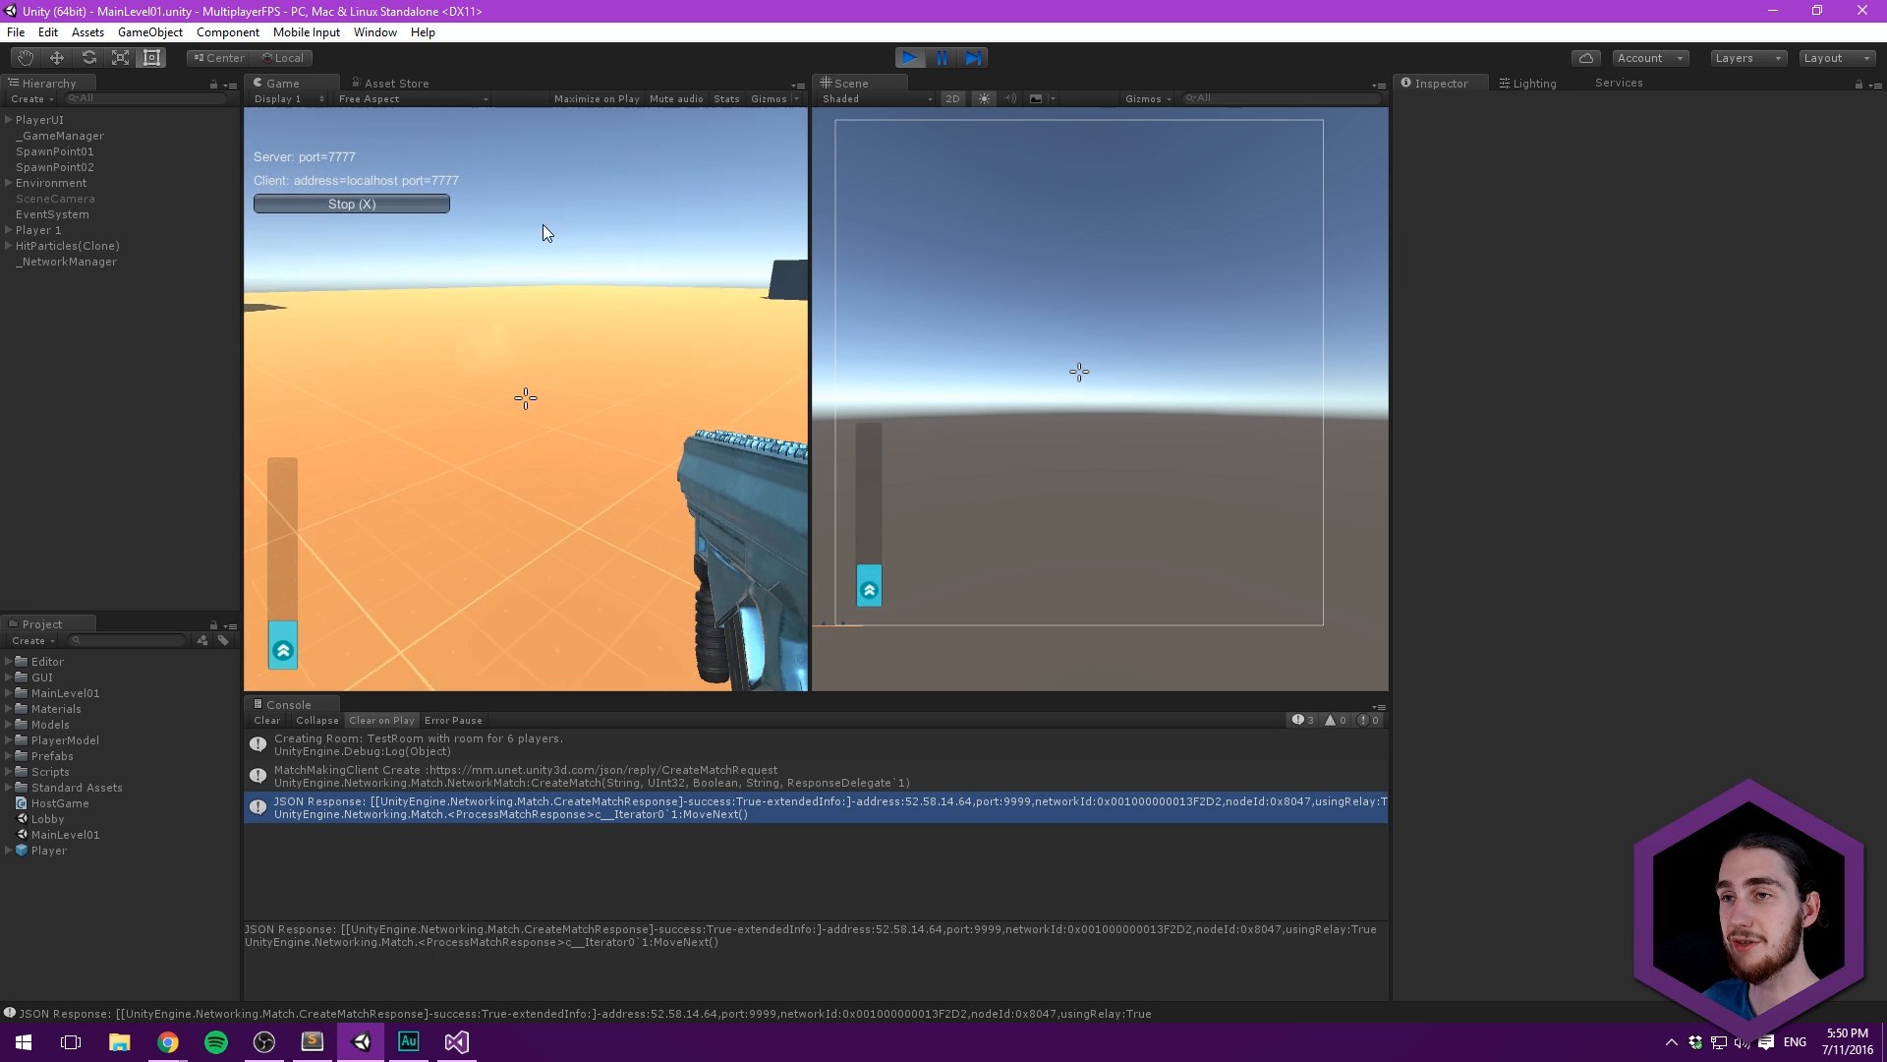
click(350, 203)
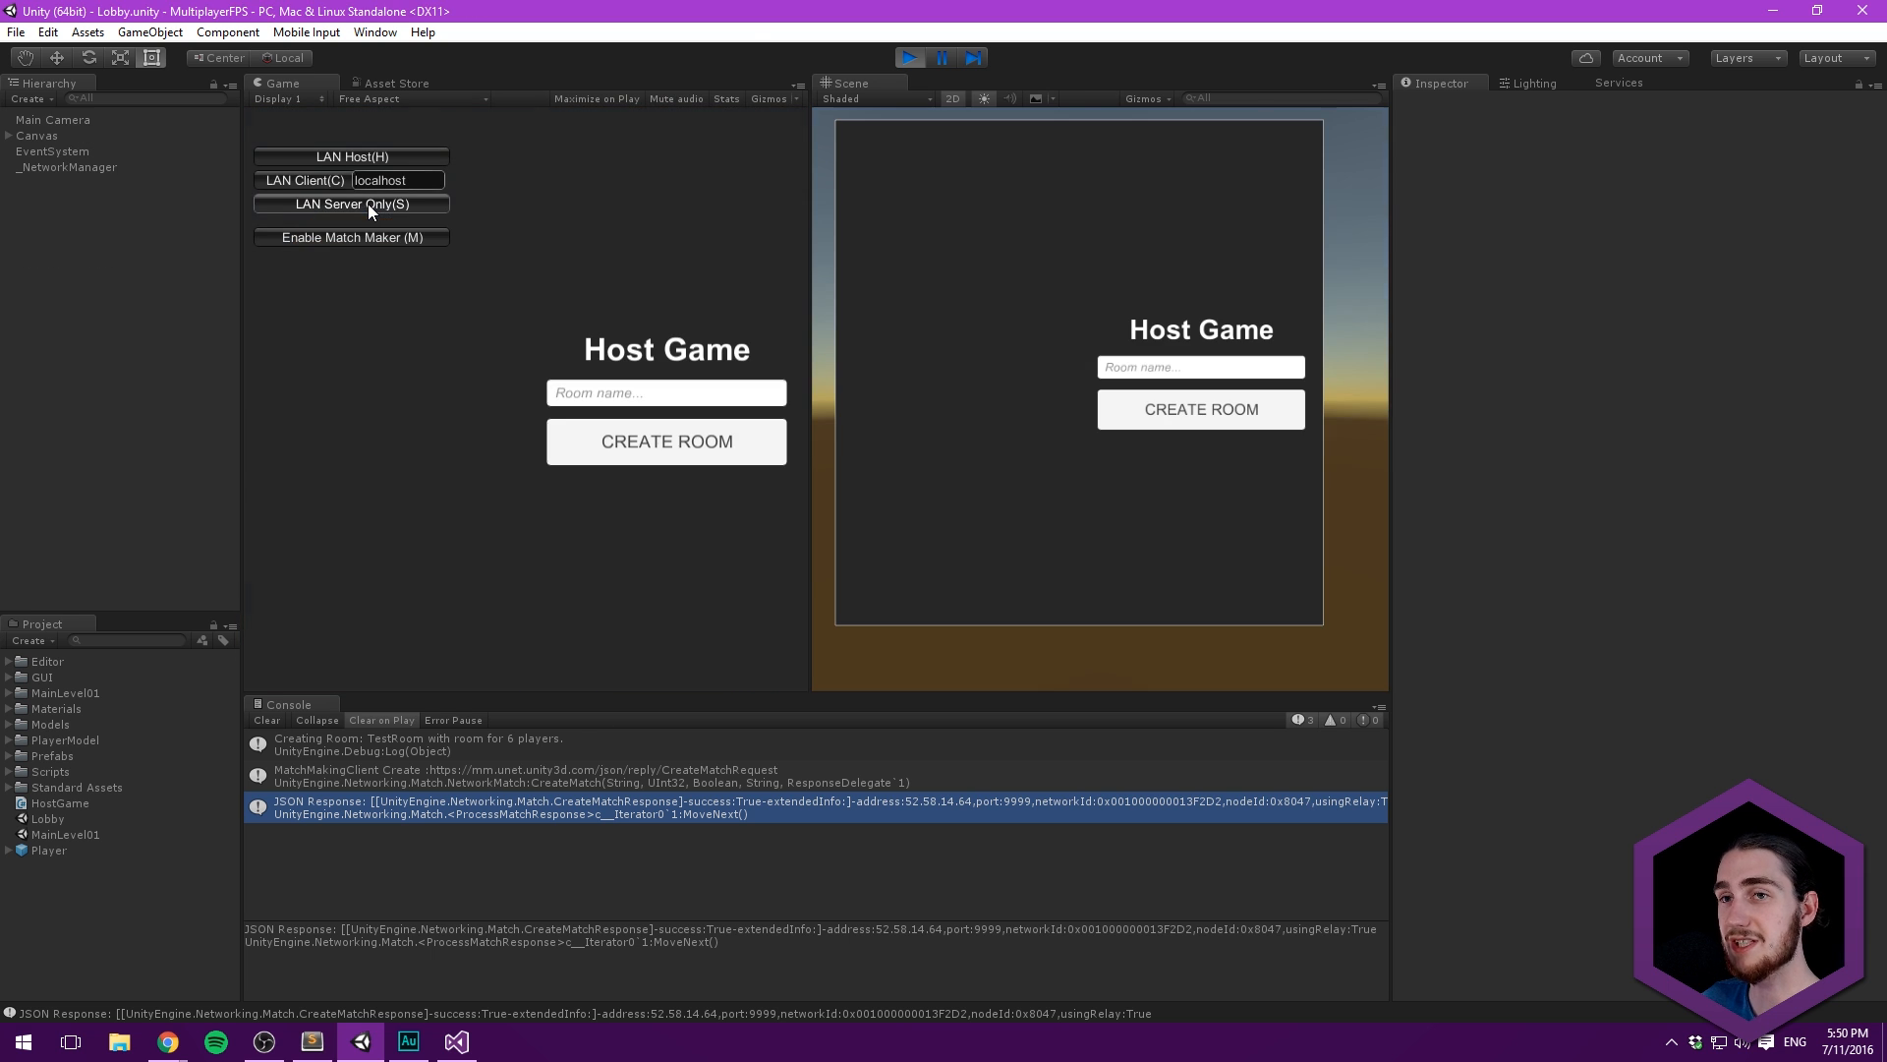
mouse_move(632, 241)
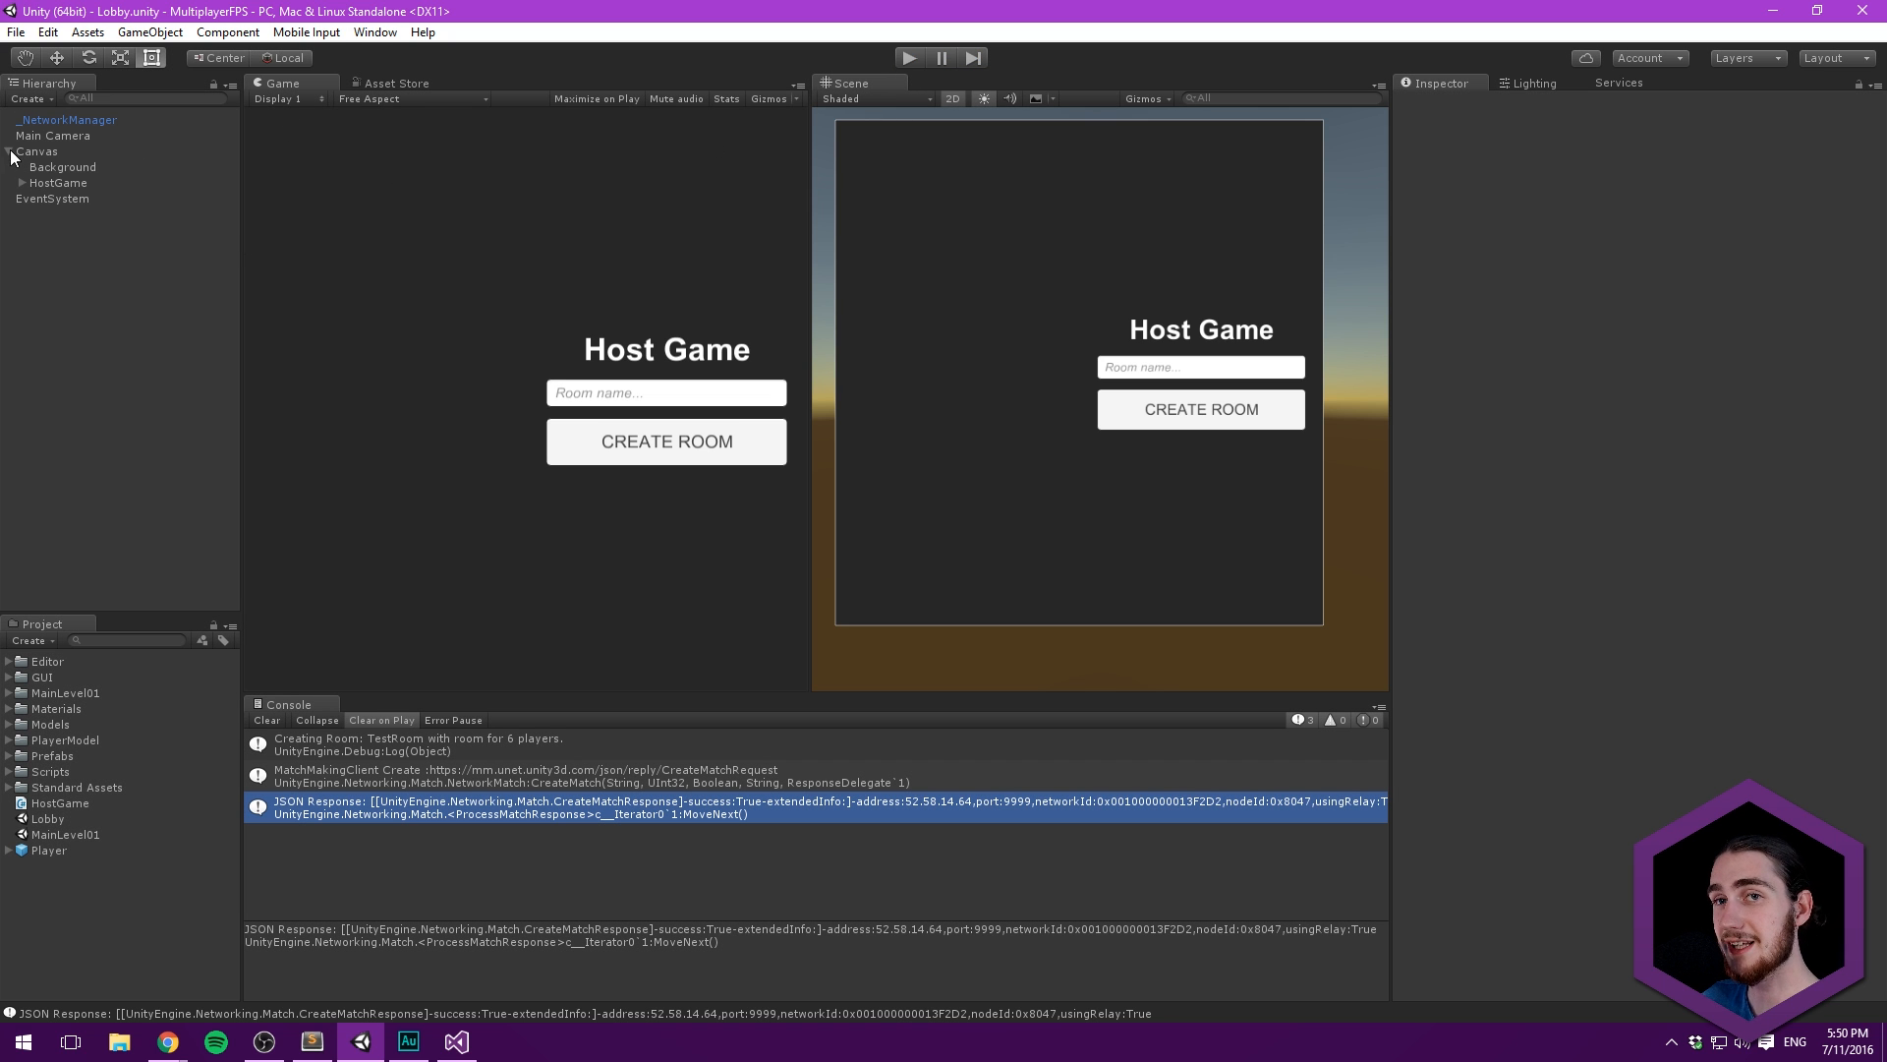
- Select _NetworkManager to inspect its Network Manager HUD and HostGame room size
click(56, 120)
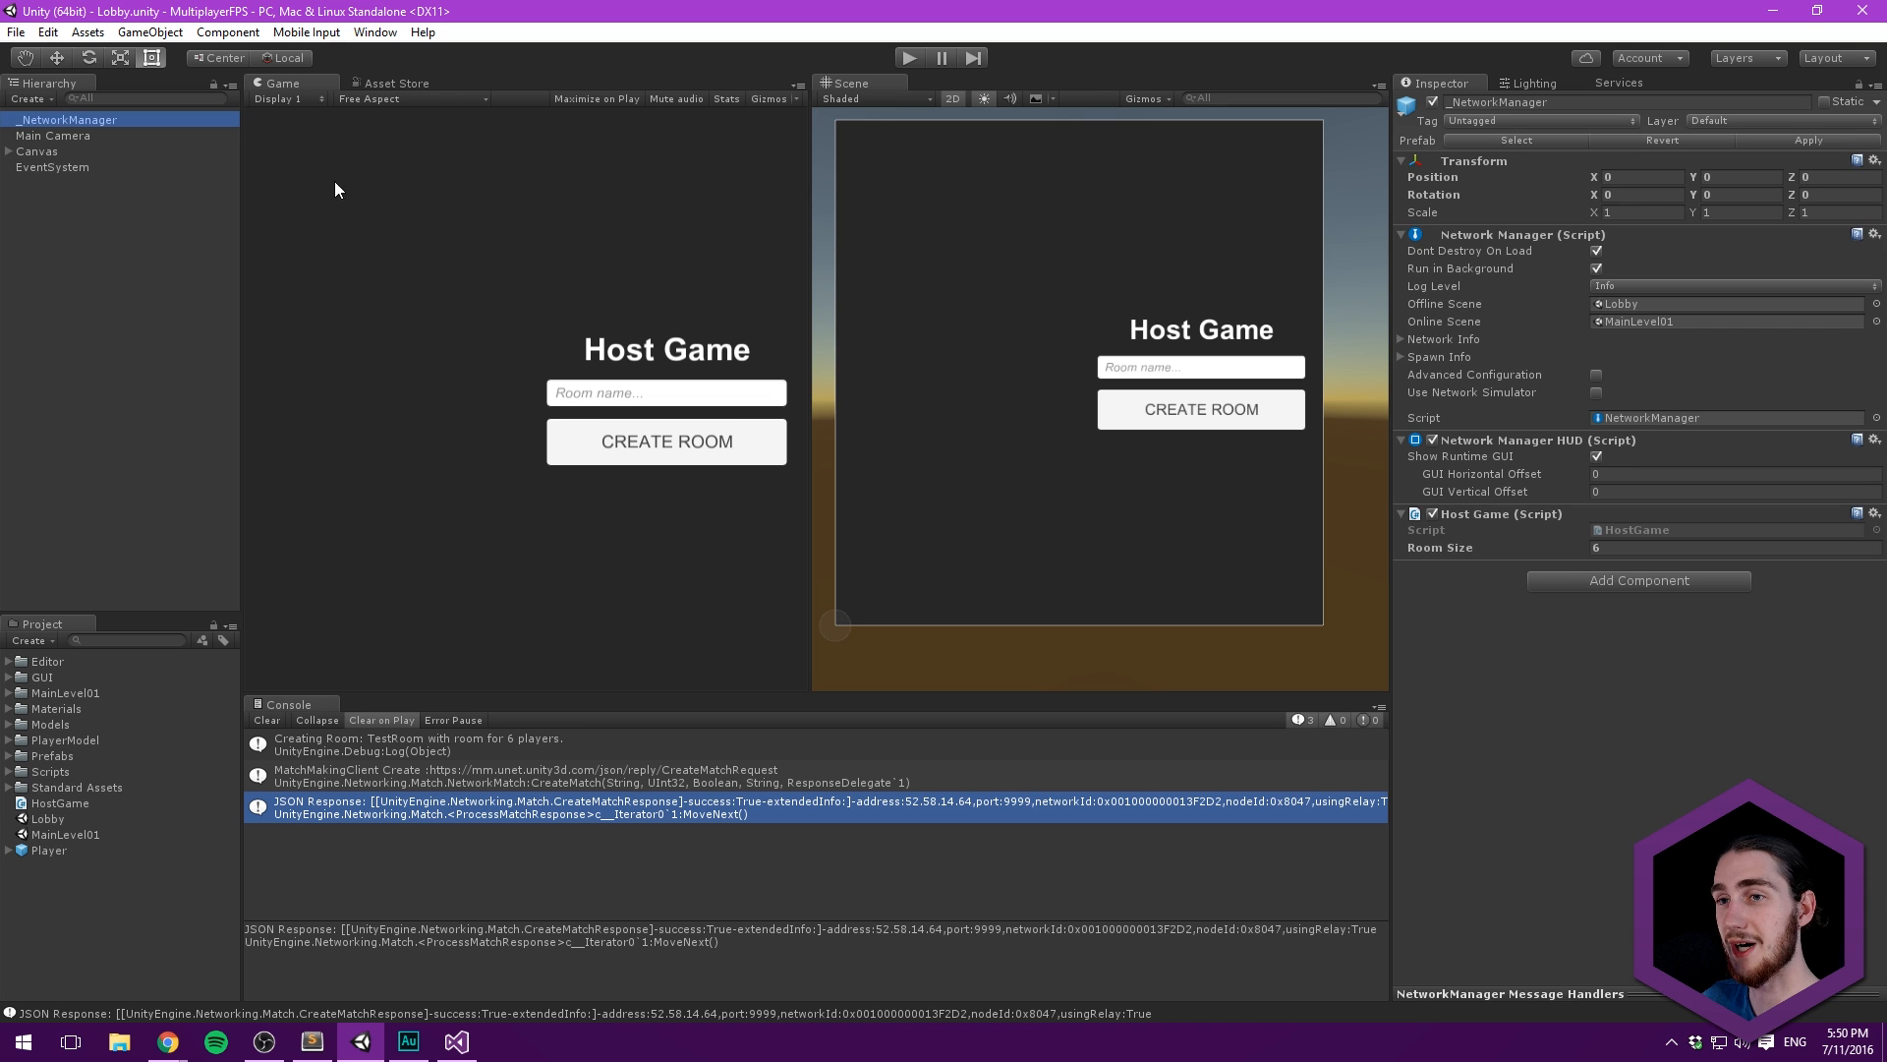
mouse_move(123, 131)
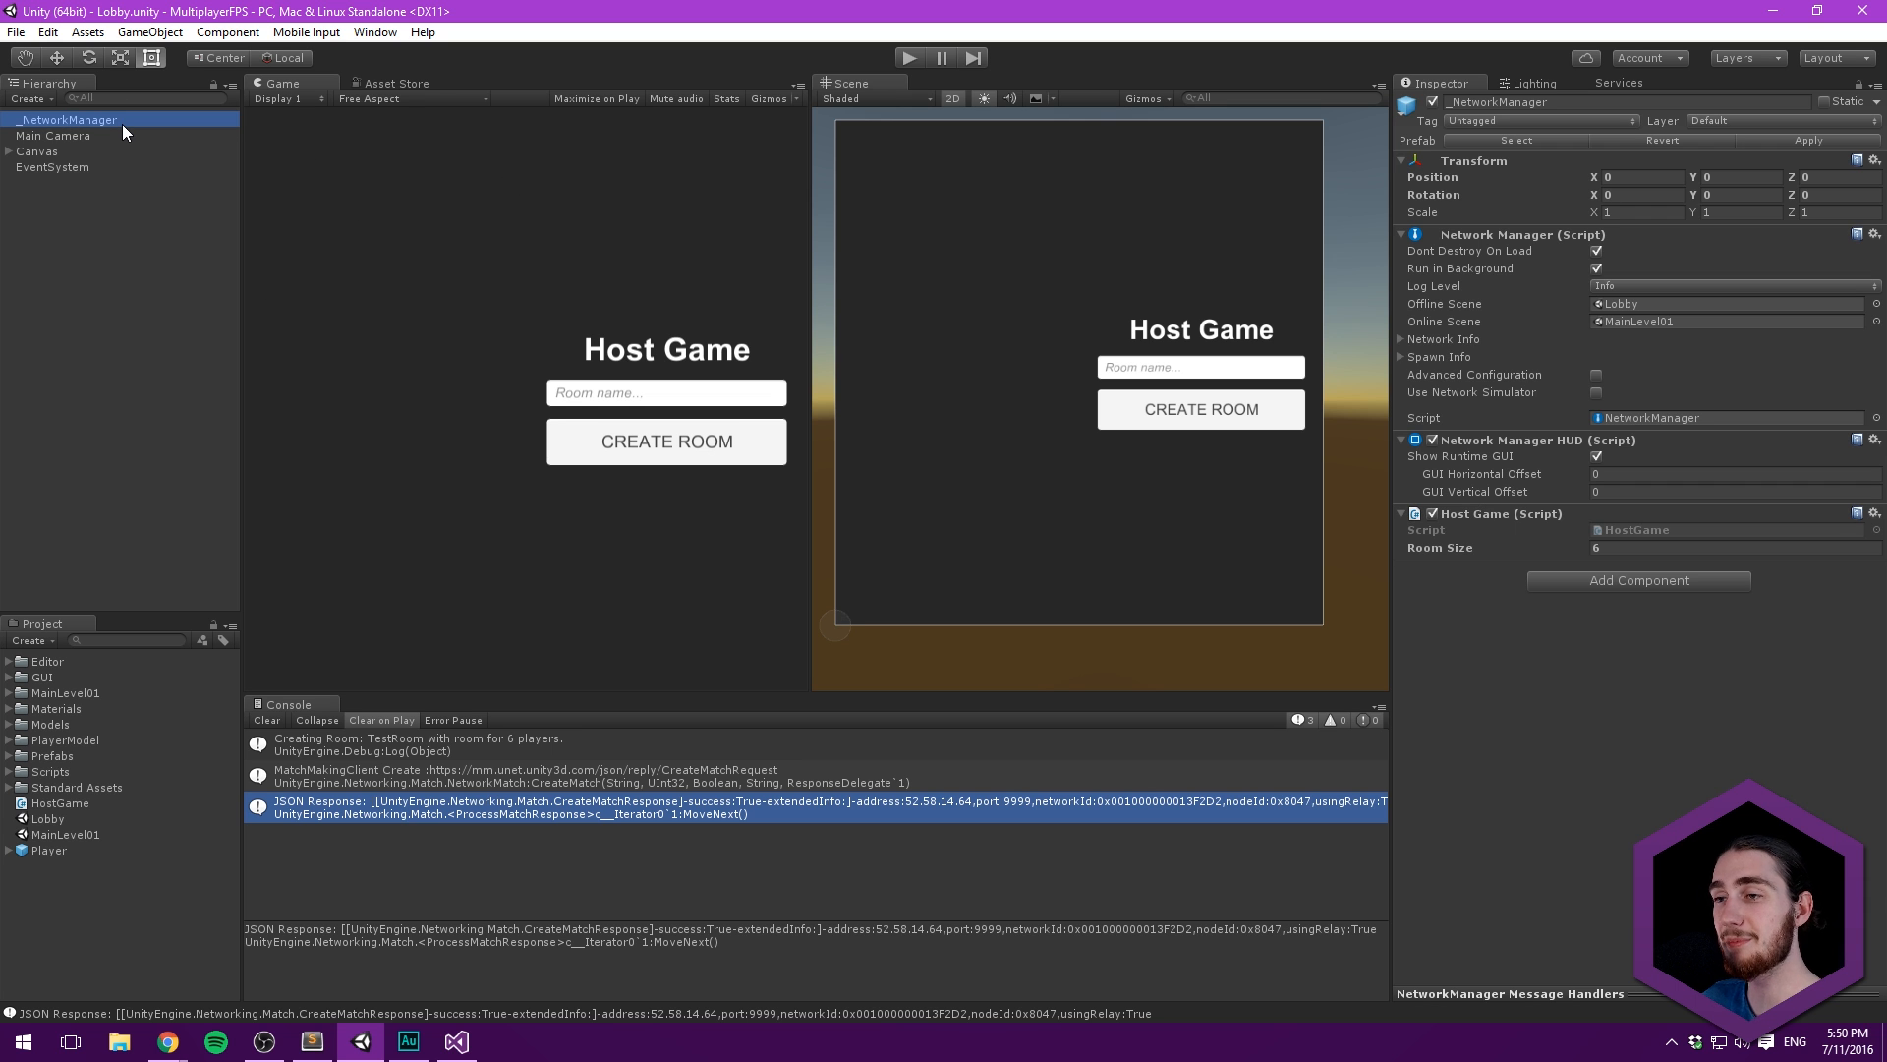